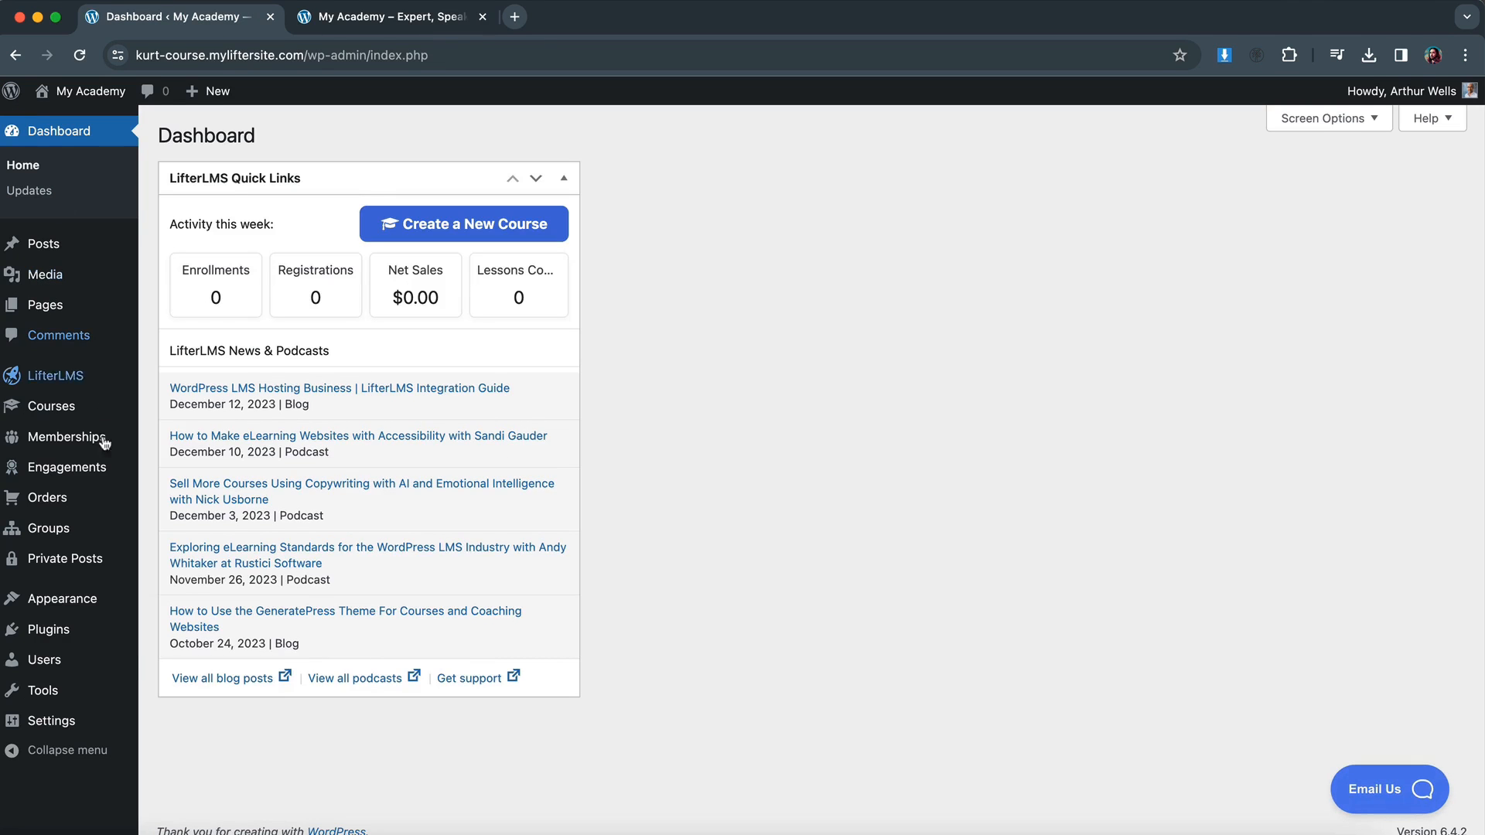
mouse_move(60, 598)
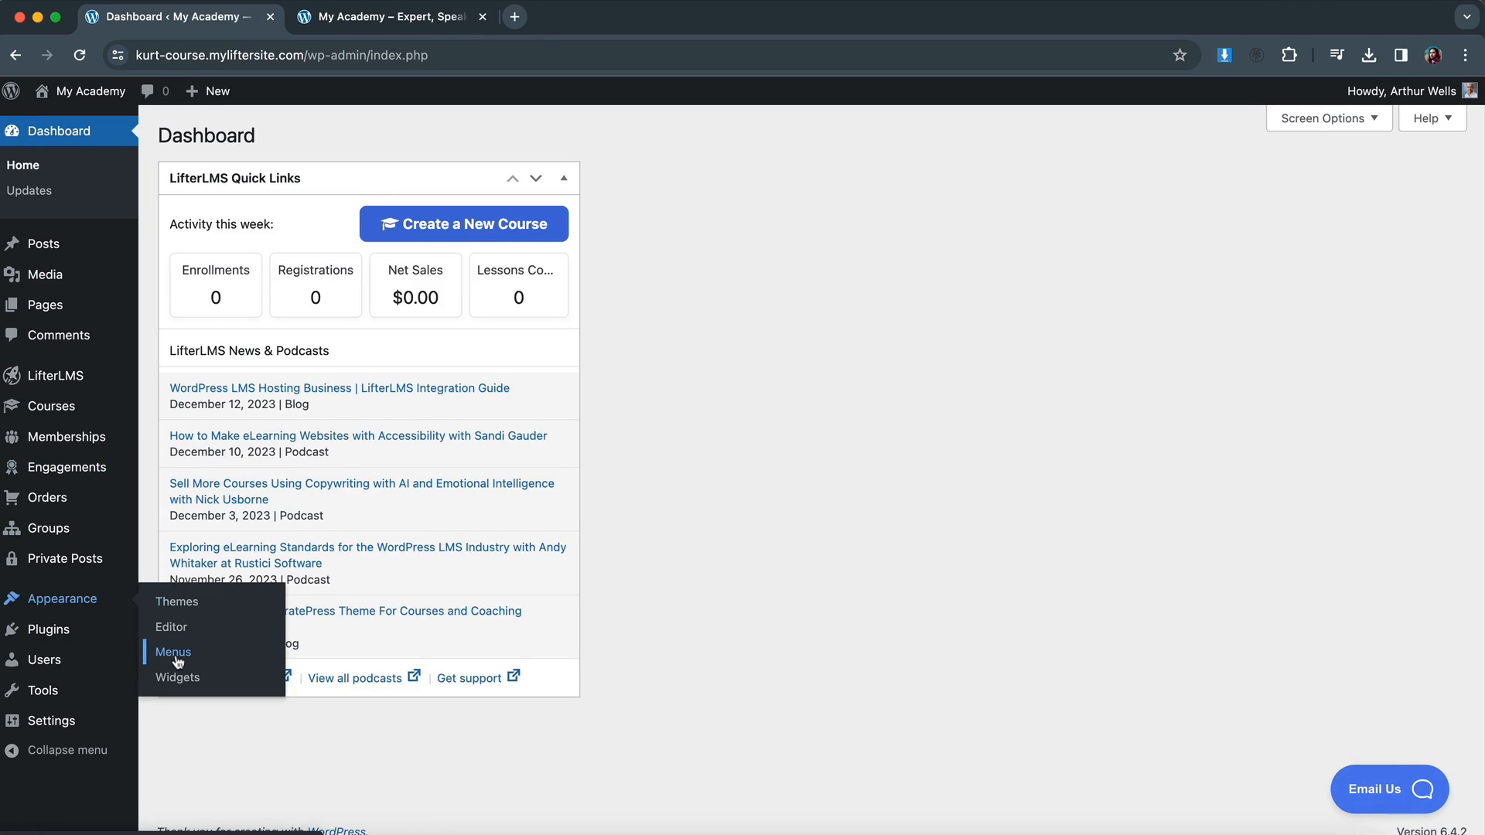
mouse_move(172, 633)
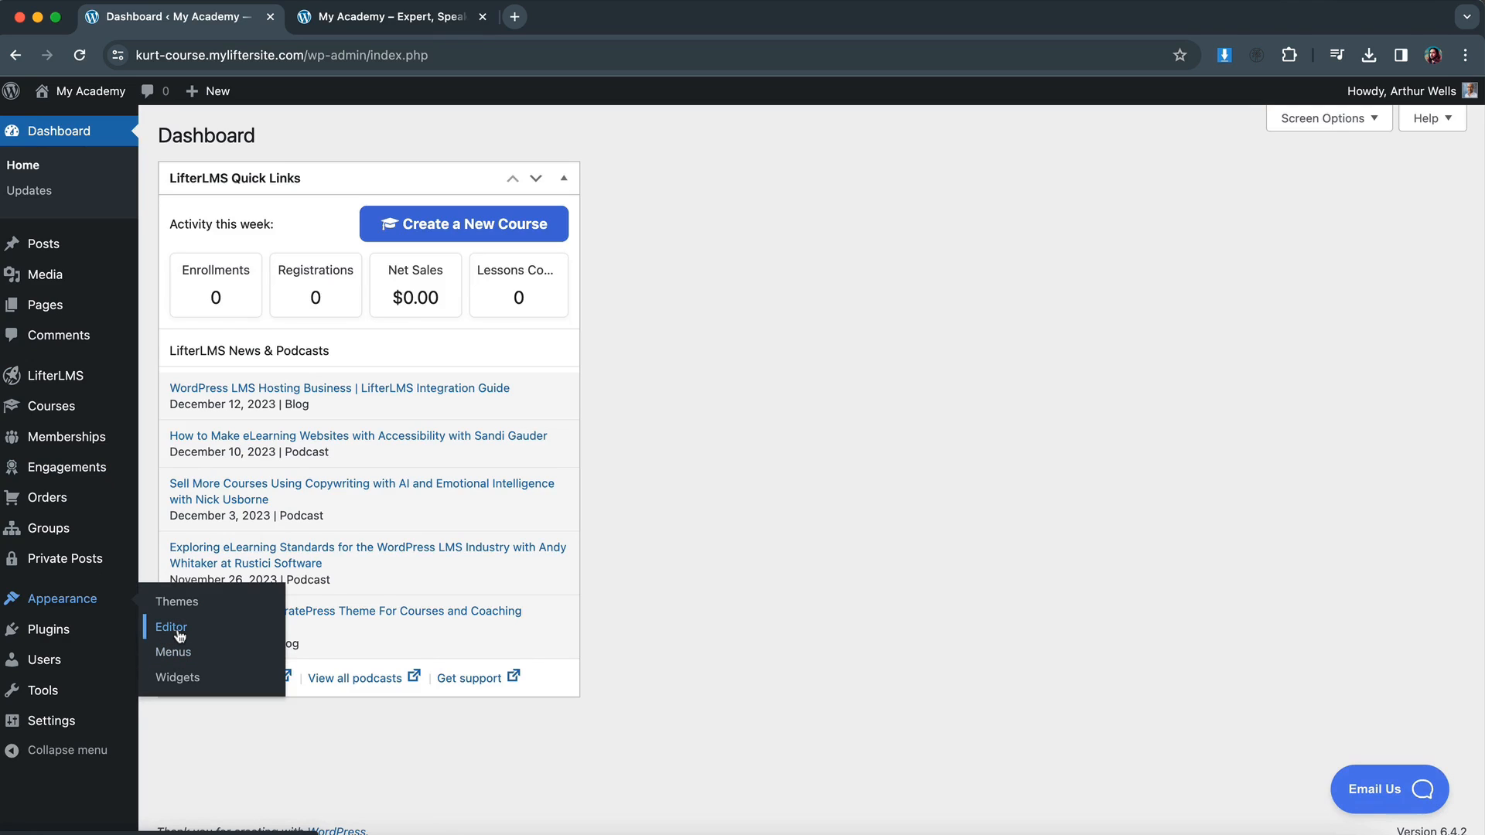
Launch the Site Editor from Appearance > Editor in the dashboard sidebar.
left_click(170, 627)
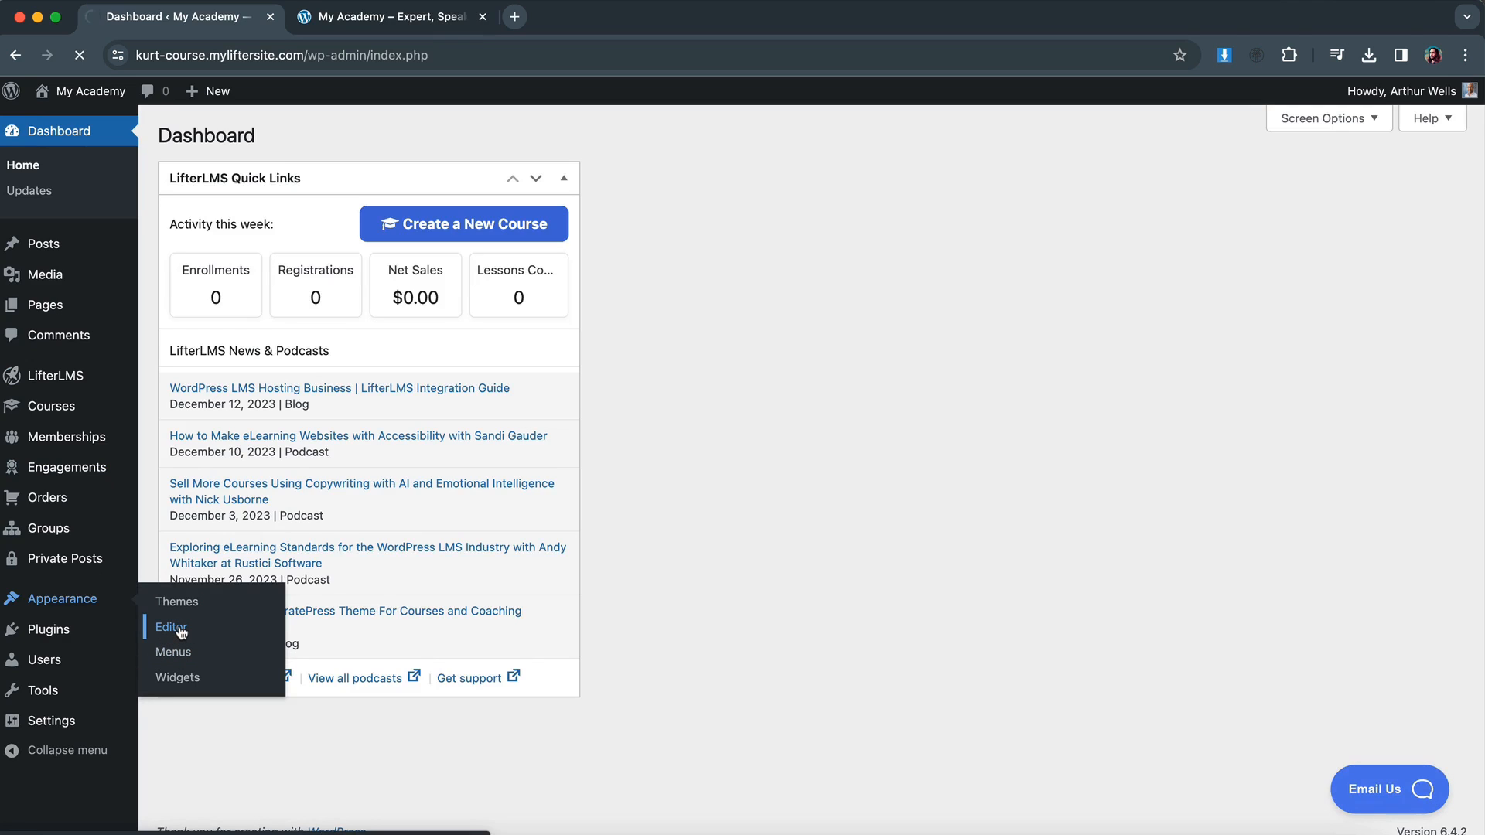
left_click(170, 627)
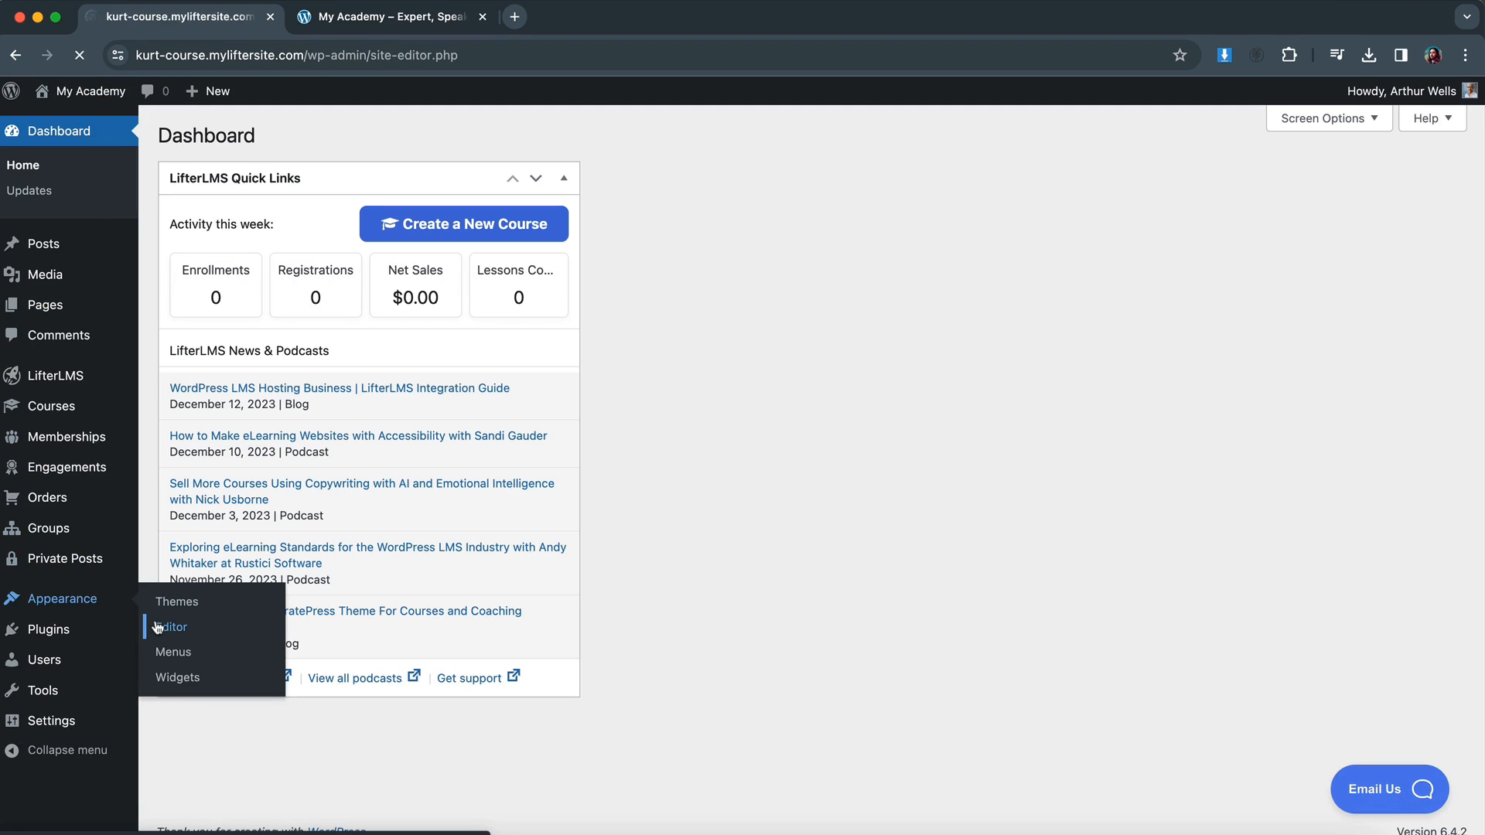
Show the Navigation menu's structure with the Courses submenu expanded to six categories.
left_click(172, 627)
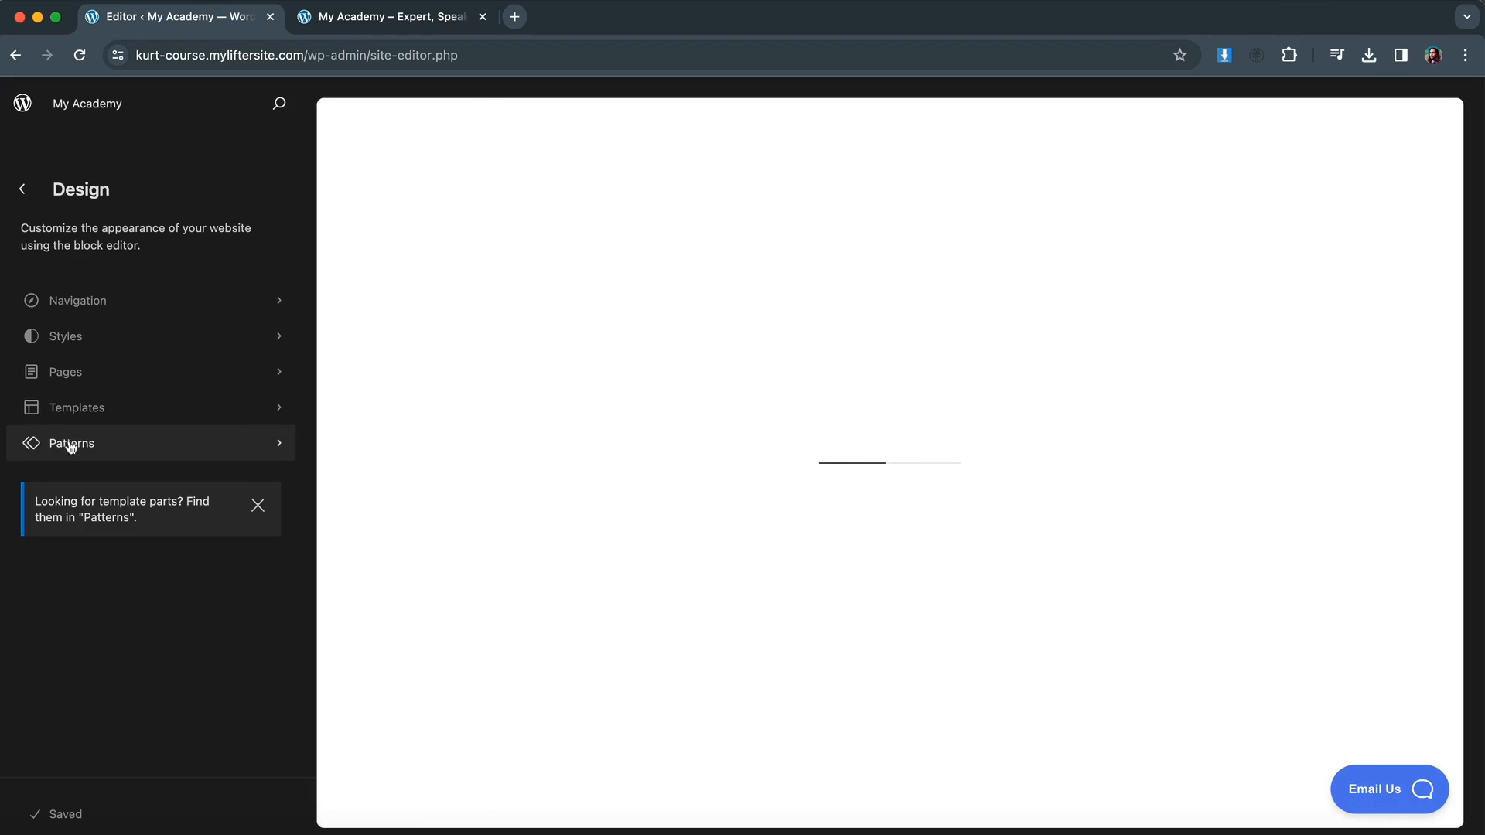
mouse_move(77, 300)
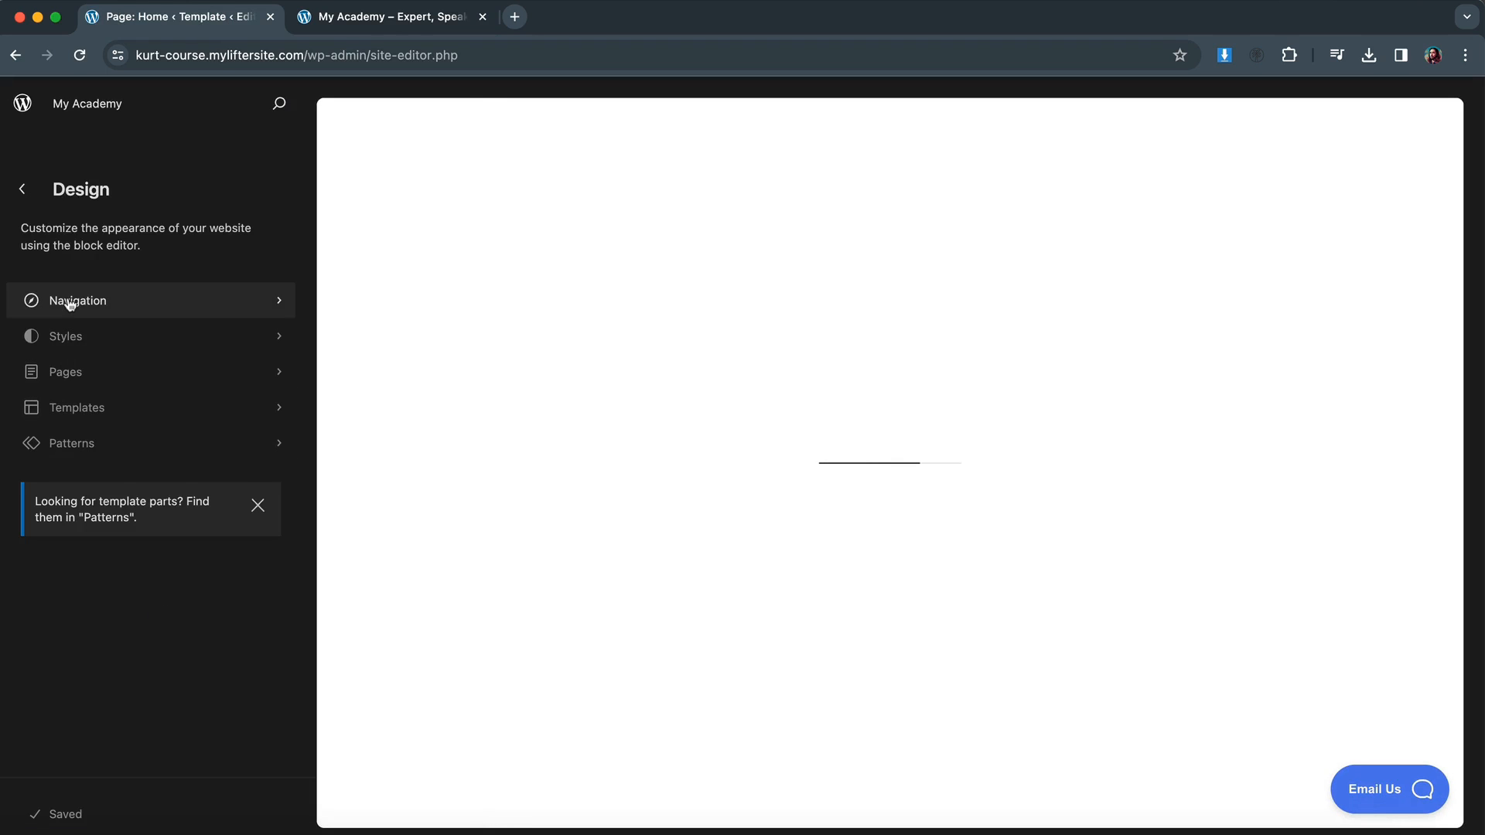
left_click(76, 300)
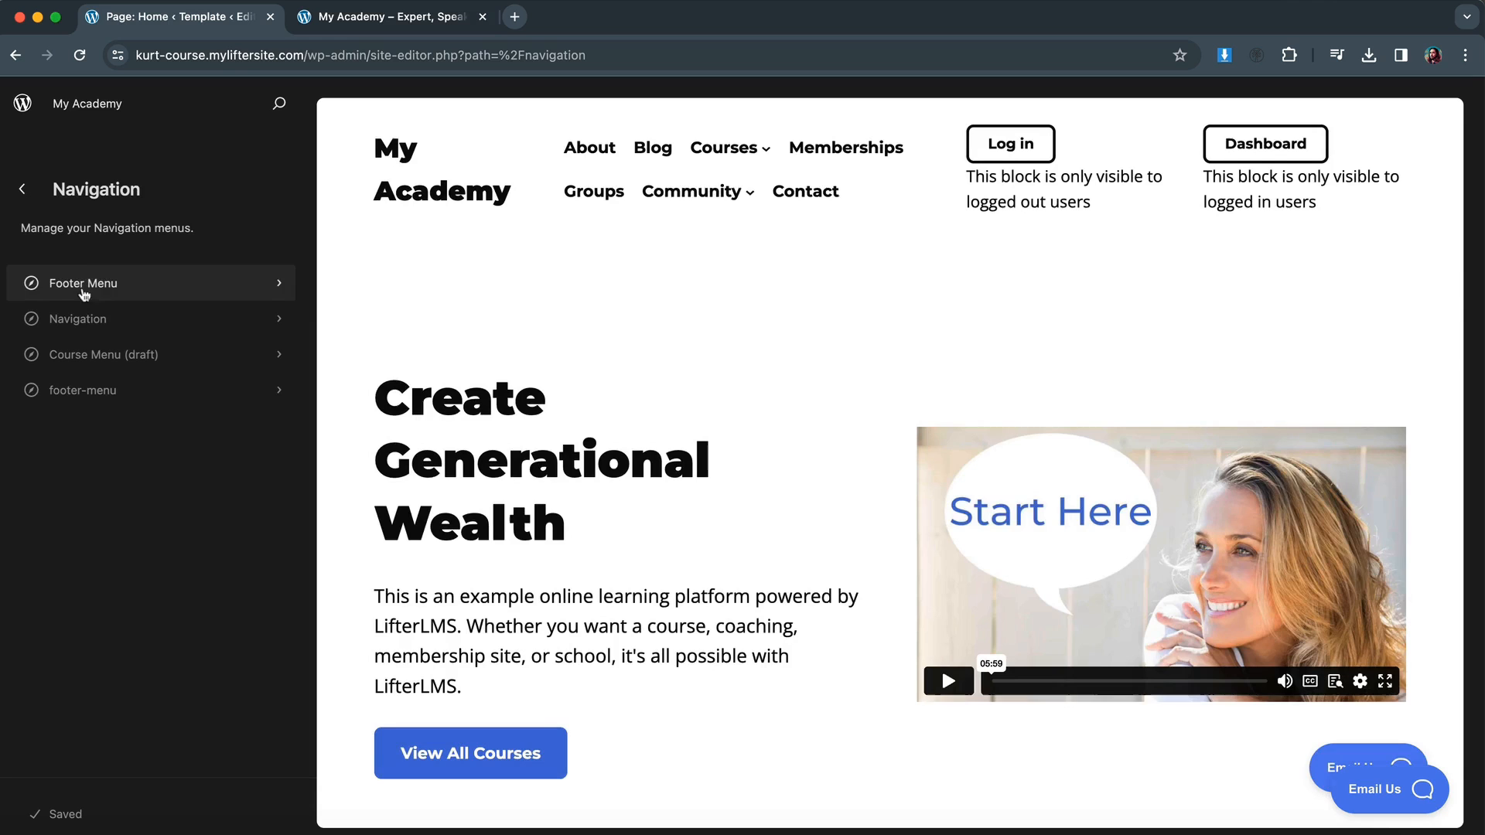
mouse_move(110, 307)
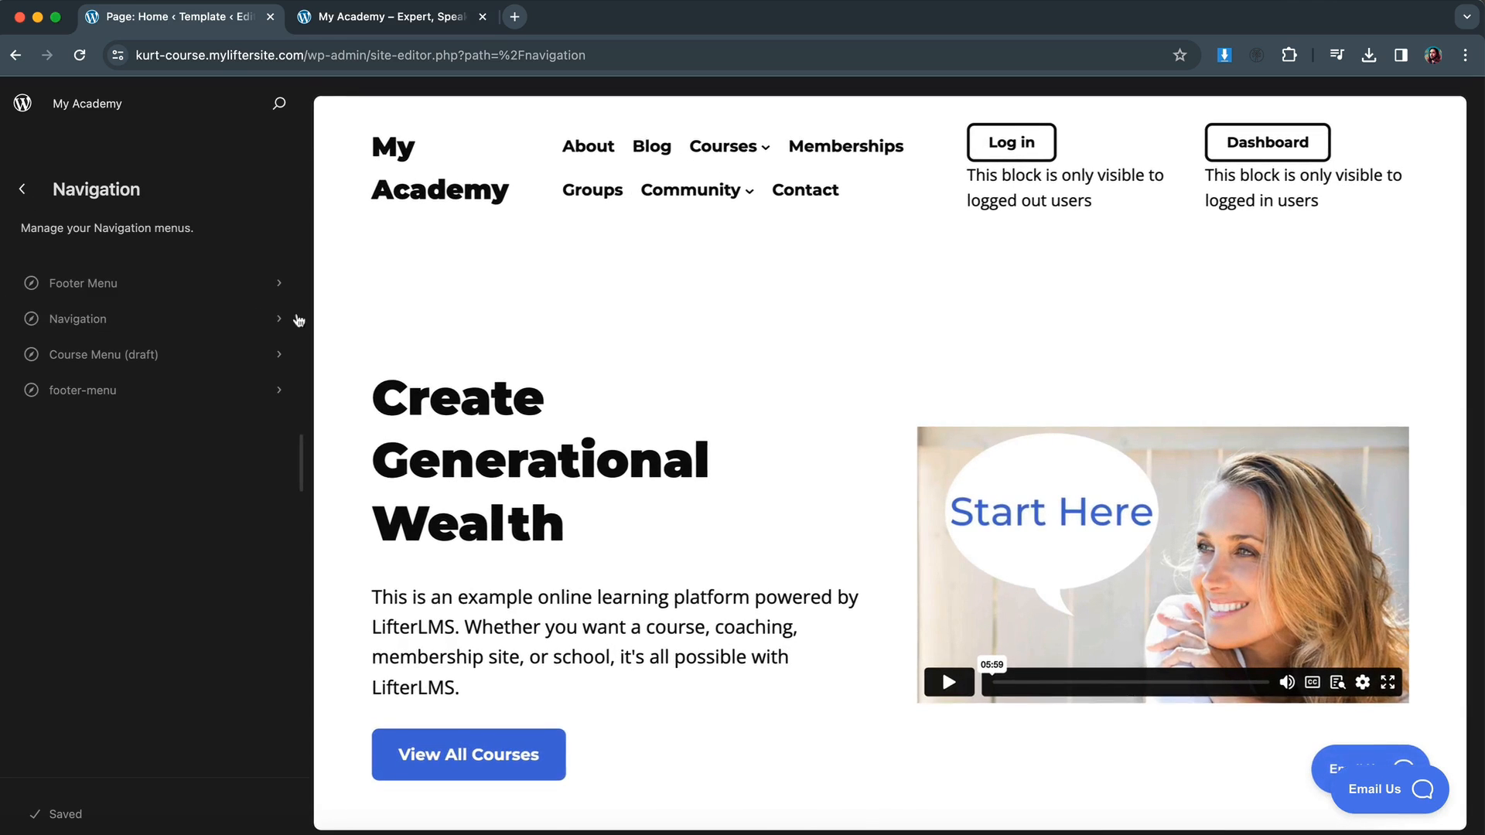
left_click(78, 318)
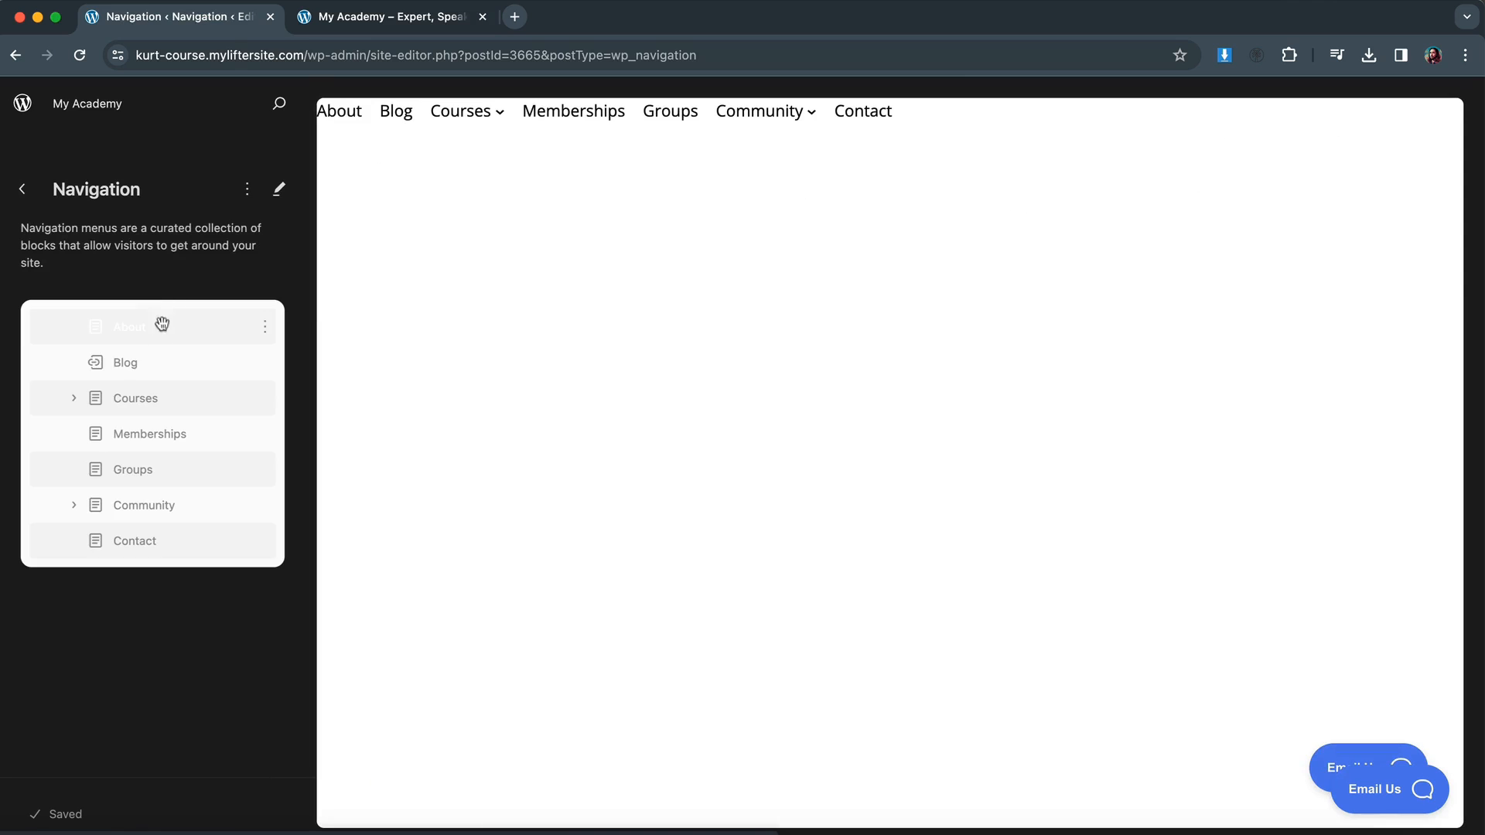
mouse_move(74, 405)
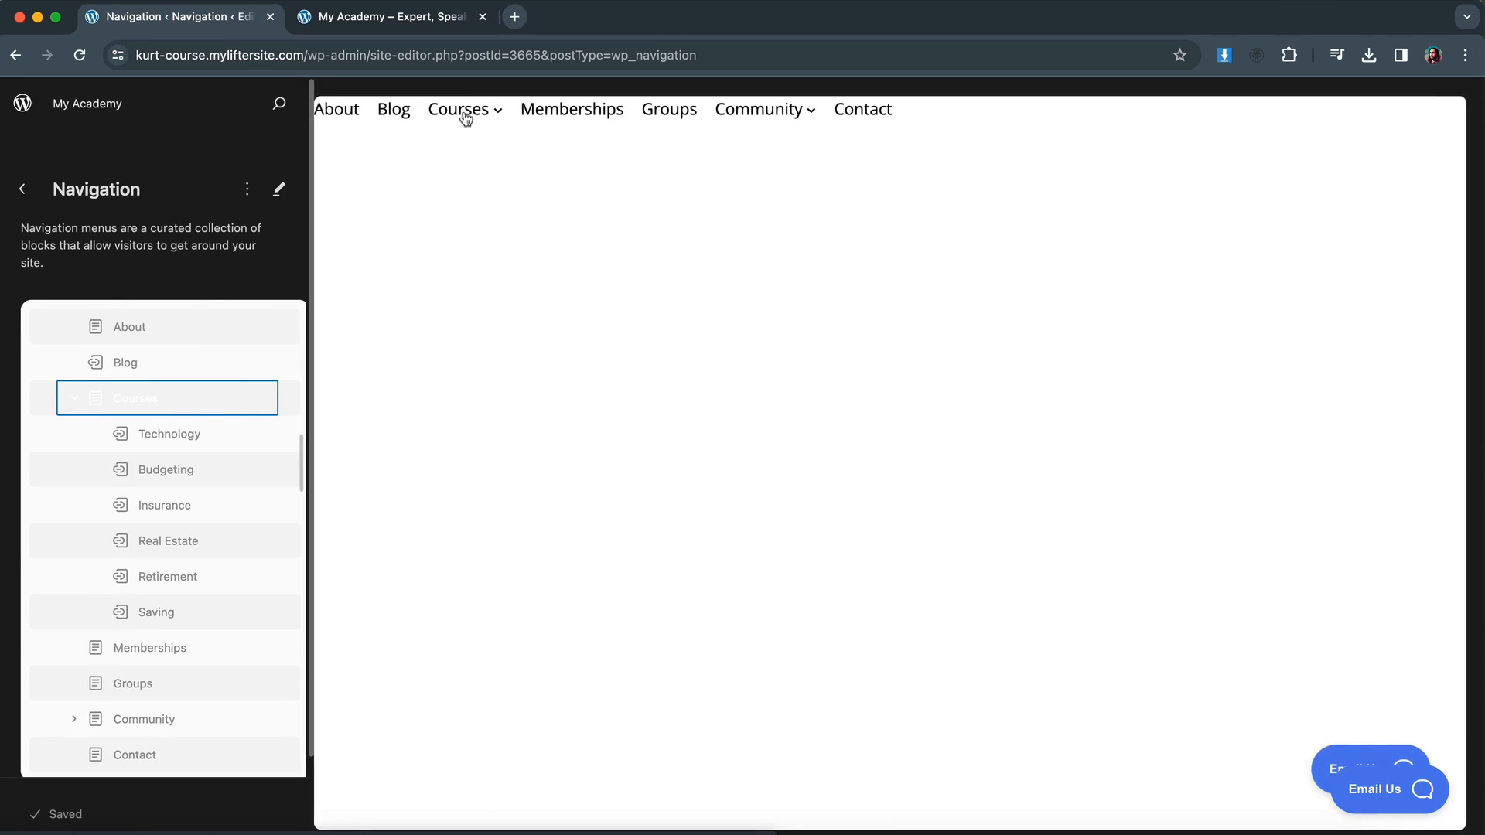
left_click(278, 189)
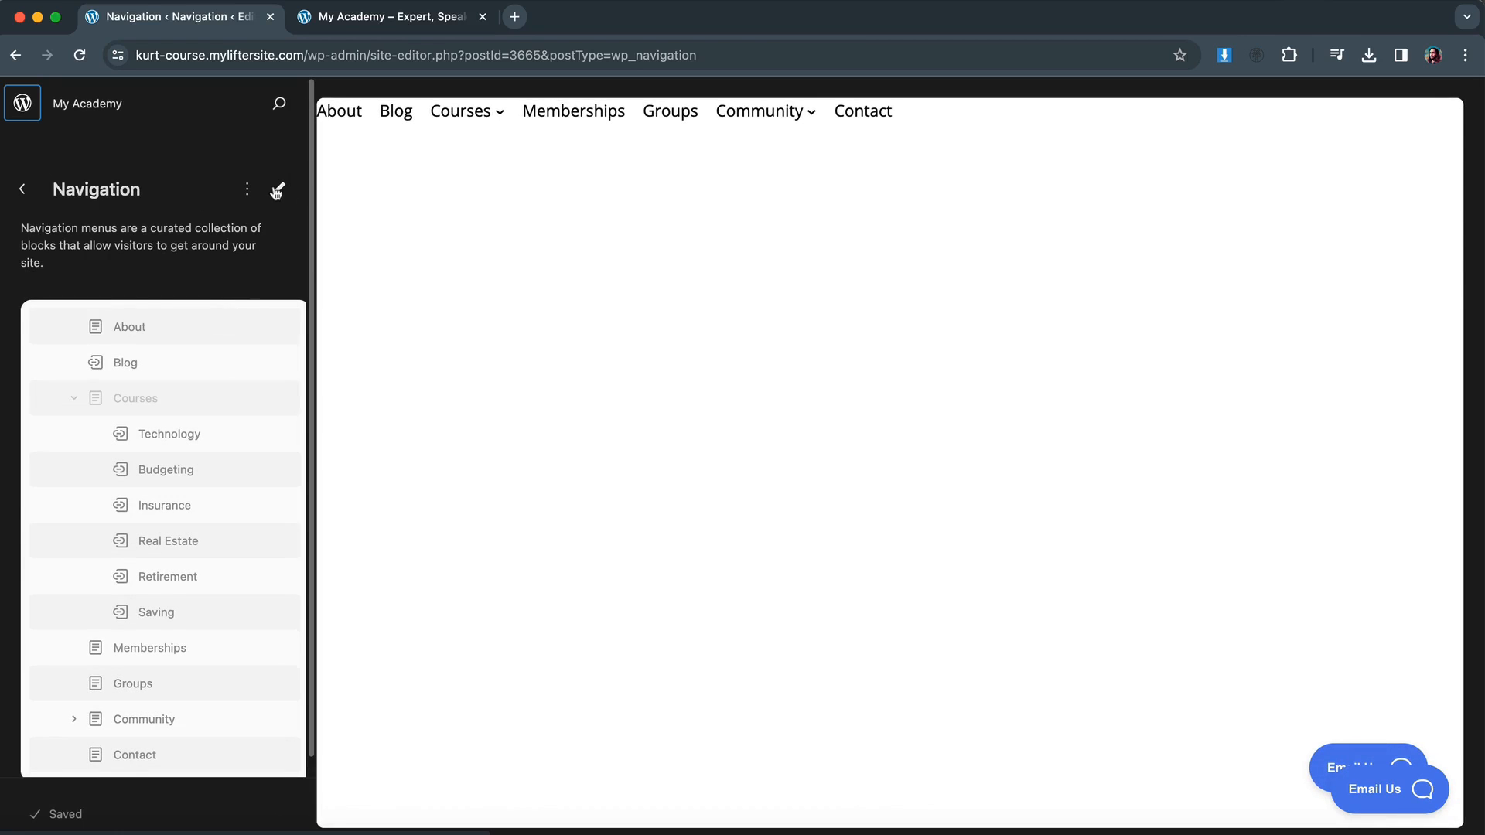
Start editing the Navigation menu and expand its items in List View.
left_click(278, 190)
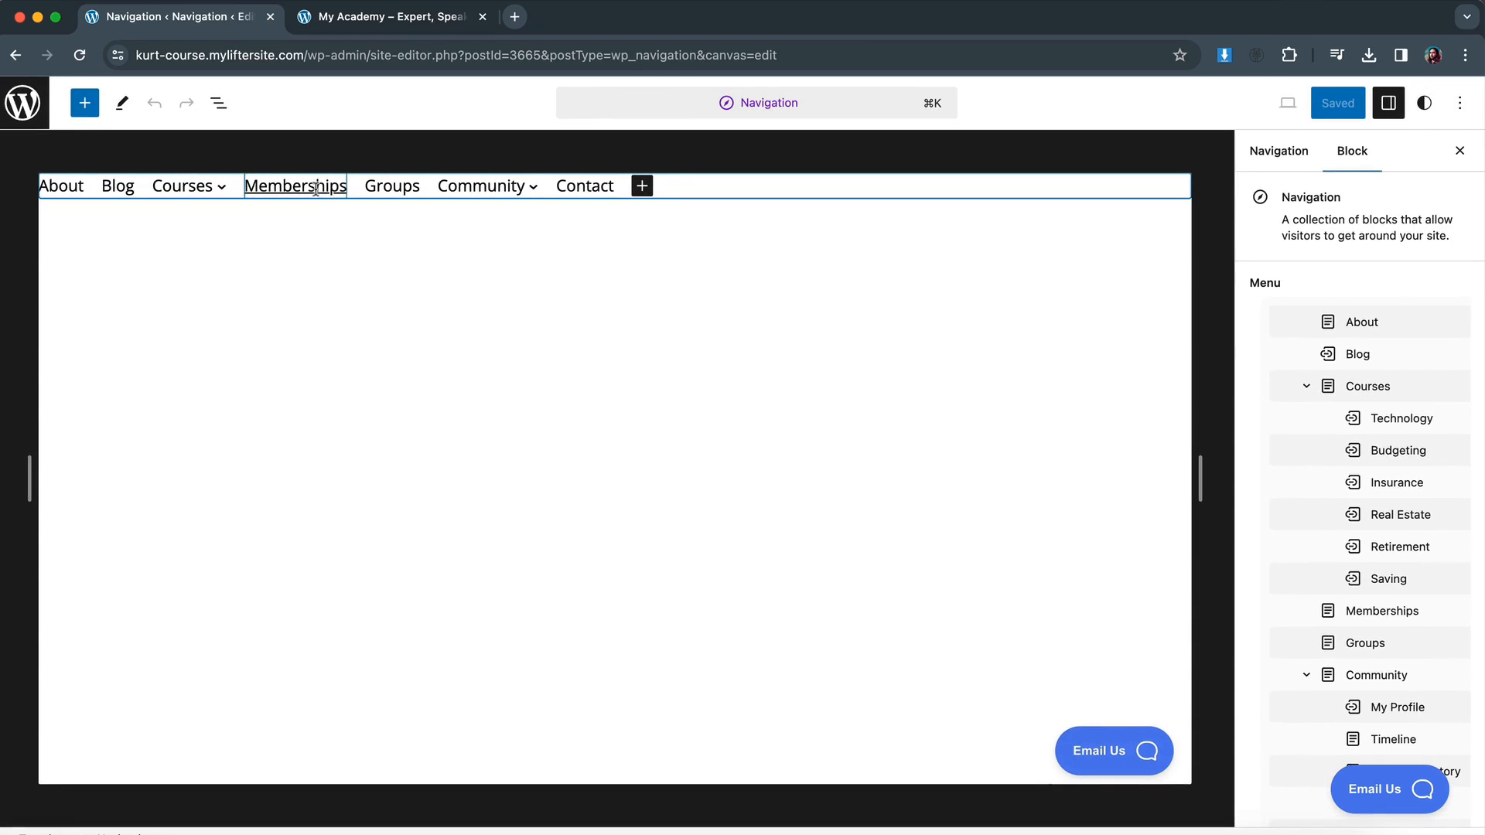
left_click(1361, 320)
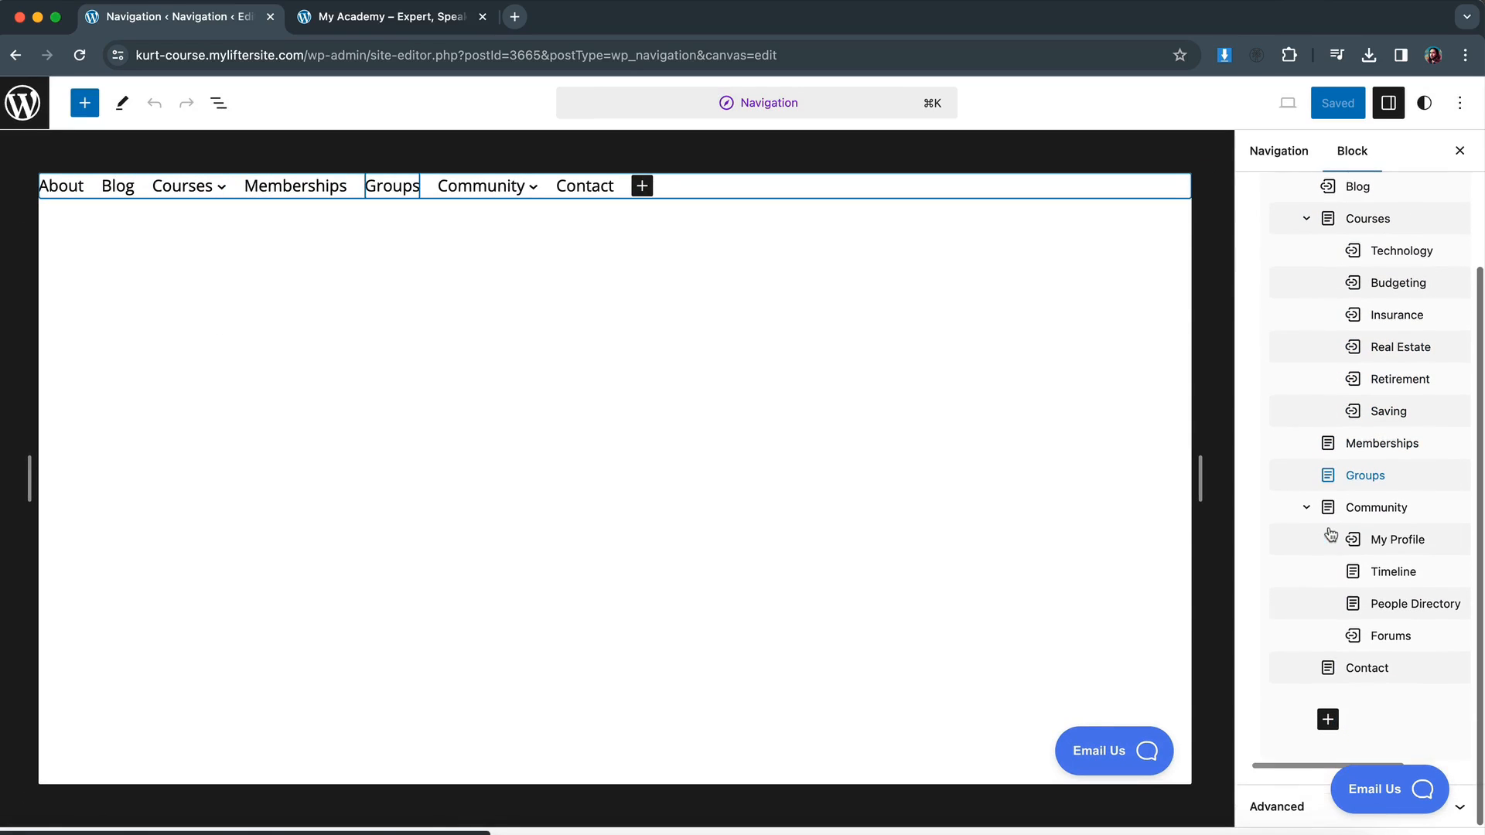
left_click(501, 397)
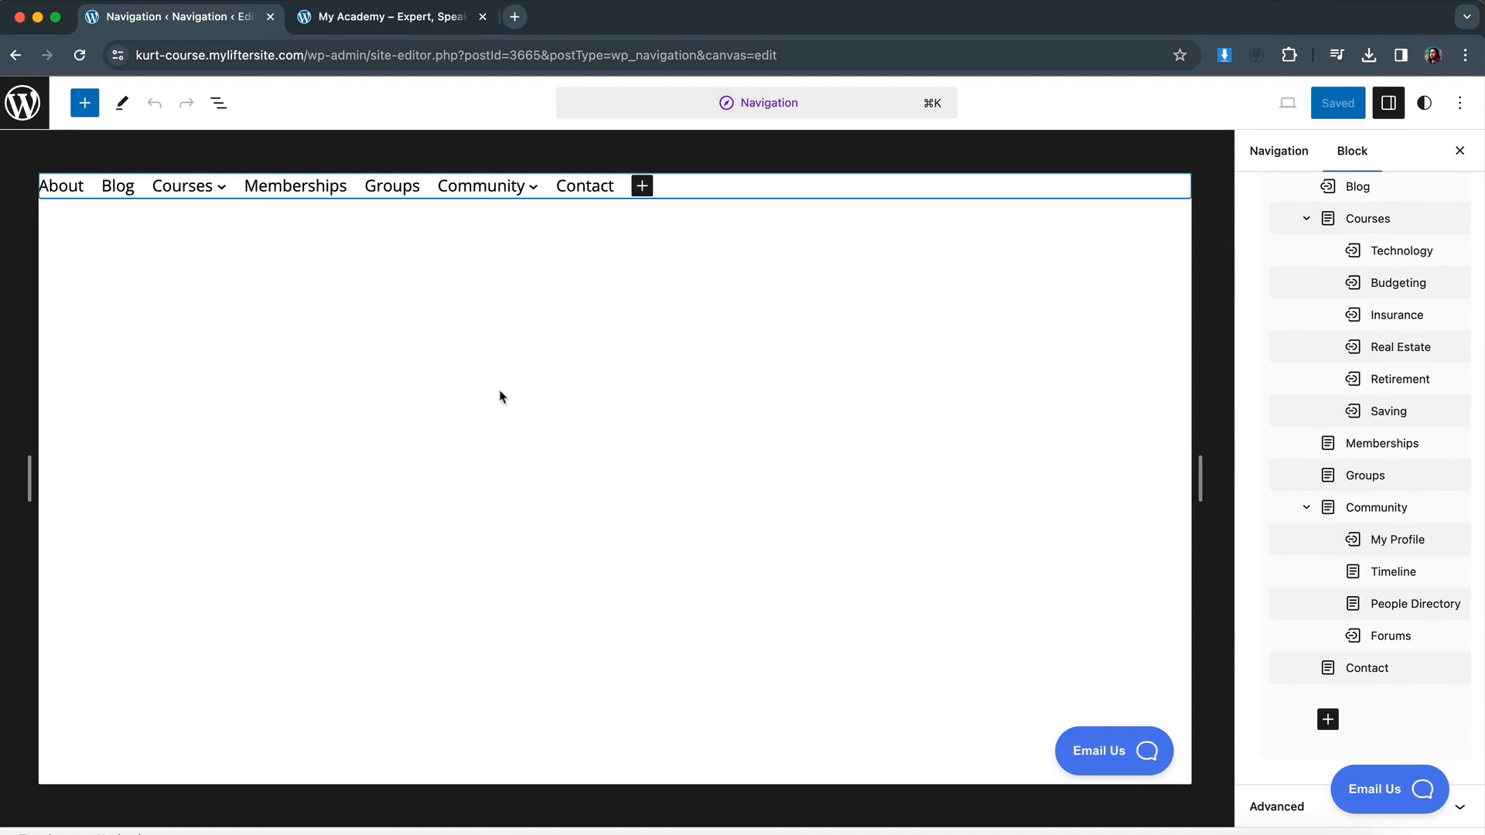
left_click(218, 102)
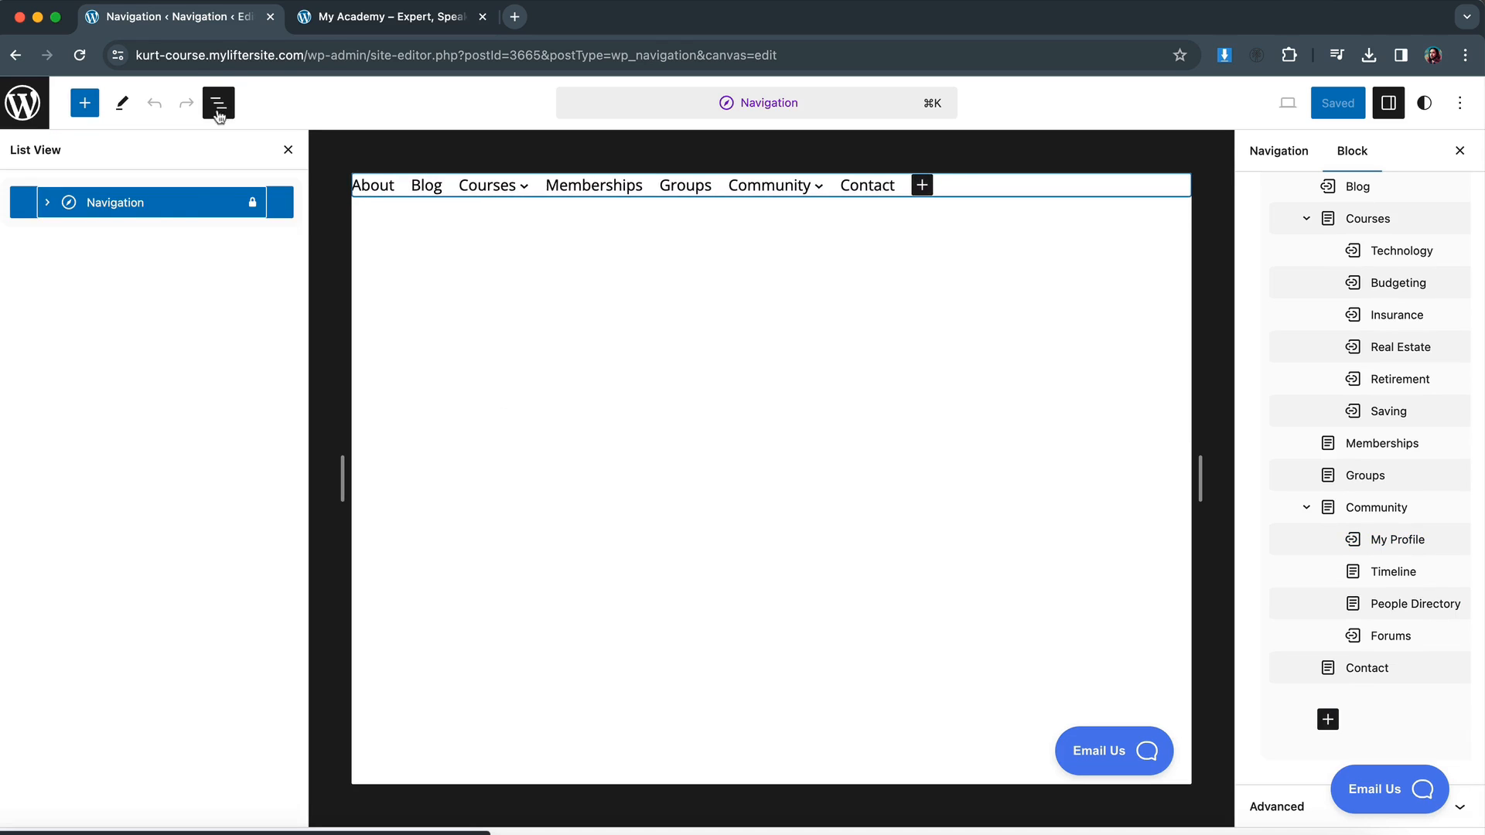
left_click(46, 202)
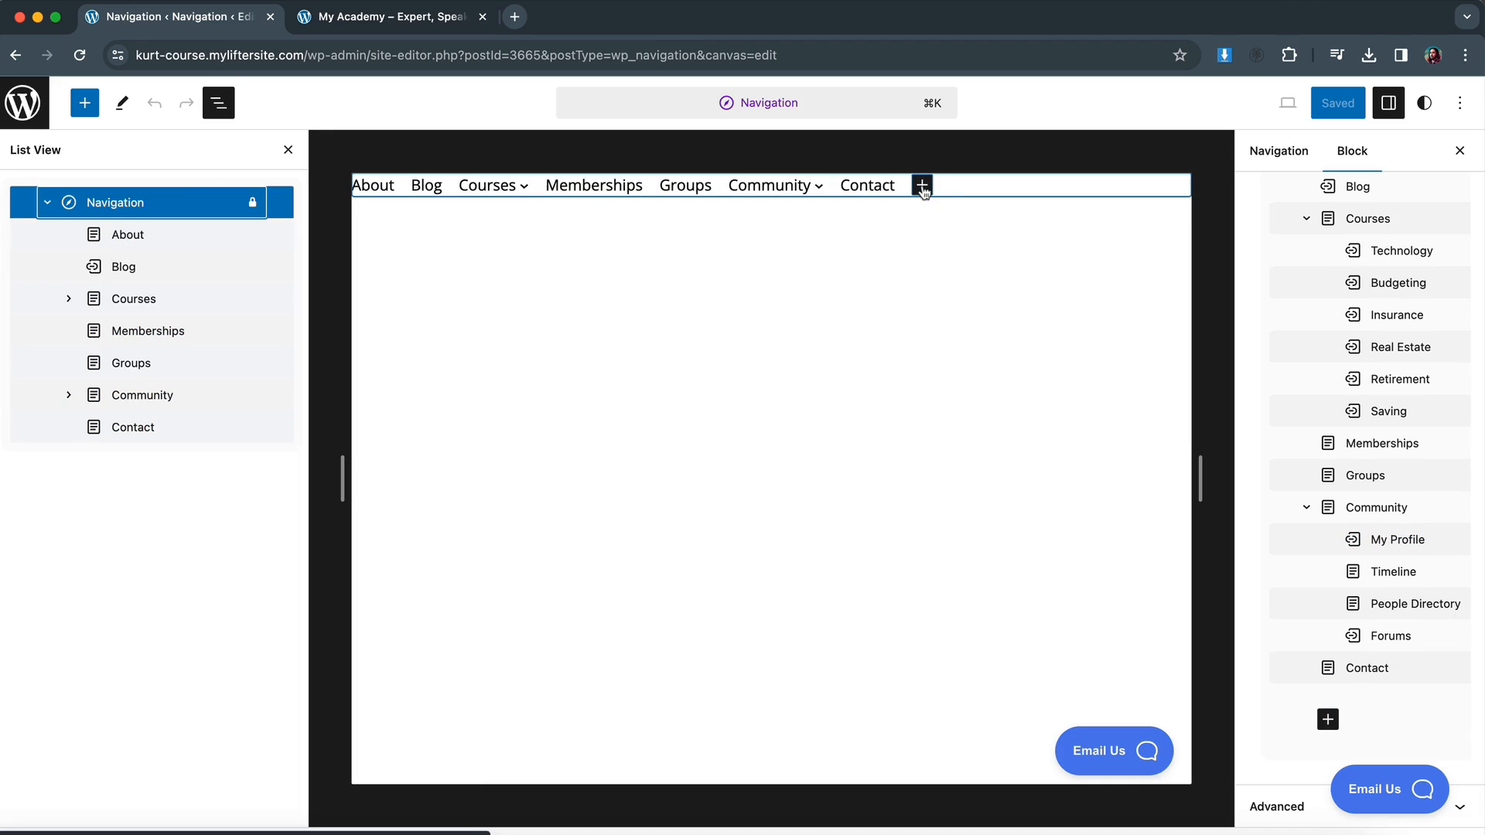
Bring up the block picker for adding a new menu item.
left_click(84, 102)
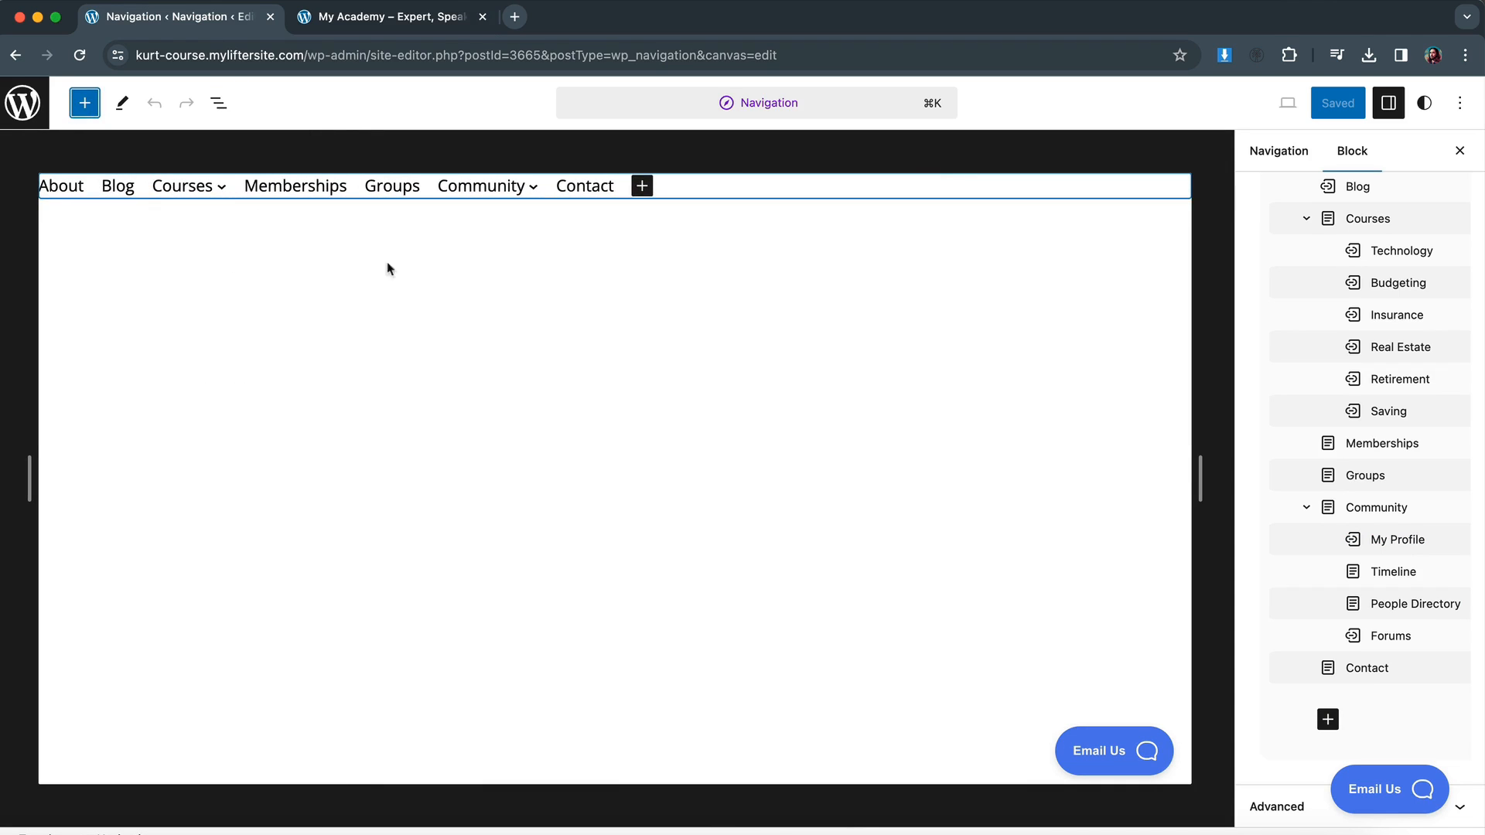
mouse_move(893, 358)
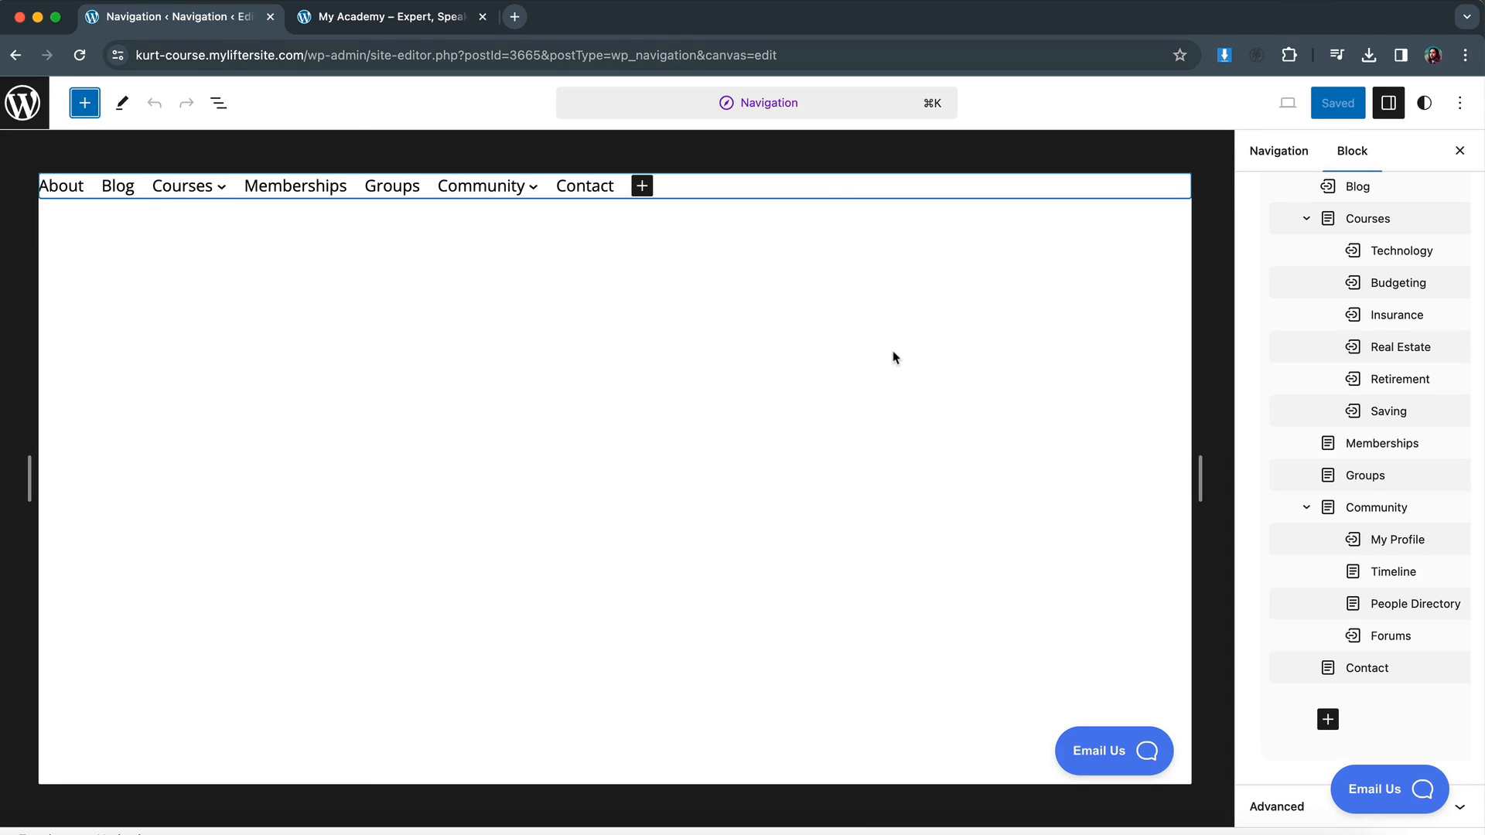
mouse_move(897, 354)
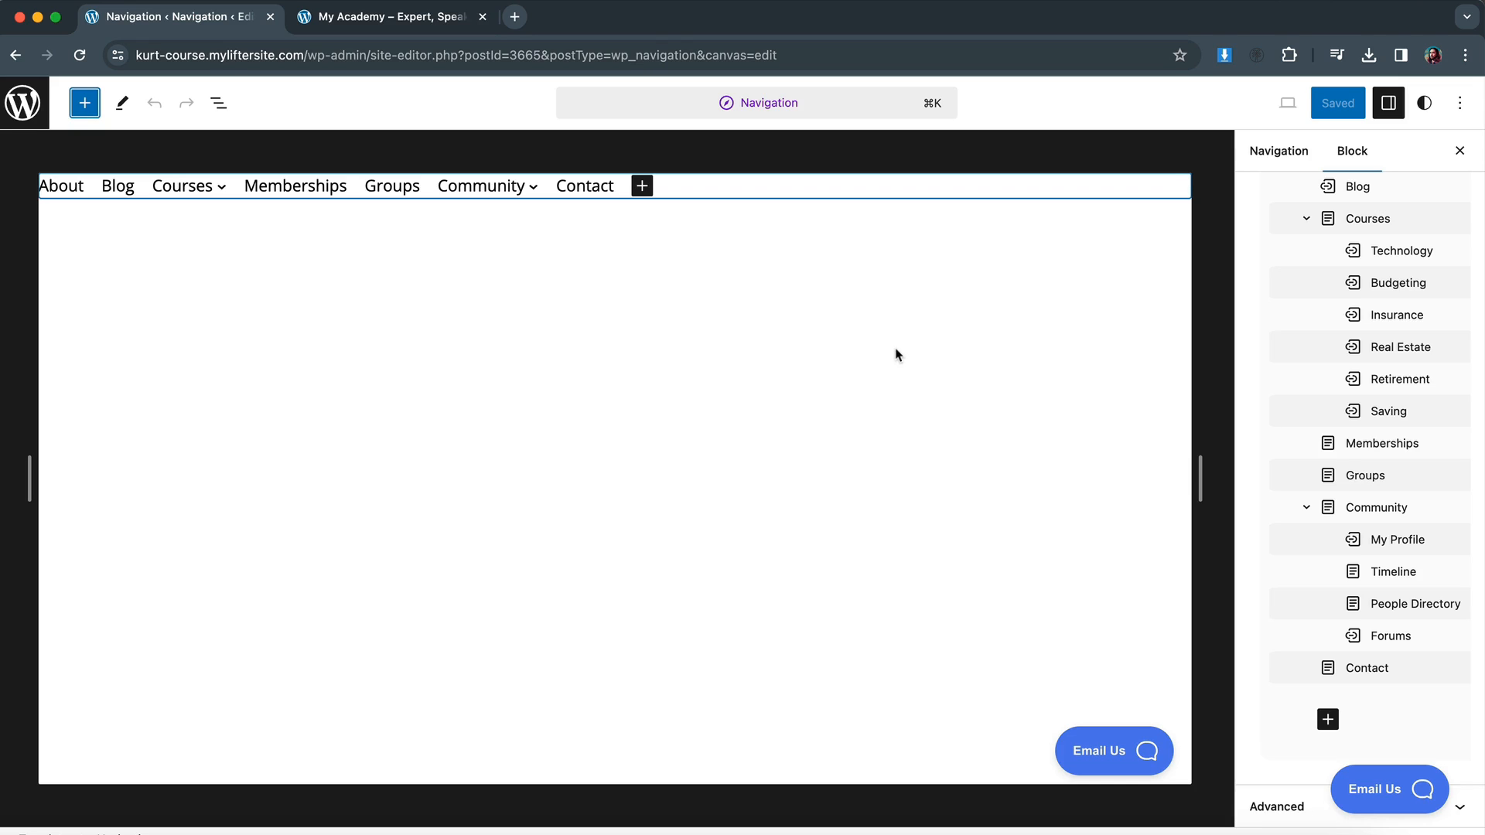
mouse_move(902, 364)
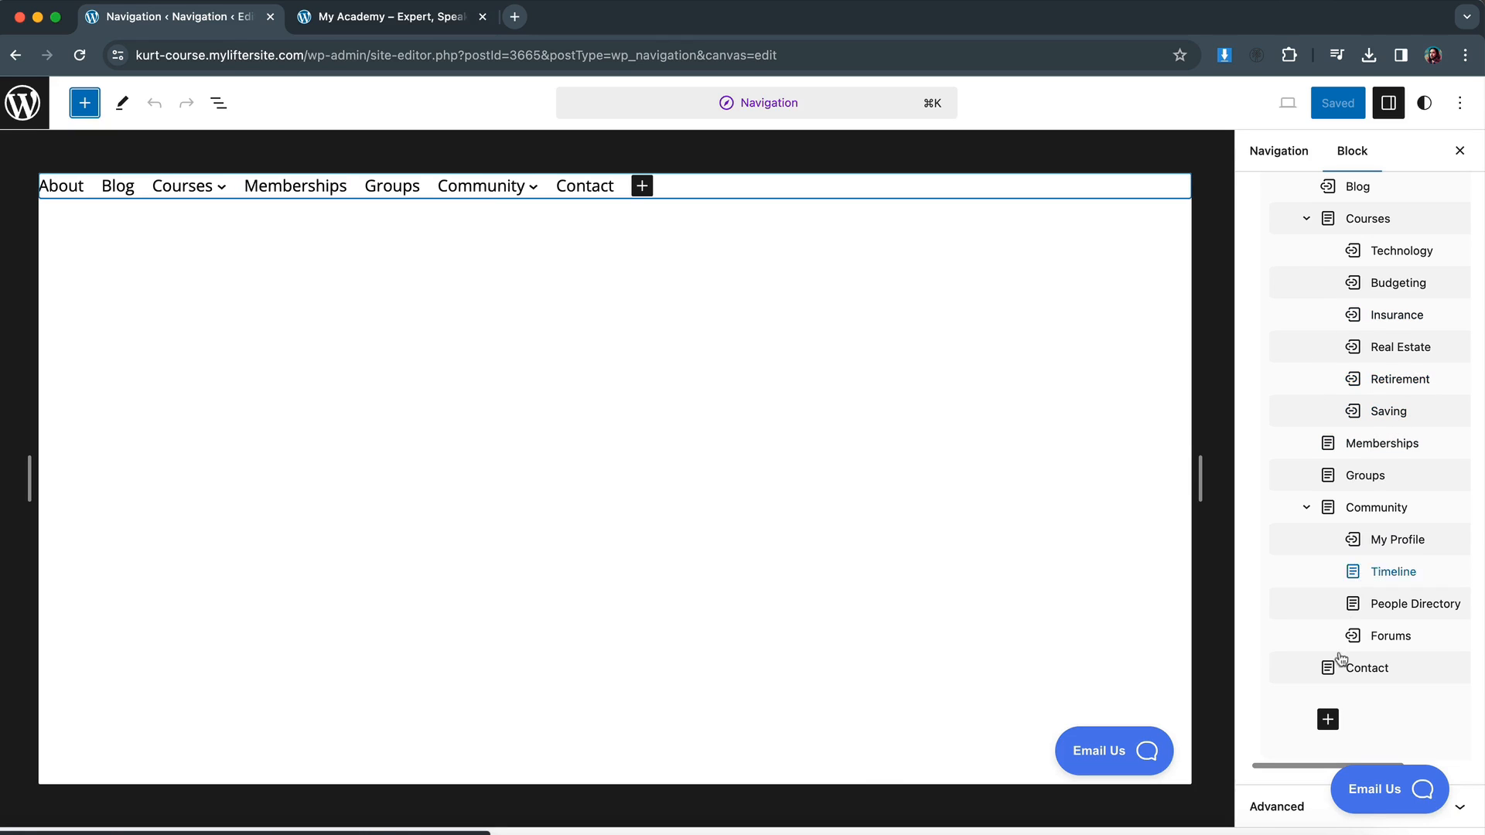
left_click(1412, 603)
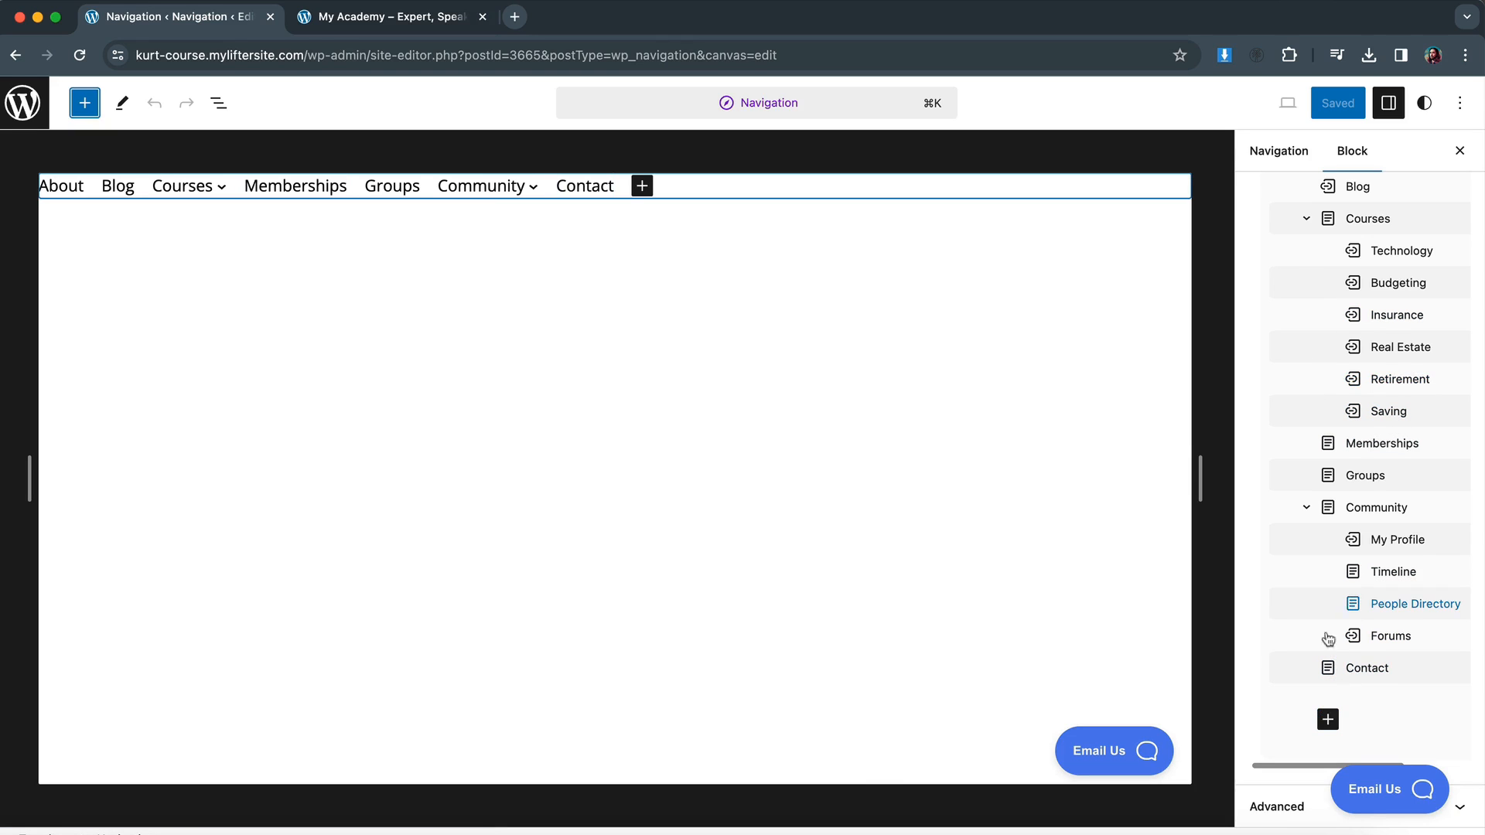
left_click(1327, 720)
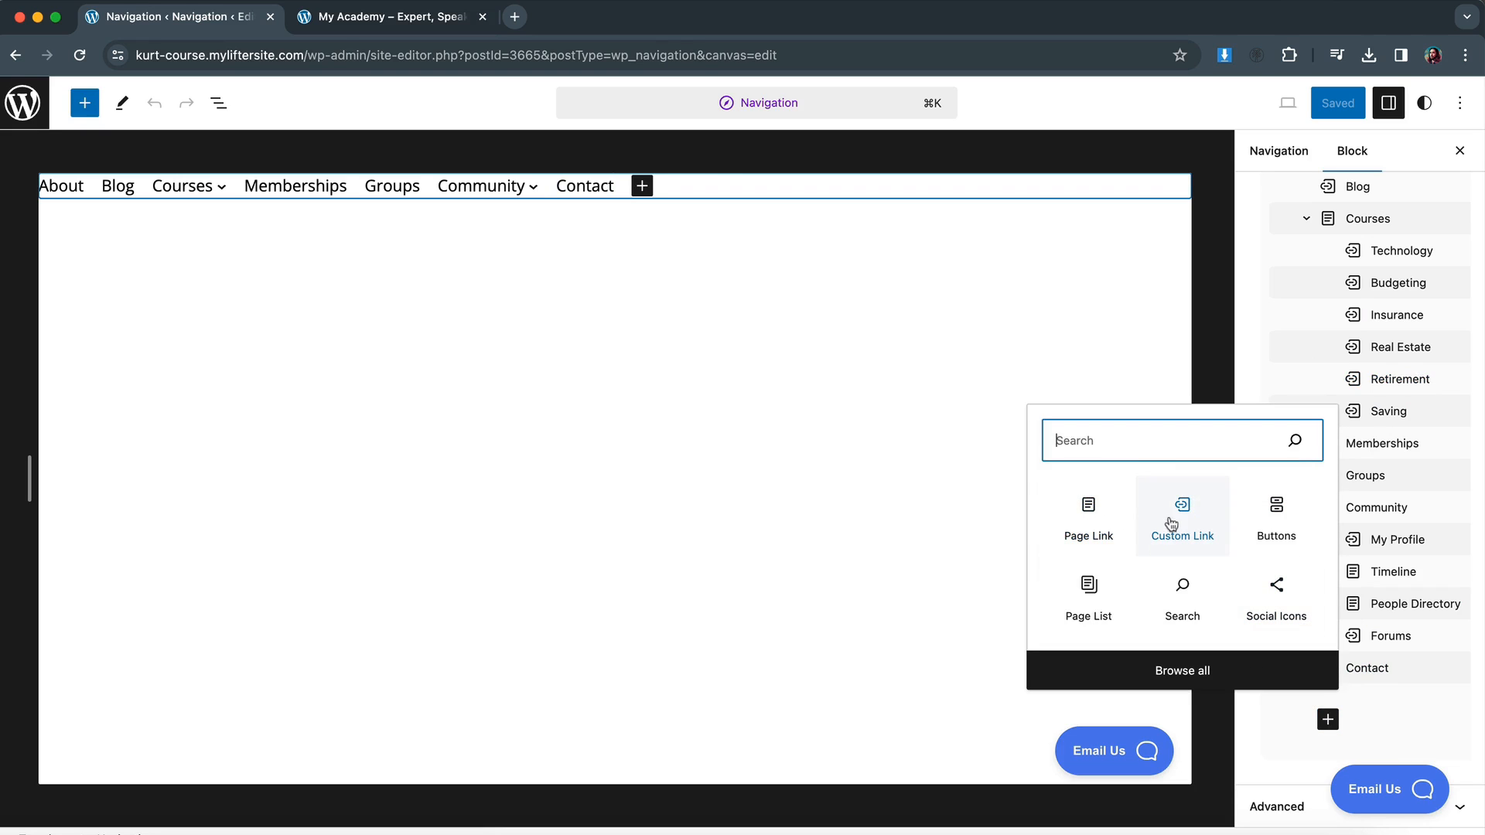
Add a Custom Link item after Contact and begin the label 'Start he'.
left_click(1182, 516)
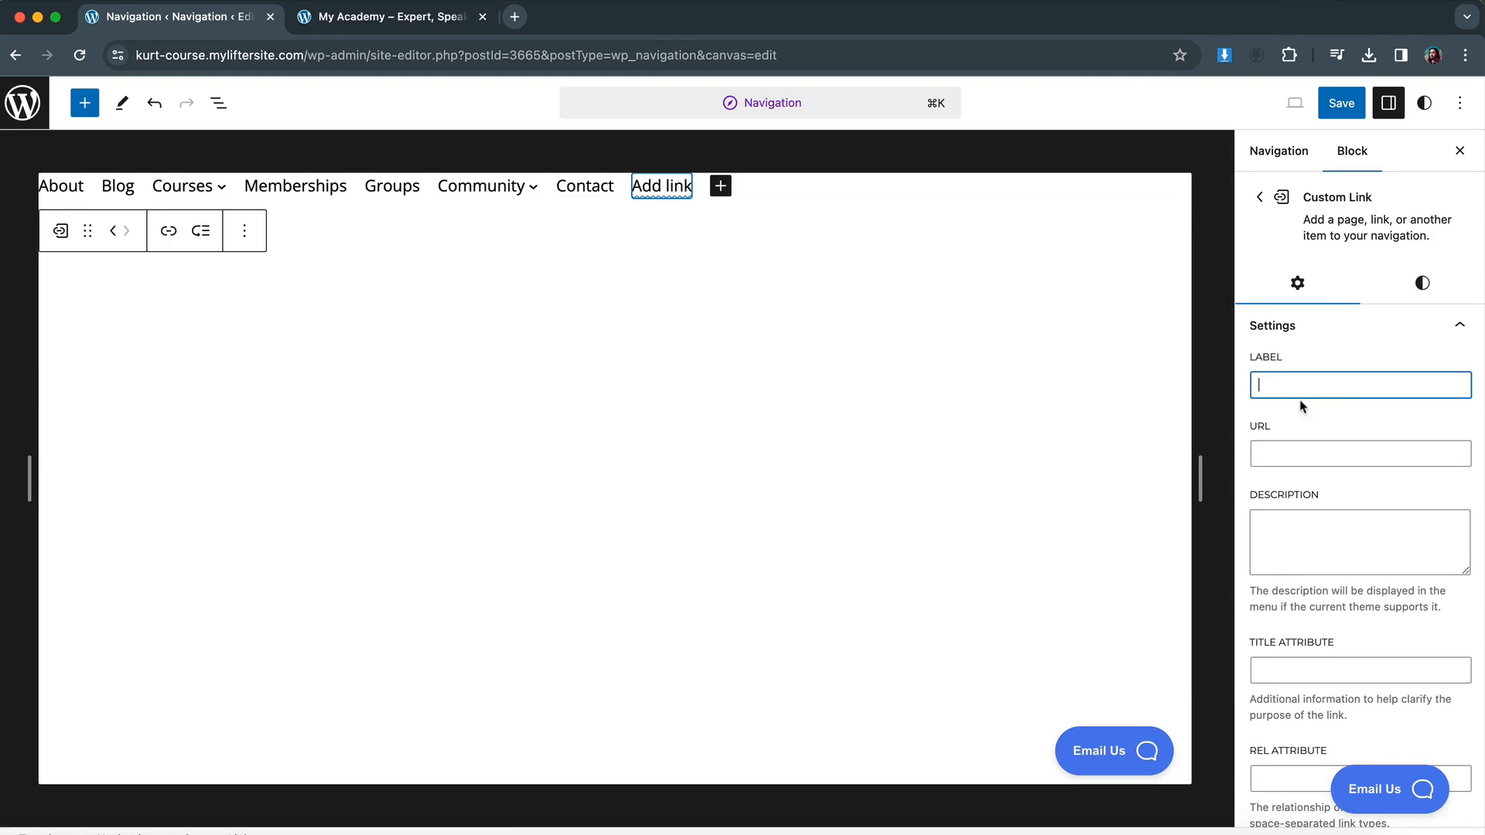
type("Start he")
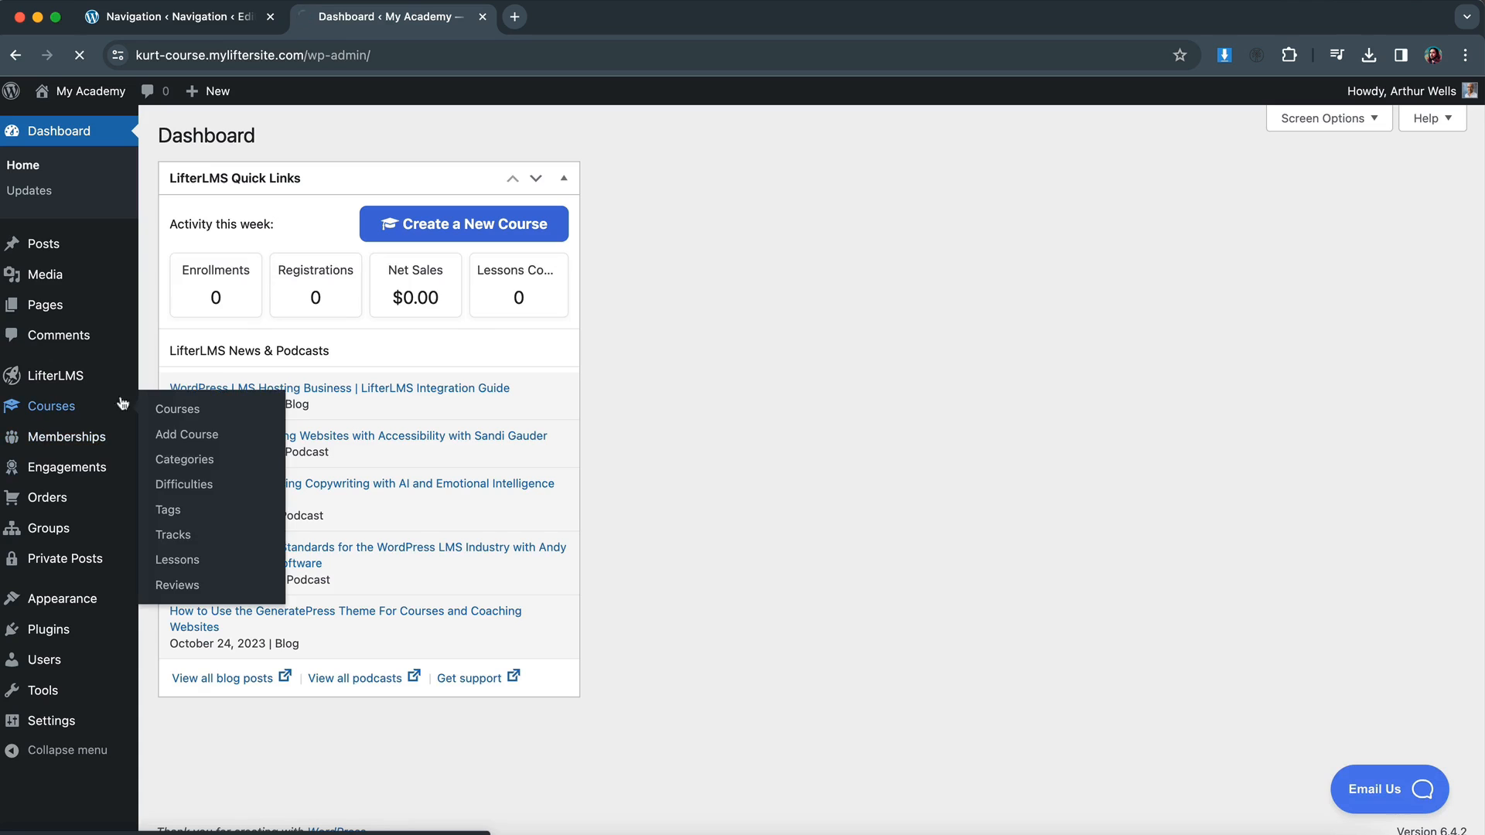
Copy the What is LifterLMS? lesson link from the LifterLMS Quickstart Course page.
left_click(177, 409)
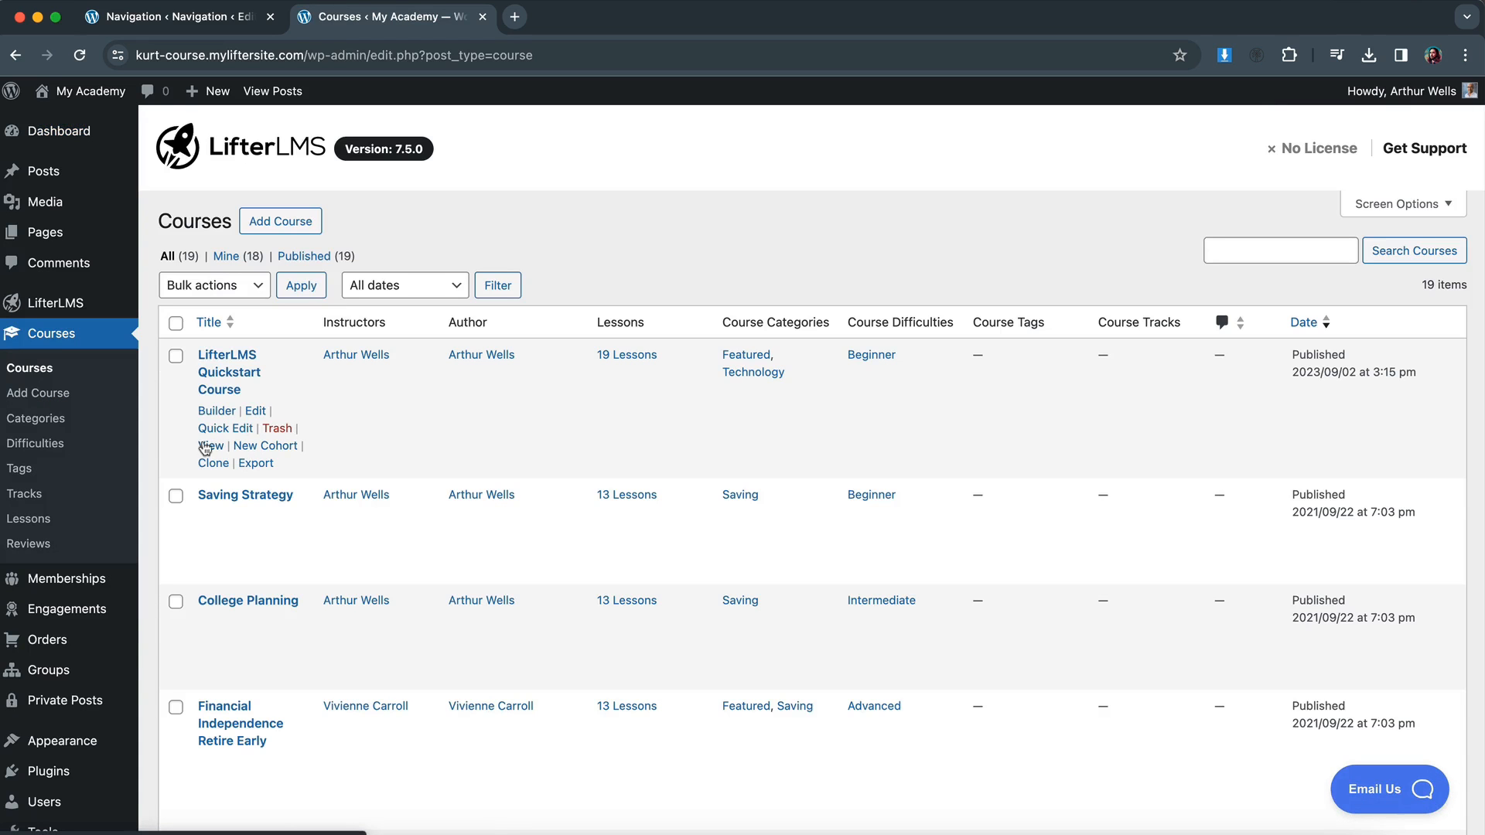
left_click(208, 445)
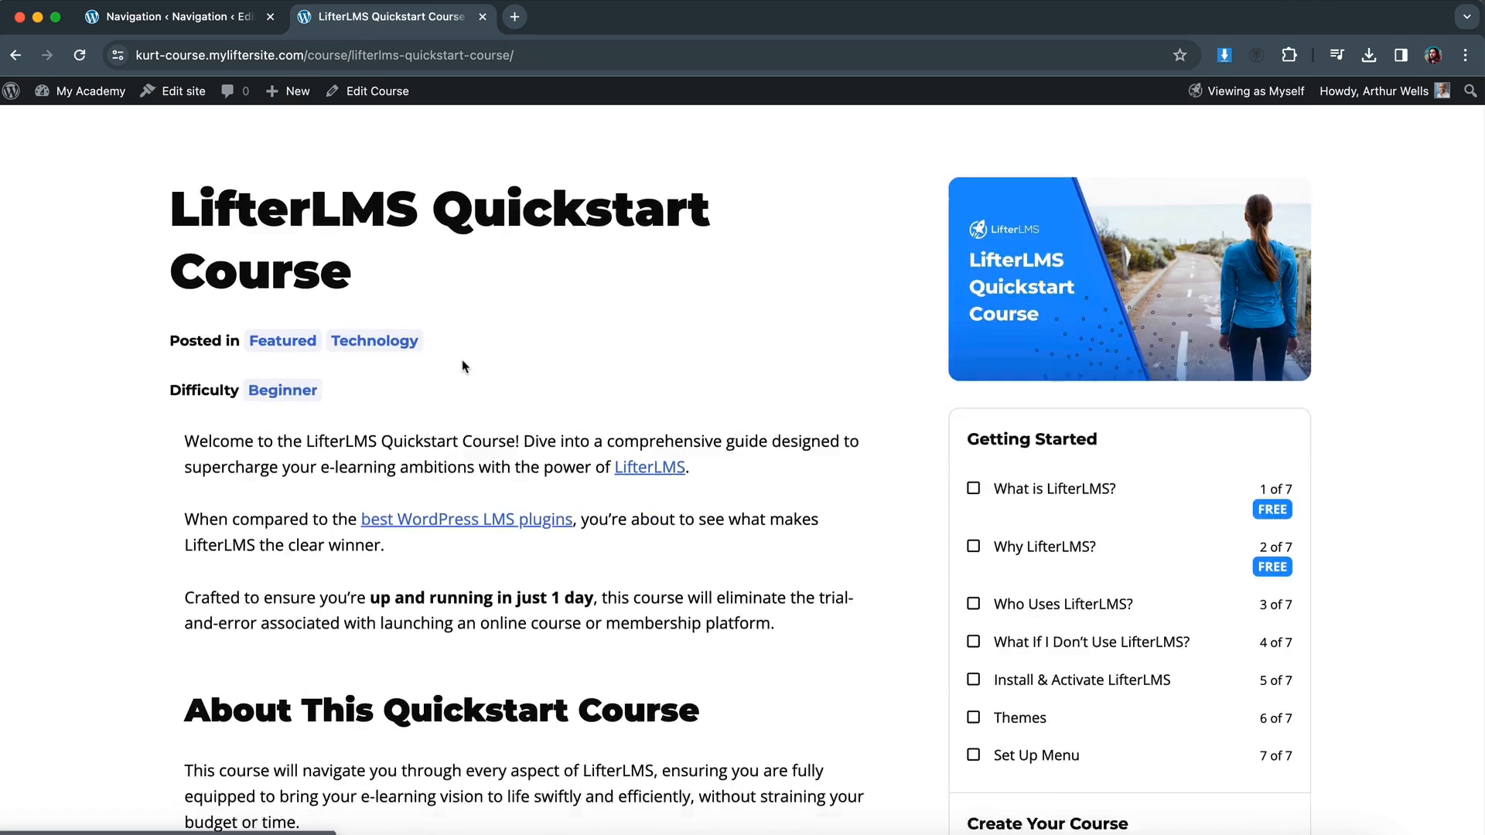
right_click(1042, 335)
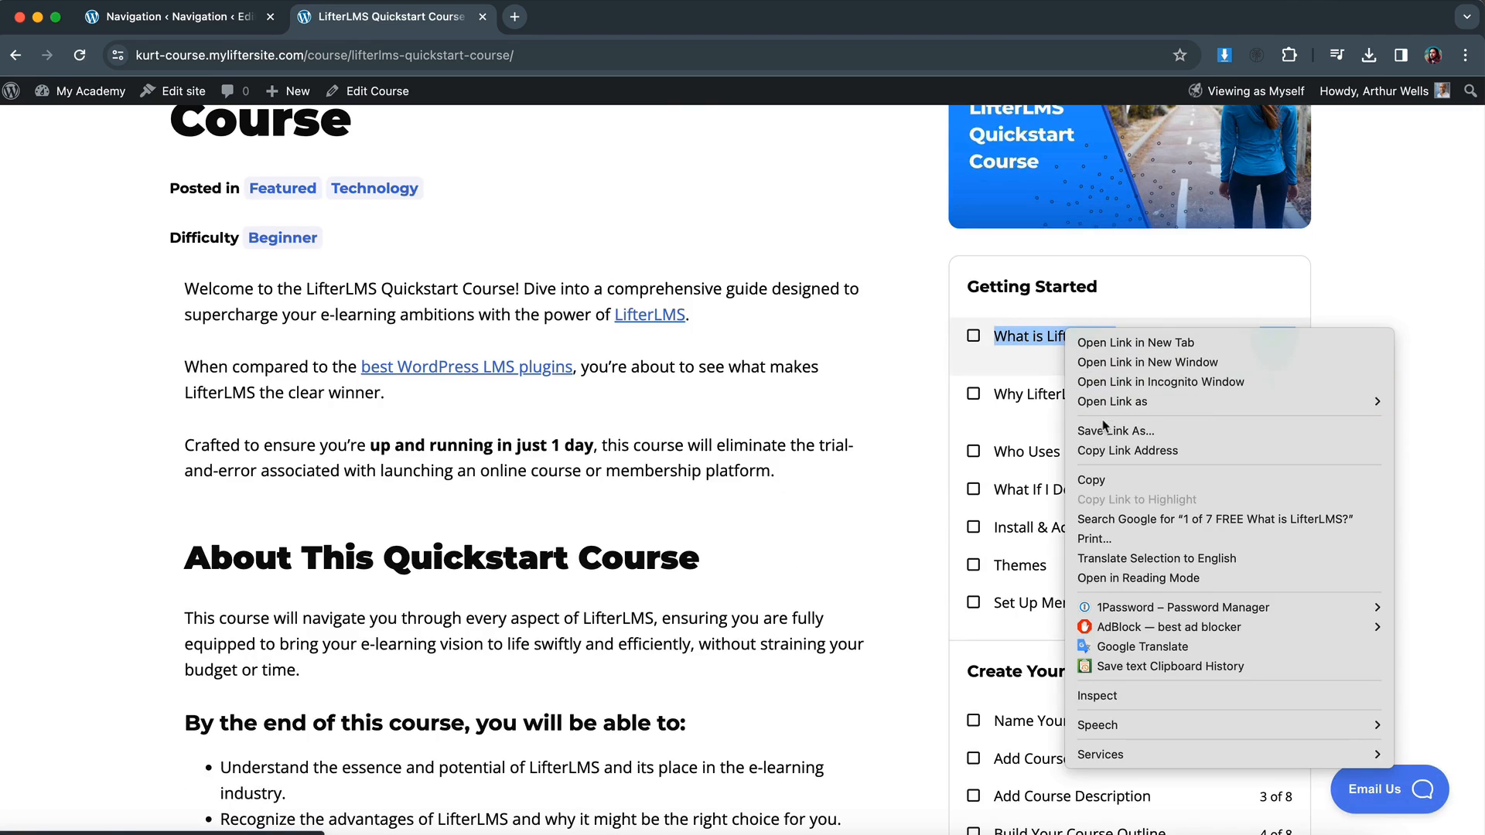
left_click(1116, 430)
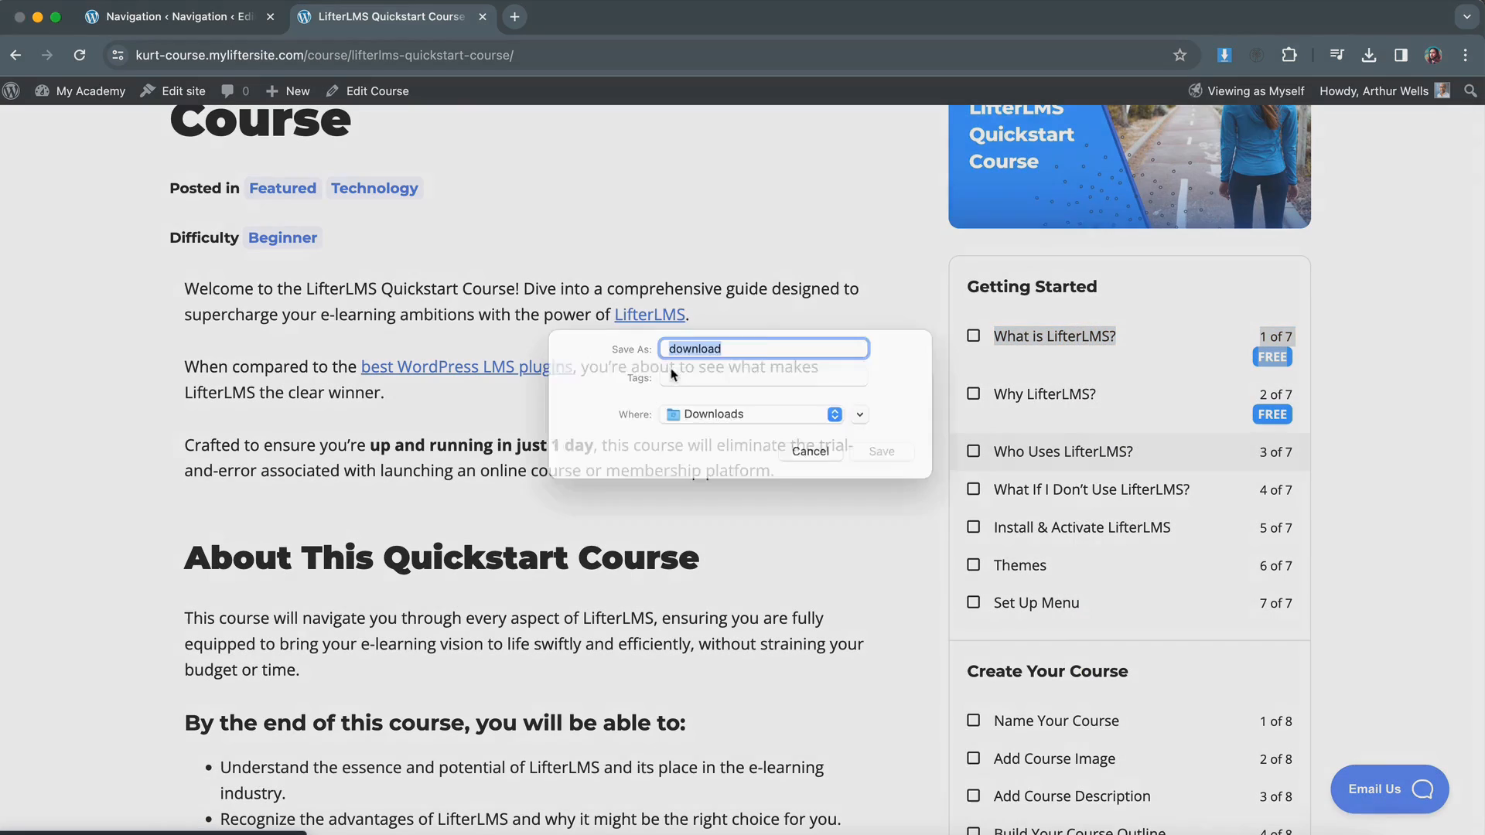
right_click(1054, 335)
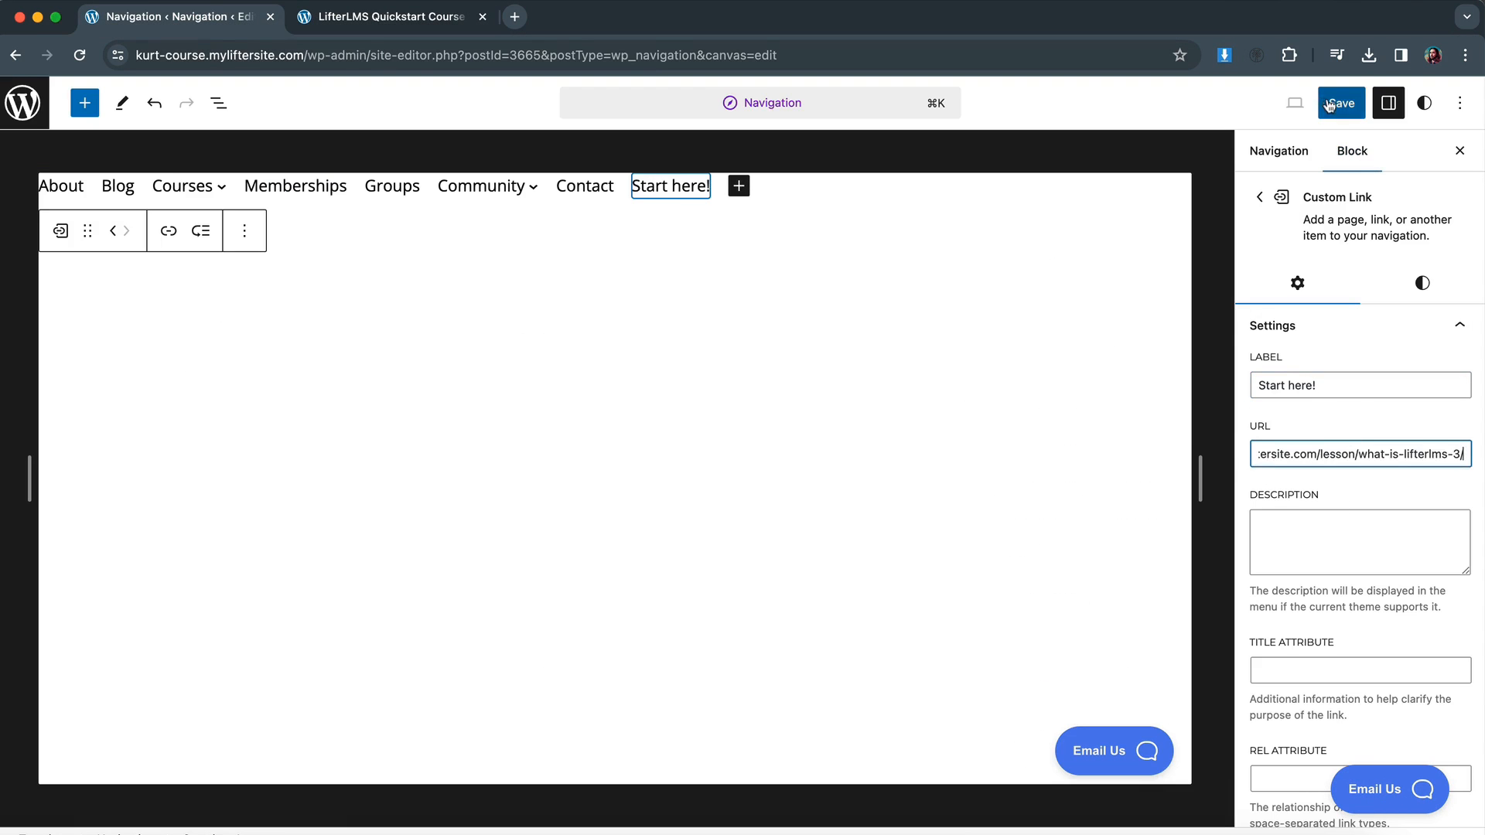
Save the menu with the 'Start here!' lesson link and check the live course page.
left_click(1339, 102)
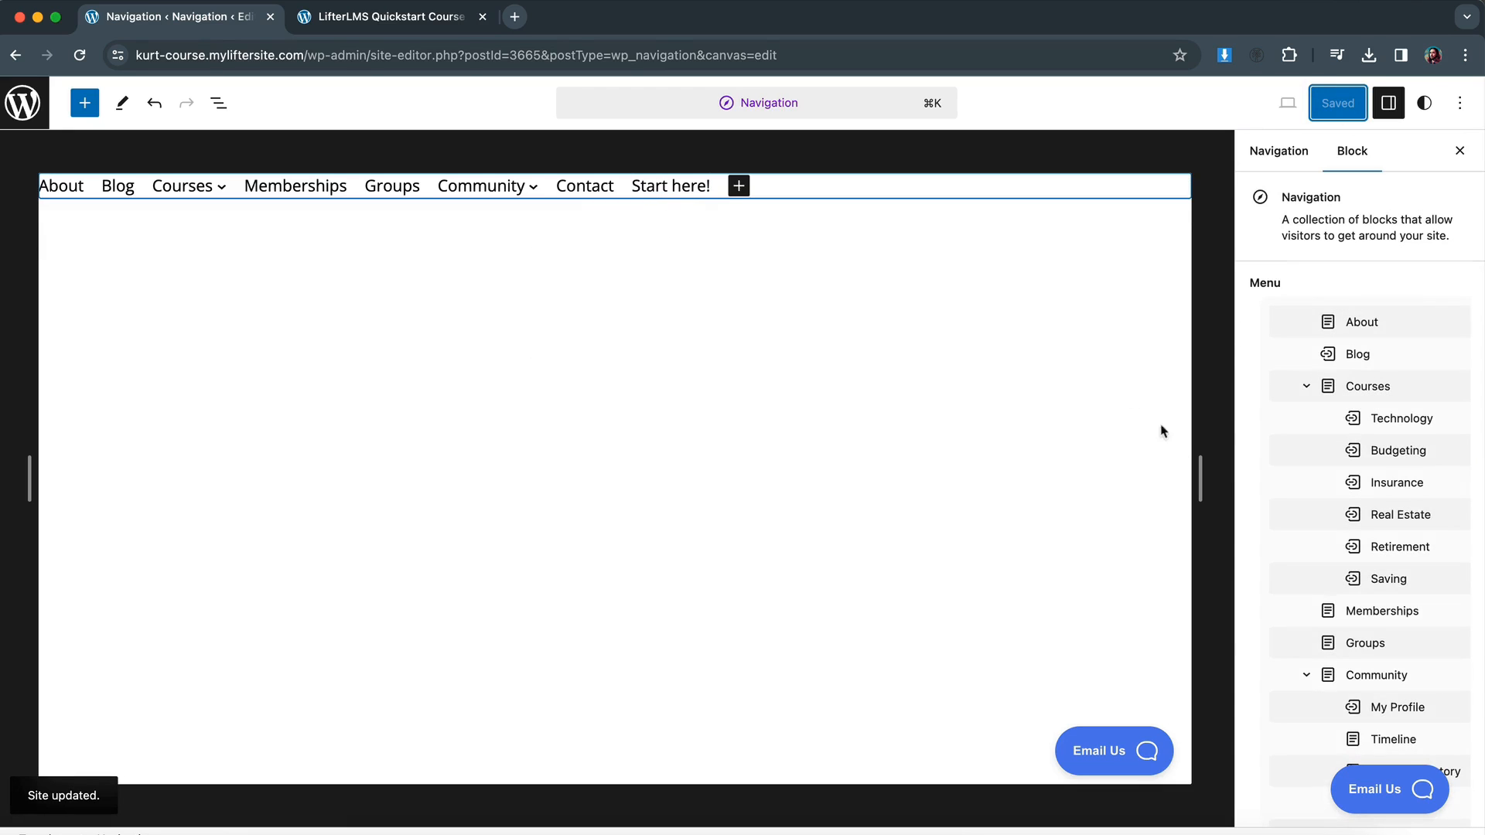
scroll("down", 3)
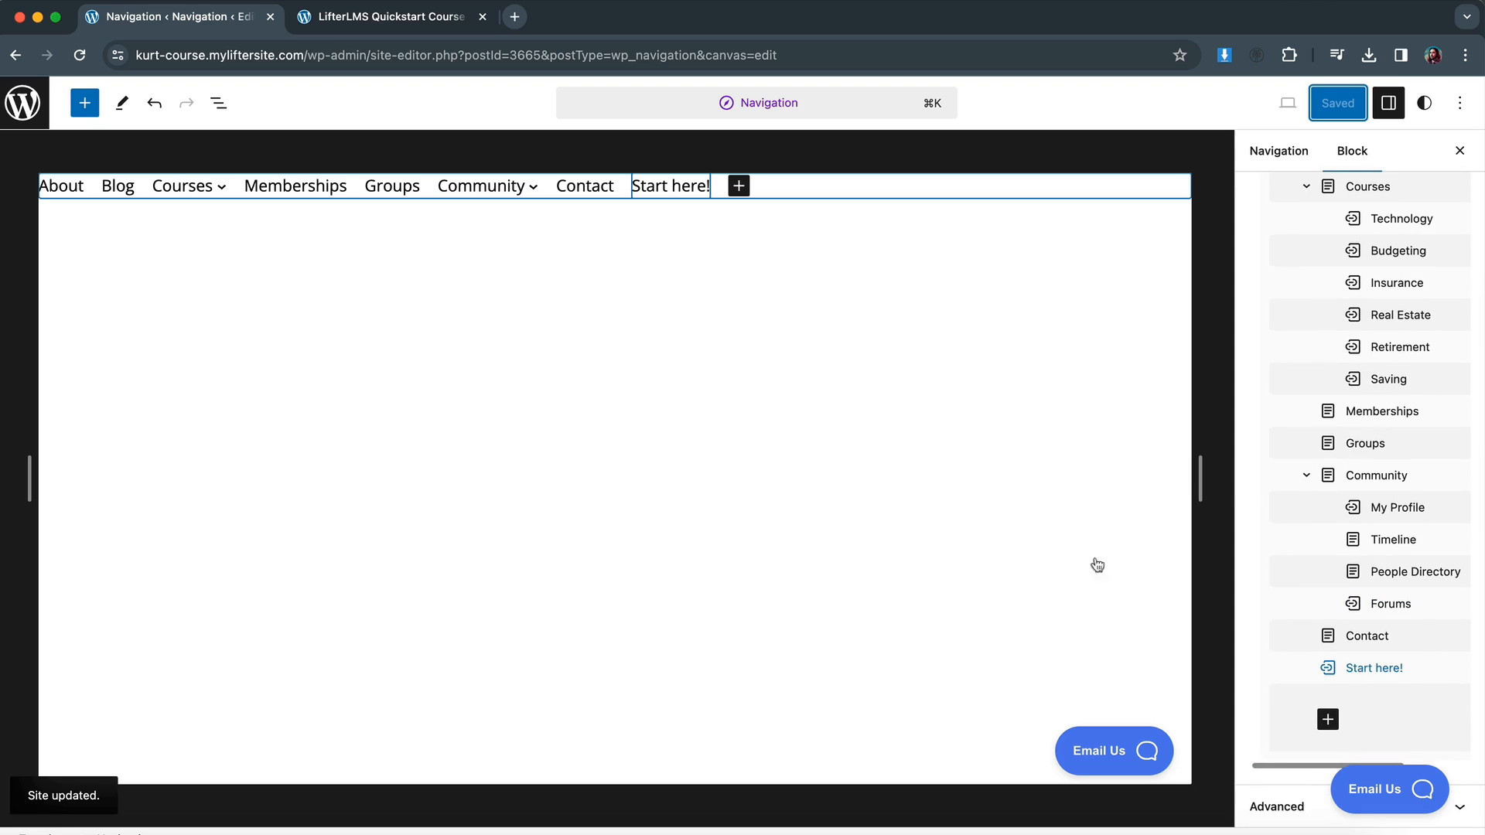
left_click(388, 16)
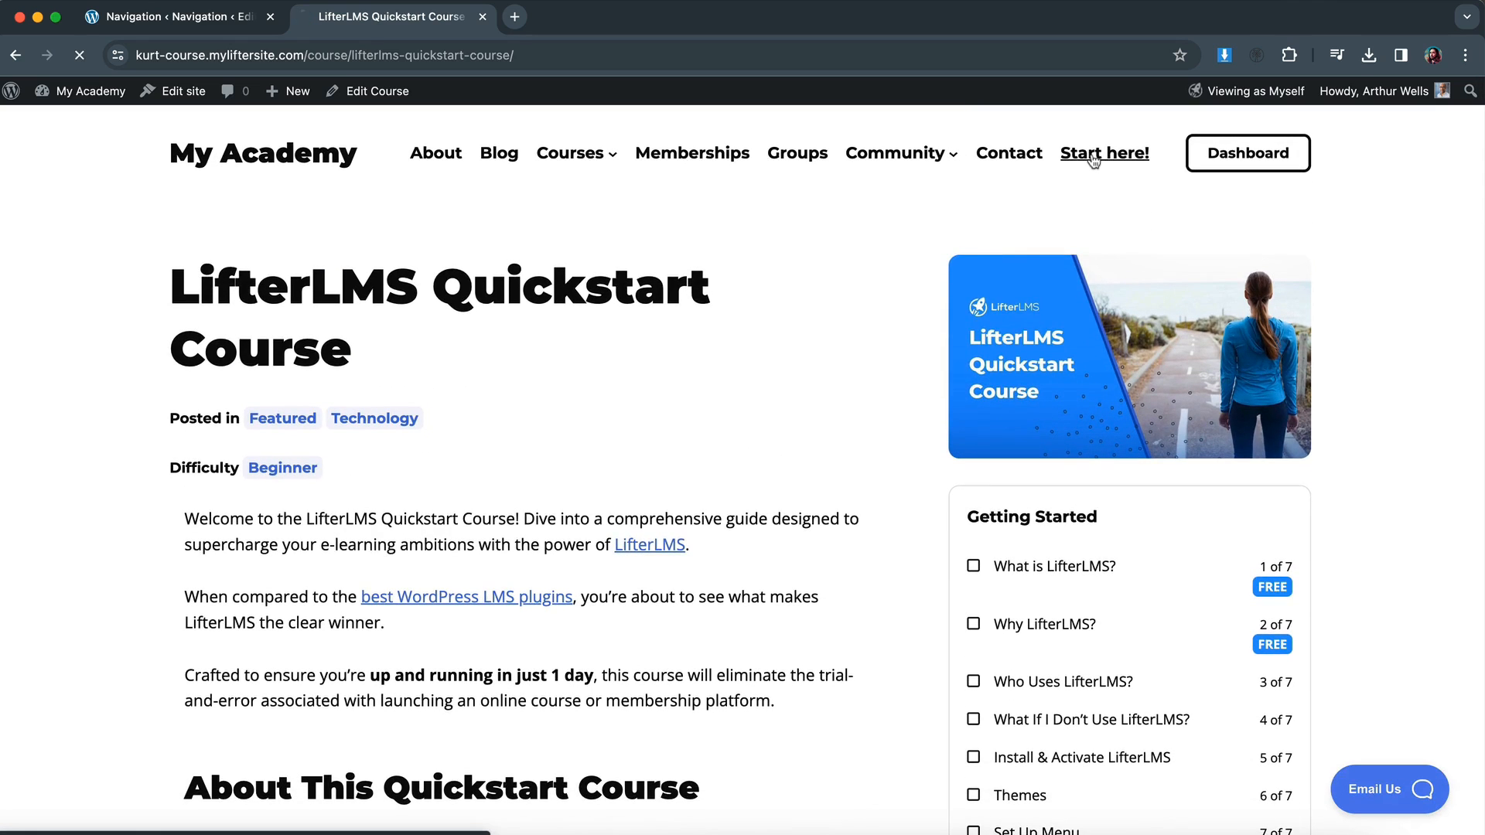
Open the What is LifterLMS? lesson on the live site, then return to the editor tab.
left_click(1053, 566)
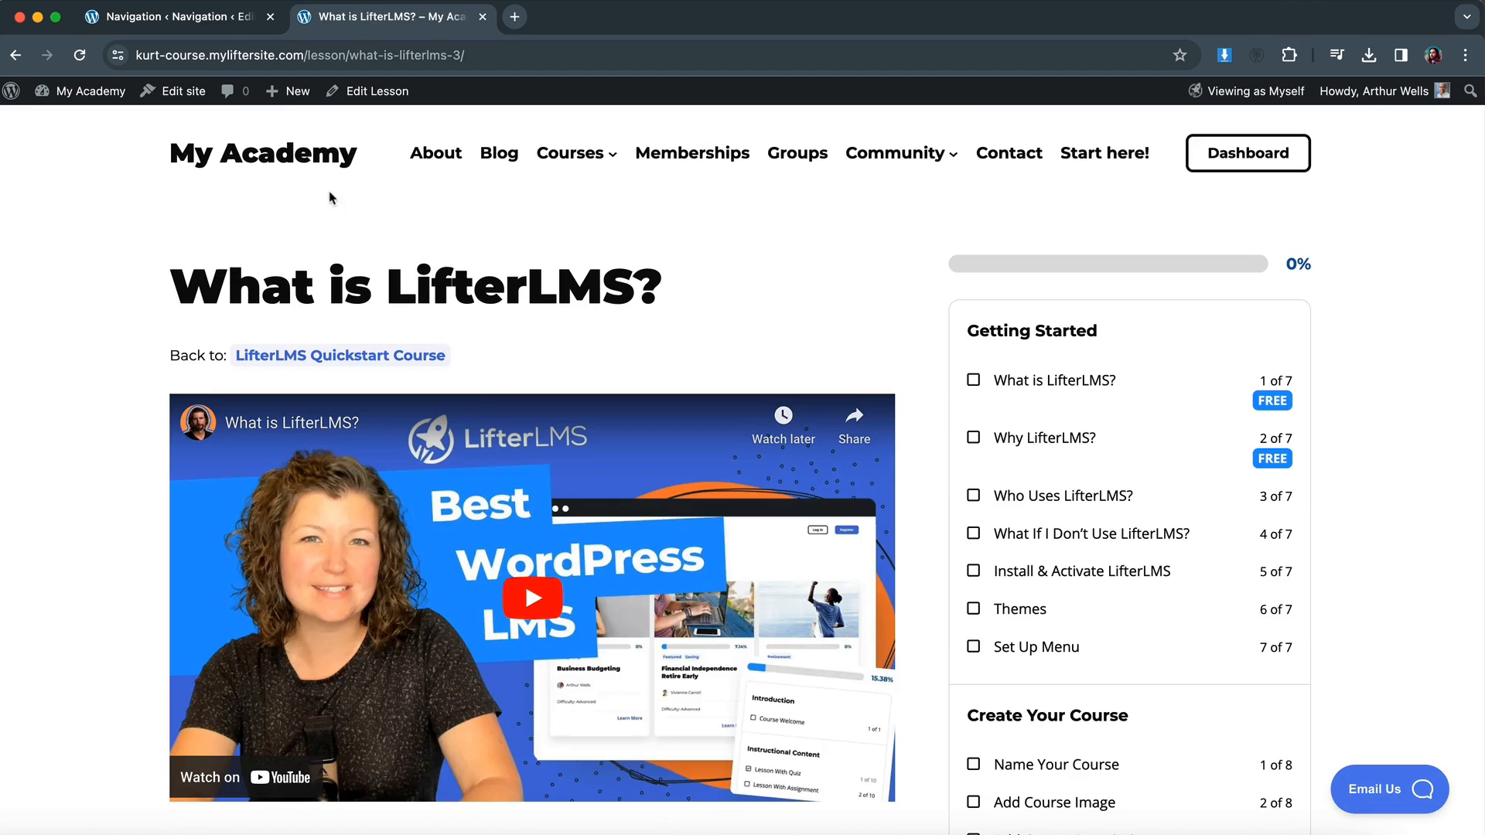
left_click(175, 16)
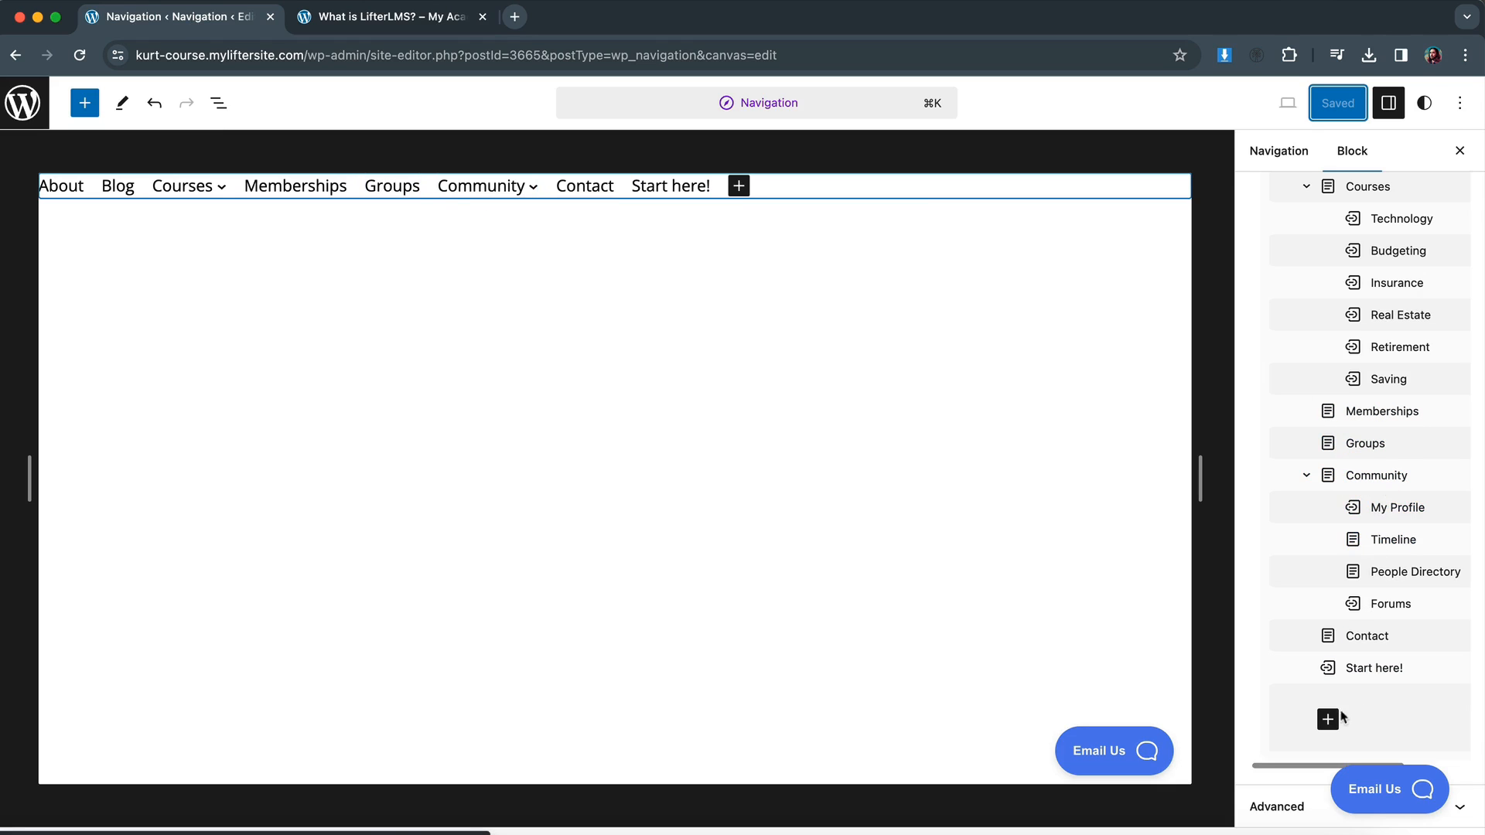
Move Start here! under Community after Forums, save, and return to the editor.
left_click(1372, 668)
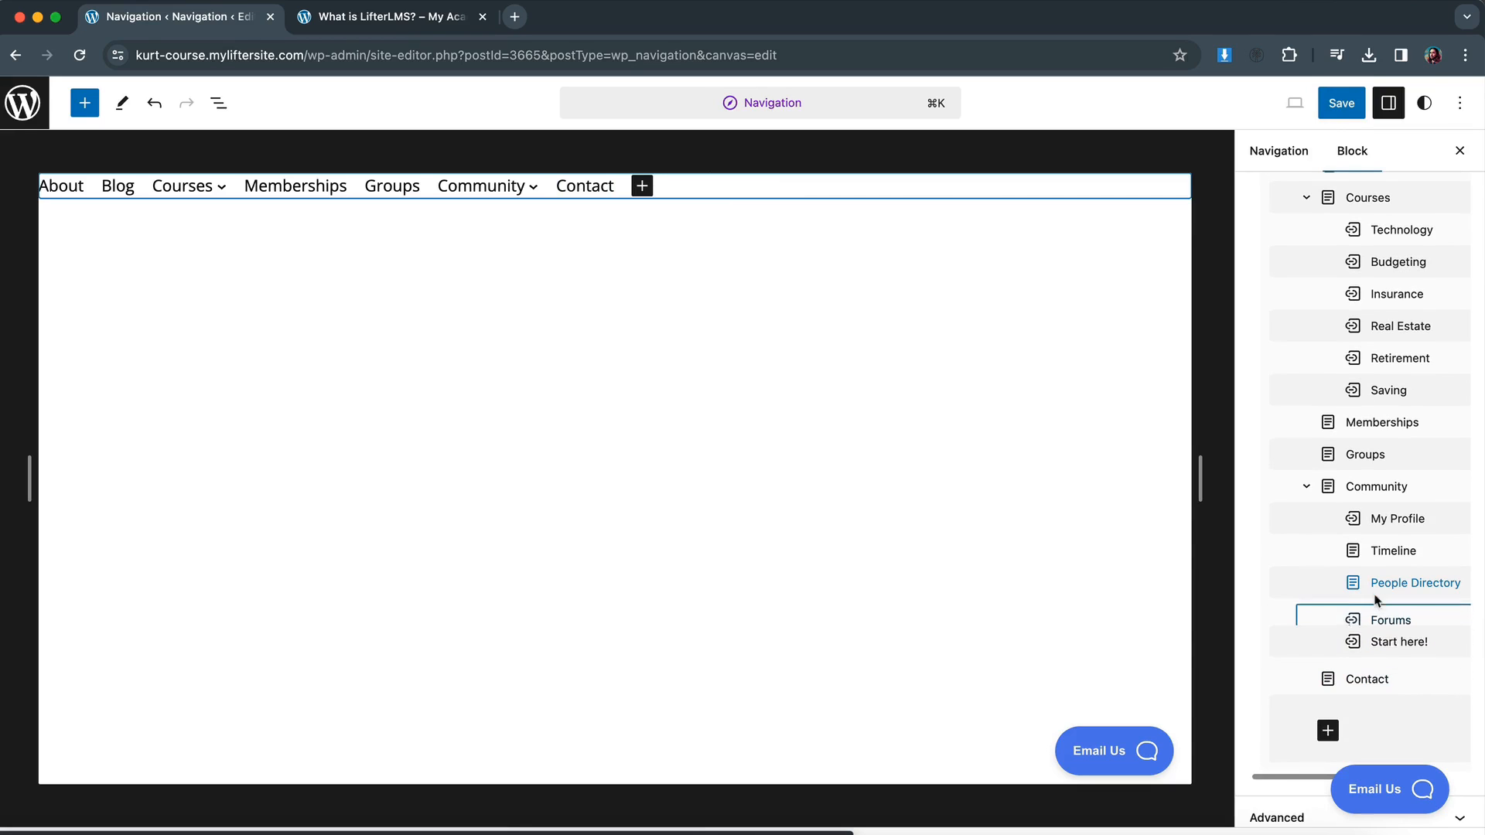
left_click(1340, 102)
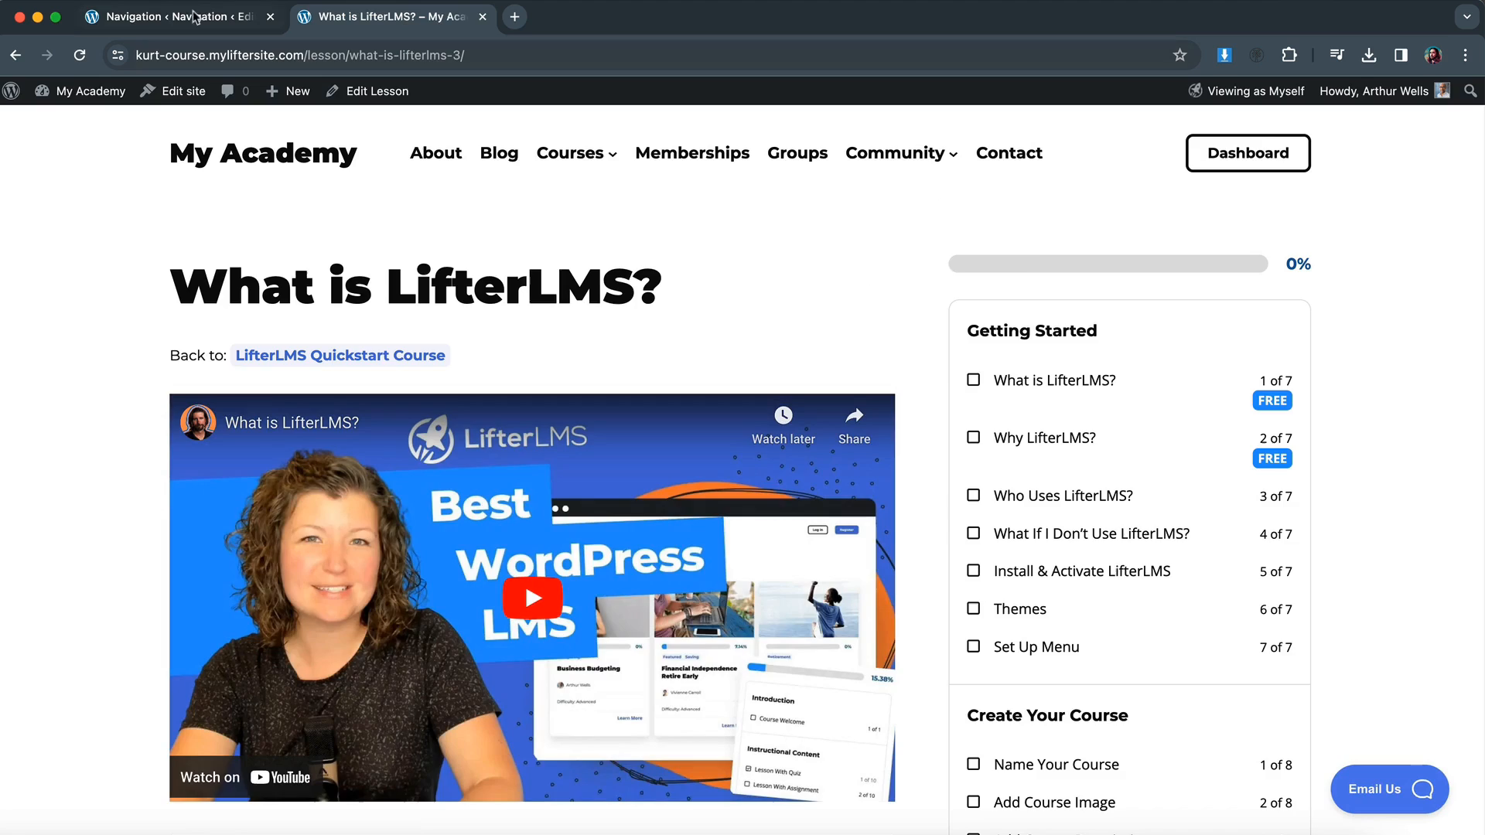
left_click(170, 16)
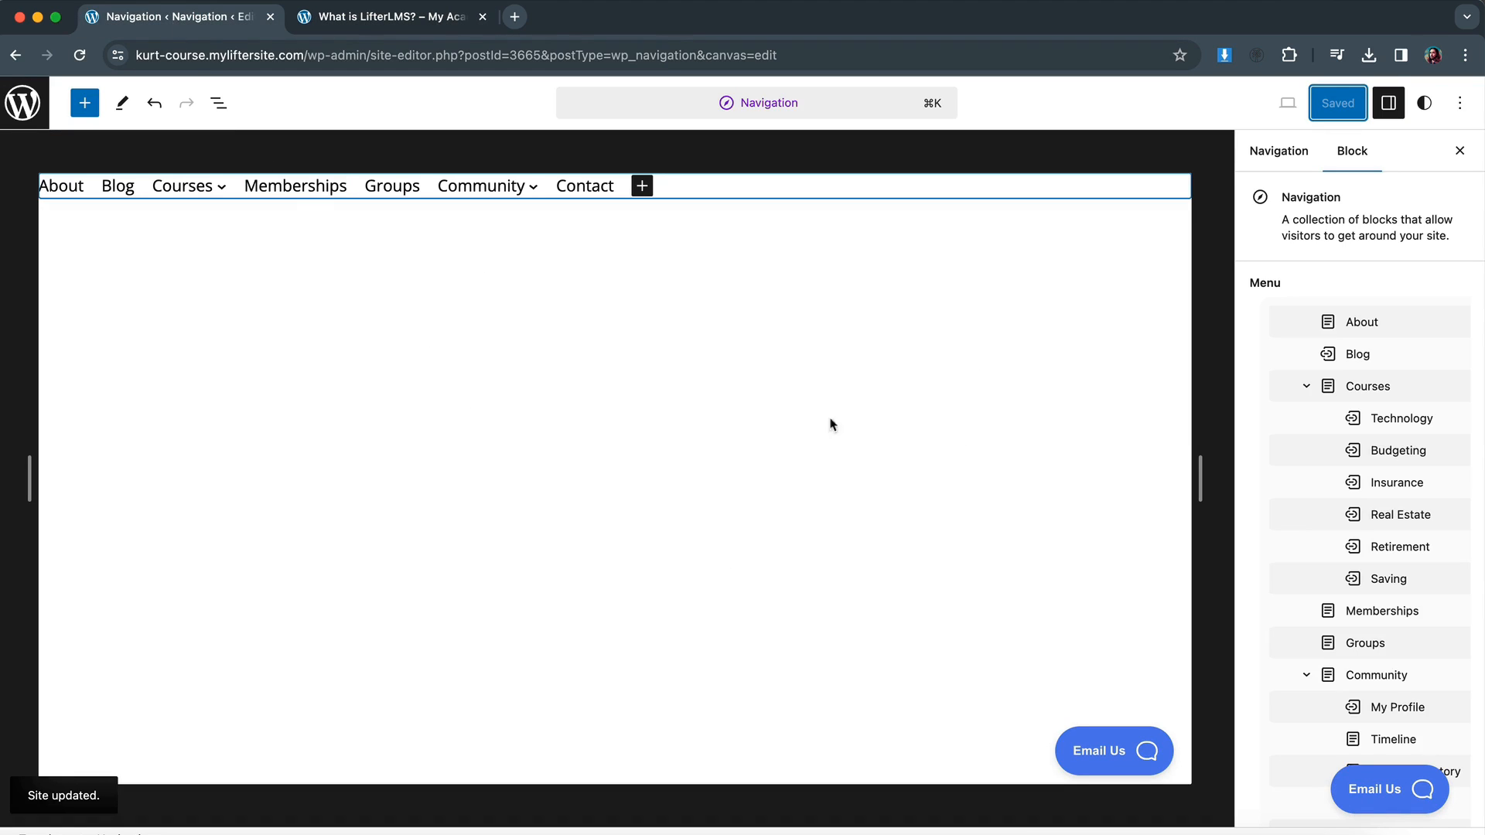
mouse_move(407, 237)
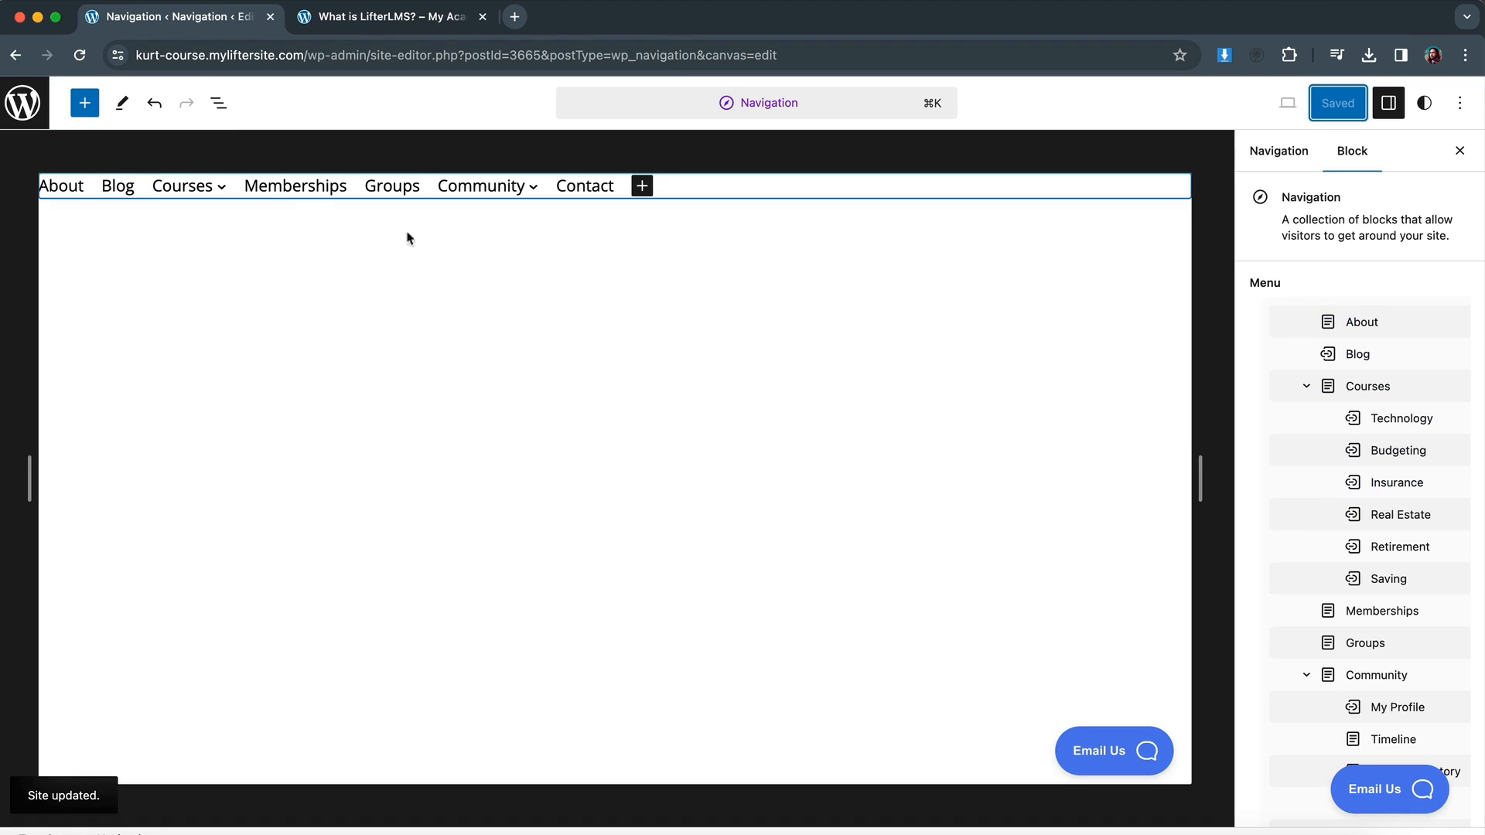
Inspect the Community submenu in List View, then close the outline.
left_click(218, 102)
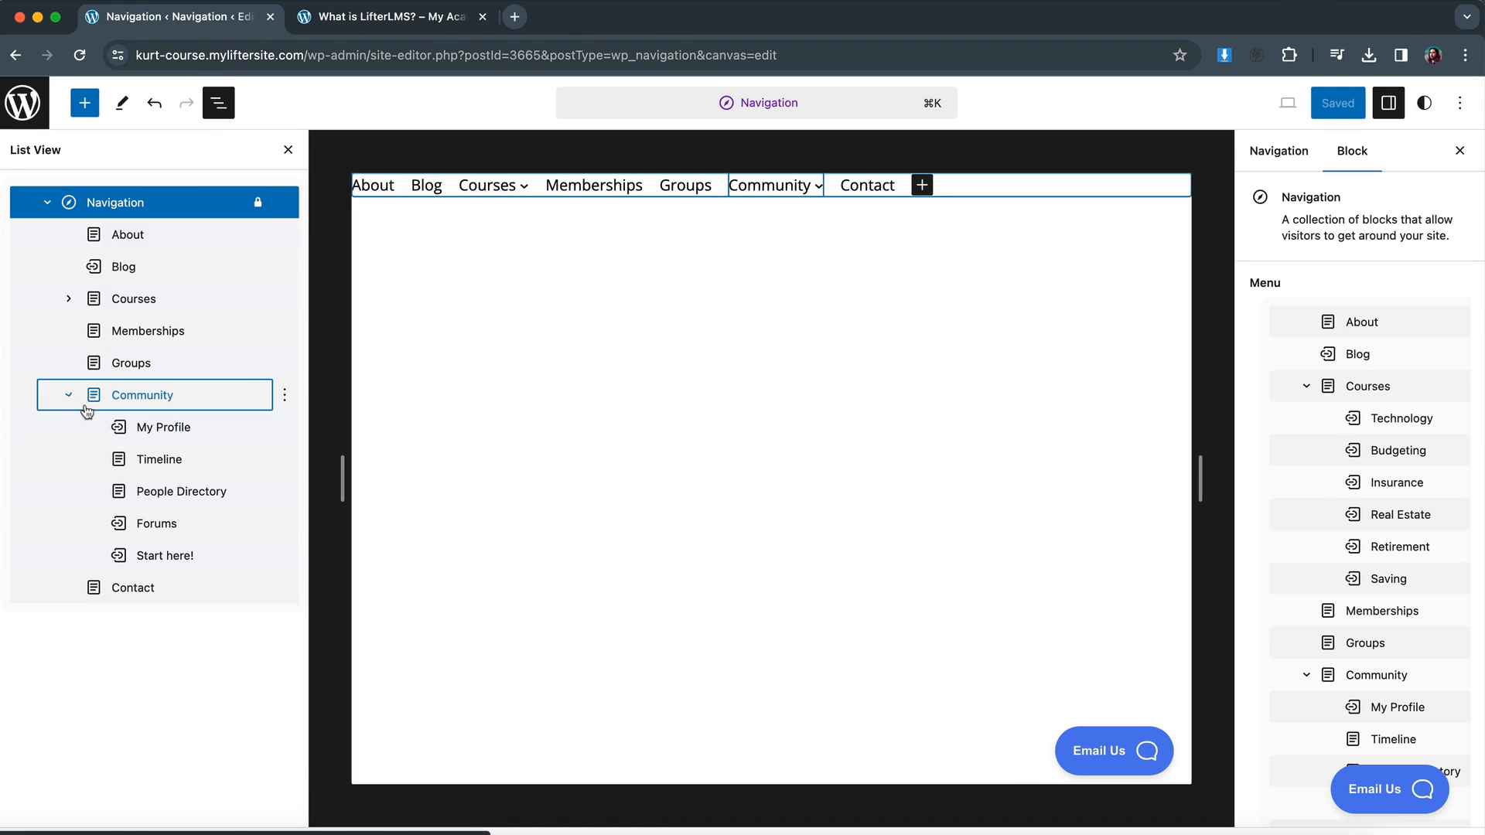
left_click(486, 185)
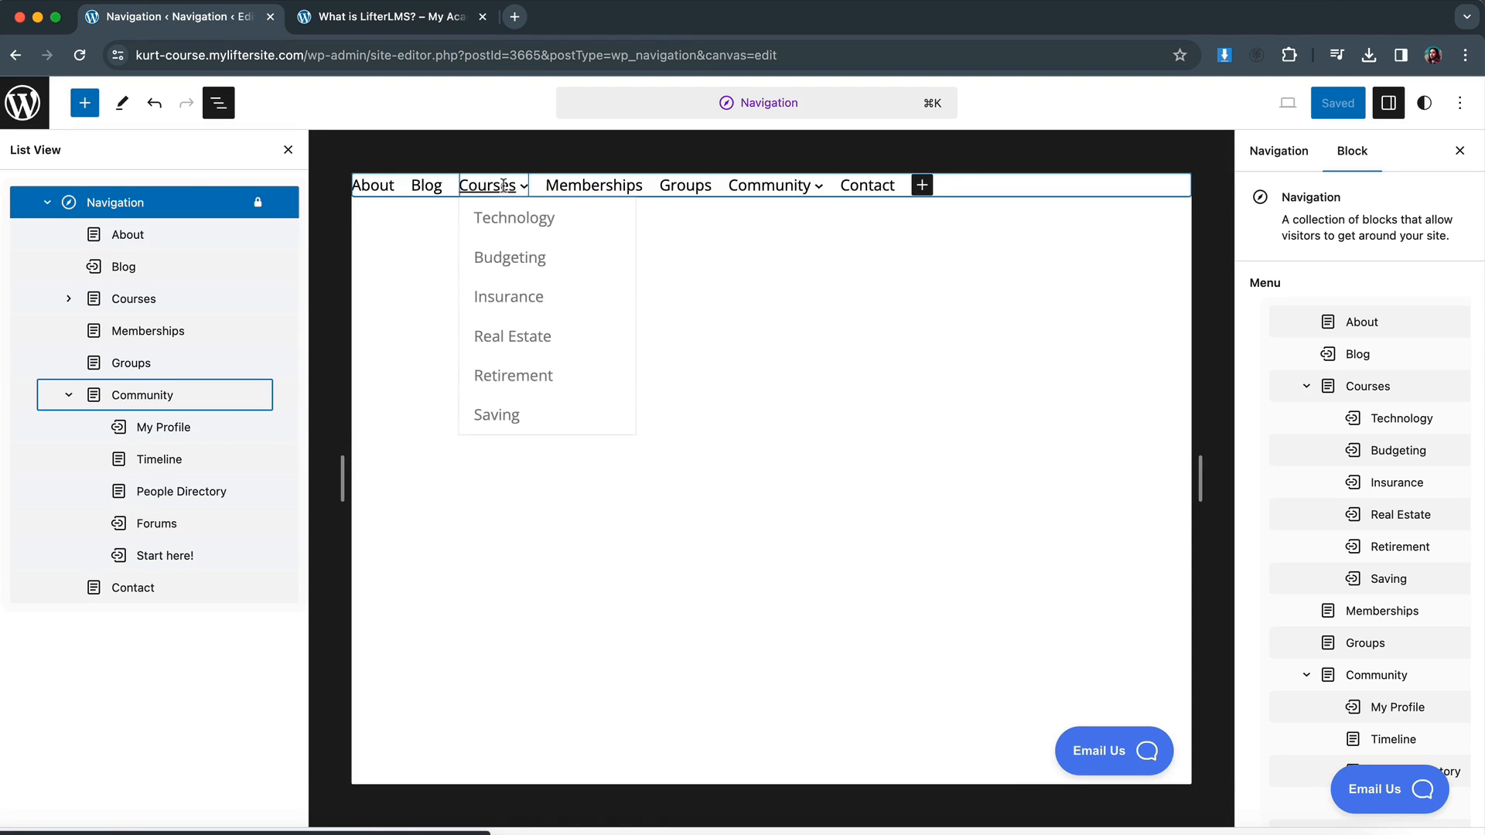
left_click(219, 102)
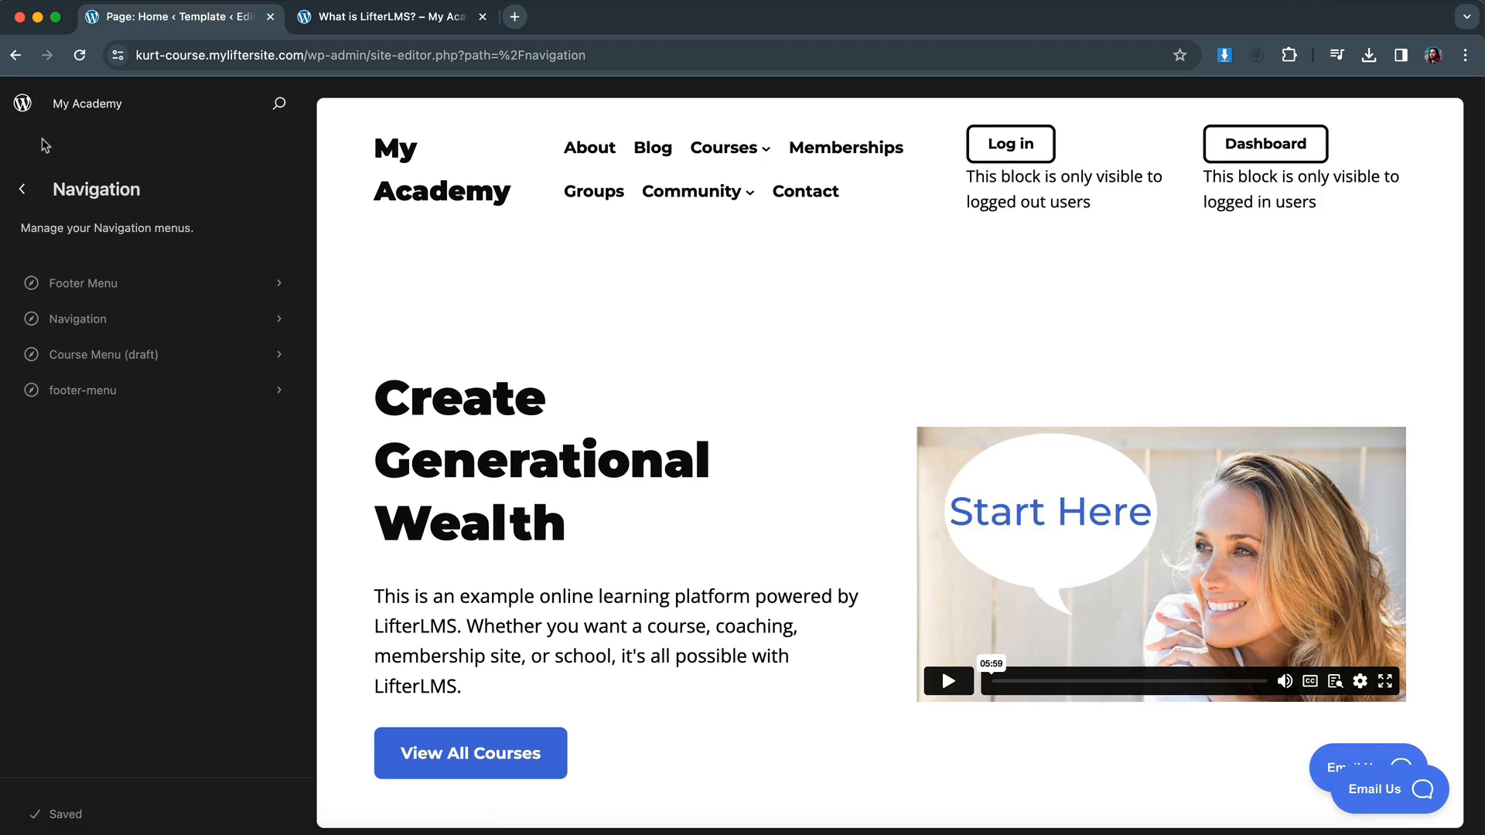
Go back to Design options and switch to the admin dashboard tab's Course Menu.
left_click(21, 189)
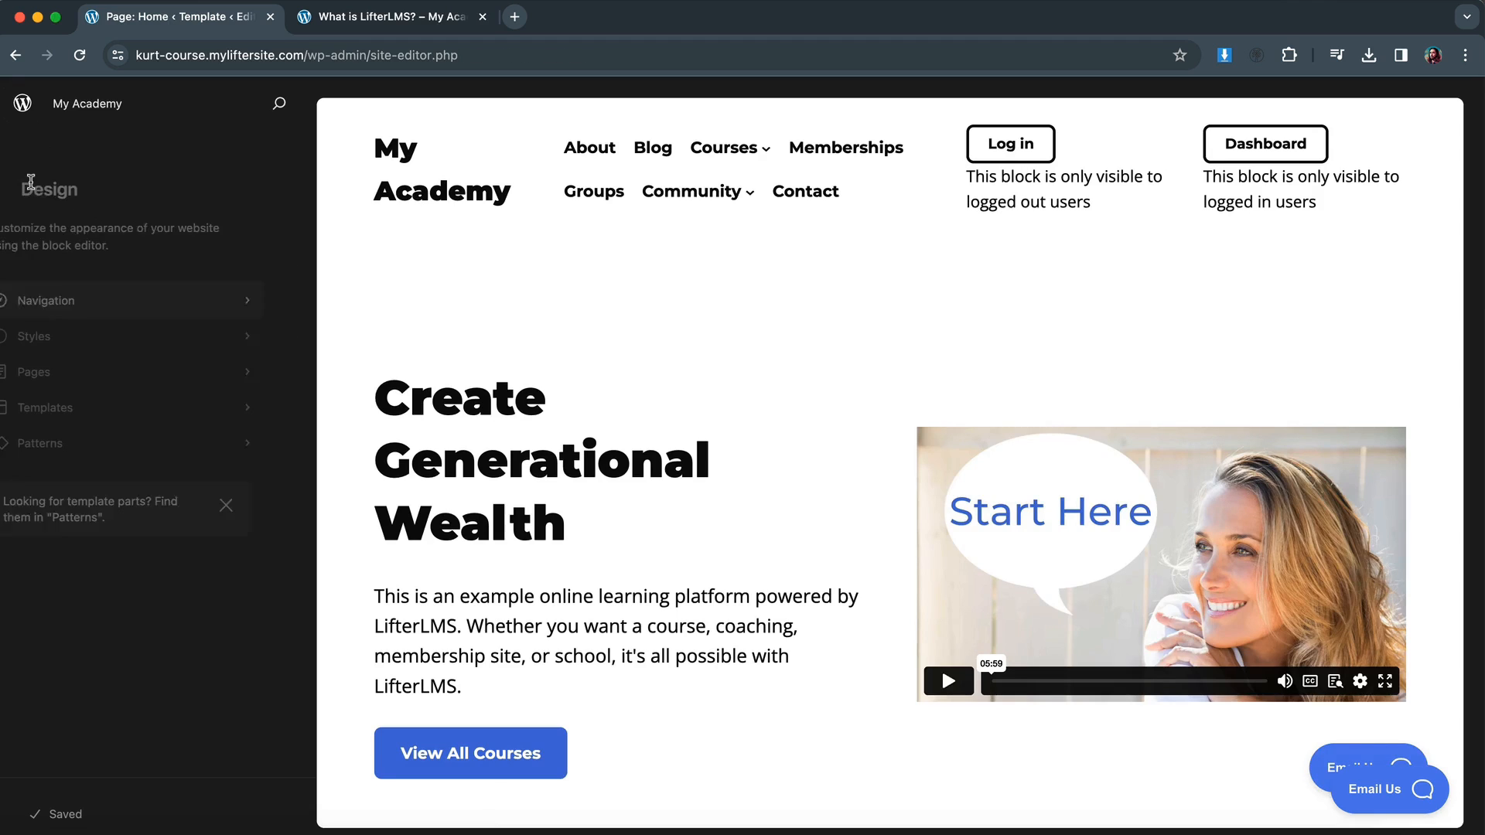
mouse_move(22, 189)
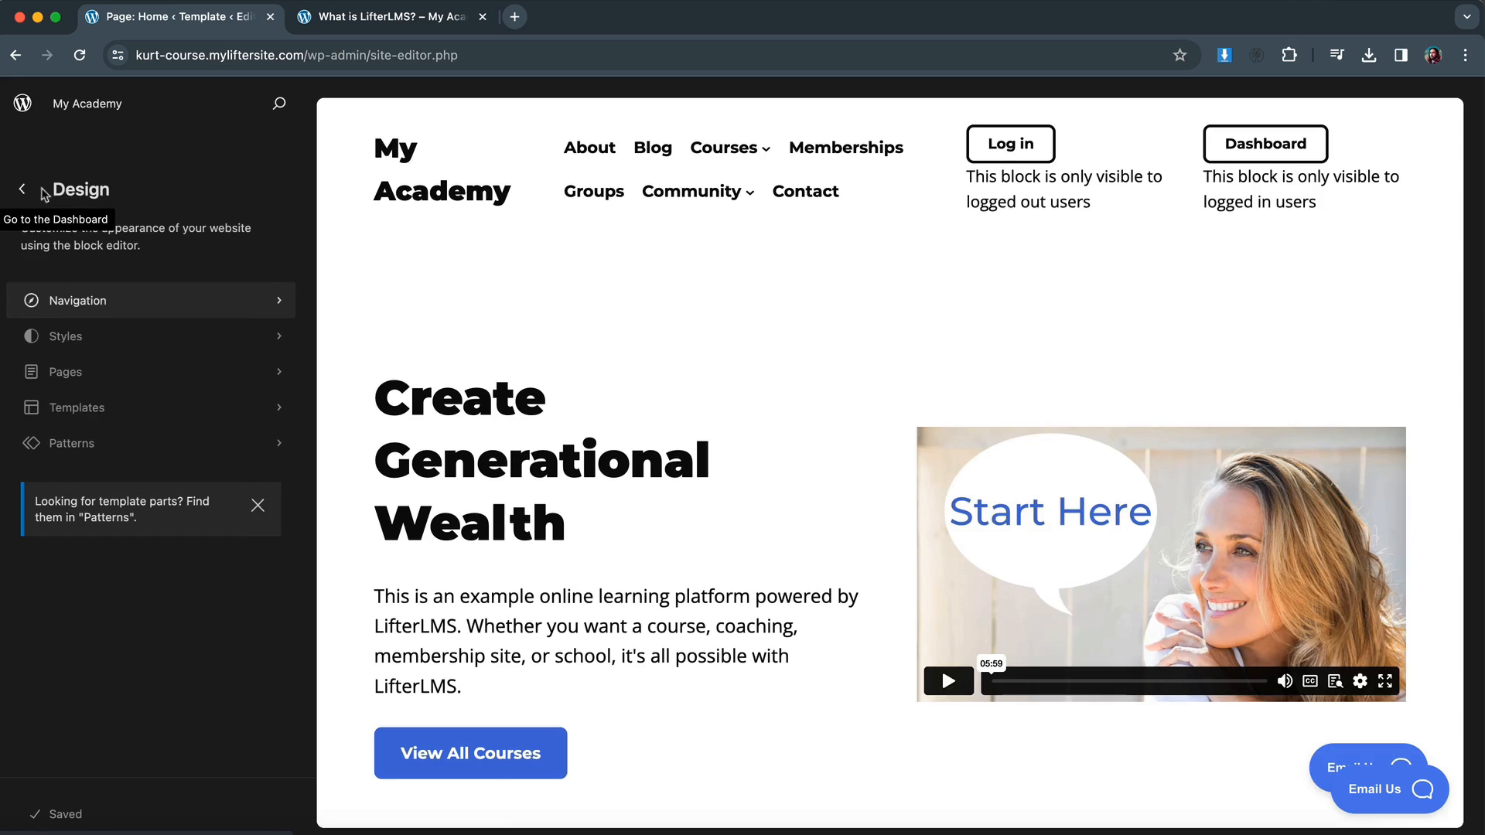
left_click(388, 17)
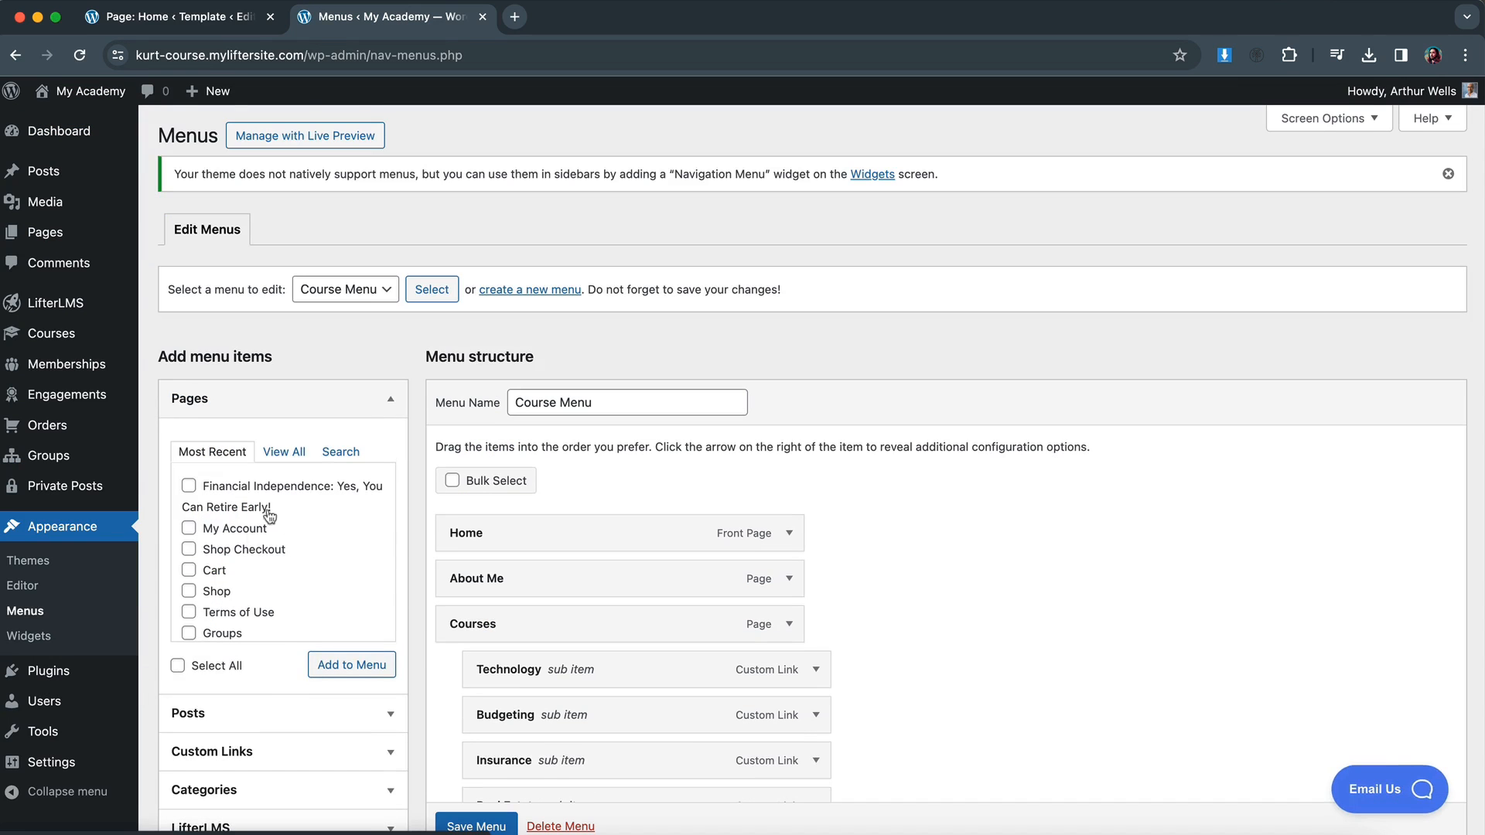
scroll("down", 3)
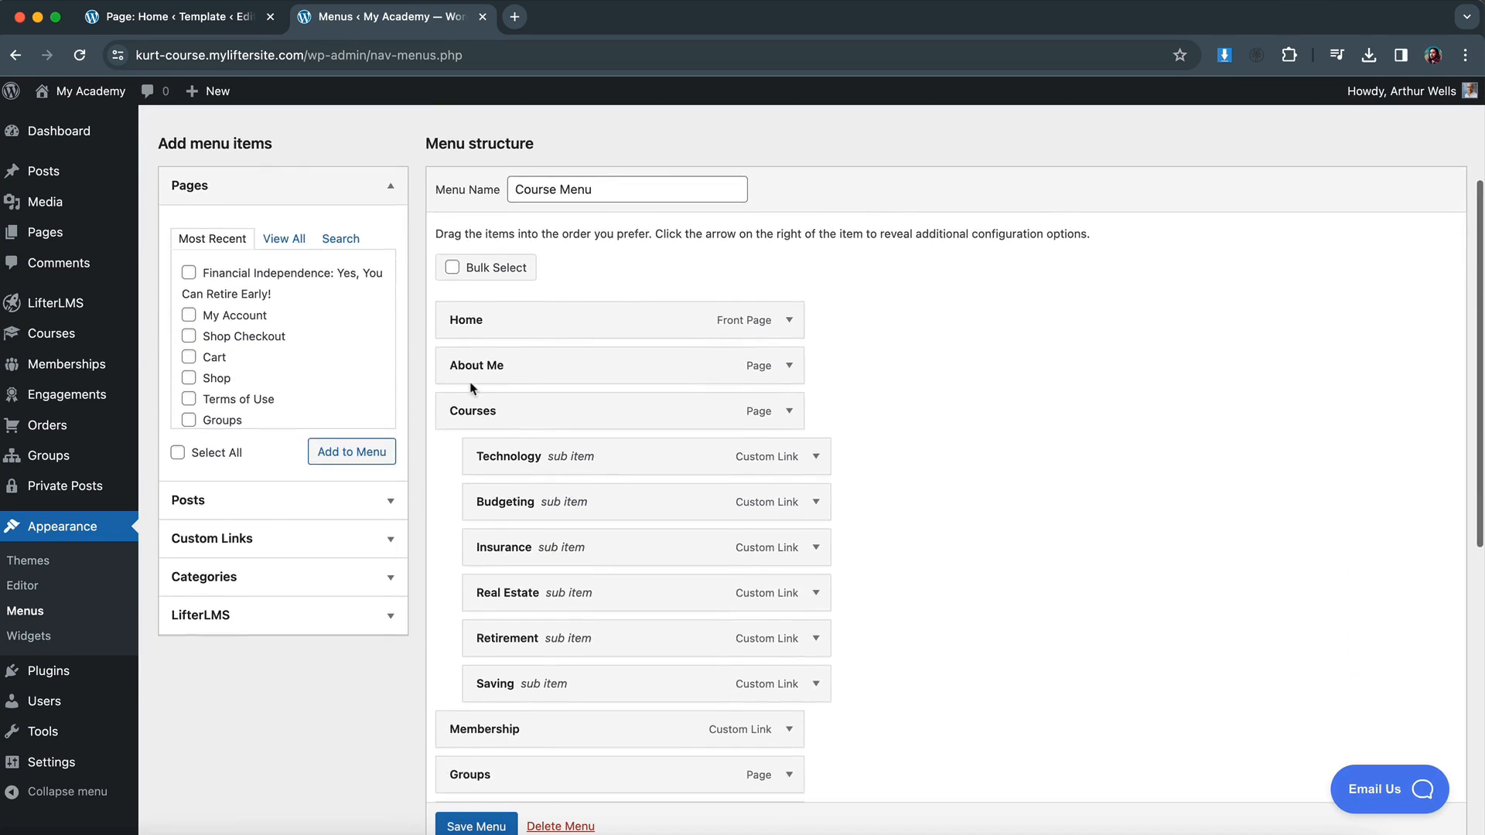
left_click(176, 16)
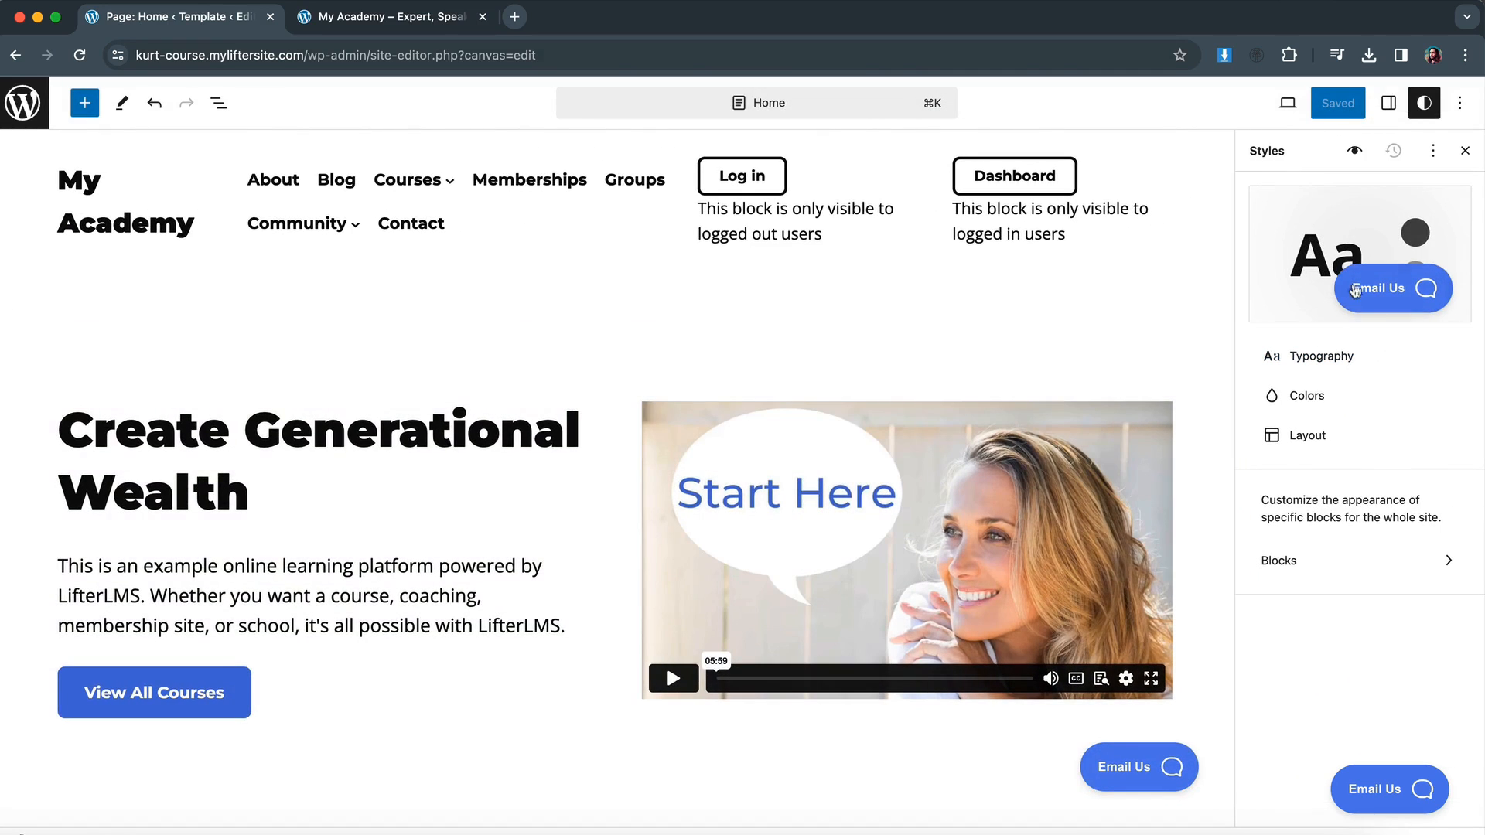
mouse_move(1311, 261)
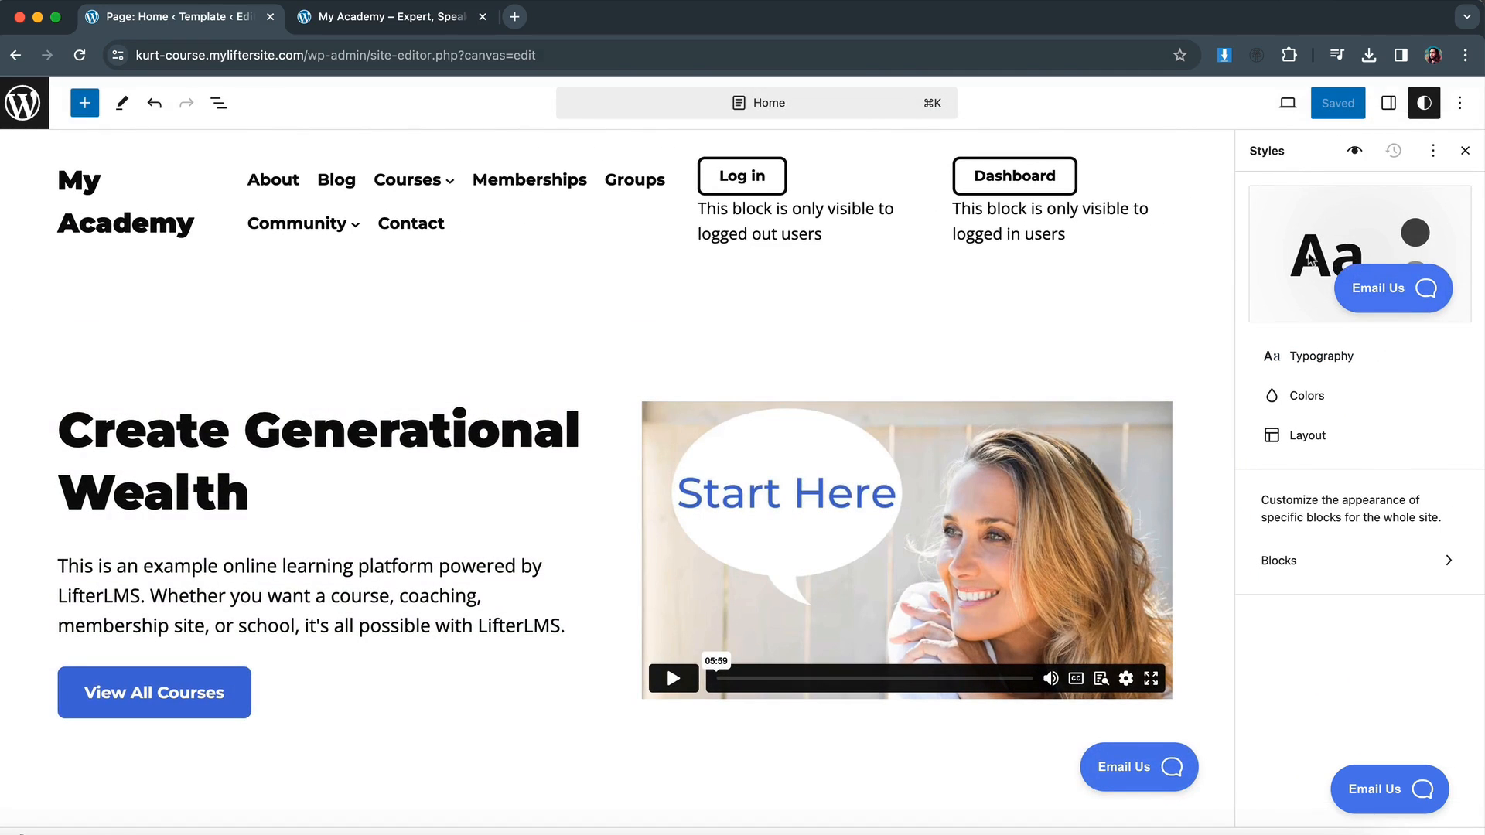
left_click(1321, 355)
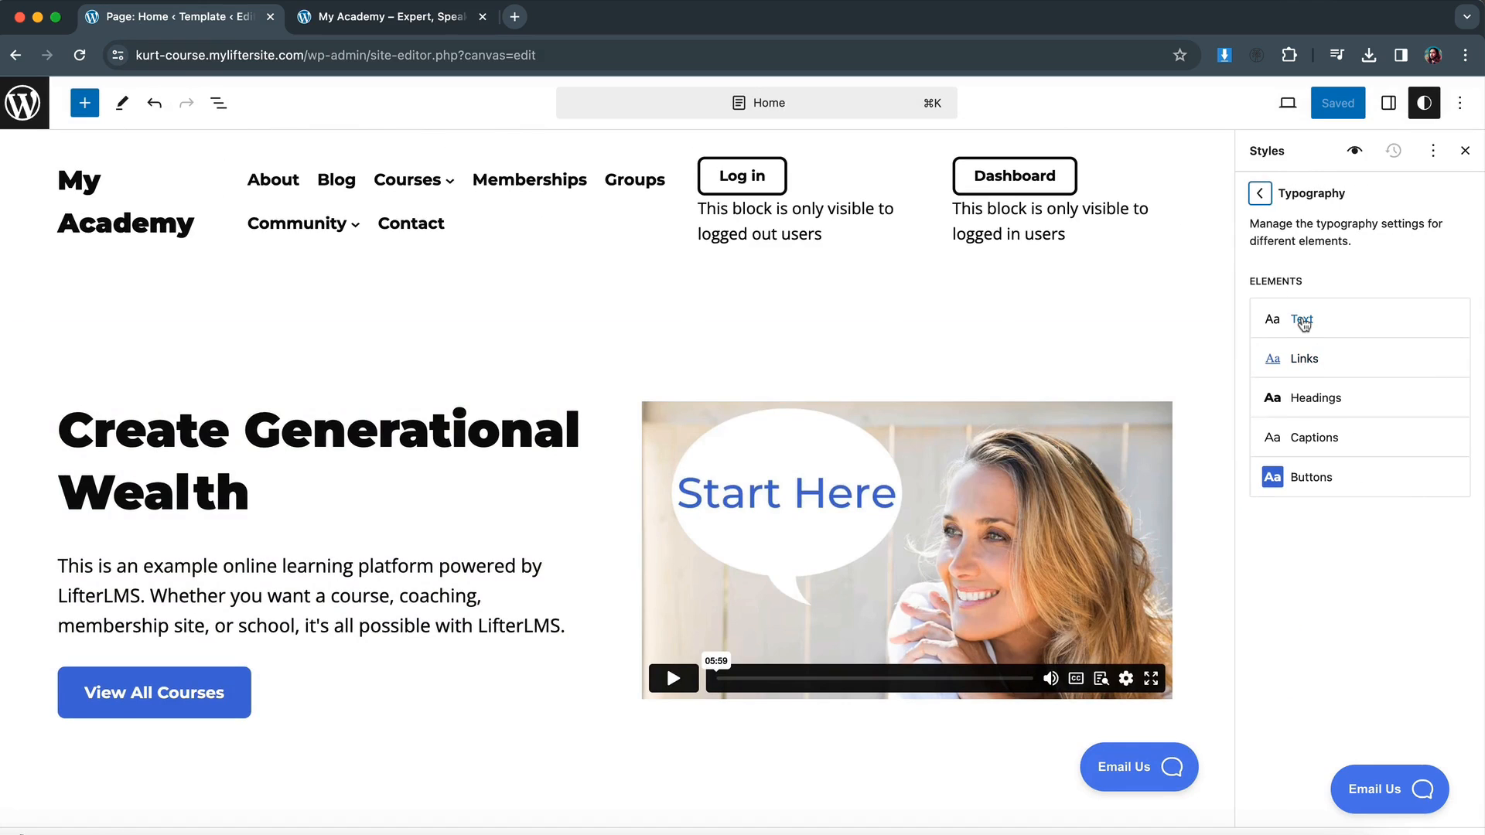
left_click(1300, 319)
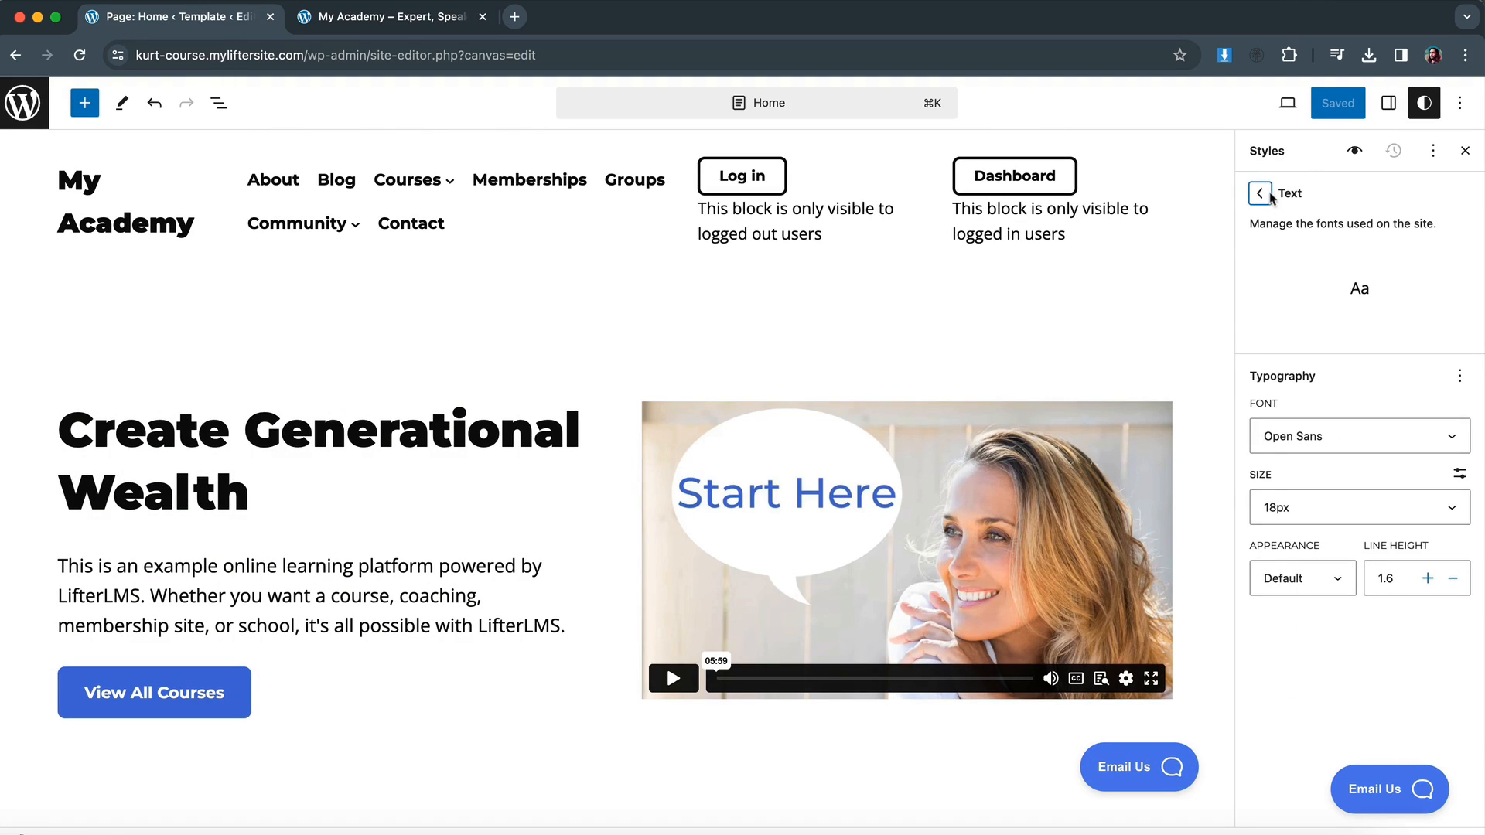
mouse_move(1279, 434)
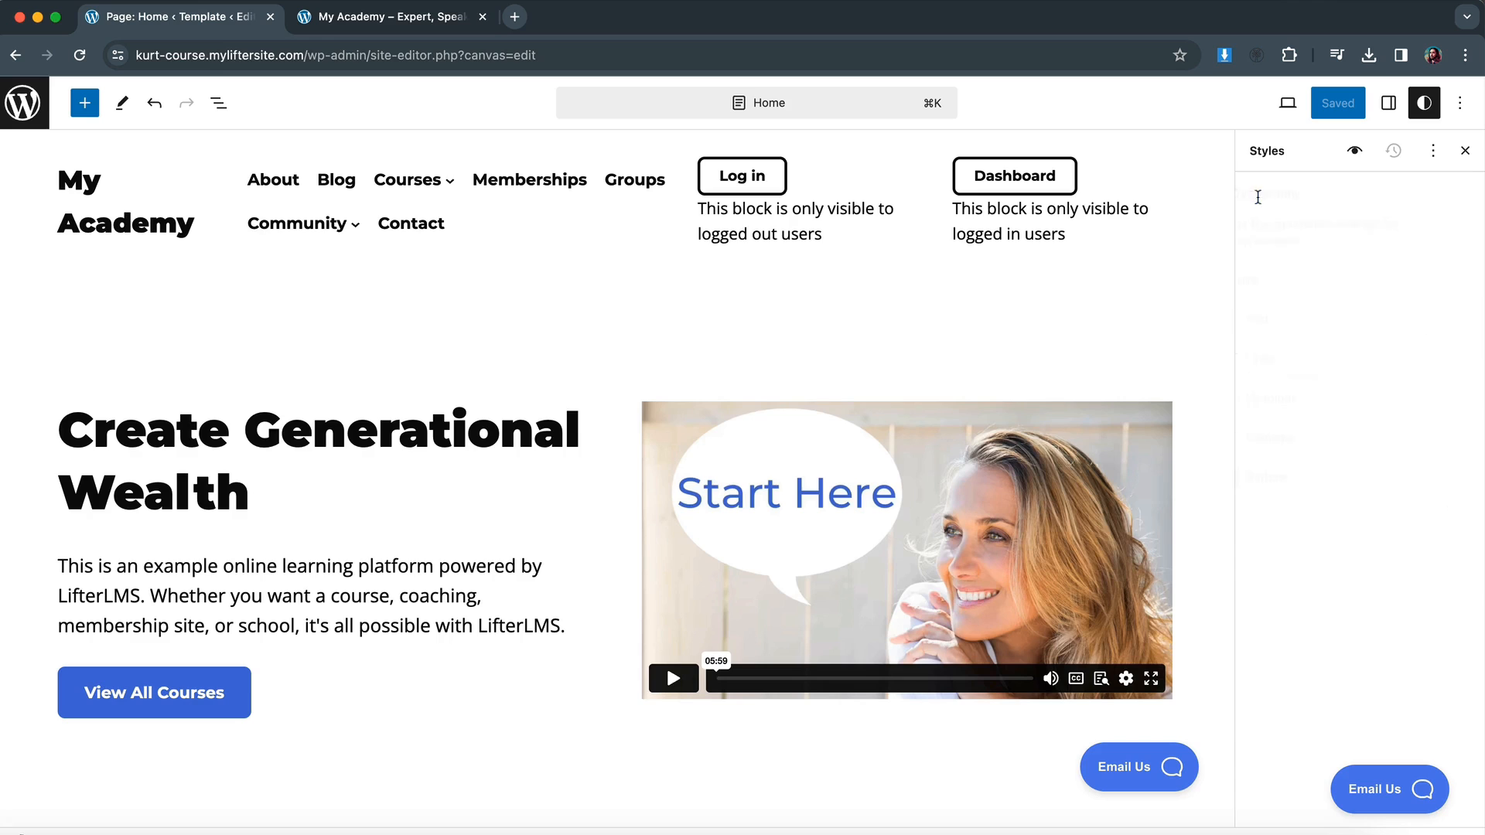
left_click(1274, 196)
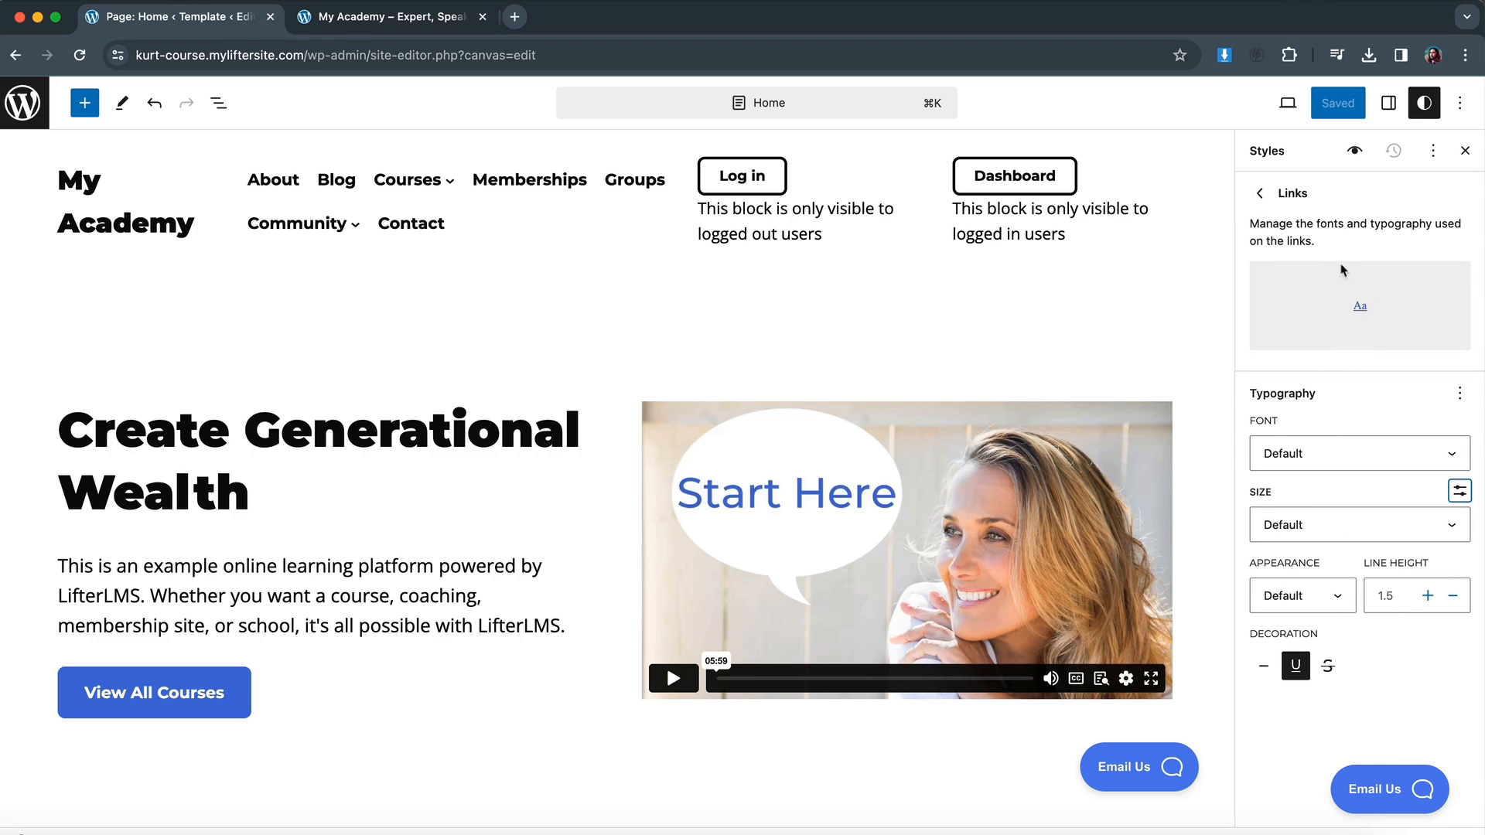
left_click(1260, 193)
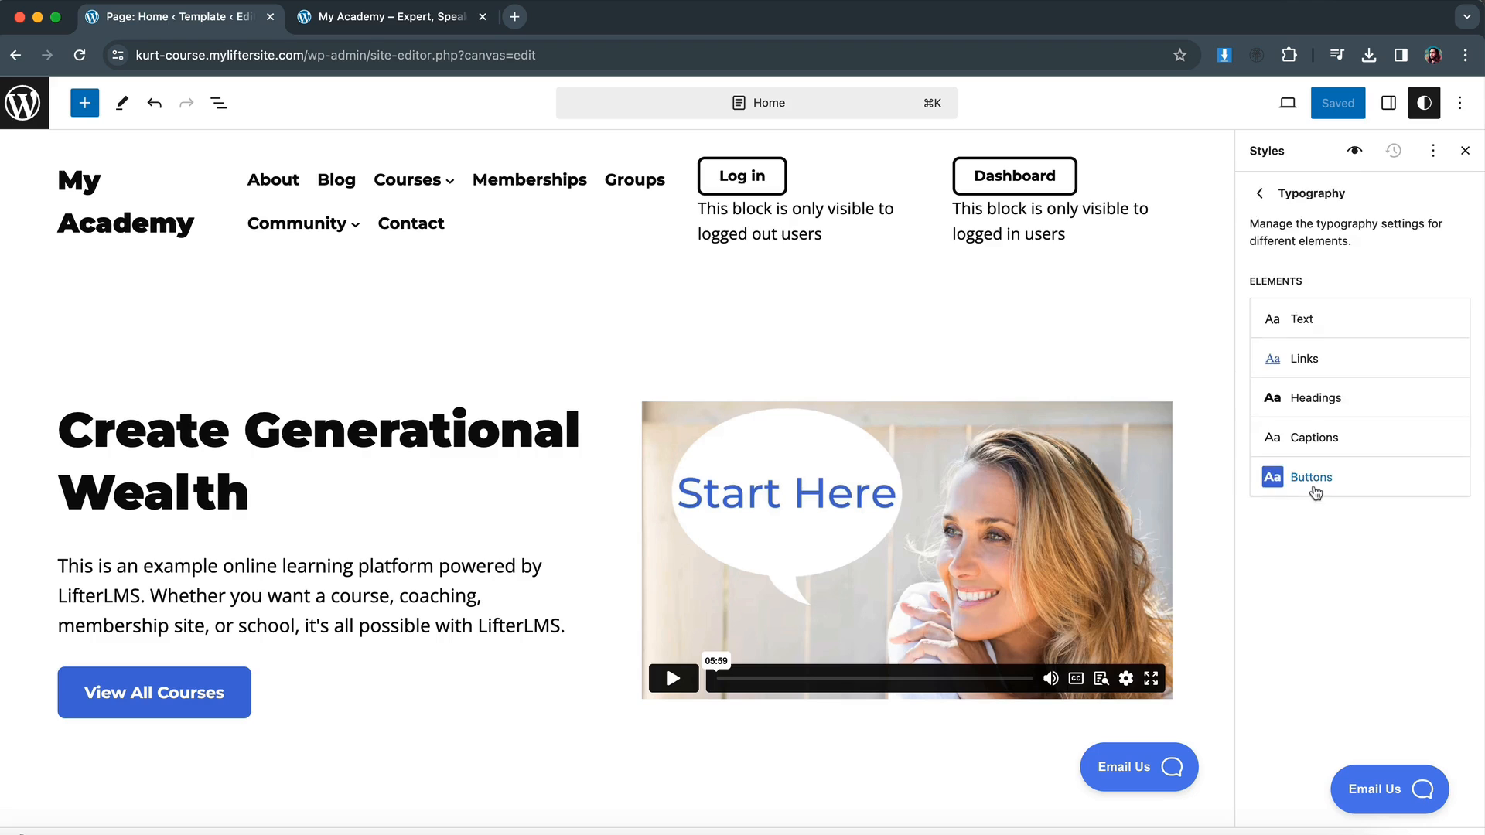
left_click(1311, 477)
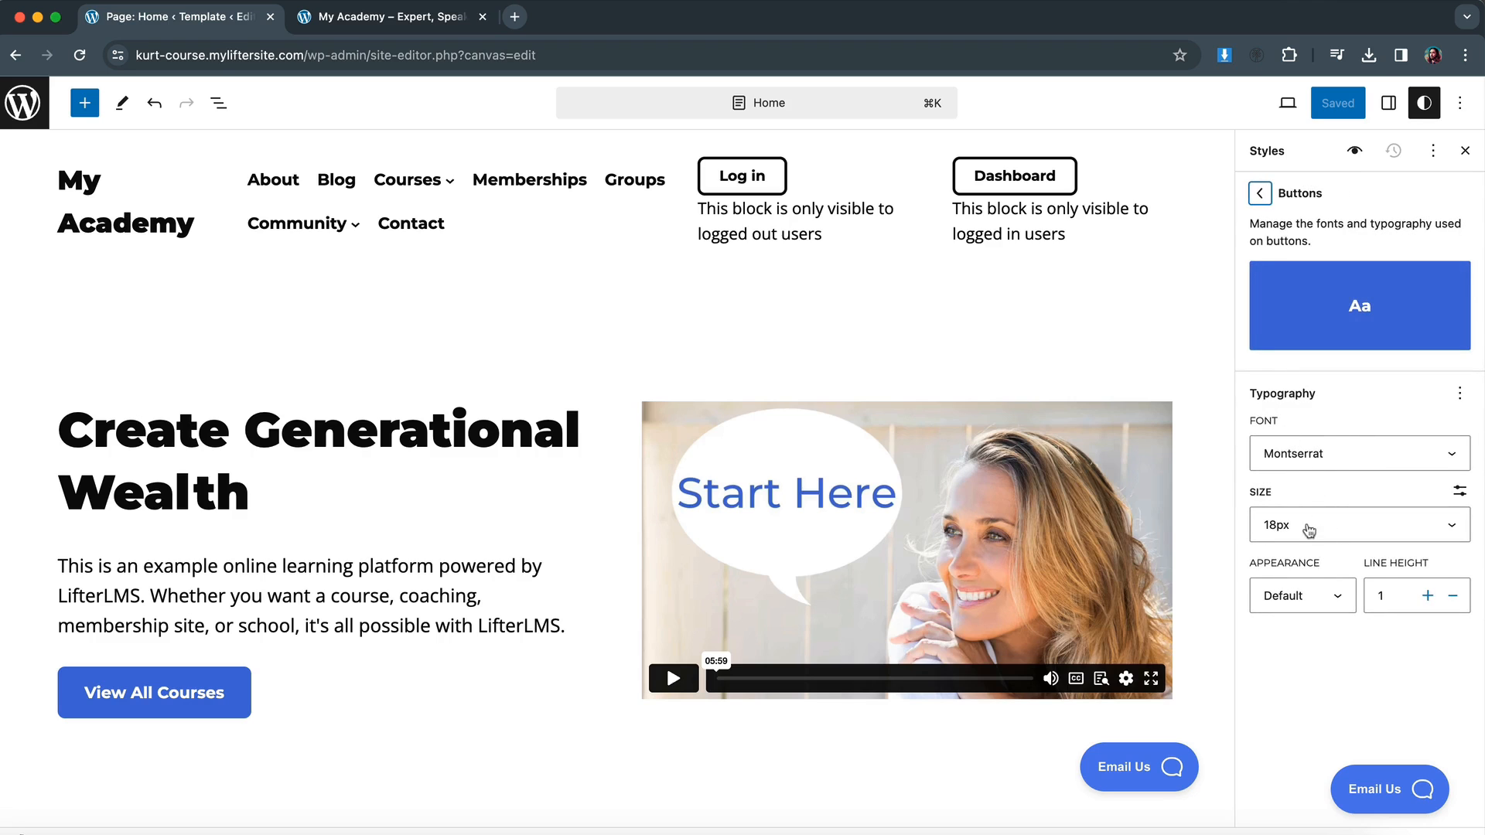
left_click(1259, 194)
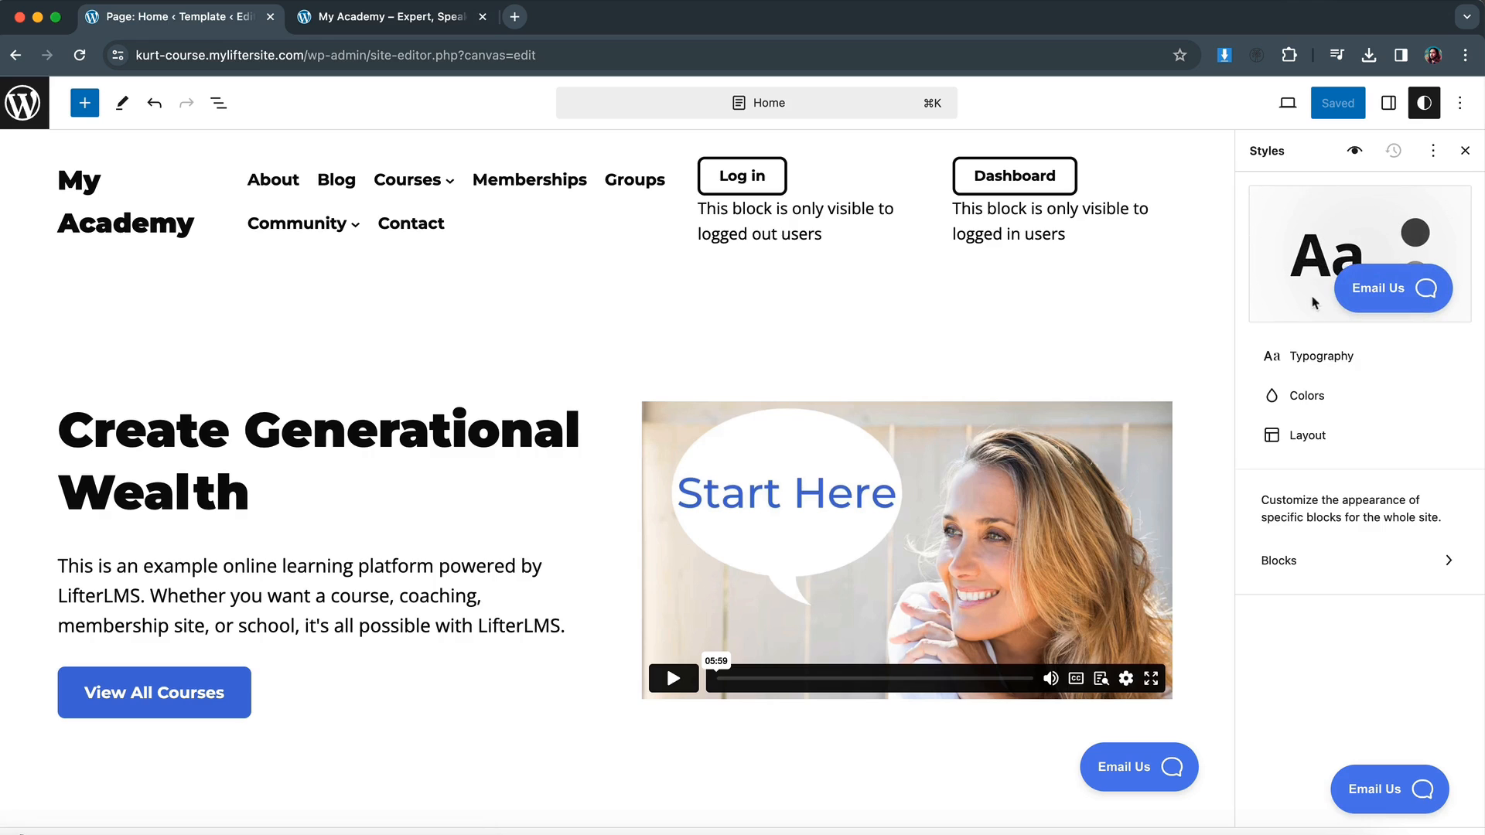
left_click(1305, 395)
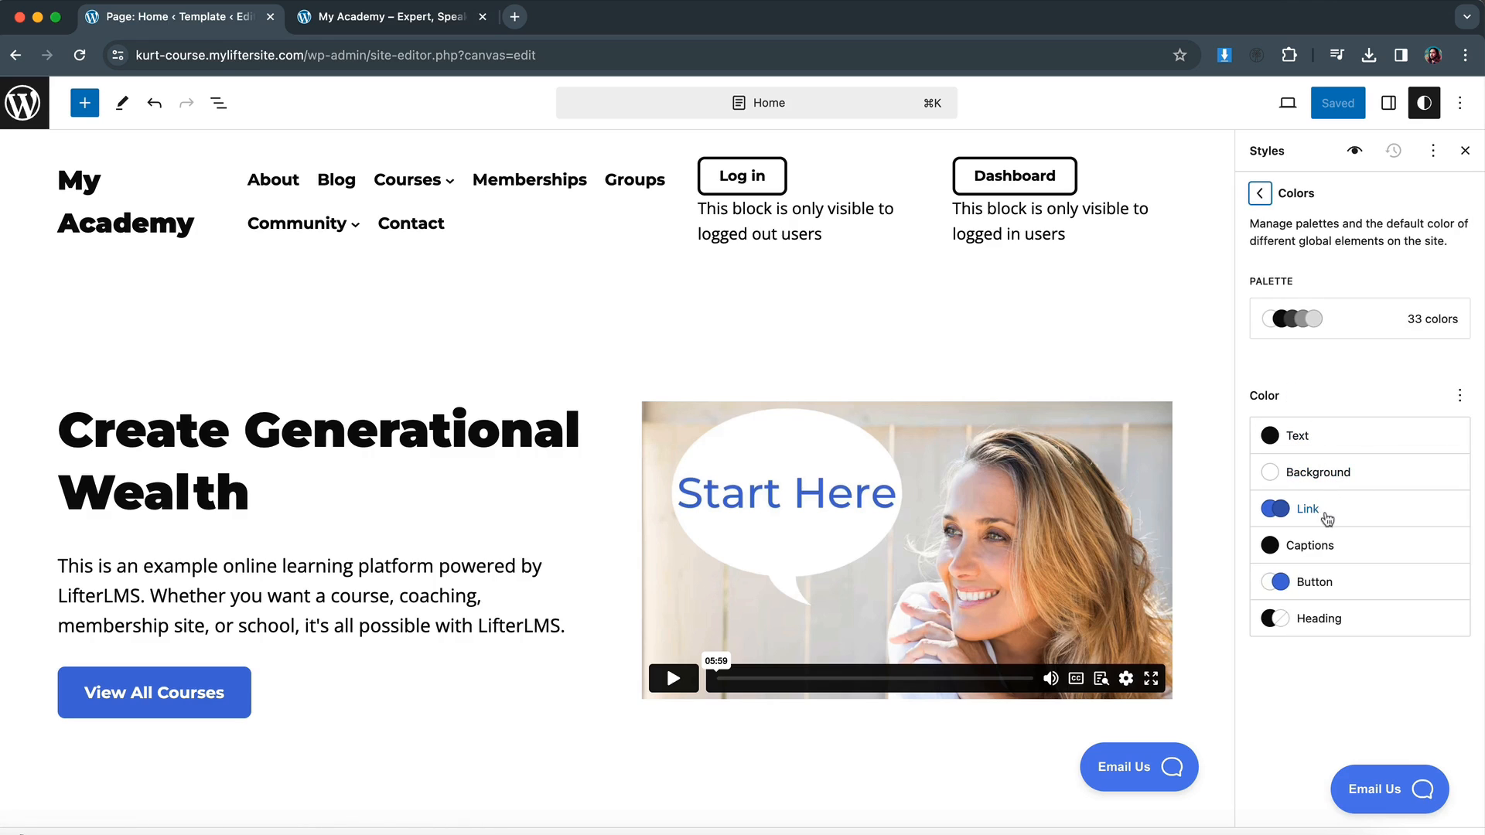
mouse_move(1301, 227)
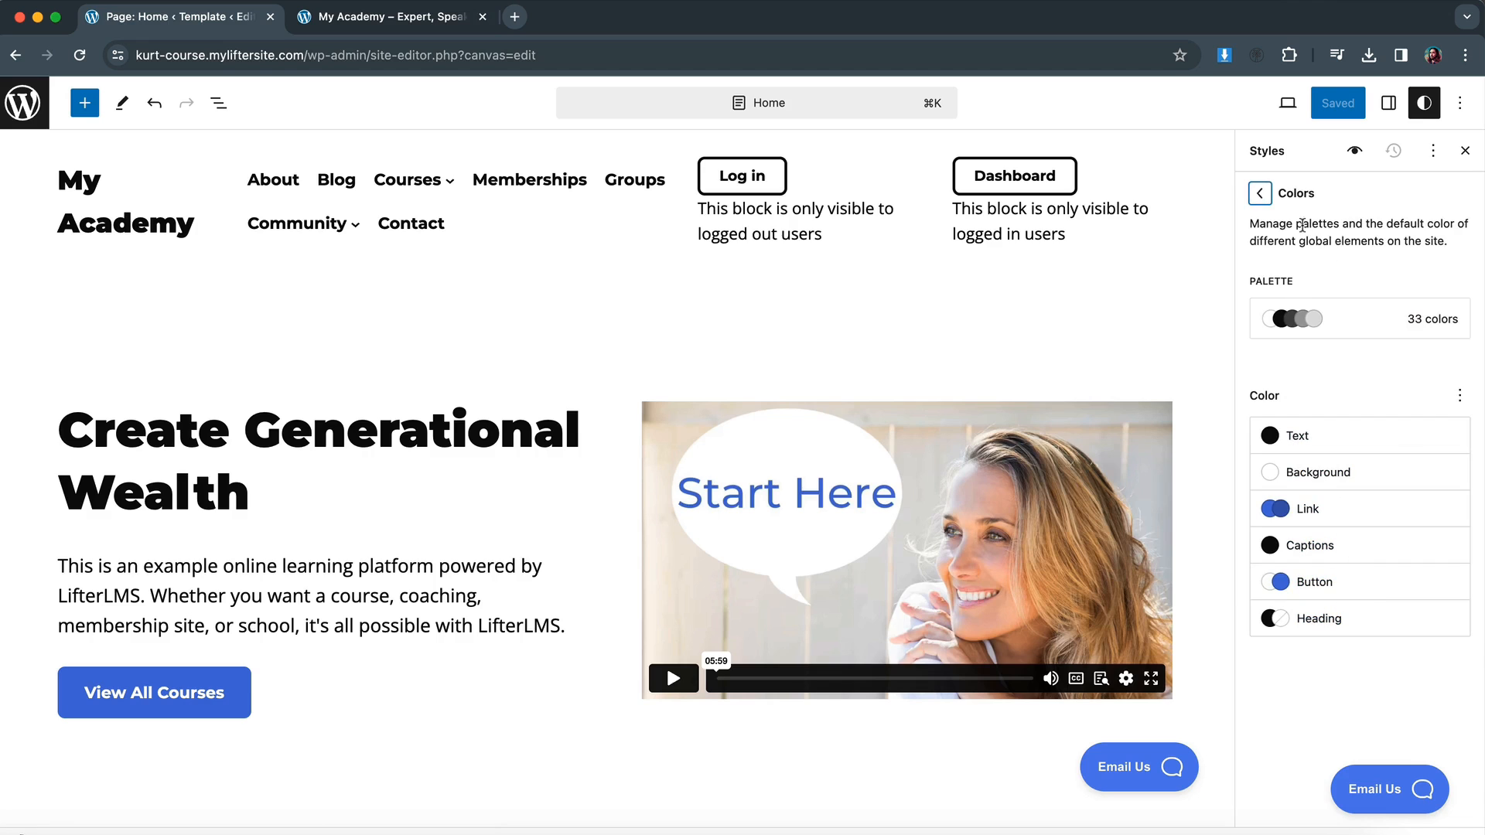
left_click(1260, 194)
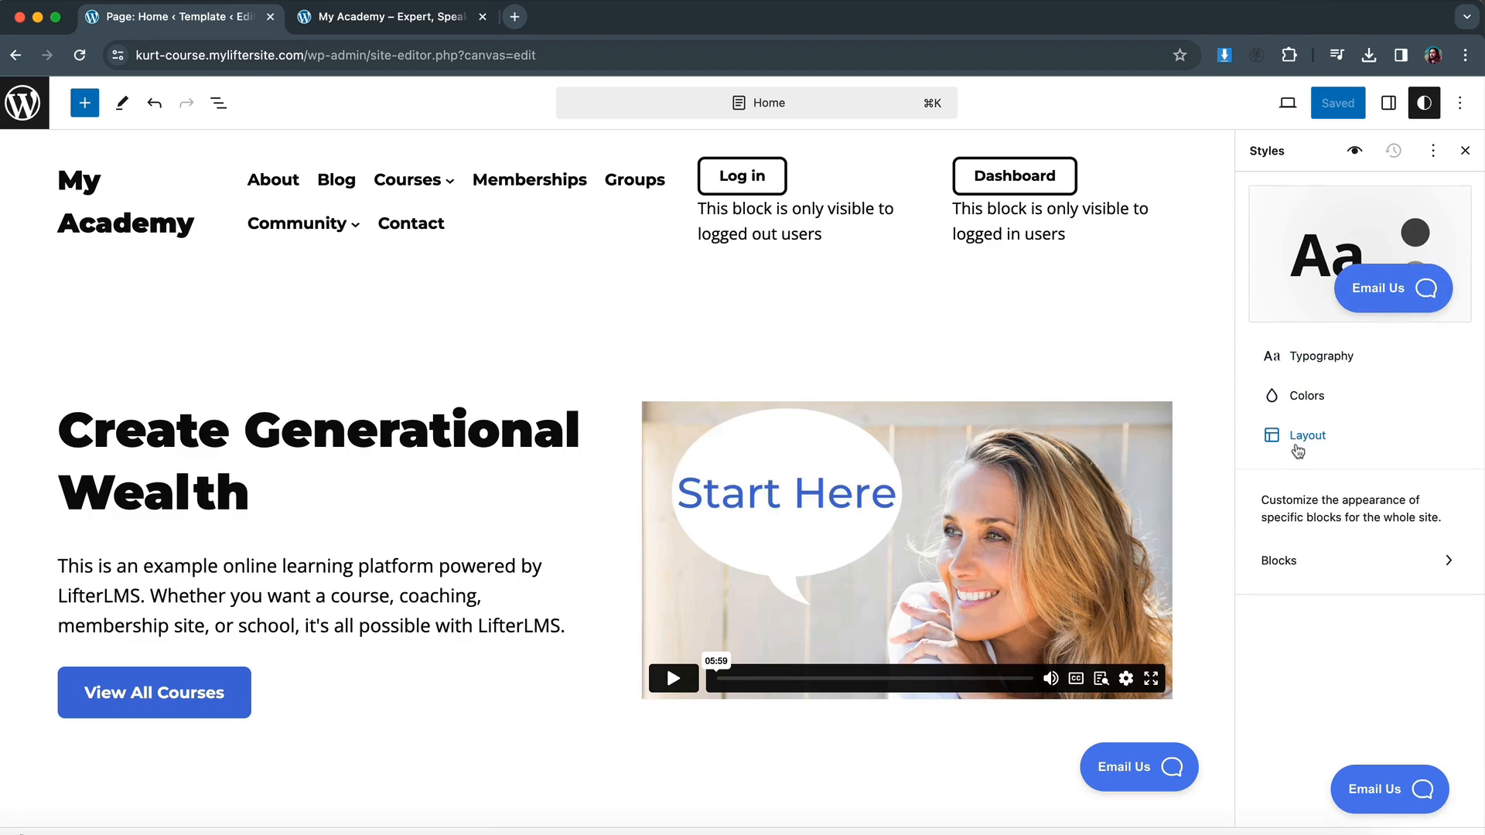
Reduce the block spacing in the site's Styles layout settings.
left_click(1308, 435)
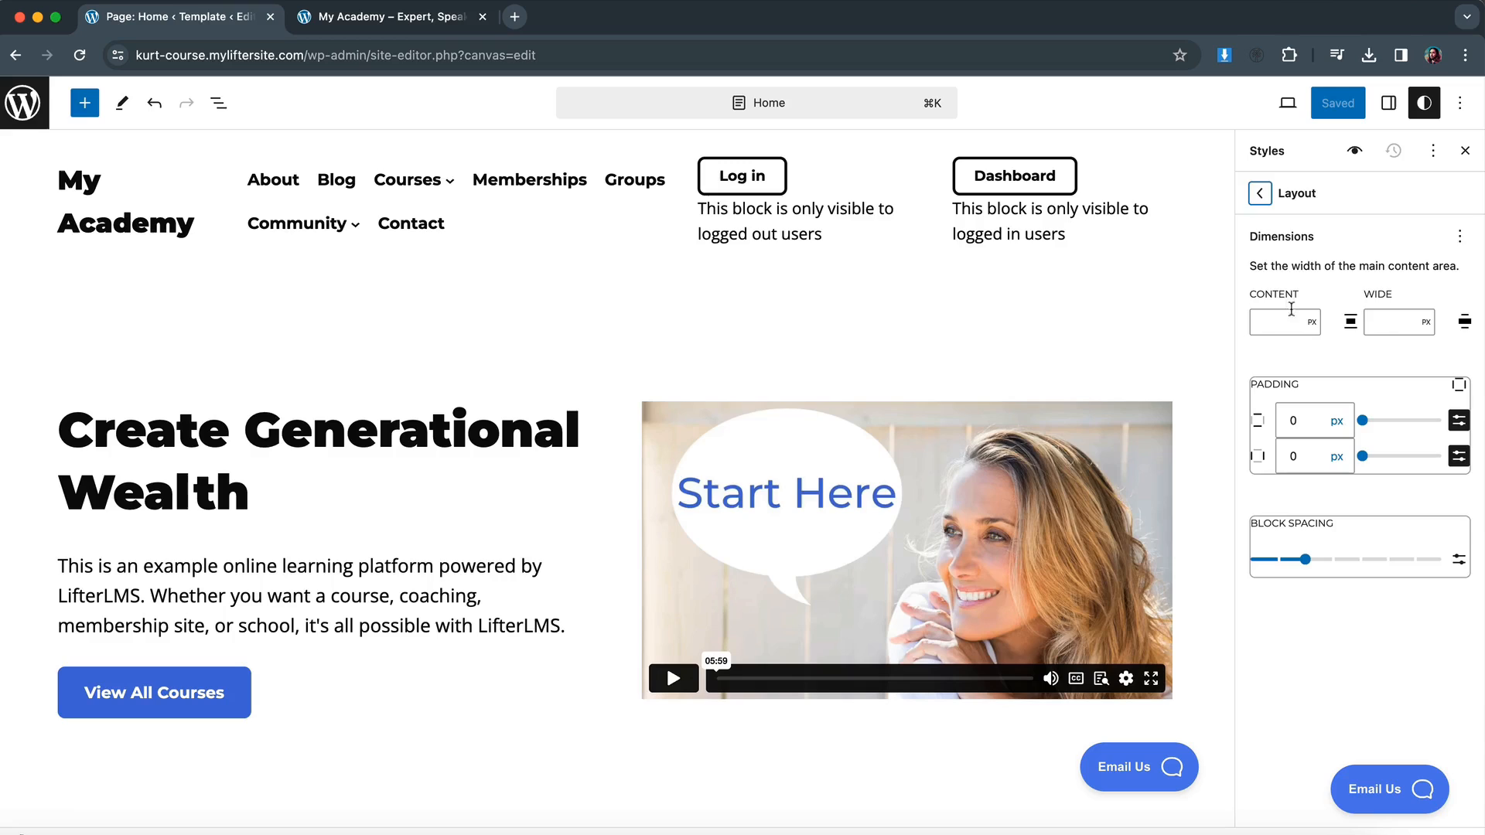
mouse_move(1322, 377)
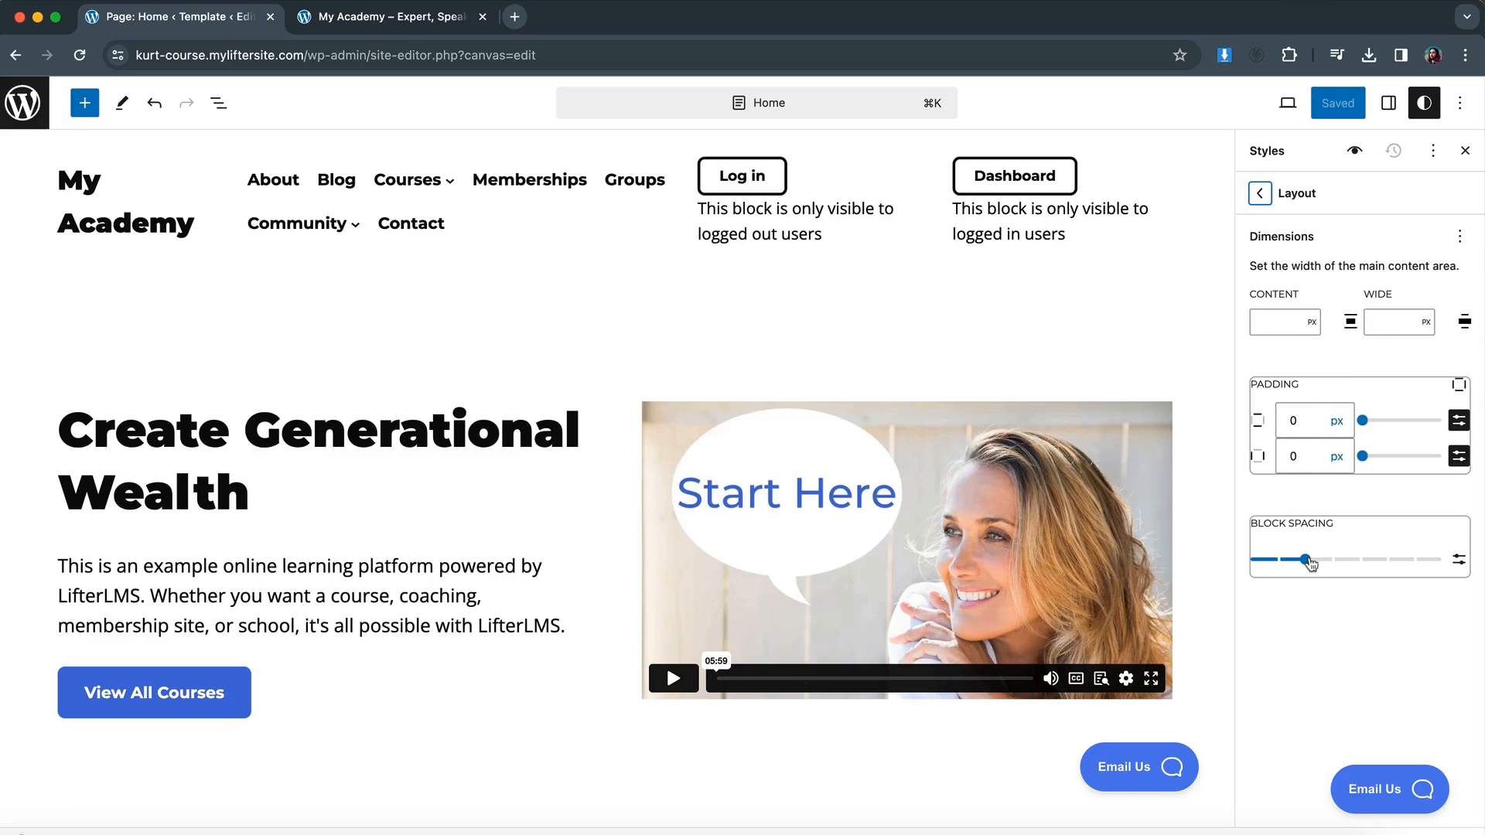
left_click_drag(1307, 559, 1359, 558)
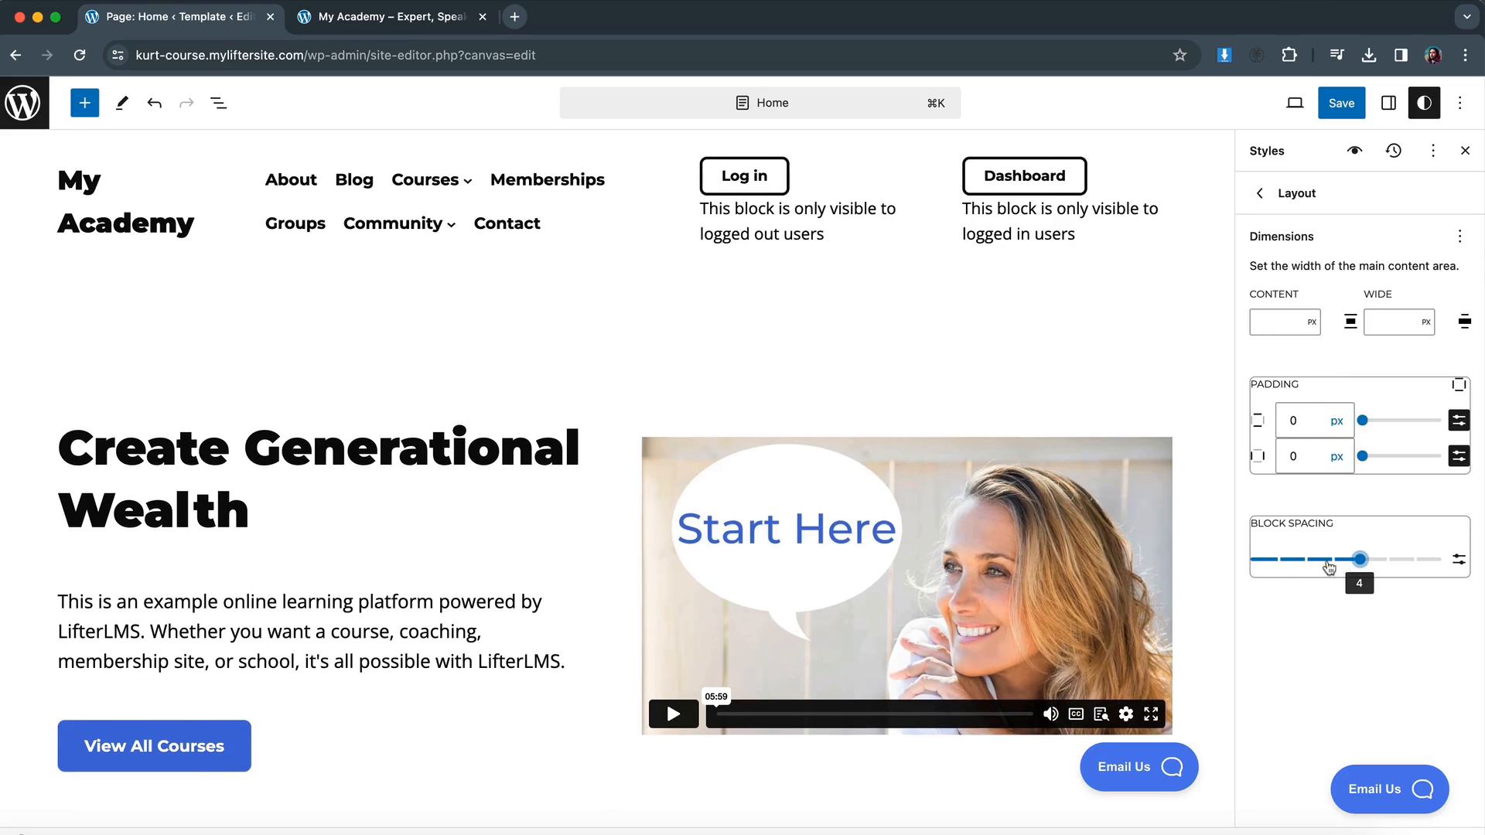
left_click_drag(1360, 559, 1304, 558)
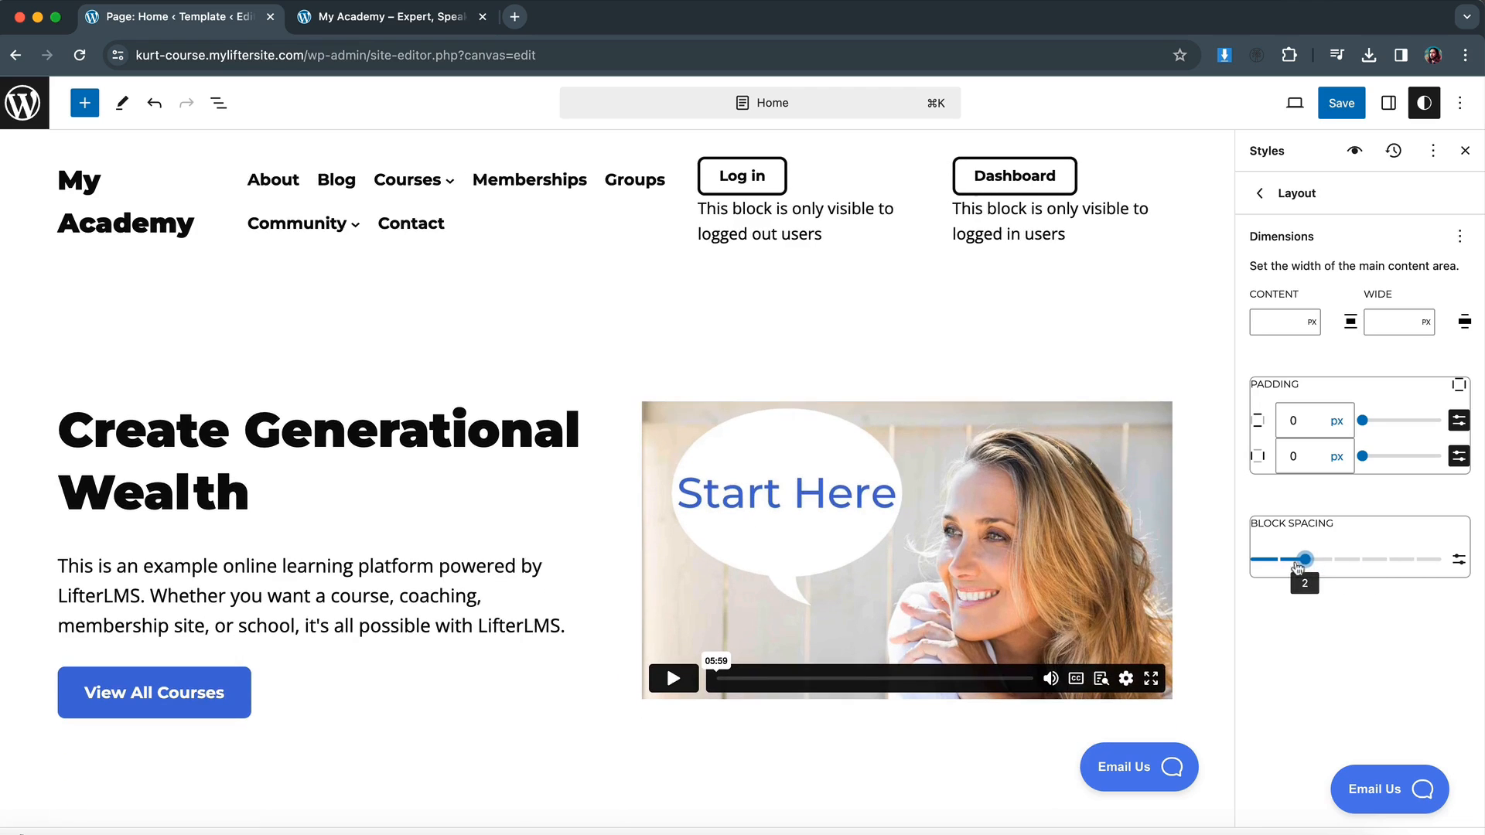
left_click_drag(1304, 559, 1277, 559)
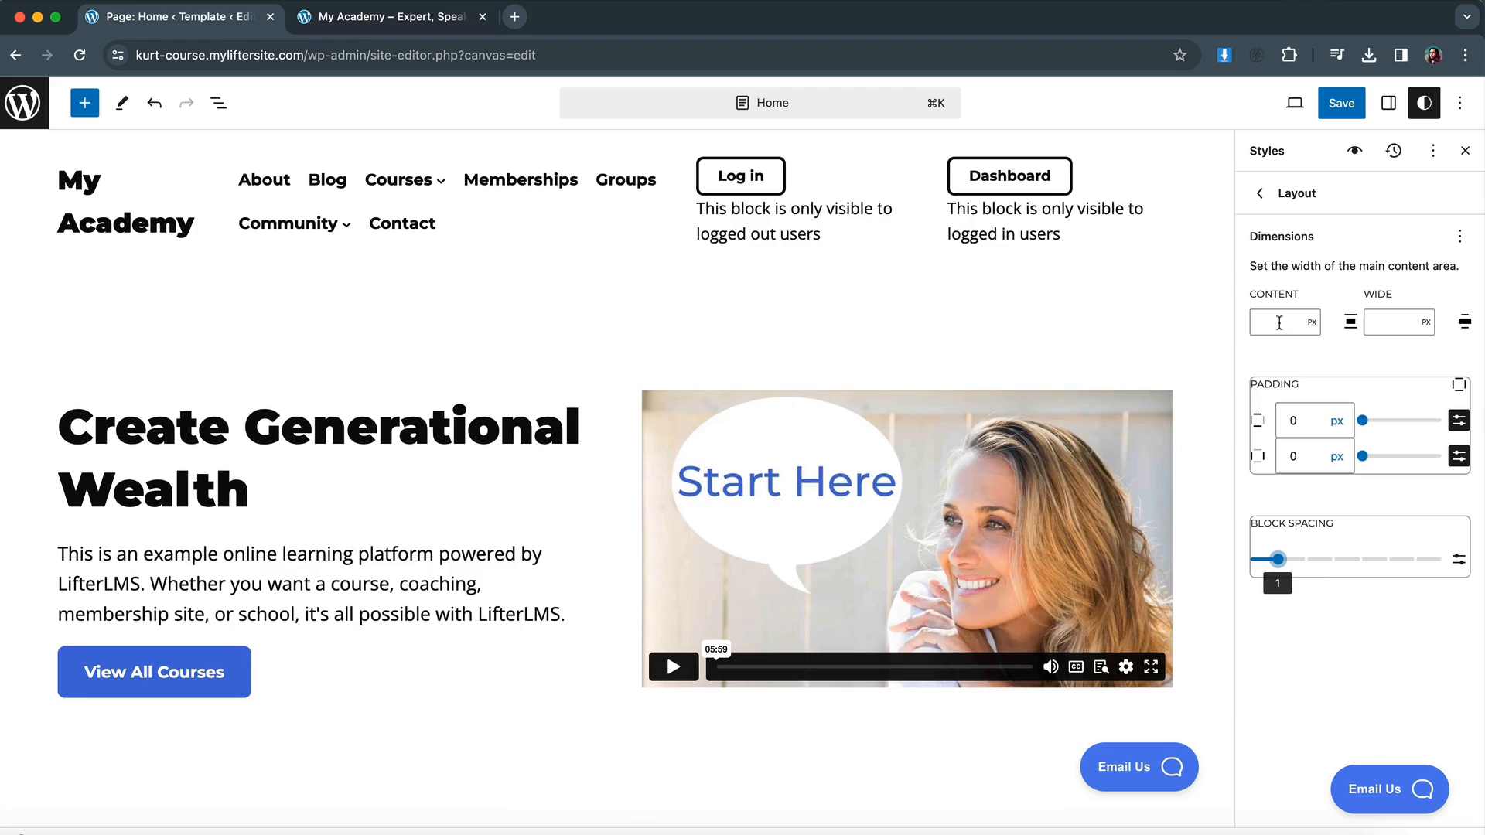
Set both the content width and the wide width to 1000 px.
left_click(1277, 322)
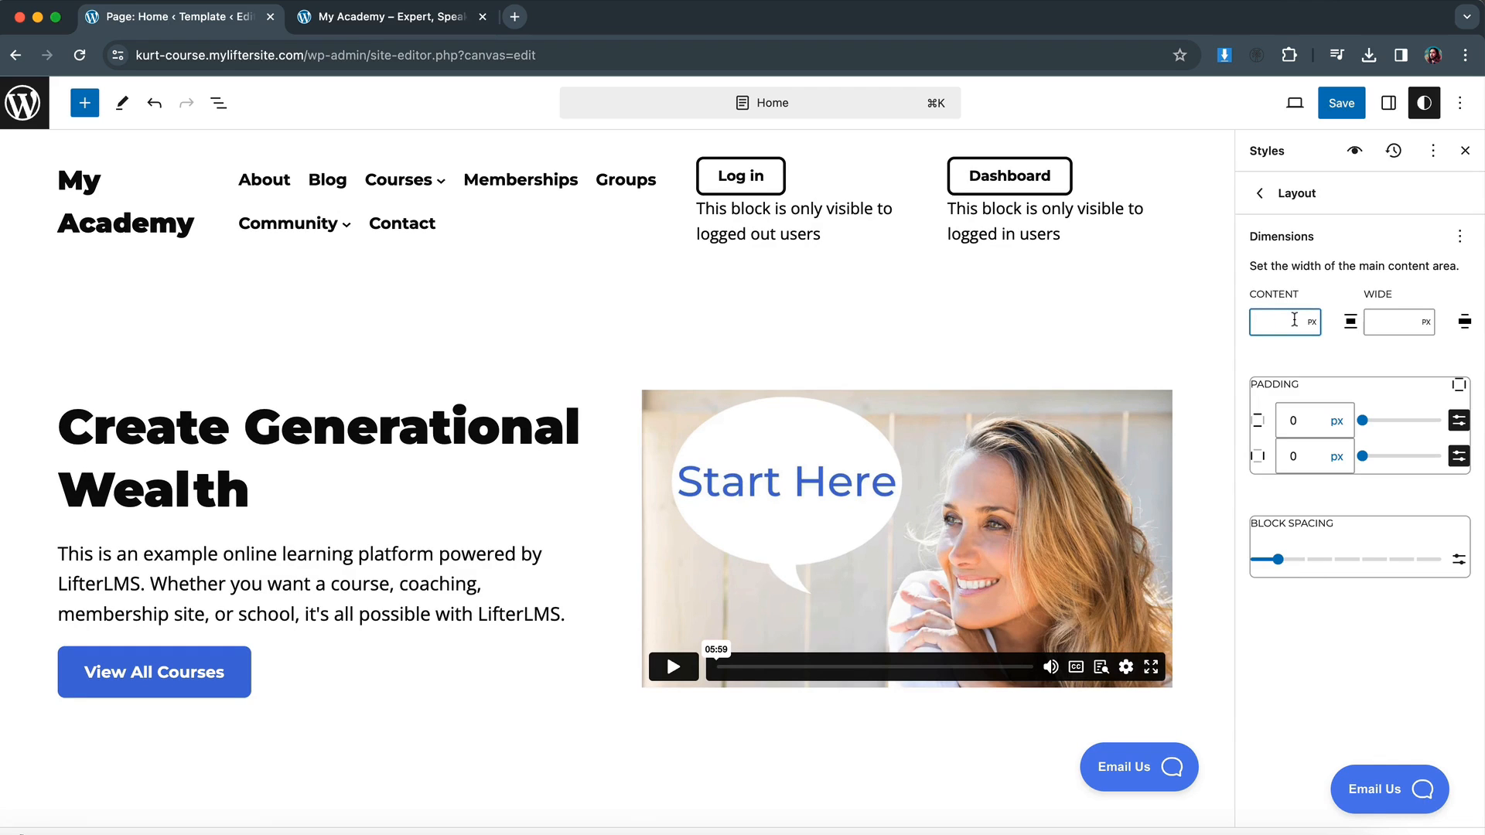
type("1000")
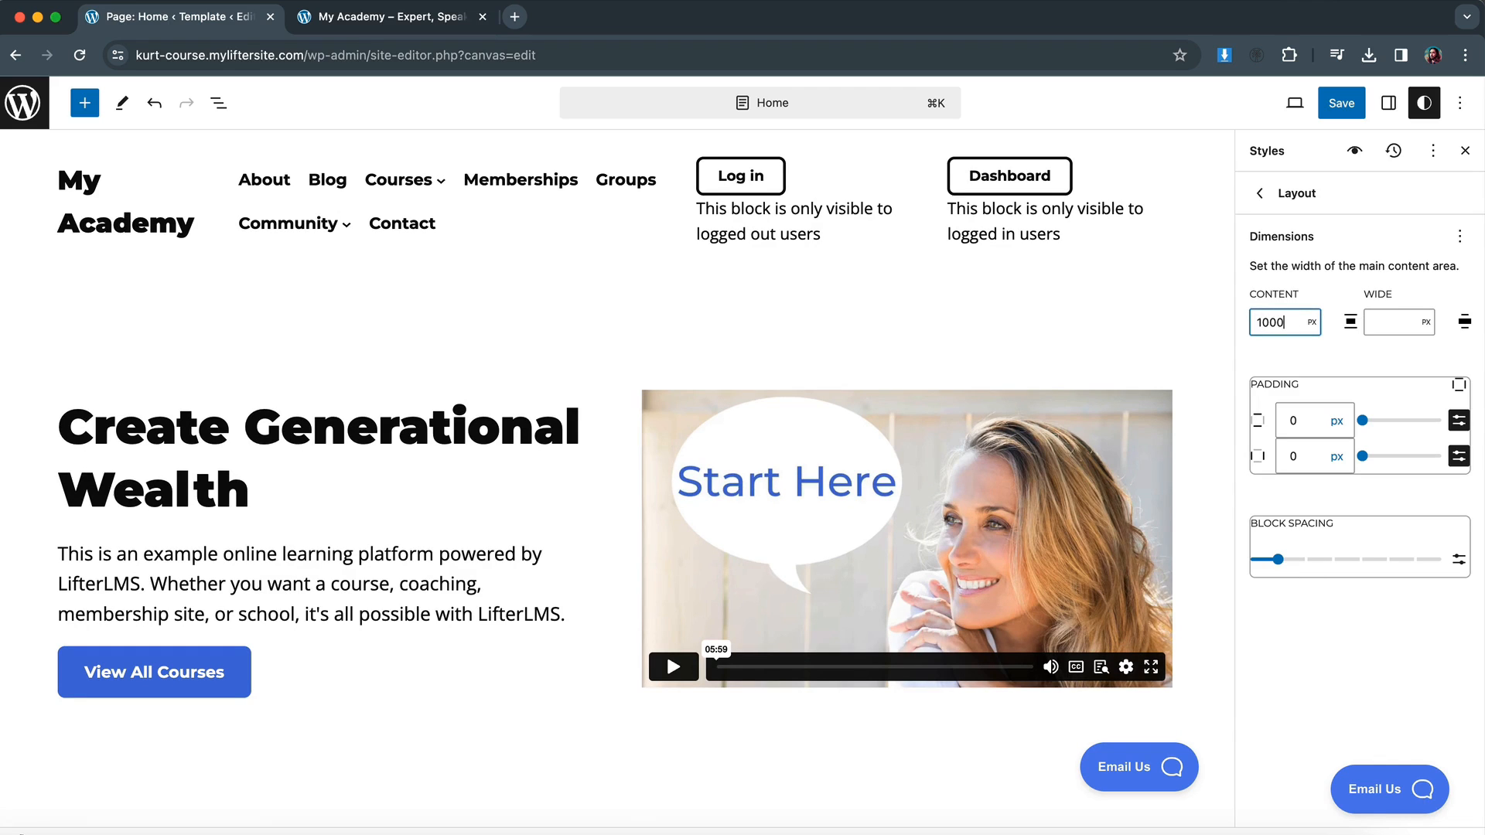
left_click(1392, 321)
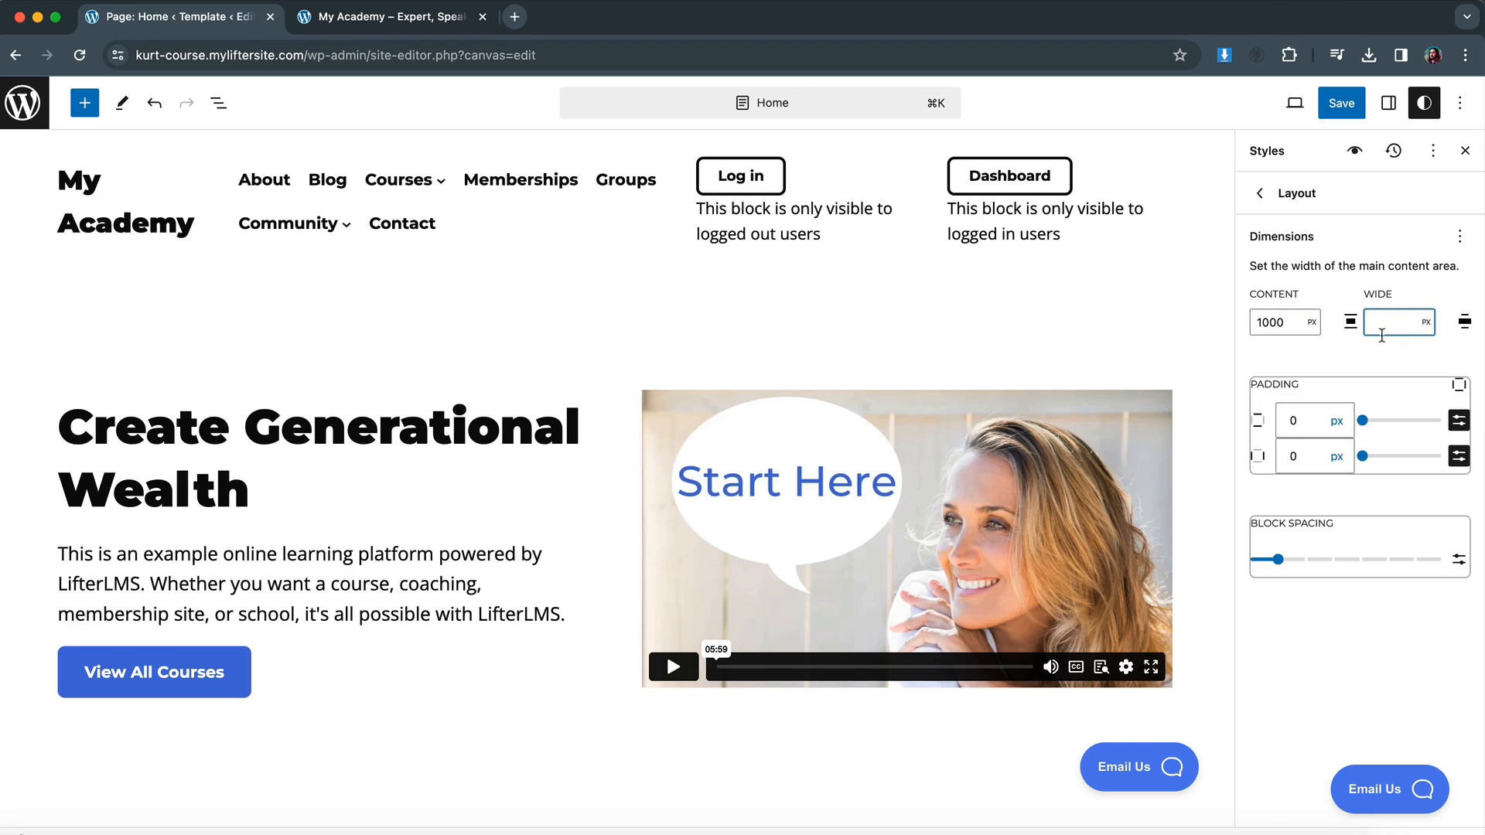
type("1000")
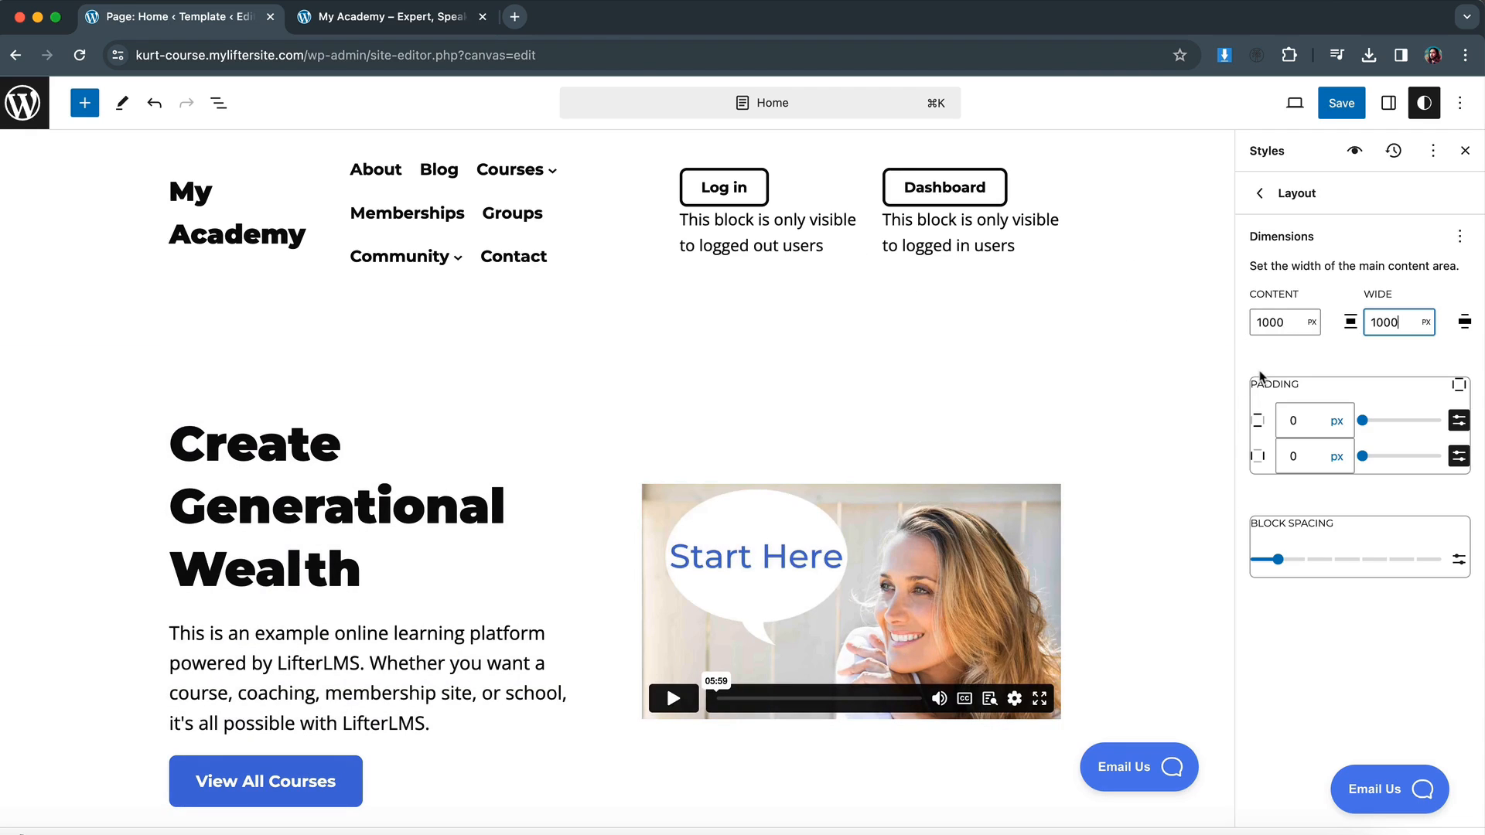
left_click(1278, 322)
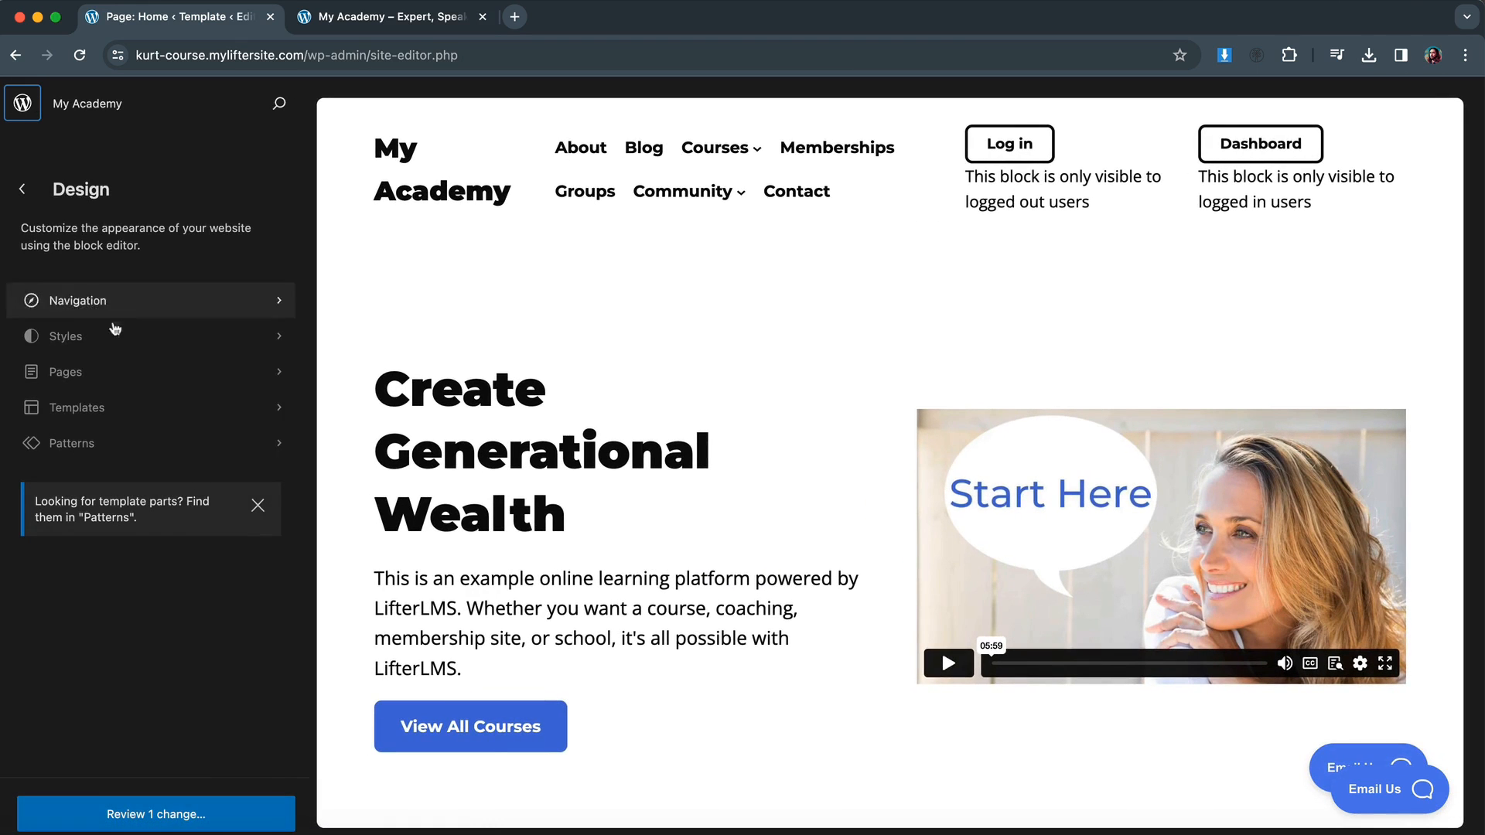
mouse_move(67, 371)
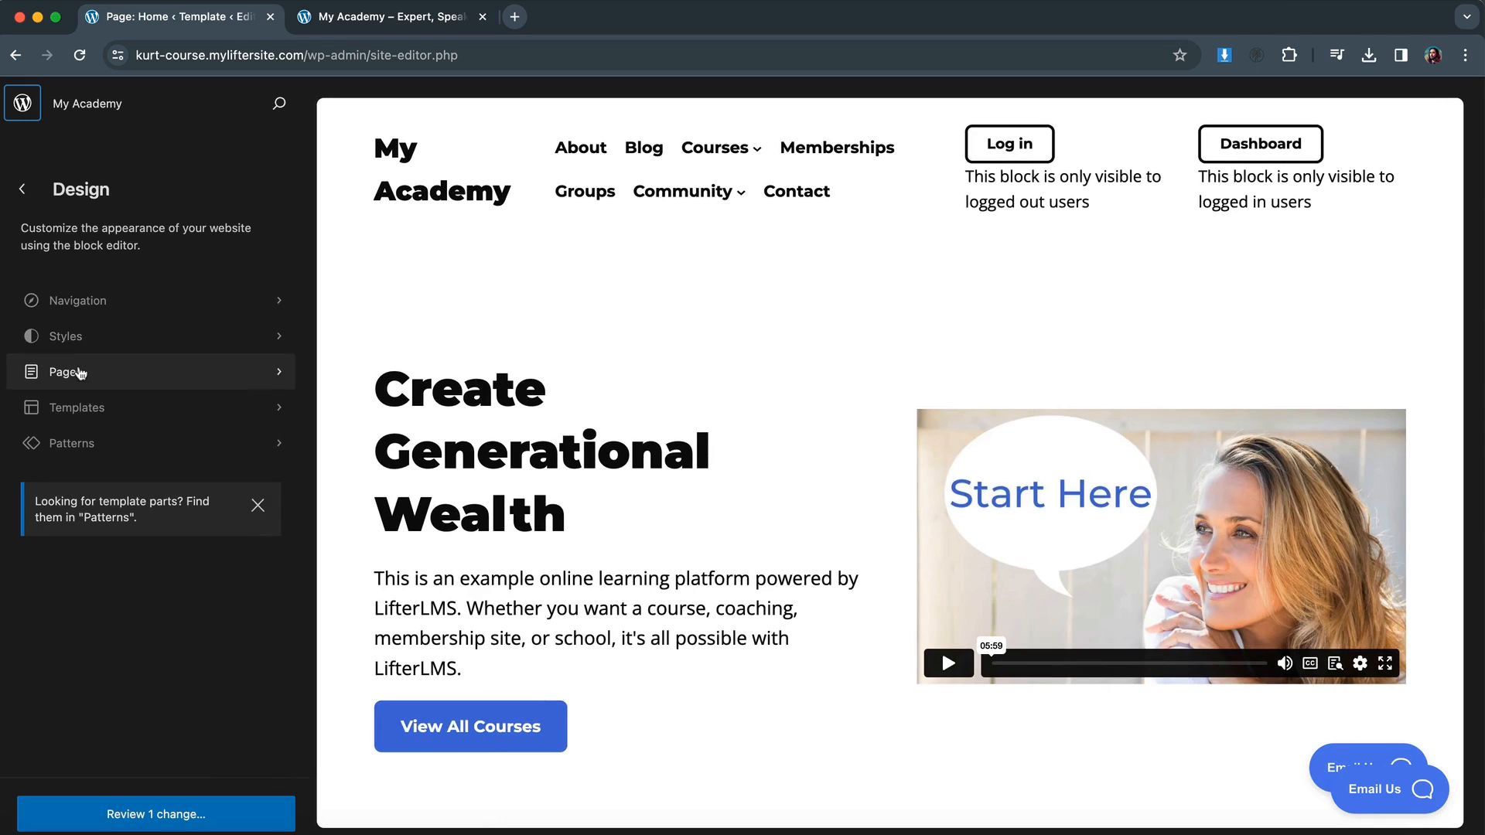
Scroll the site's Pages list from Home to About Me and open the Dashboard page.
left_click(68, 372)
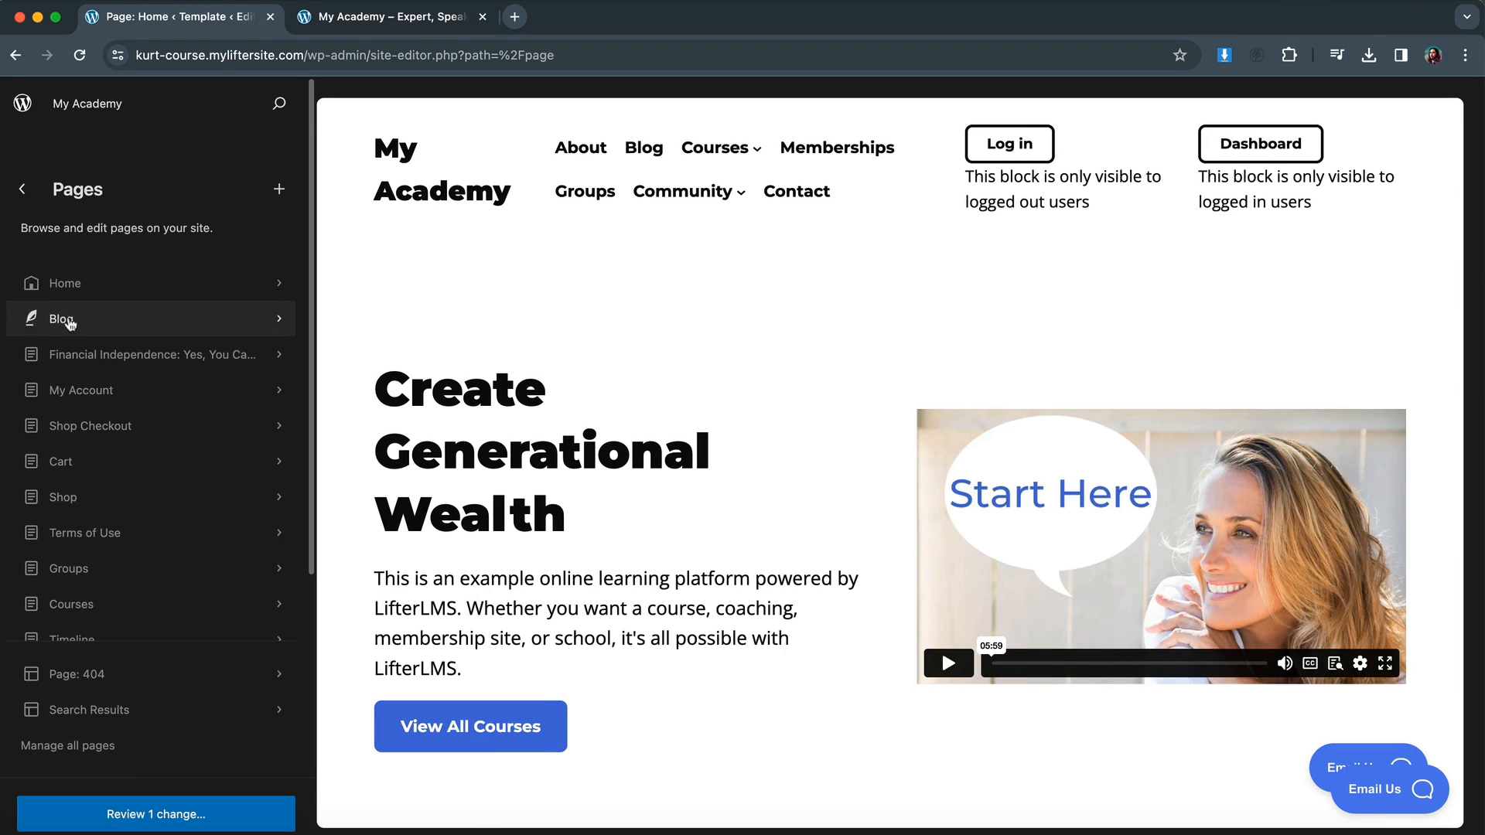
scroll("down", 3)
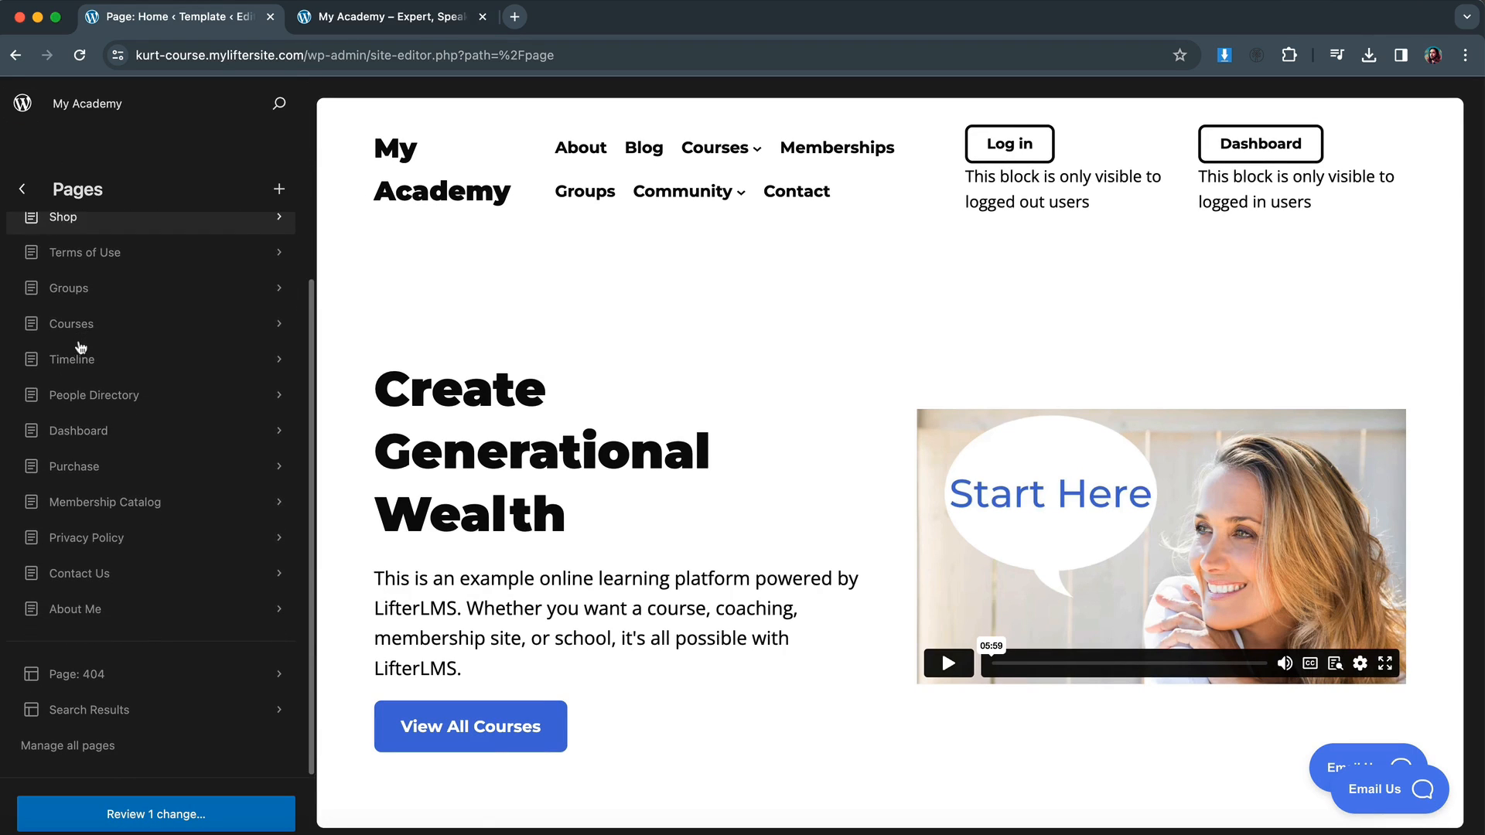
scroll("down", 3)
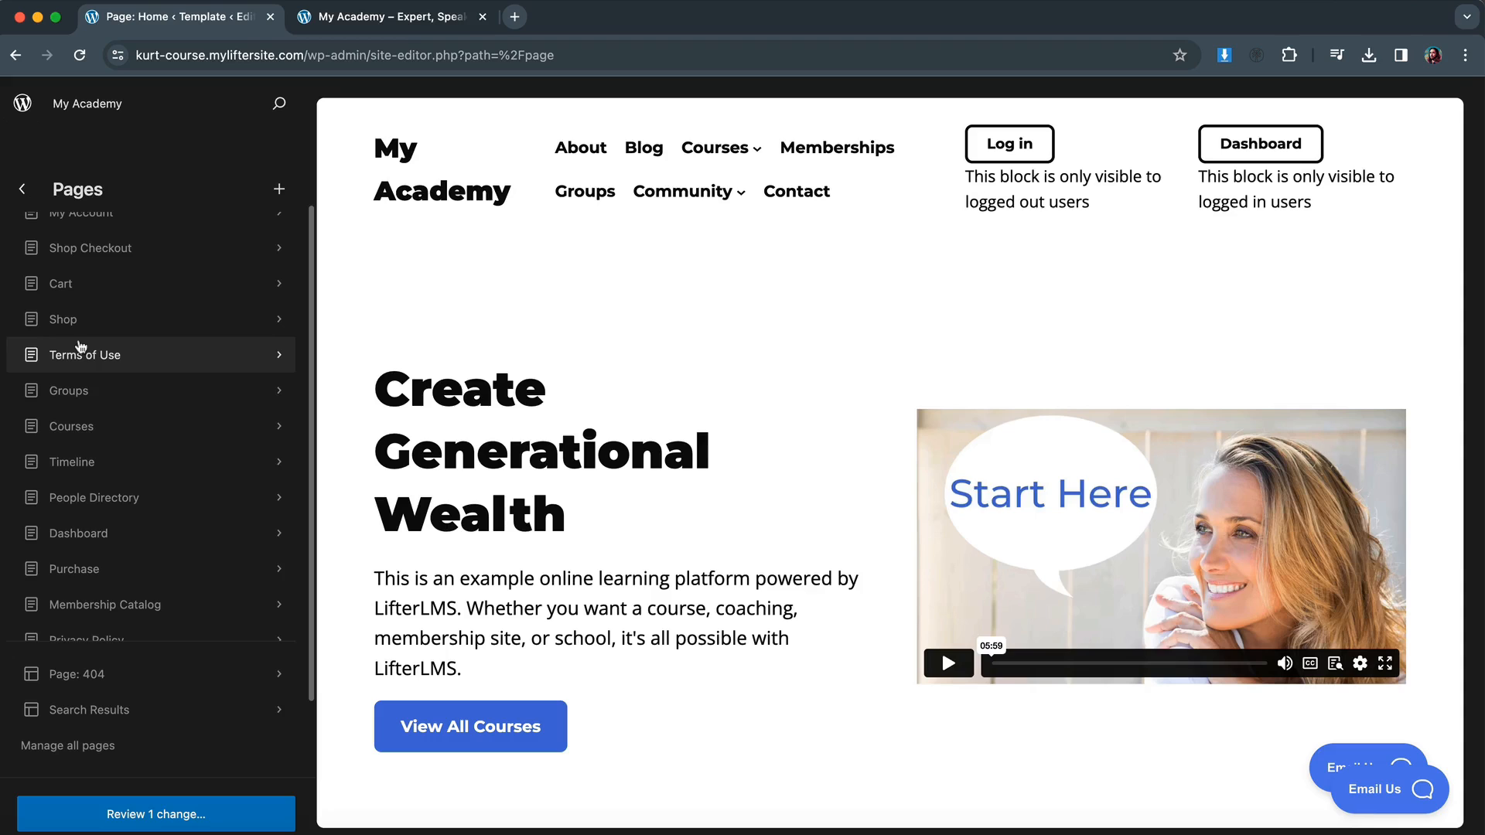
left_click(78, 532)
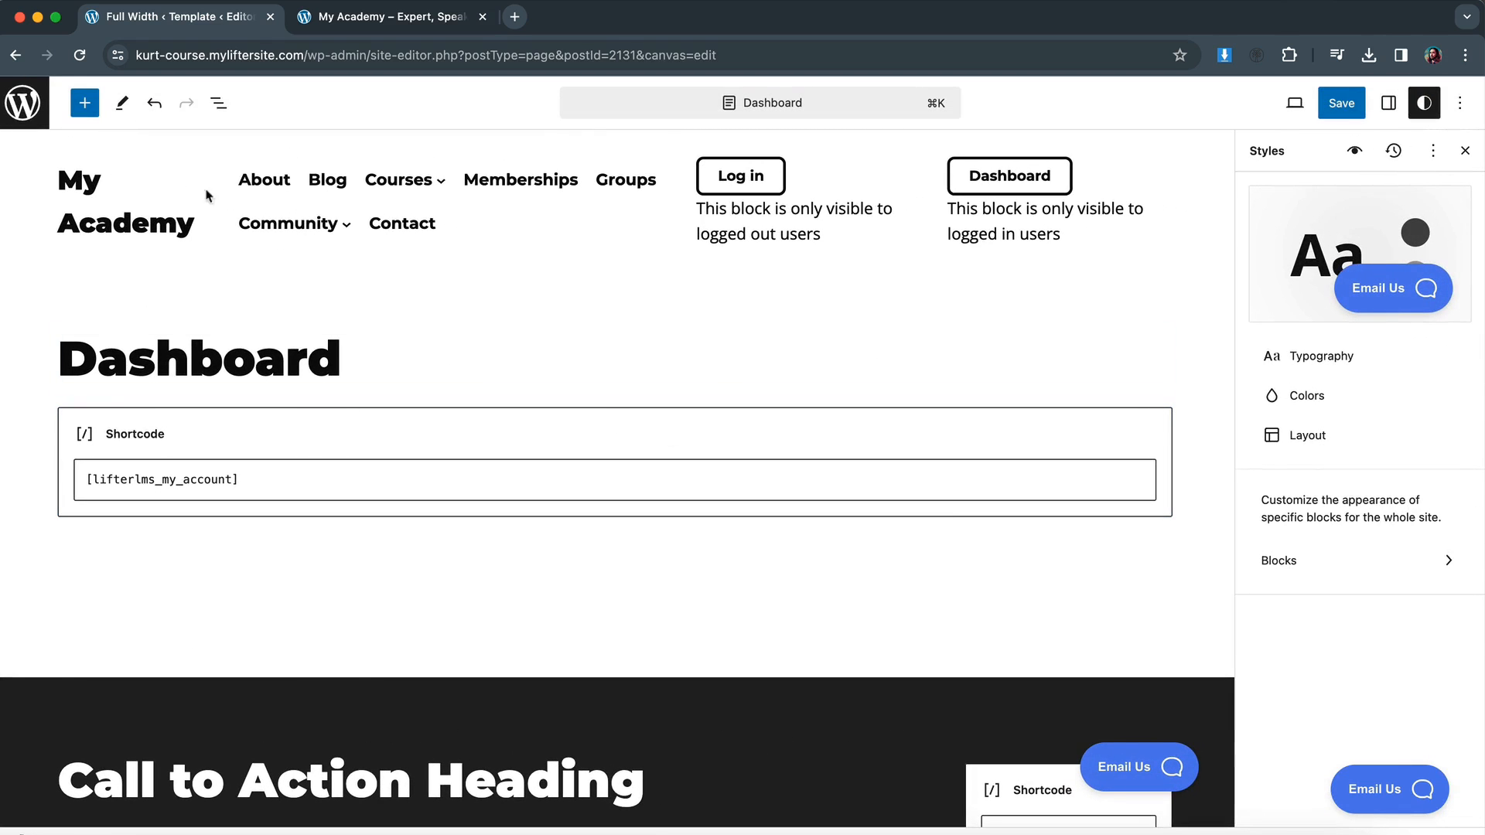
mouse_move(24, 103)
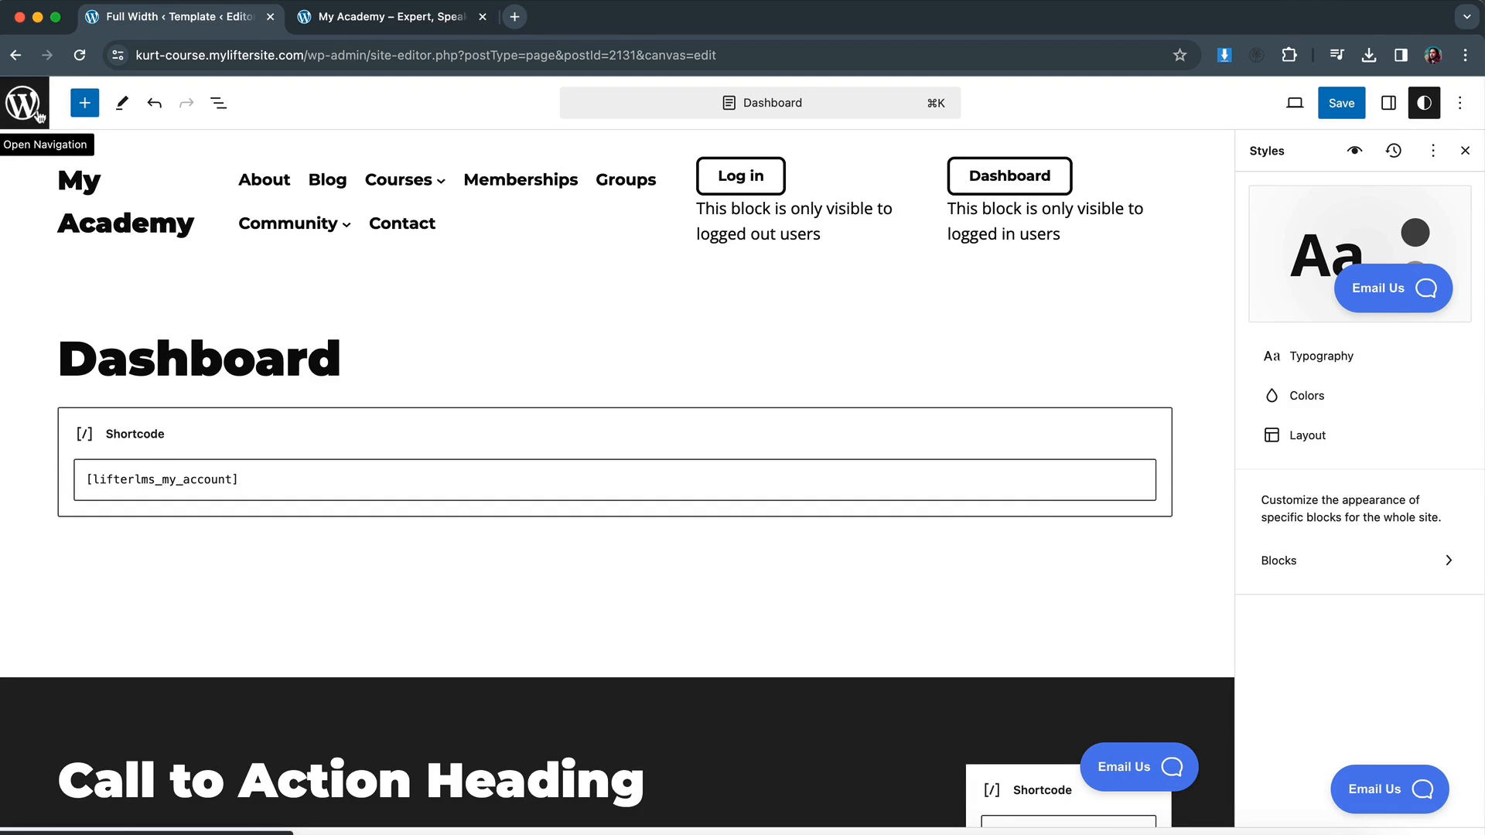
mouse_move(857, 181)
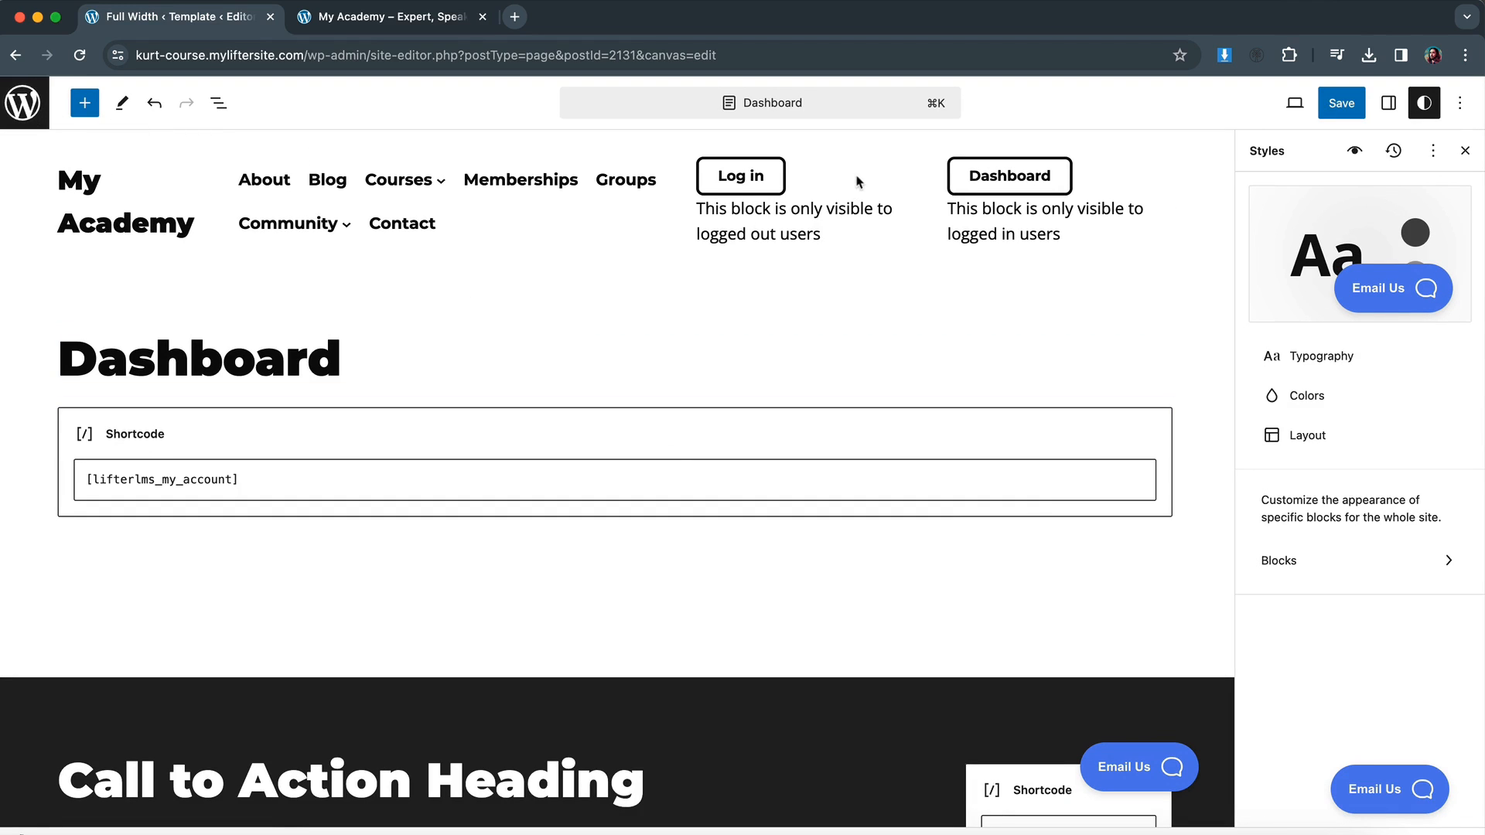
Inspect the Dashboard page's account shortcode, then exit back to the Pages list.
left_click(615, 461)
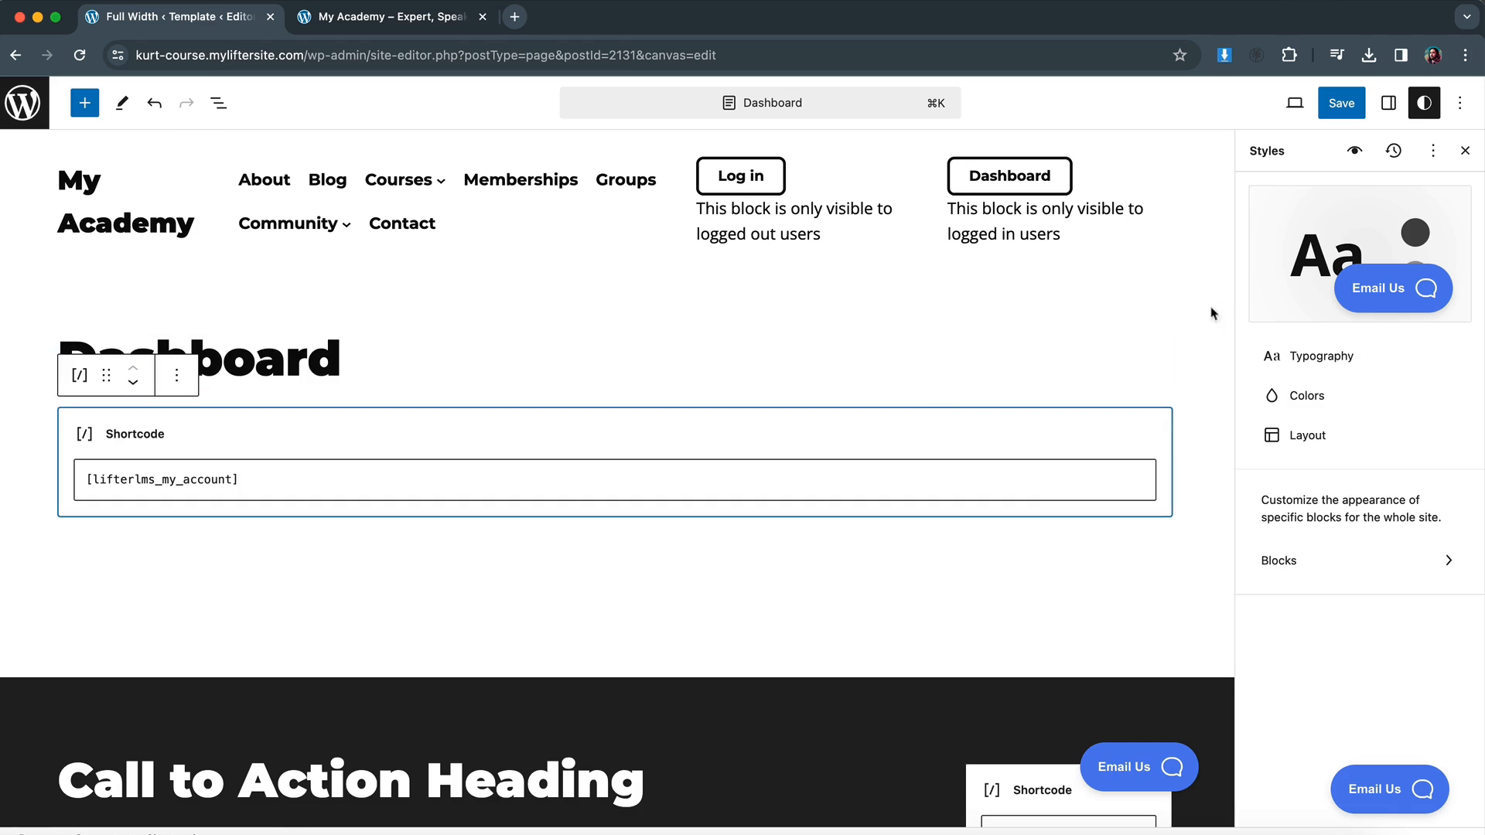
mouse_move(915, 324)
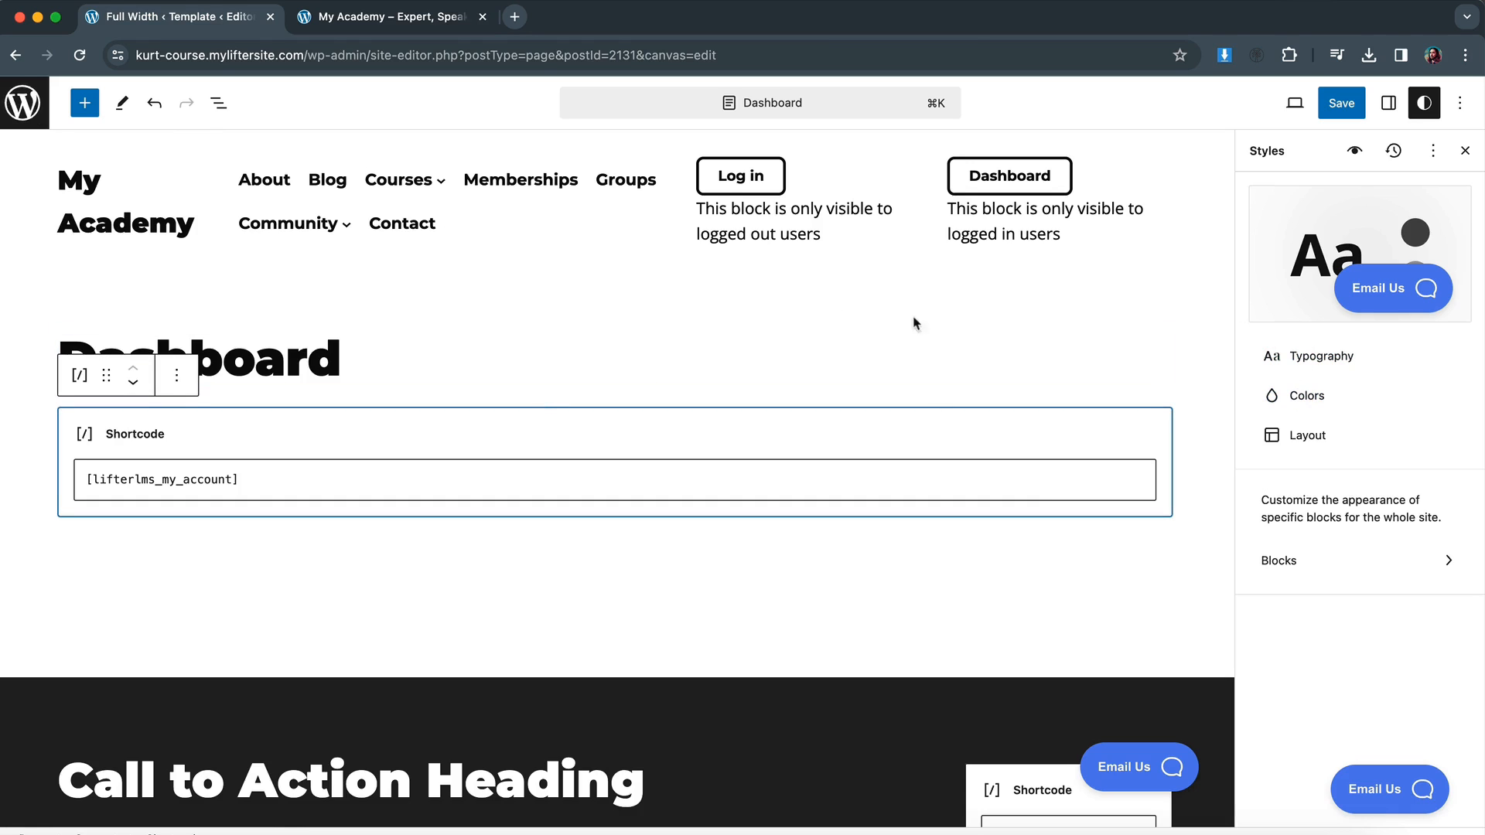
mouse_move(1308, 395)
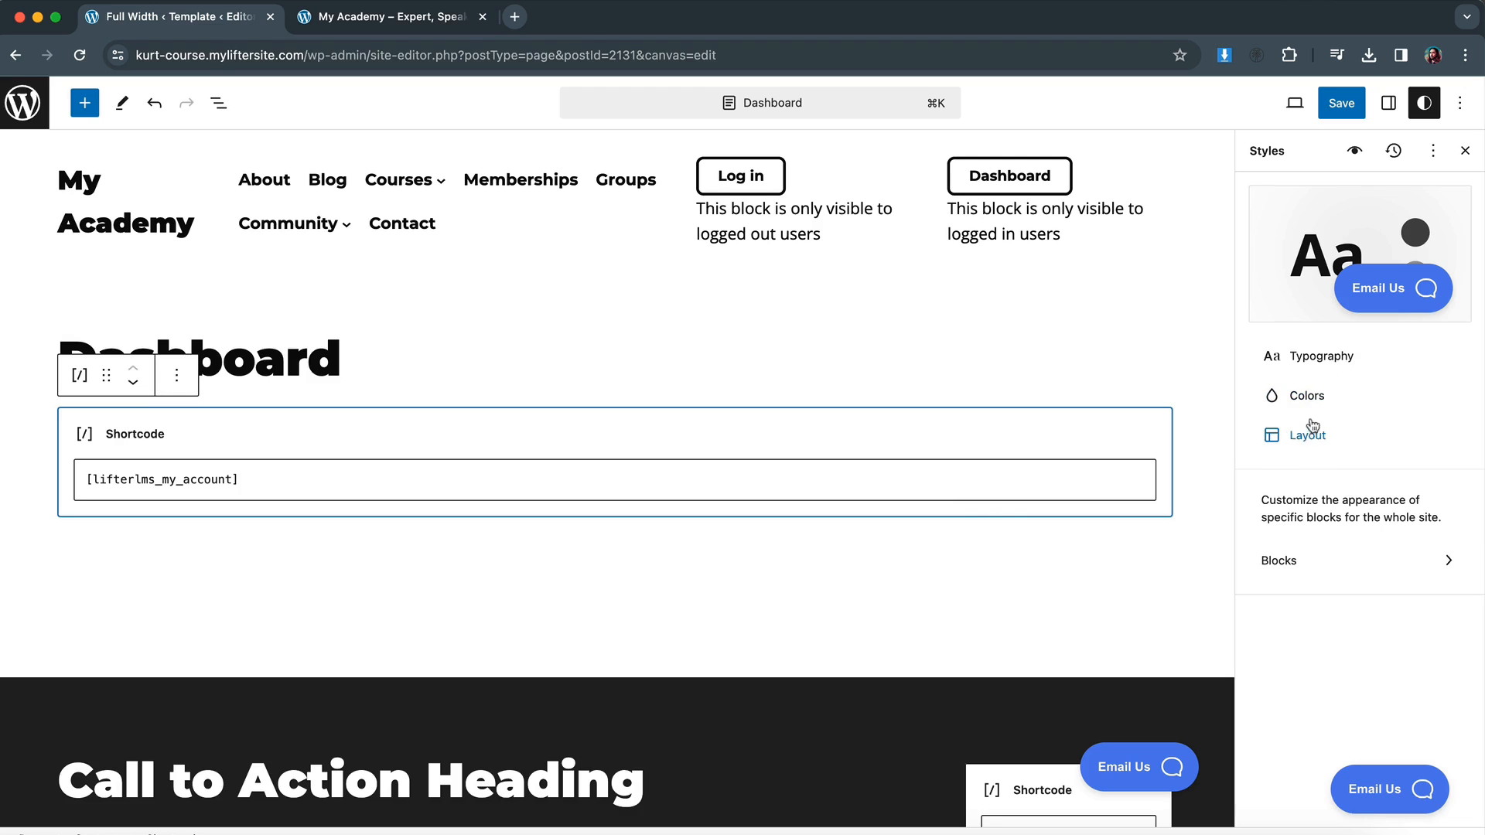
mouse_move(156, 220)
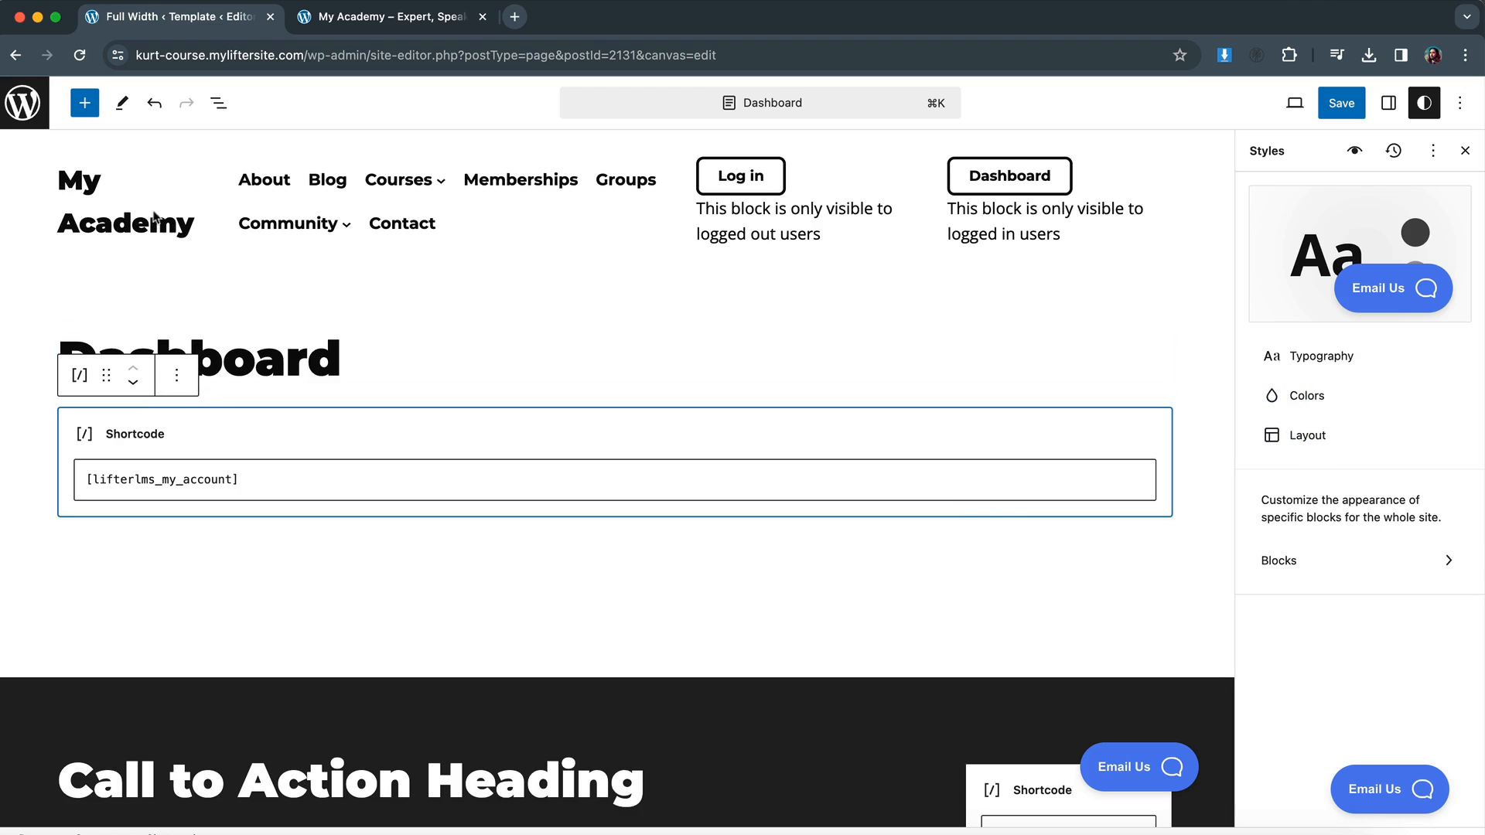
left_click(84, 102)
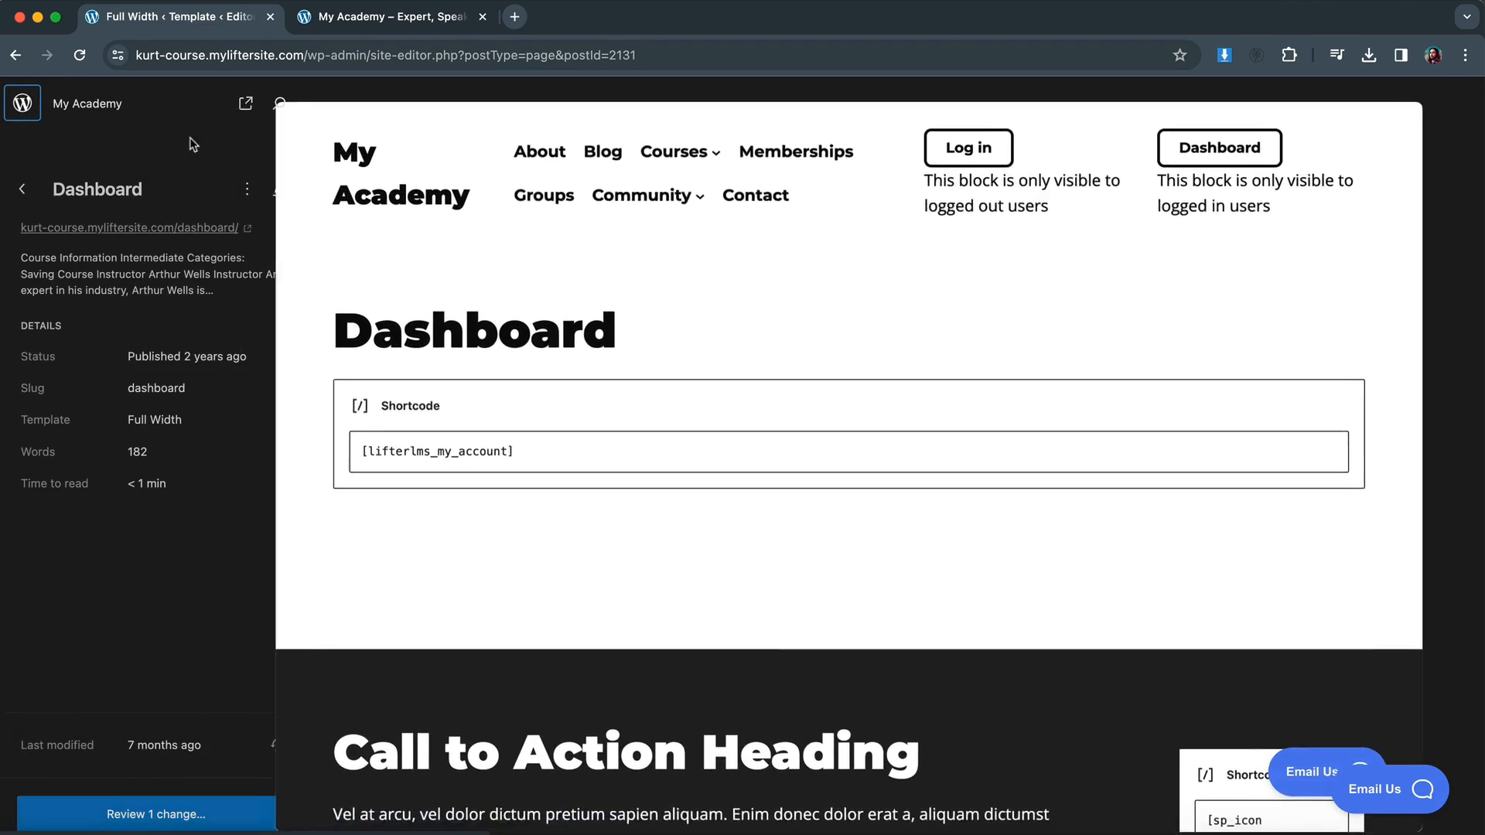
left_click(21, 189)
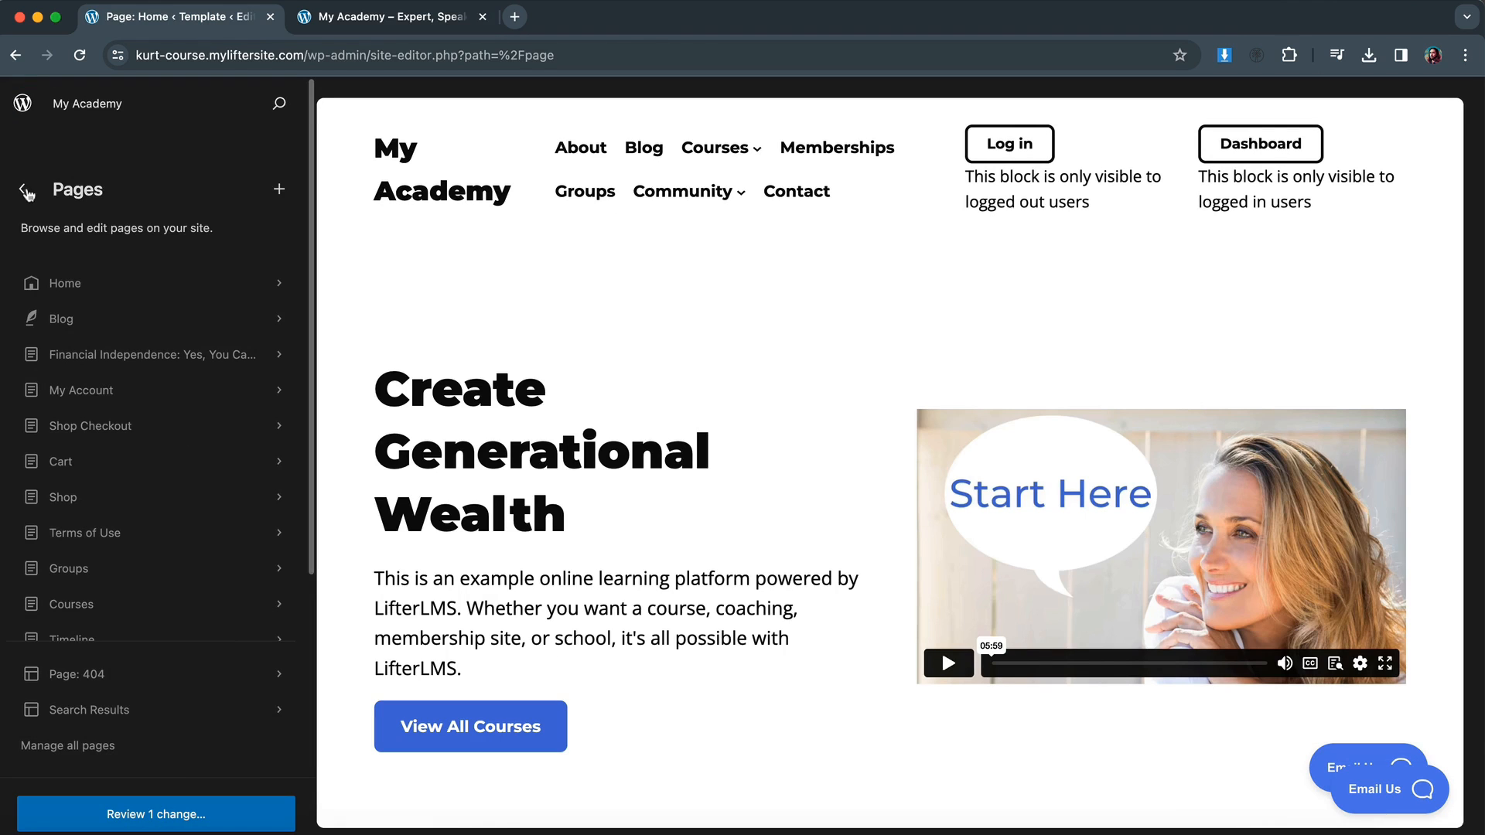
Open the single-lesson template from the Design > Templates list.
left_click(27, 190)
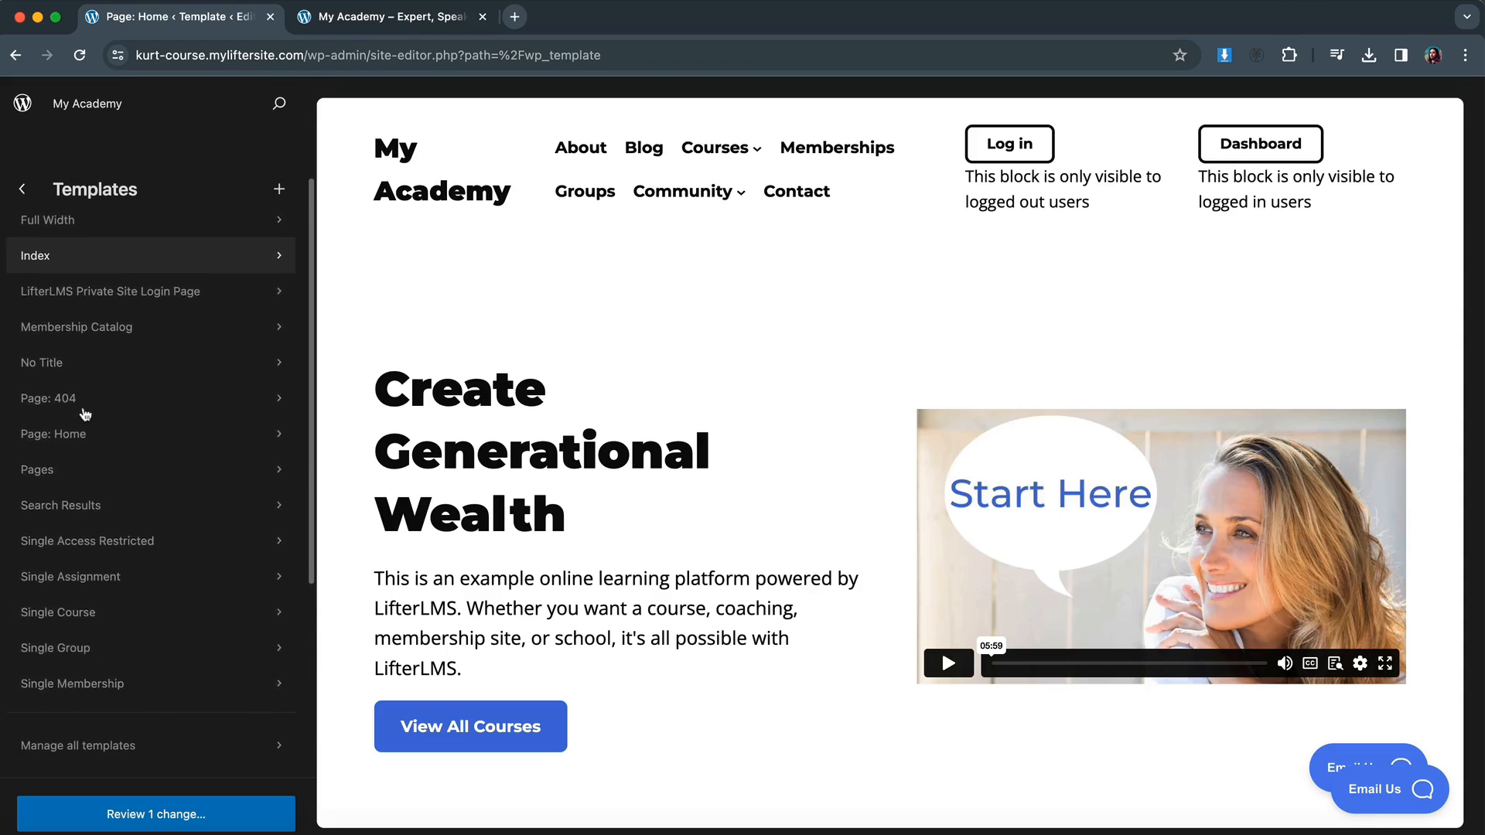
scroll("down", 3)
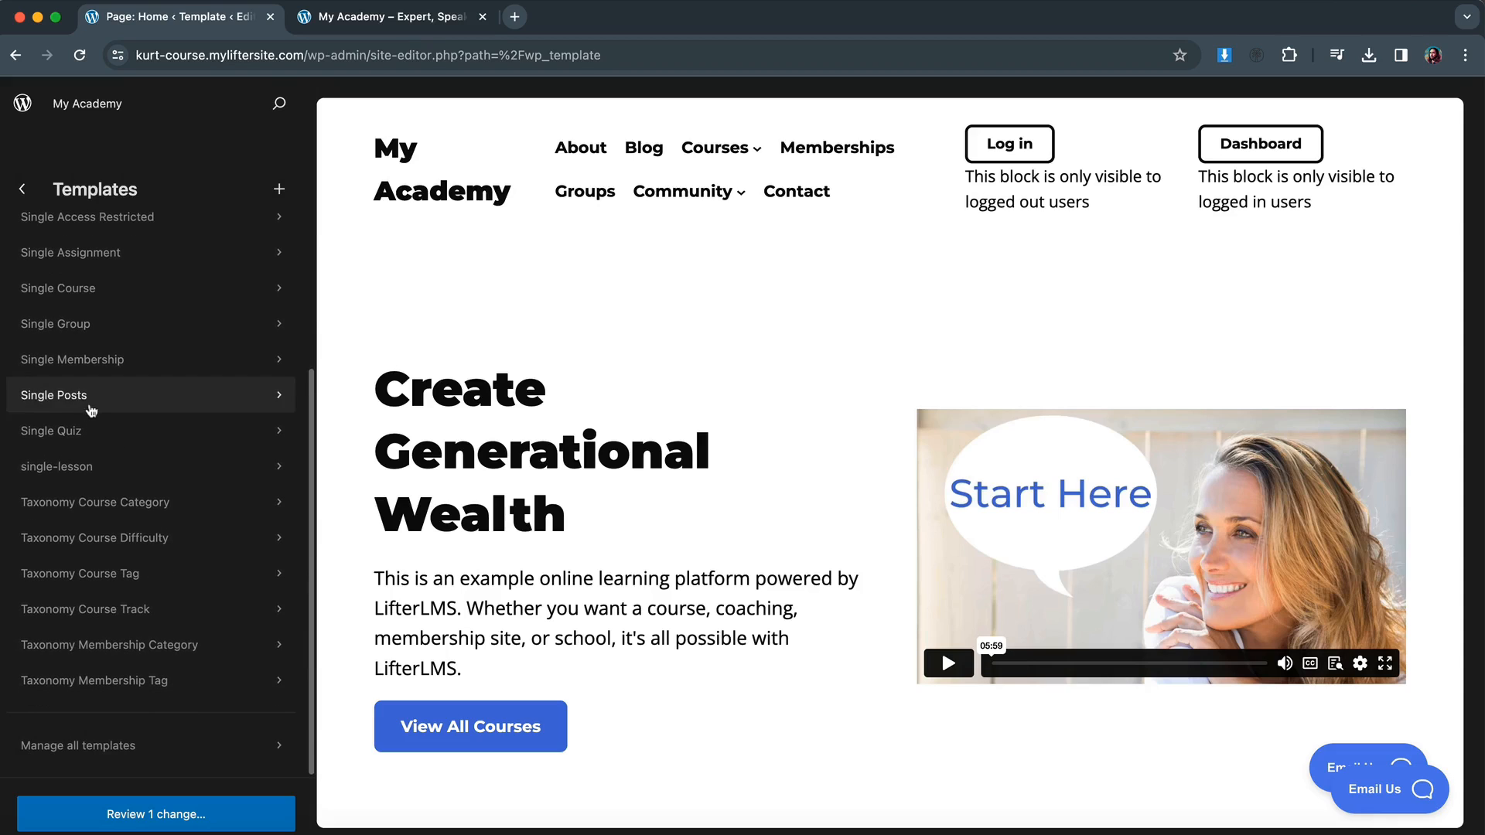
mouse_move(121, 465)
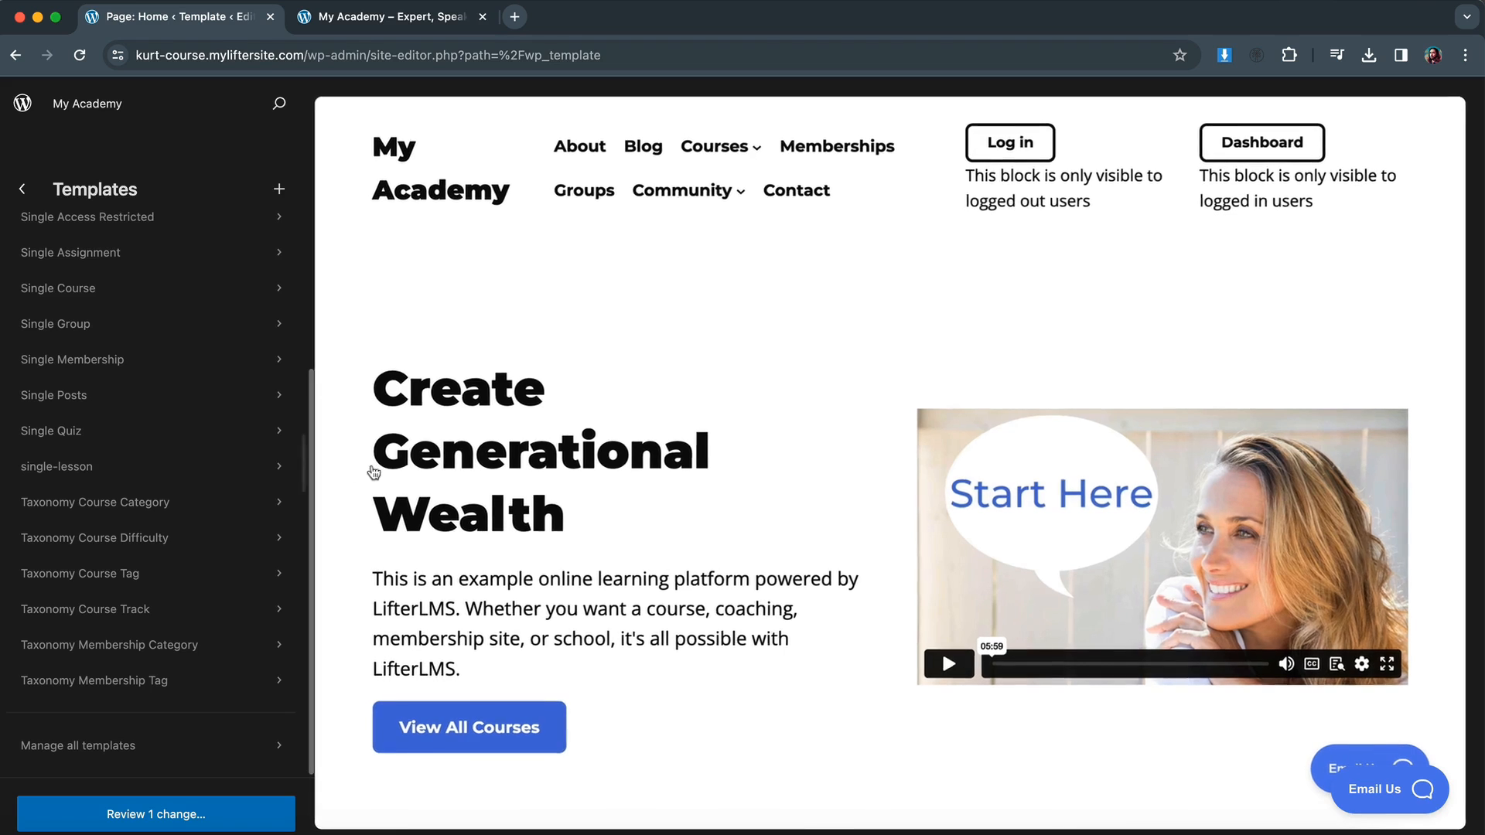
mouse_move(152, 465)
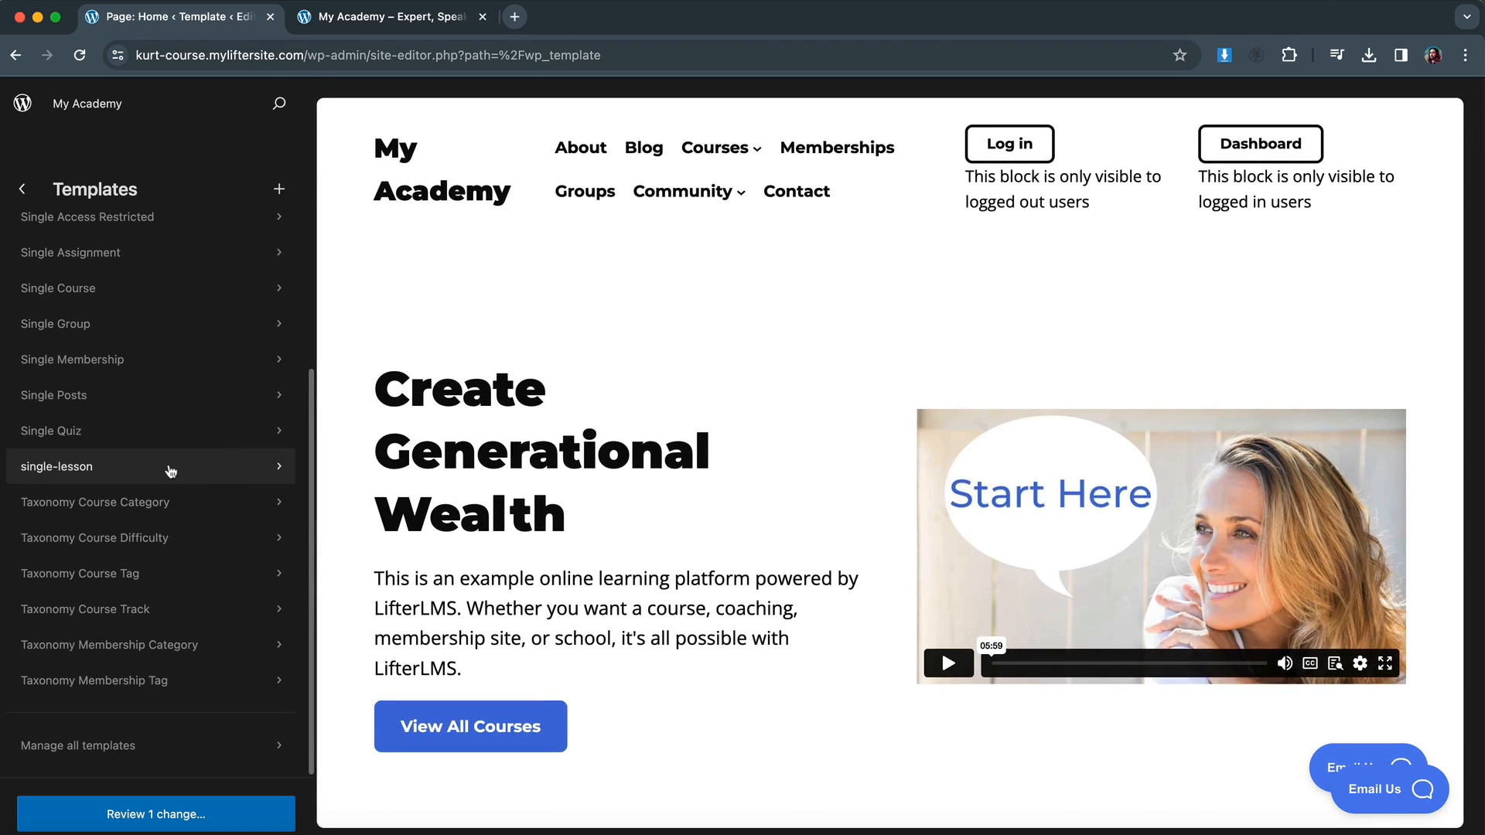
left_click(55, 466)
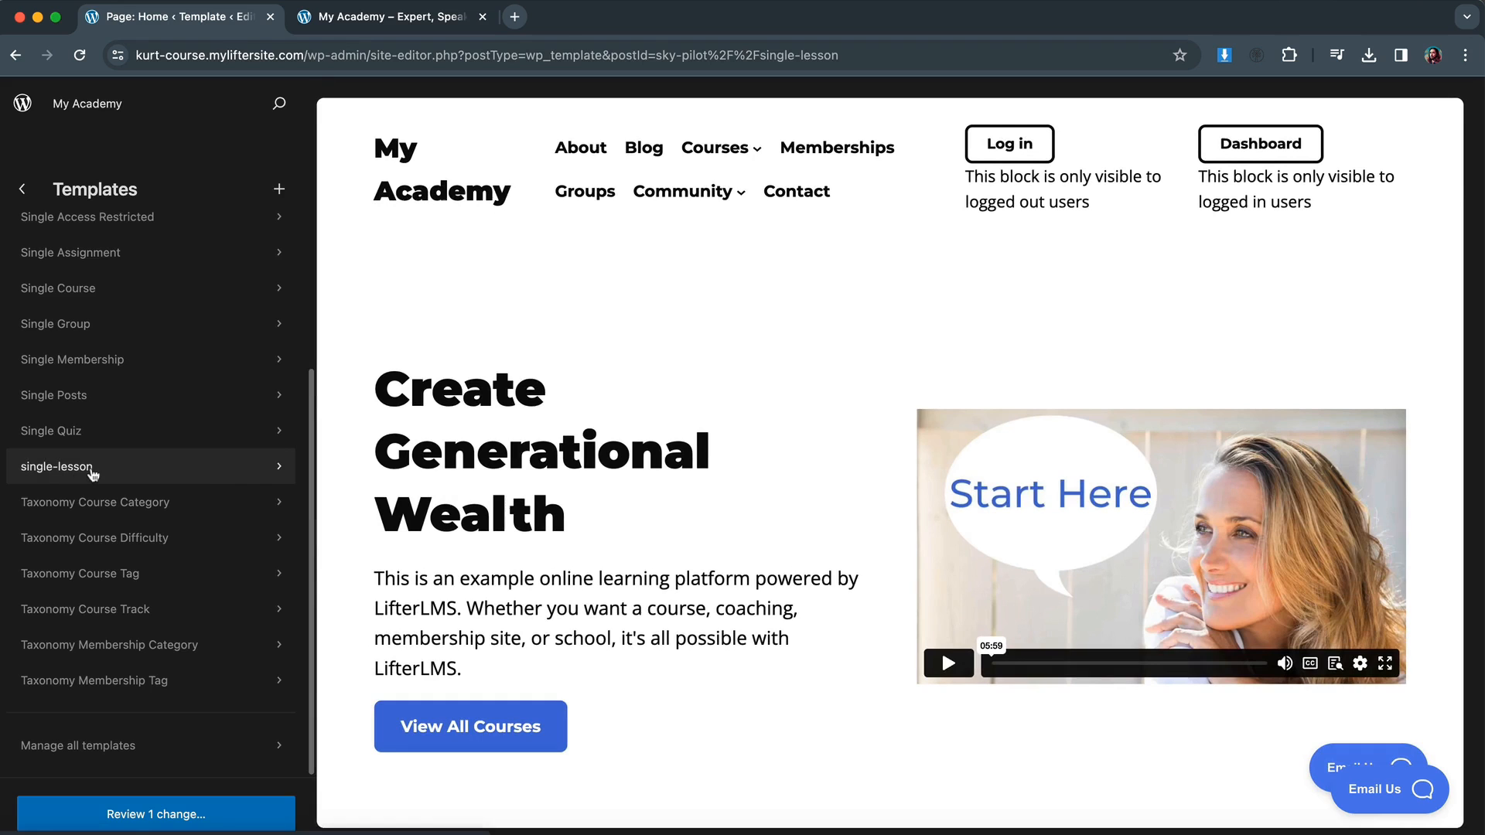
left_click(90, 466)
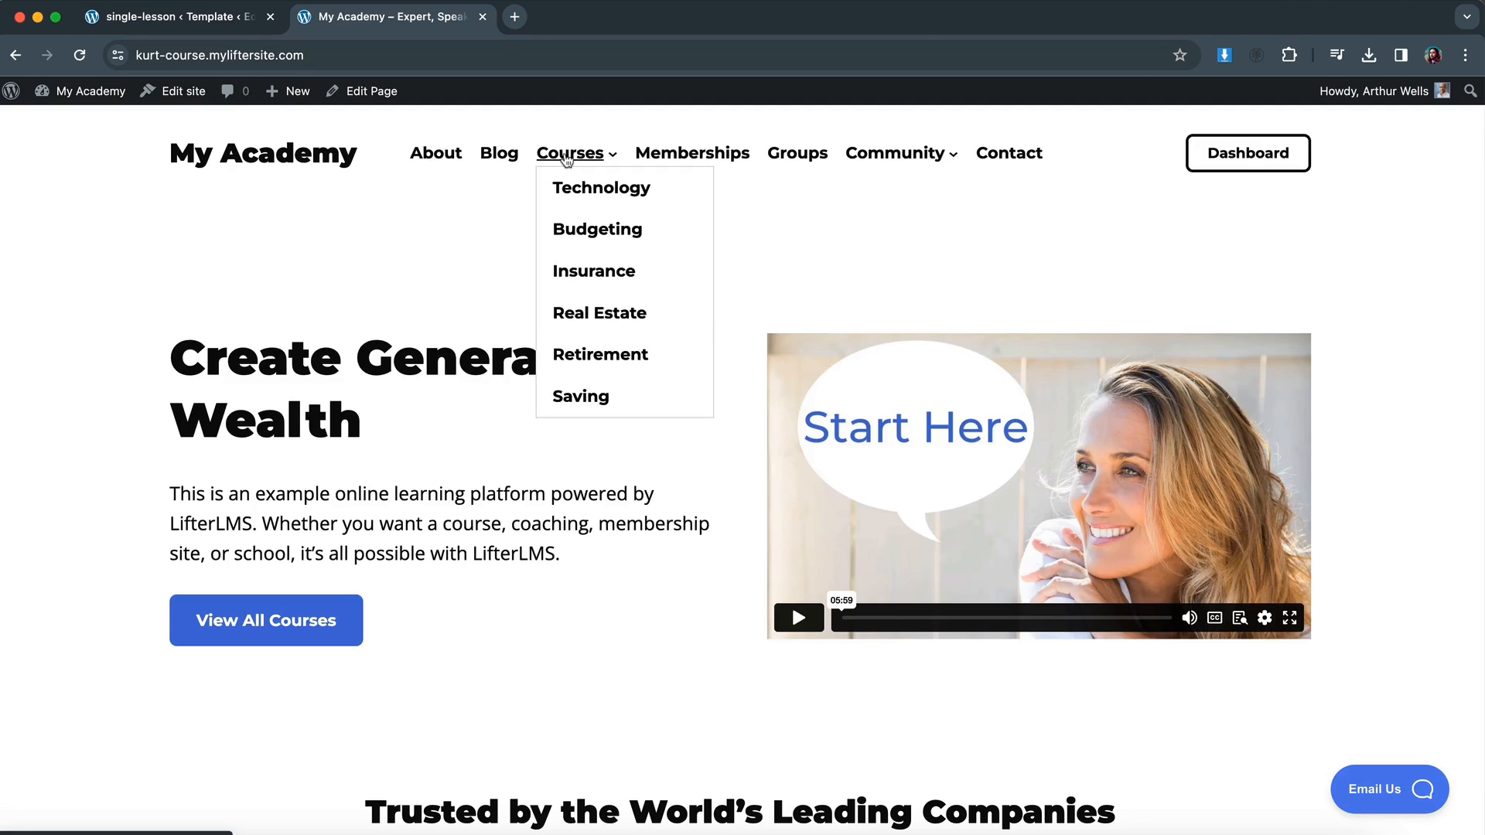
Open the Scaling Your Platform lesson from the admin Courses > Lessons list.
left_click(1248, 152)
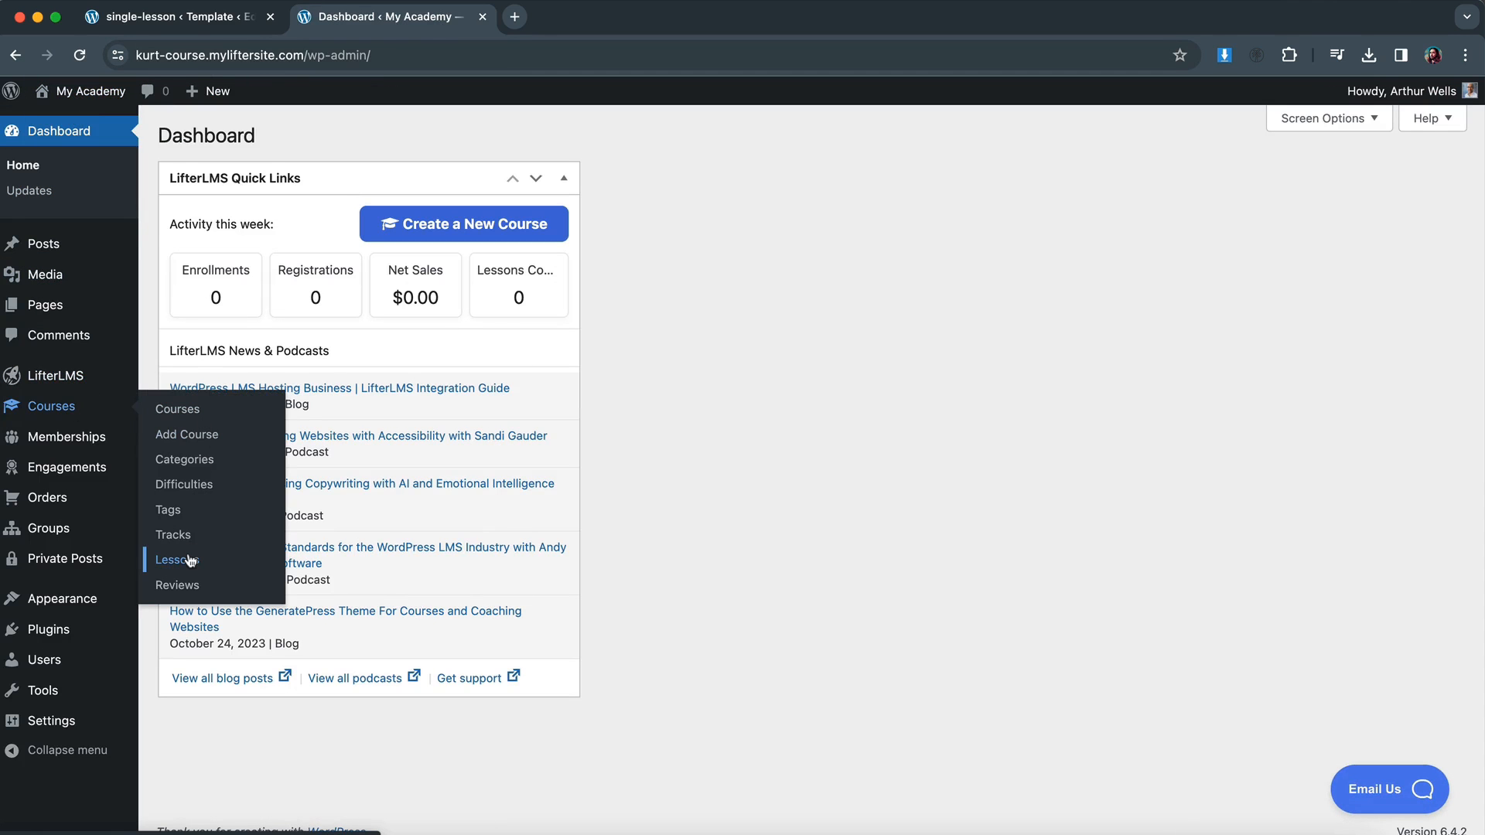
left_click(176, 560)
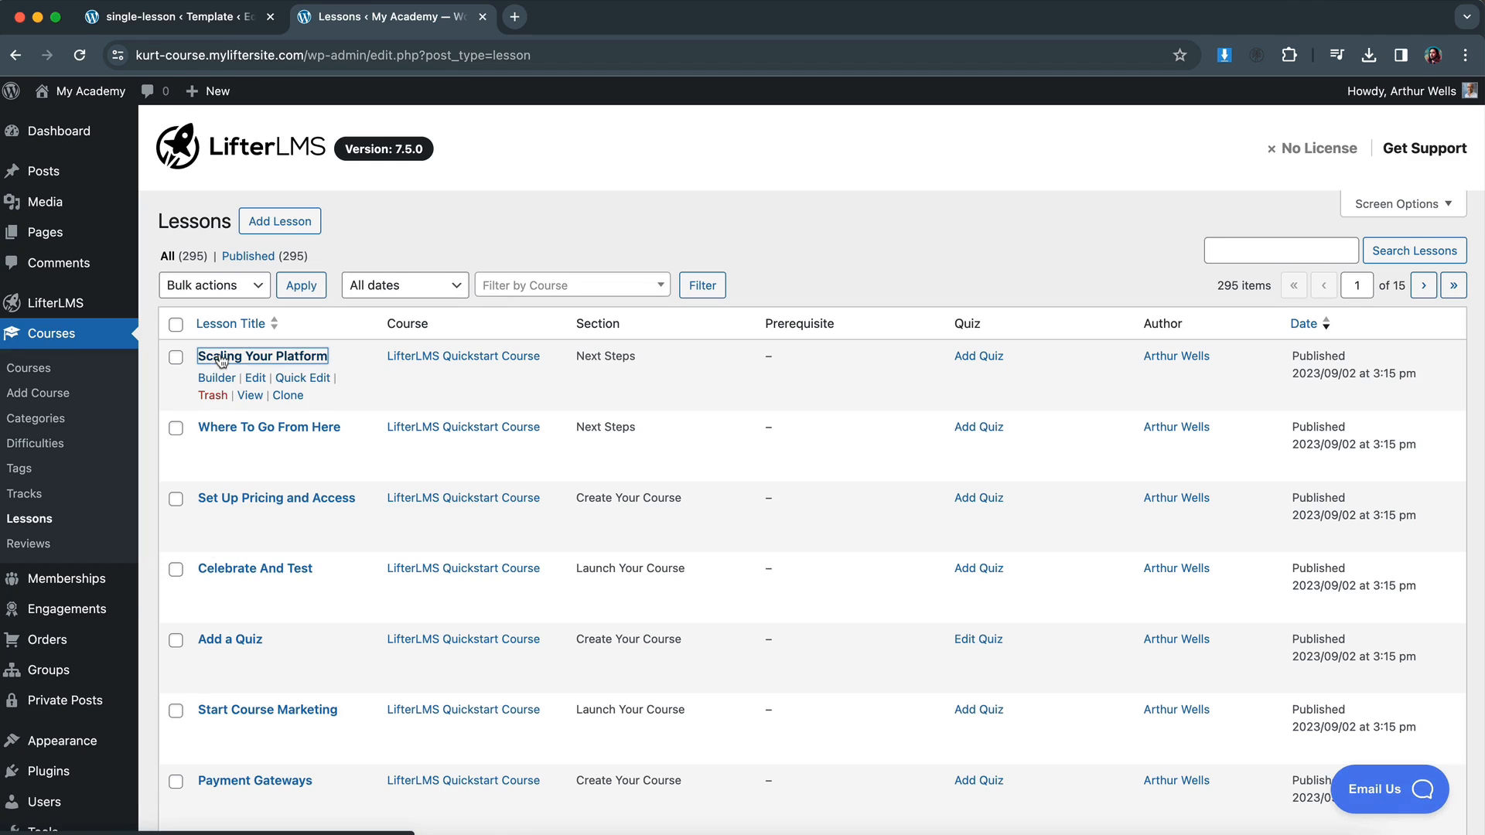
left_click(254, 378)
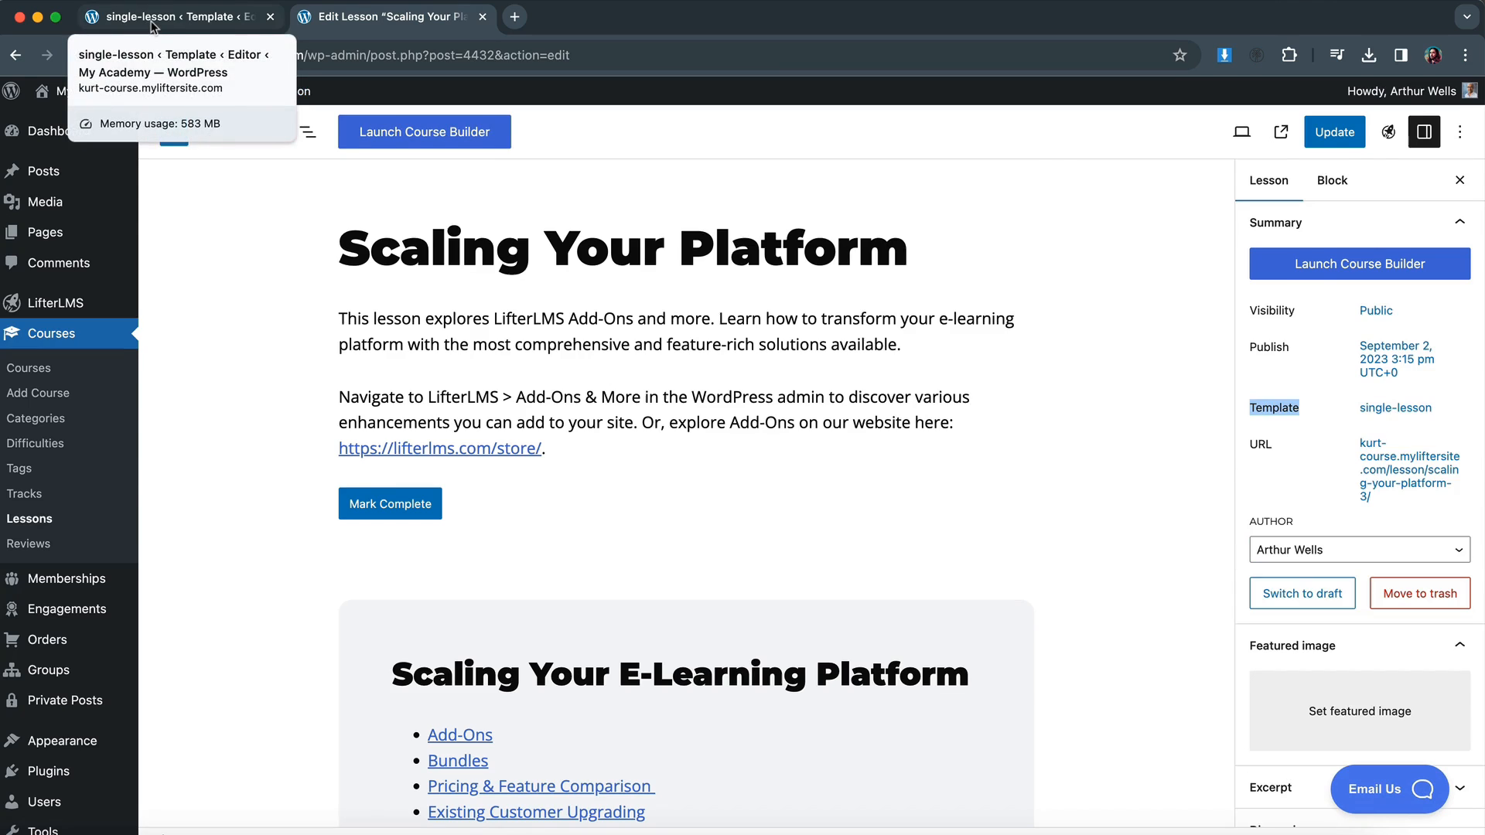
Show the single-lesson template's List View, select Content, and glance at the lesson.
left_click(170, 16)
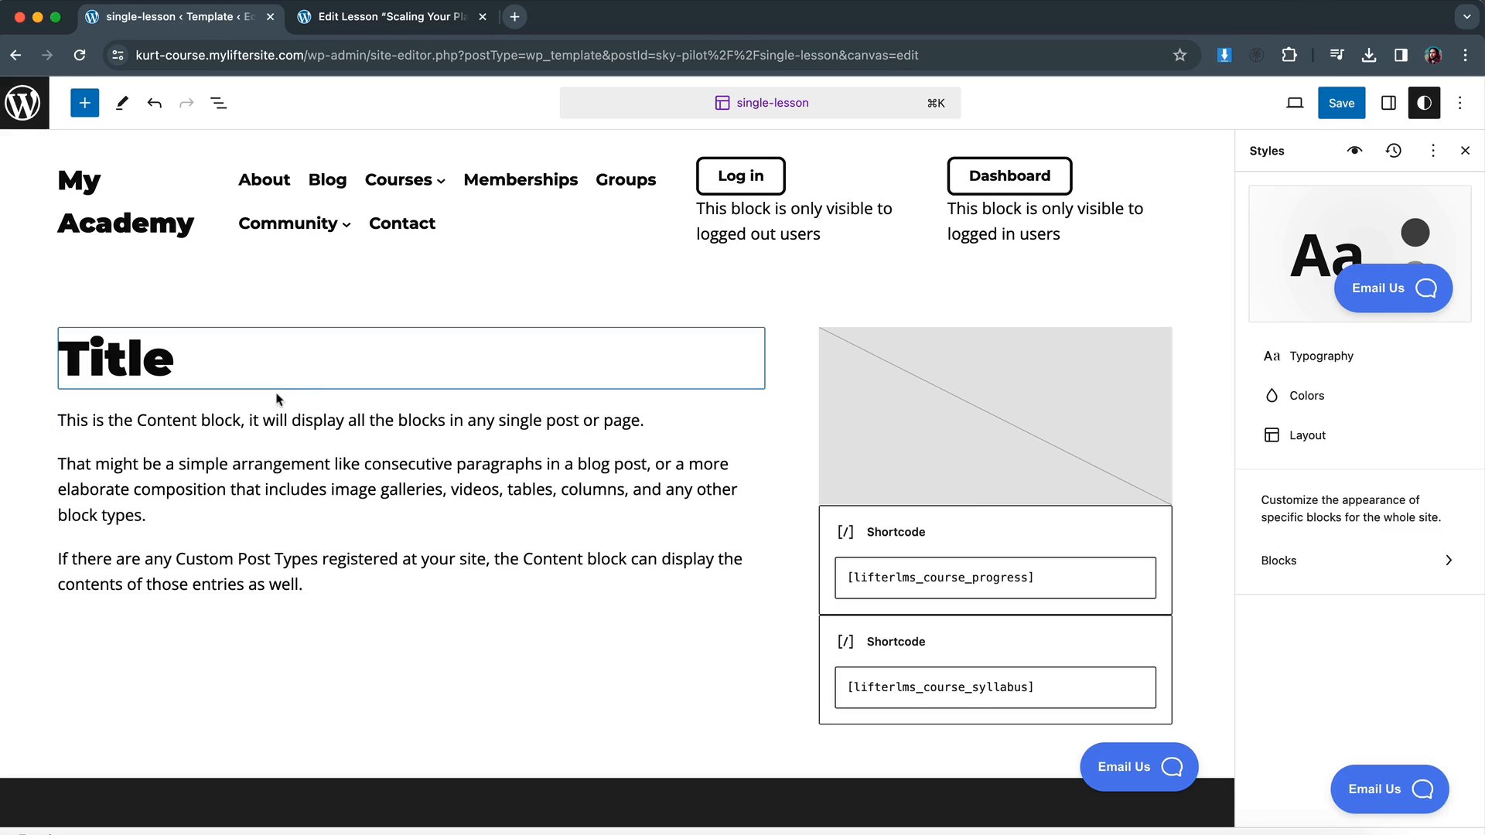
mouse_move(303, 350)
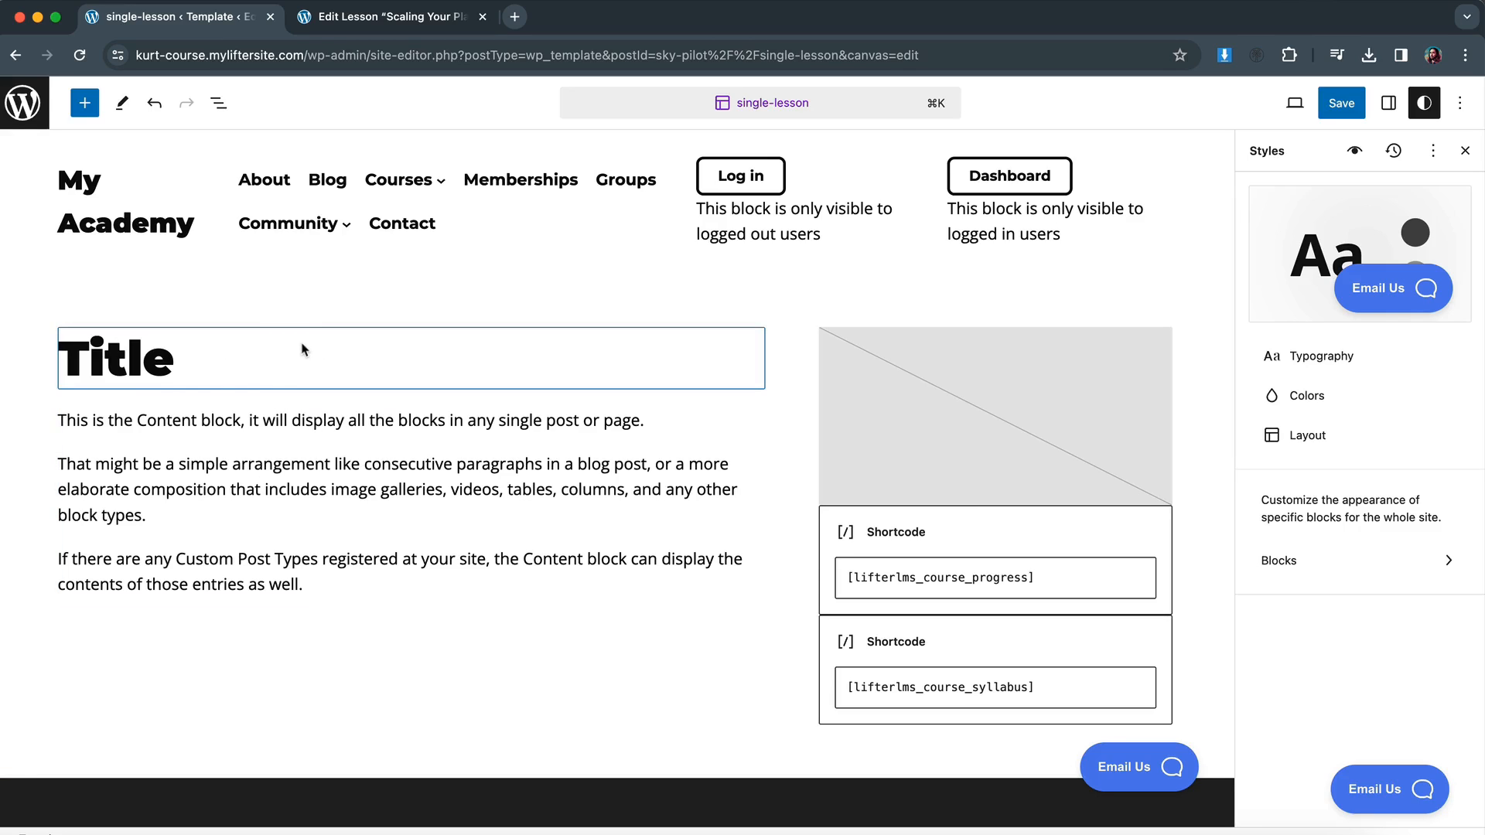
mouse_move(227, 353)
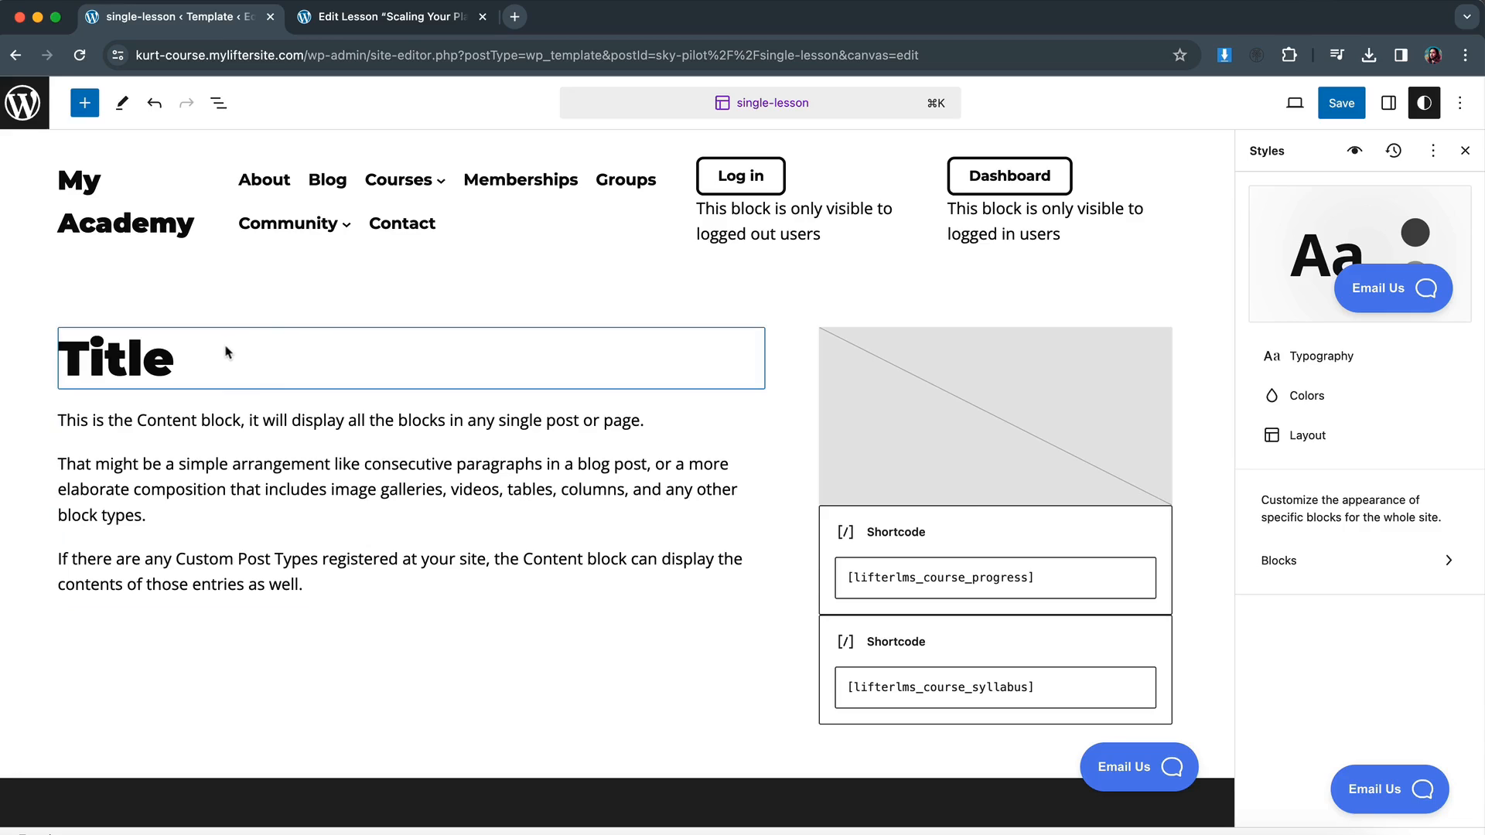
mouse_move(249, 368)
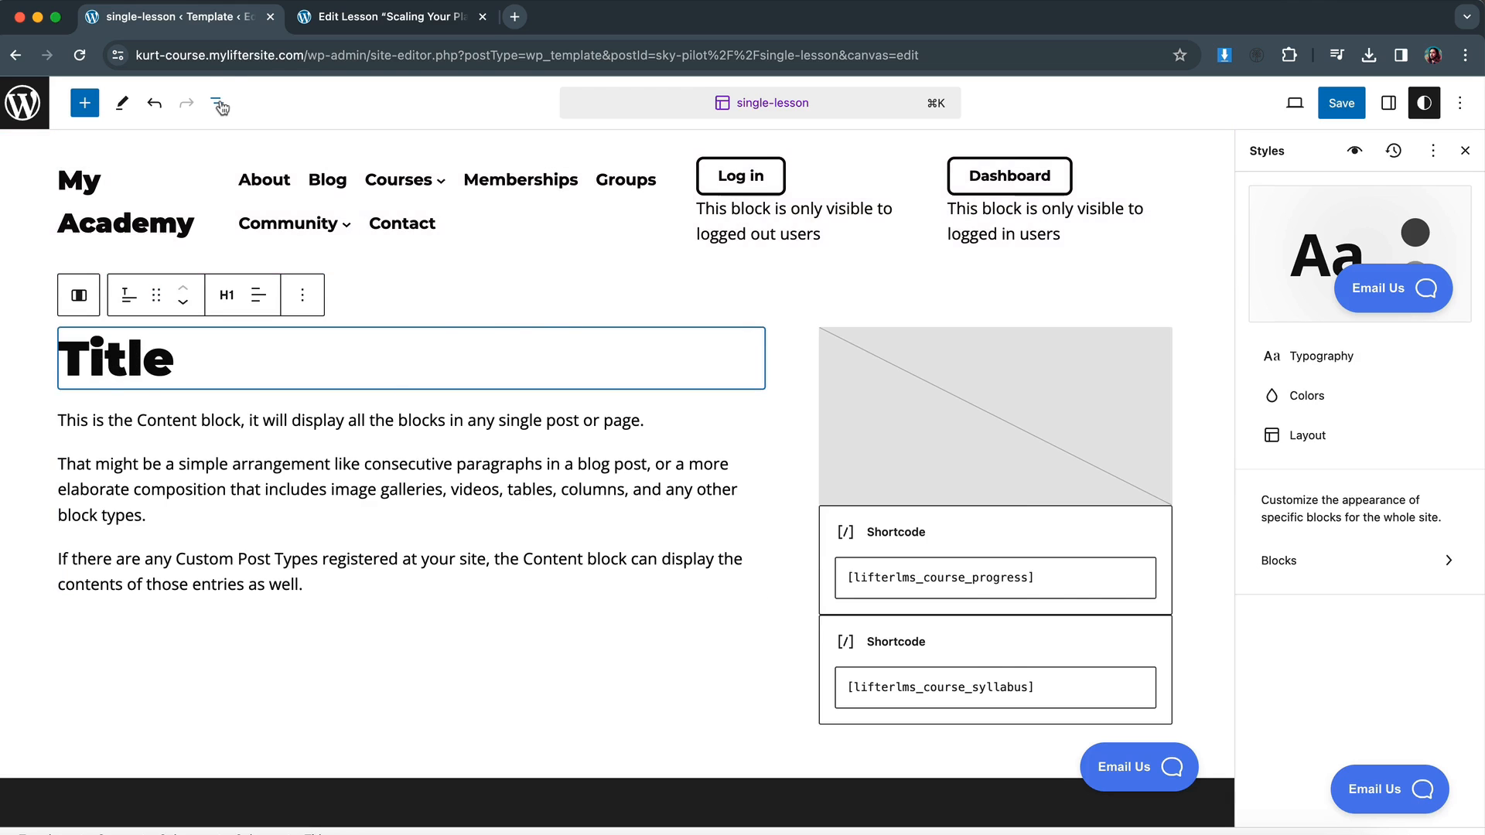
left_click(219, 102)
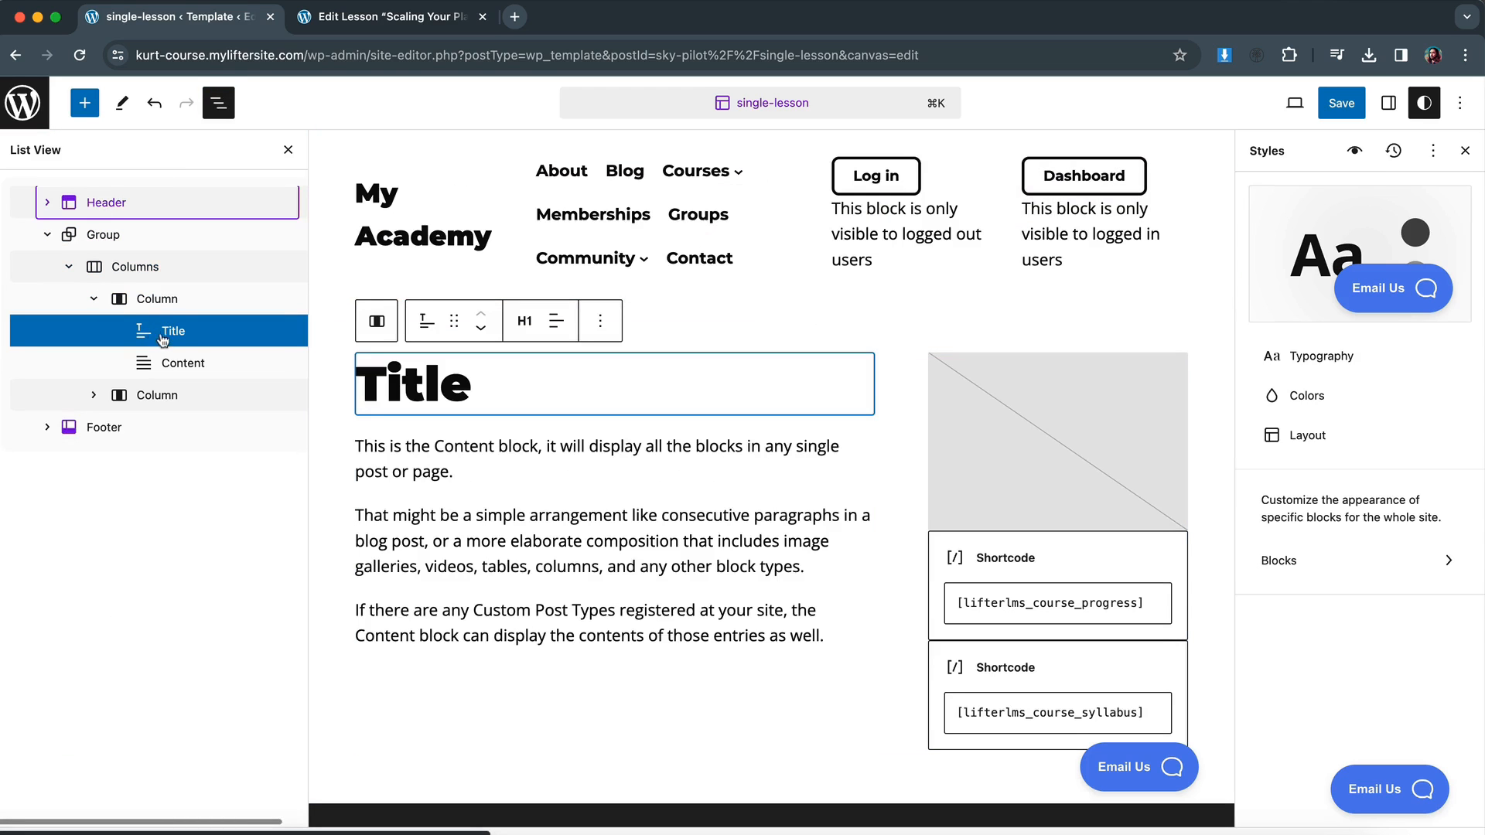
left_click(182, 363)
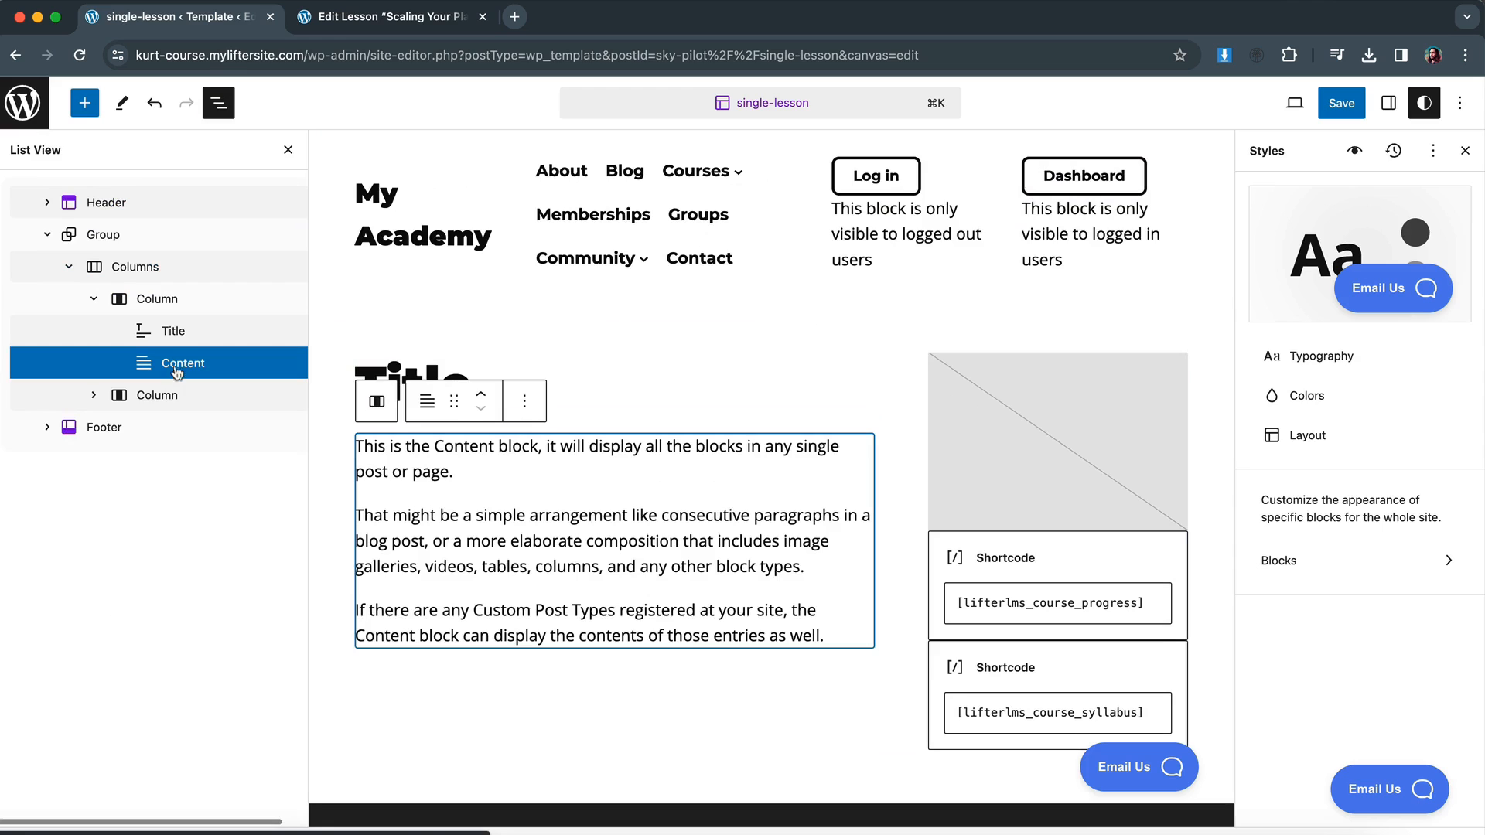
left_click(93, 395)
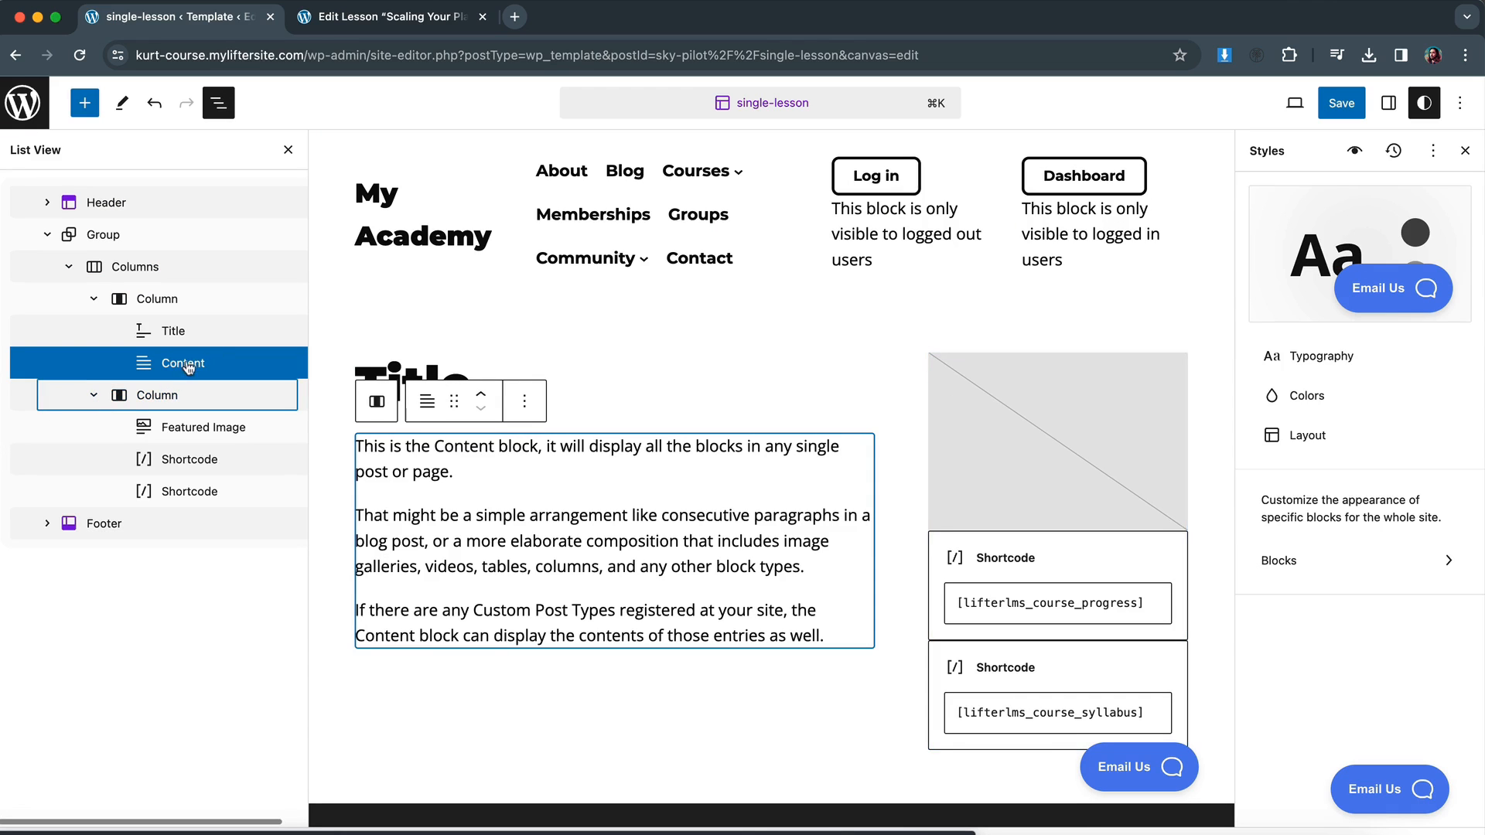
left_click(388, 16)
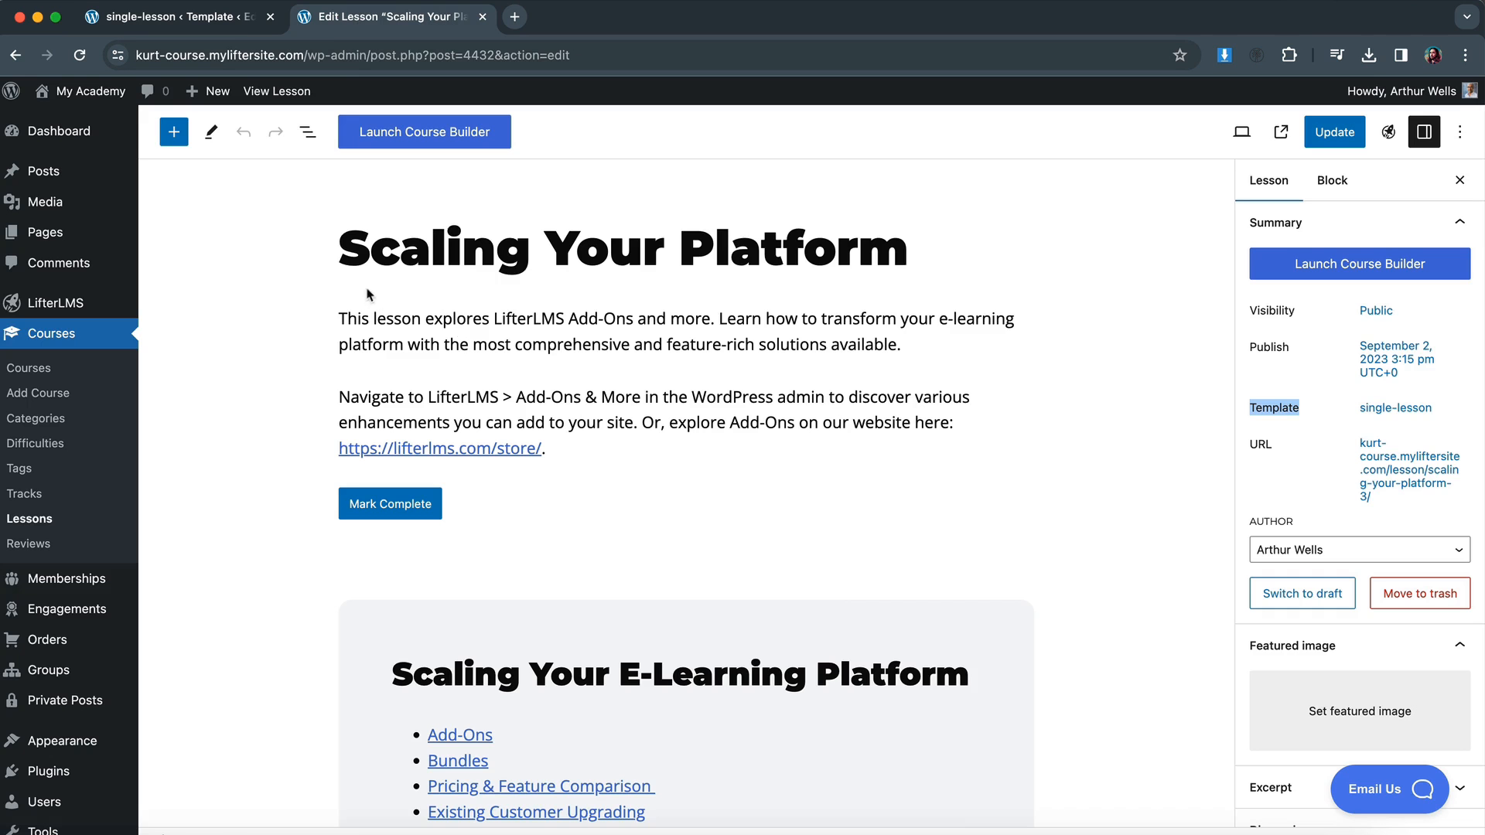
Move the Title block relative to Content and save the reordered template.
left_click(307, 132)
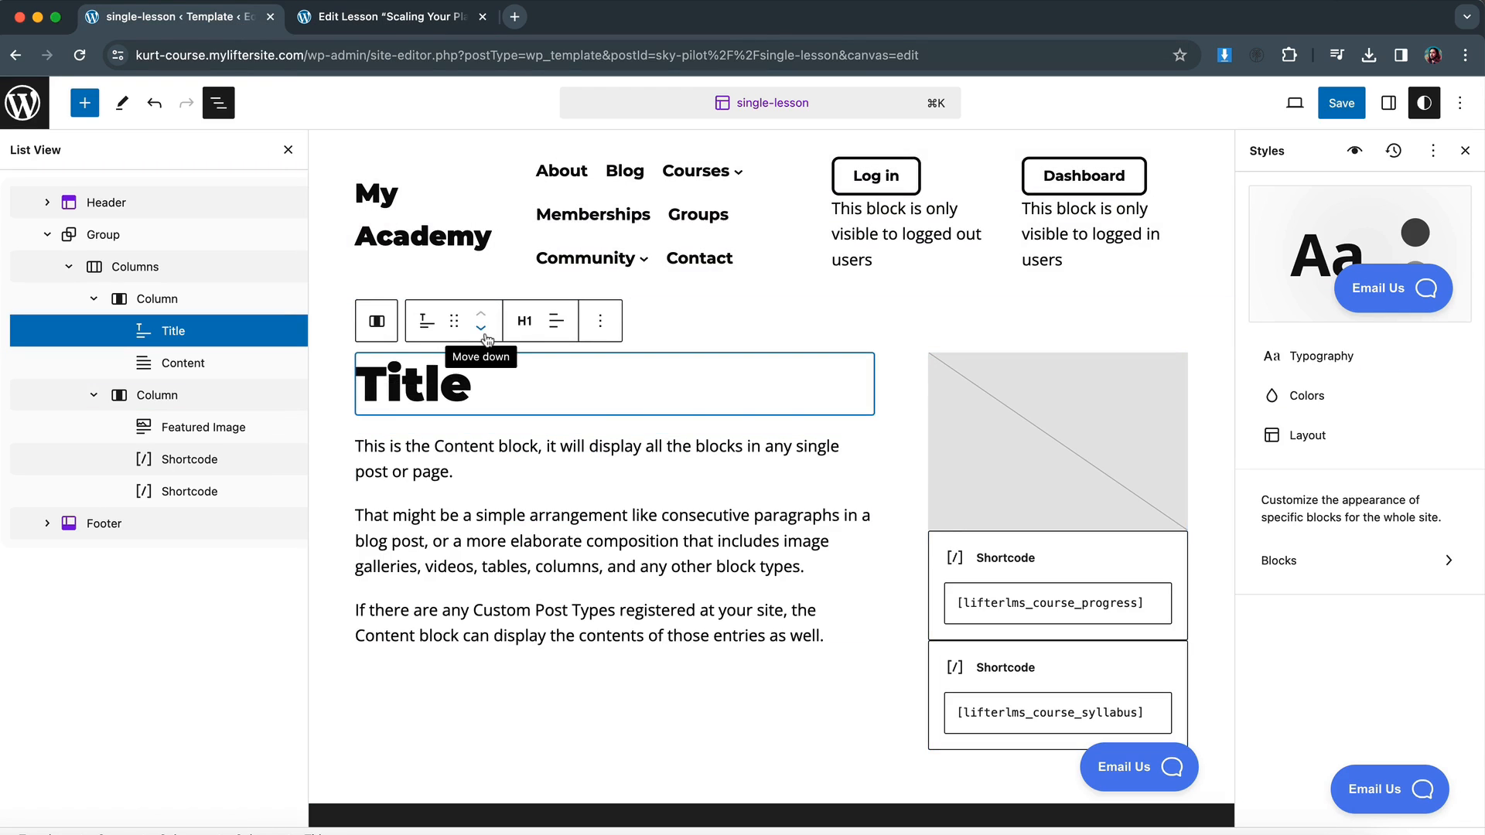
left_click(1340, 102)
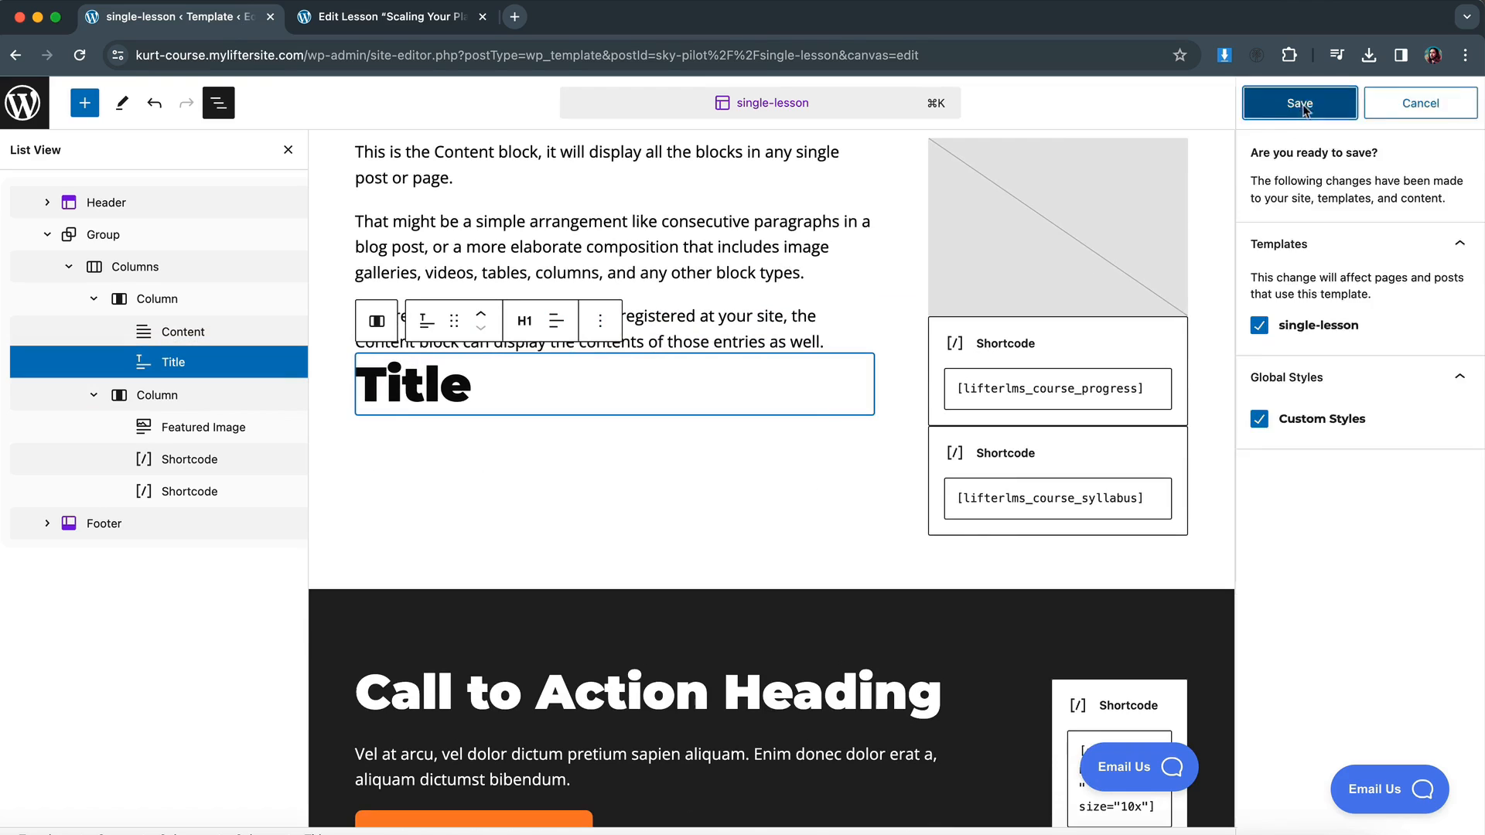
left_click(388, 16)
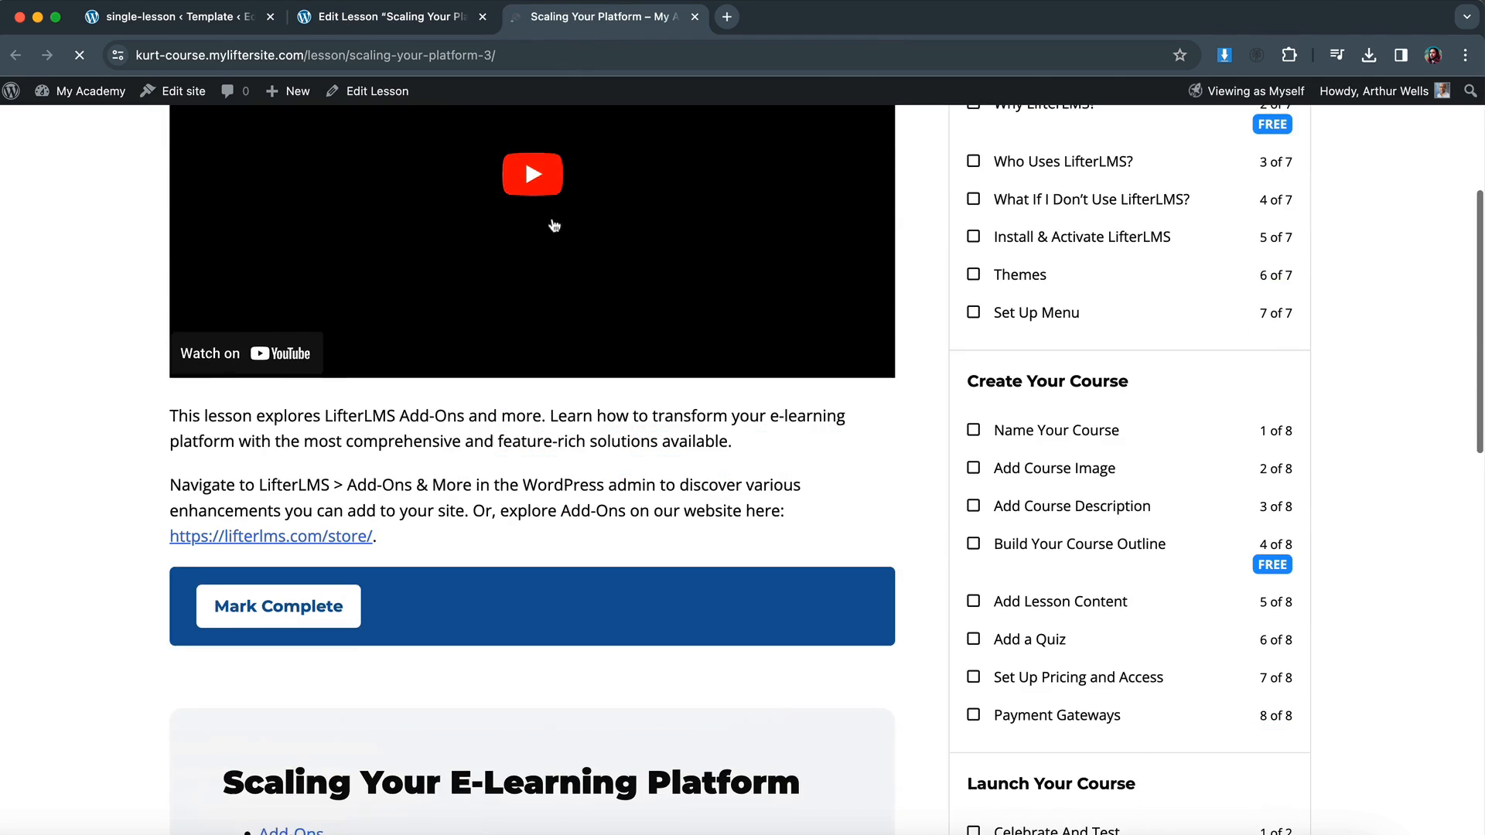
scroll("down", 3)
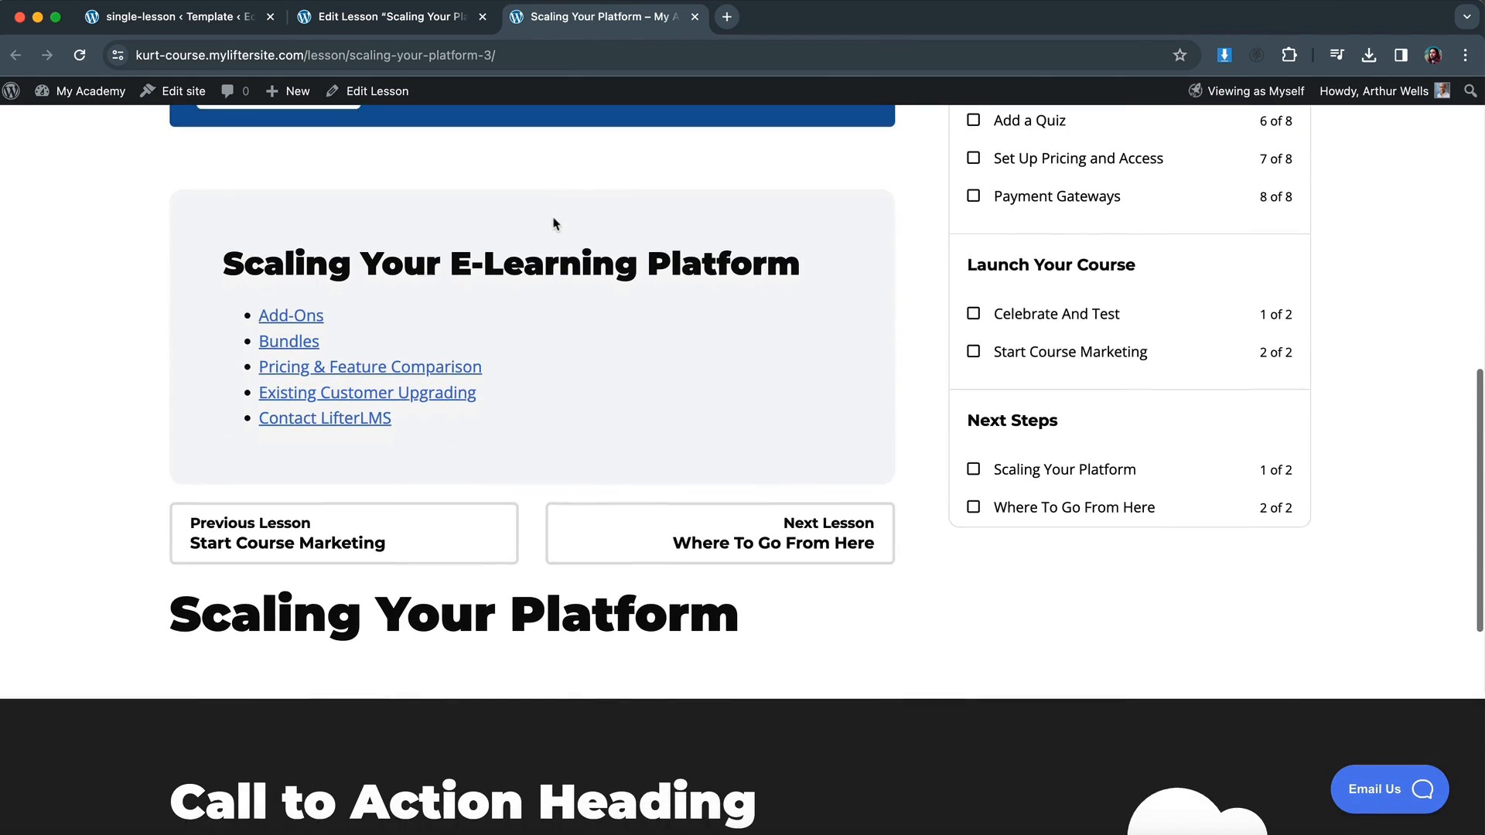
scroll("down", 3)
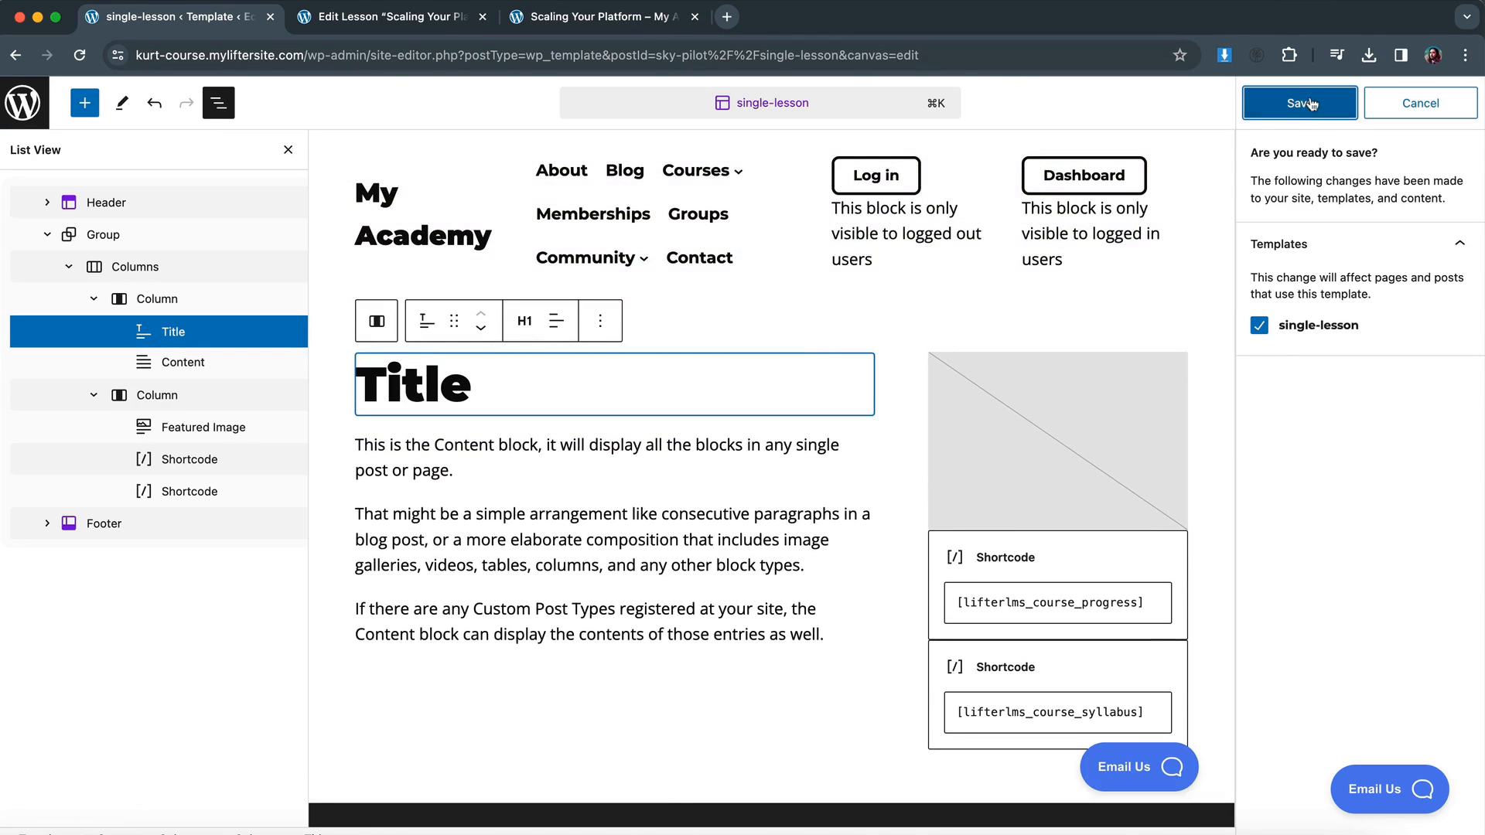
left_click(1299, 102)
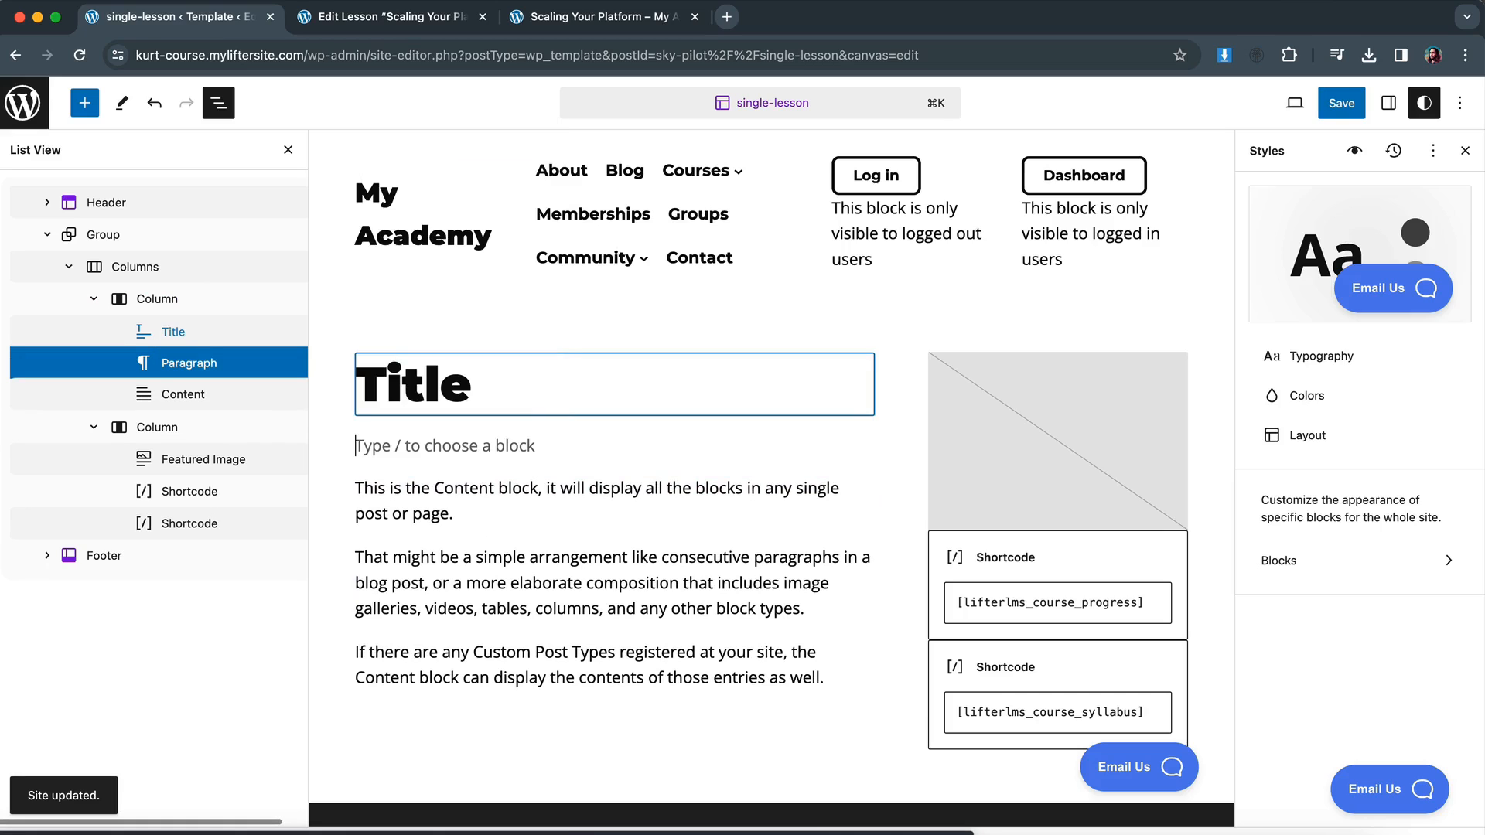
Write 'Hi [First Name shortcode] you're doing awesome!' in the paragraph below Title.
type("Hi")
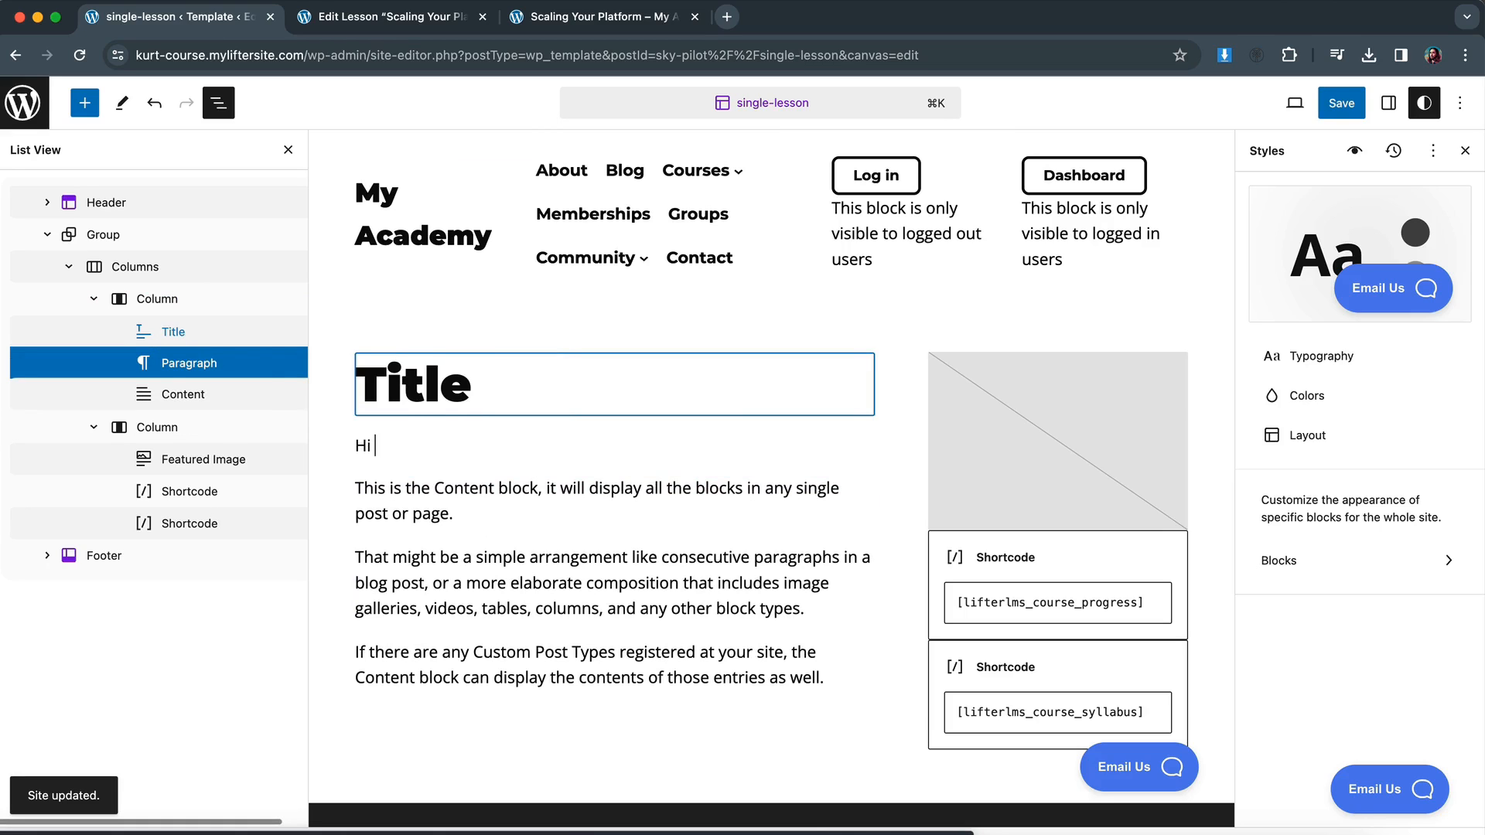
left_click(663, 400)
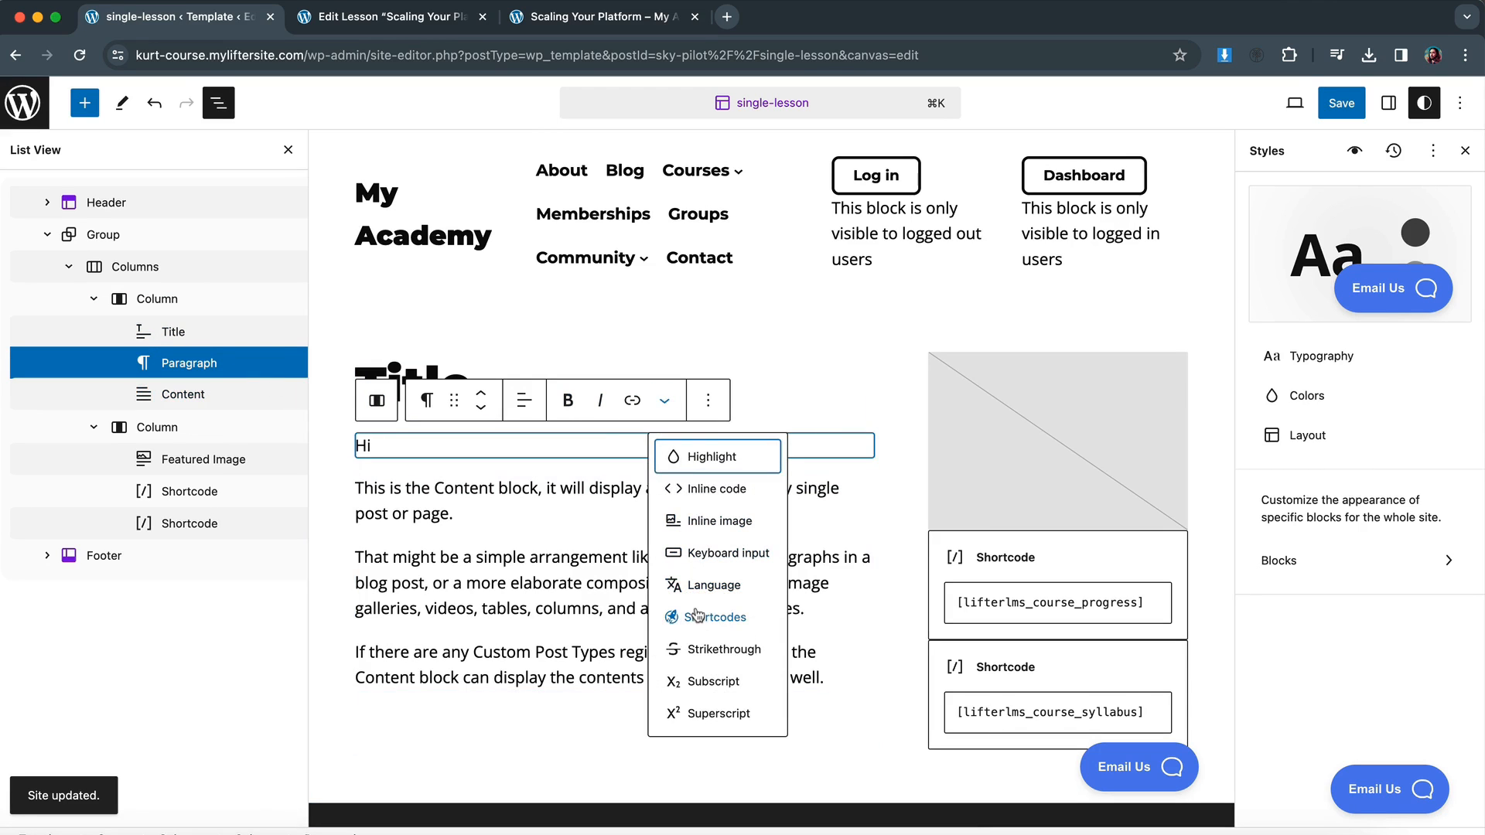
left_click(717, 617)
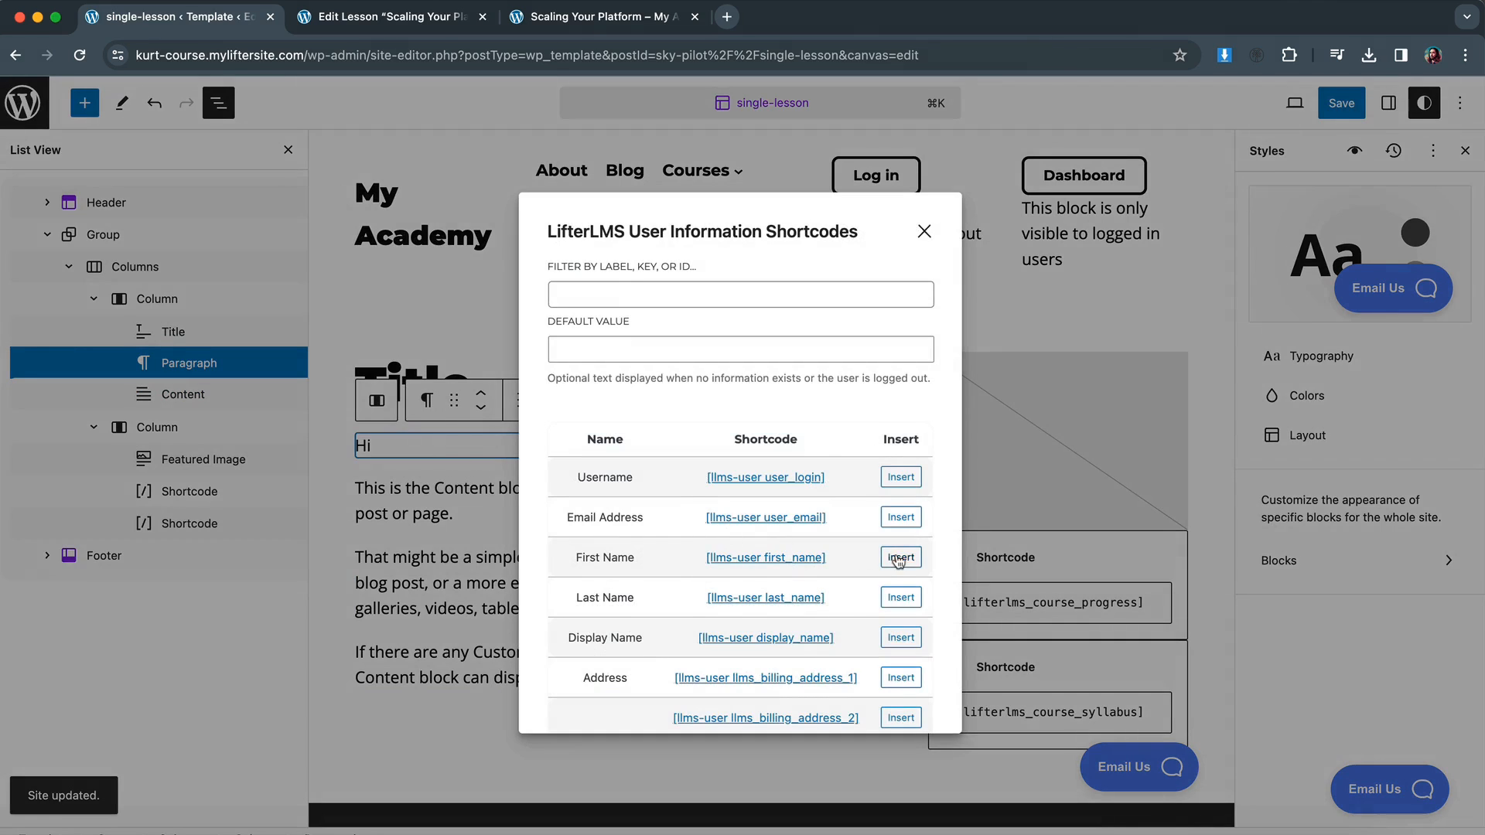
left_click(898, 556)
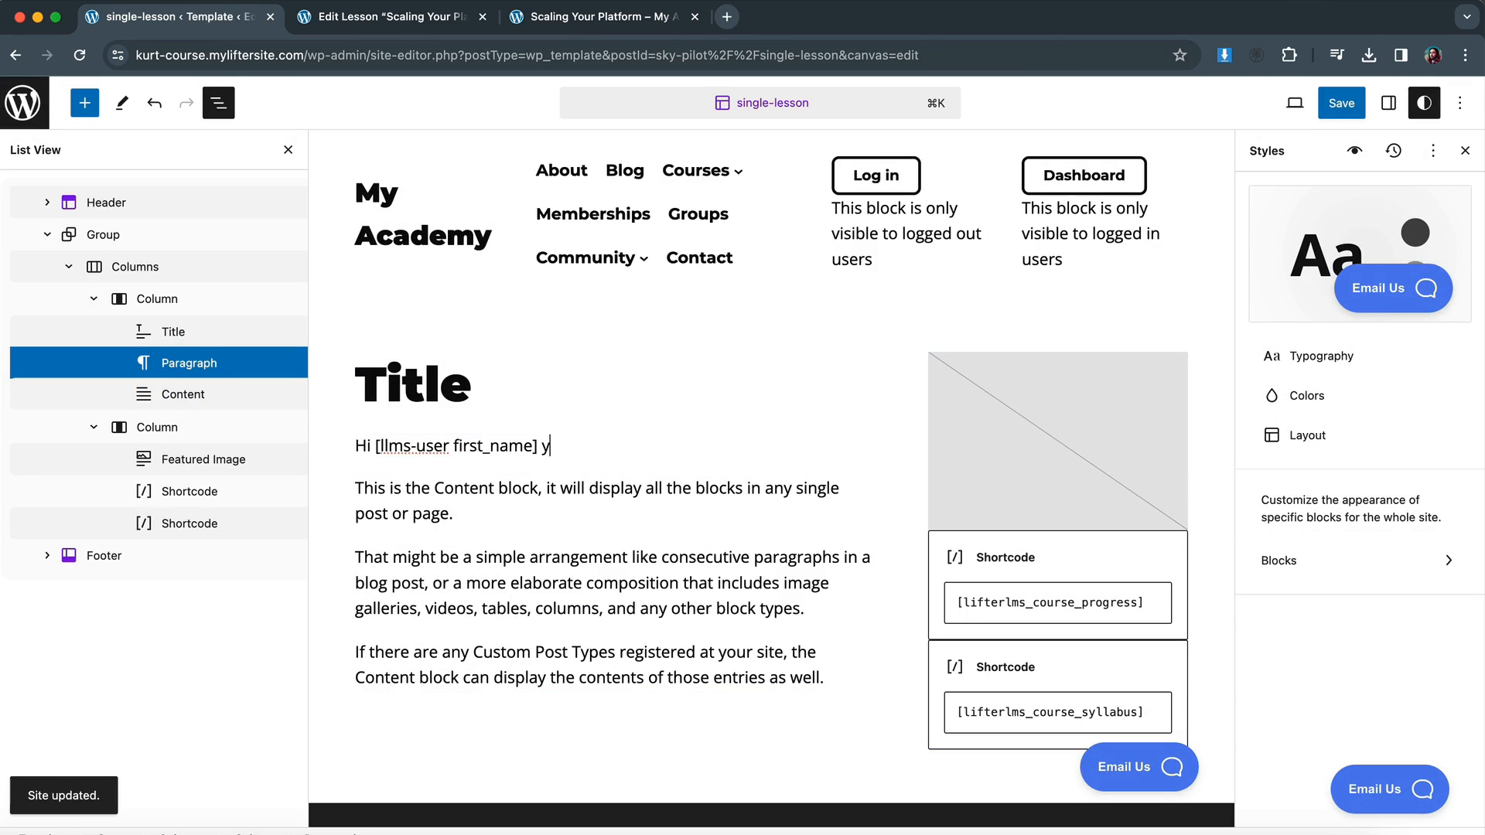
type("ou're doing awesom")
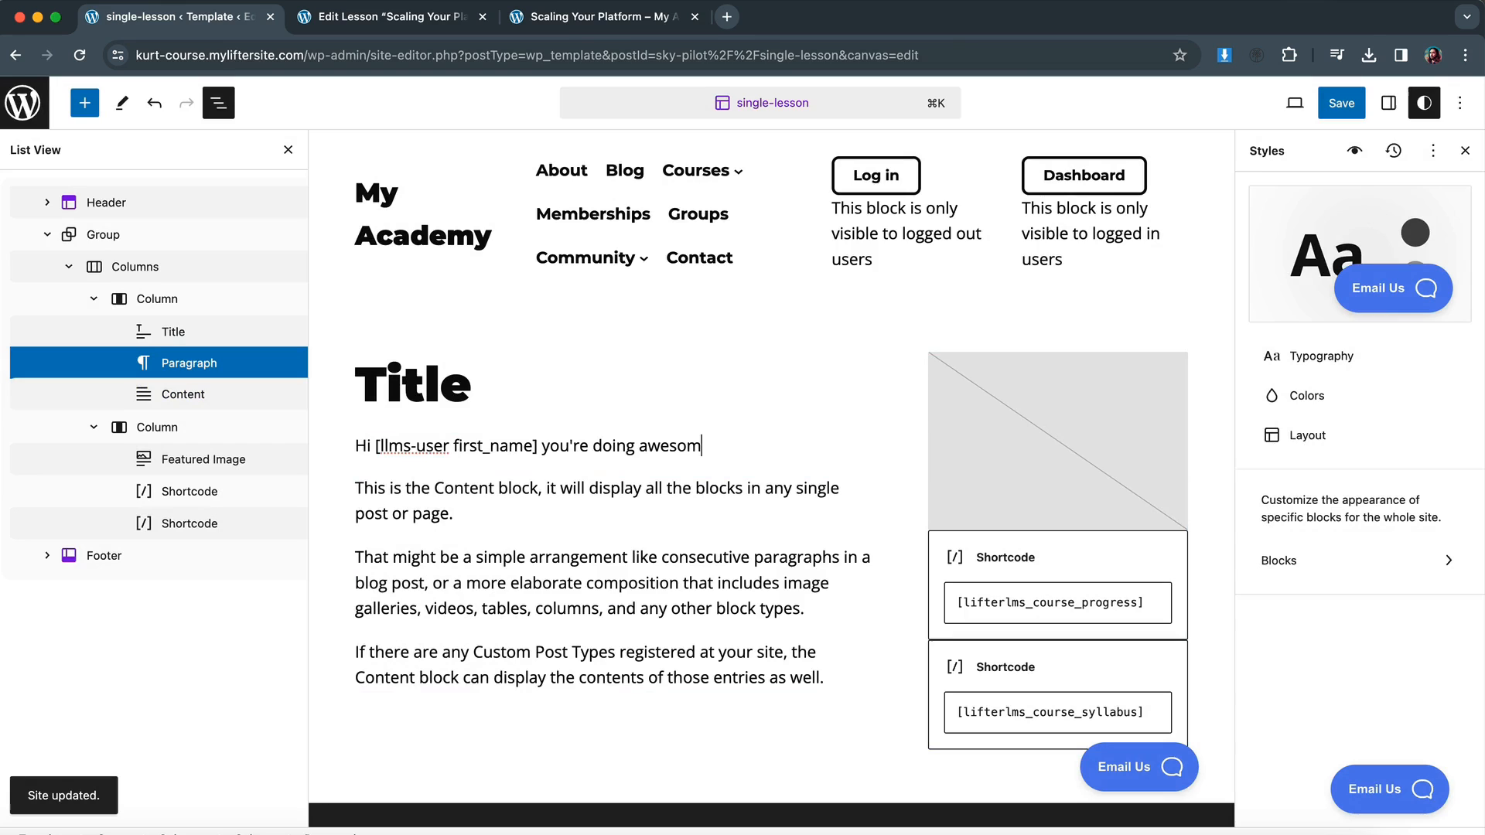
type("e!")
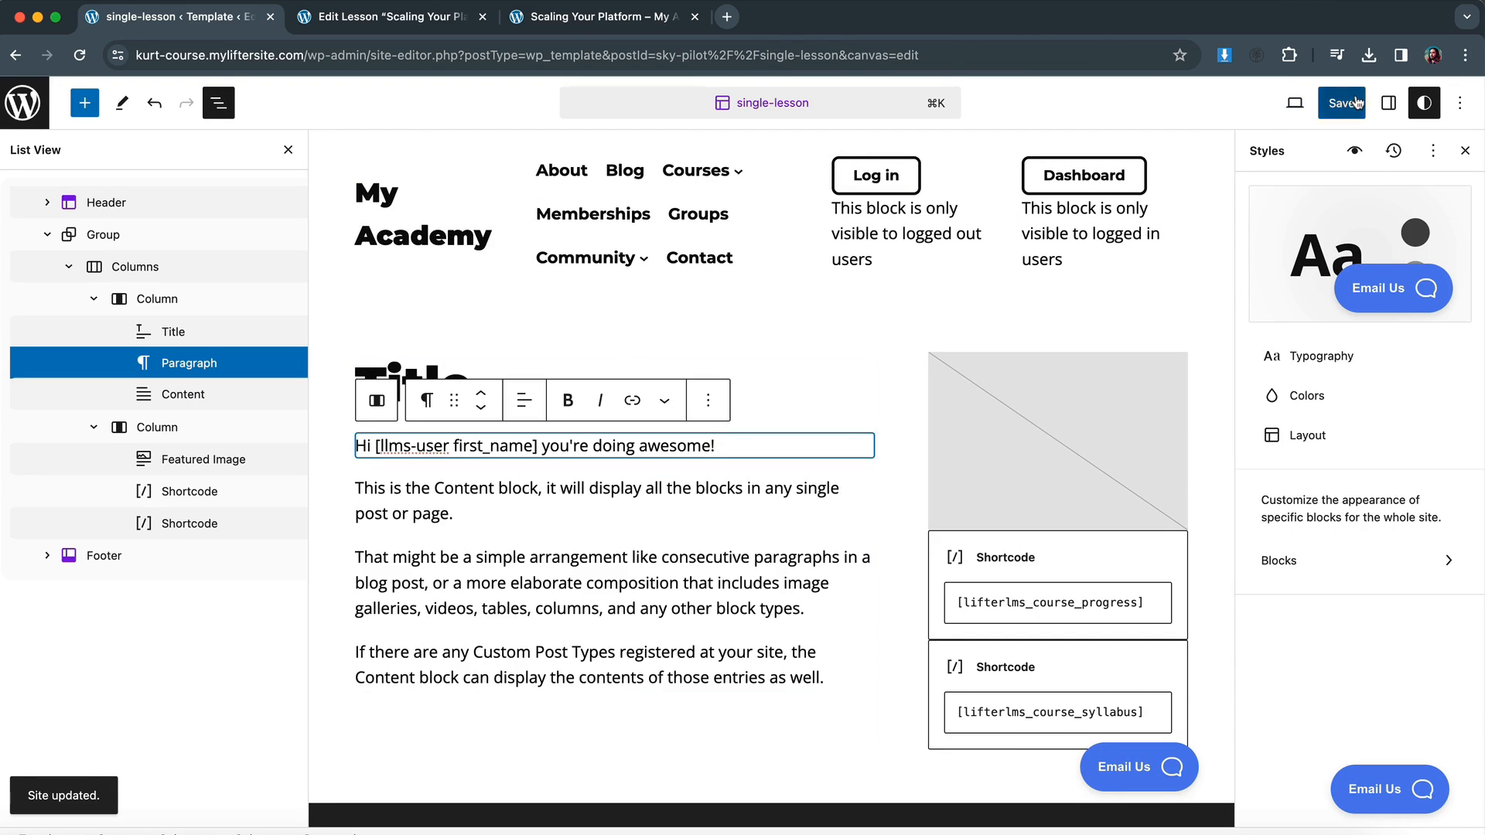
Save the template and check the greeting on live lesson pages.
left_click(1342, 102)
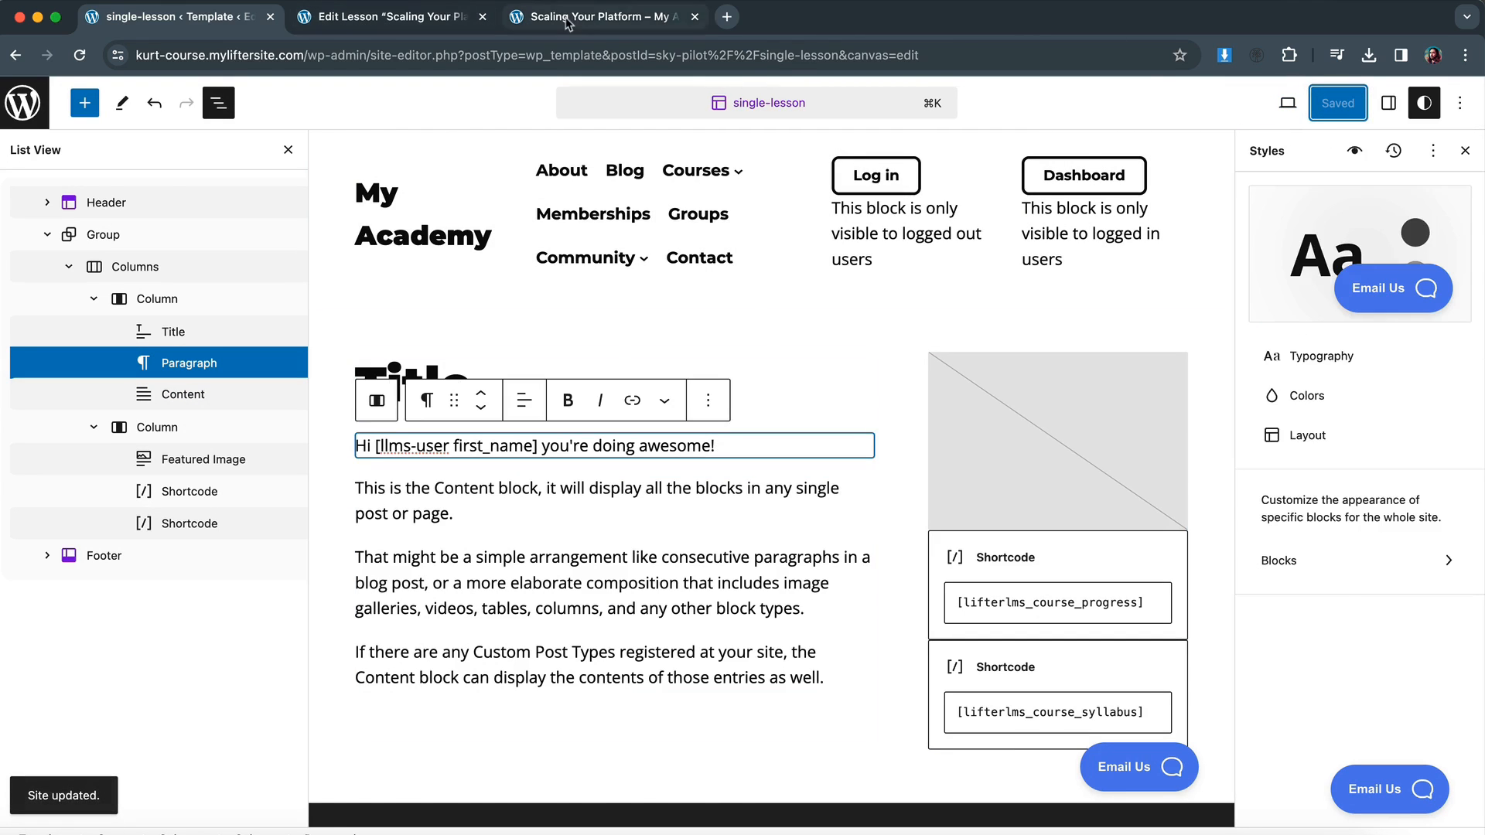
left_click(602, 17)
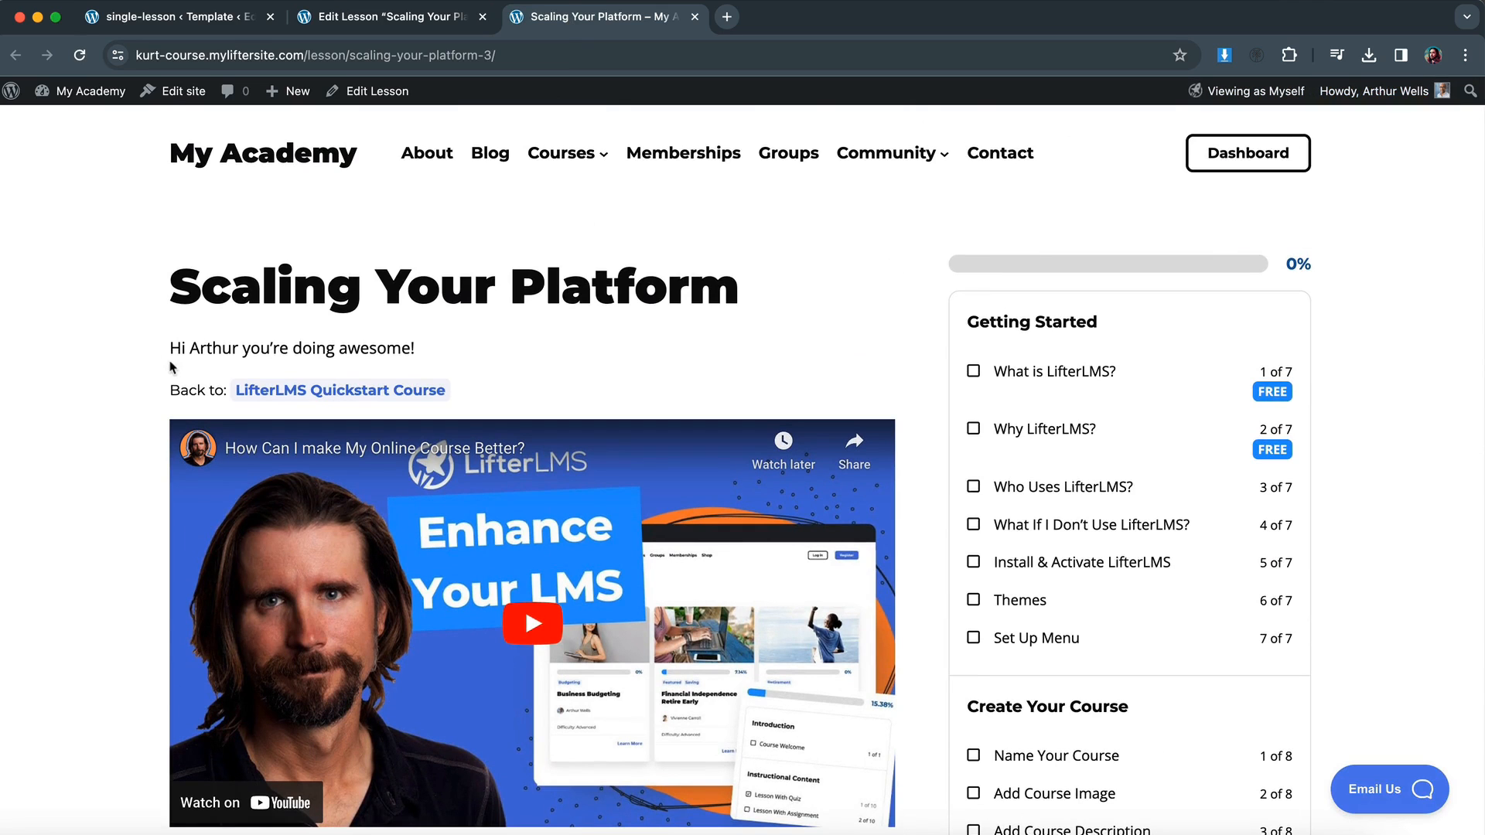
scroll("down", 3)
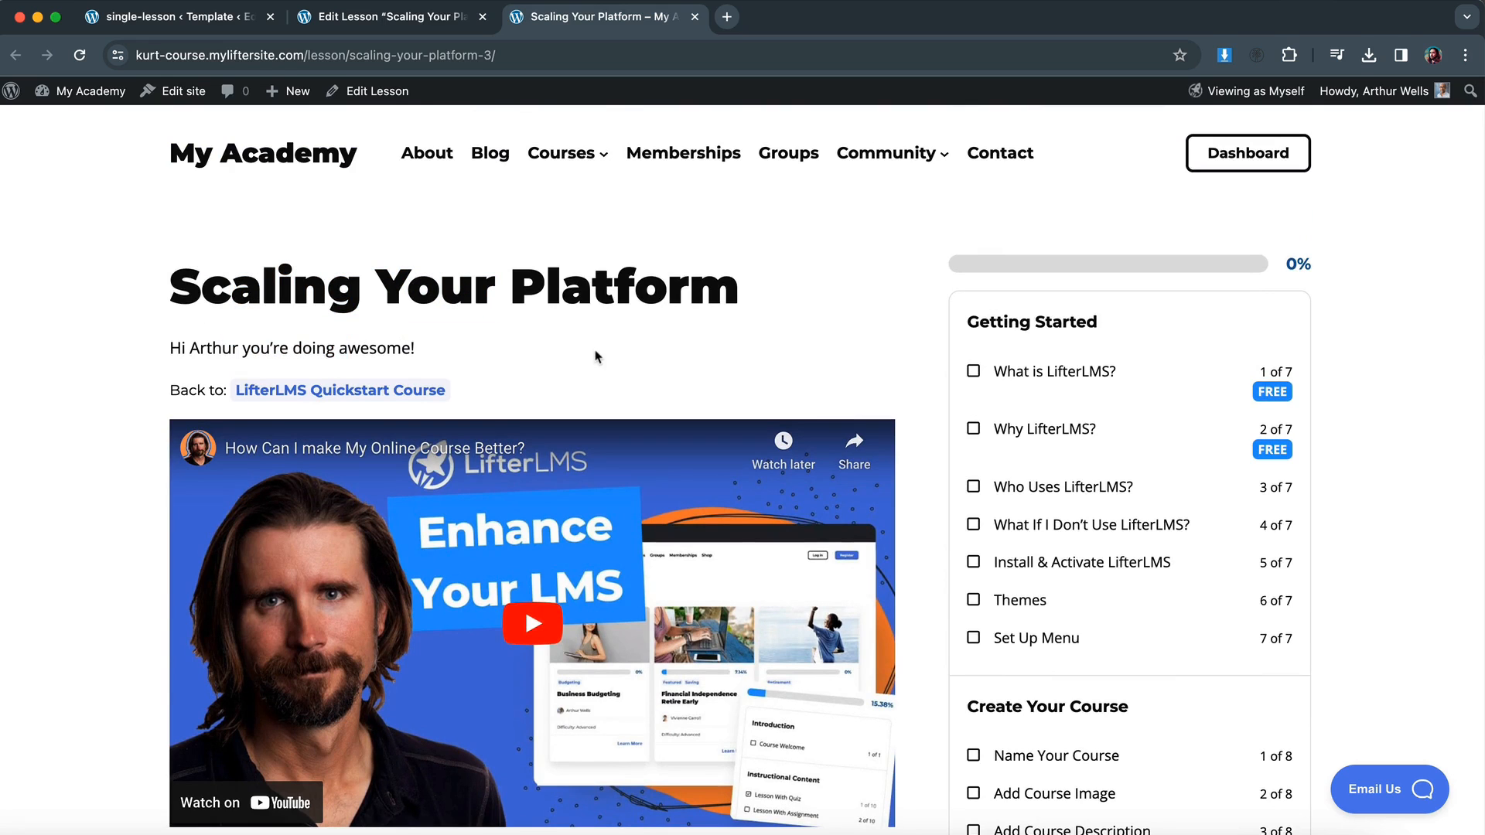
left_click(1064, 486)
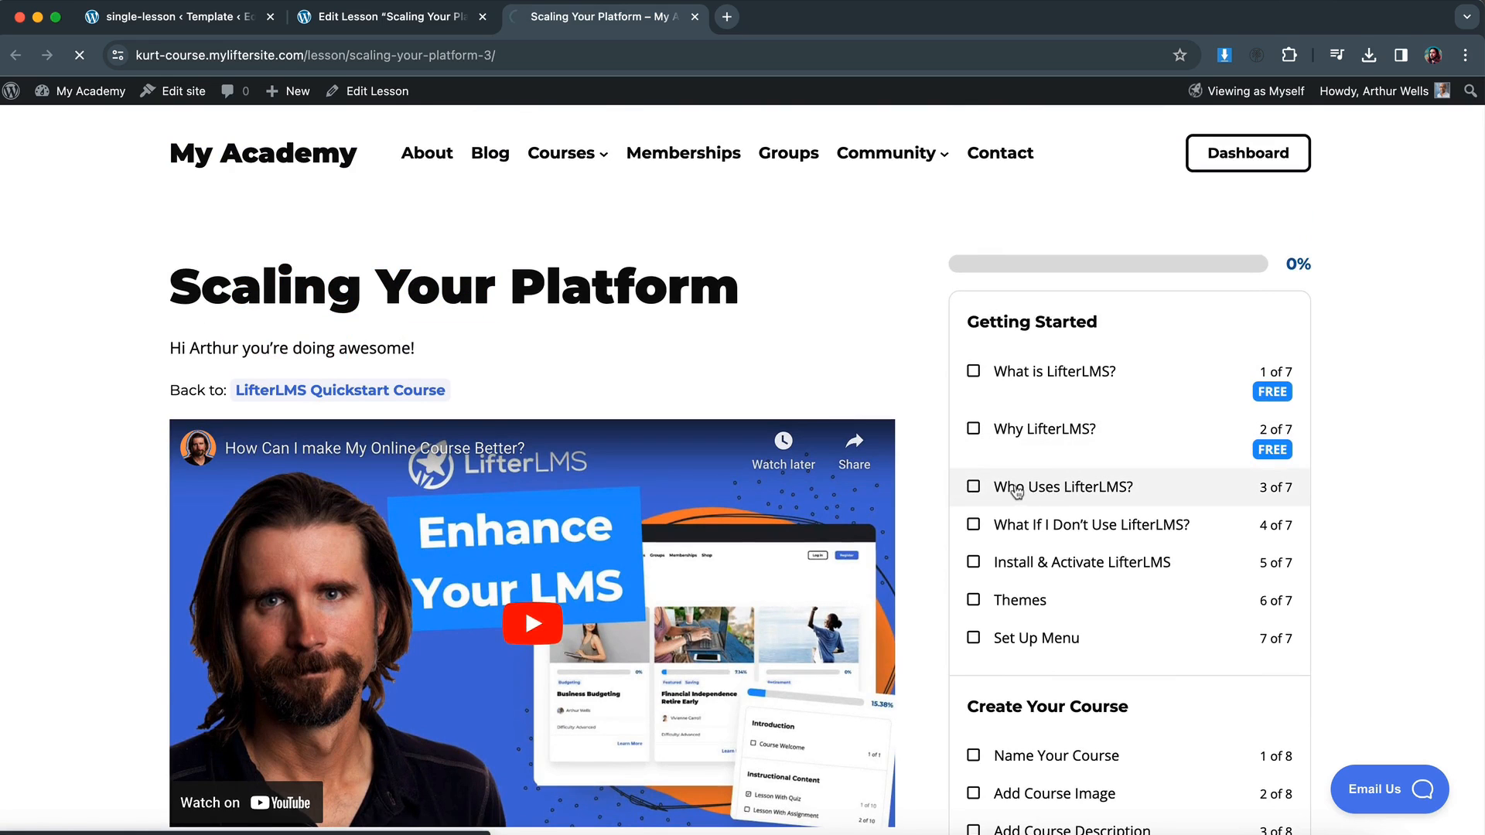
left_click(1062, 487)
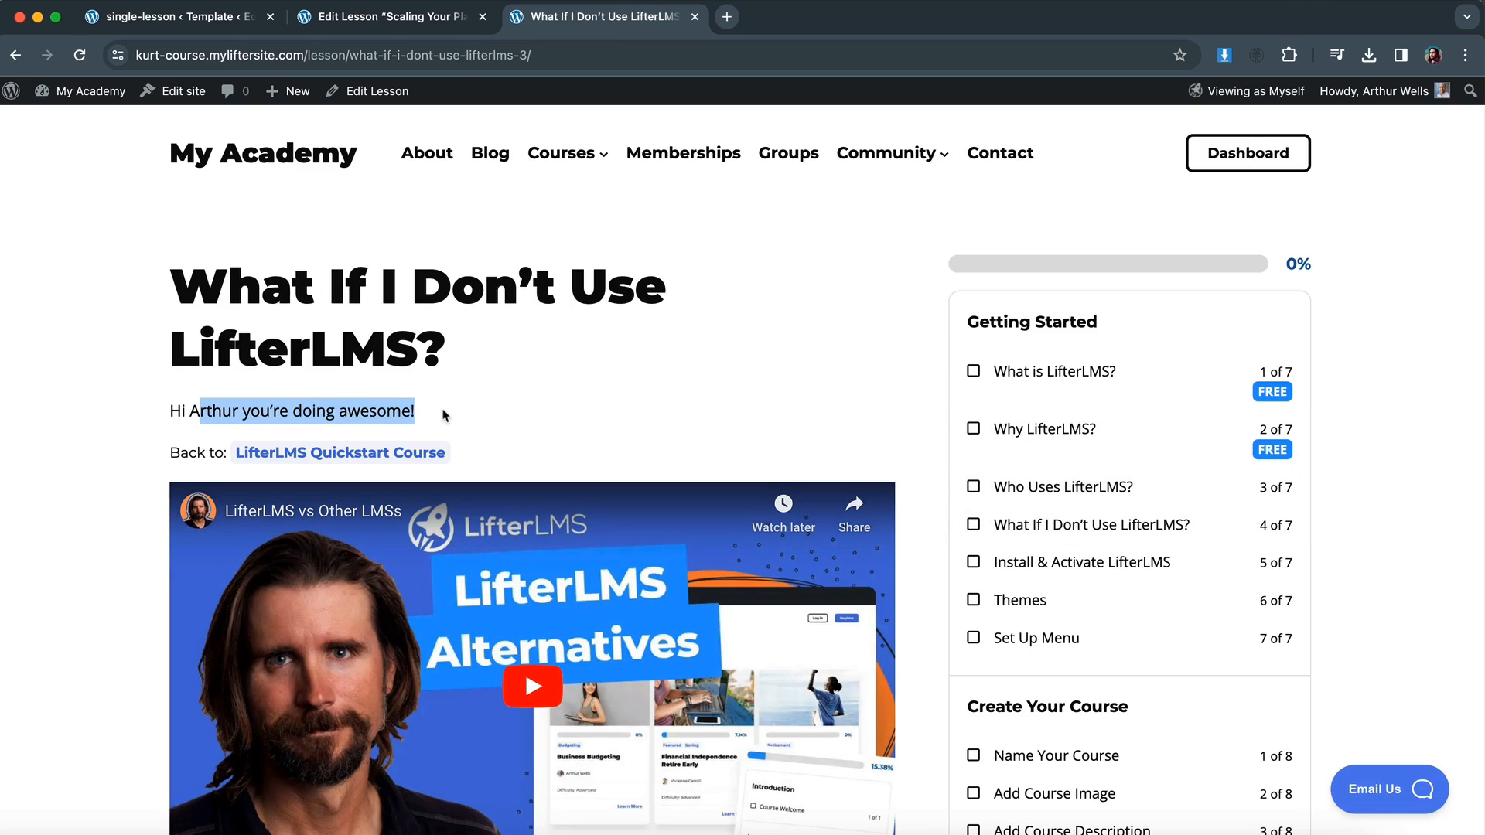
left_click(170, 16)
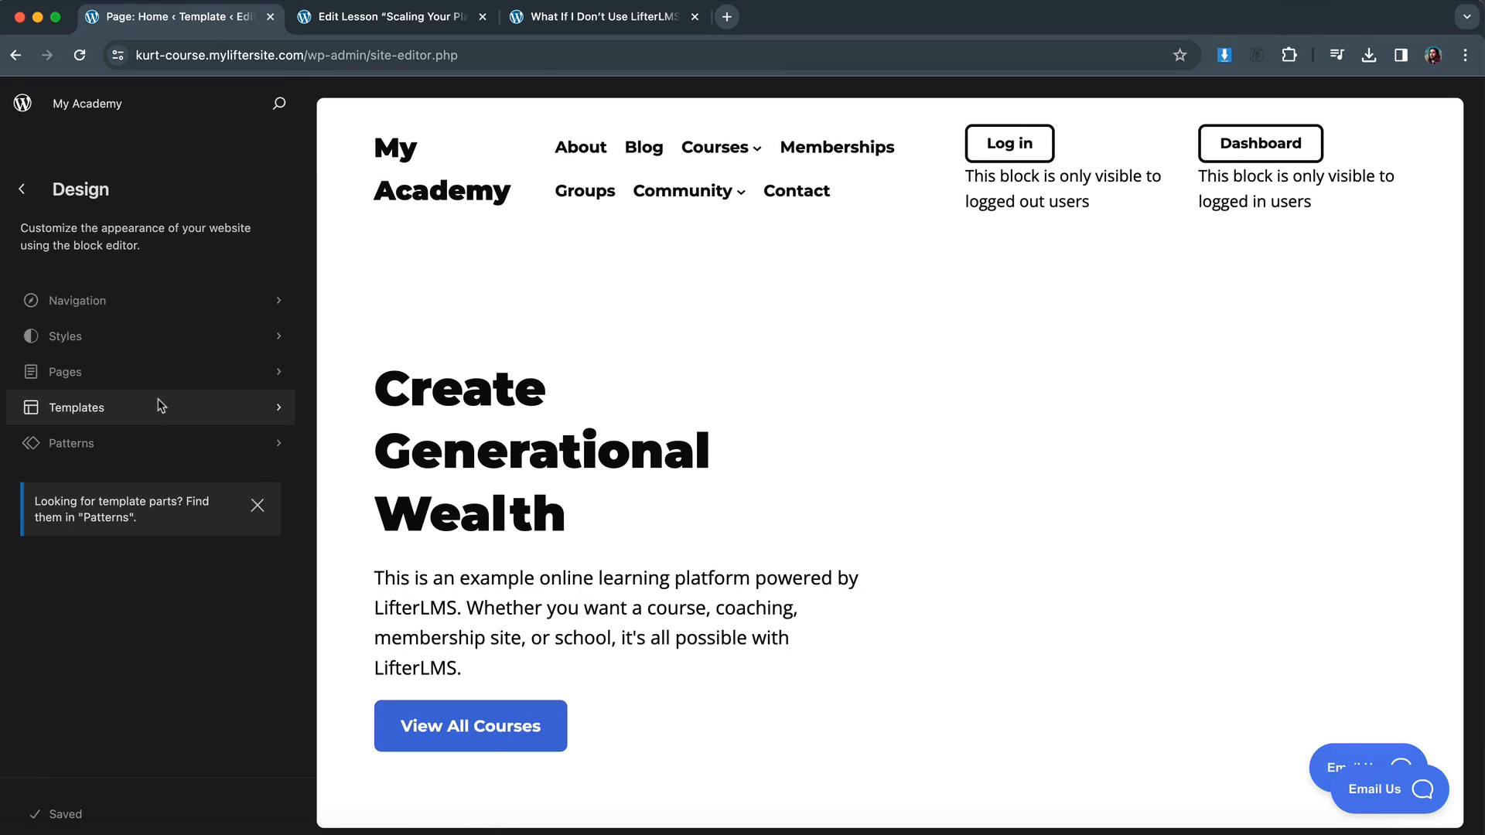
Add a Custom template named 'Lesson Template No Header No Footer' from Templates.
left_click(75, 407)
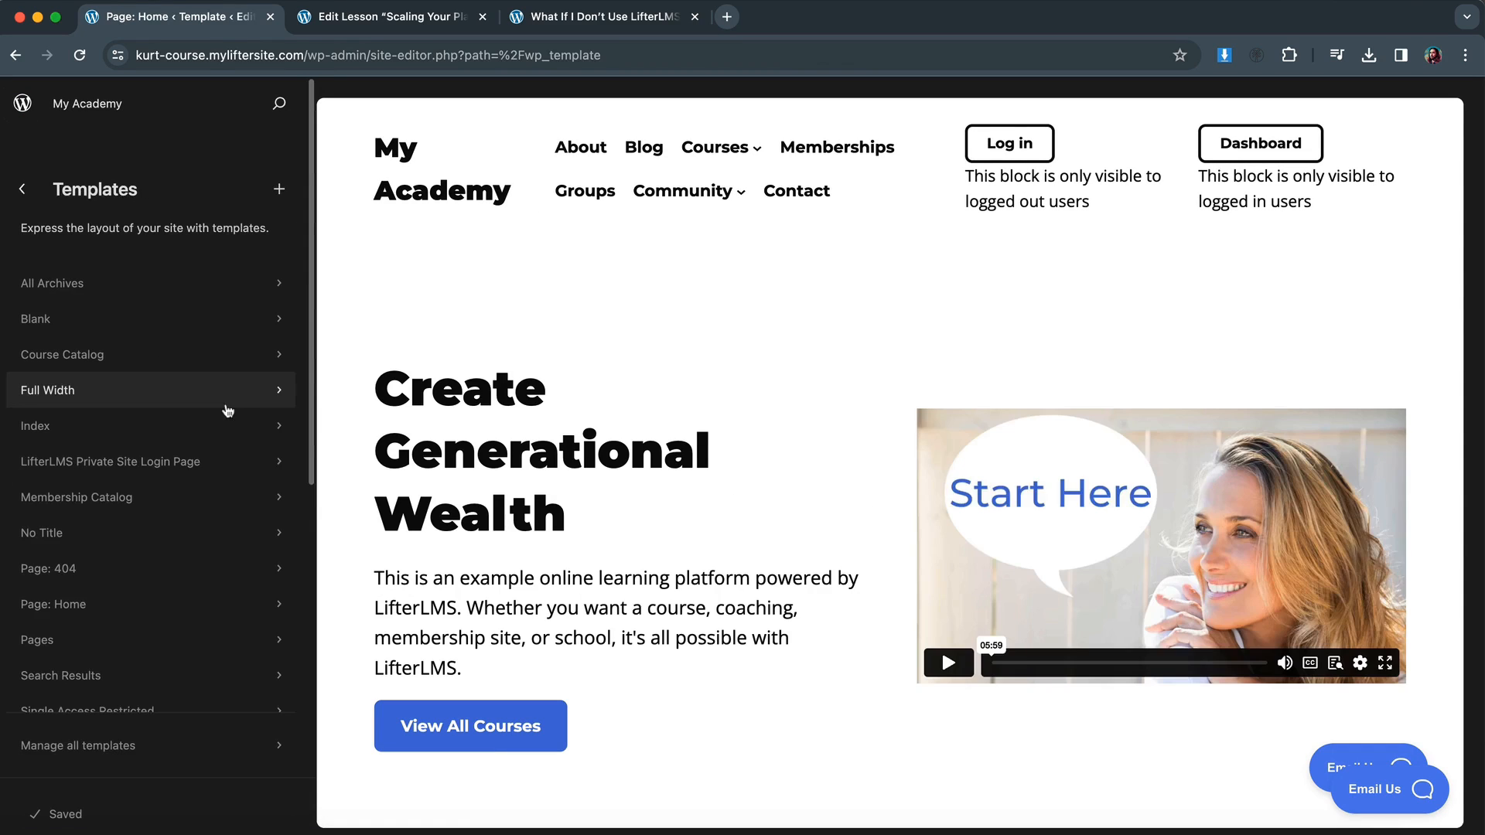
left_click(278, 190)
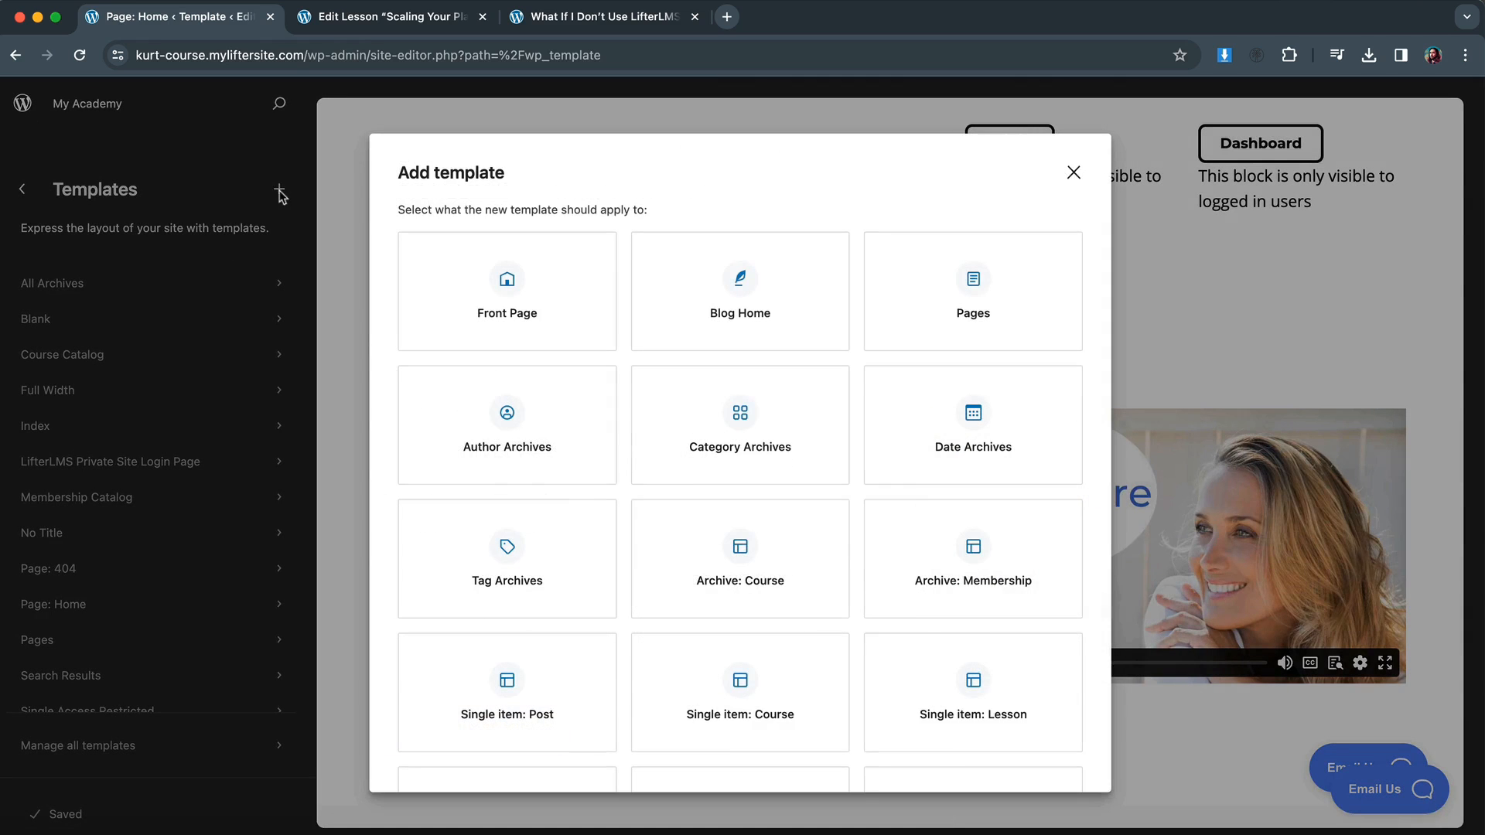
scroll("down", 3)
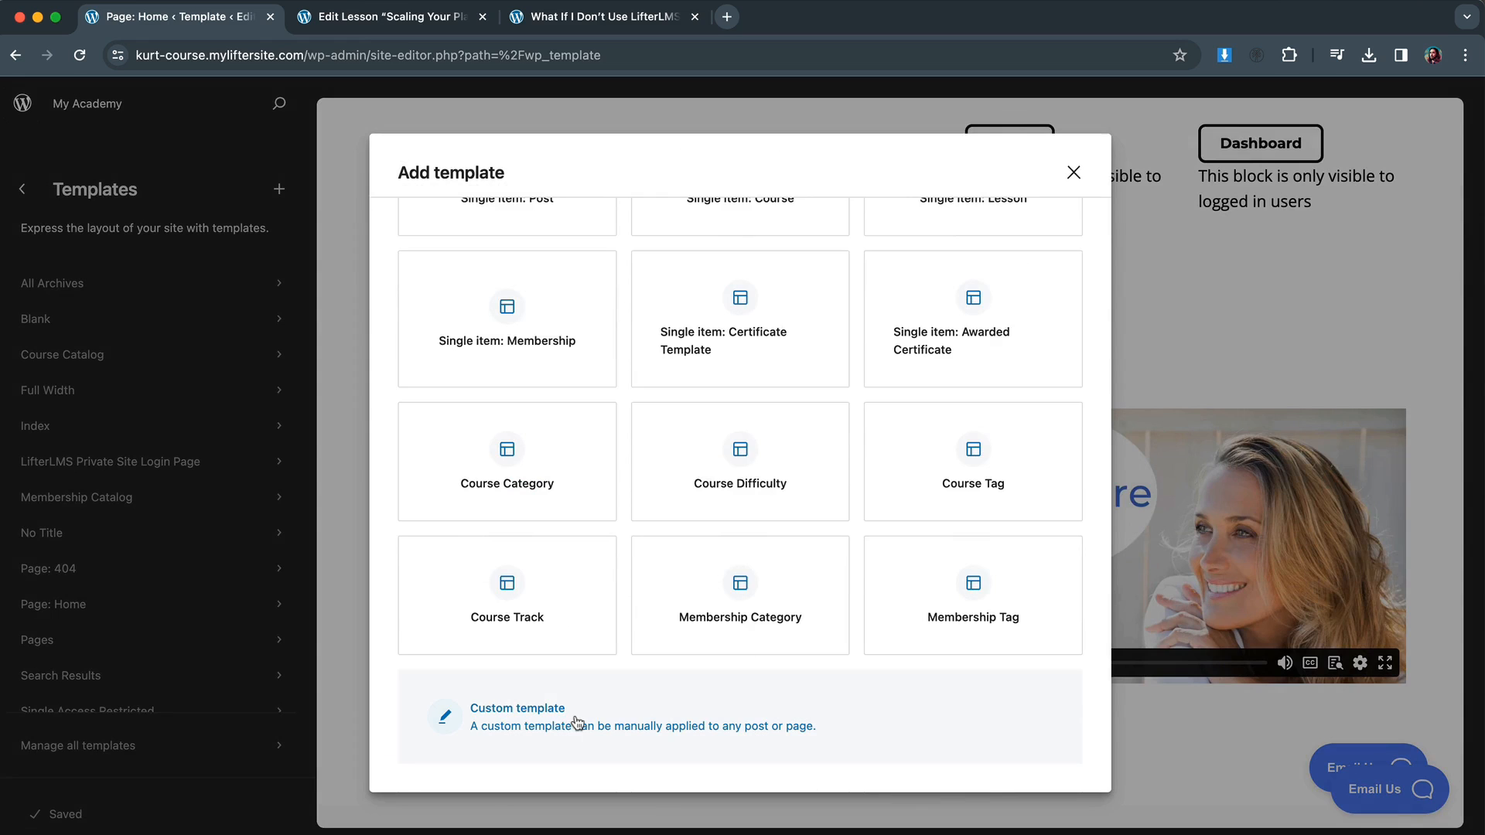
mouse_move(531, 522)
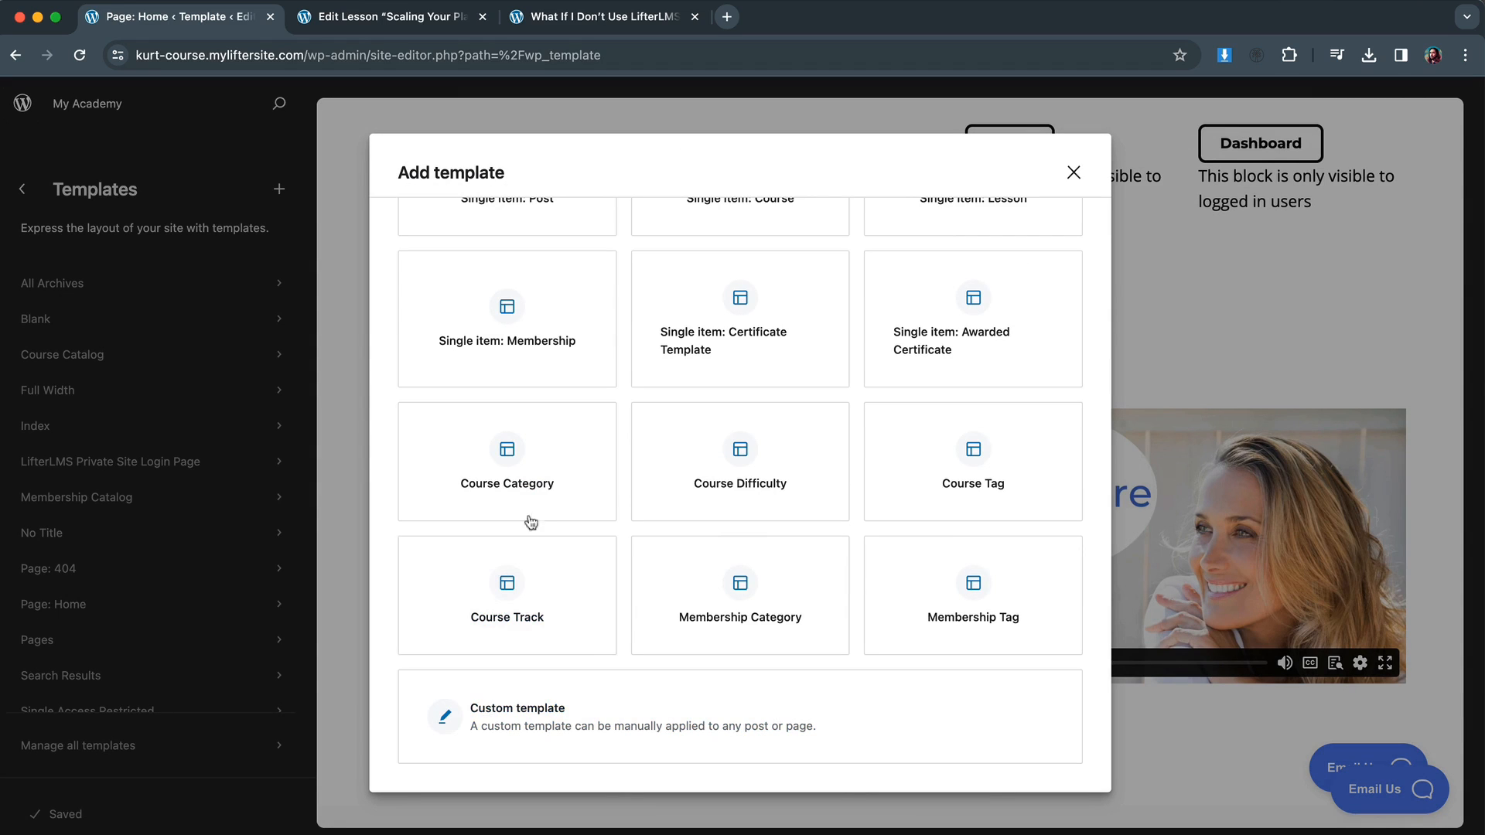
mouse_move(597, 713)
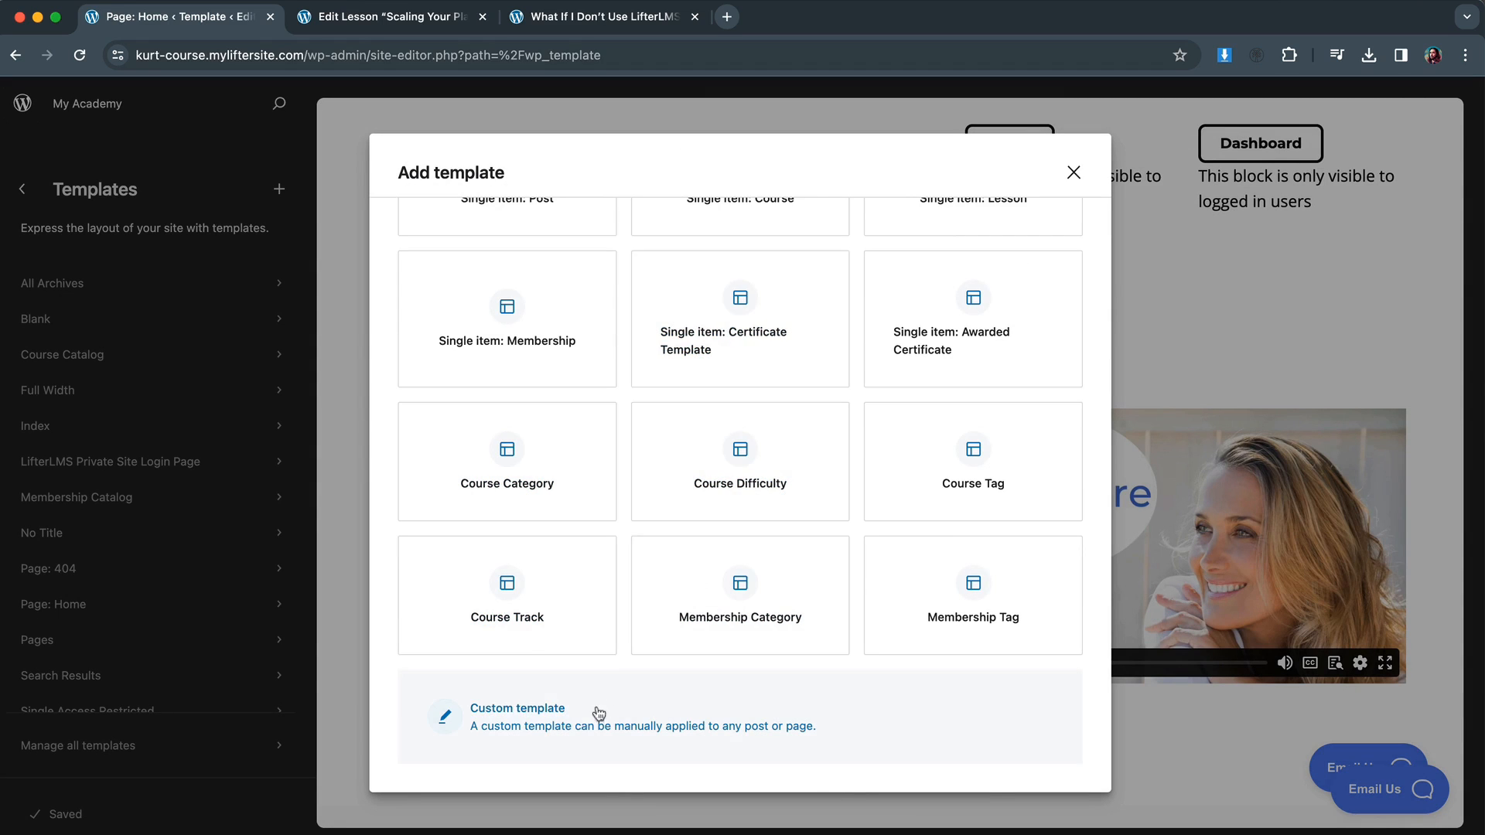
left_click(518, 709)
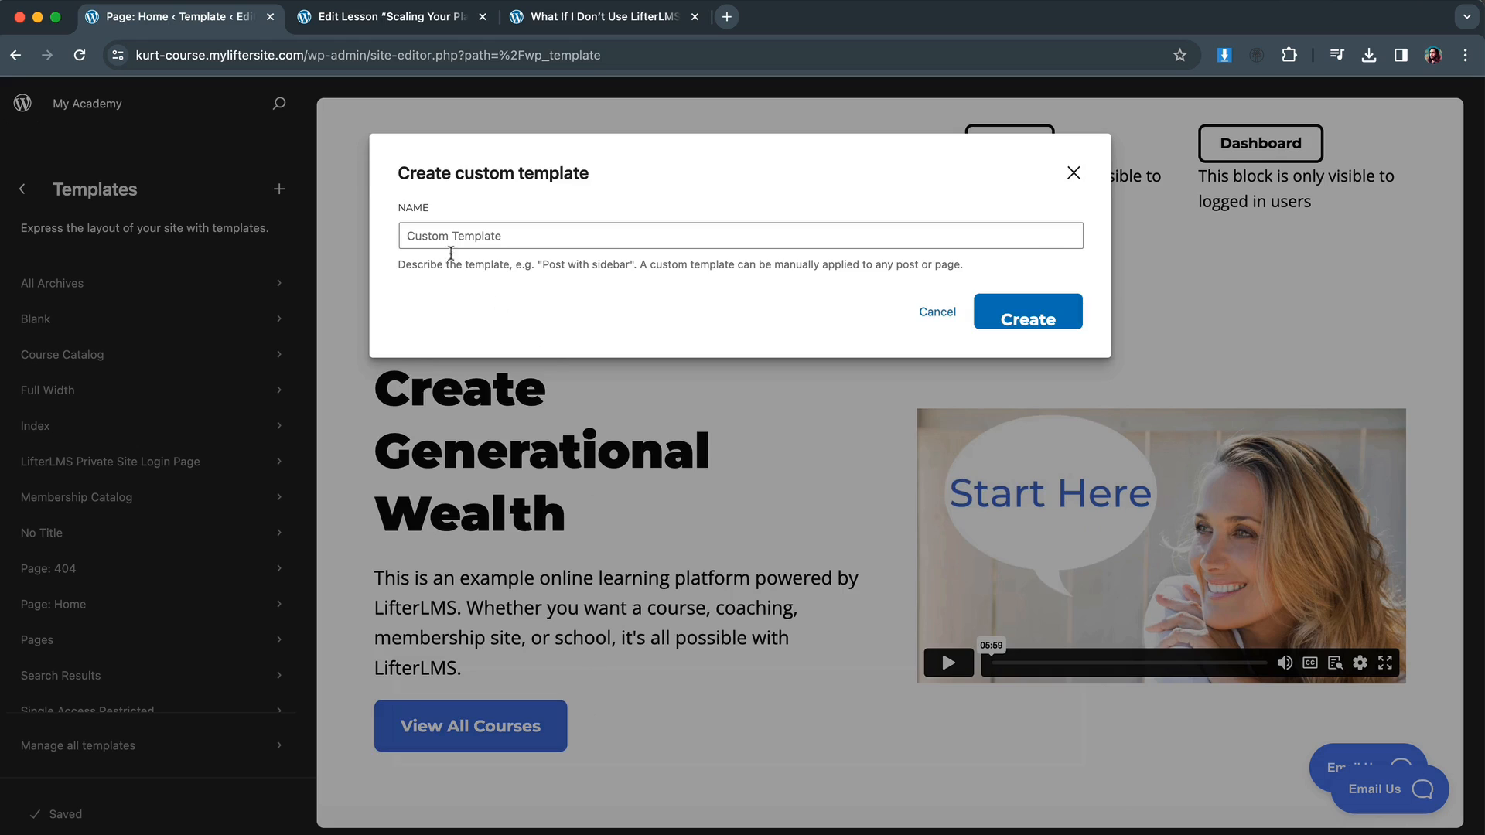
type("L")
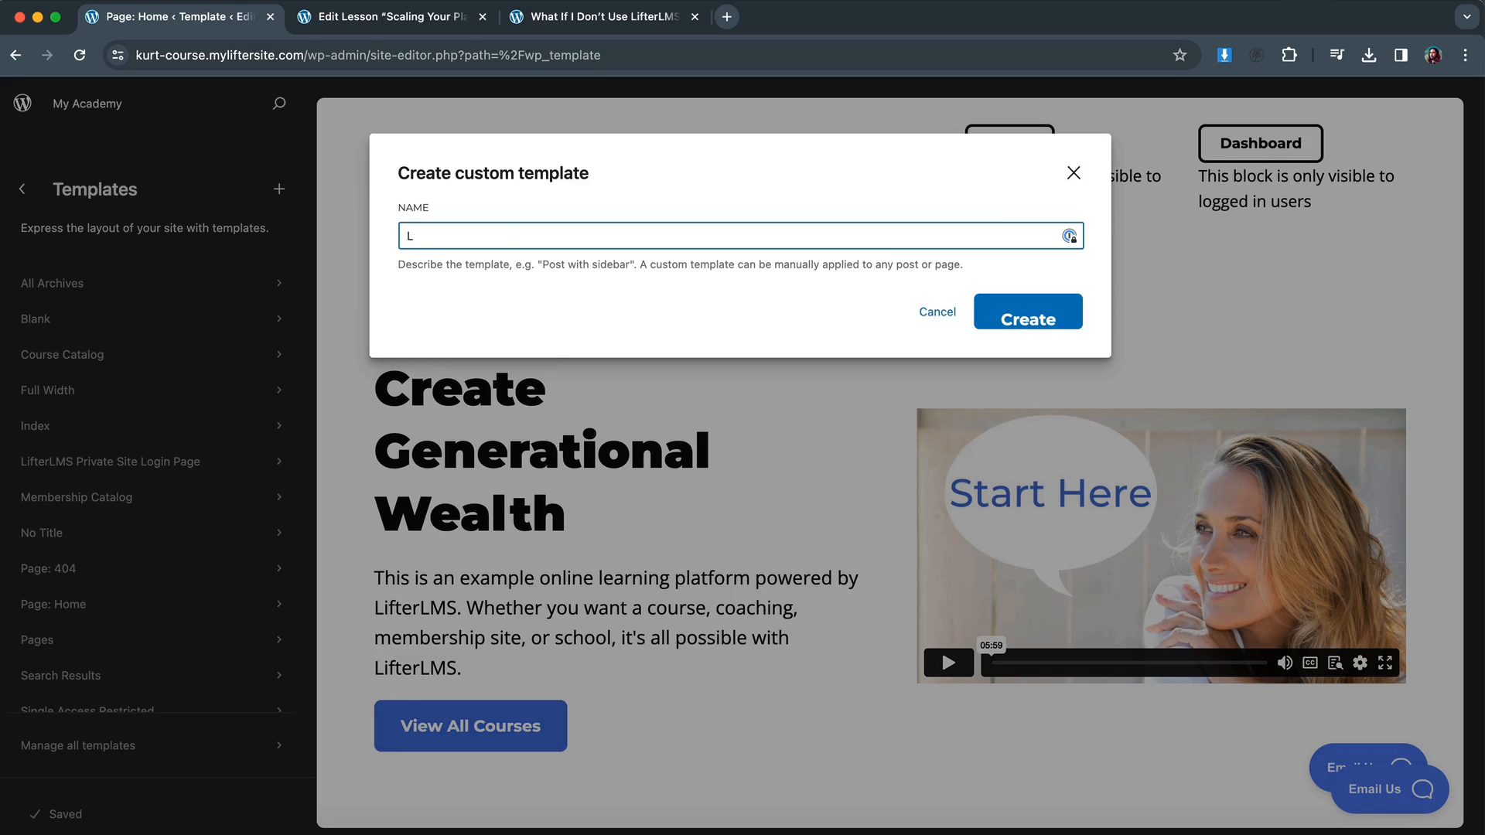
type("esson Template No Header No Fo")
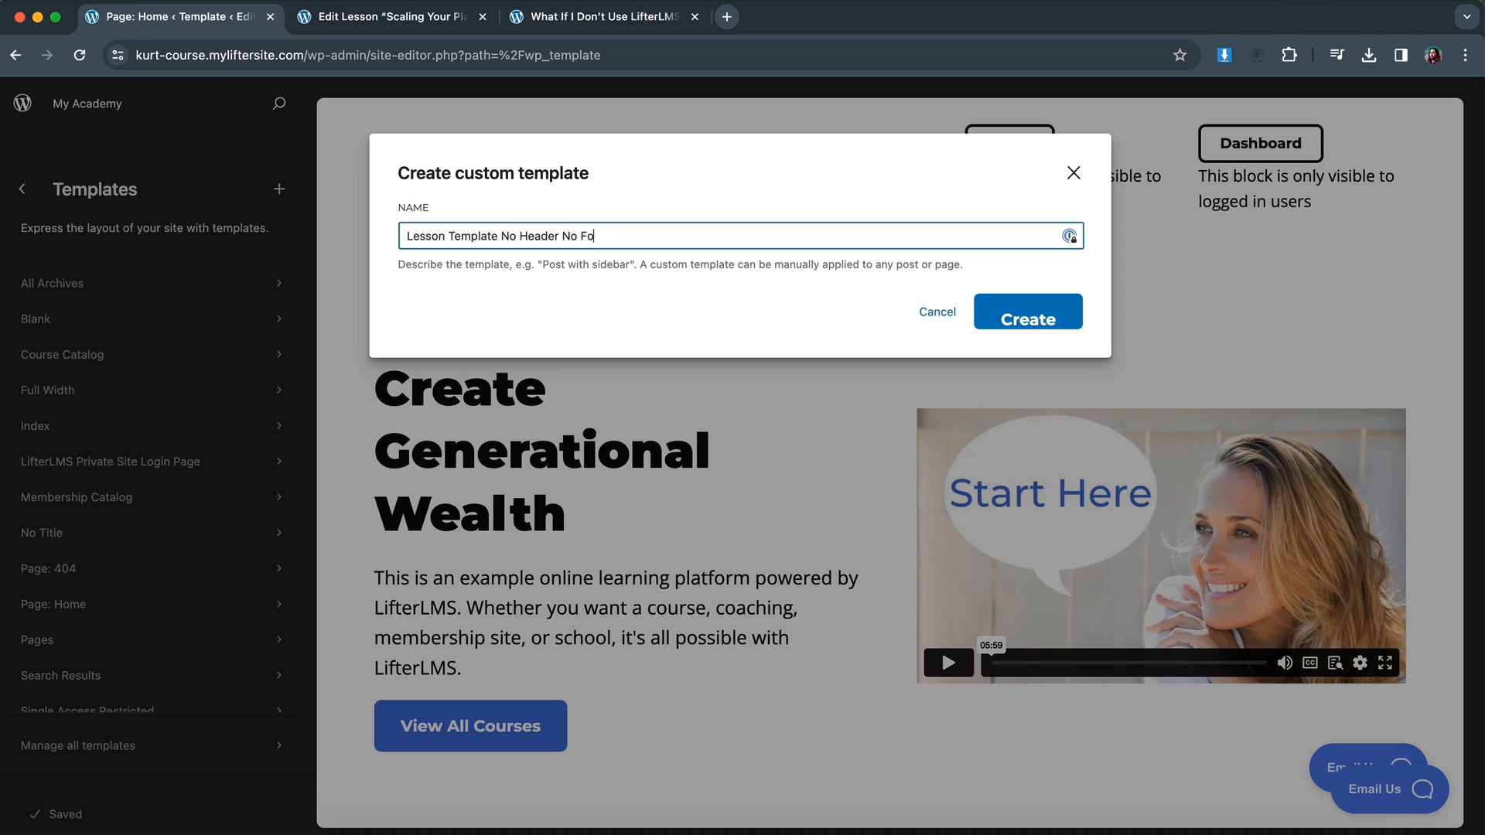
left_click(1026, 311)
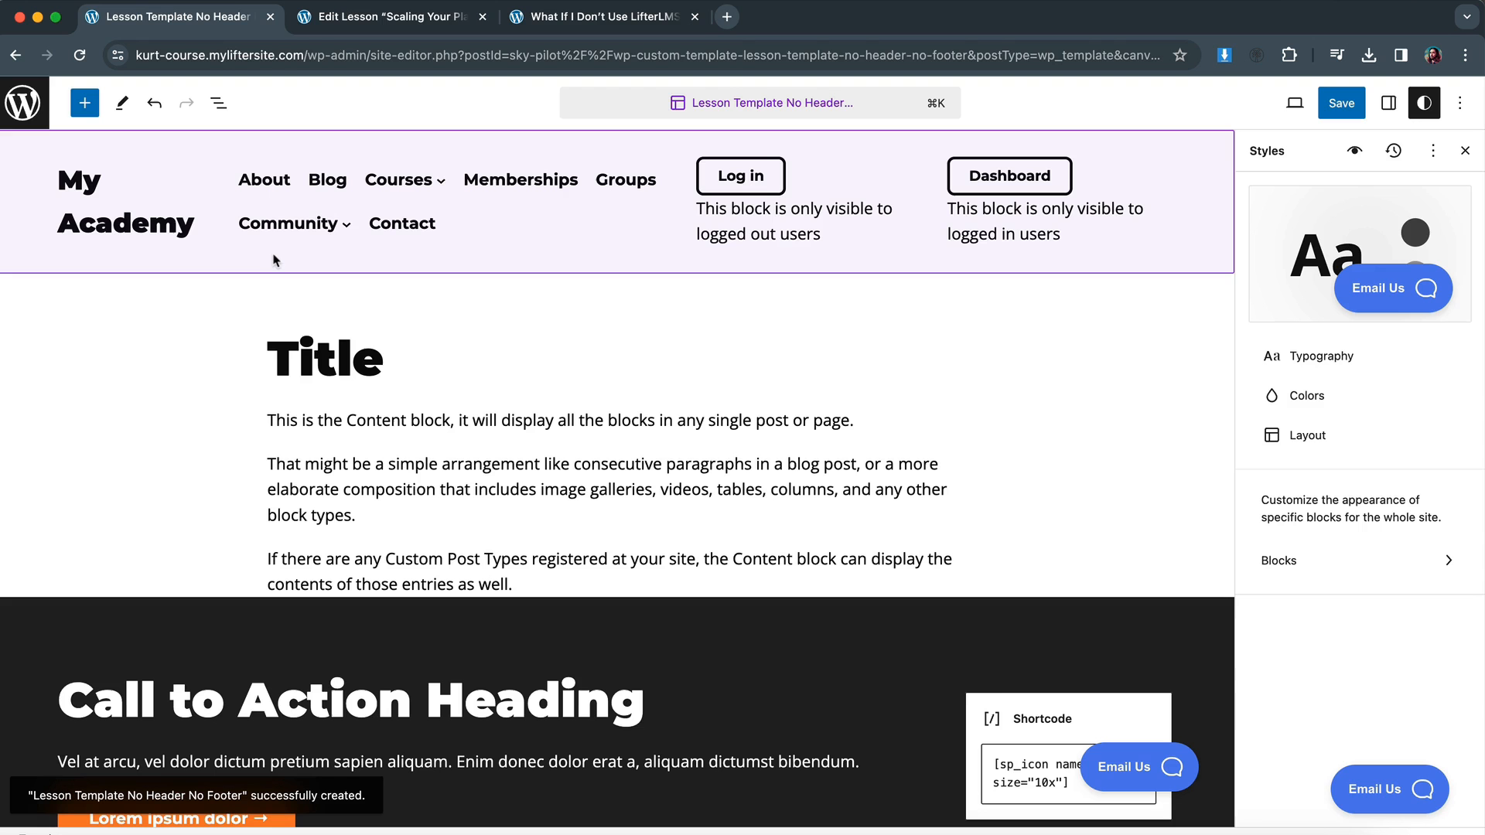
Delete the footer block via List View and save the new custom template.
left_click(218, 102)
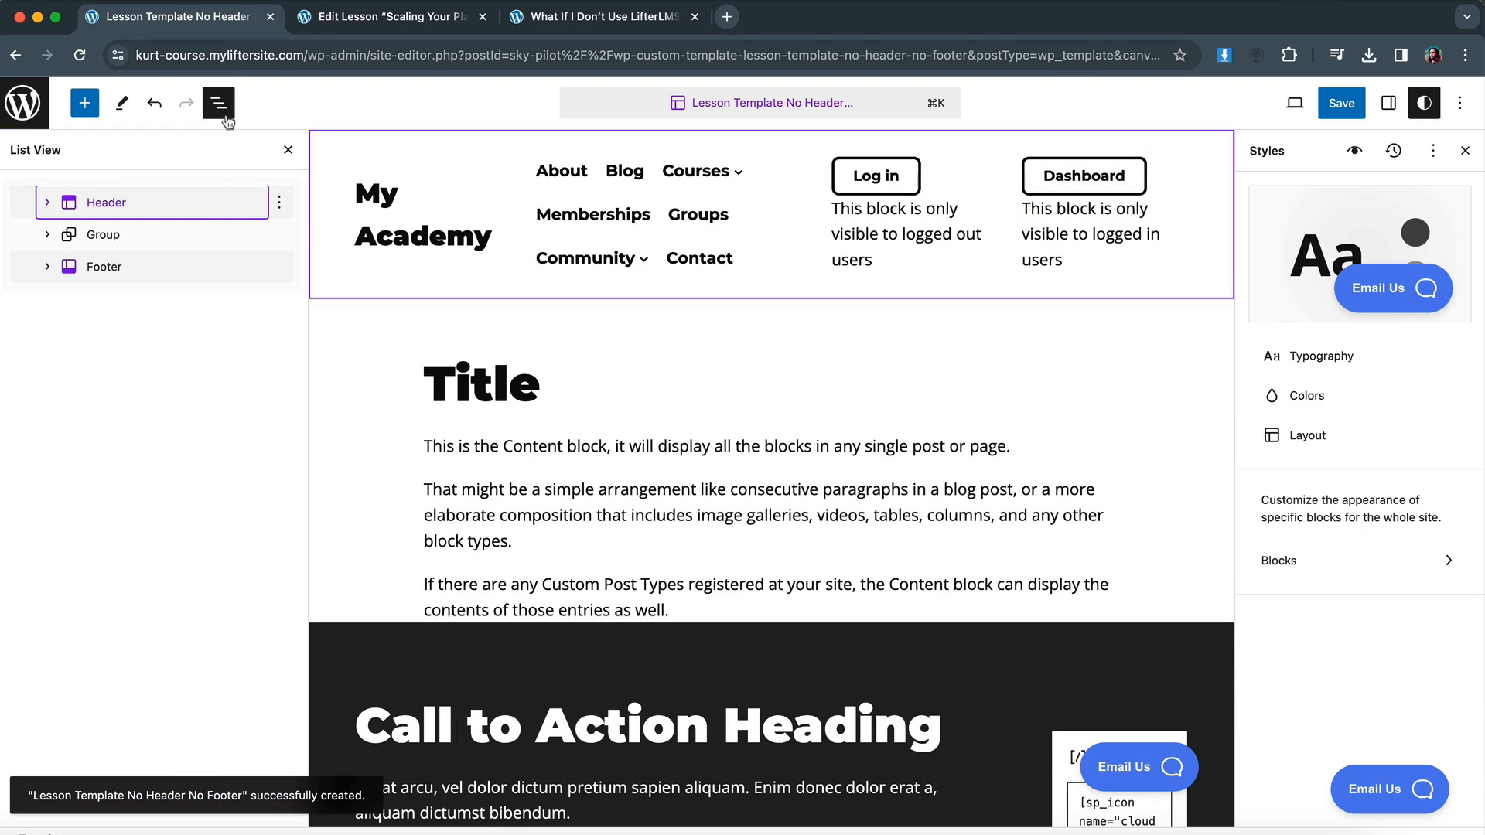
left_click(278, 201)
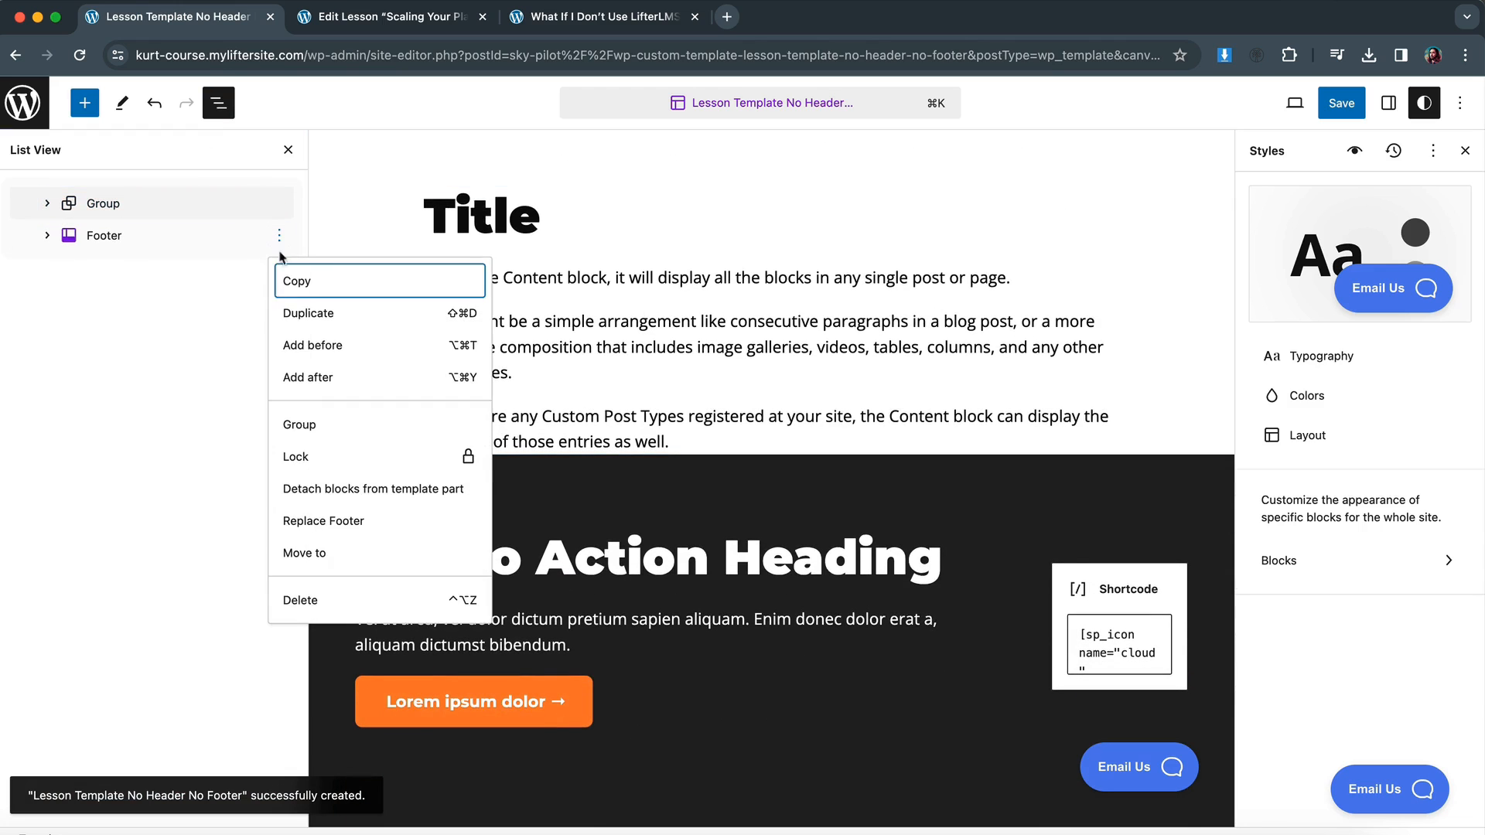
left_click(300, 600)
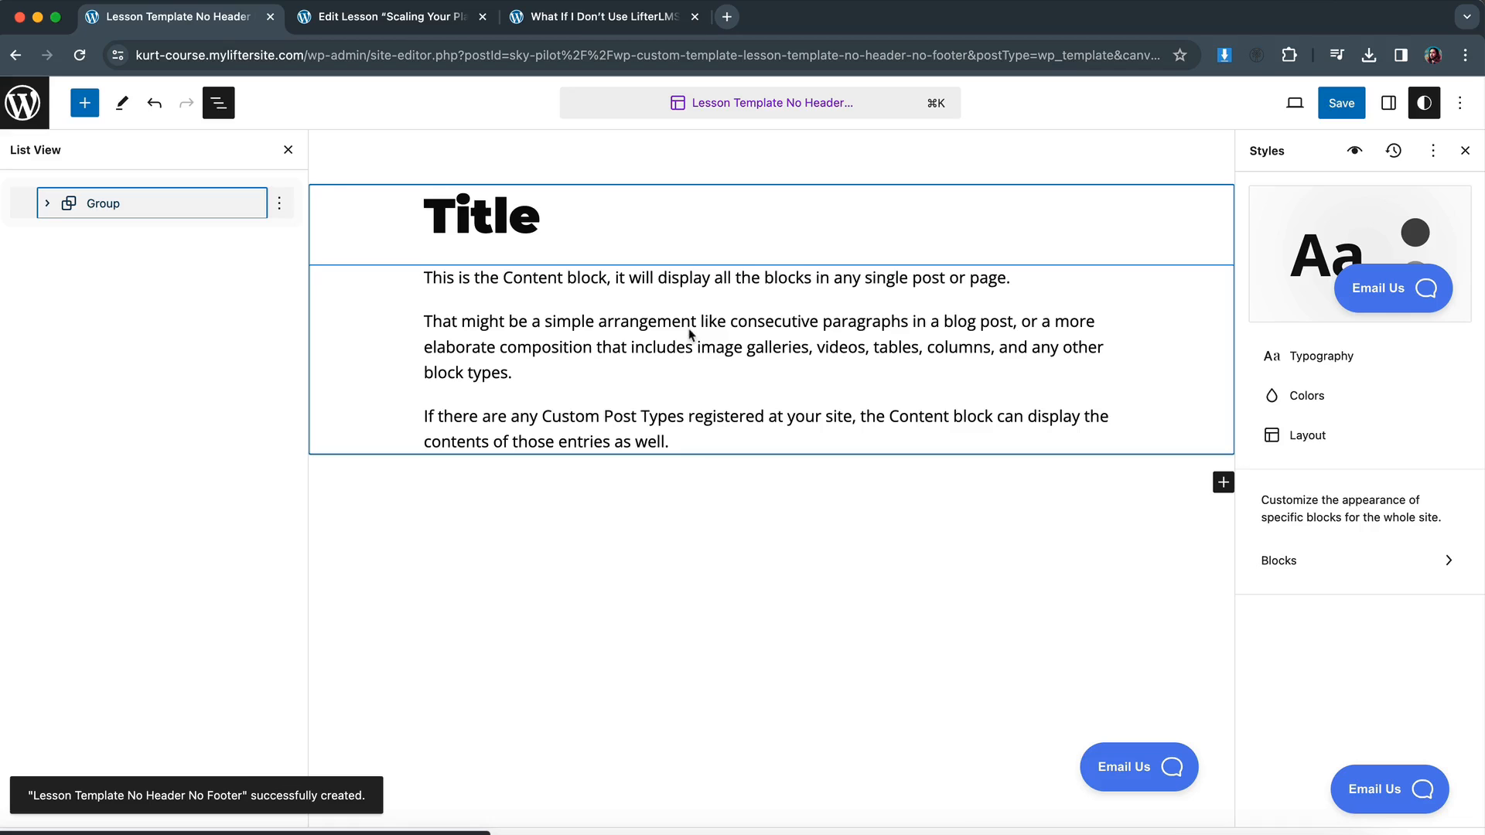
left_click(1341, 102)
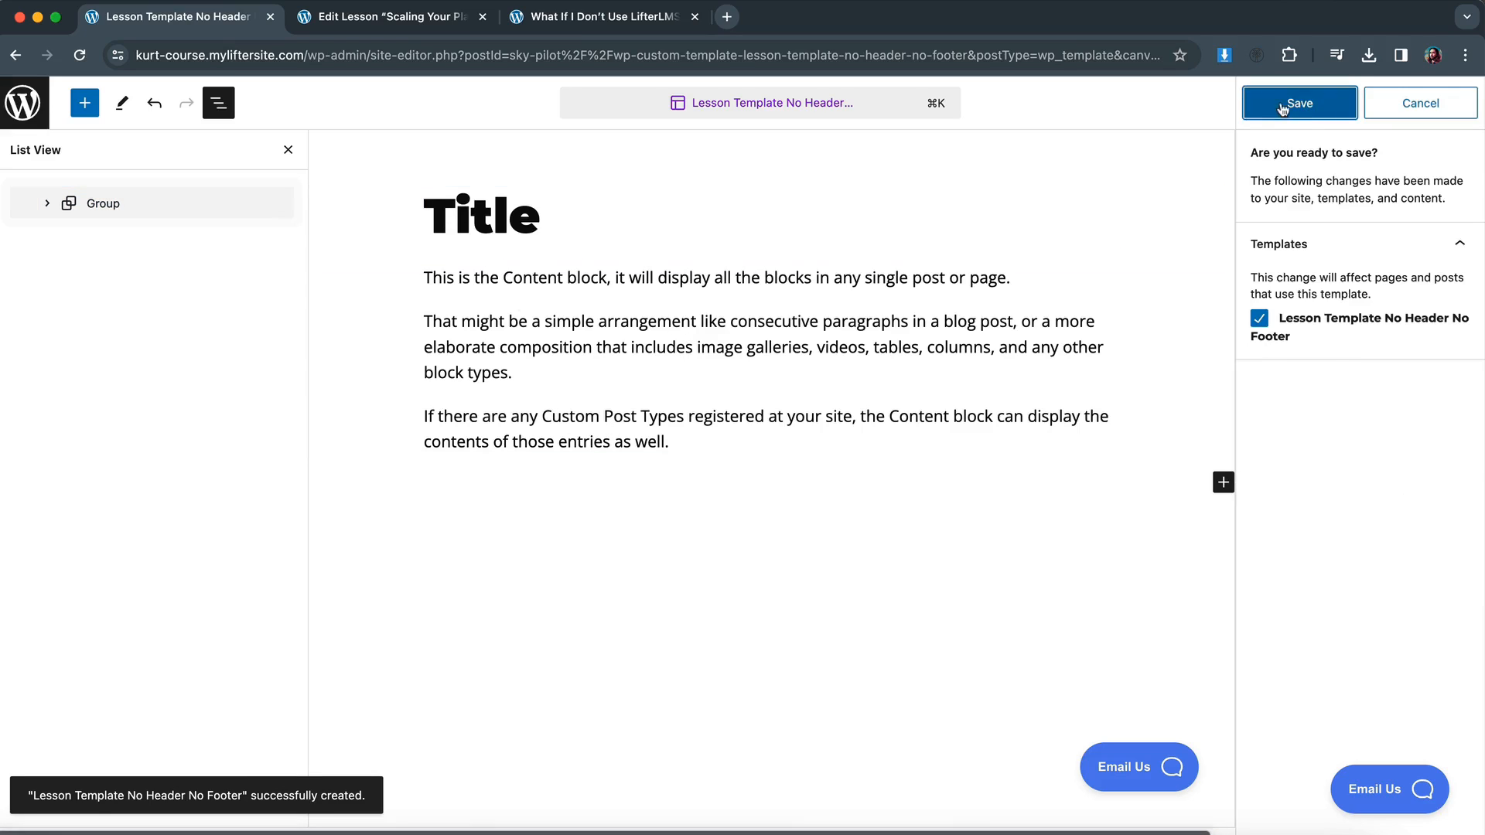
left_click(1298, 102)
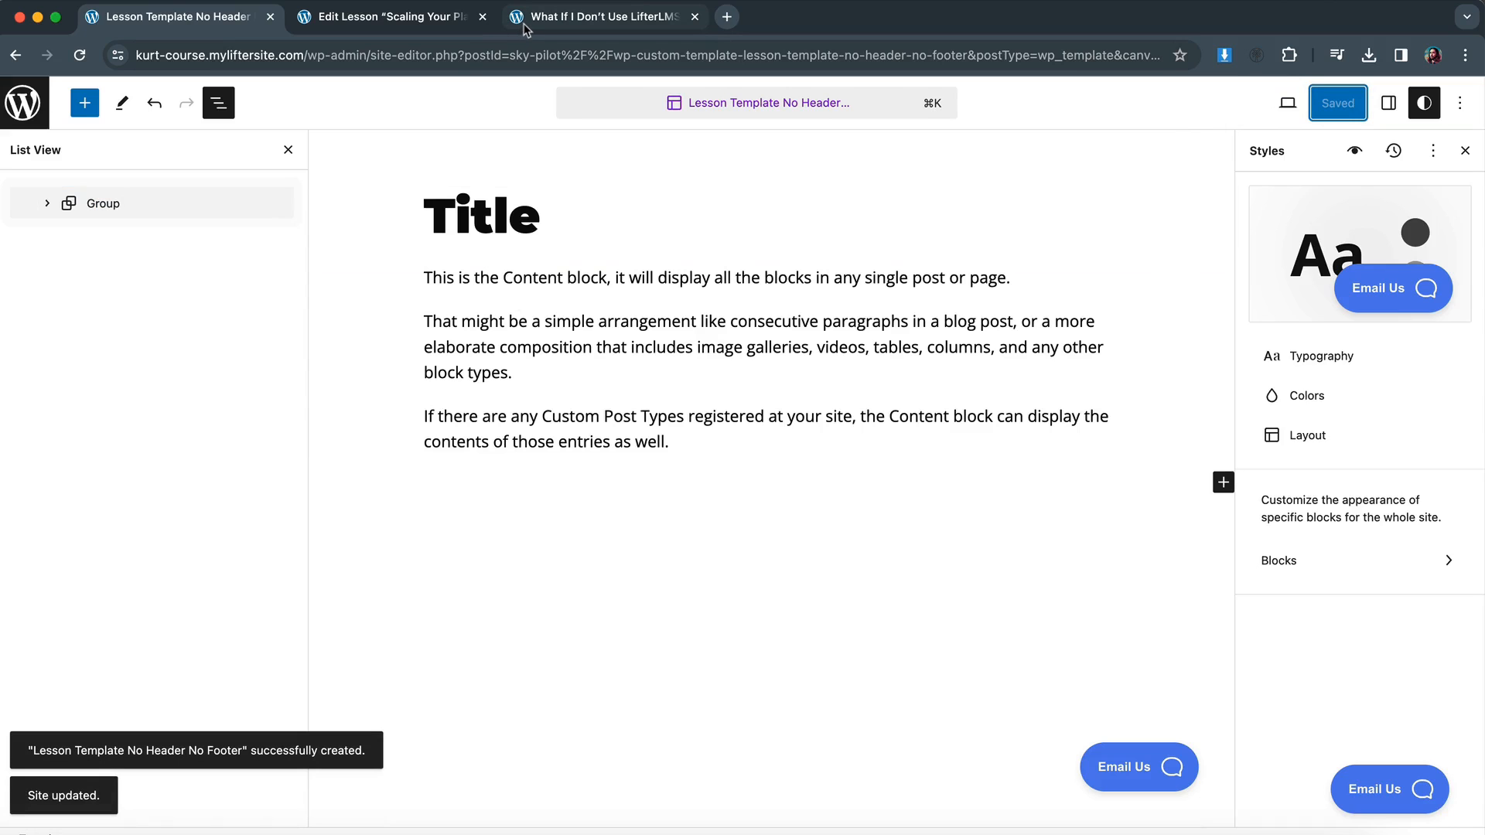
View the live Saving Strategy course page from the admin Courses list.
left_click(602, 17)
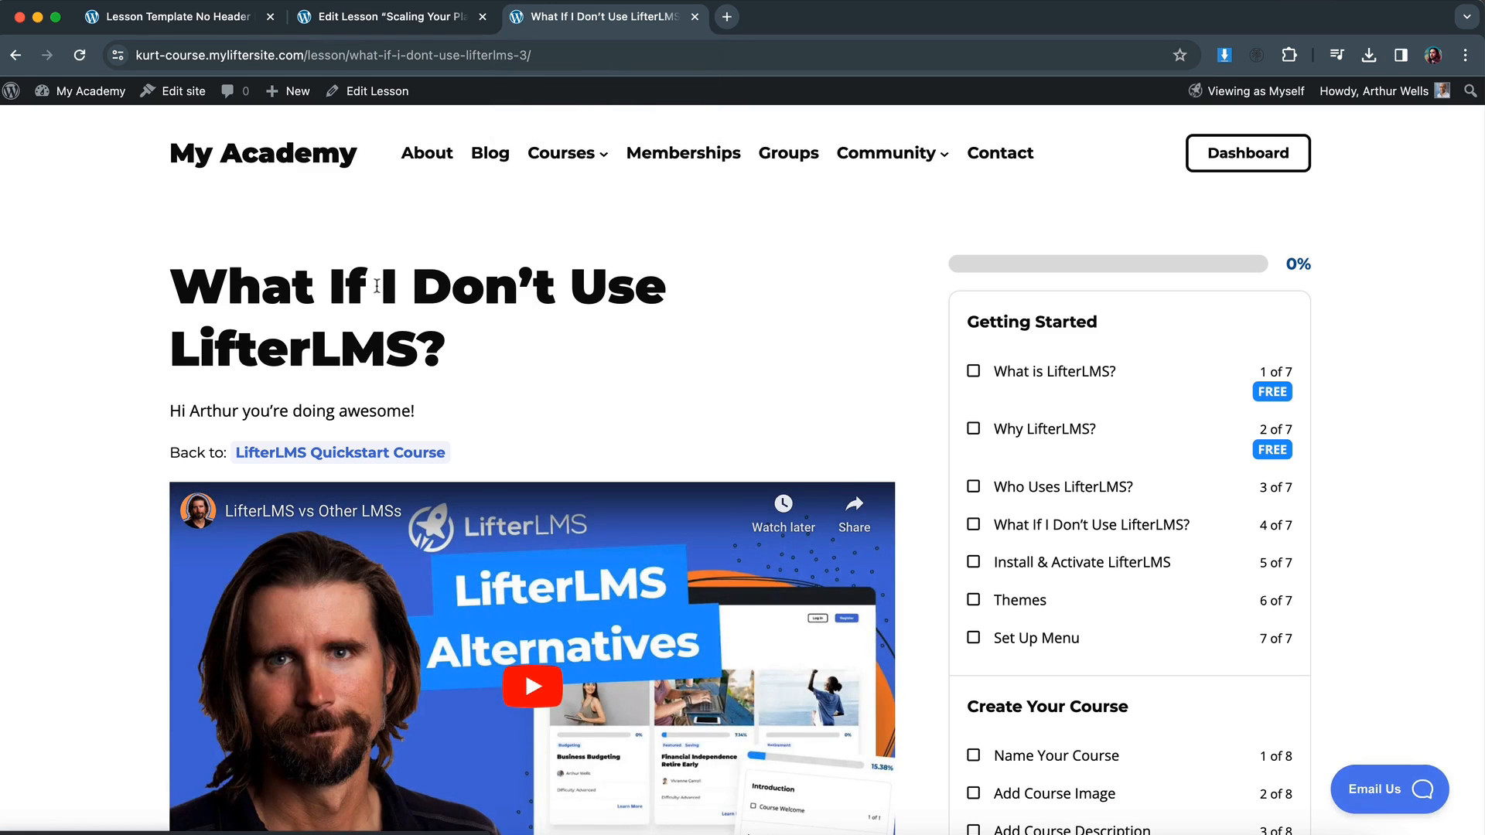
mouse_move(90, 91)
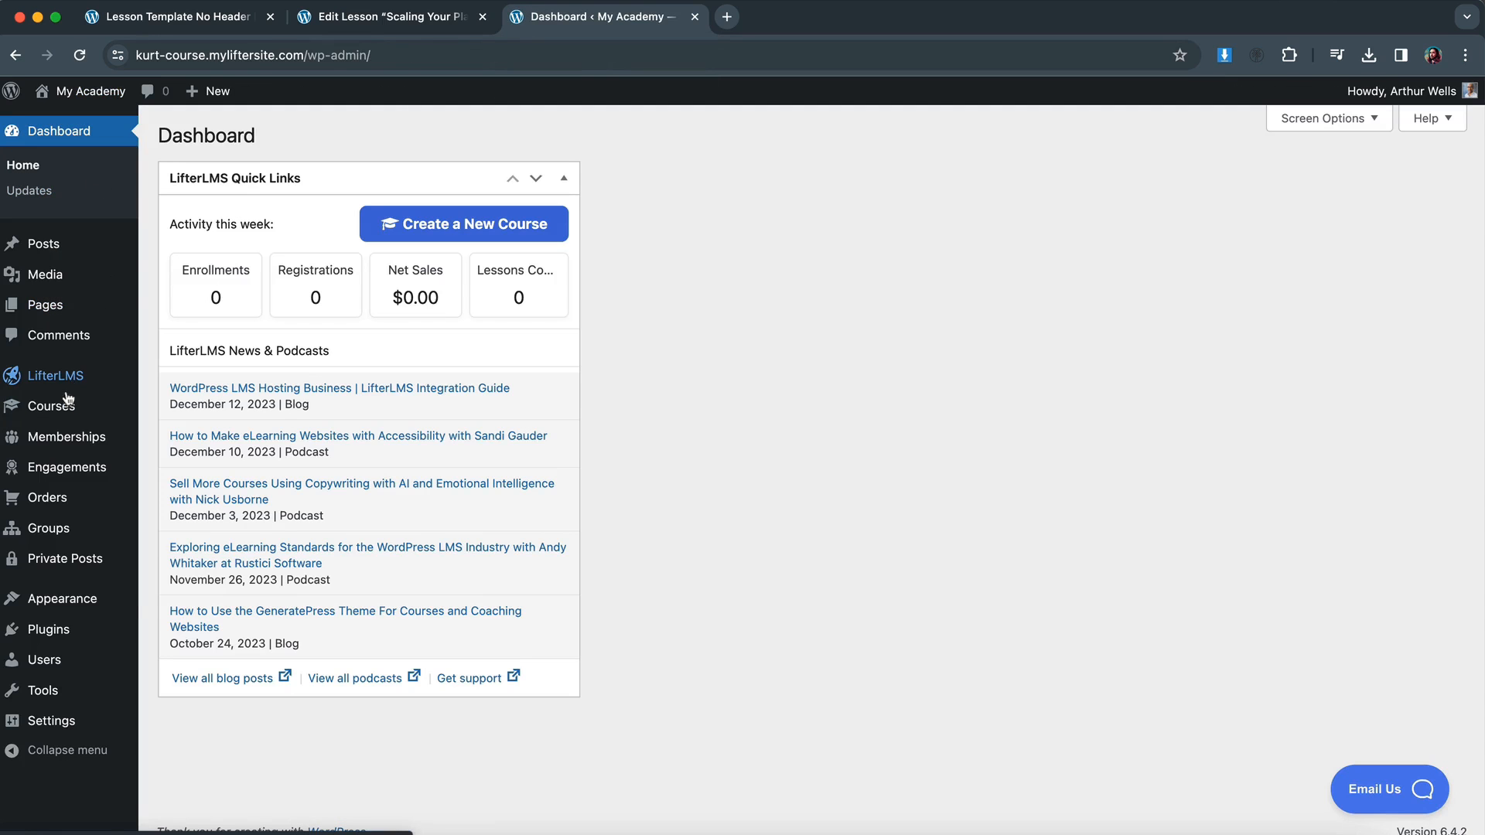
left_click(170, 17)
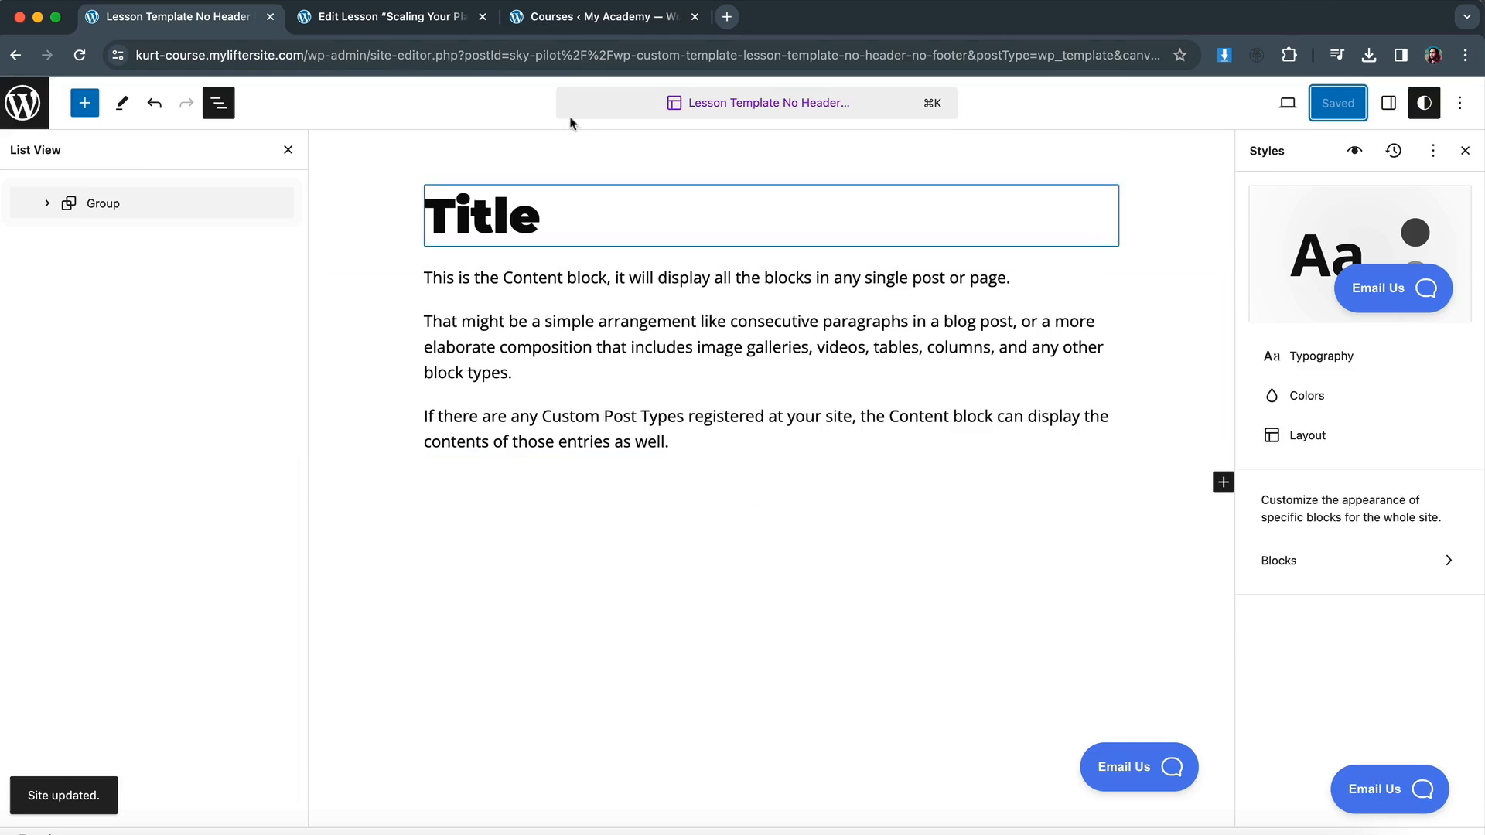
left_click(597, 16)
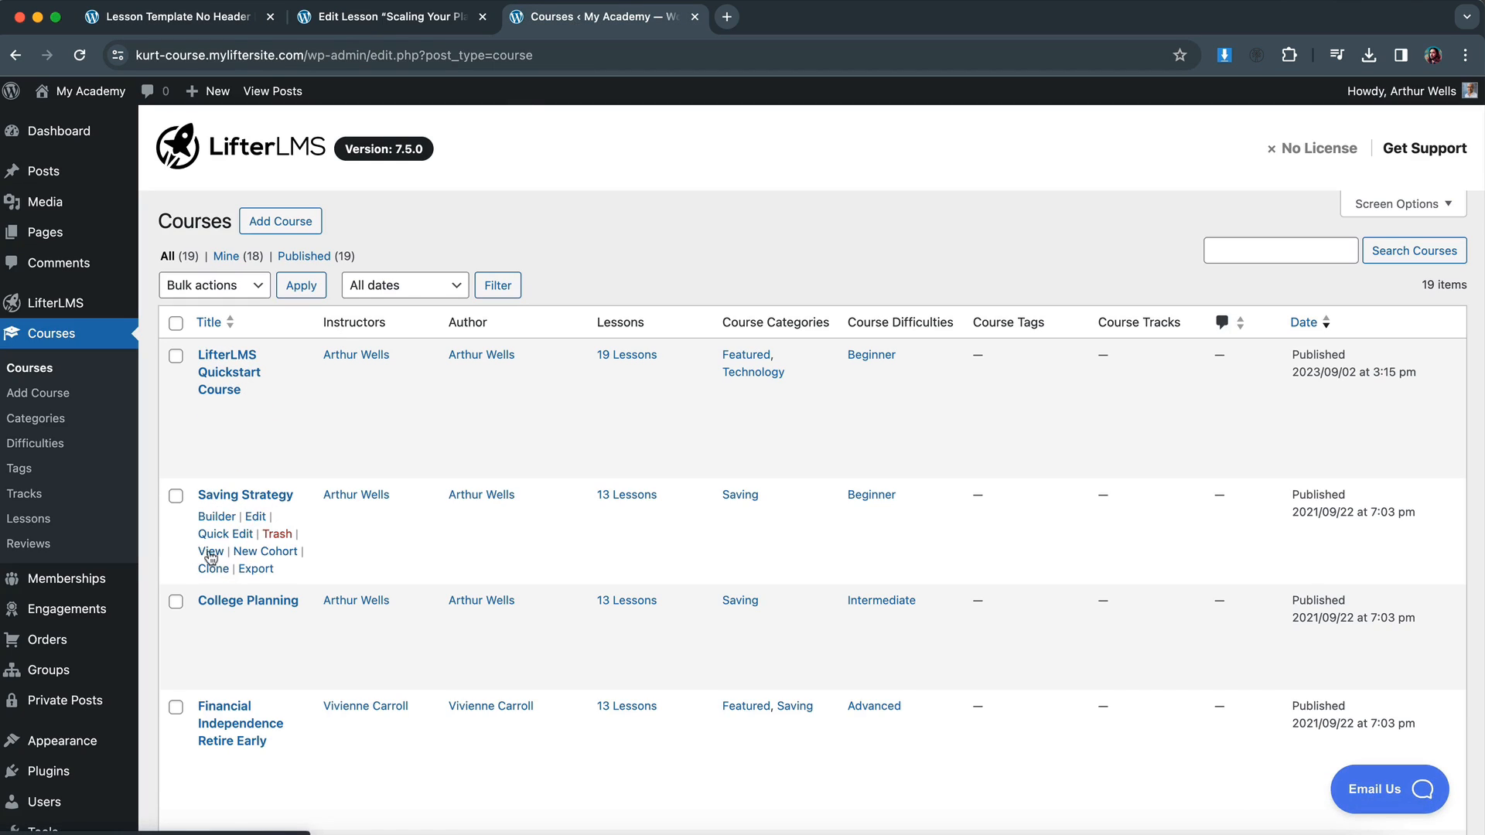
left_click(211, 551)
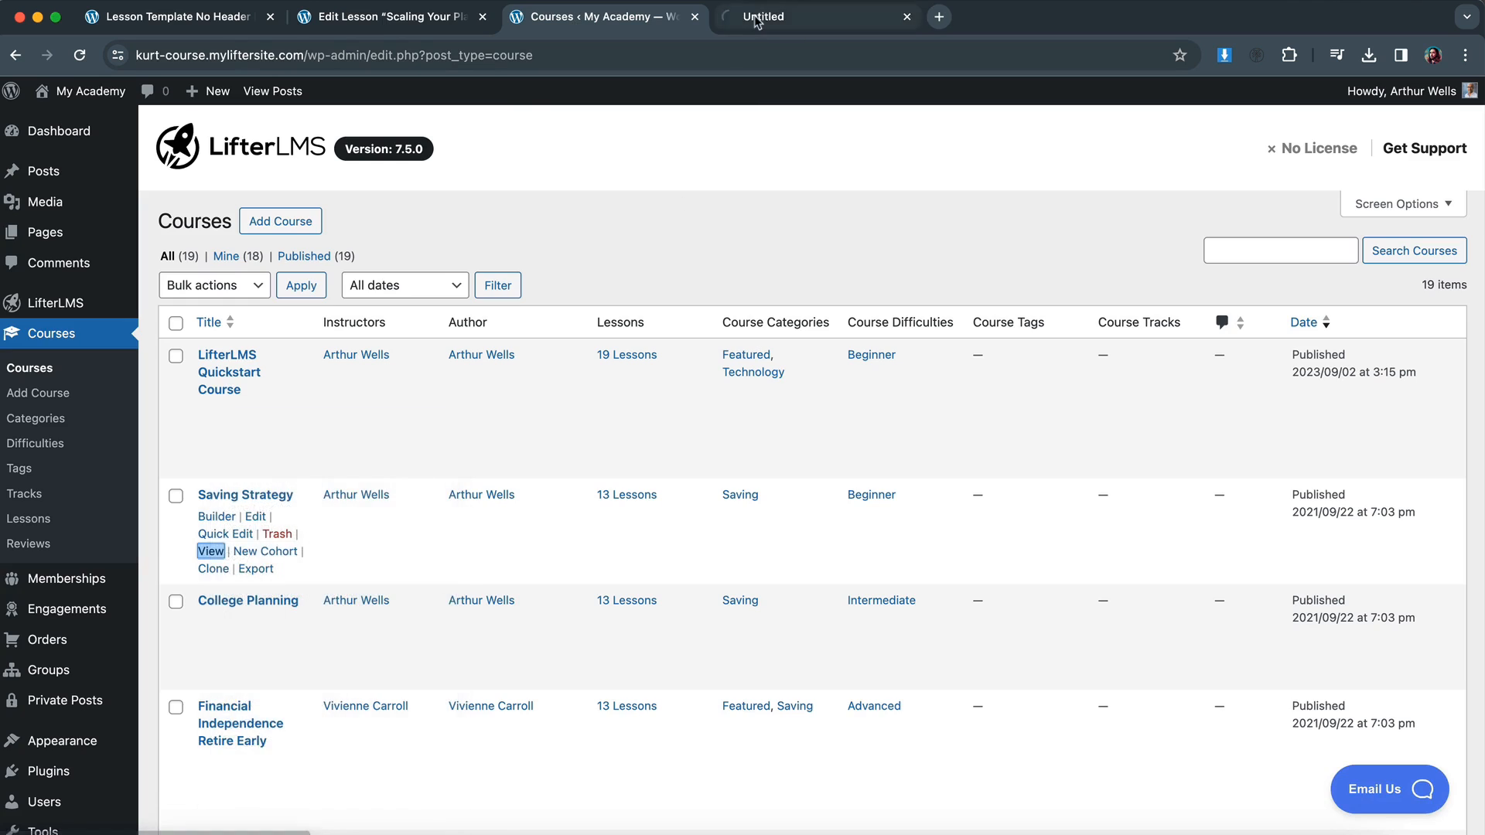
left_click(211, 551)
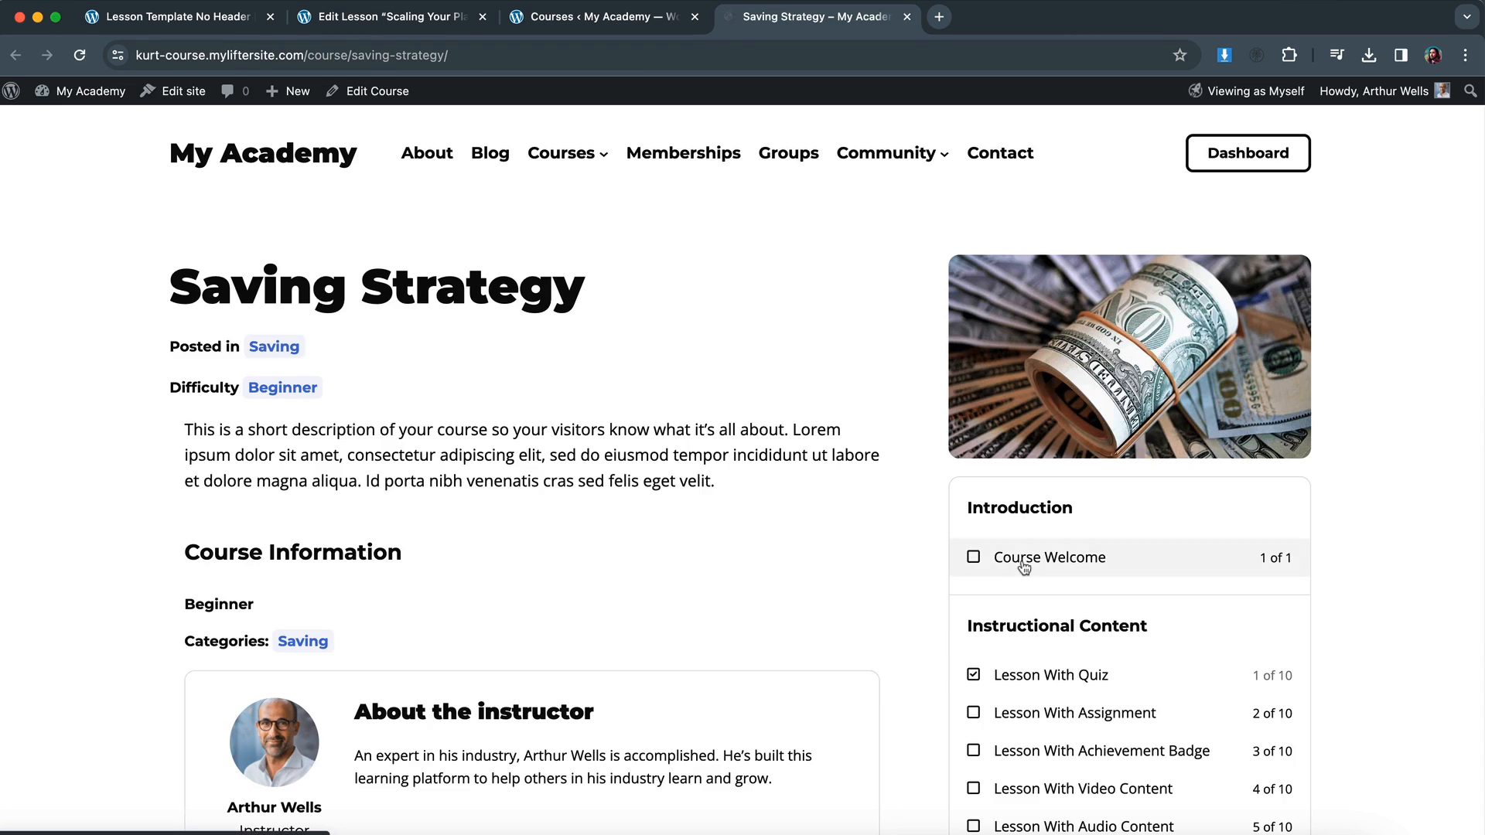
Preview the Course Welcome lesson, then open the admin Lessons list.
left_click(1049, 557)
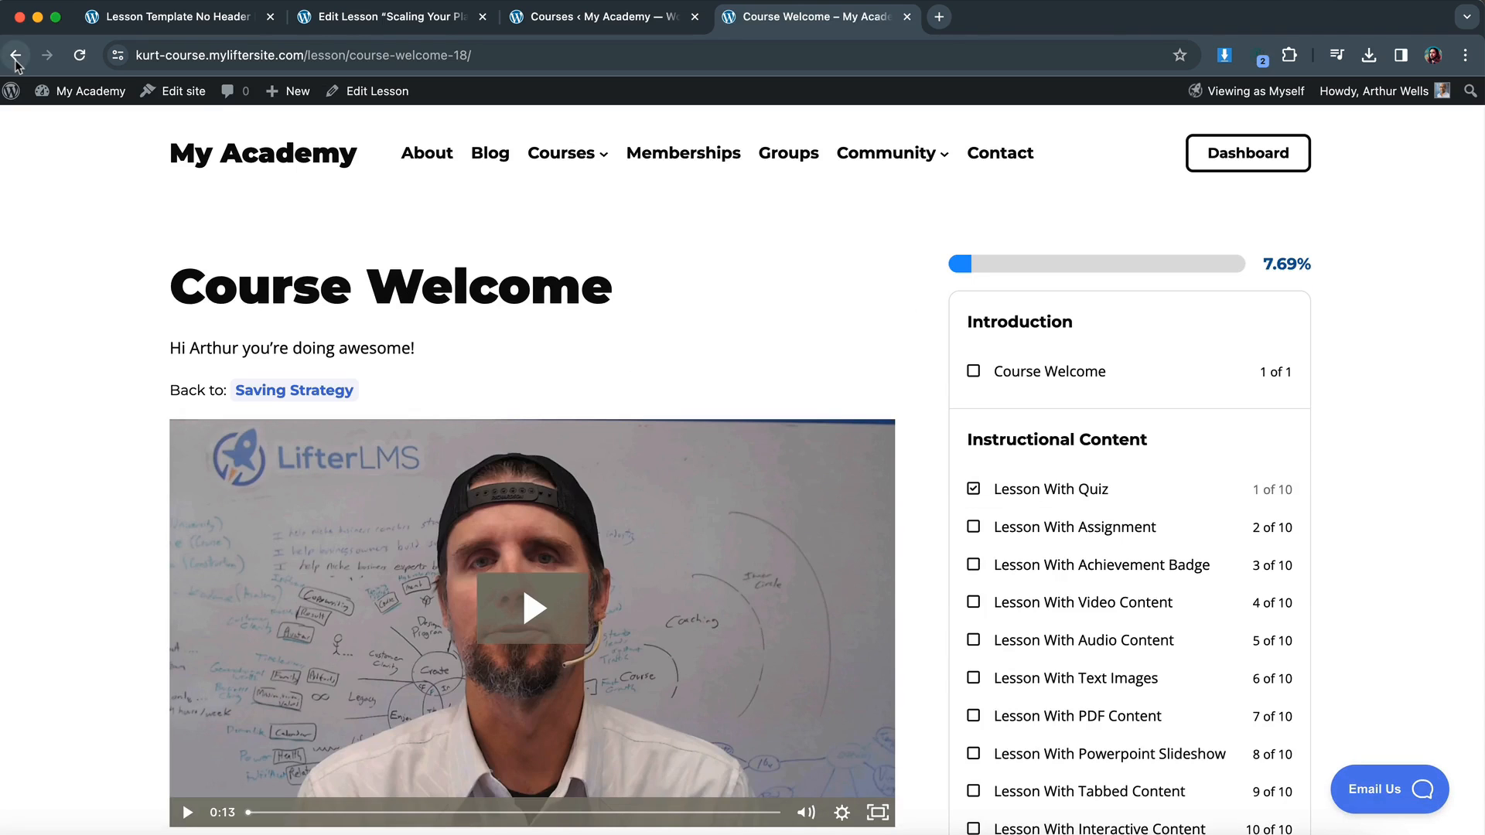
left_click(294, 390)
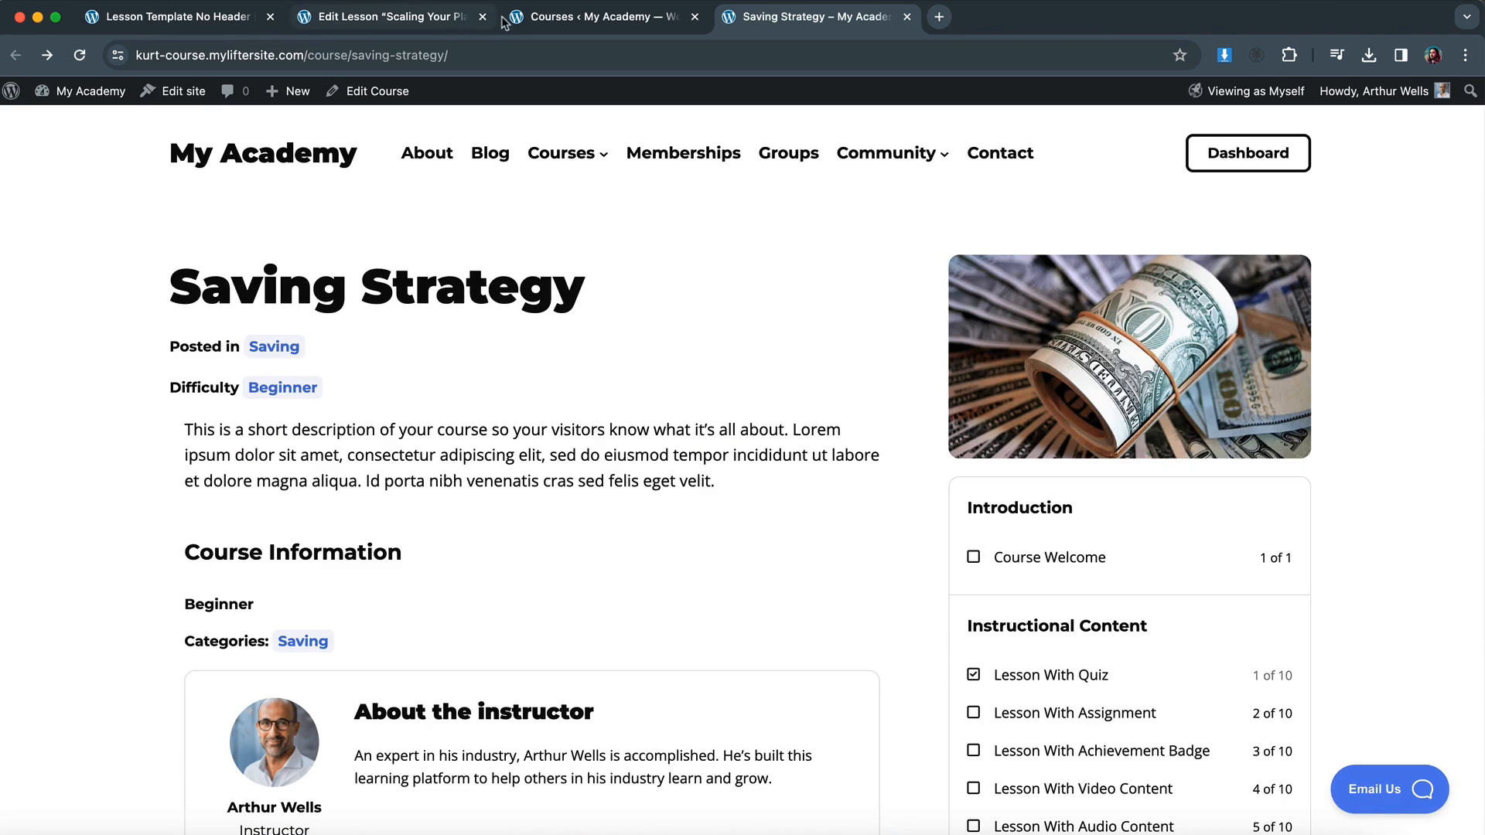
left_click(600, 17)
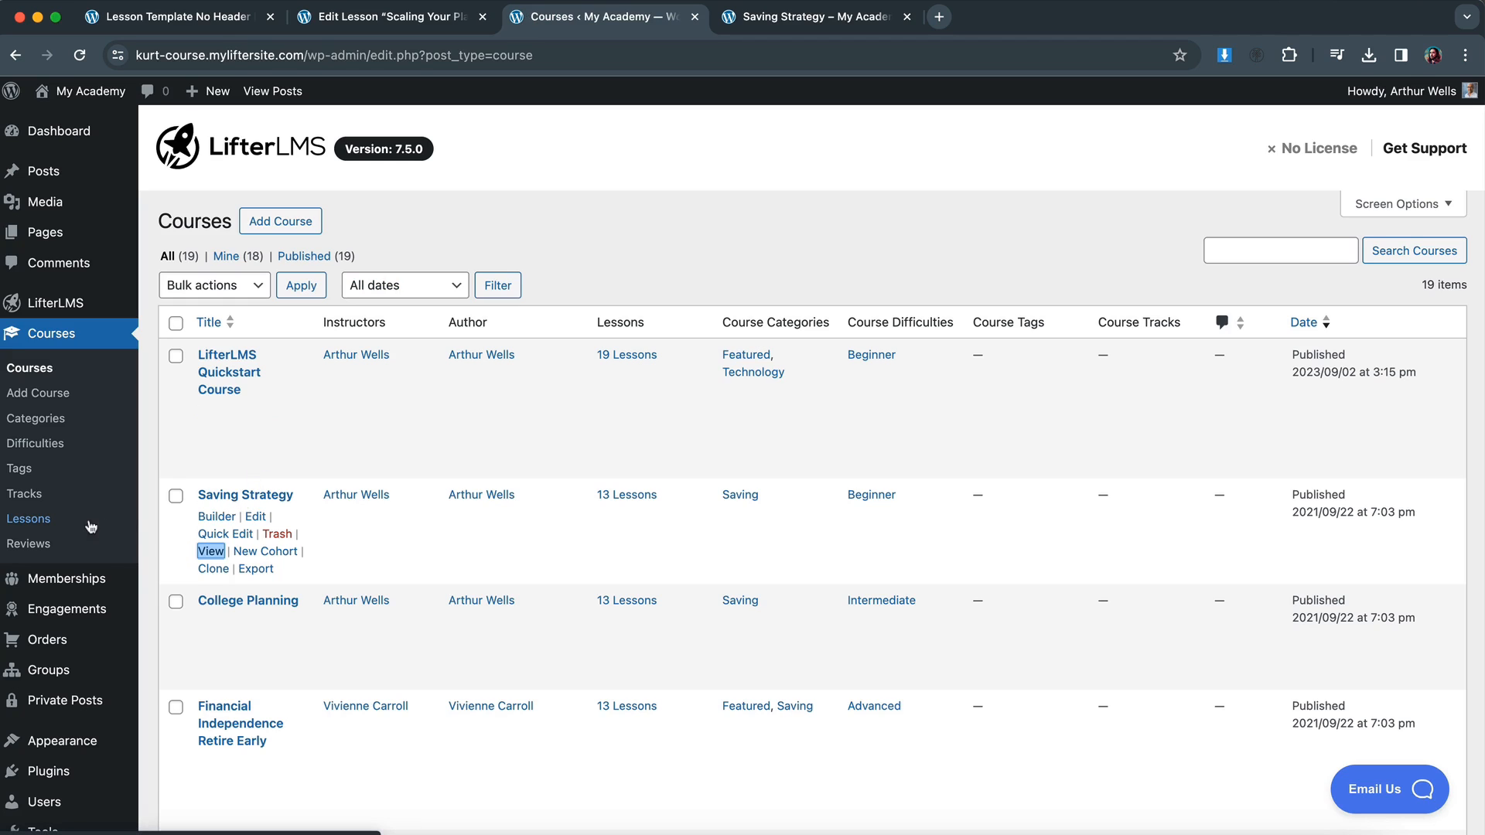
left_click(28, 518)
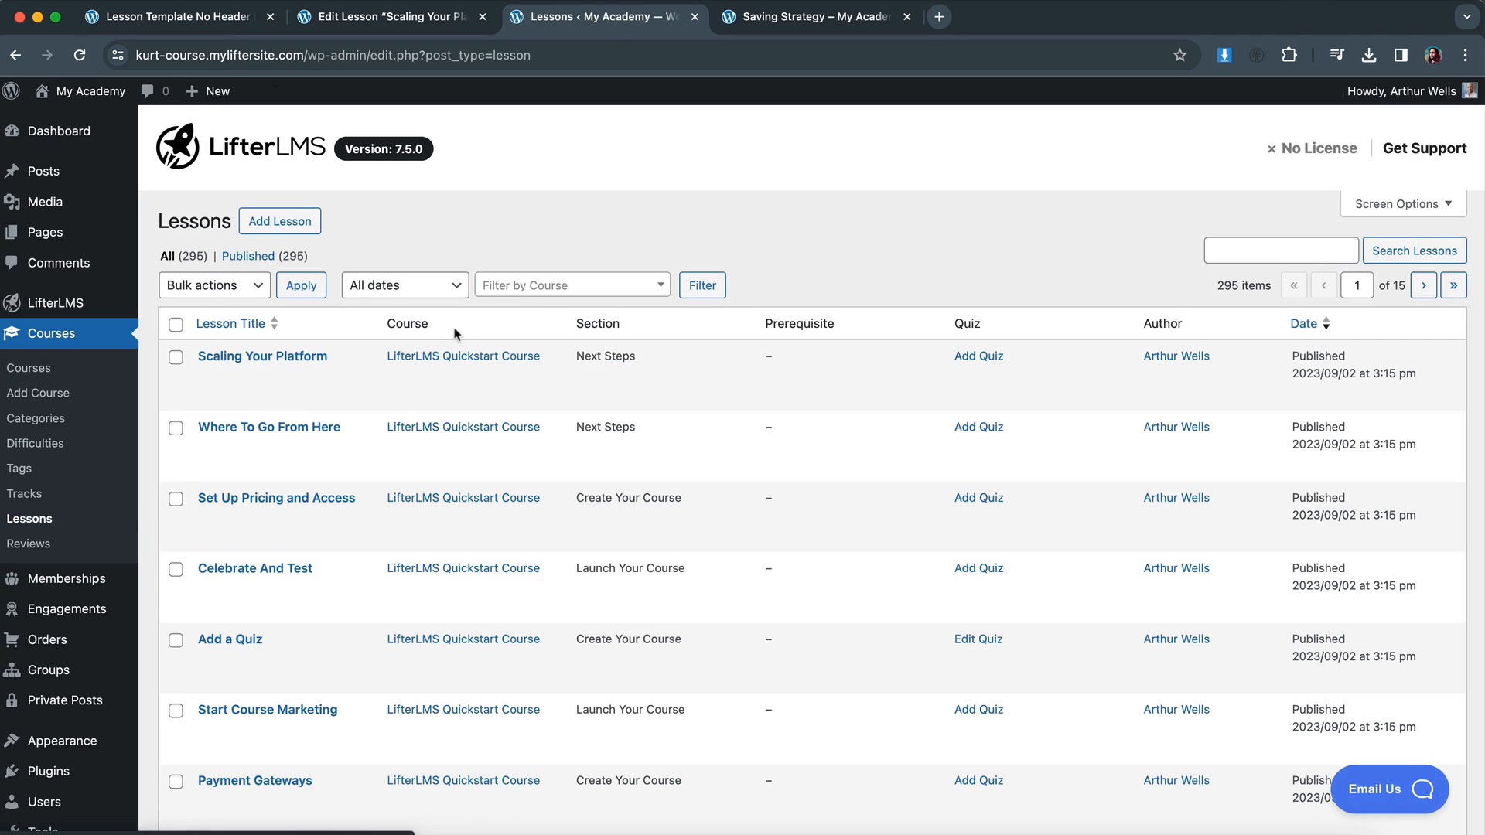
Filter the LifterLMS Lessons list by the Saving Strategy course.
type("sav")
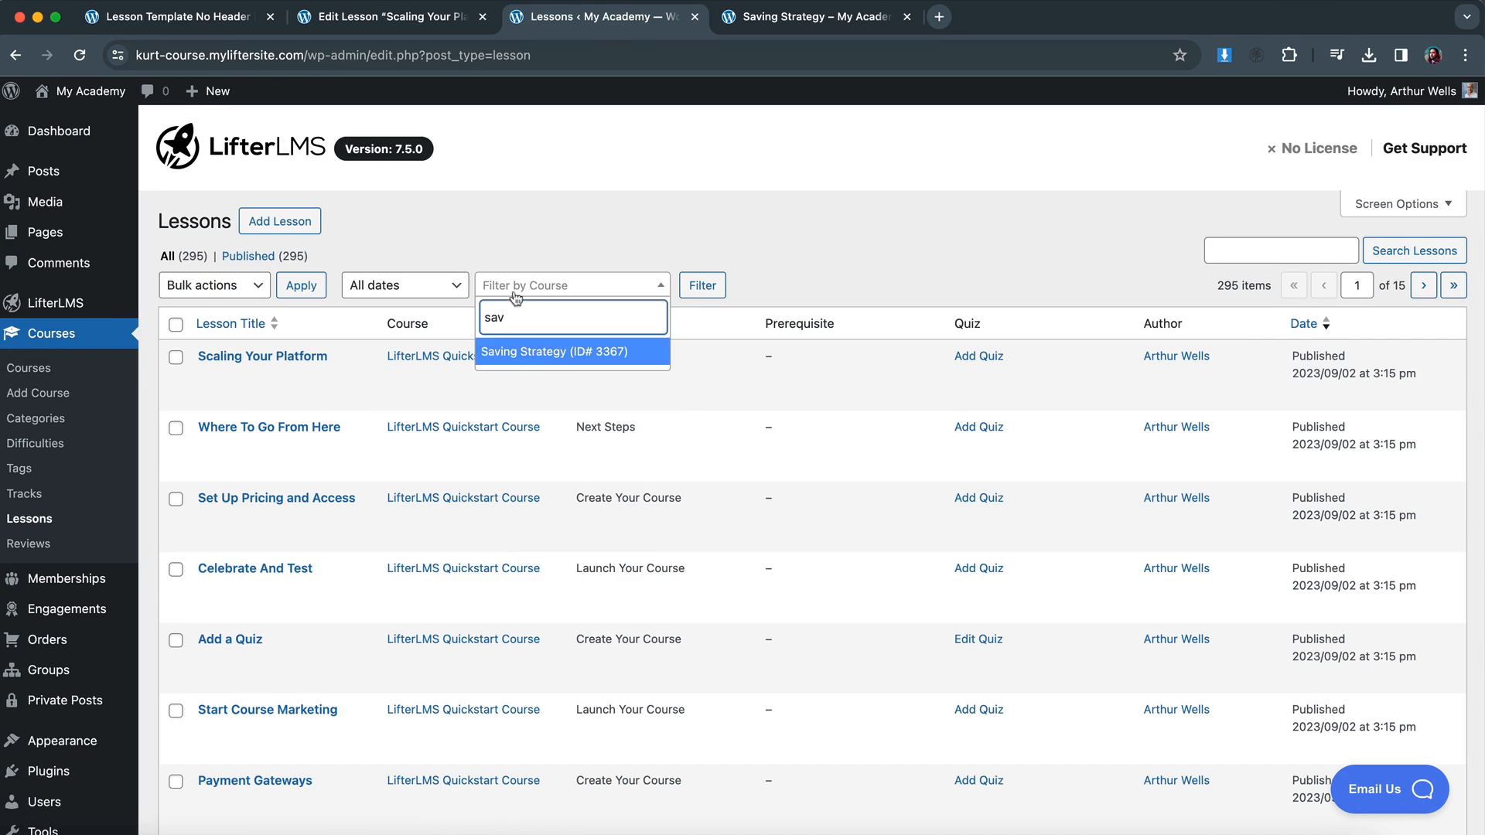
left_click(553, 351)
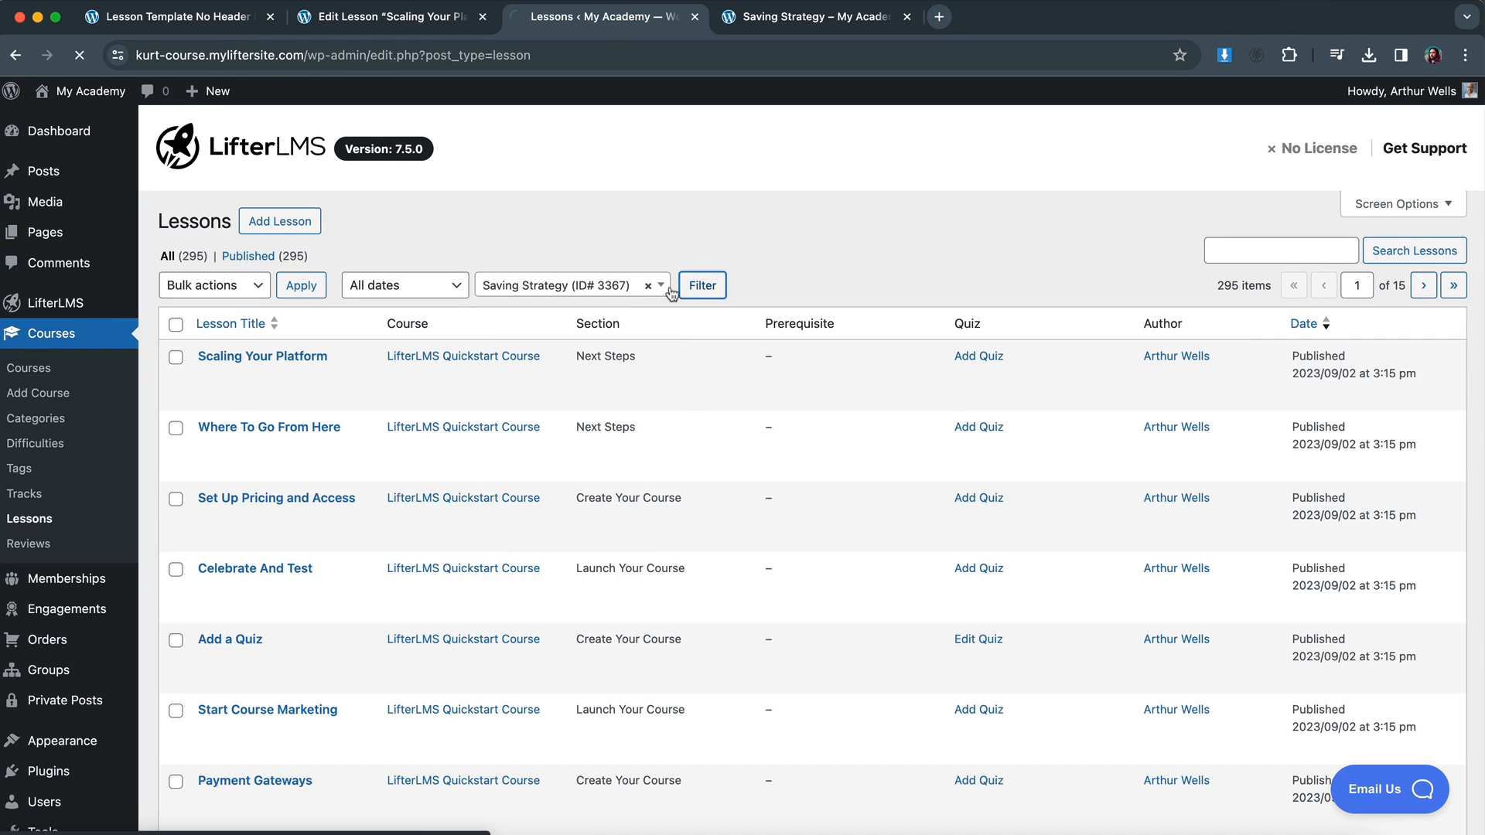
left_click(701, 286)
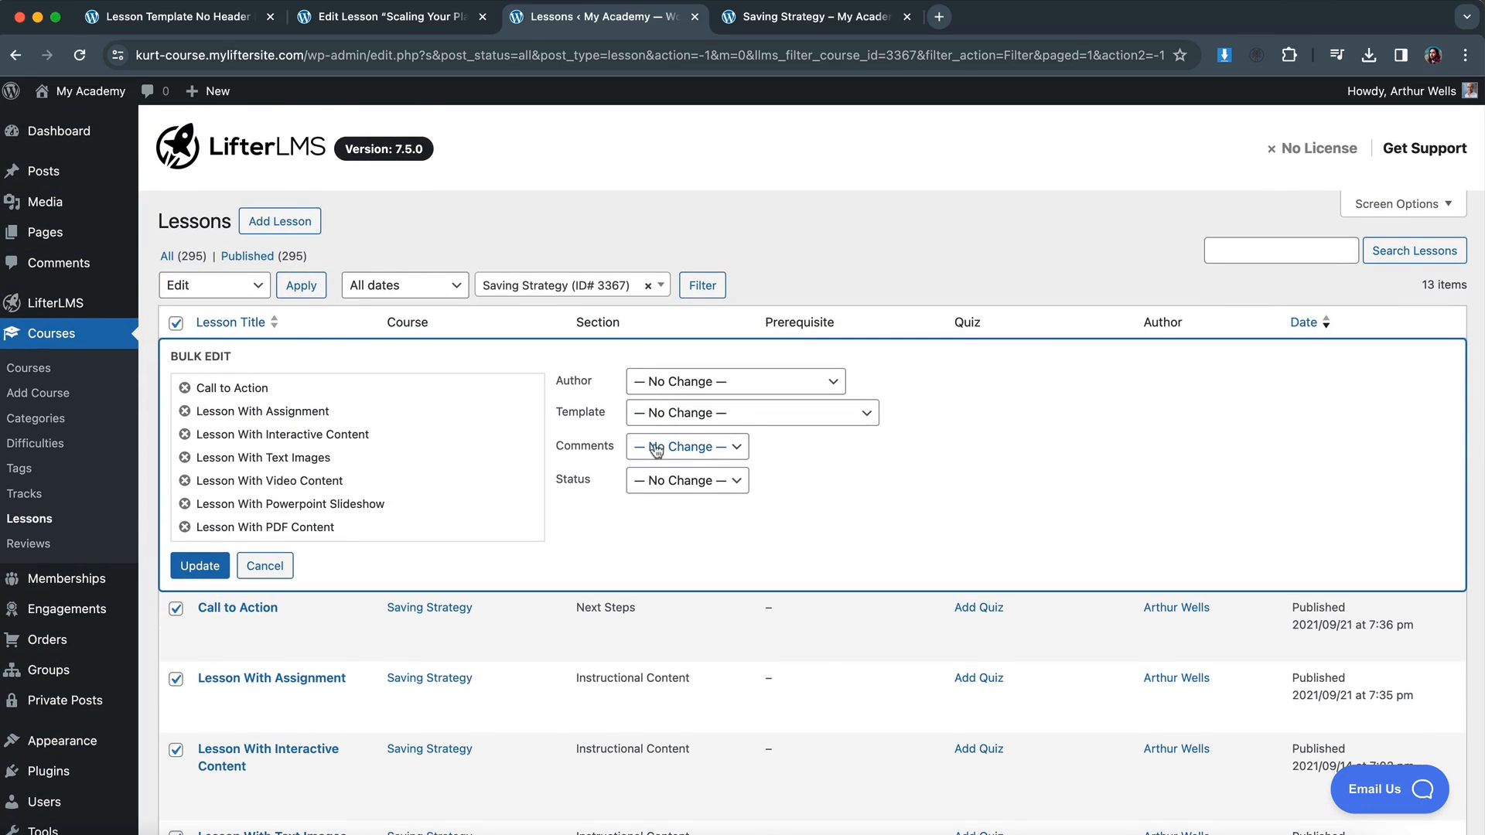
Bulk-set all 13 lessons to the Lesson Template No Header No Footer template and update.
left_click(751, 412)
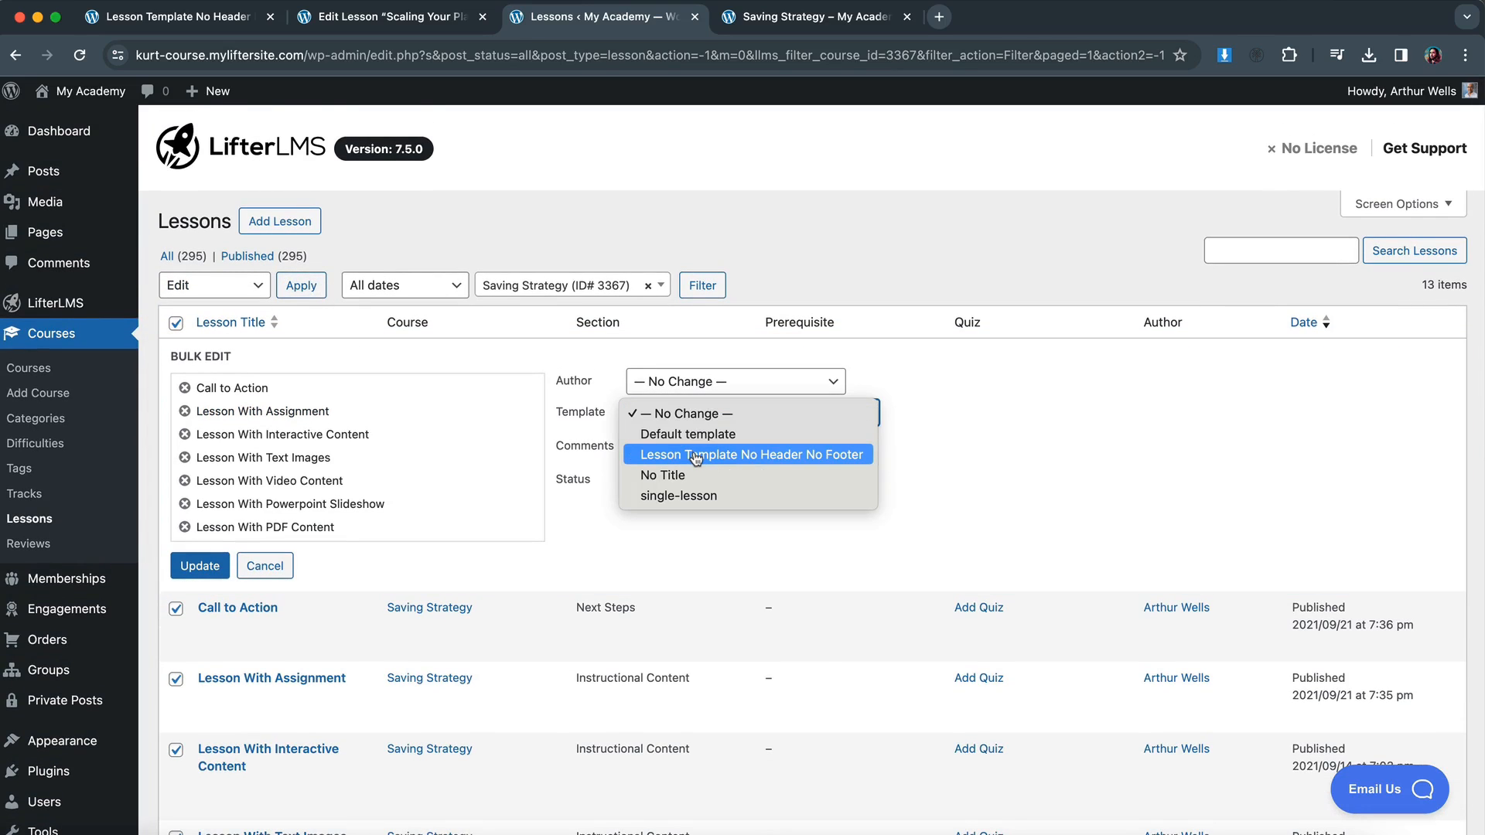
left_click(747, 455)
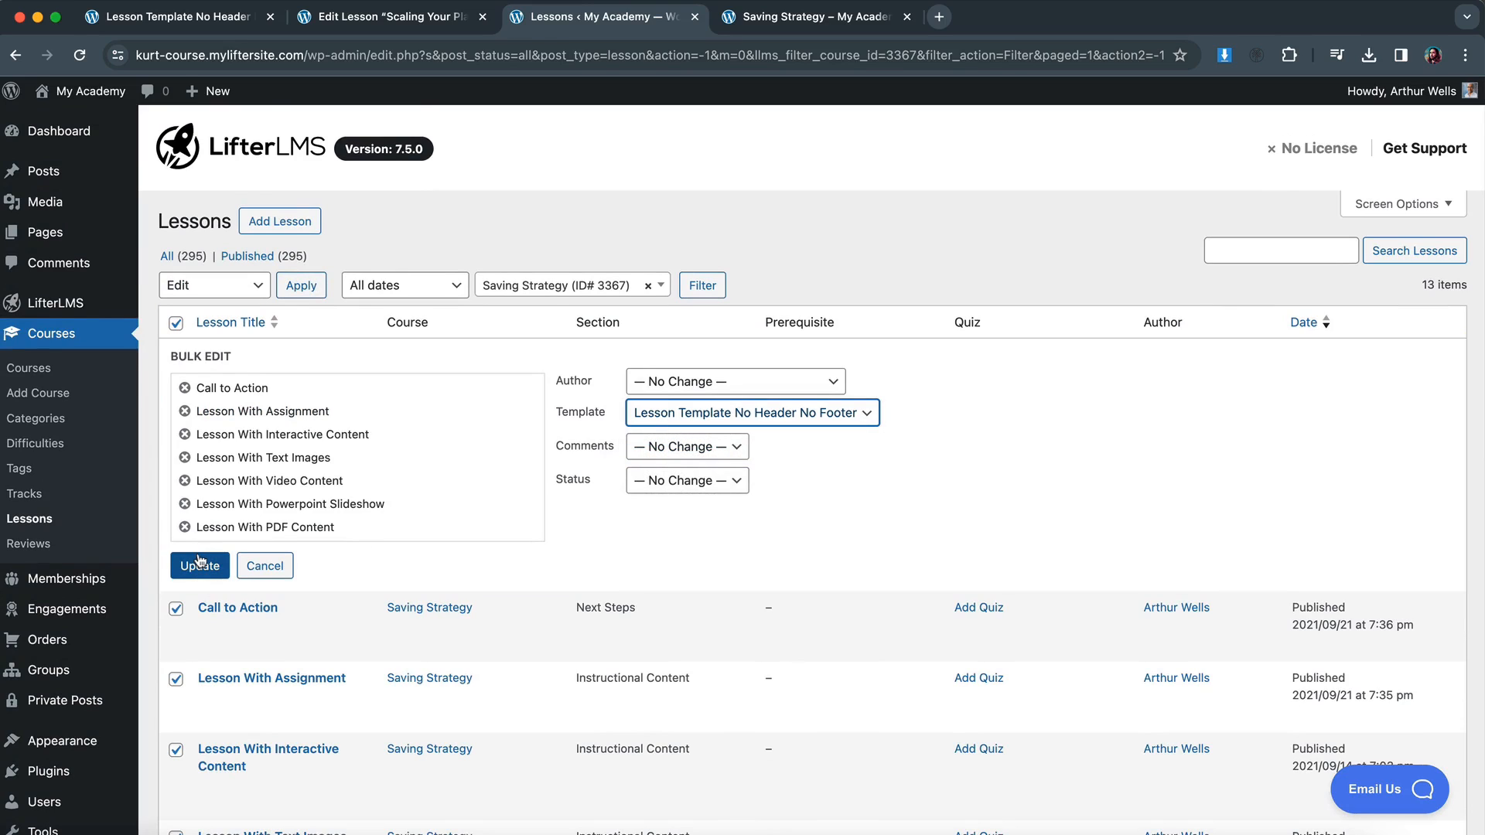
left_click(199, 566)
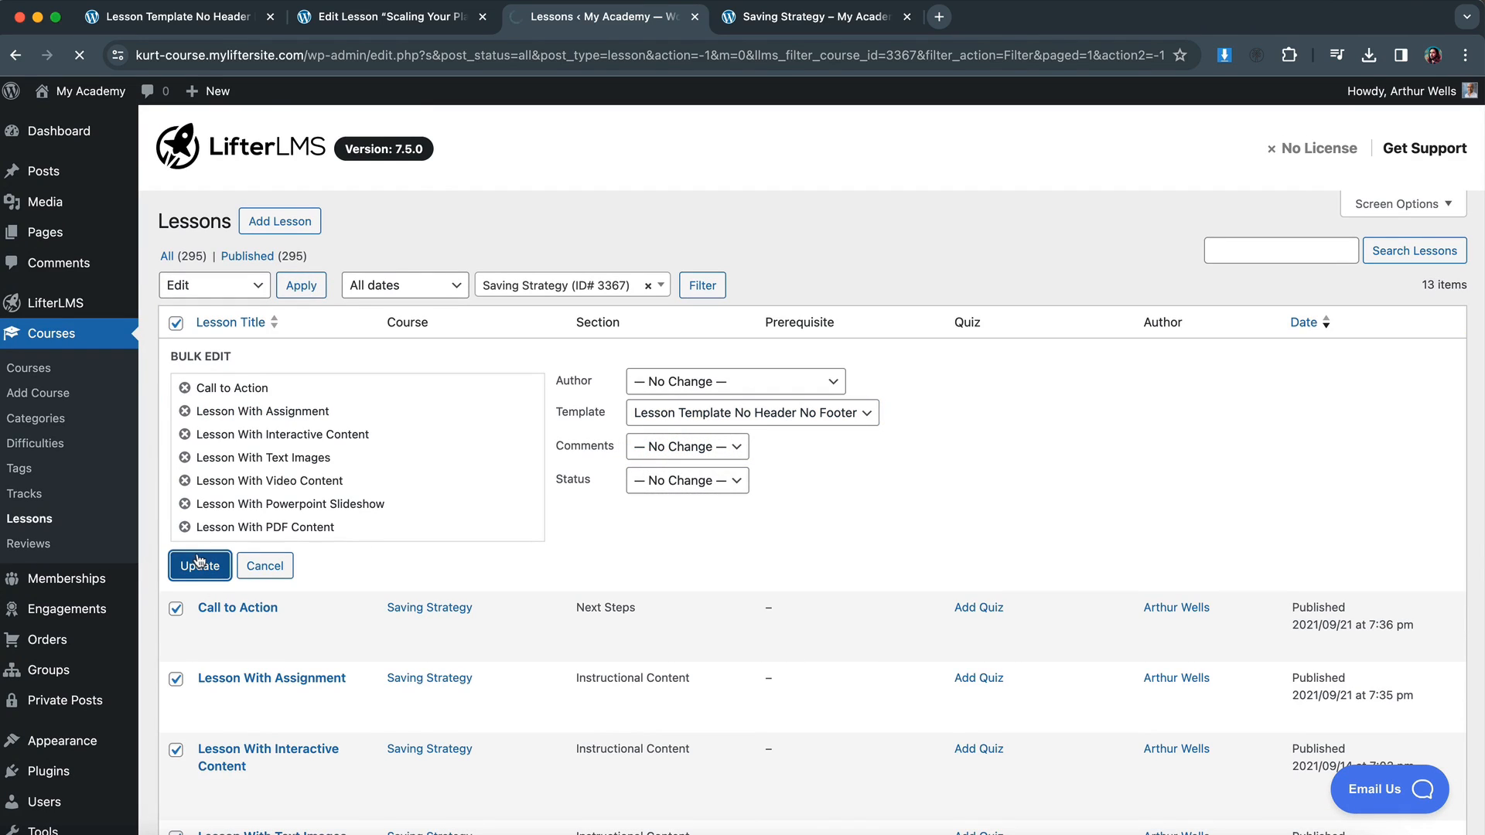
left_click(198, 565)
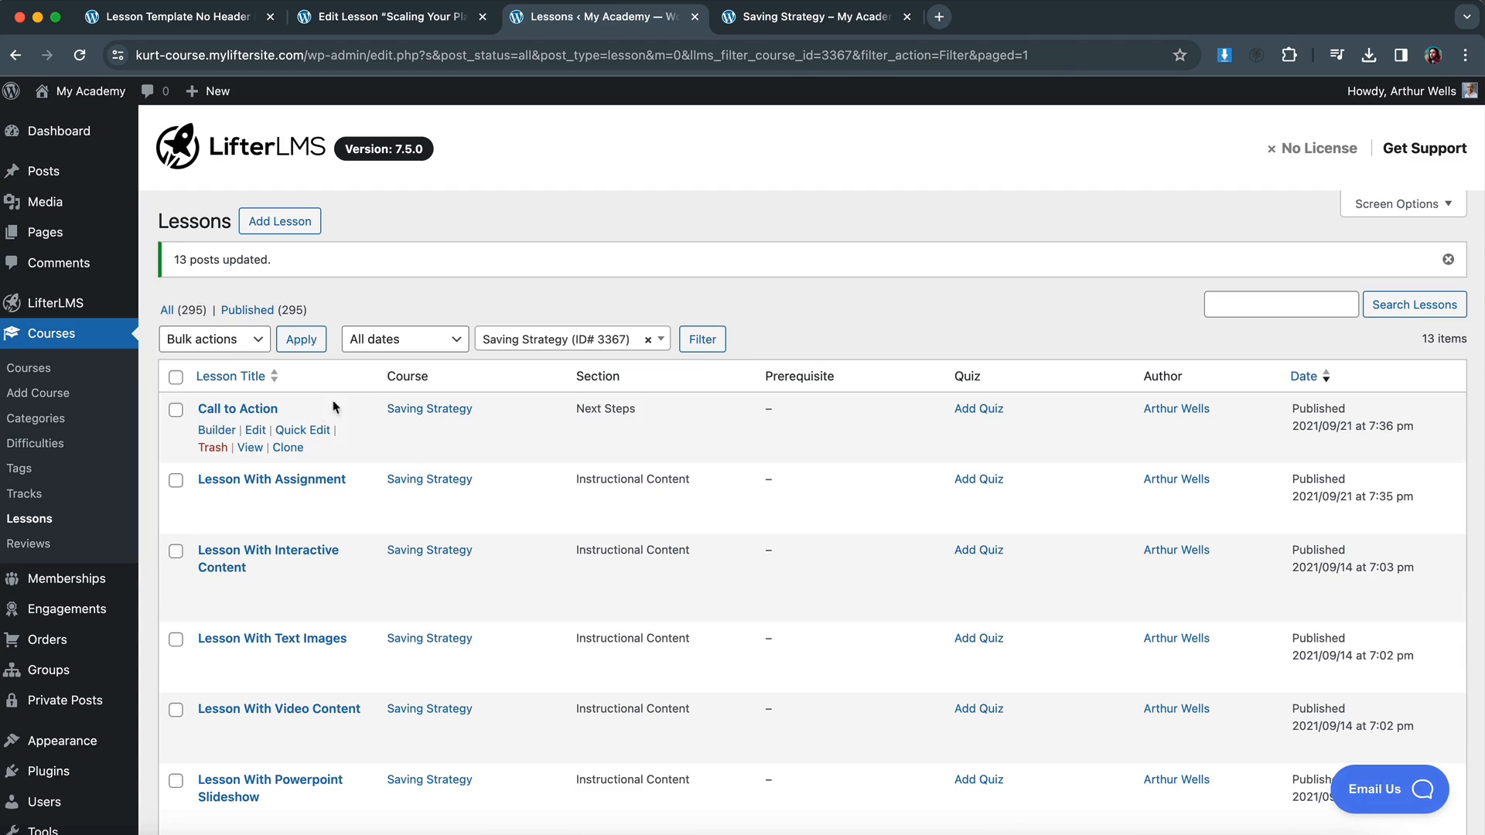
Check the Call to Action lesson's template, then return to the filtered lessons list.
left_click(237, 409)
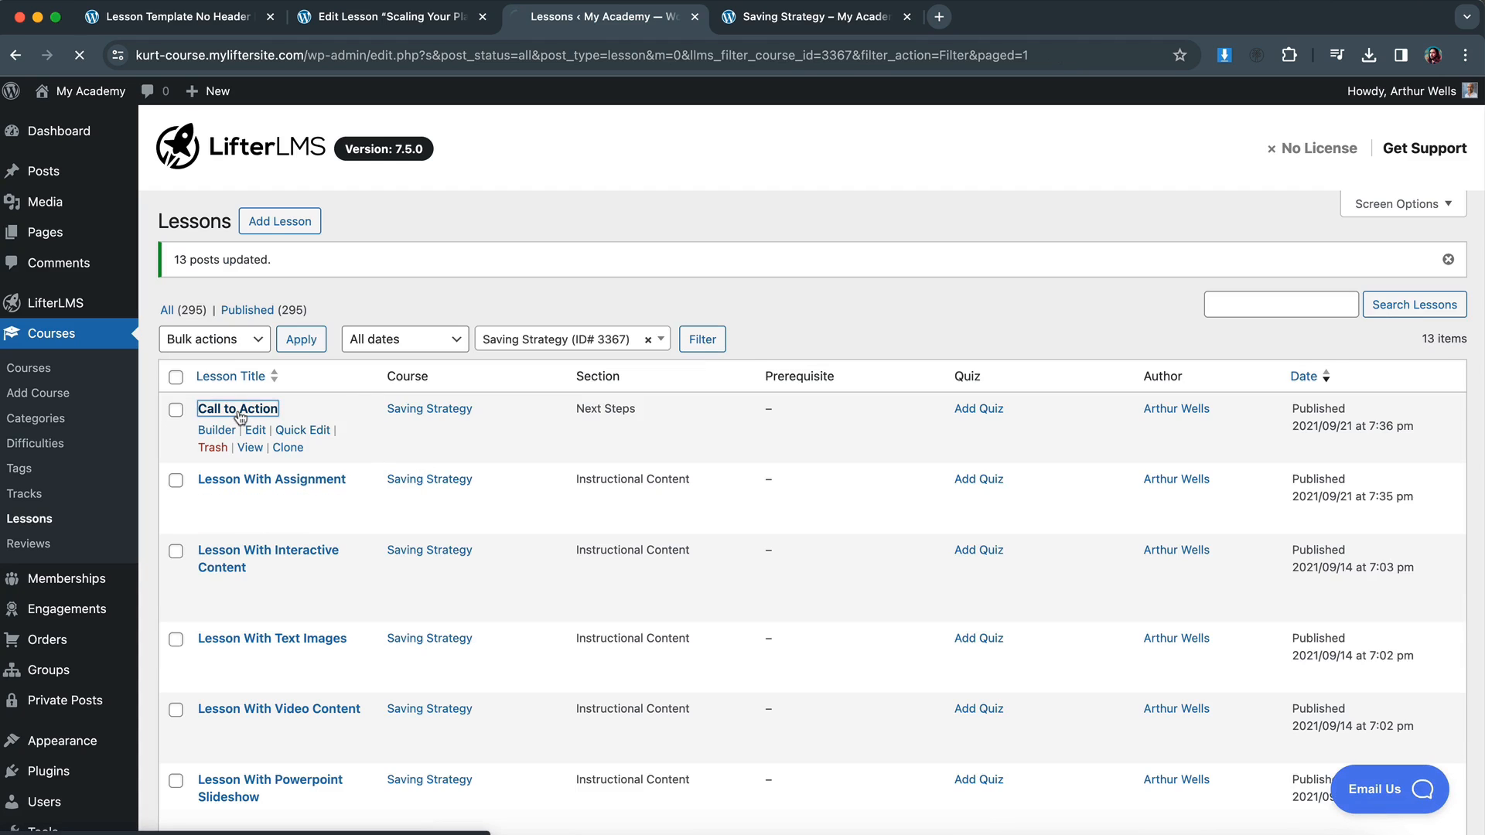
left_click(237, 409)
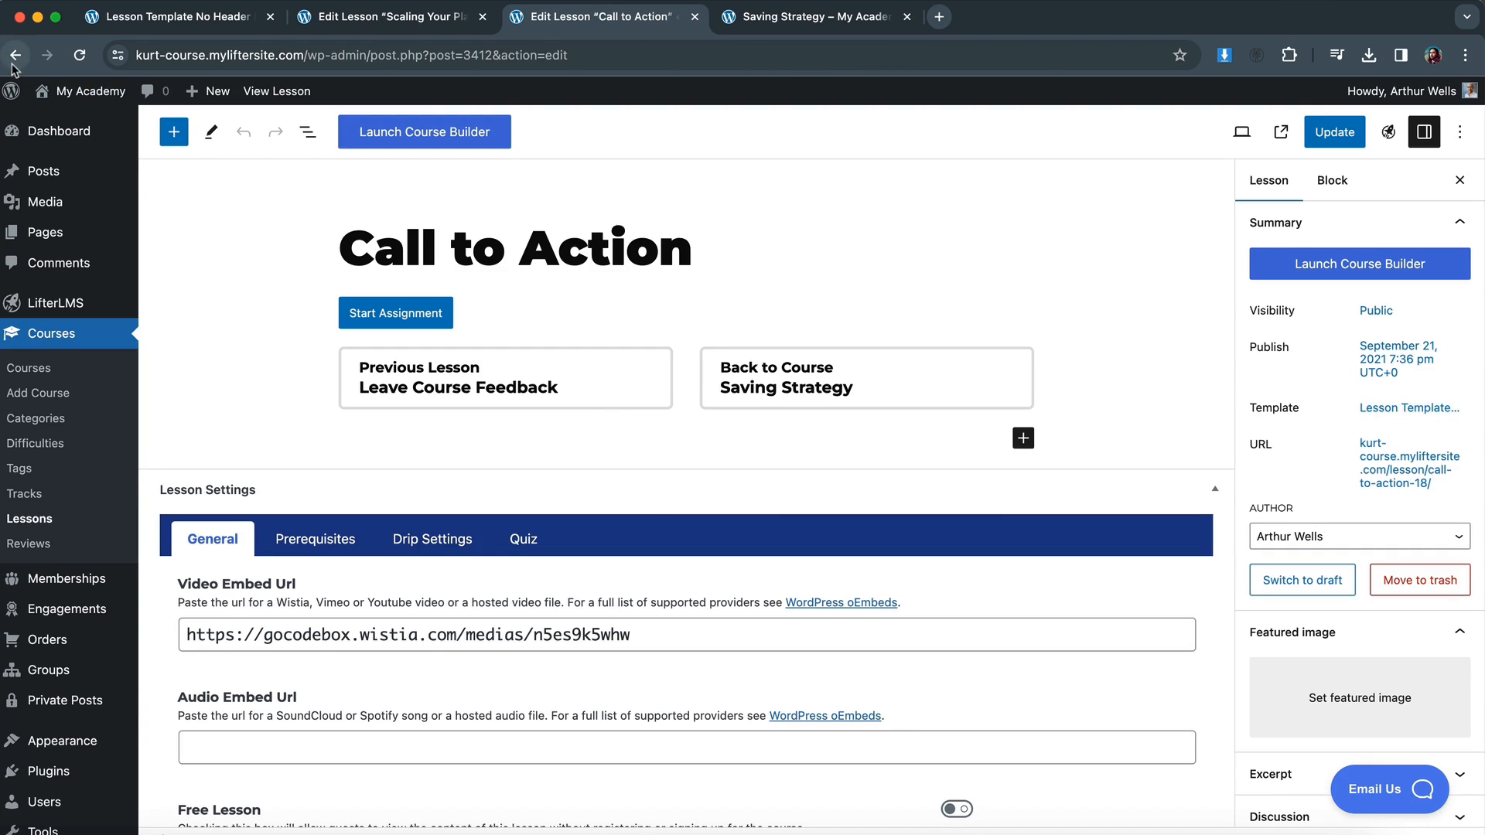
left_click(15, 55)
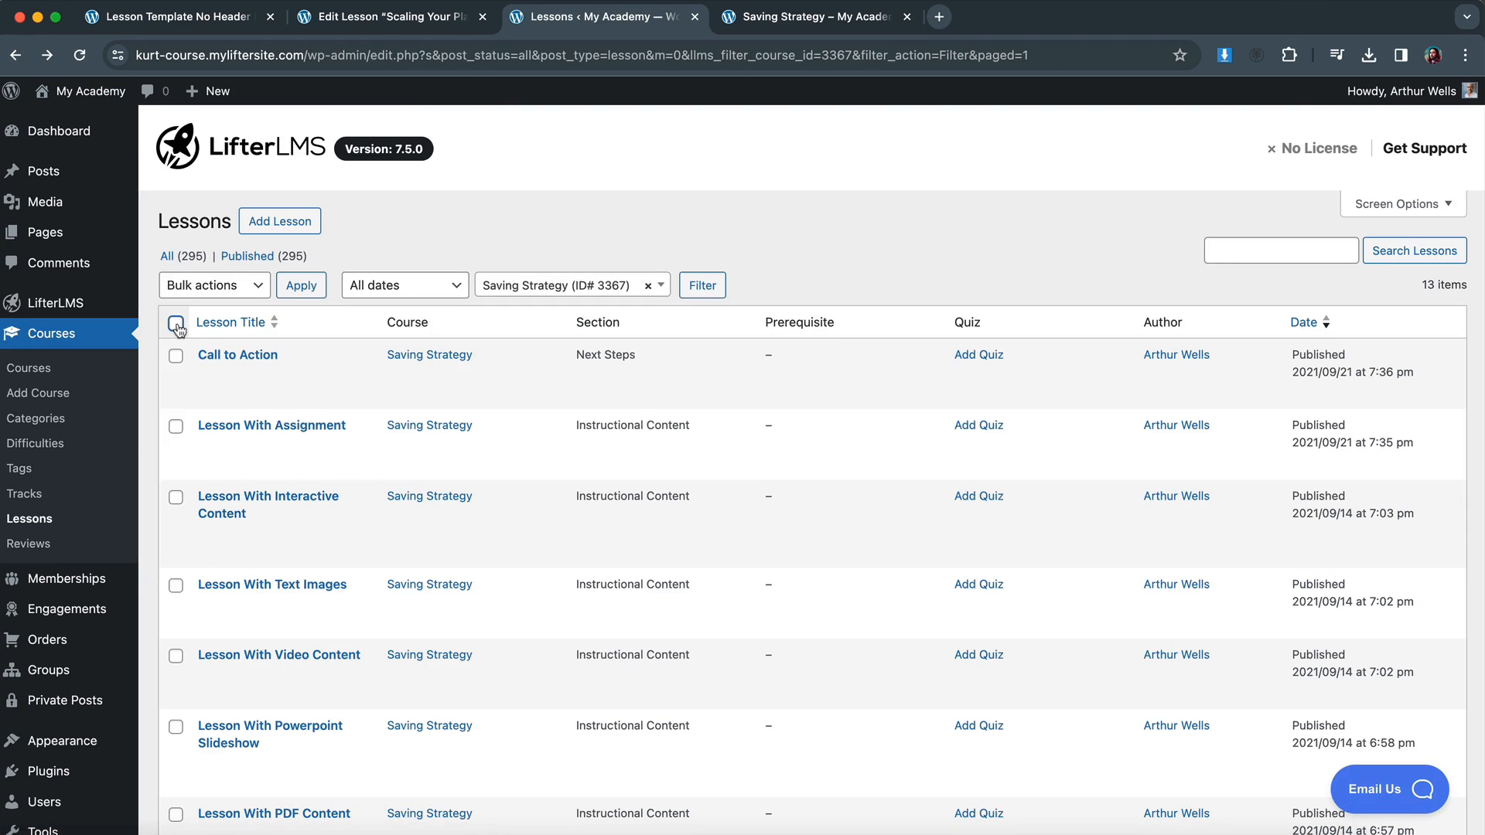
Confirm Course Welcome and Lesson With Assignment show no site header or footer.
left_click(177, 321)
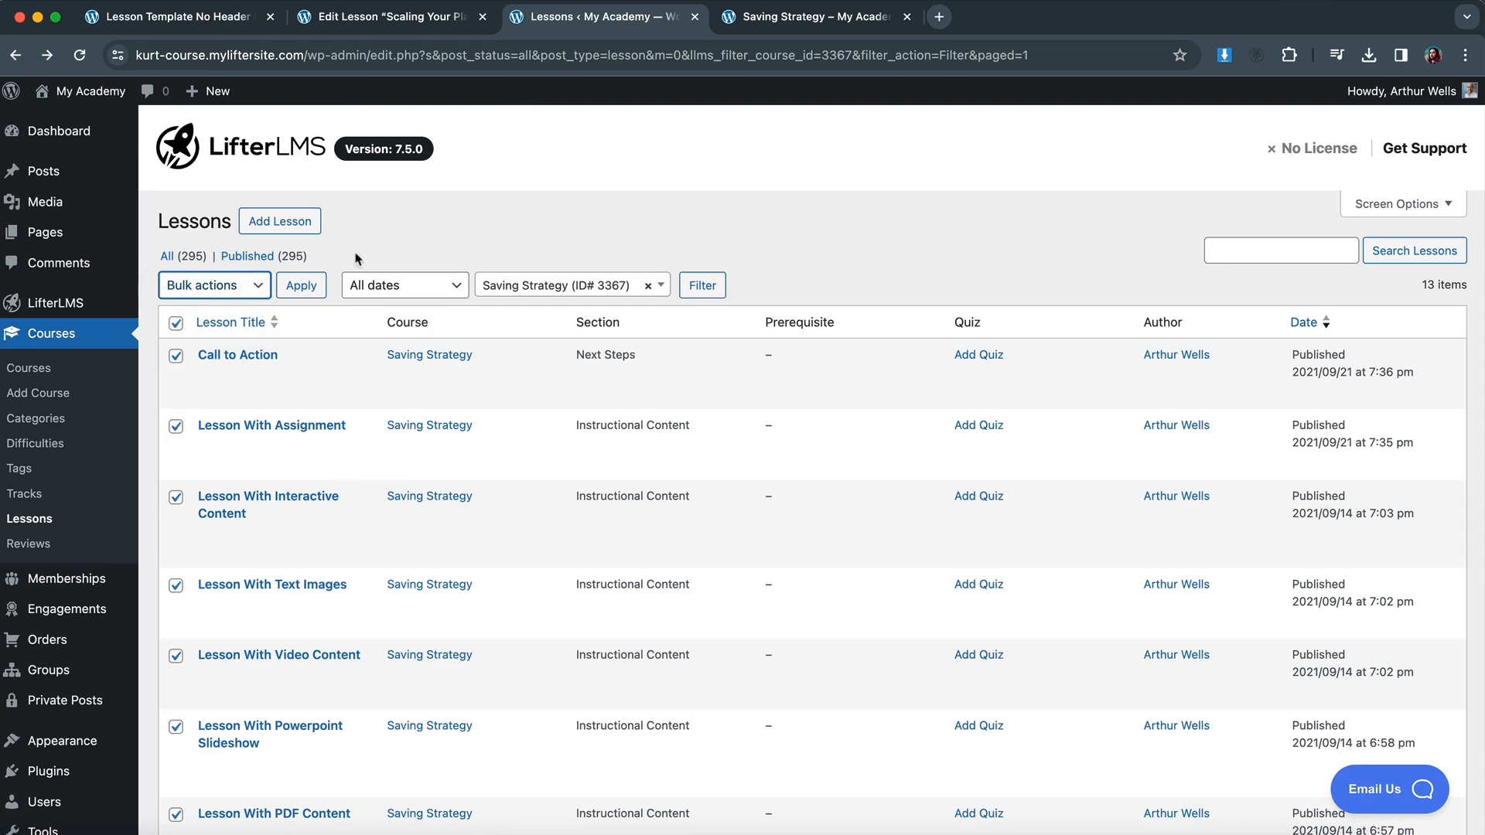
left_click(810, 16)
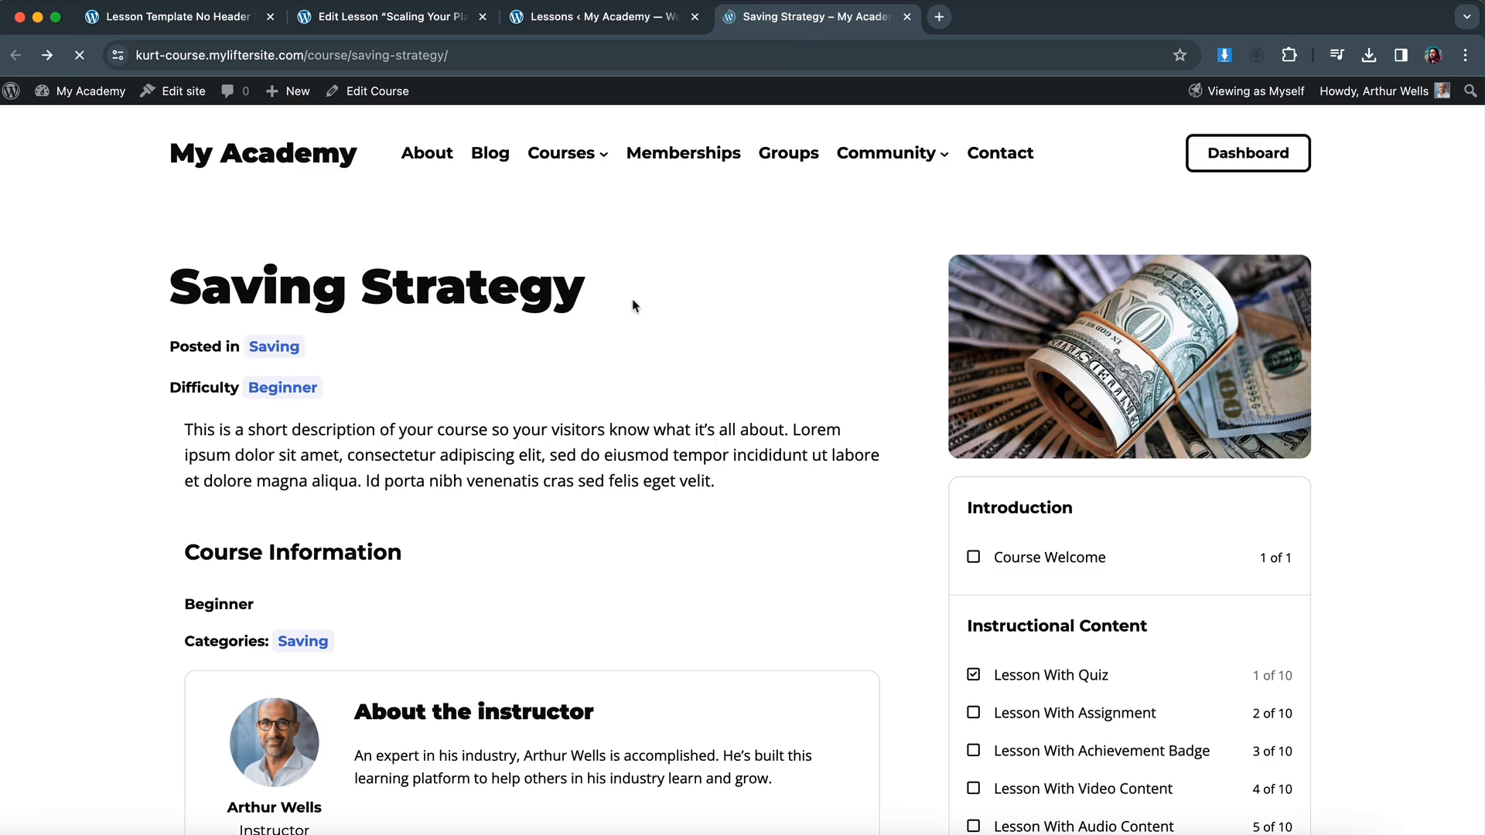
left_click(1047, 557)
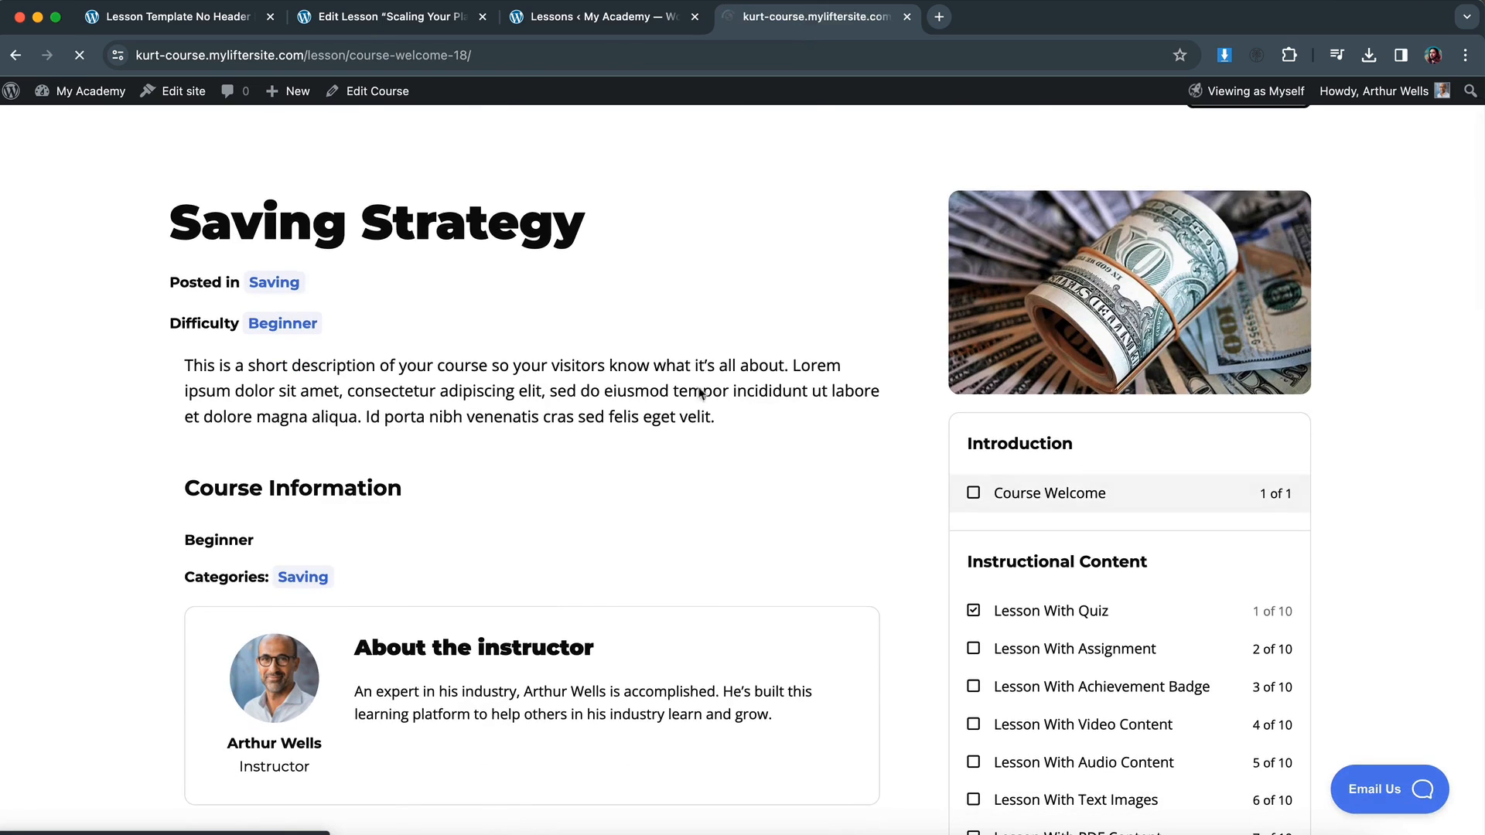
left_click(1049, 492)
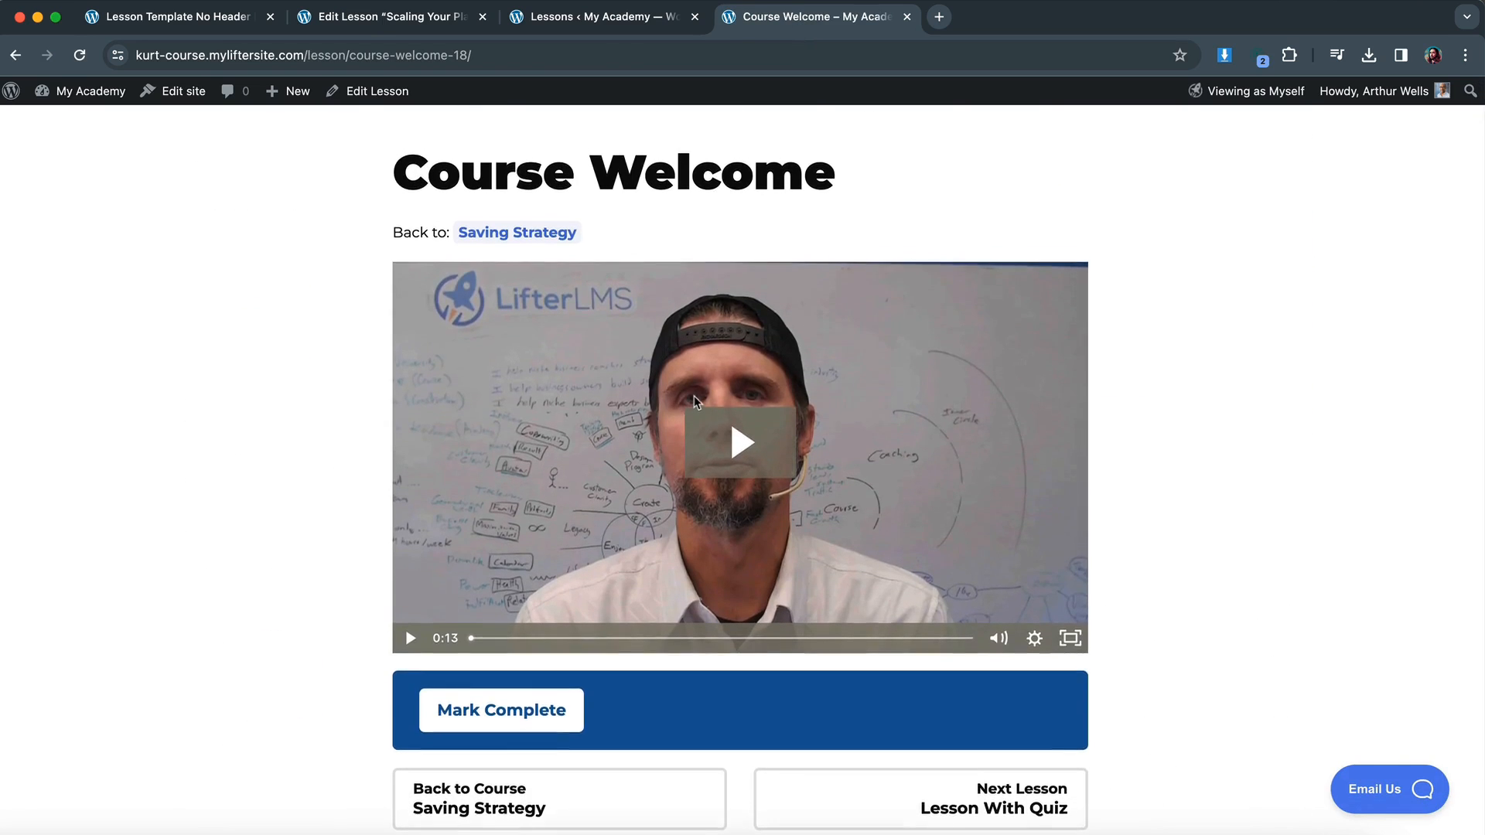
left_click(1021, 790)
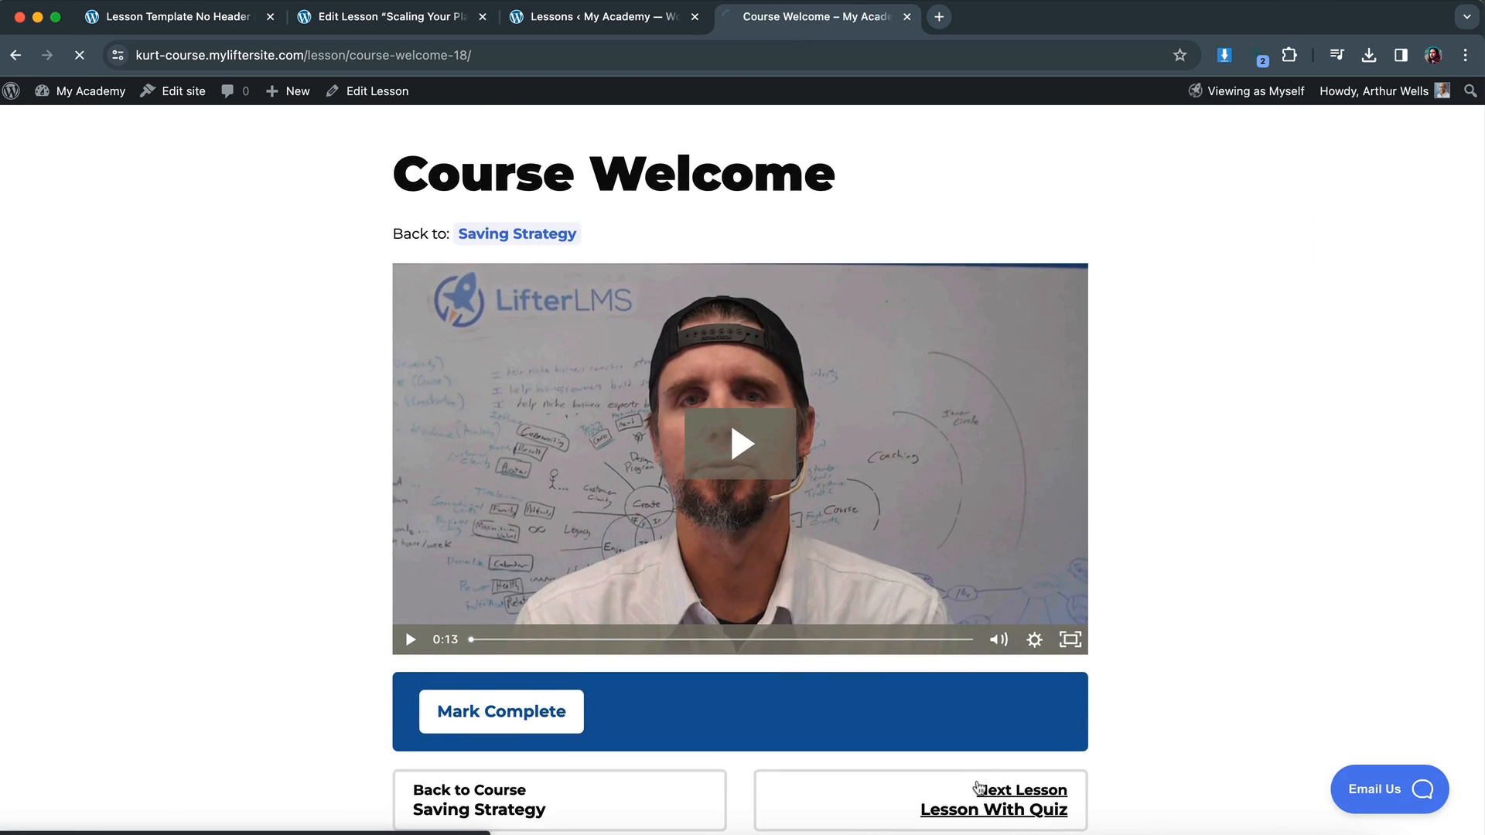
left_click(993, 799)
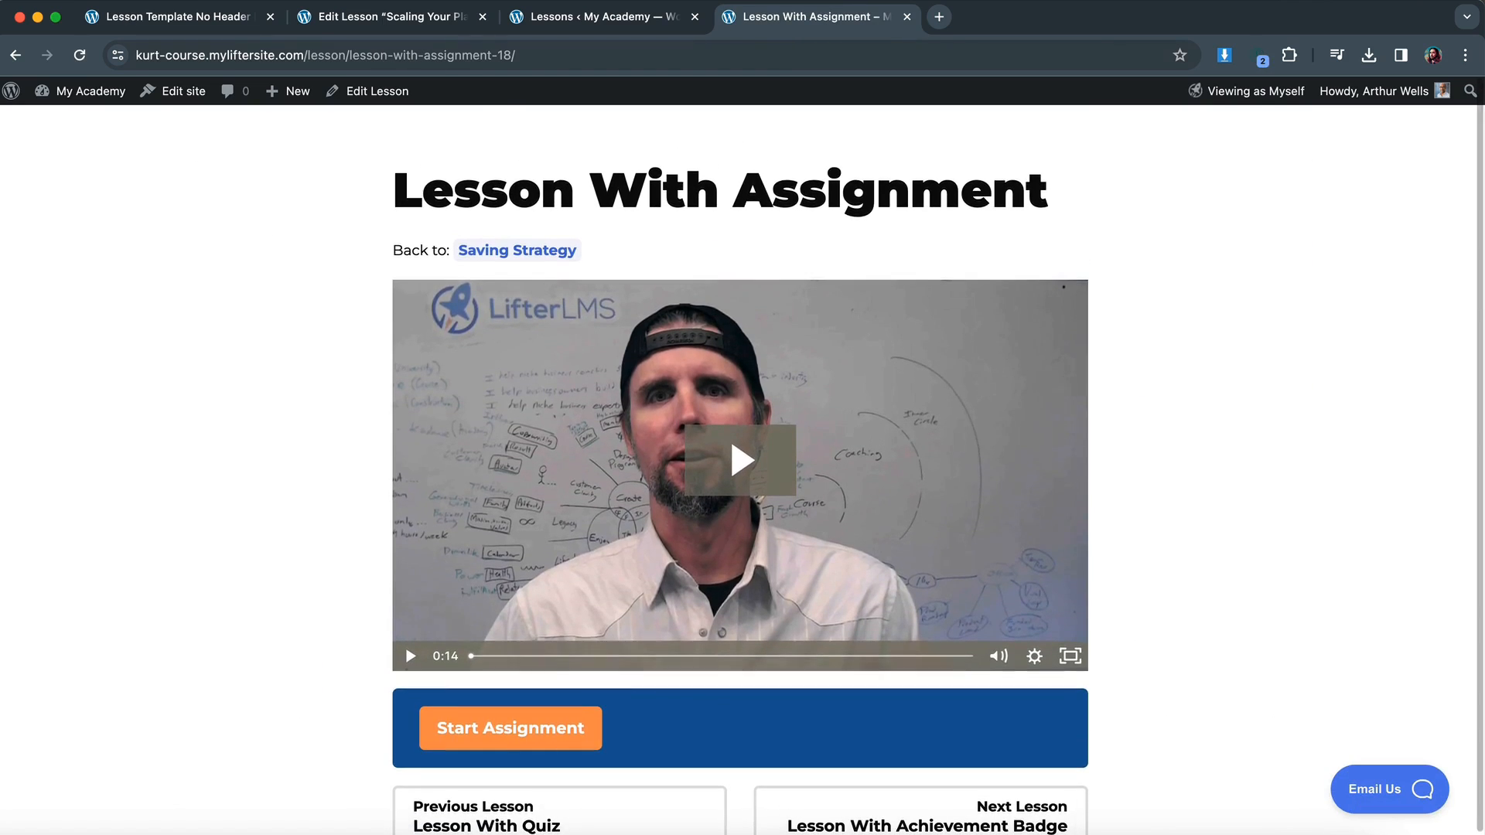
left_click(517, 250)
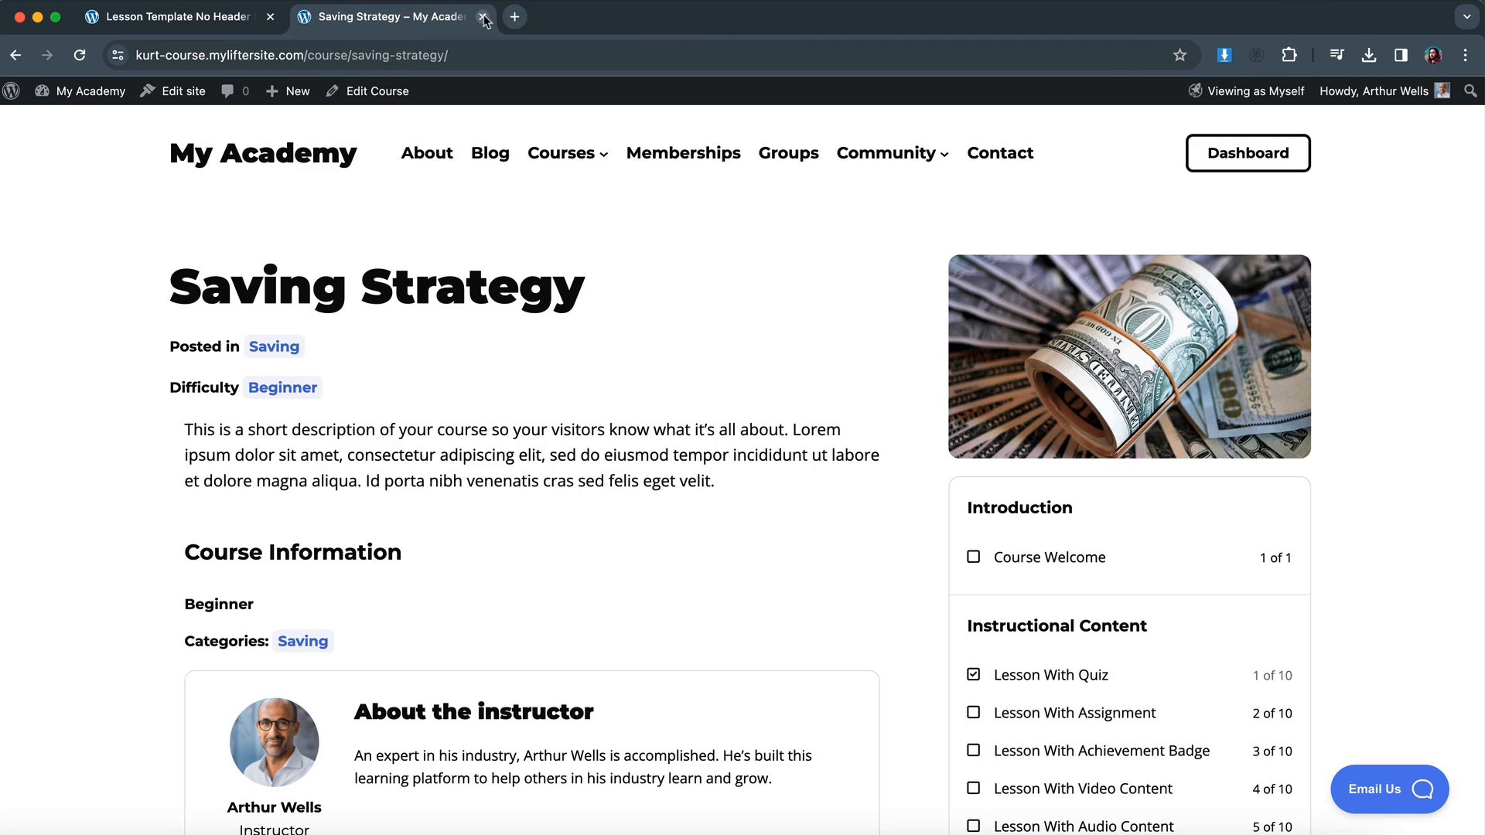
Close the live course page and leave the lesson template for the Templates list.
left_click(484, 17)
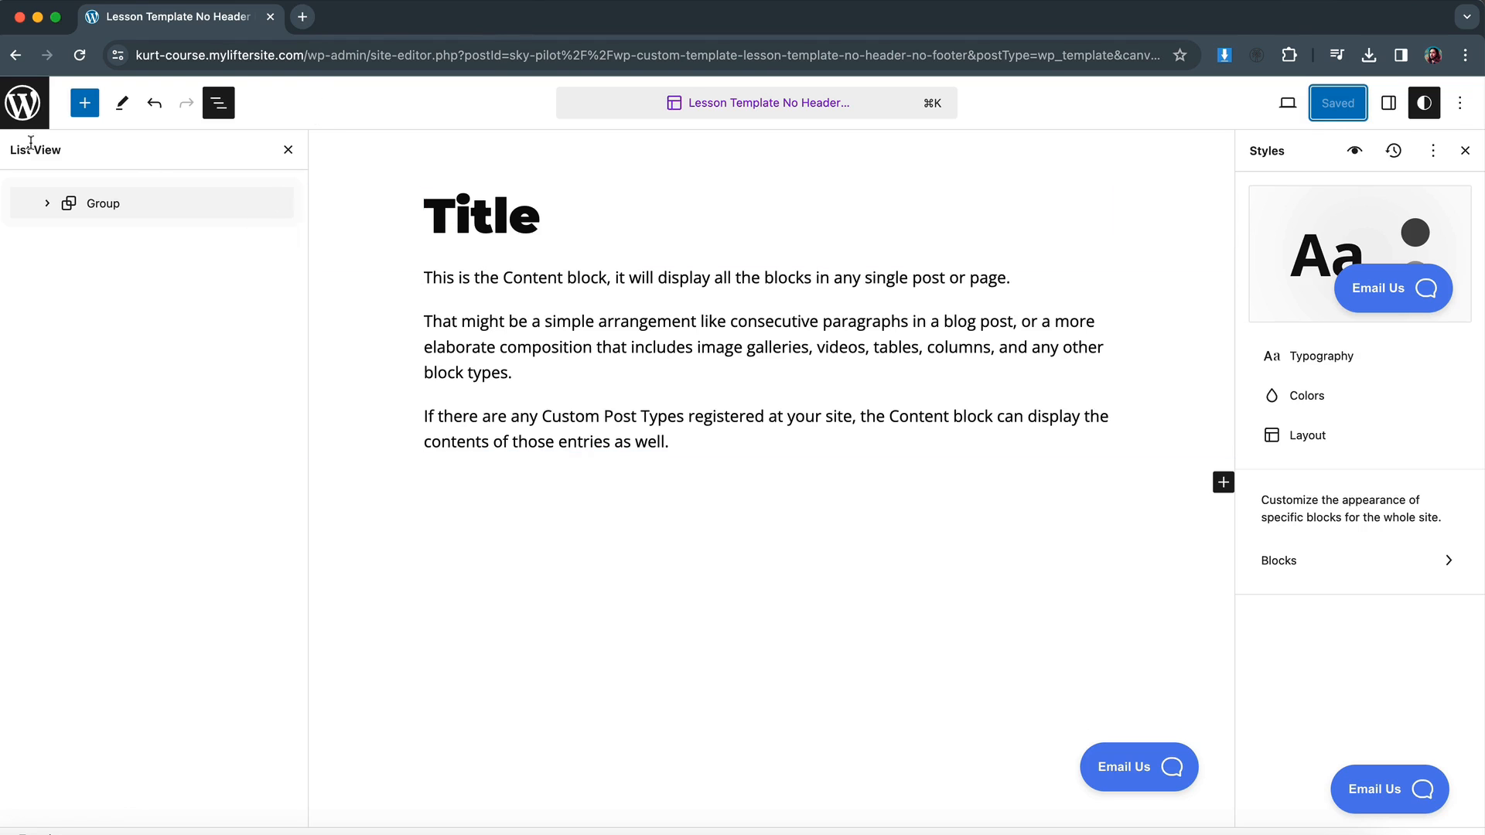
left_click(22, 102)
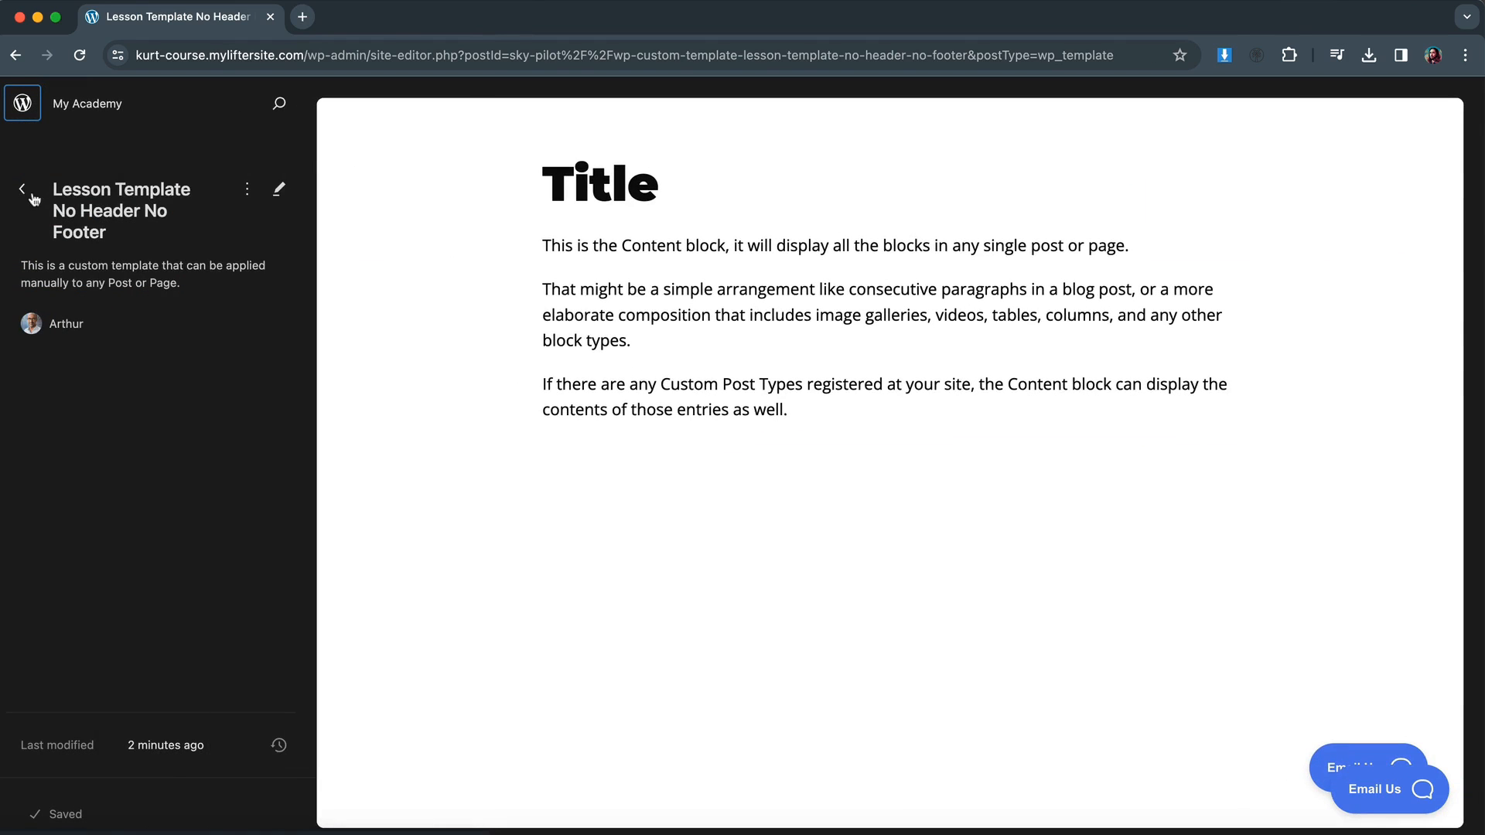
left_click(21, 189)
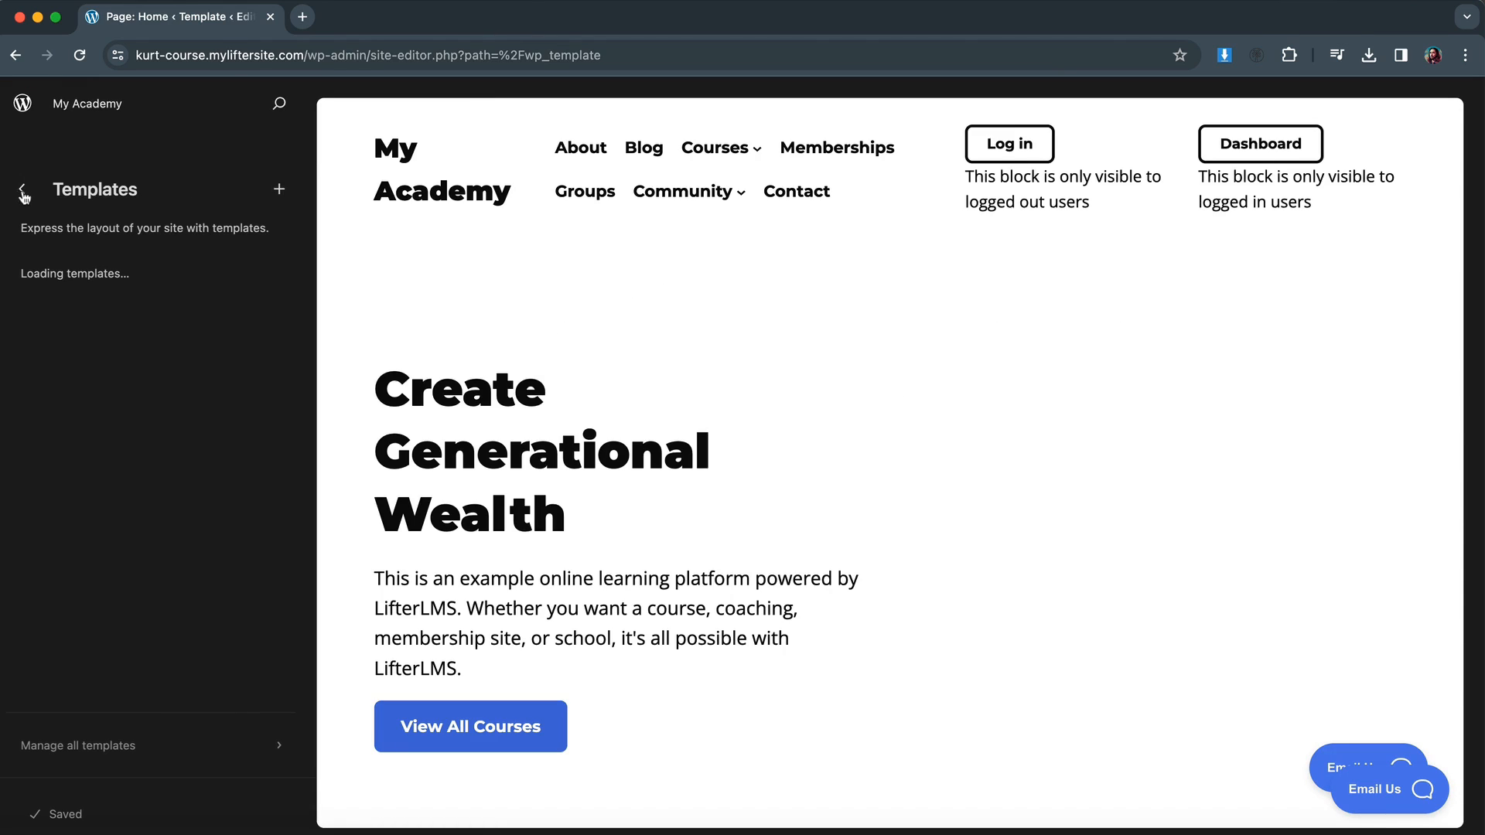
mouse_move(25, 193)
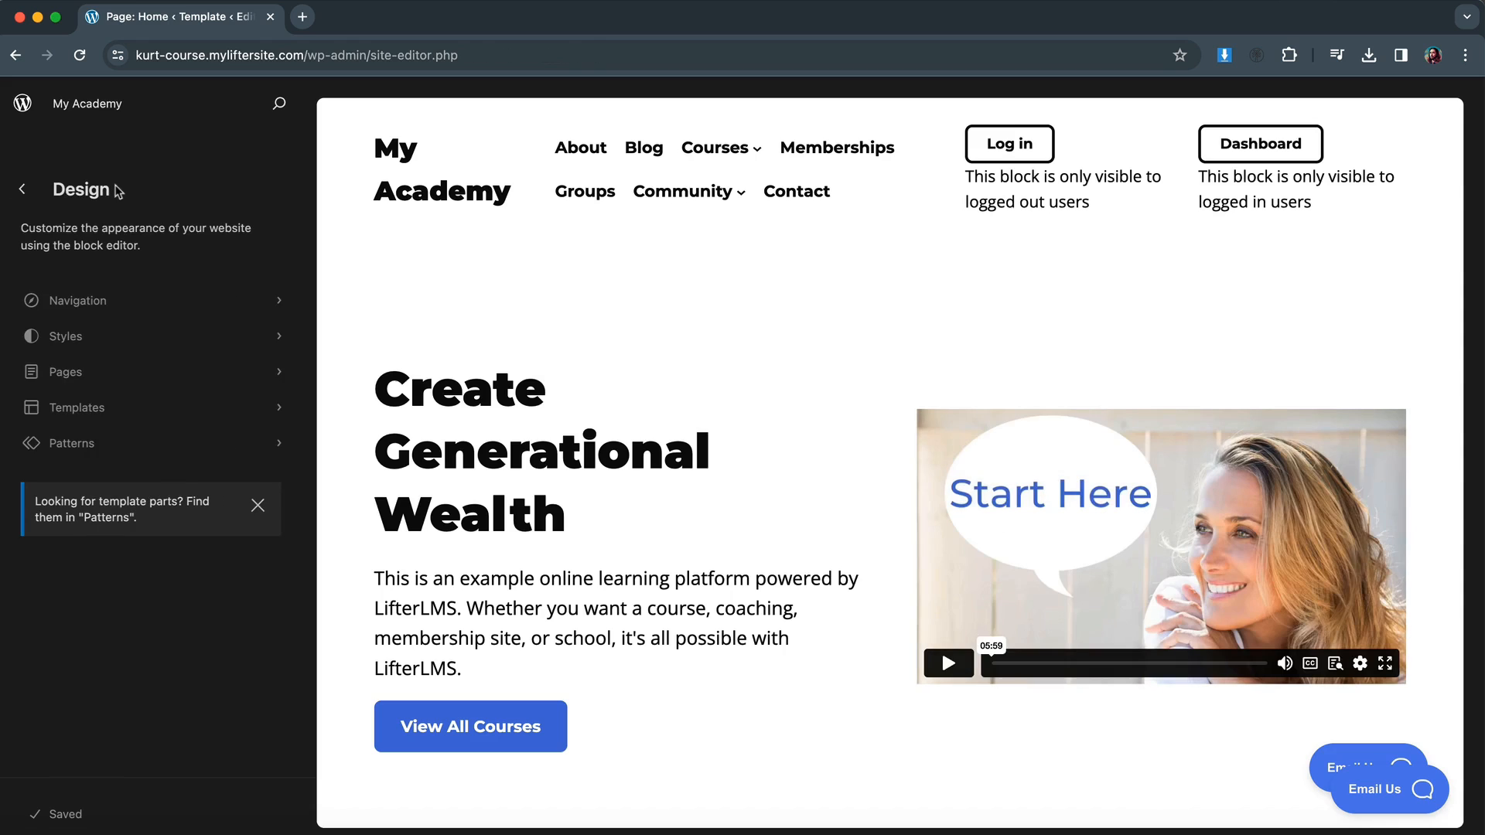
mouse_move(75, 187)
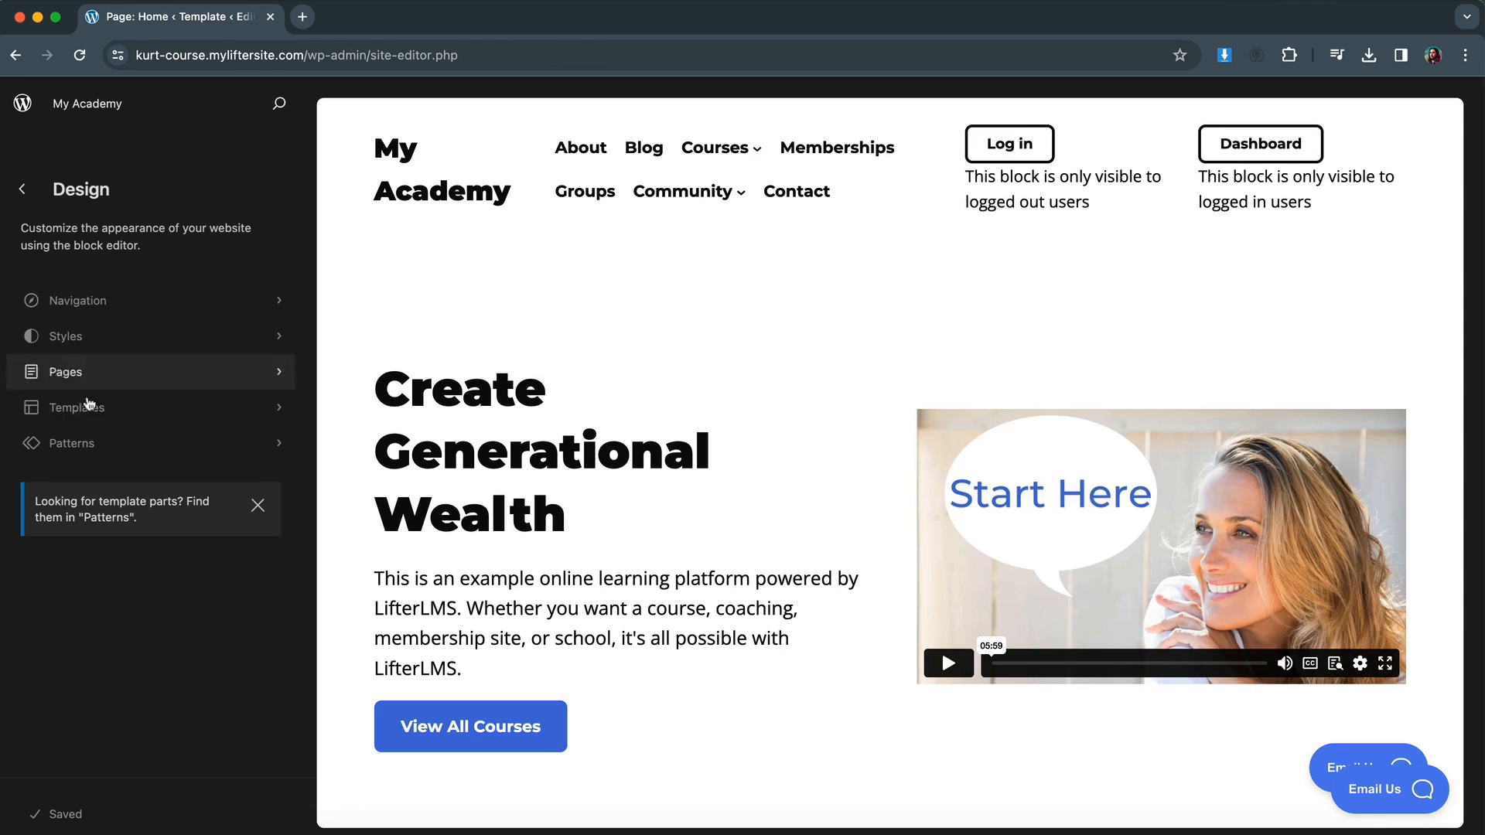
mouse_move(118, 407)
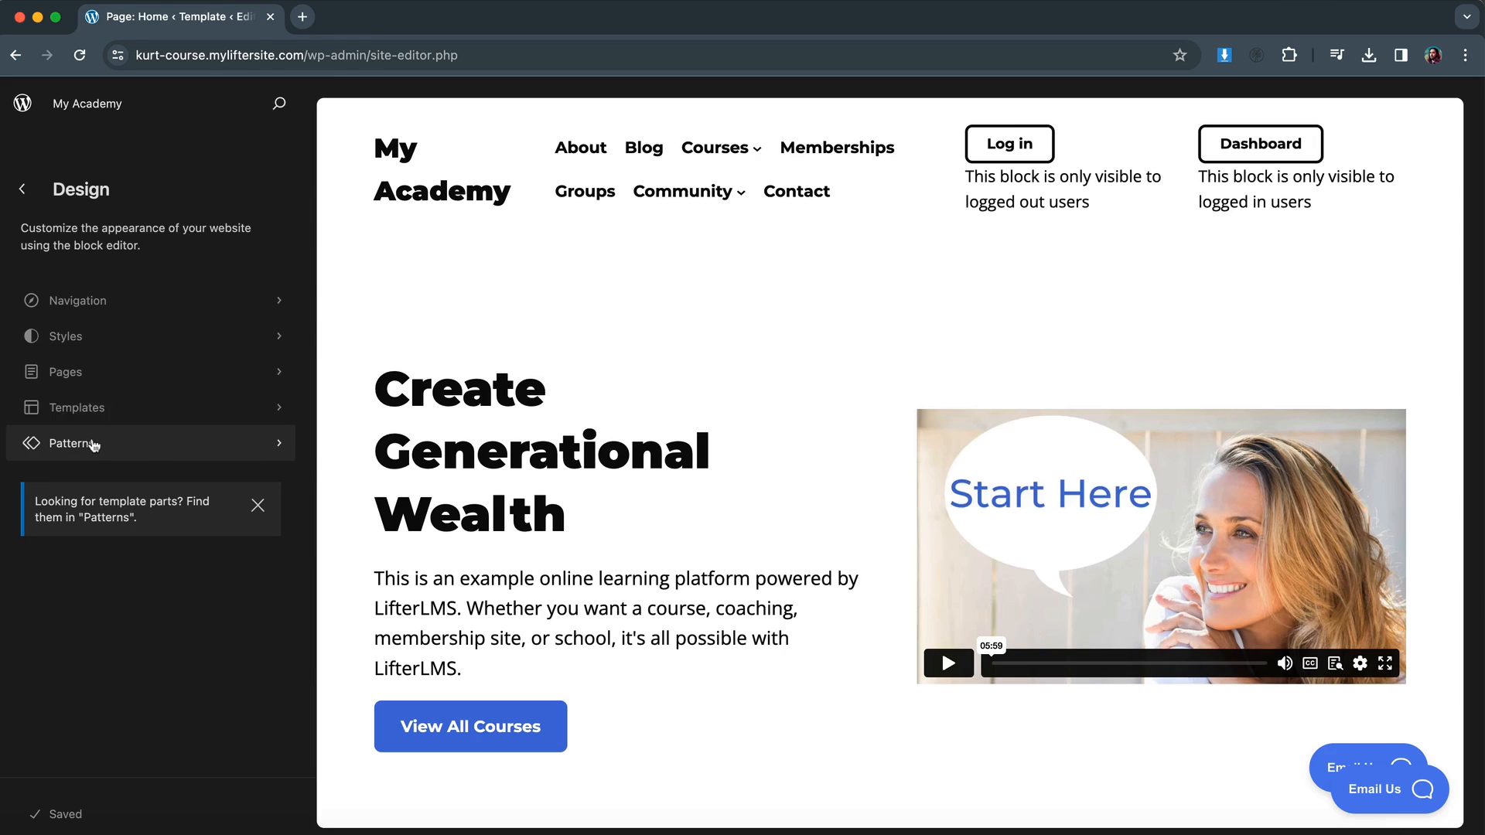
Open Patterns and scroll through the All patterns grid of 23 patterns.
left_click(75, 443)
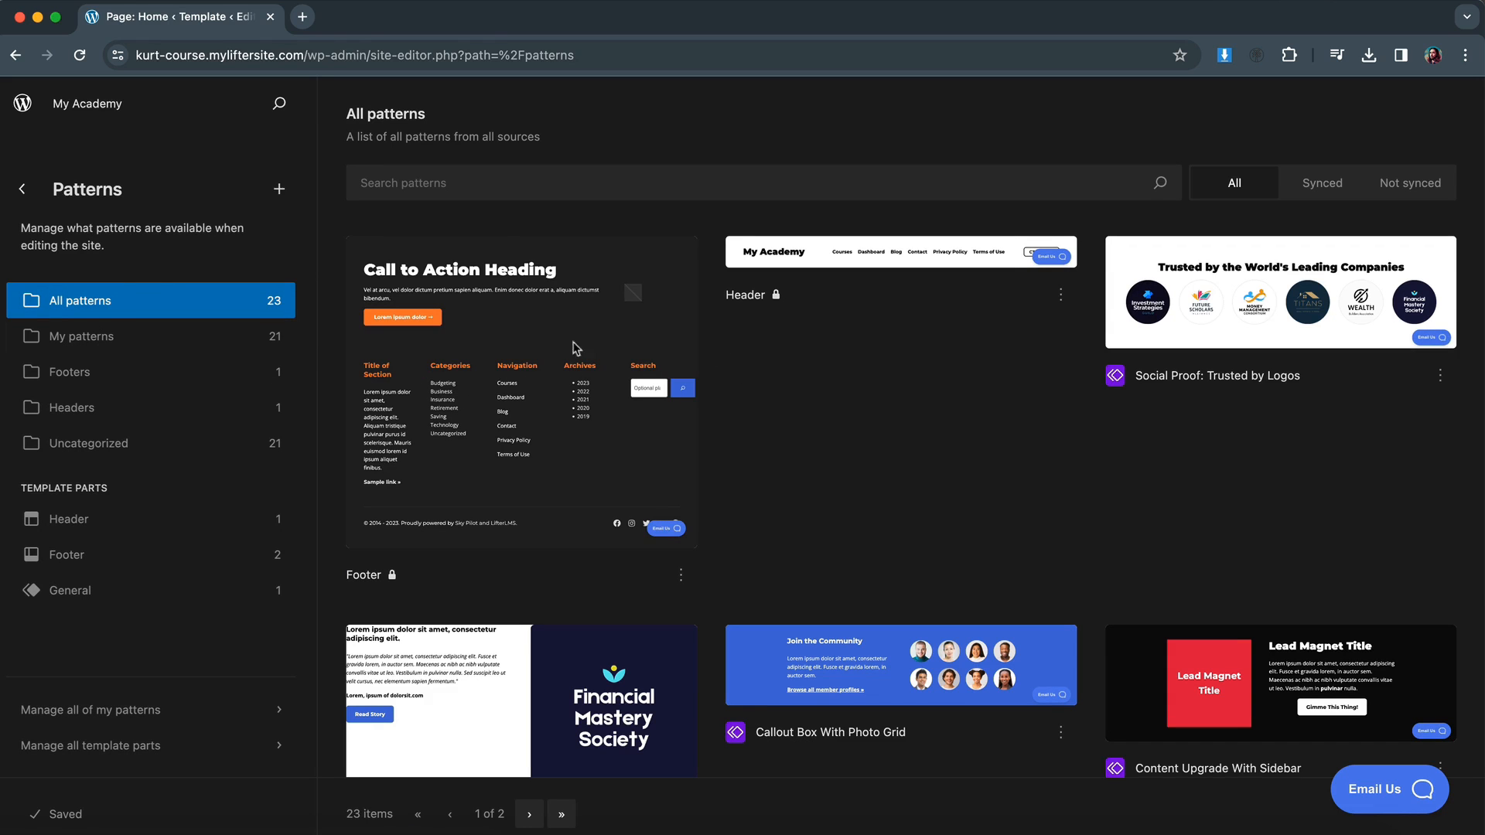
mouse_move(451, 297)
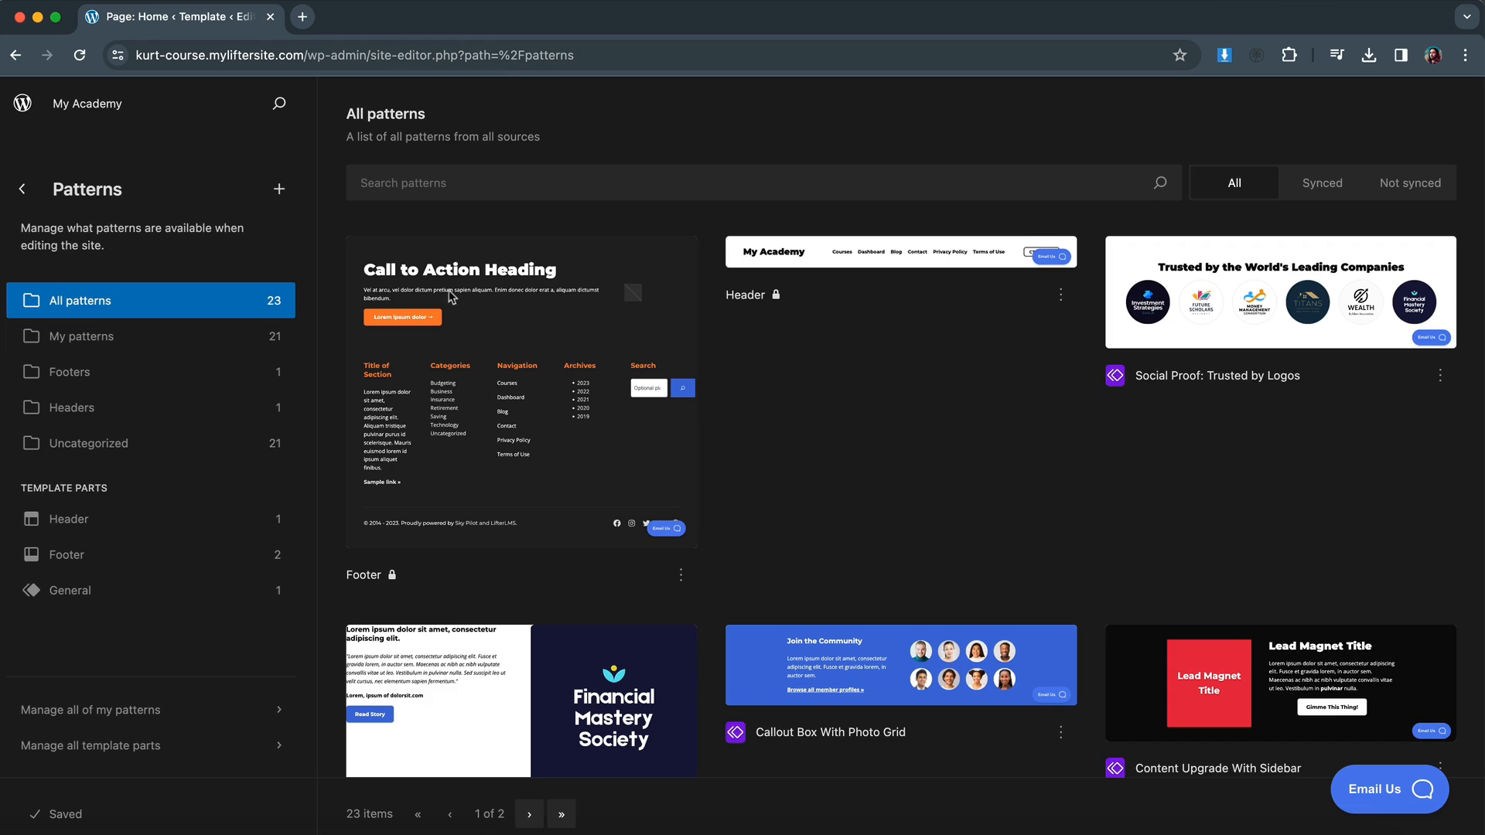
mouse_move(867, 265)
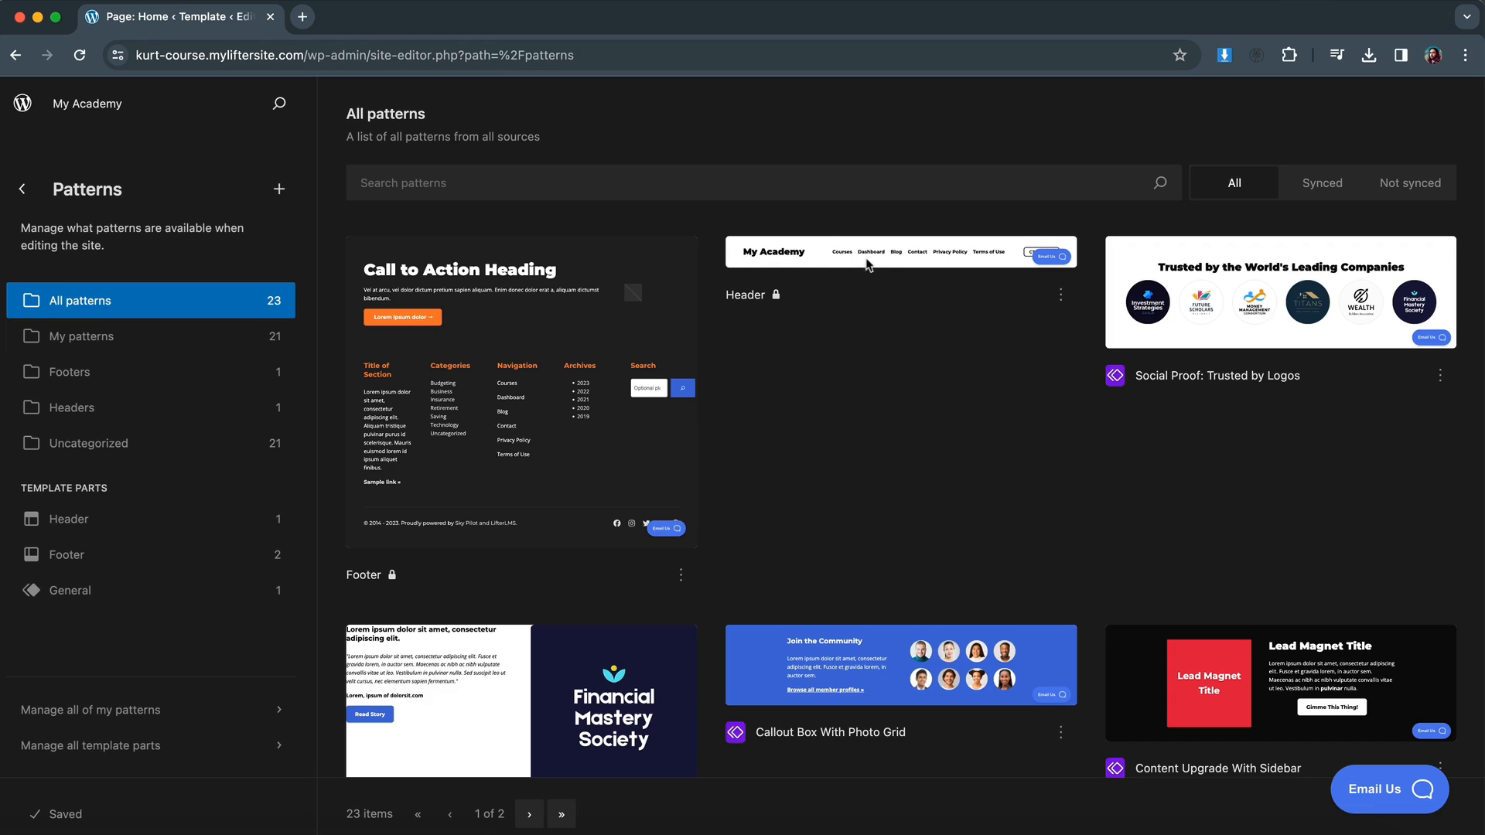
scroll("down", 3)
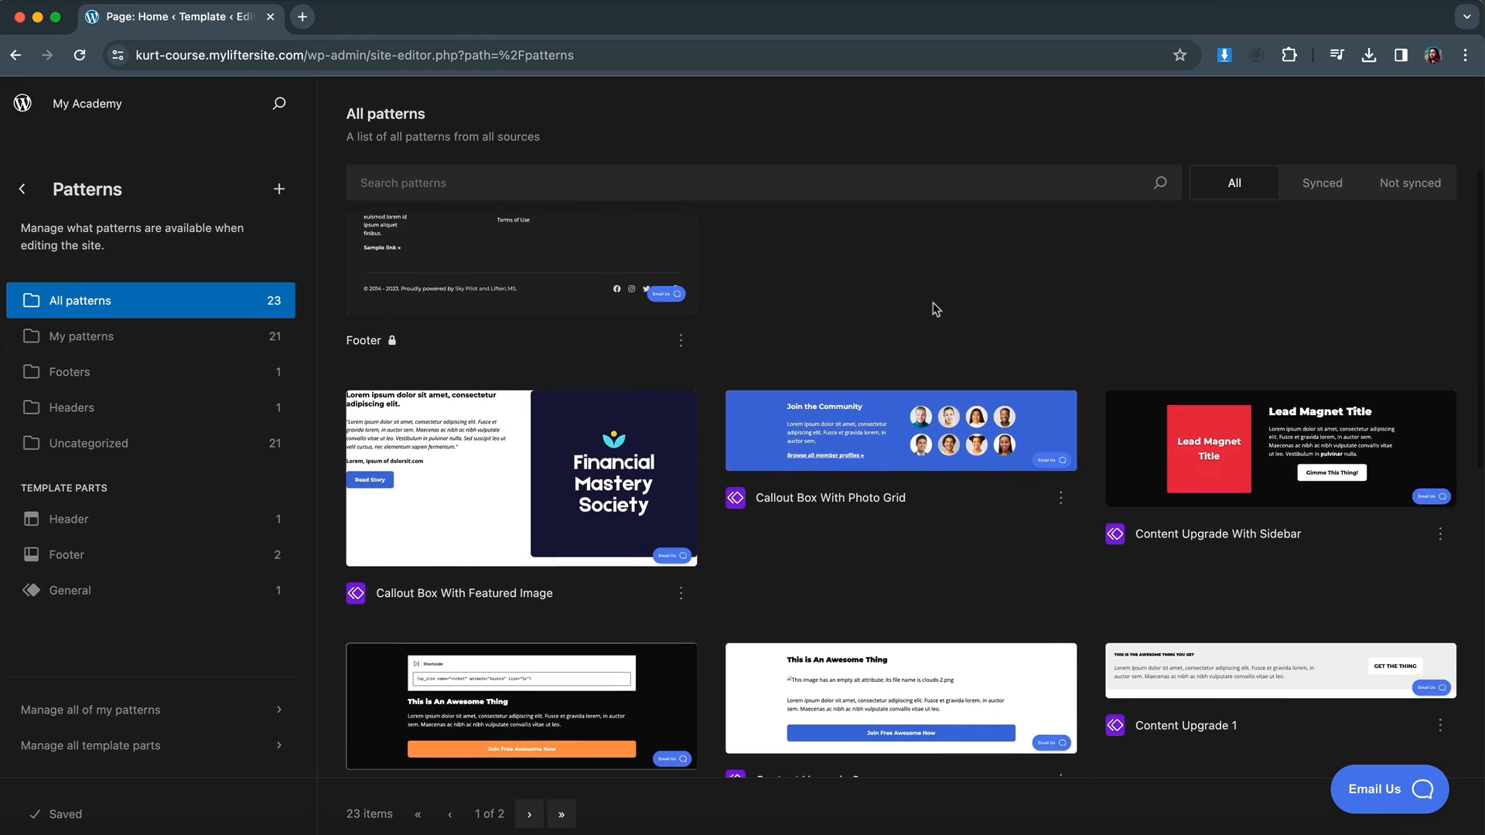
scroll("down", 3)
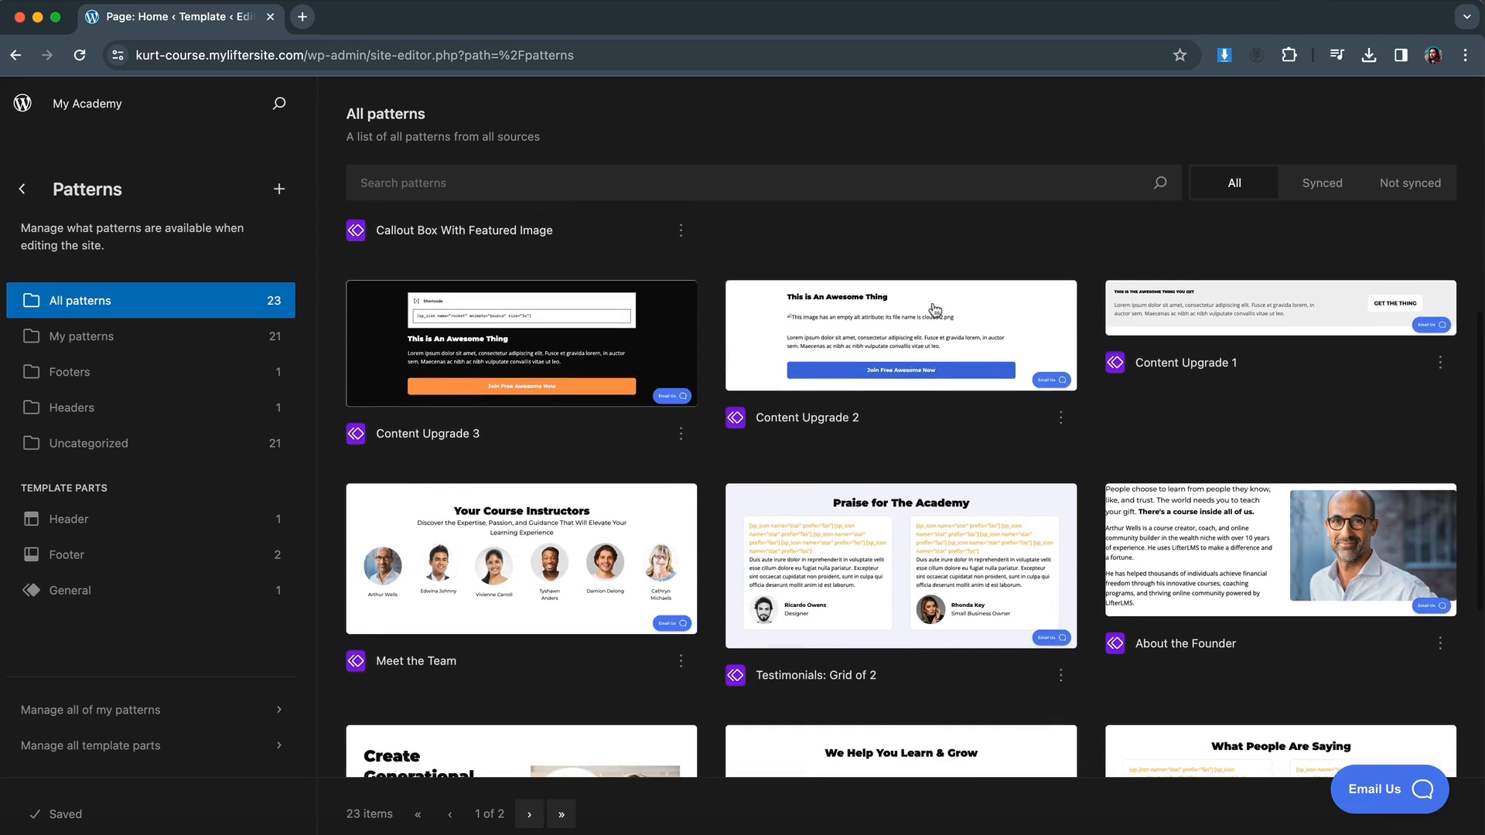
scroll("down", 3)
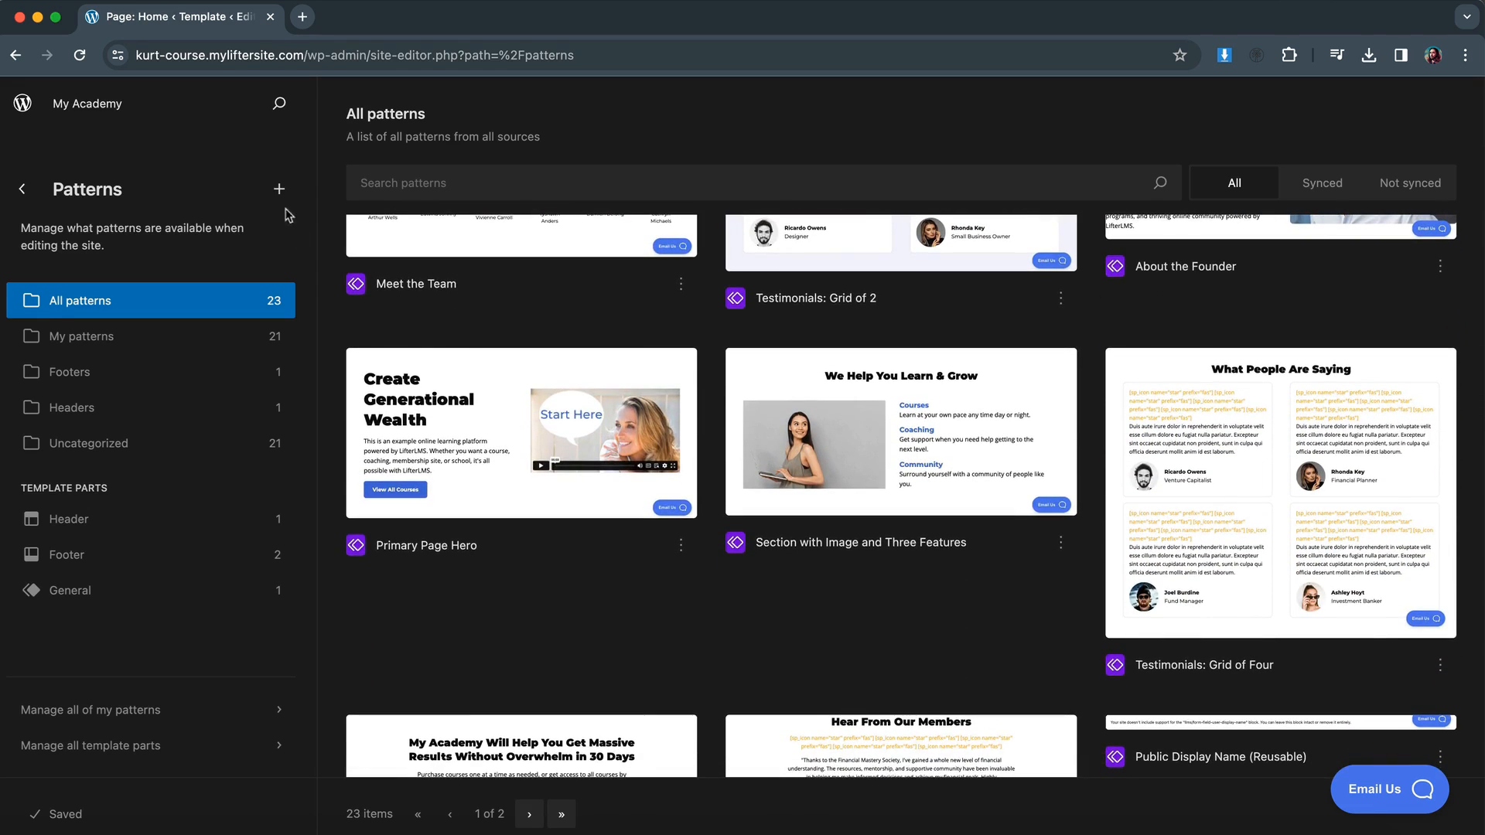
Create a synced pattern named 'Will's Lesson Layout Quote'.
left_click(279, 190)
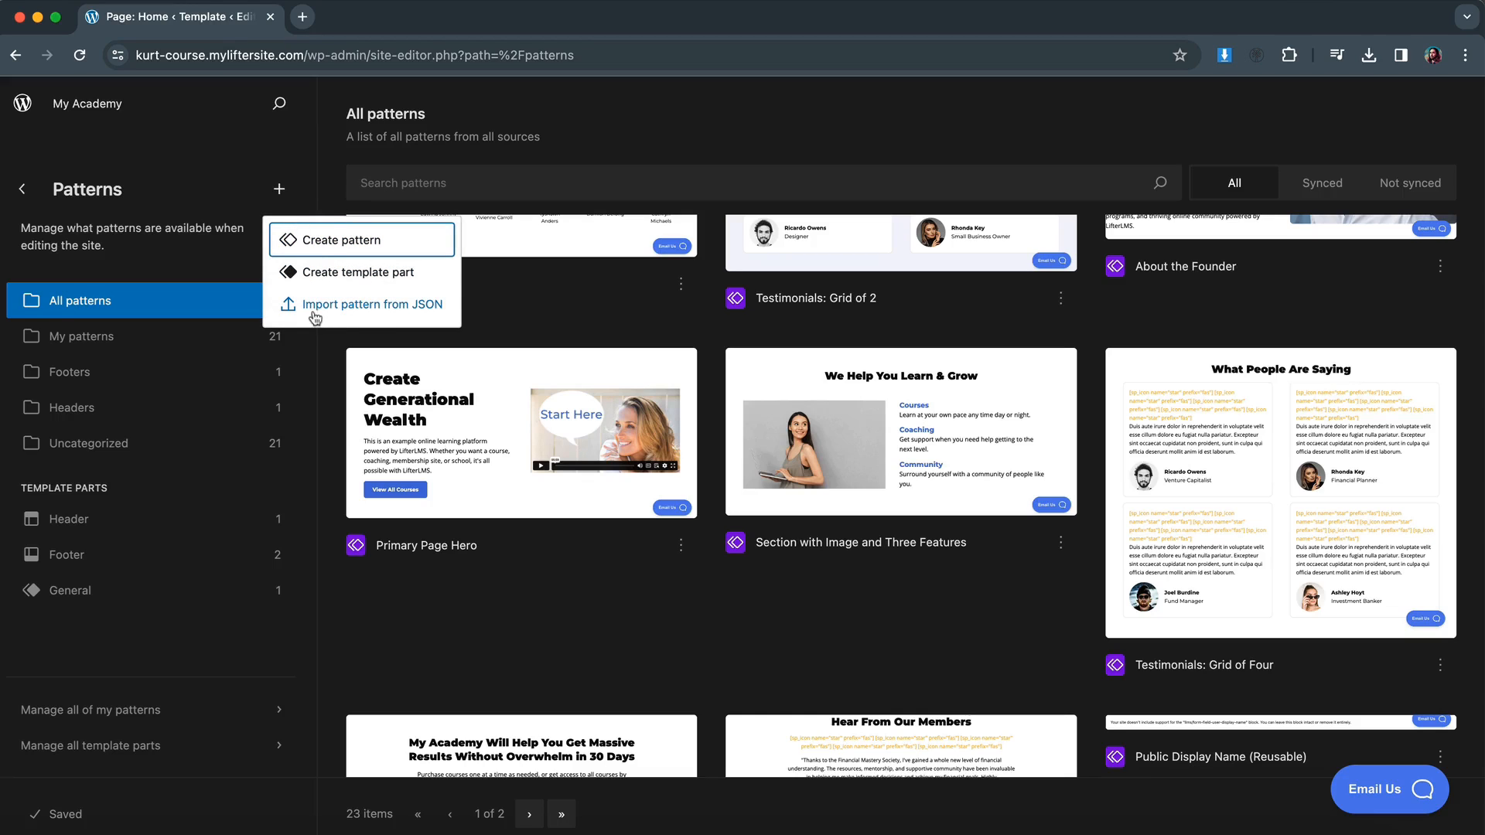
mouse_move(364, 319)
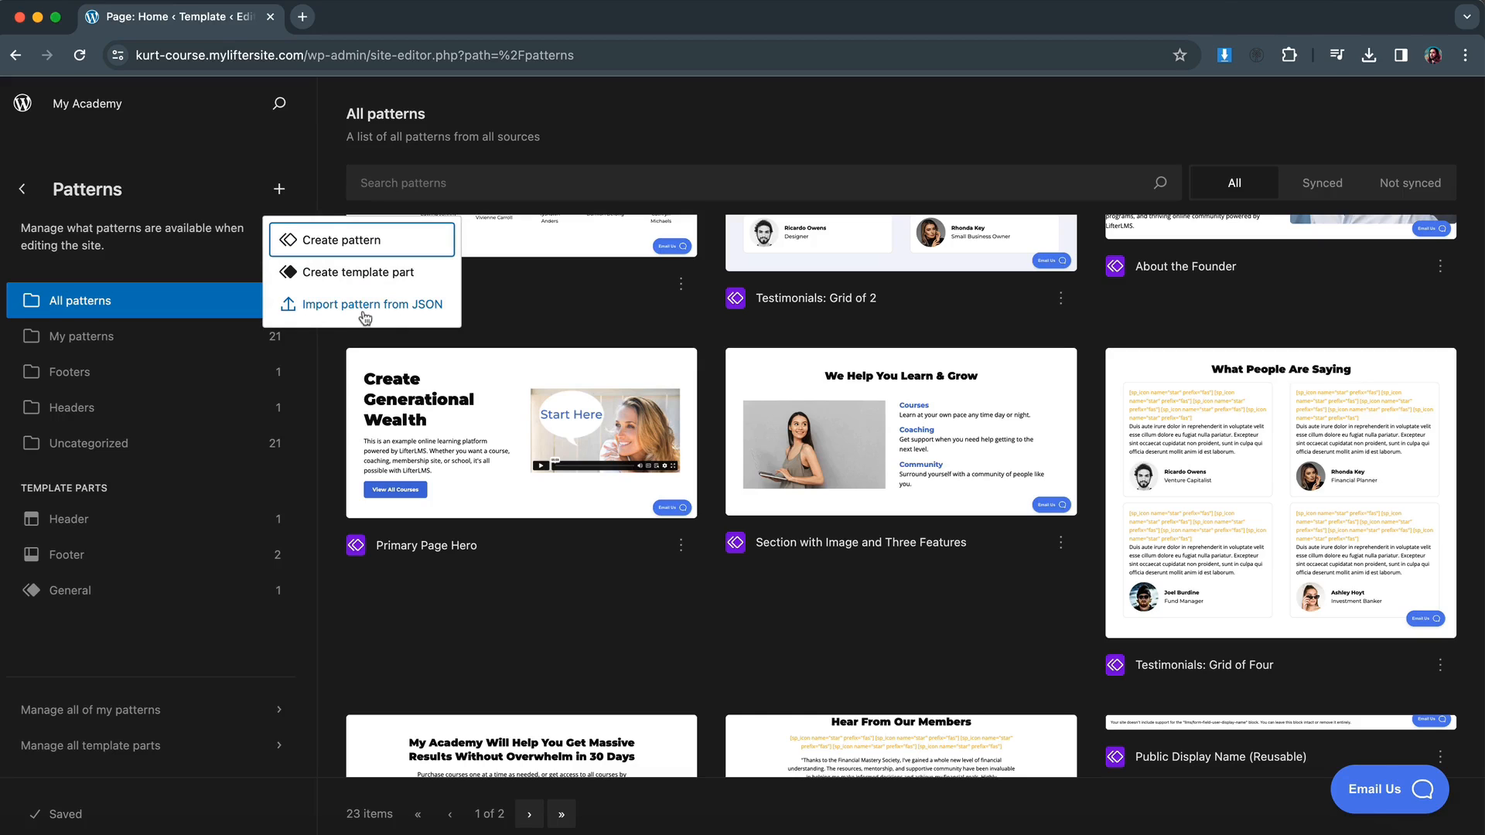
mouse_move(432, 317)
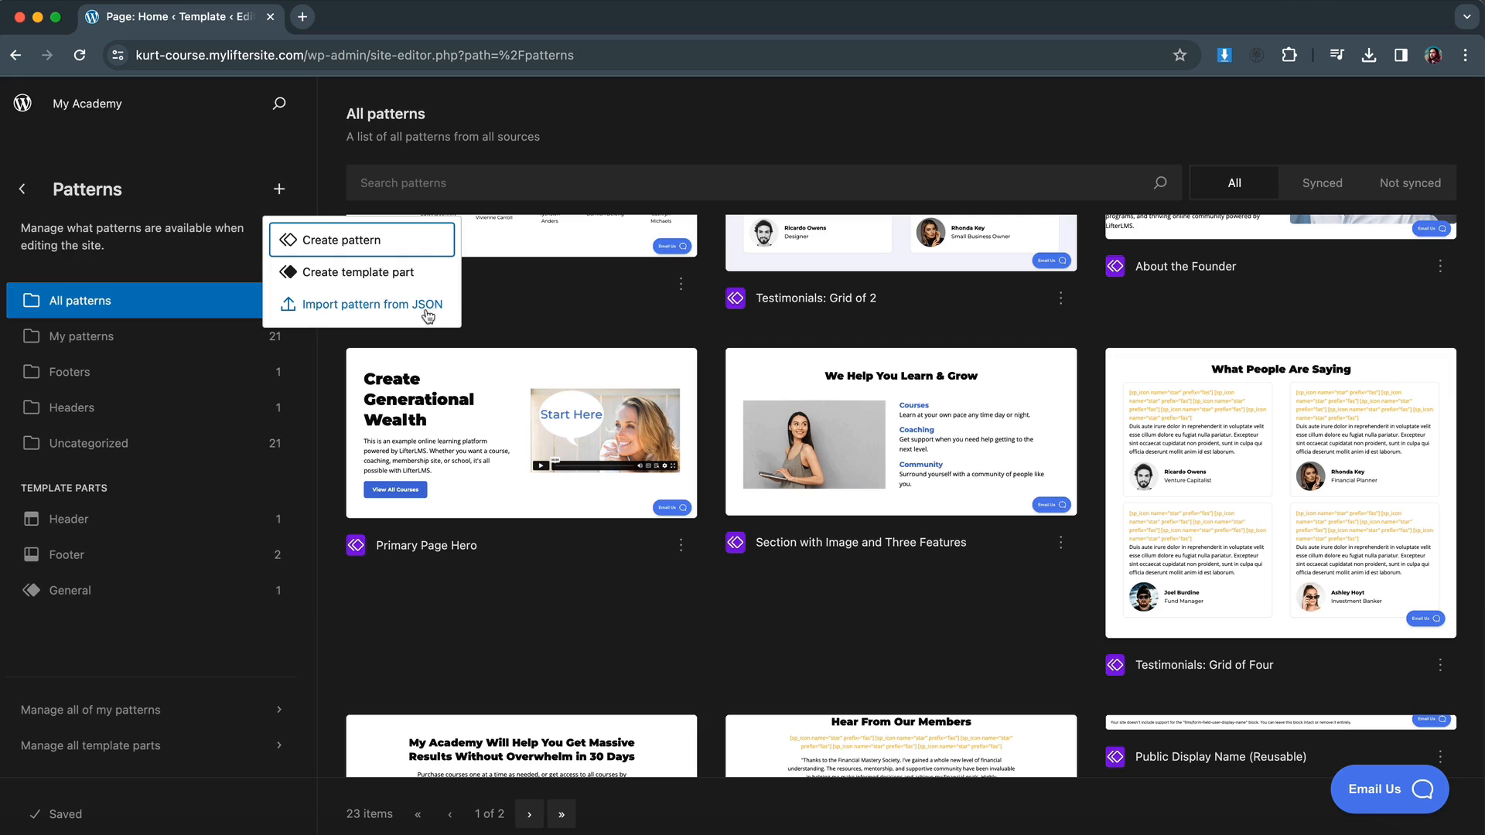
mouse_move(338, 253)
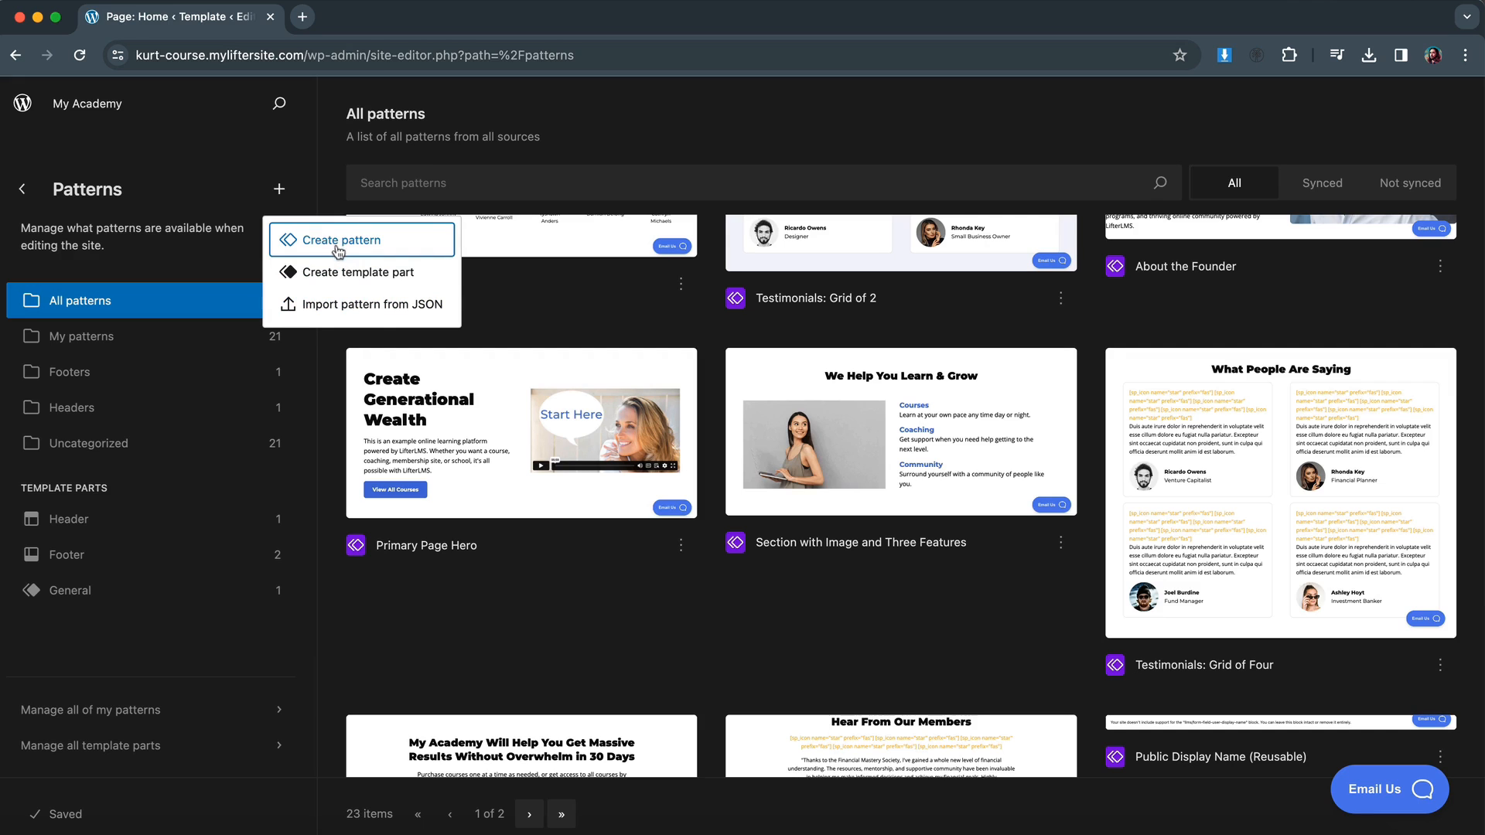
mouse_move(331, 249)
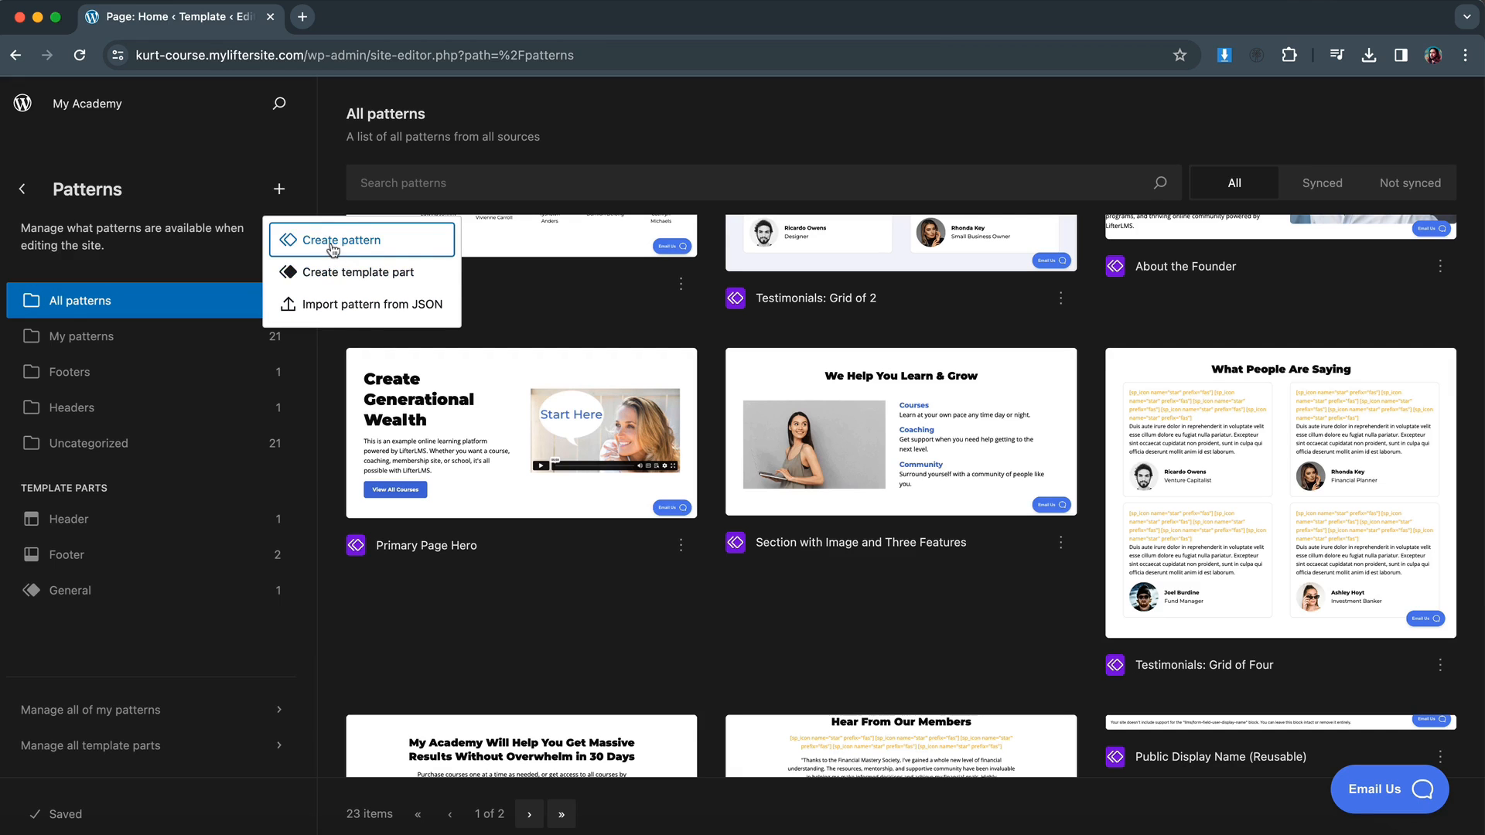
left_click(358, 240)
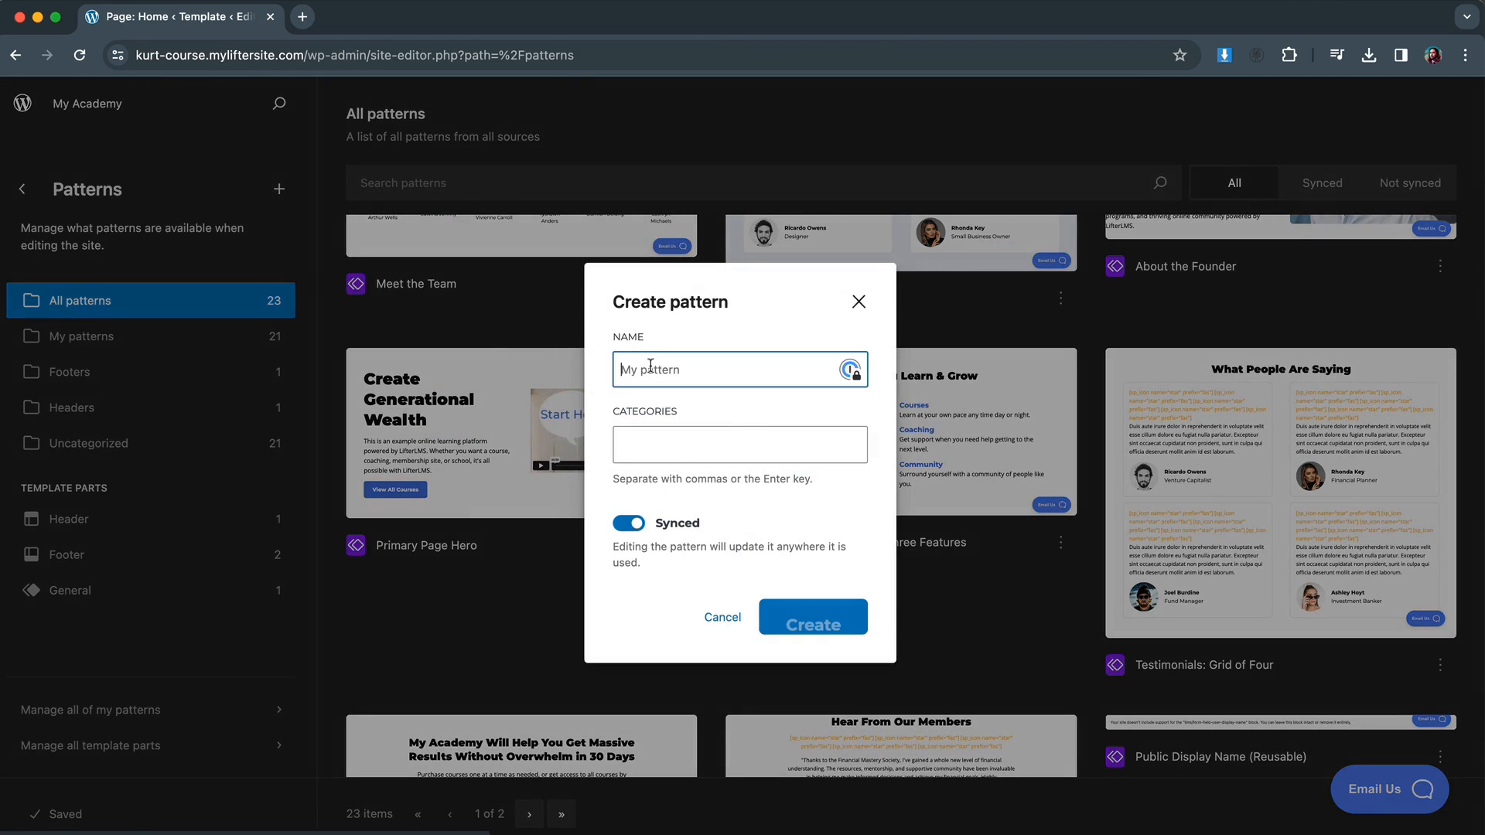
type("Will's Lesson L")
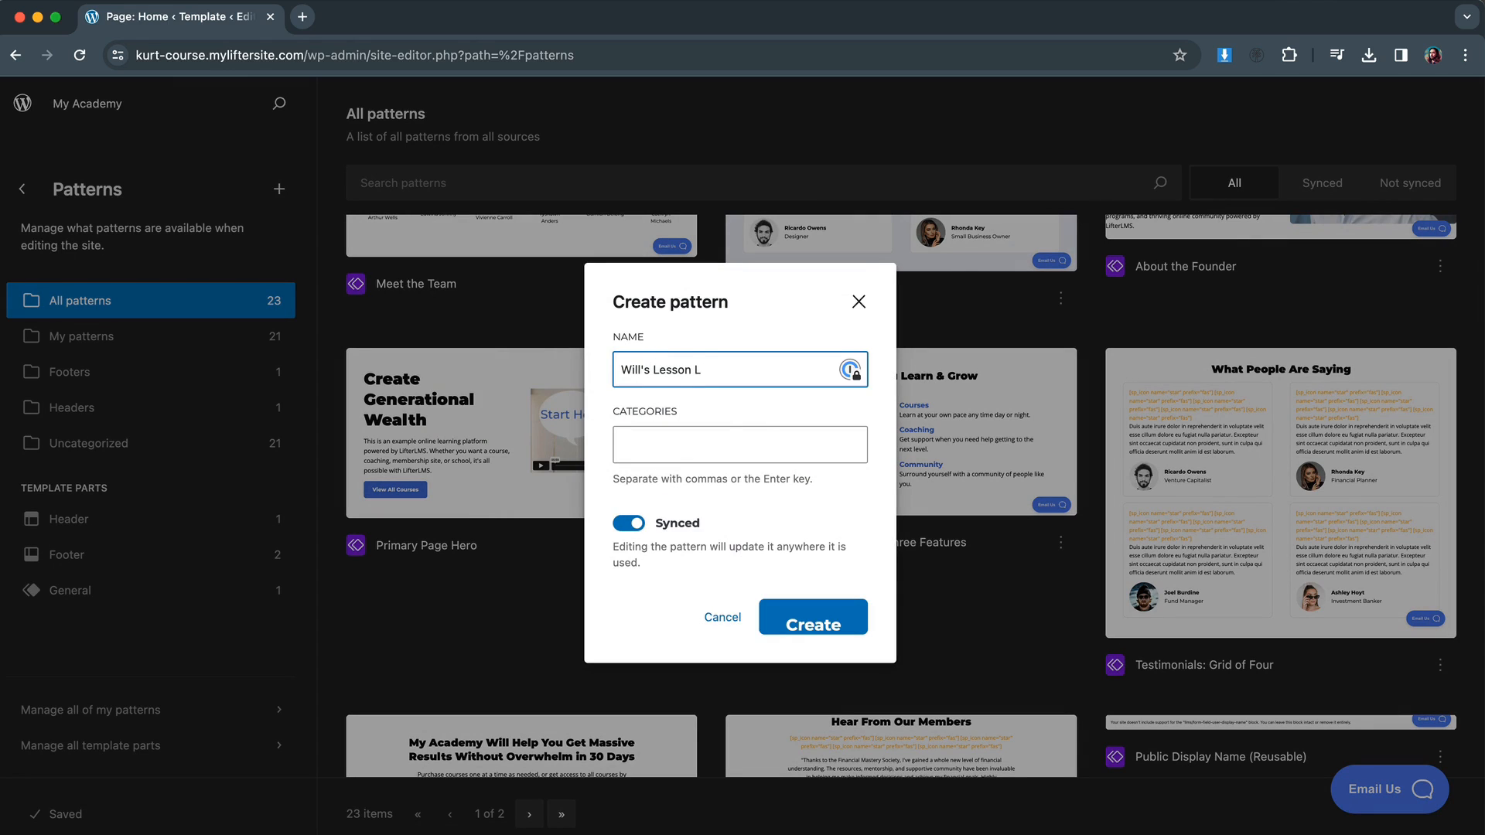
type("ayout")
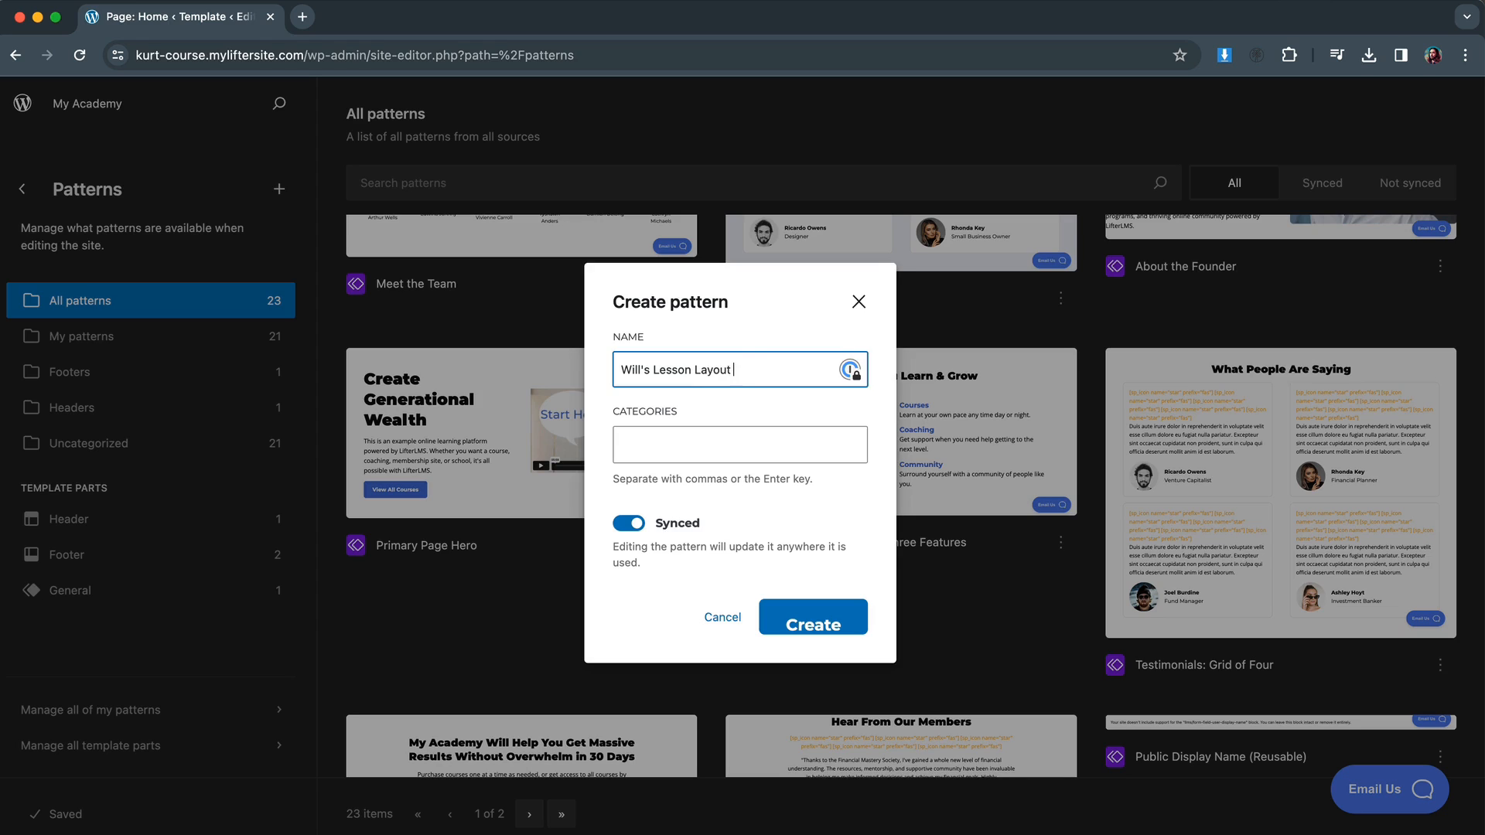
type("Quote")
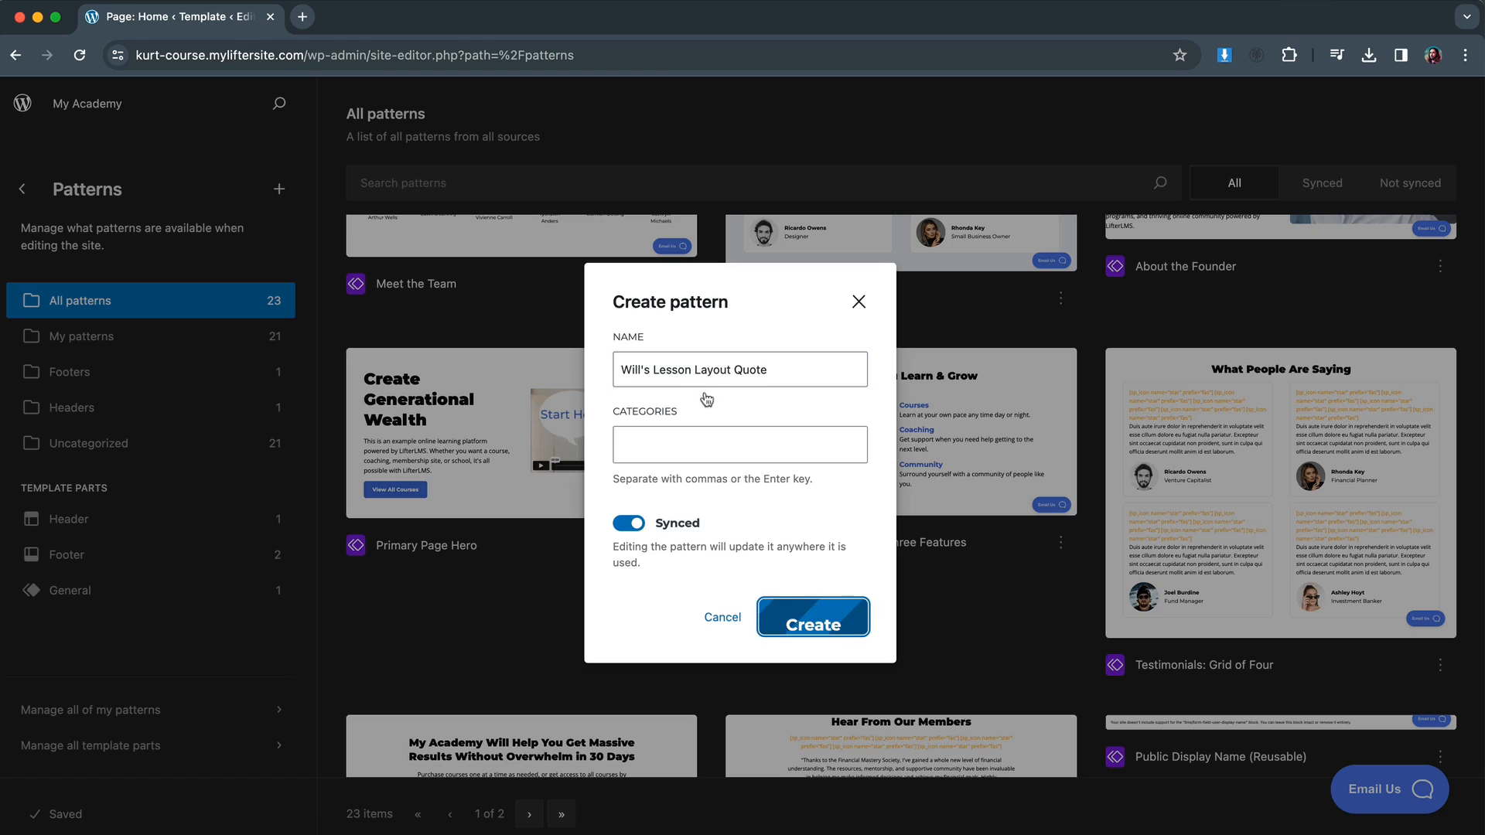
left_click(811, 617)
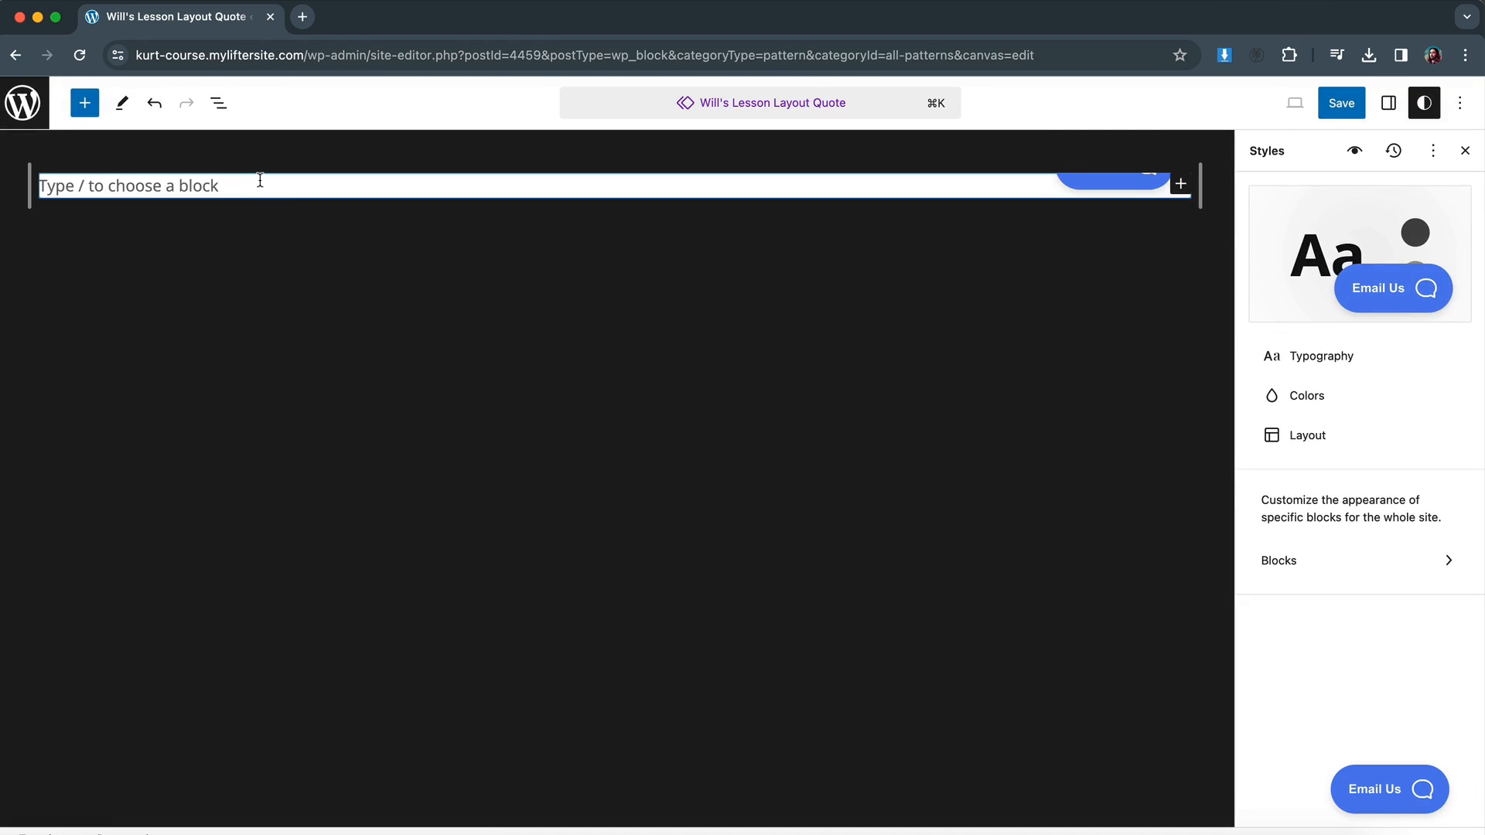
mouse_move(218, 103)
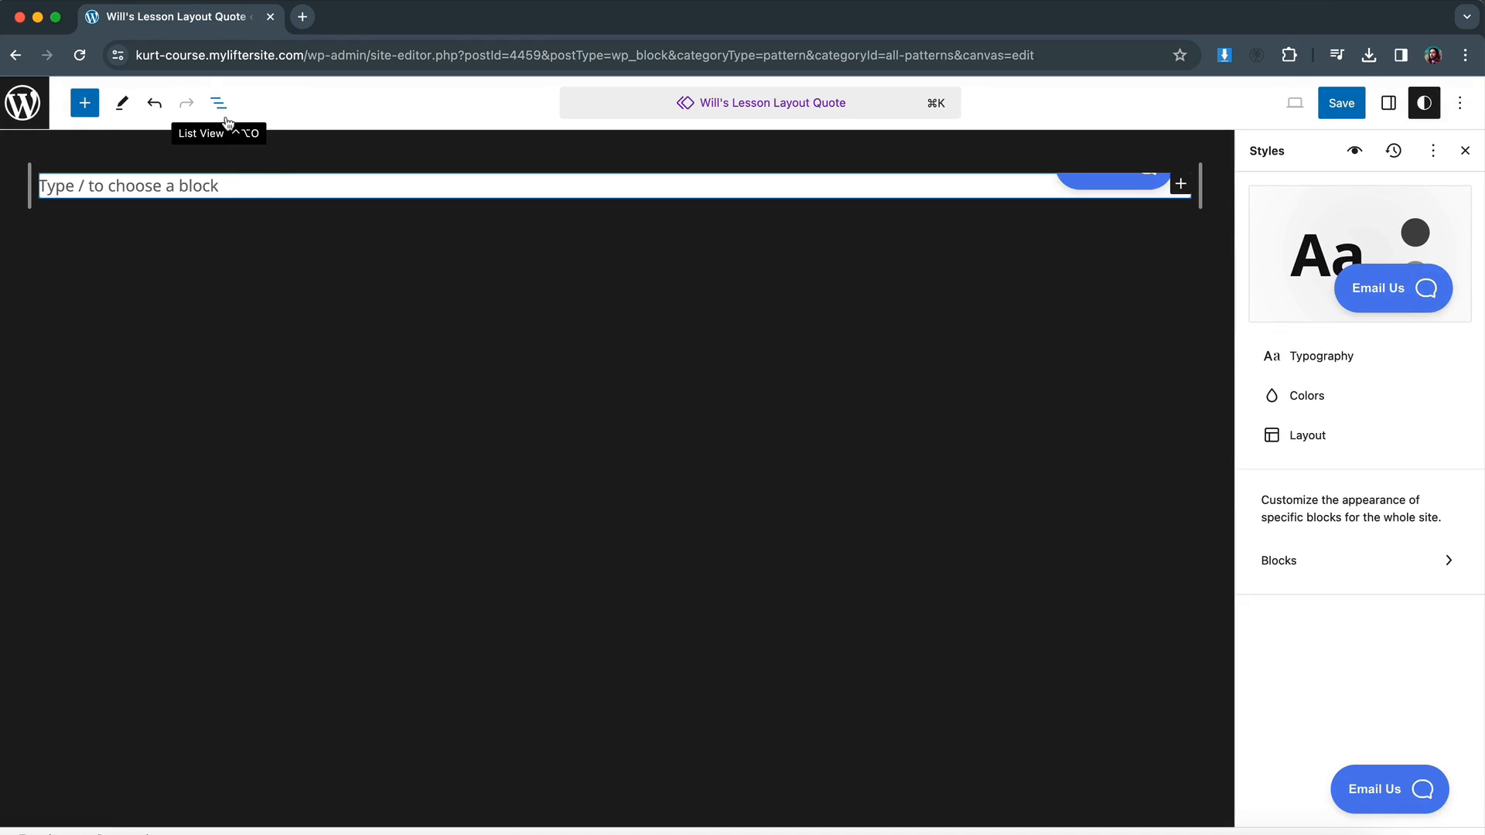
Add a Quote block reading 'This course was amazing!' with citation '- Will Middleton'.
left_click(84, 103)
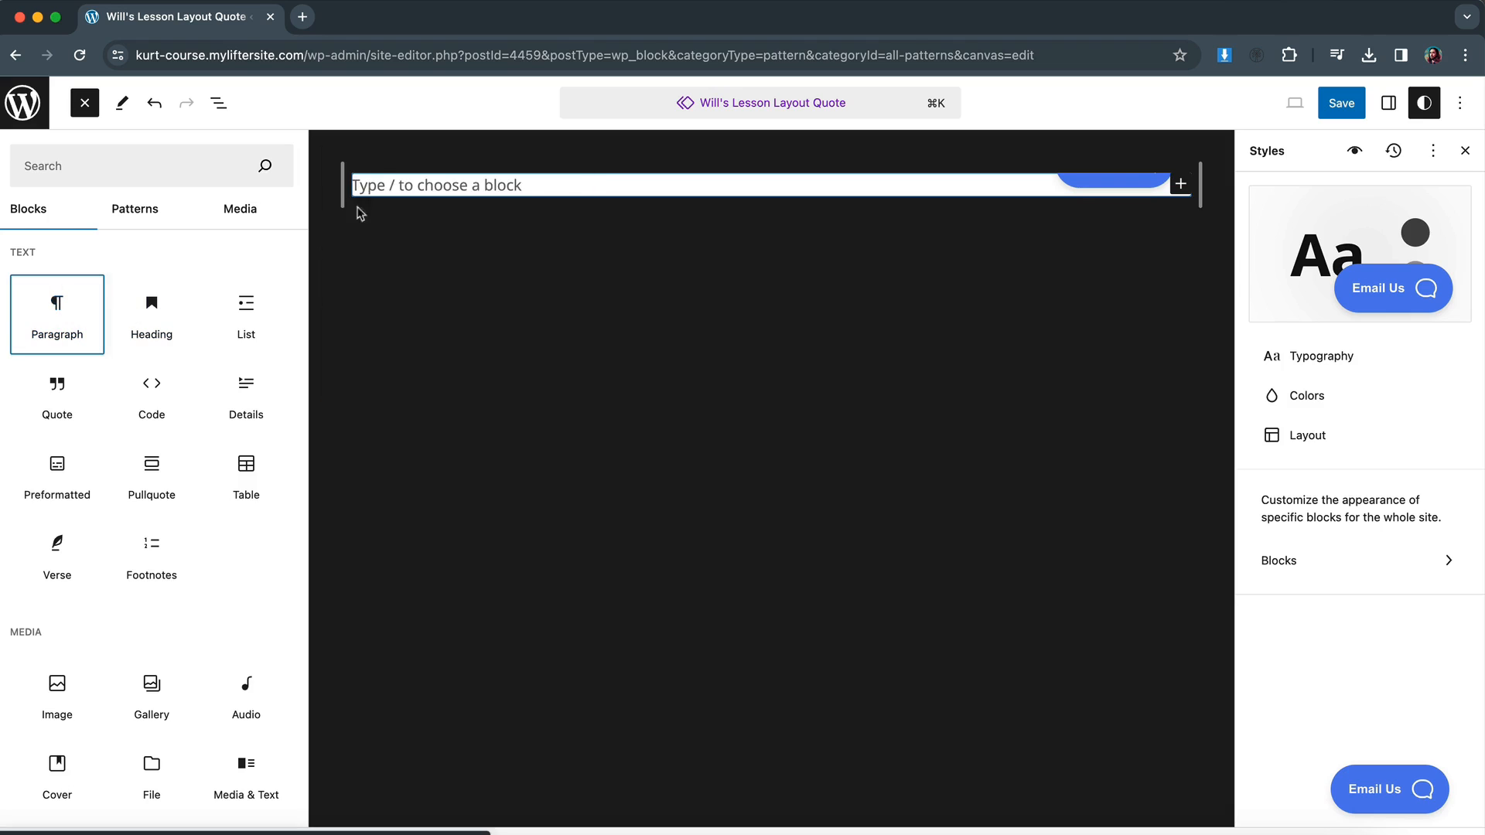
left_click(84, 103)
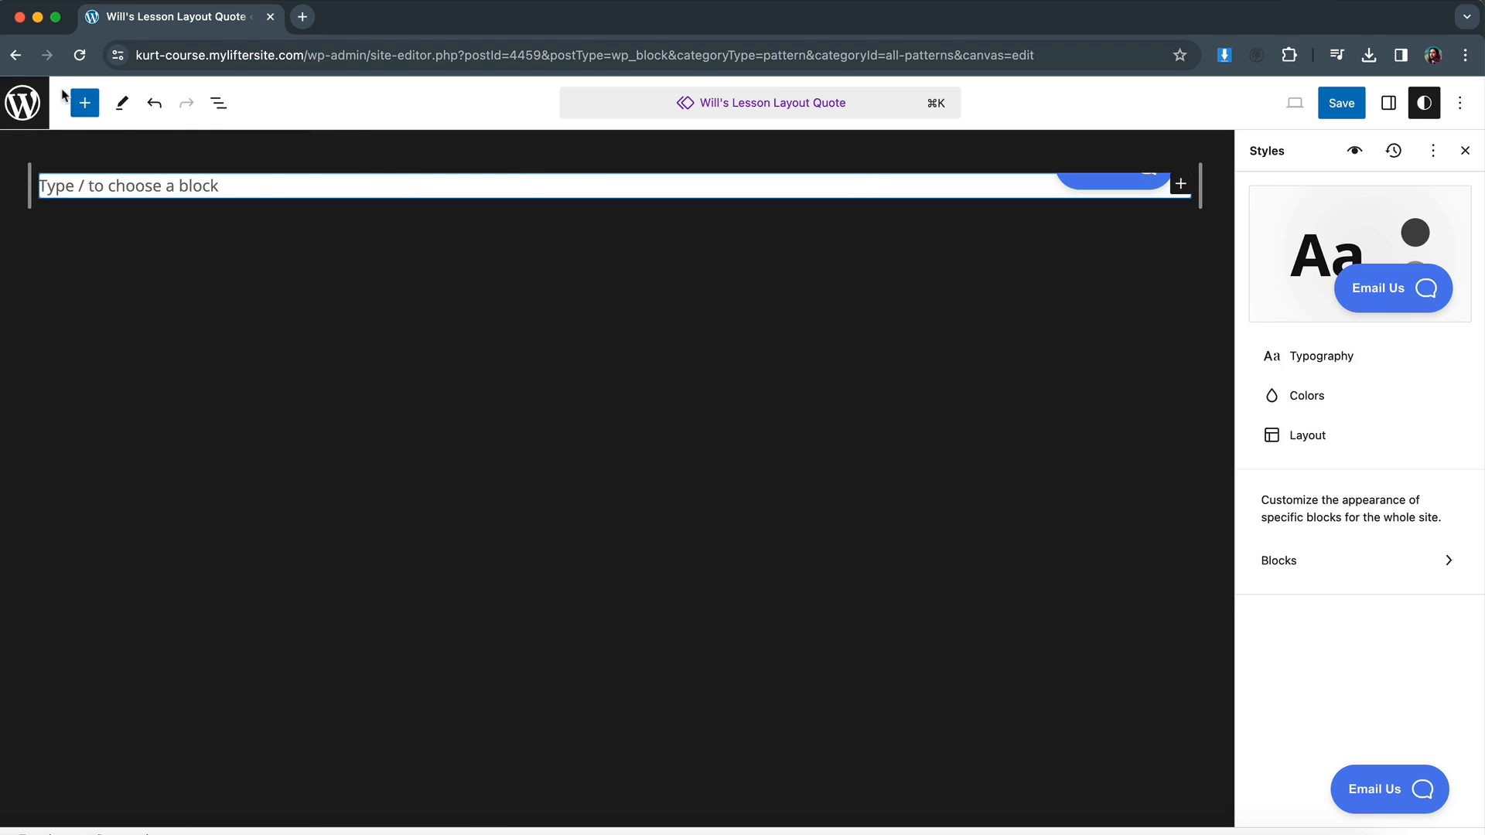
left_click(84, 102)
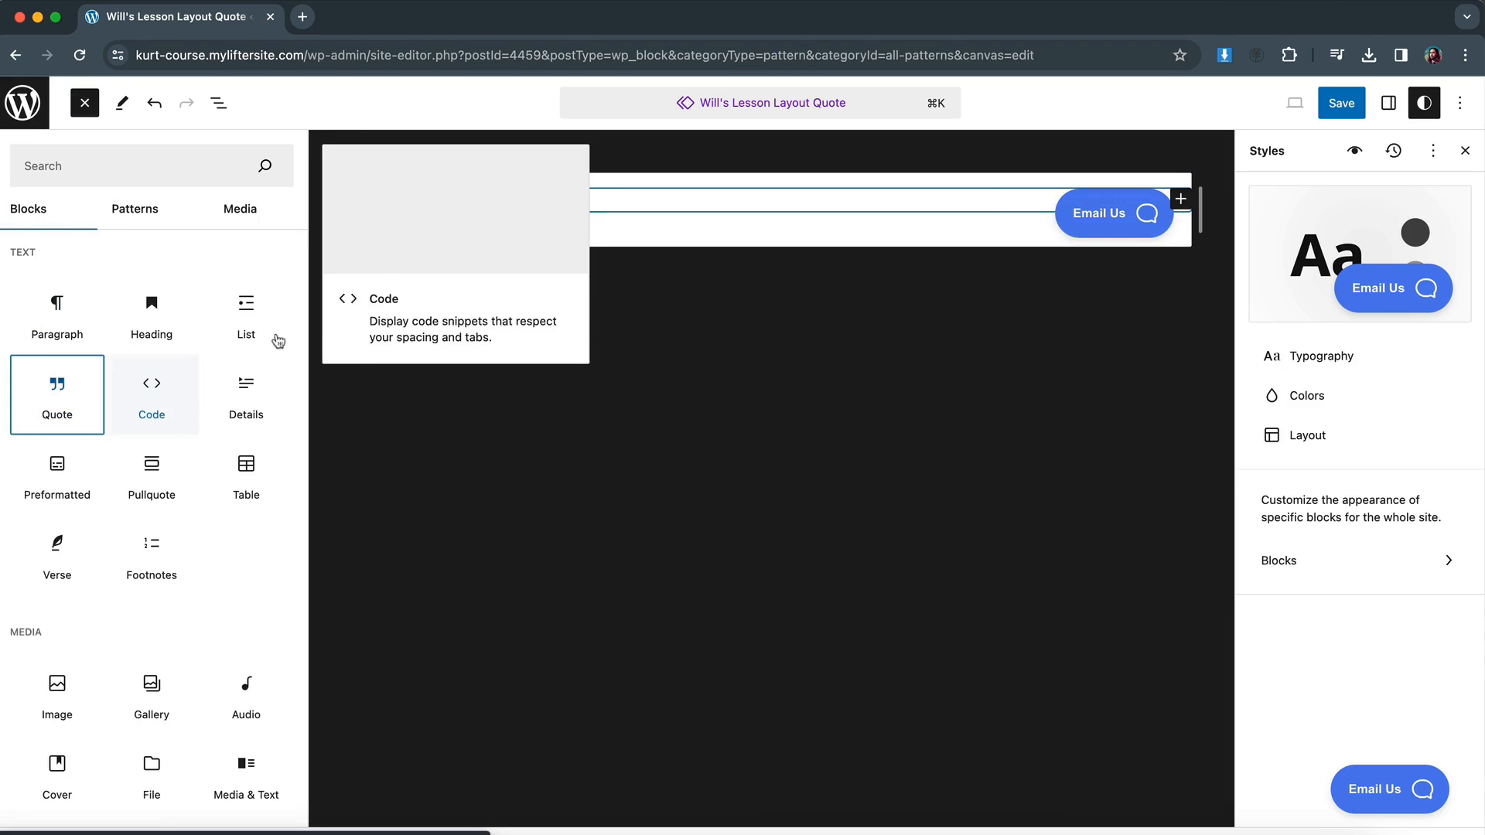
left_click(84, 102)
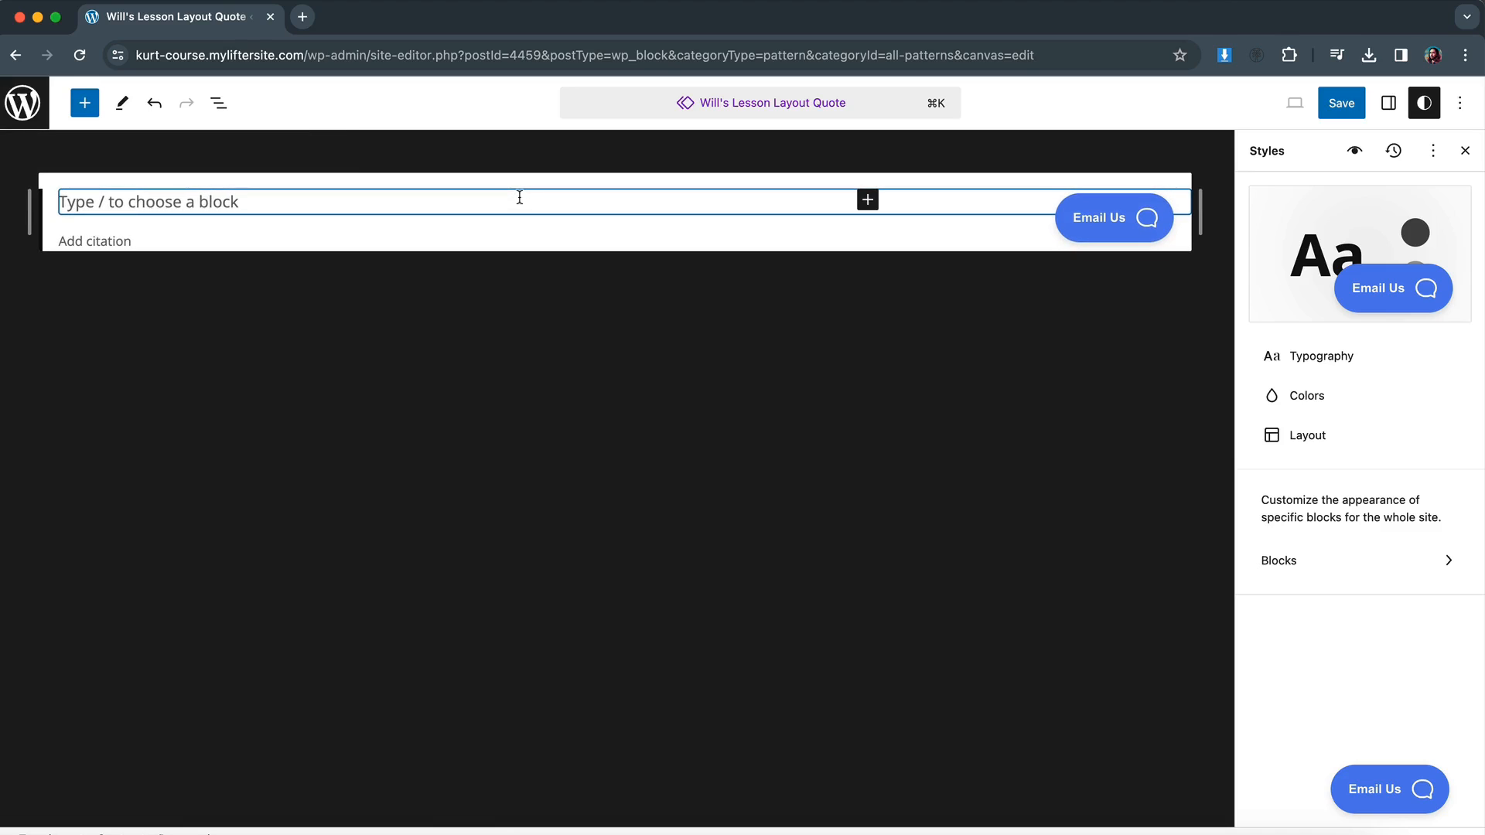
type("This course was amazing!")
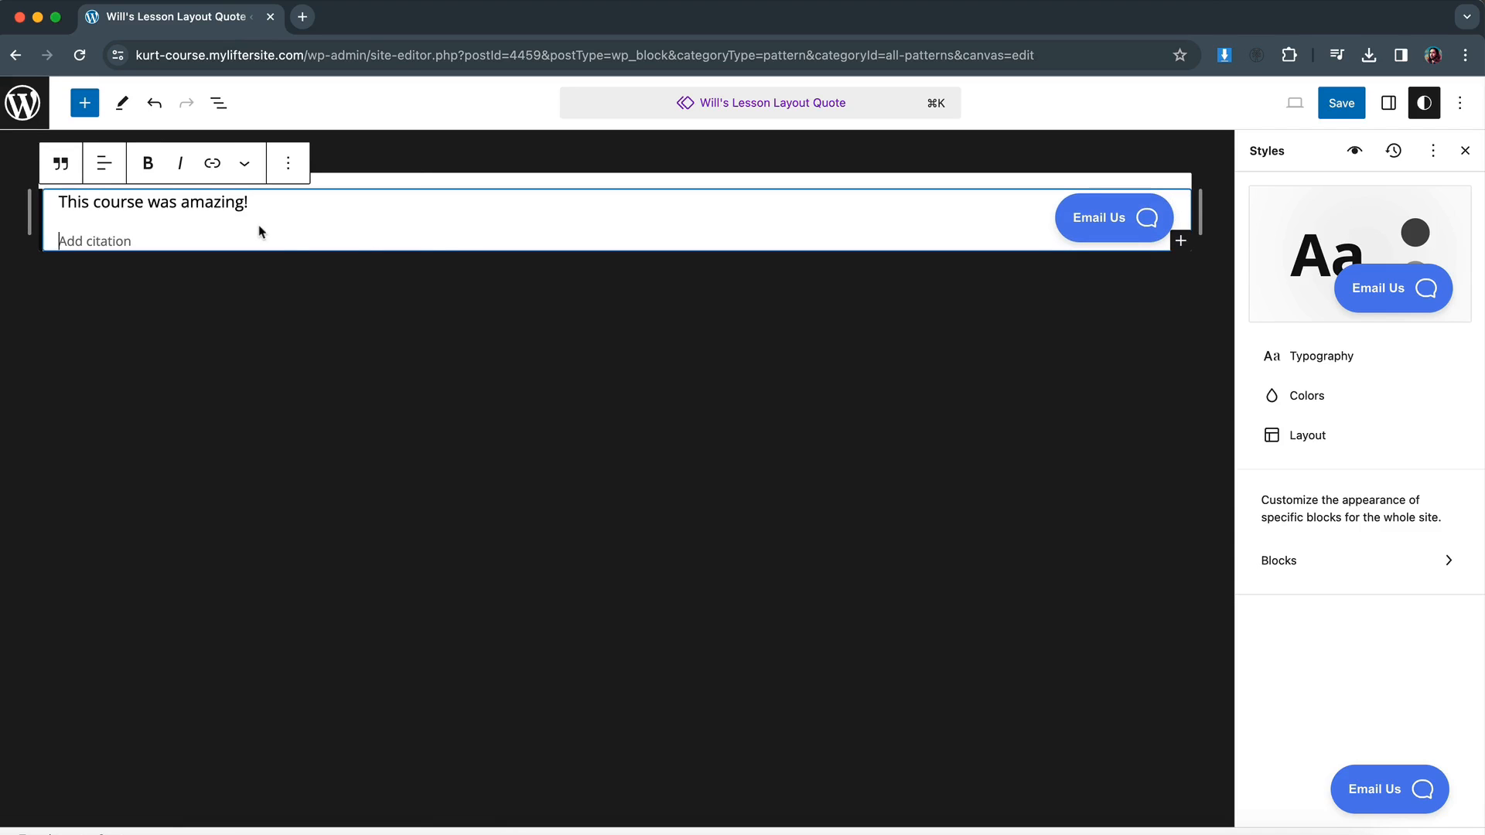
type("- Will")
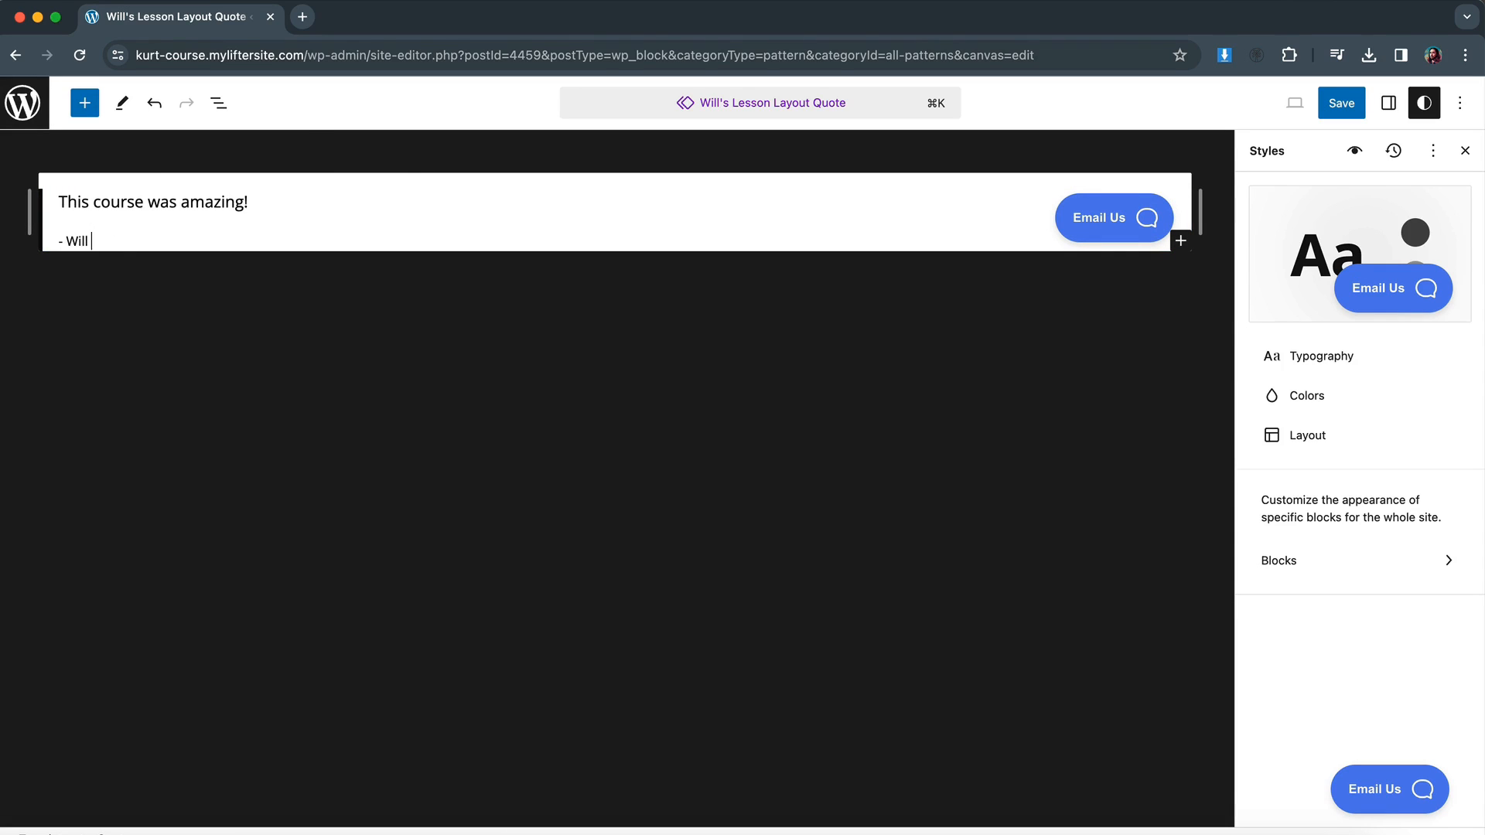
type("Middleton")
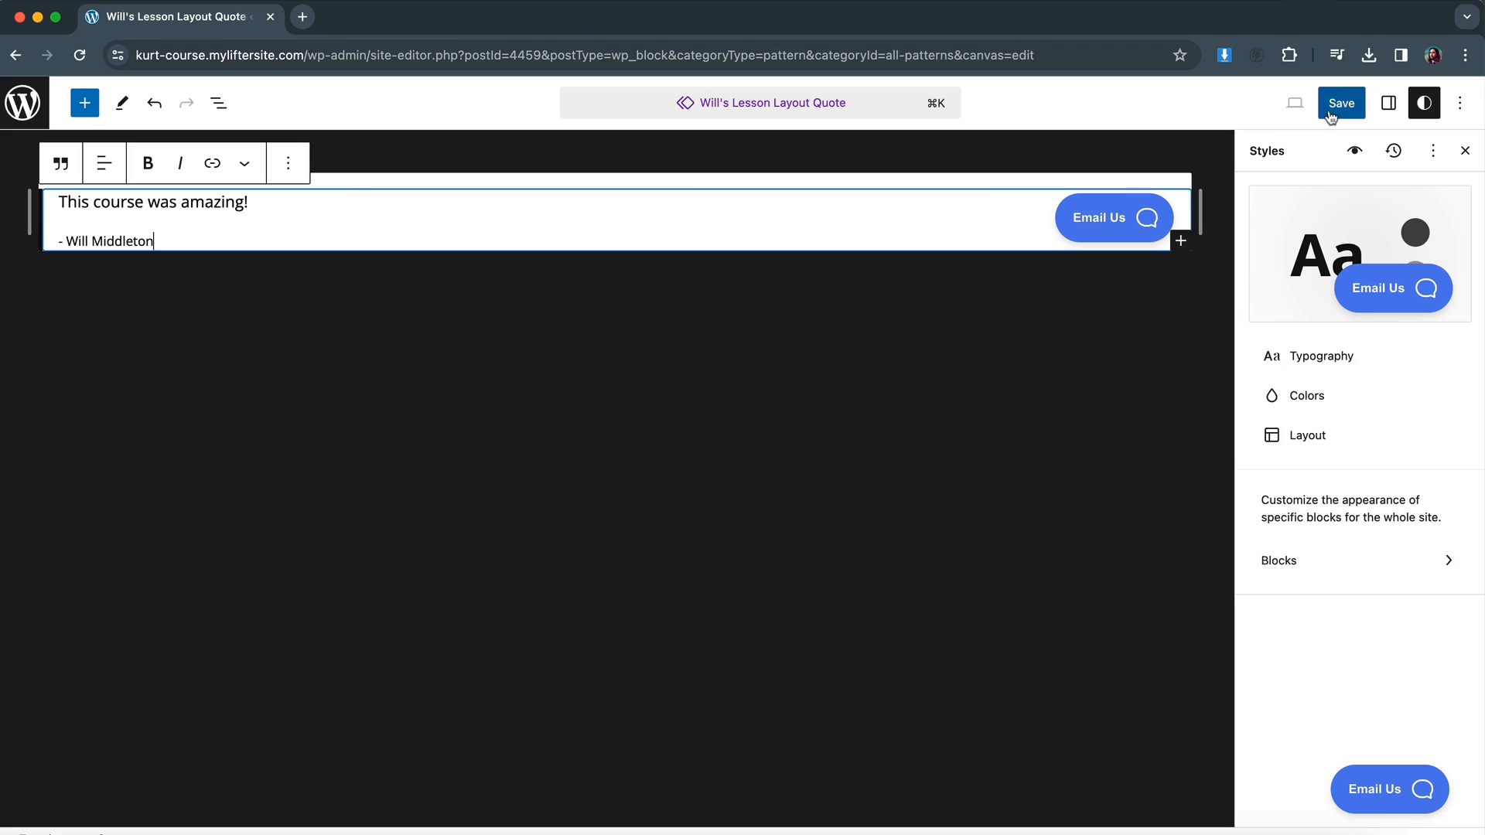
Save the quote pattern and select the pattern's name.
left_click(1340, 102)
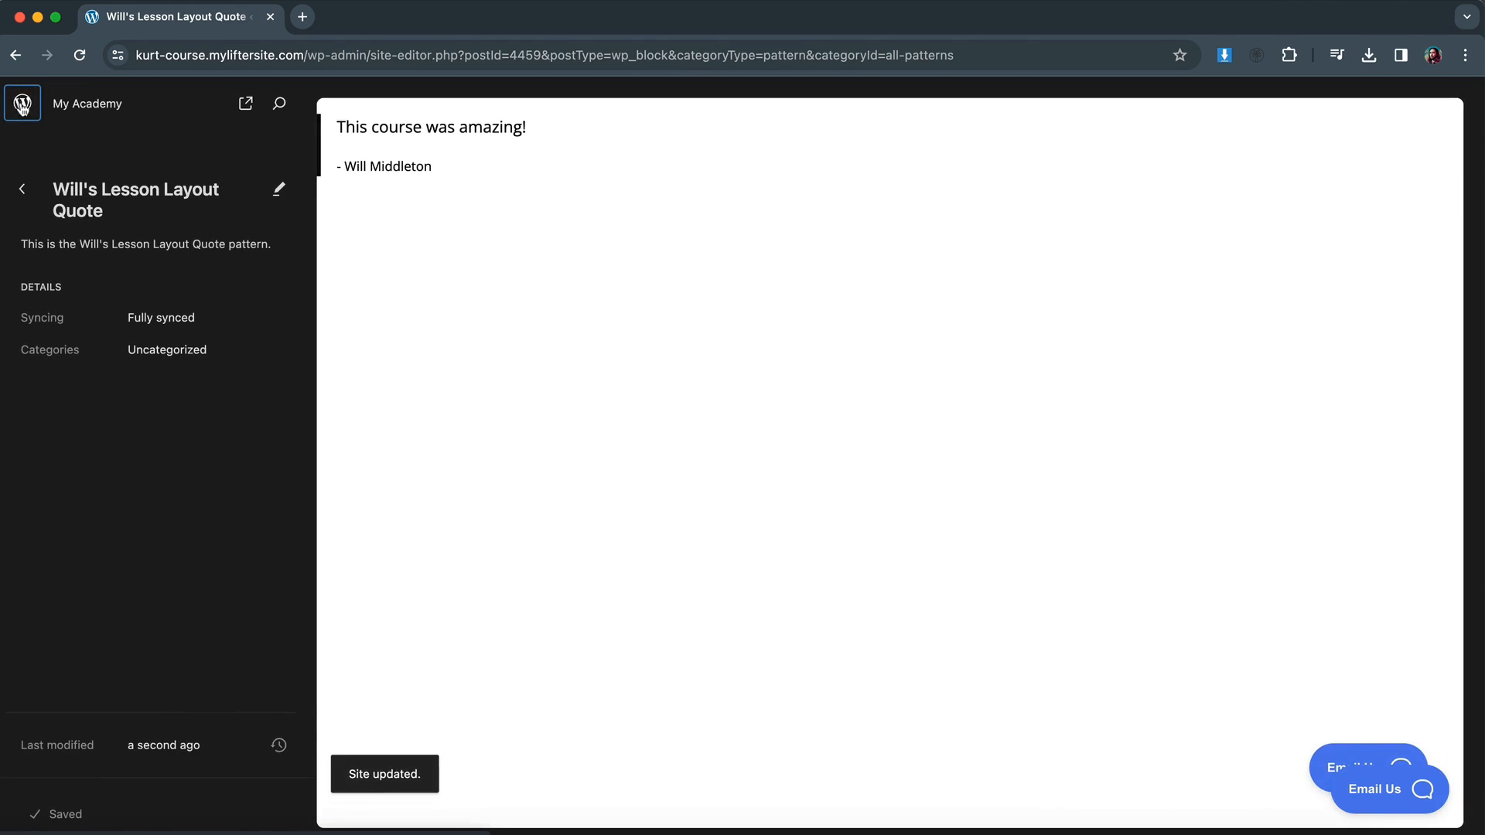
double_click(130, 189)
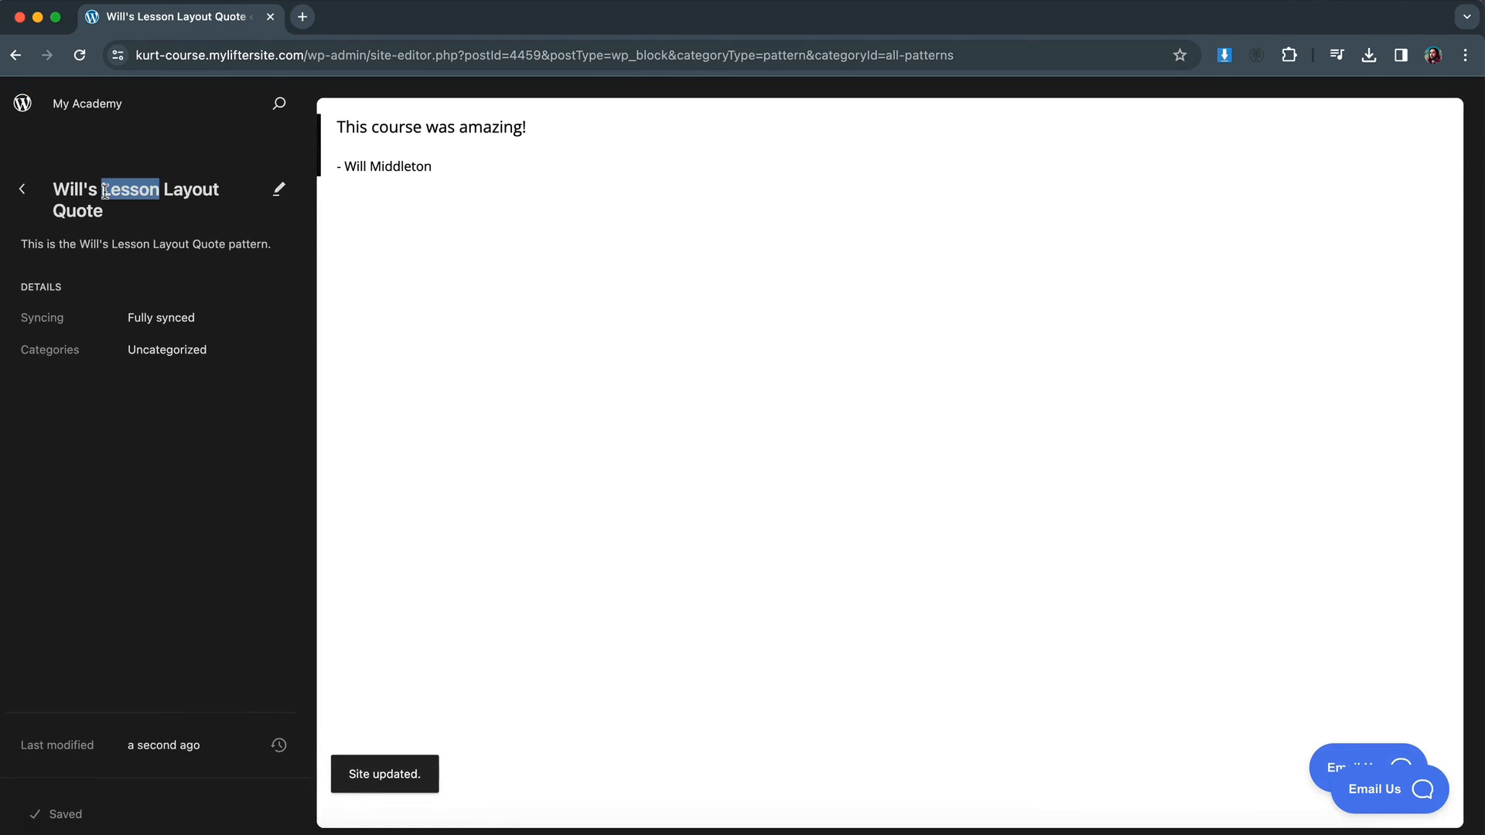
triple_click(135, 199)
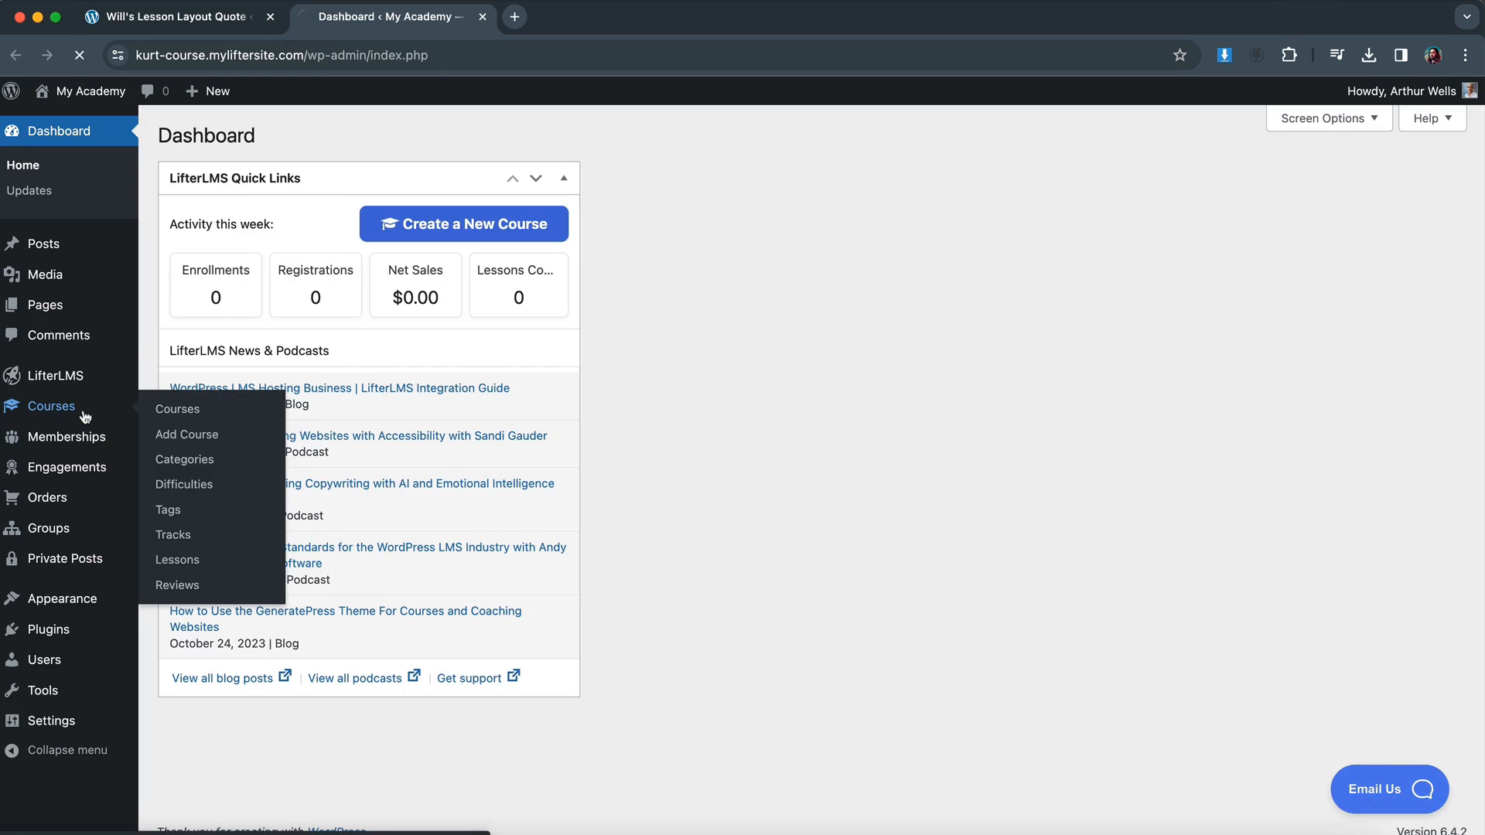
Go to Courses and open Saving Strategy in the course builder.
left_click(177, 409)
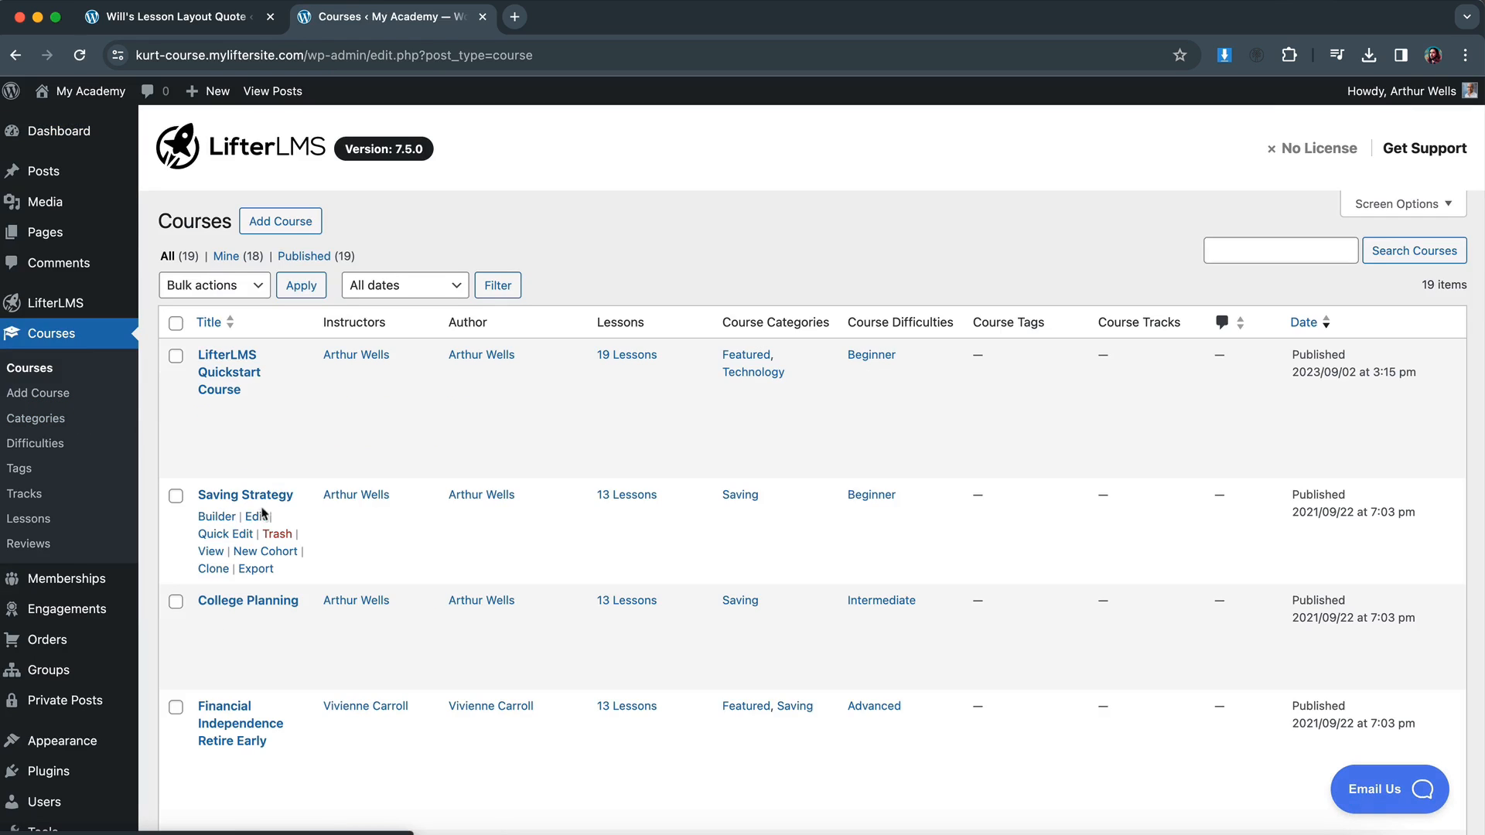
left_click(216, 516)
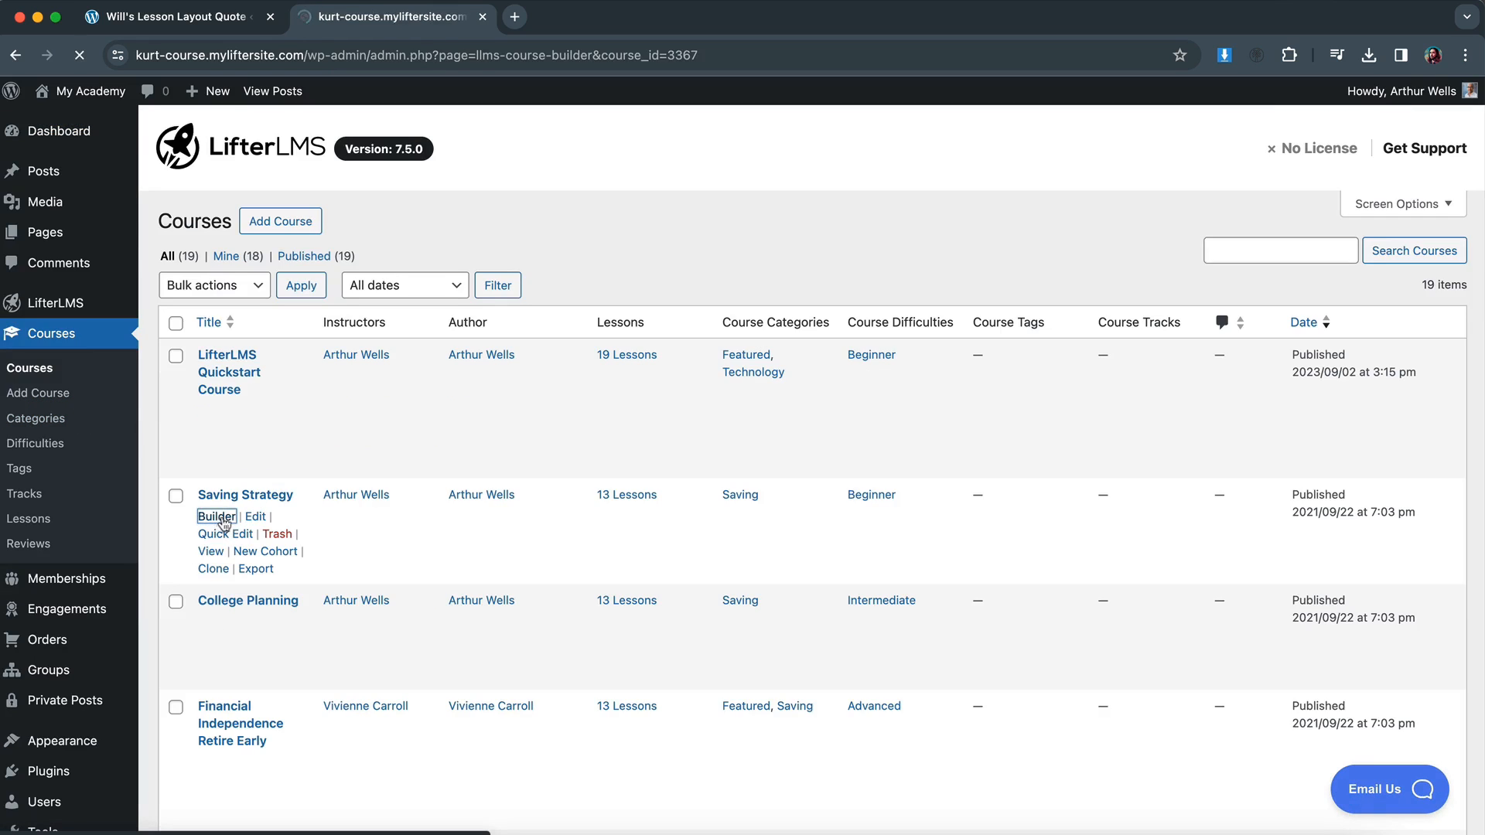
left_click(217, 516)
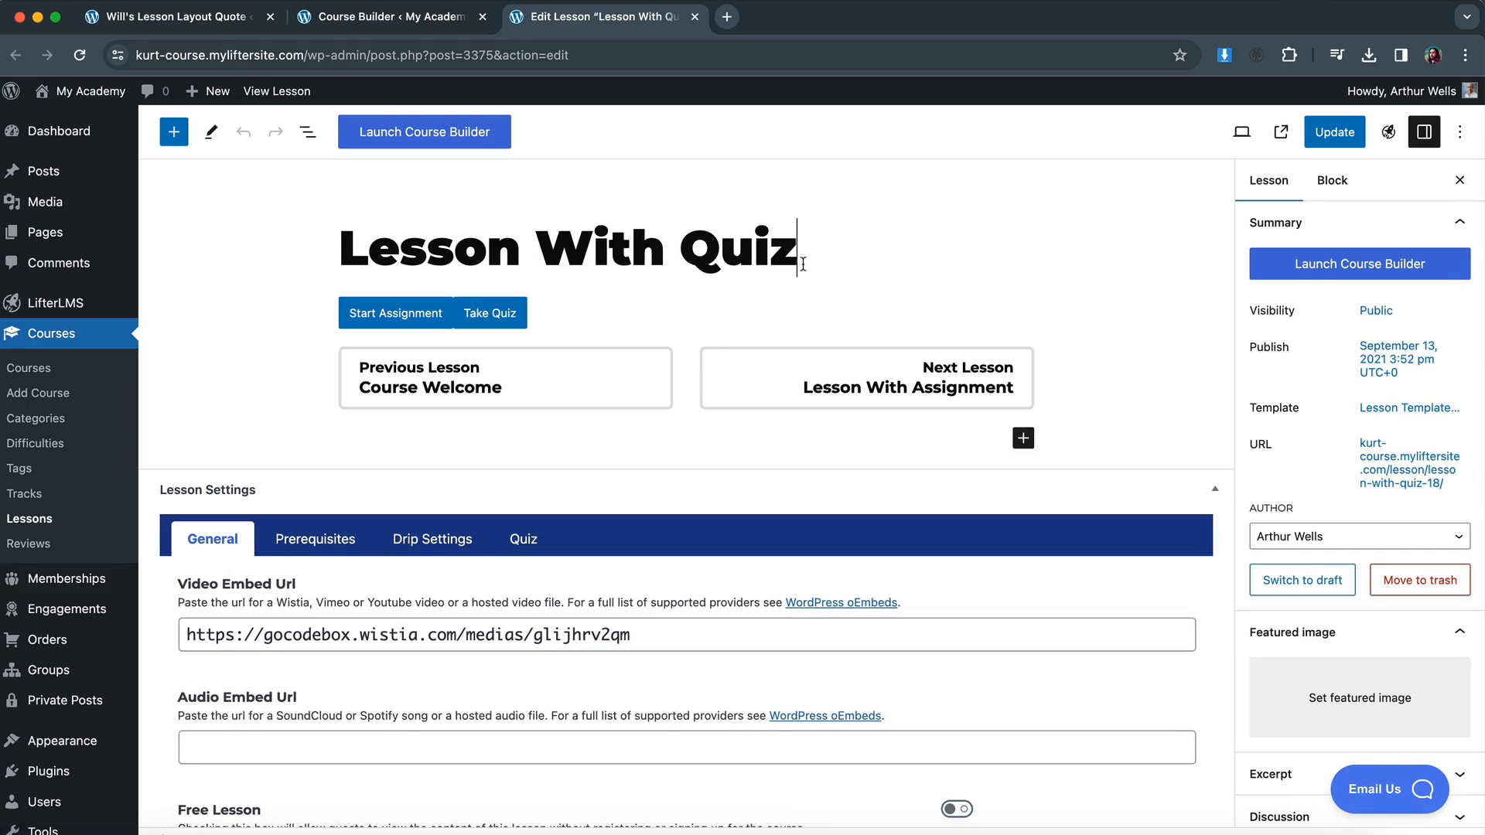
Insert Will's Lesson Layout Quote below the Lesson With Quiz title and update.
left_click(174, 131)
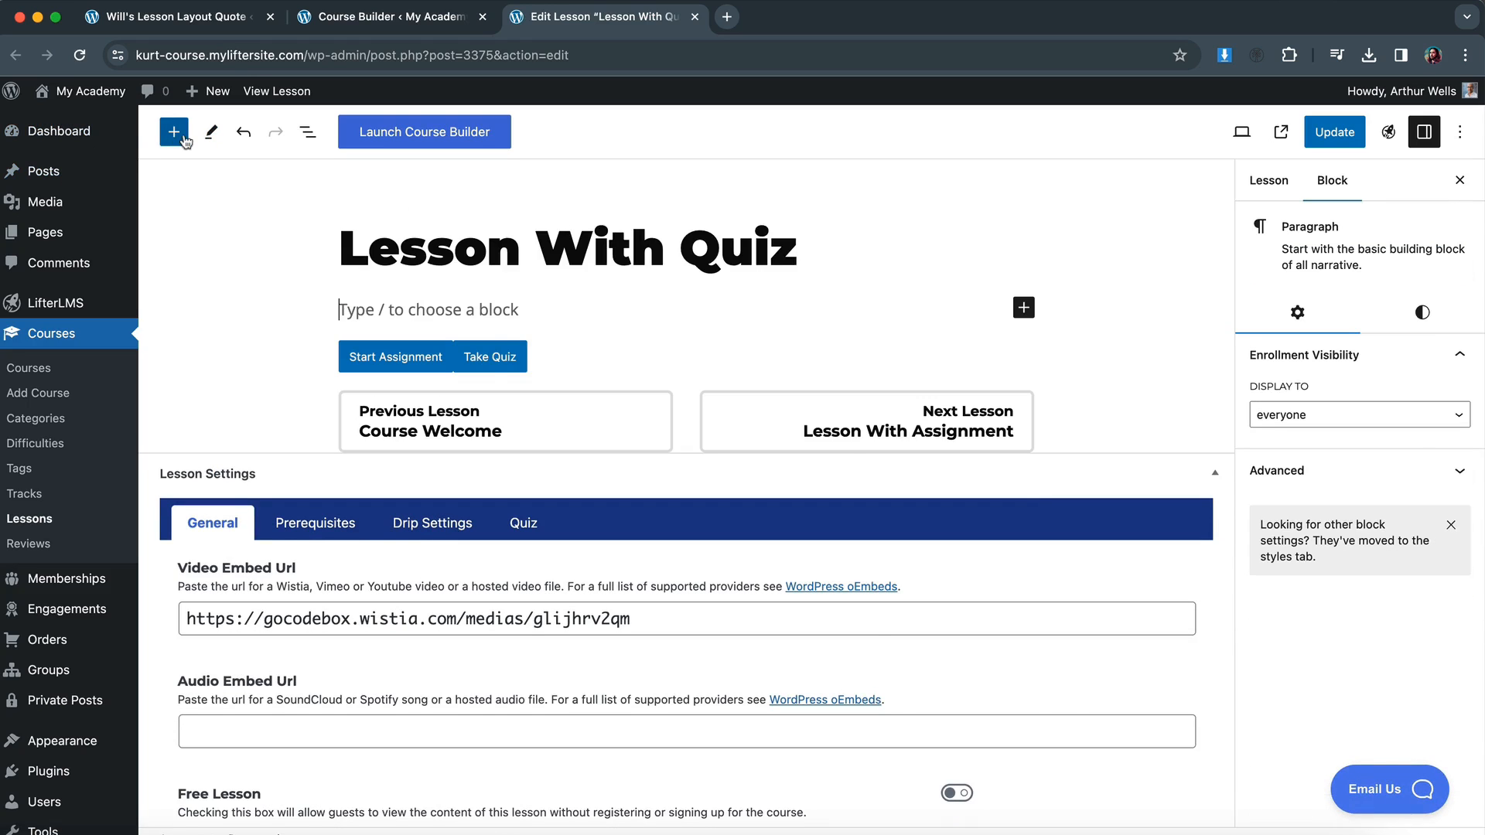
left_click(174, 132)
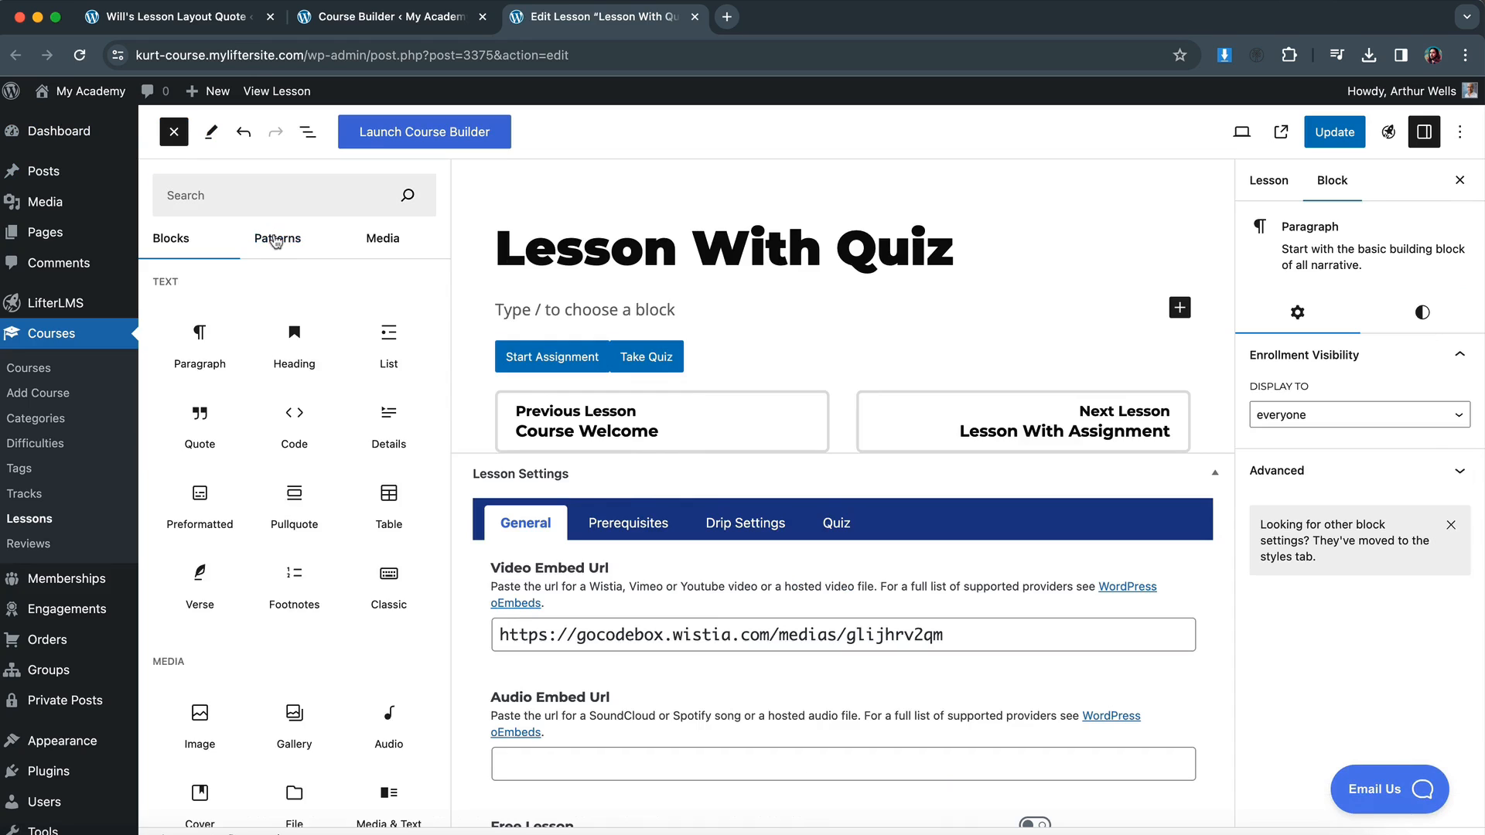
left_click(276, 238)
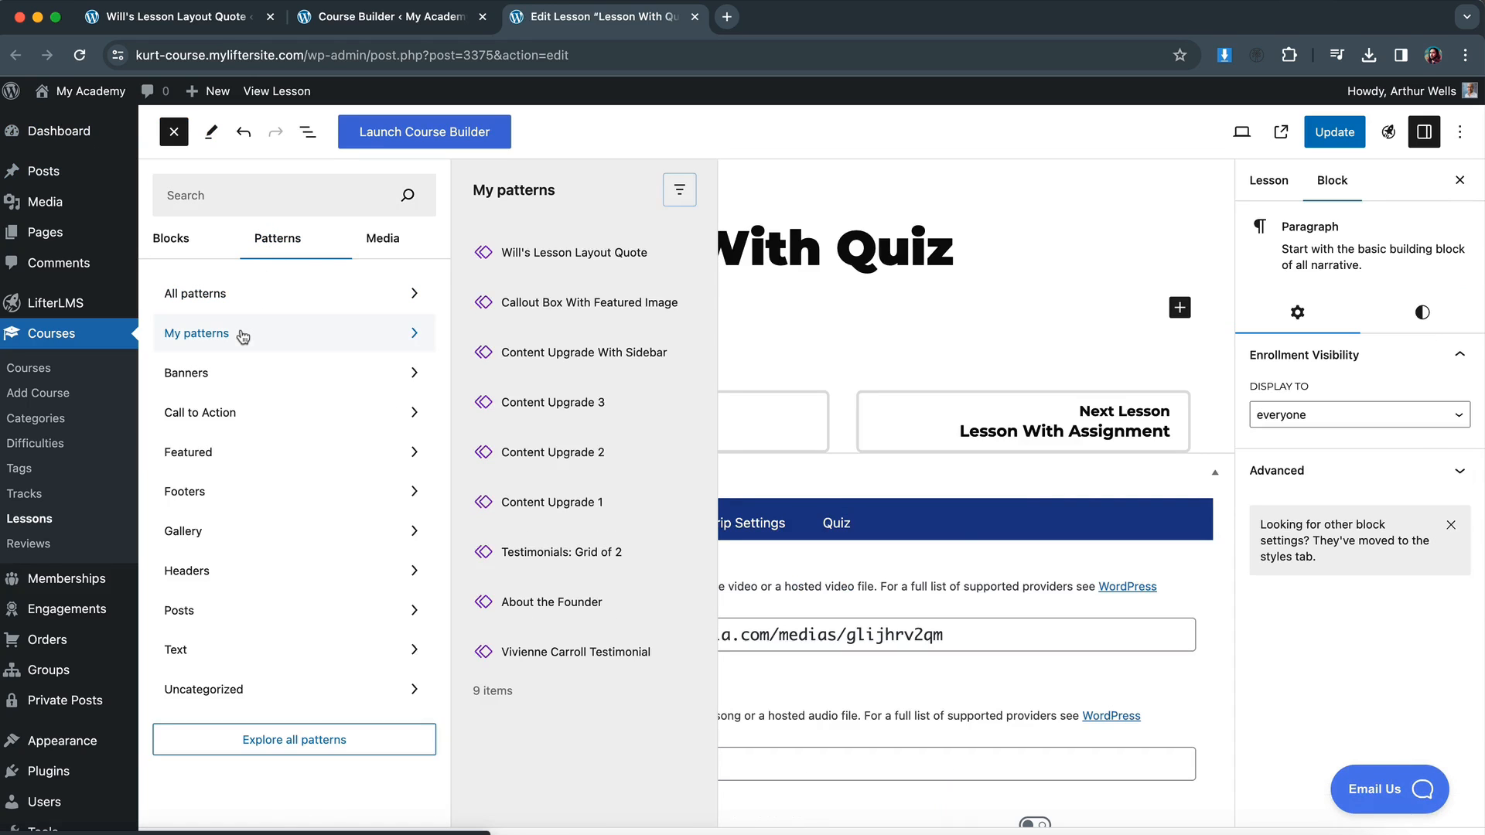
left_click(572, 252)
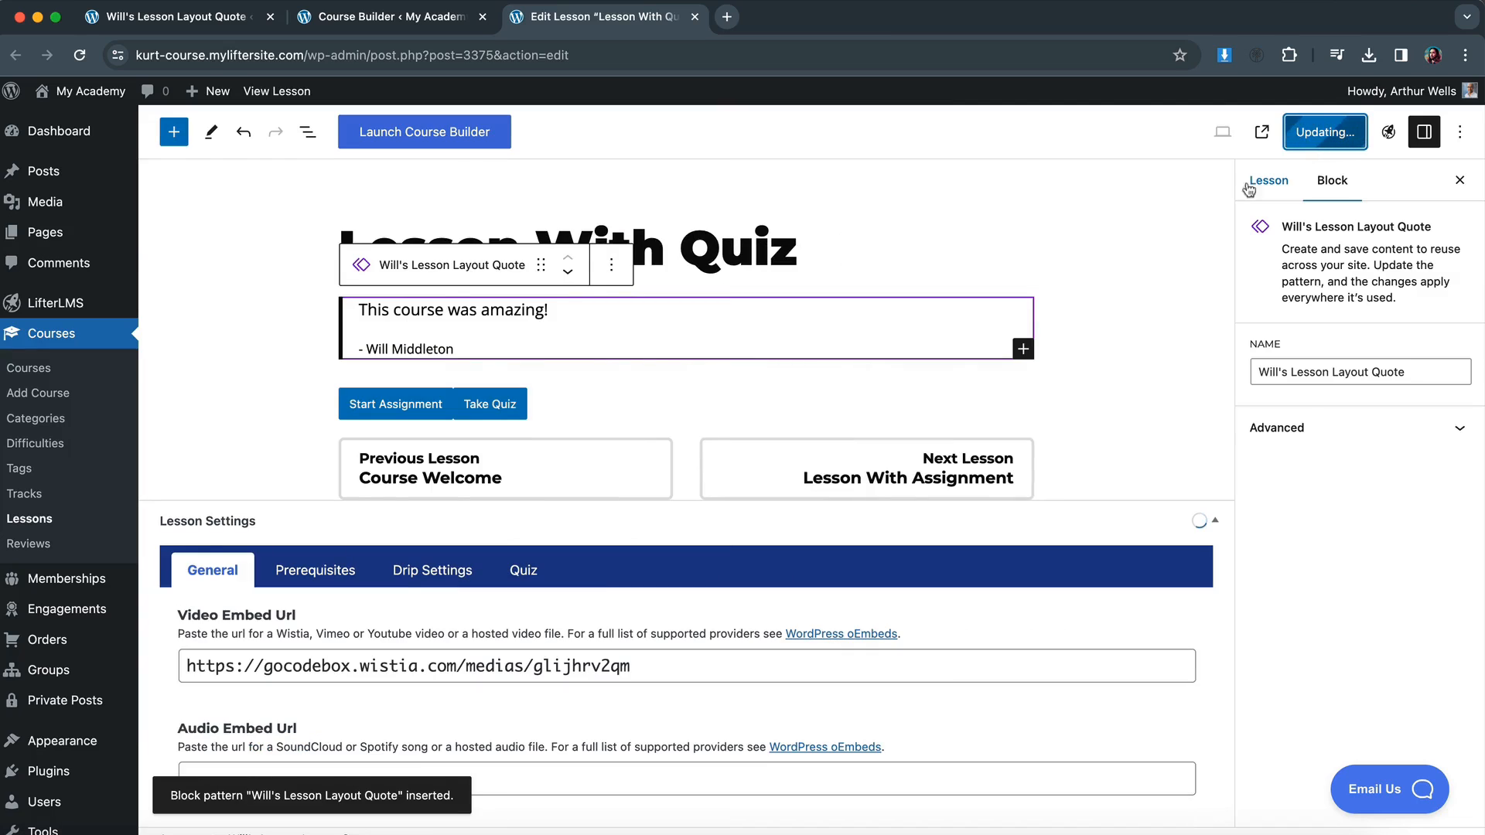
left_click(1324, 131)
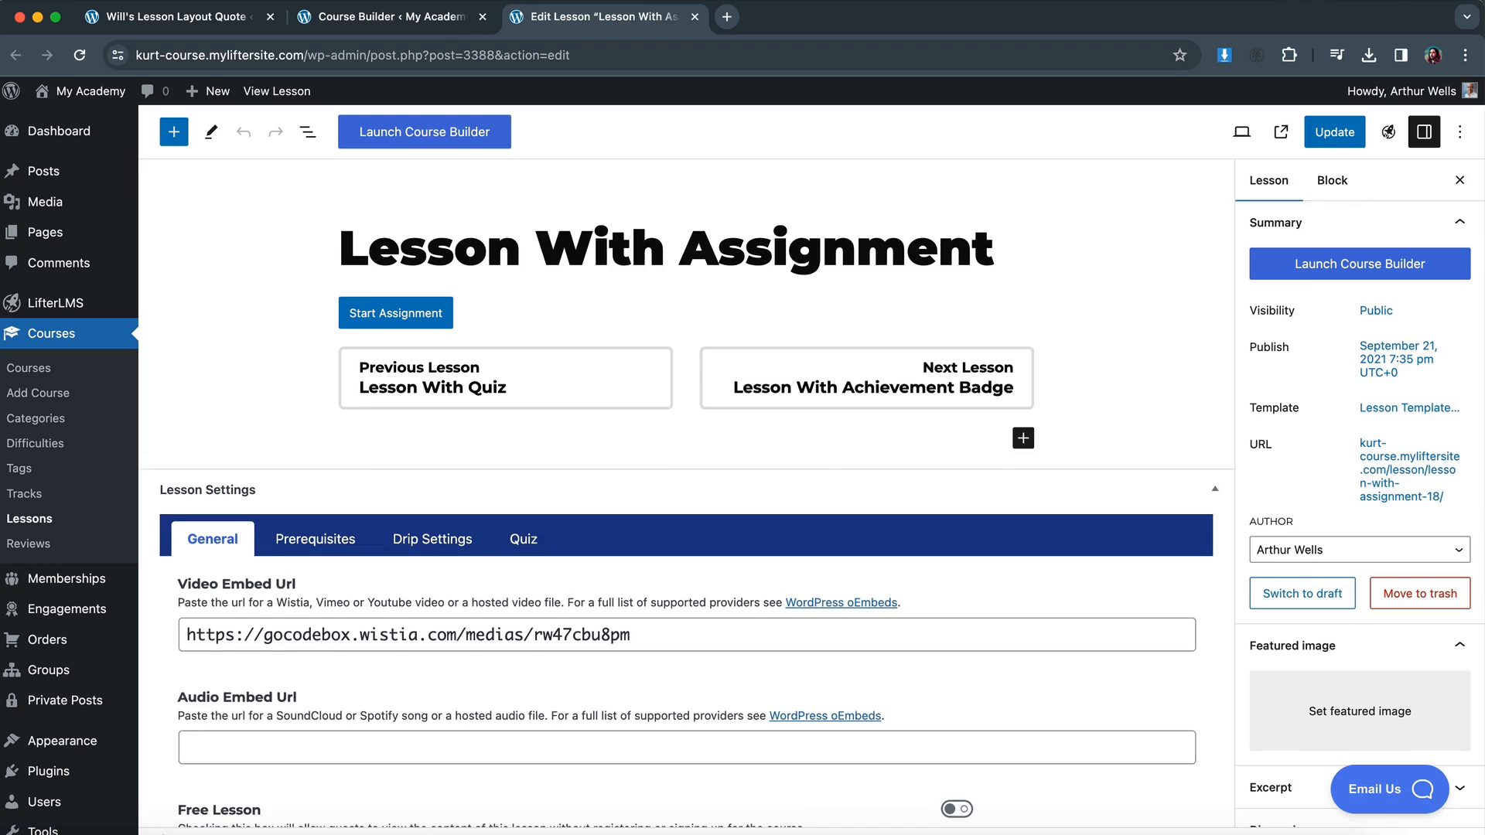
Add the quote pattern below the Lesson With Assignment title and save.
left_click(174, 131)
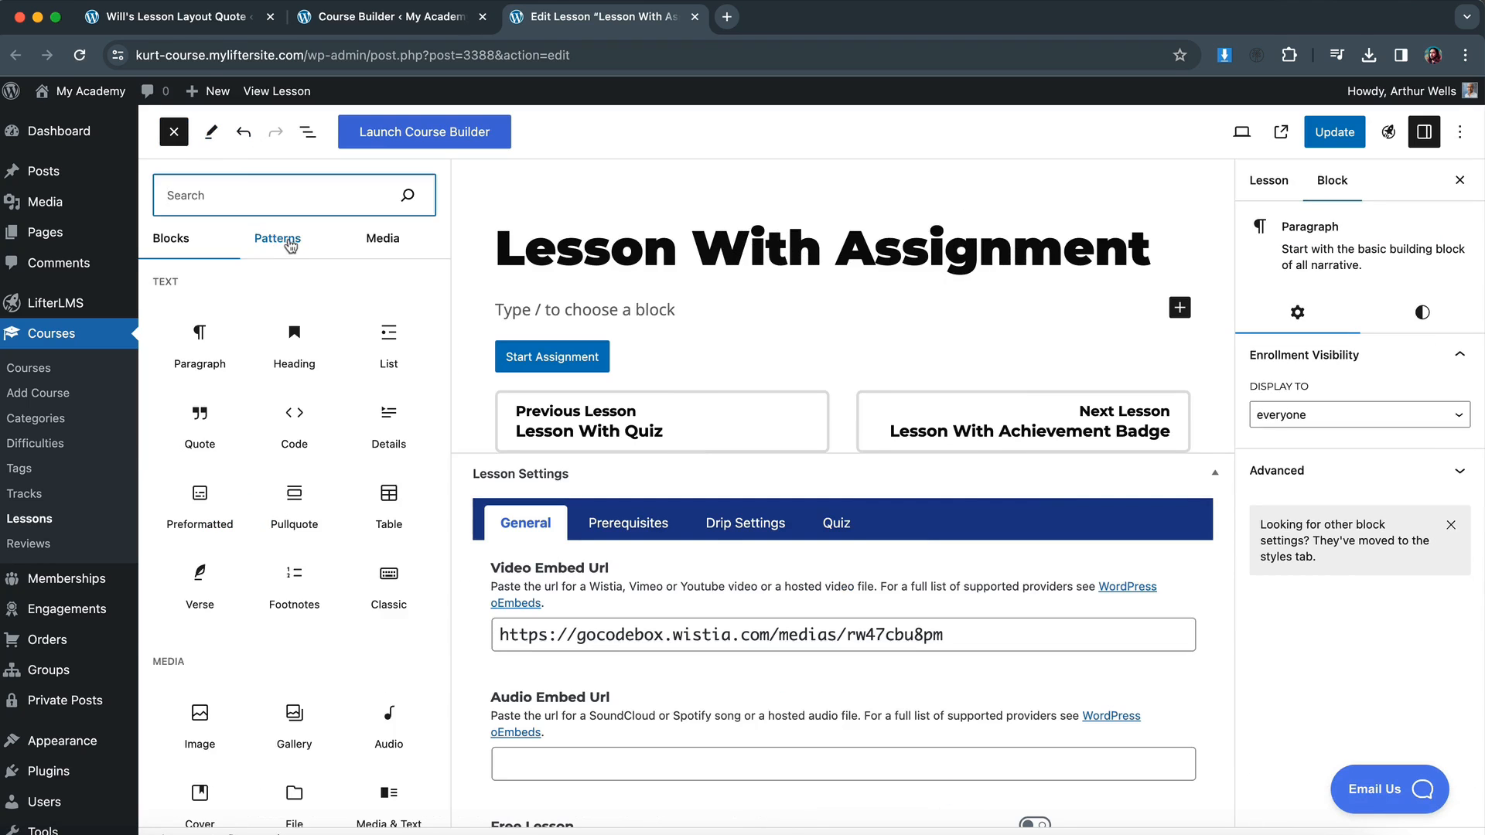
left_click(277, 237)
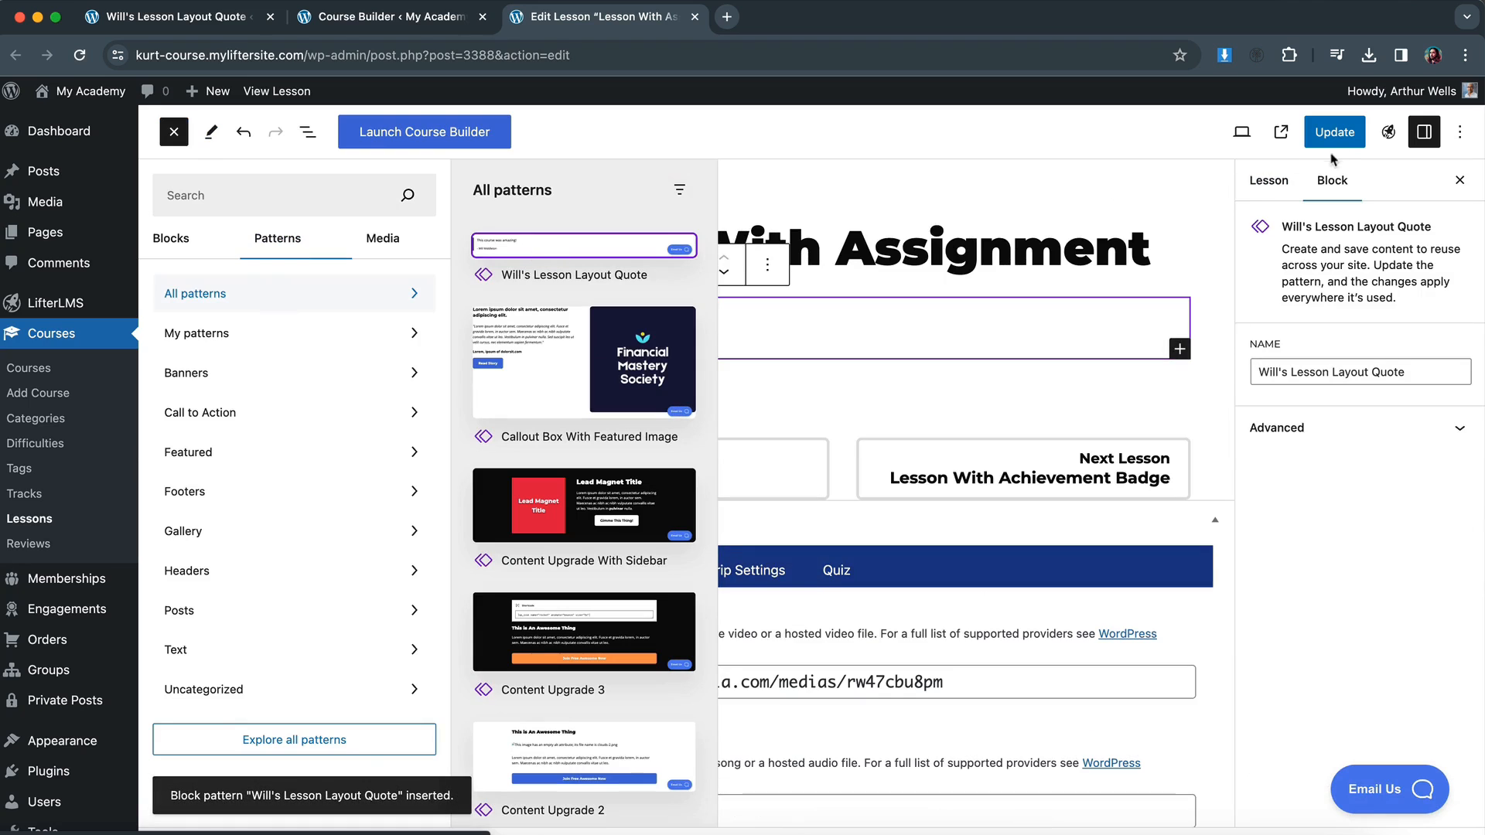
left_click(1334, 131)
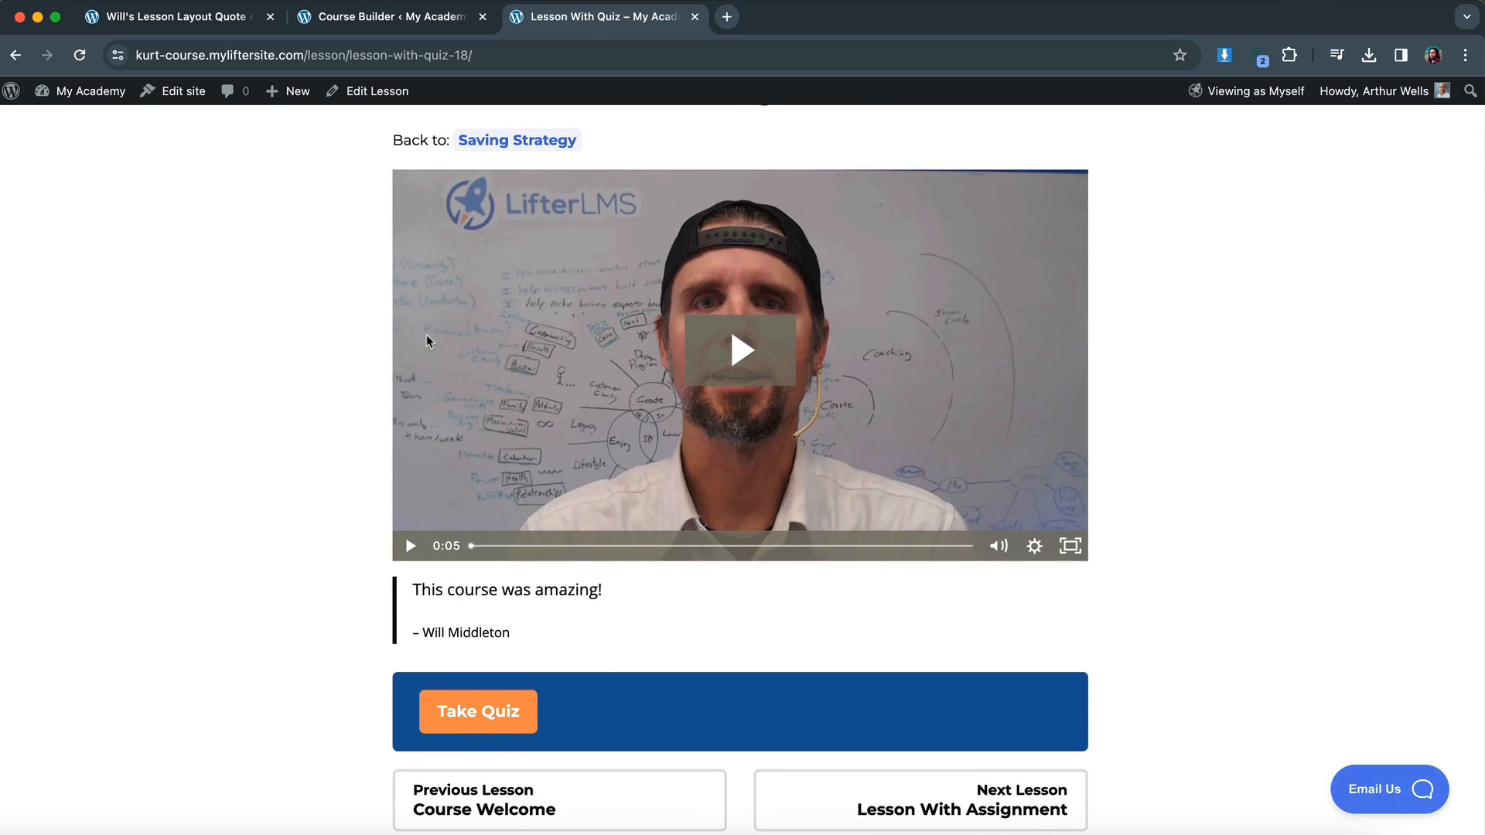
Change 'amazing' to 'awesome' in the synced quote, update, and view the result live.
left_click(376, 91)
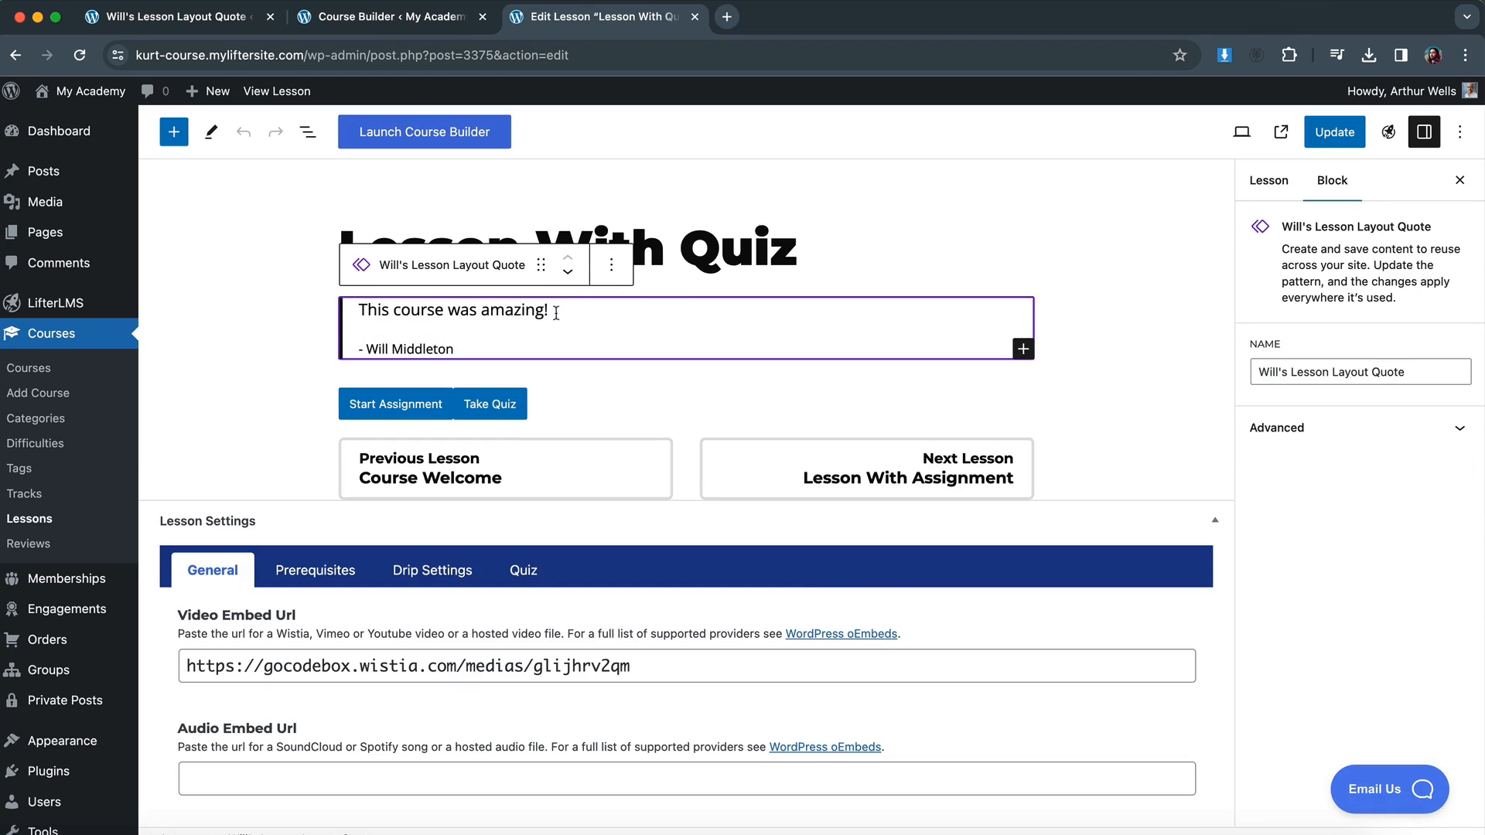
double_click(509, 309)
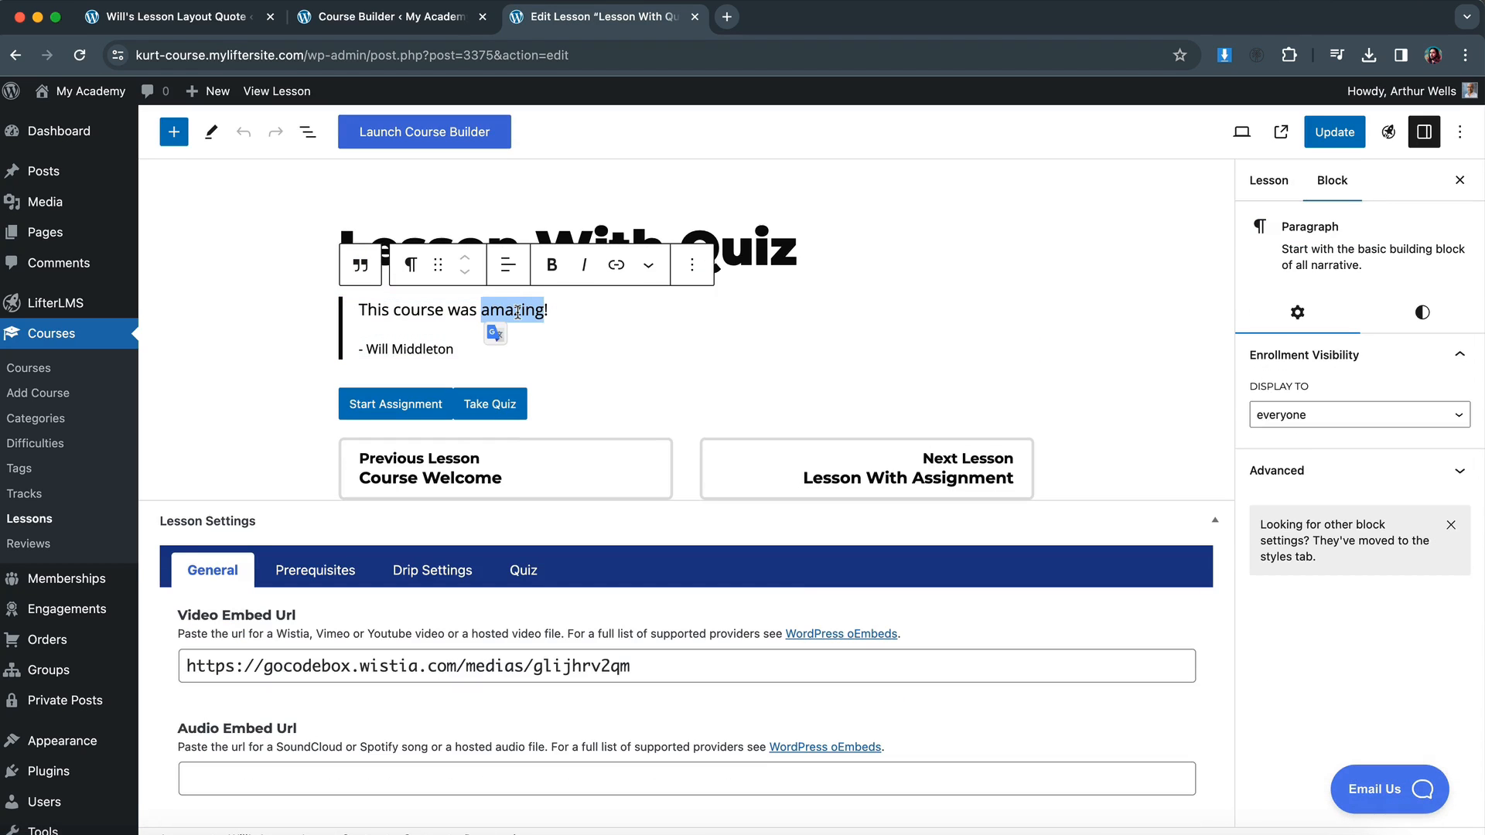
type("awesome")
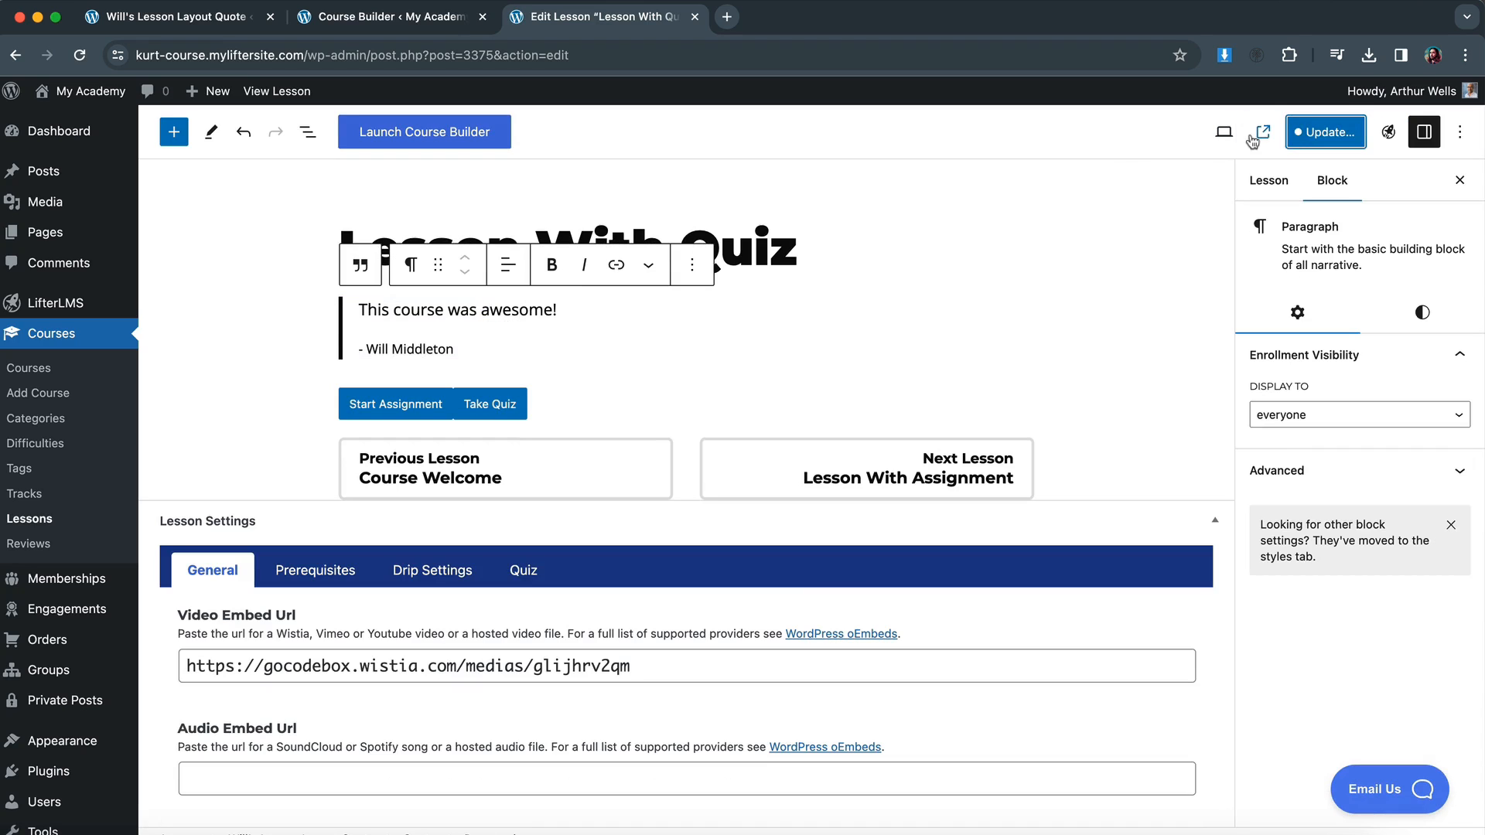
left_click(1325, 131)
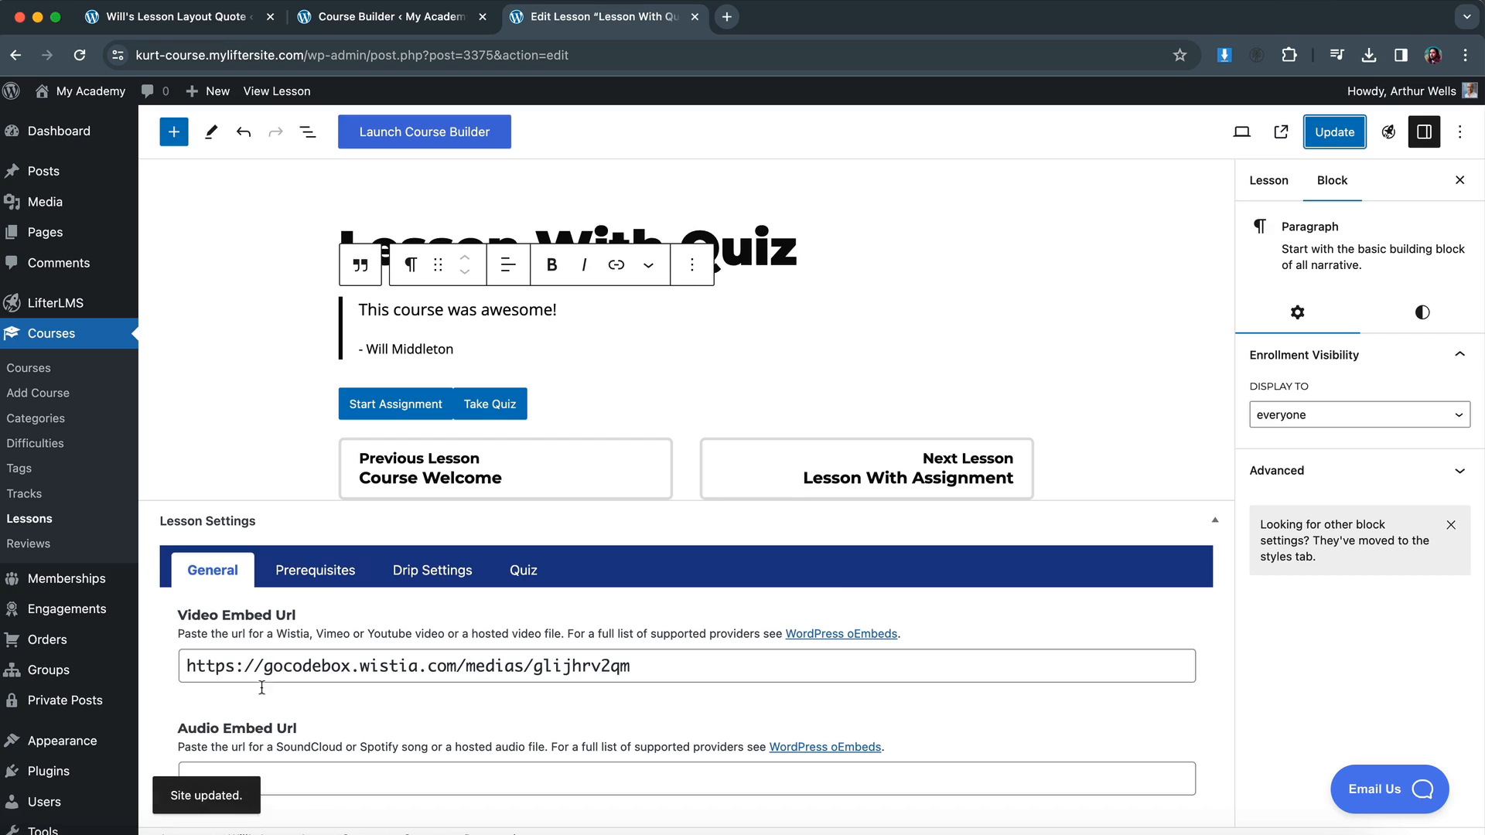
left_click(277, 91)
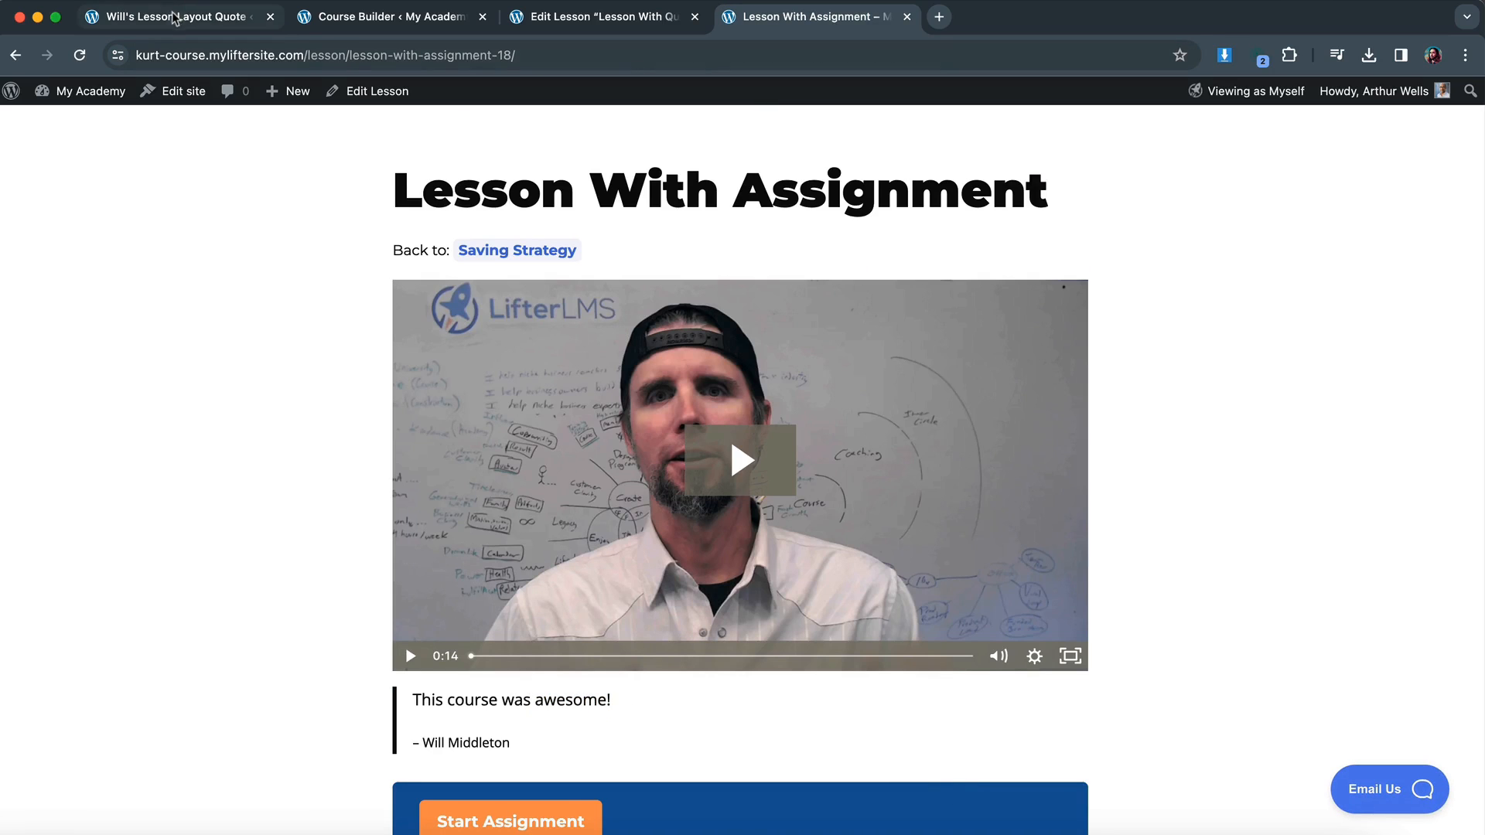
left_click(170, 16)
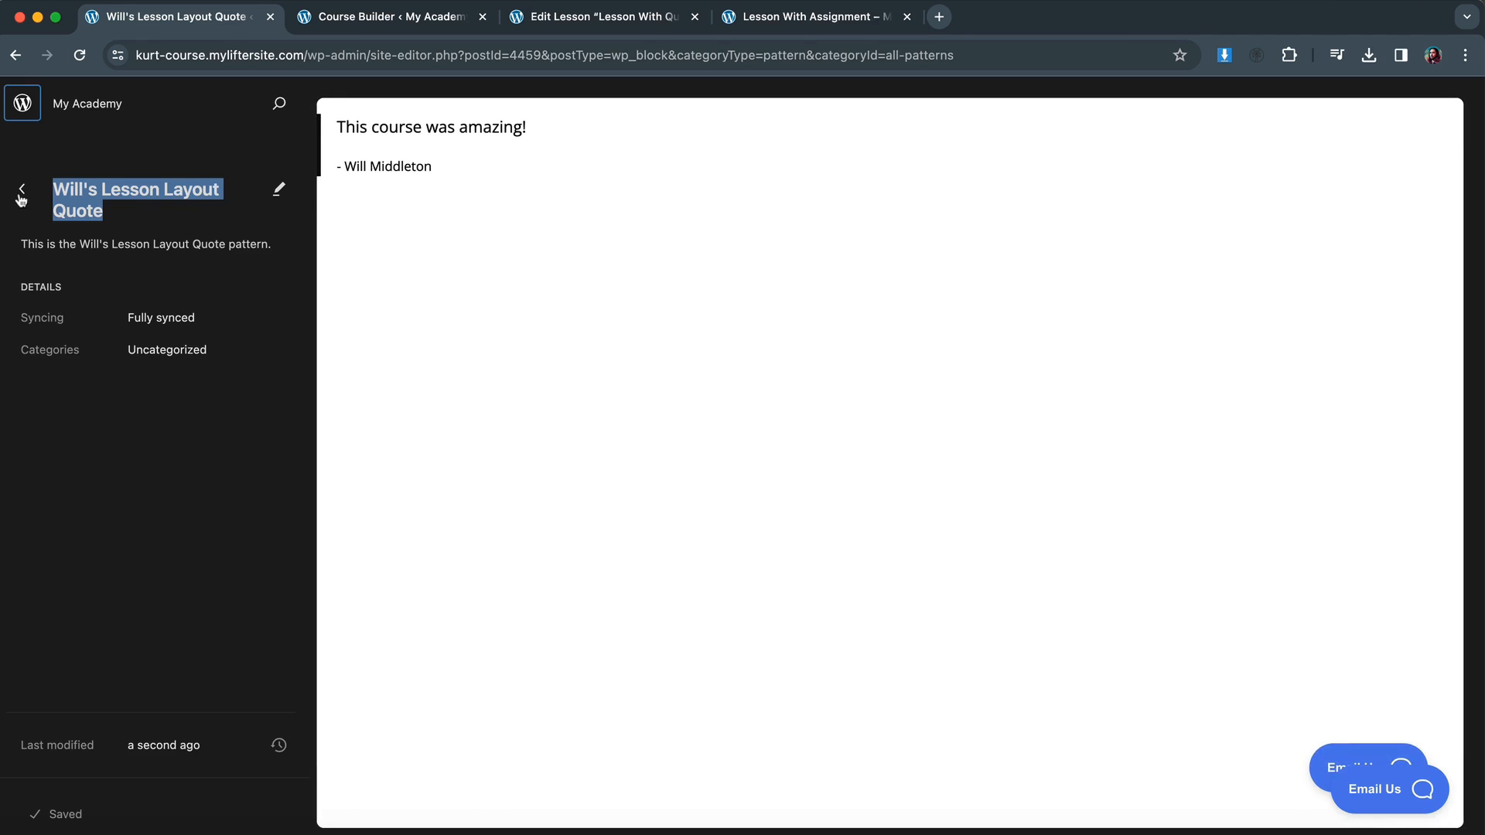
mouse_move(144, 313)
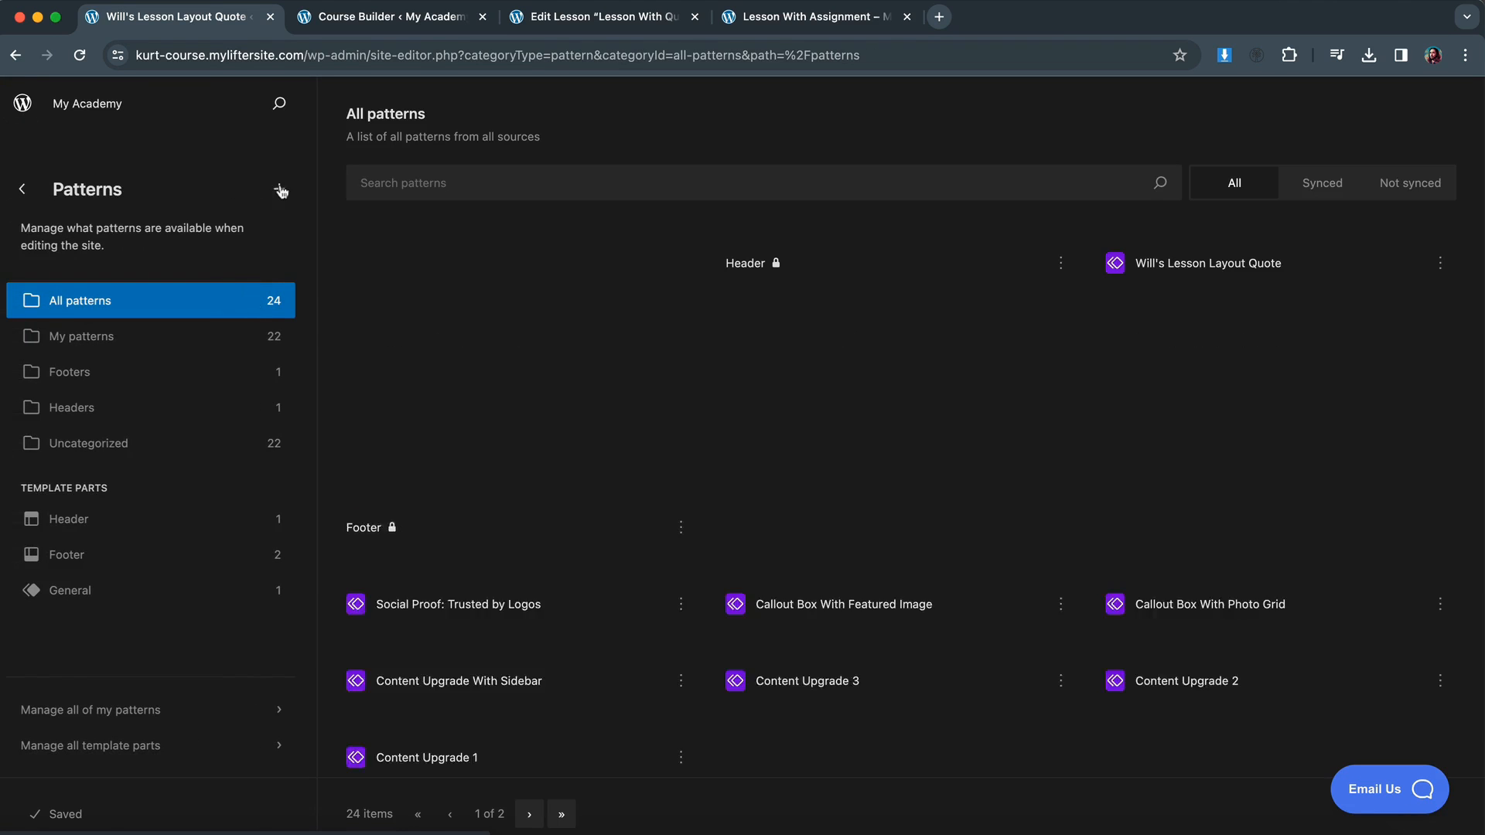
Create a new General-area template part named 'Resource Library'.
left_click(278, 190)
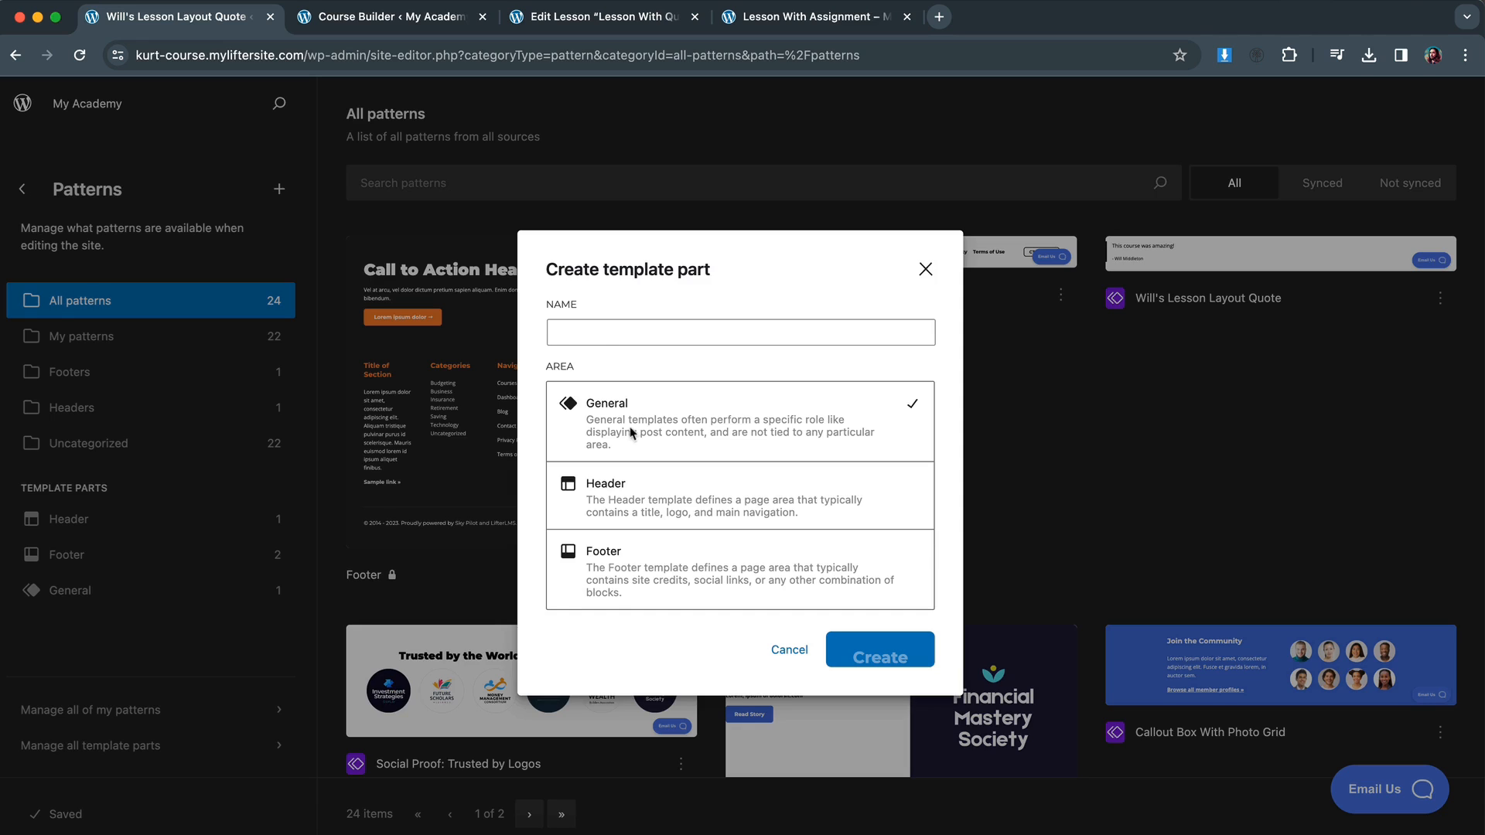
type("Resource Library")
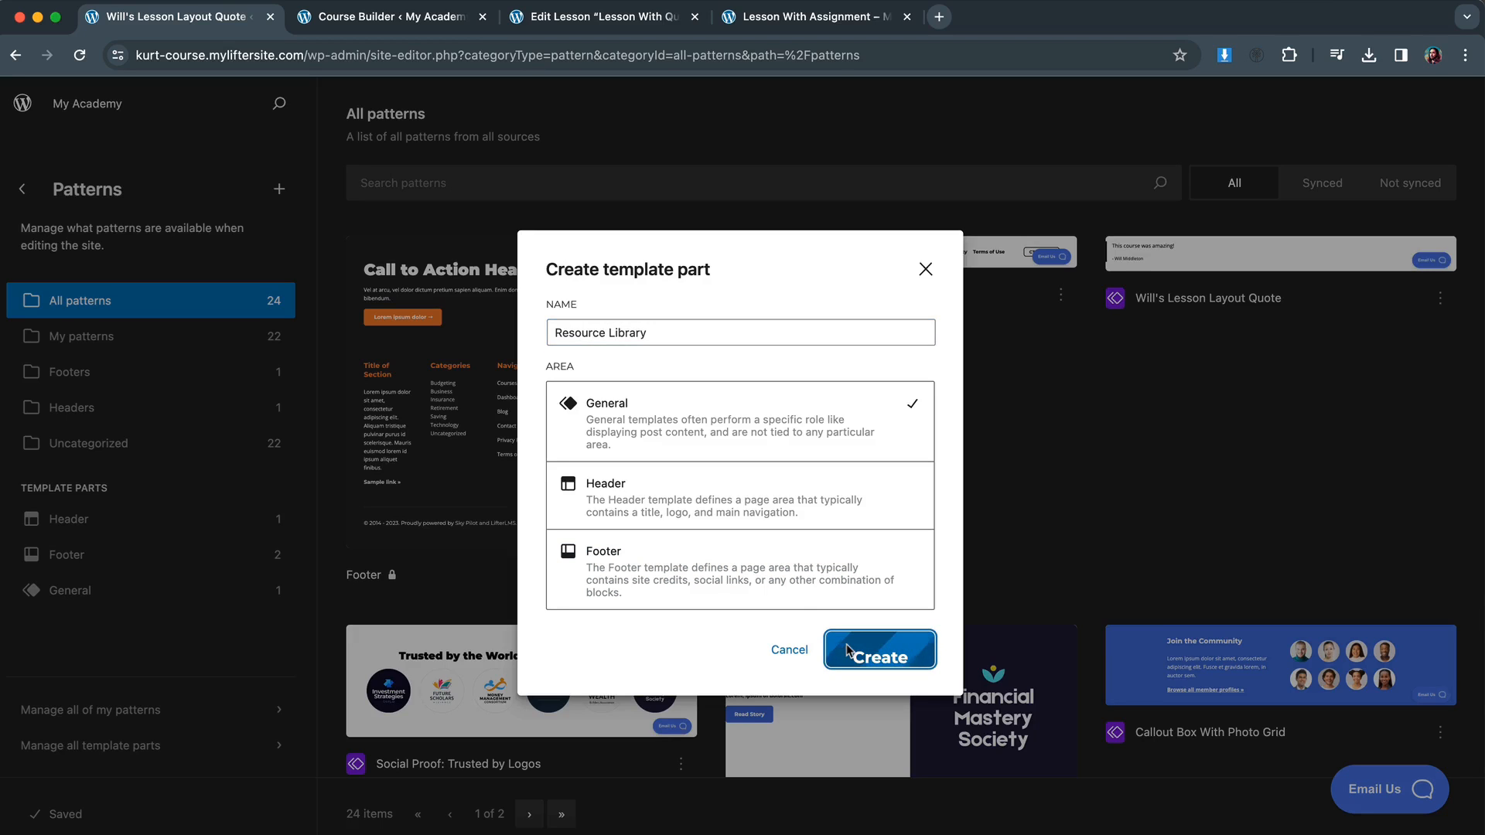
left_click(878, 650)
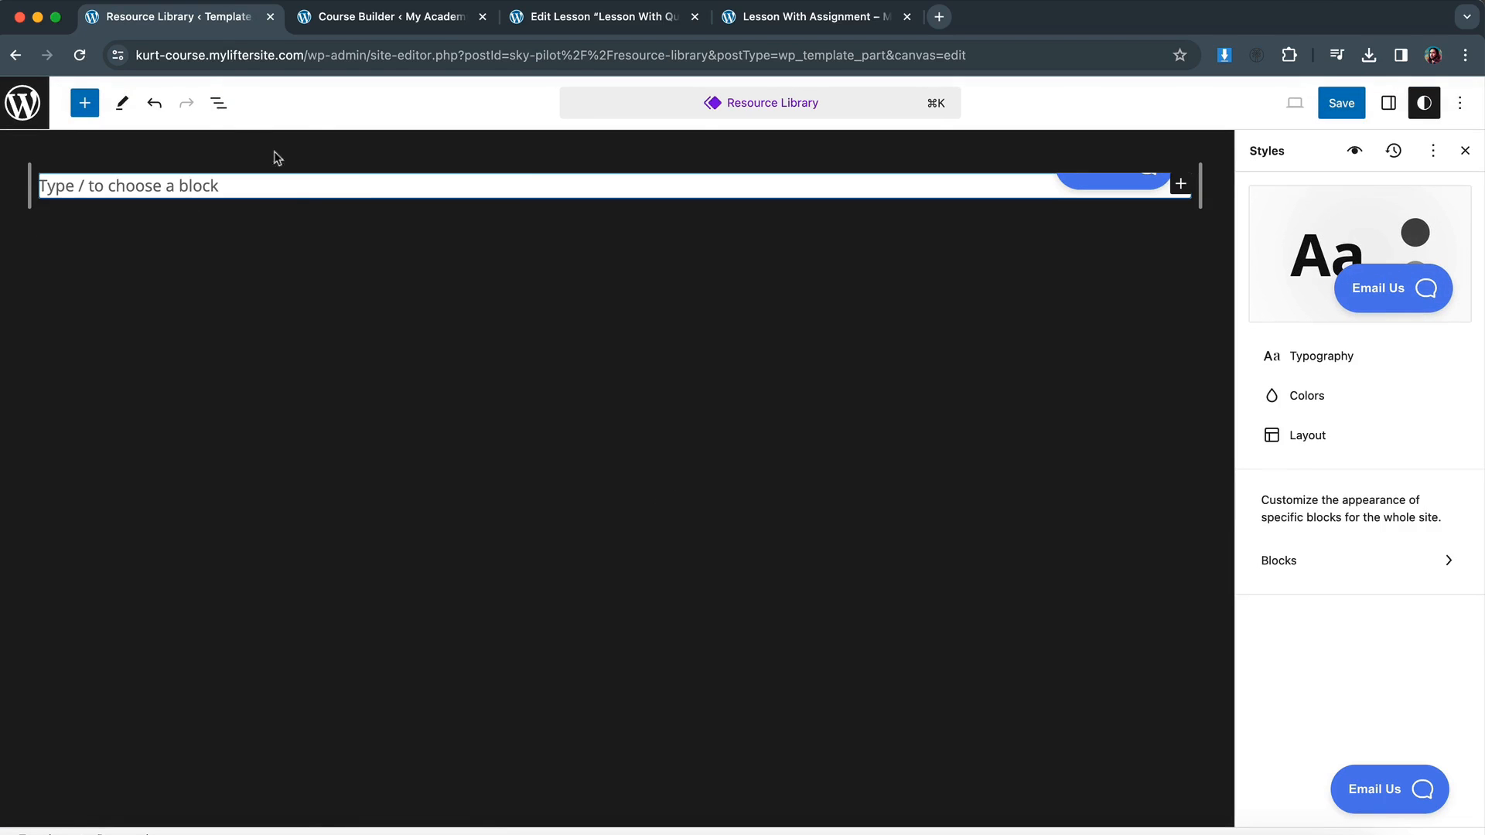
Add a List block with entries URL 1:, URL 2:, URL 3: and save the part.
left_click(218, 102)
type("list")
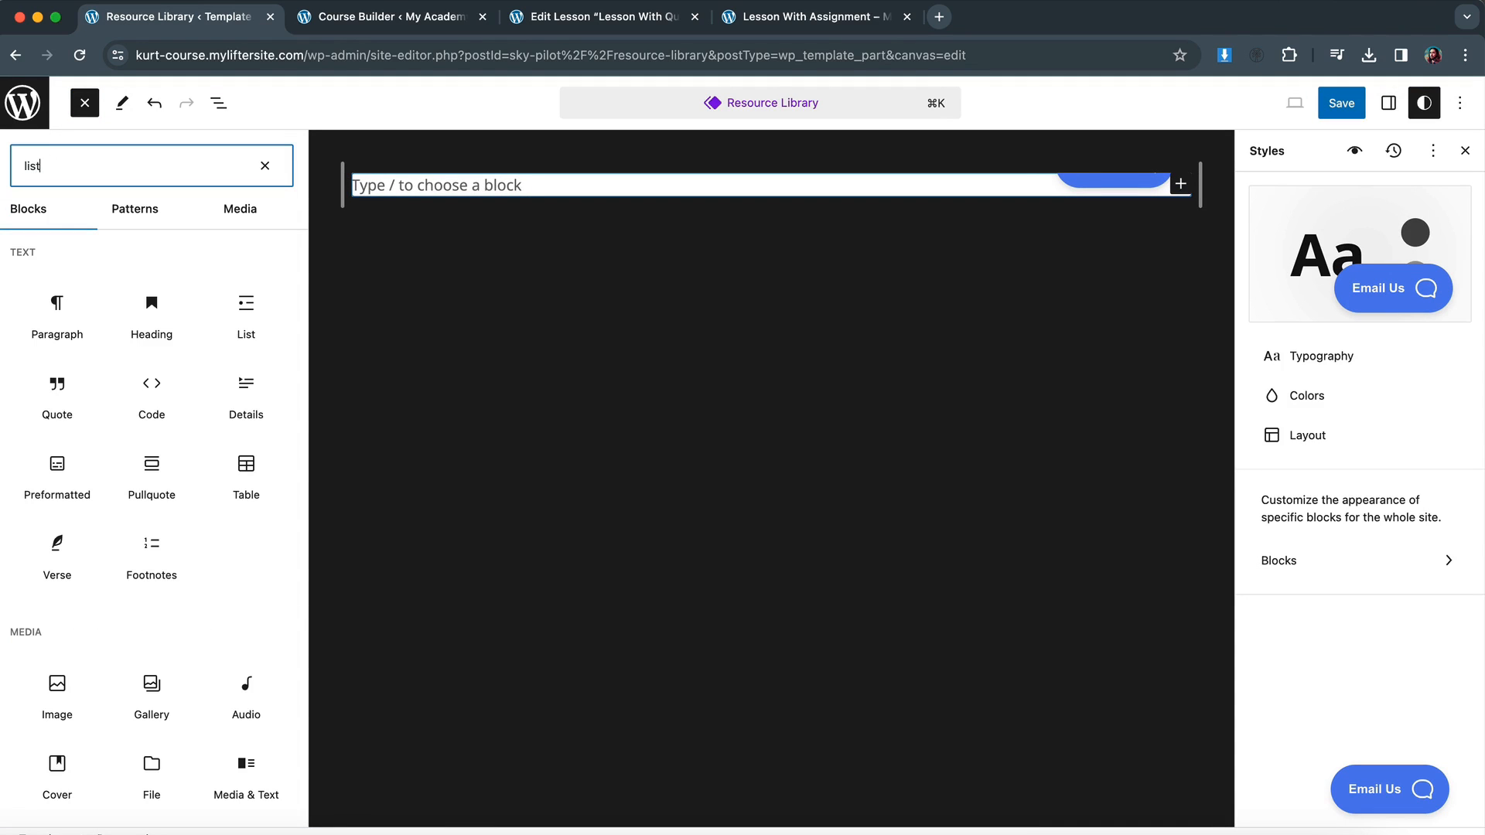
left_click(245, 303)
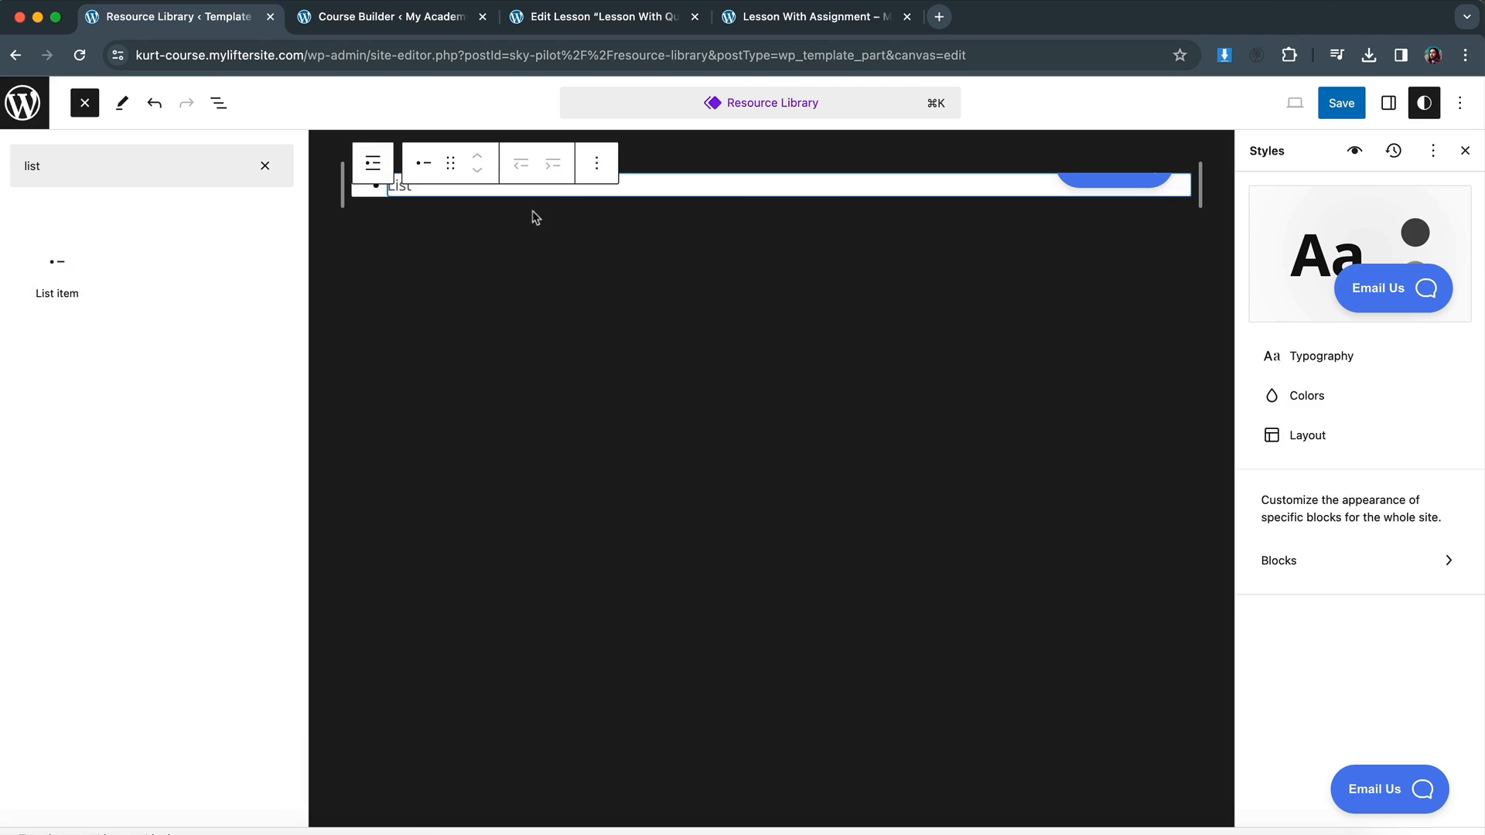
mouse_move(540, 213)
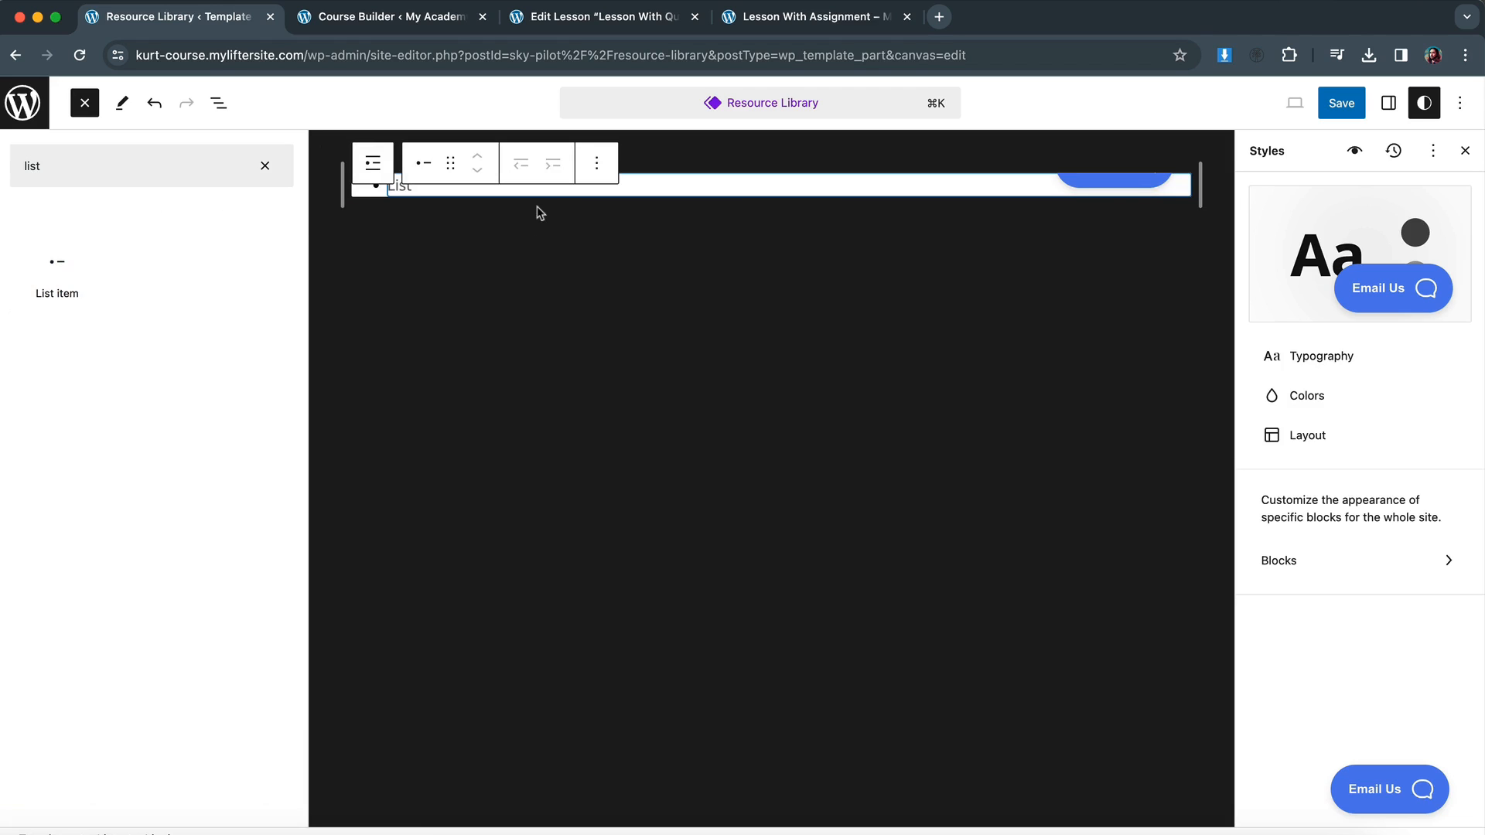
mouse_move(400, 192)
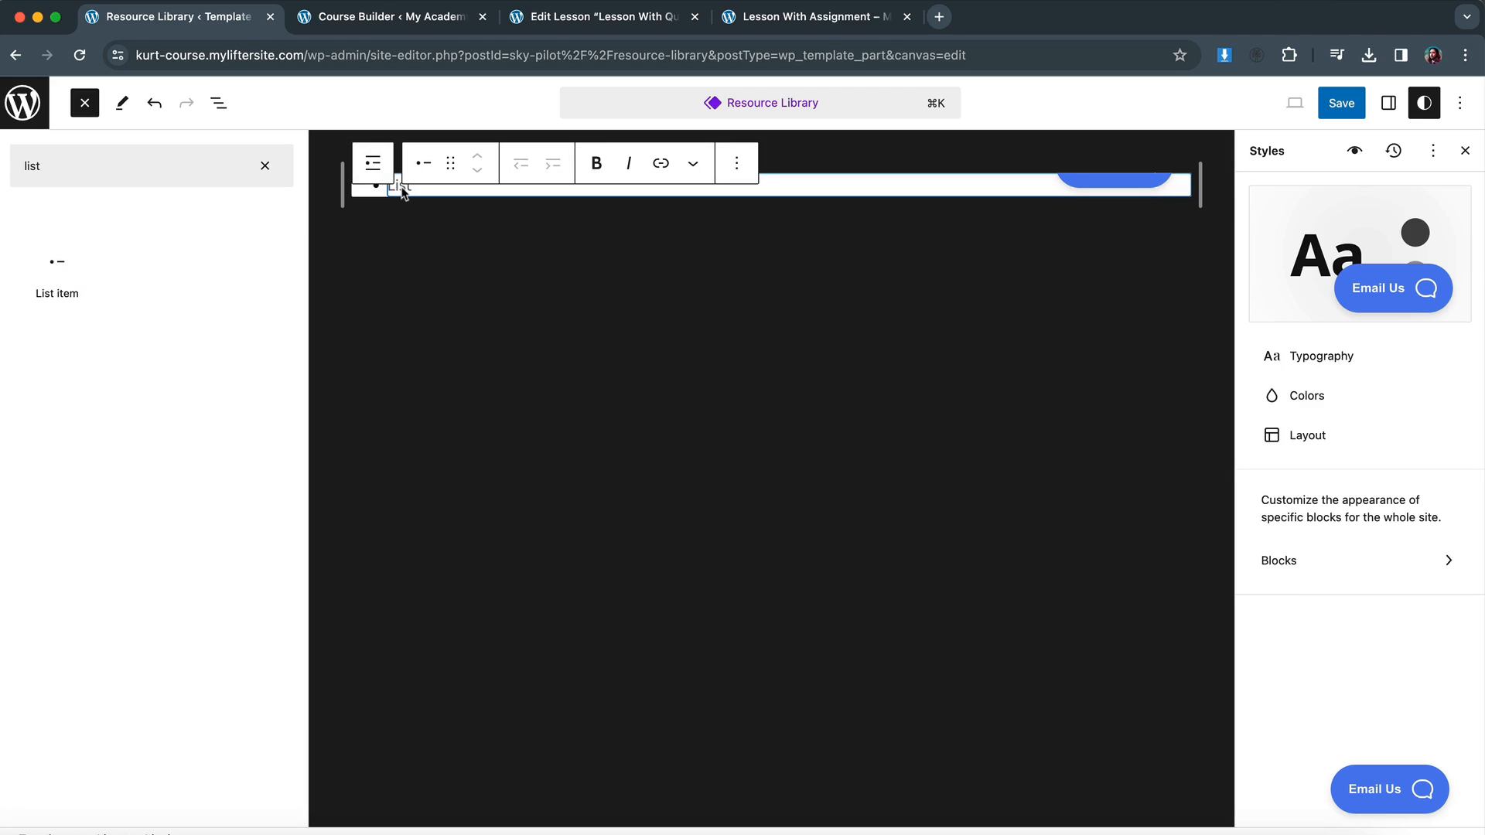
type("U")
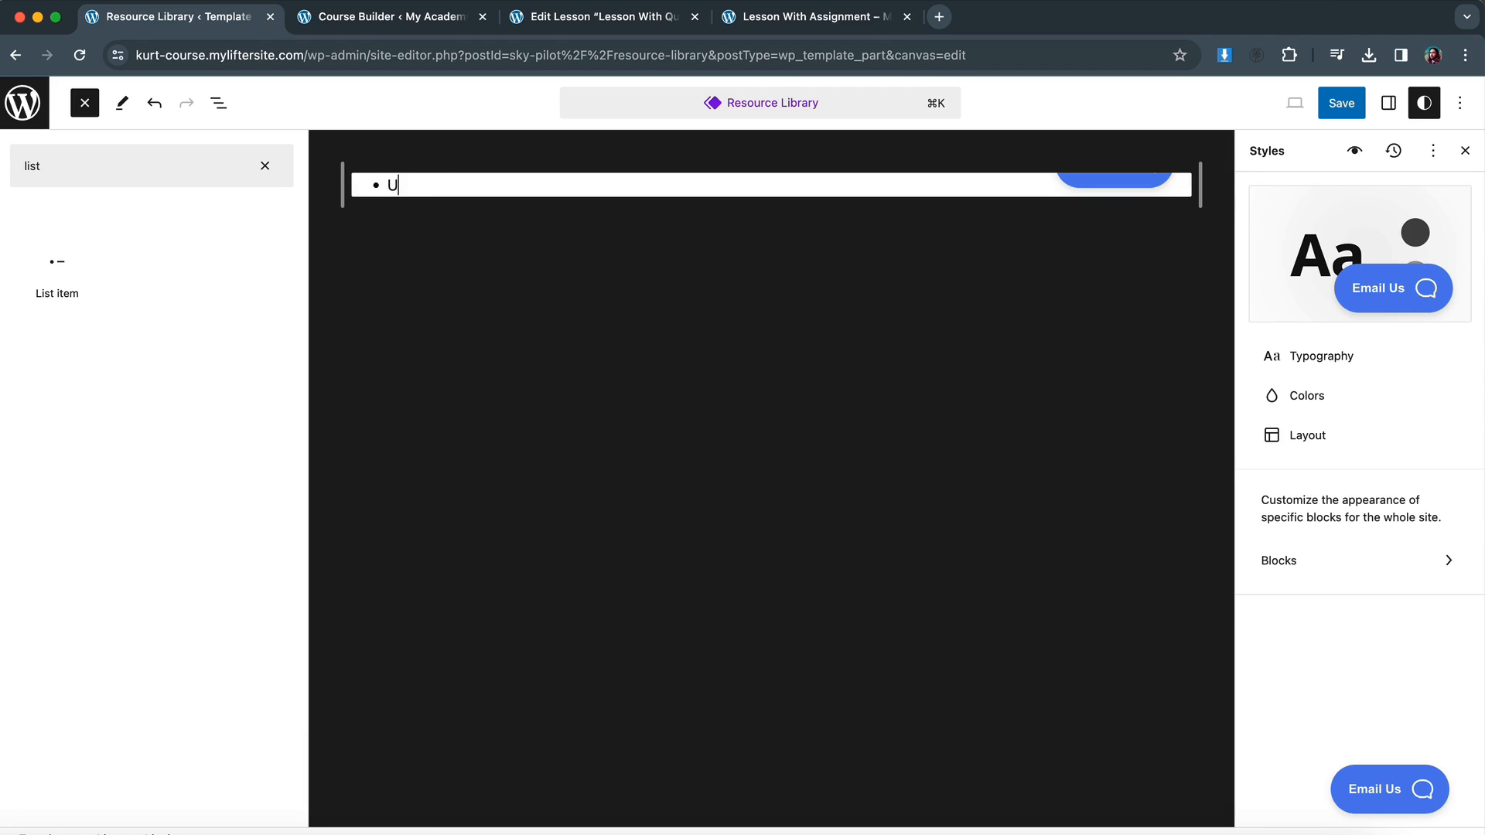
type("RL 1:")
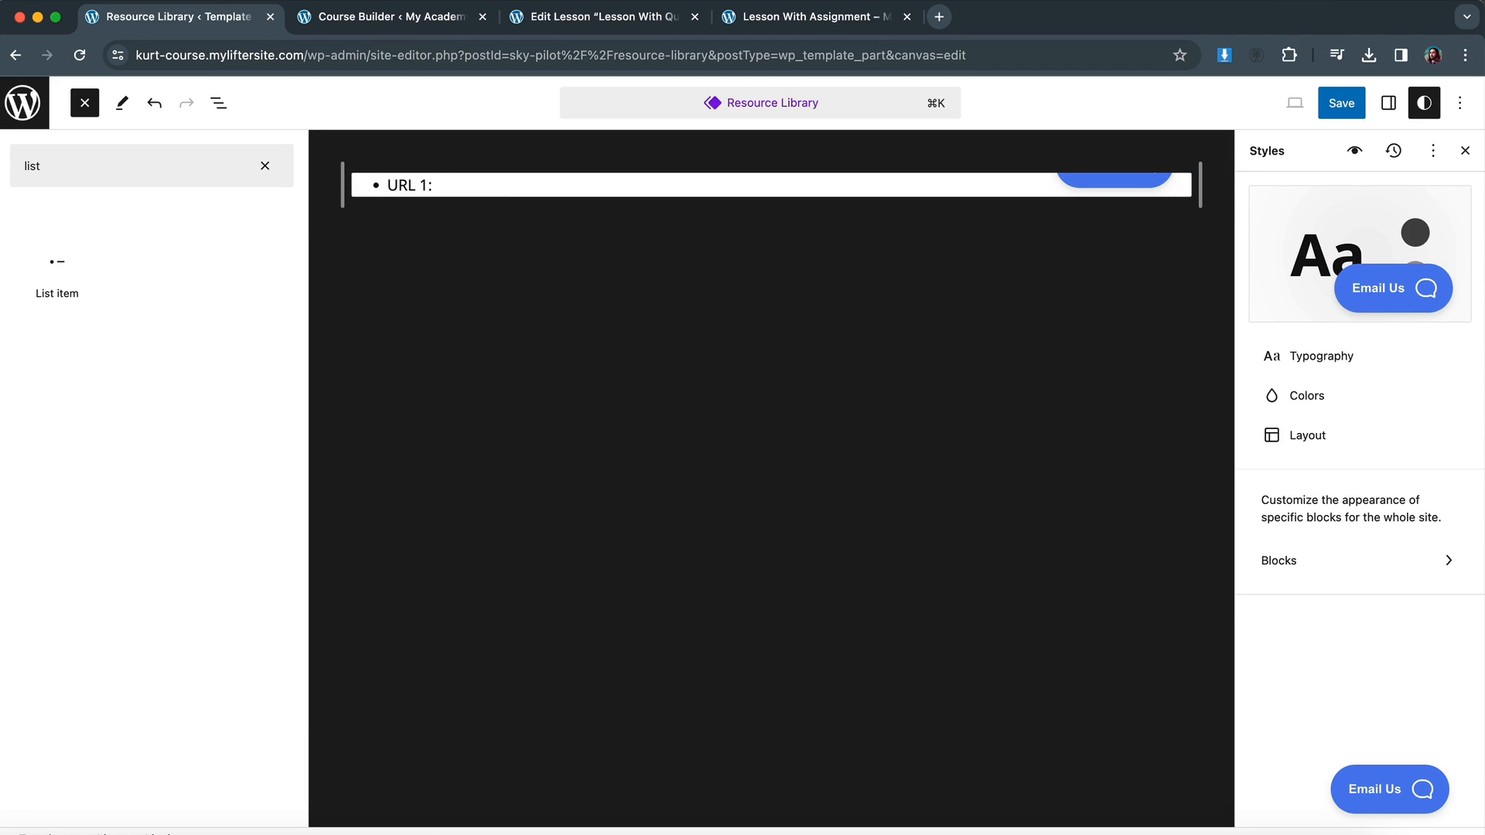
type("URL 2:")
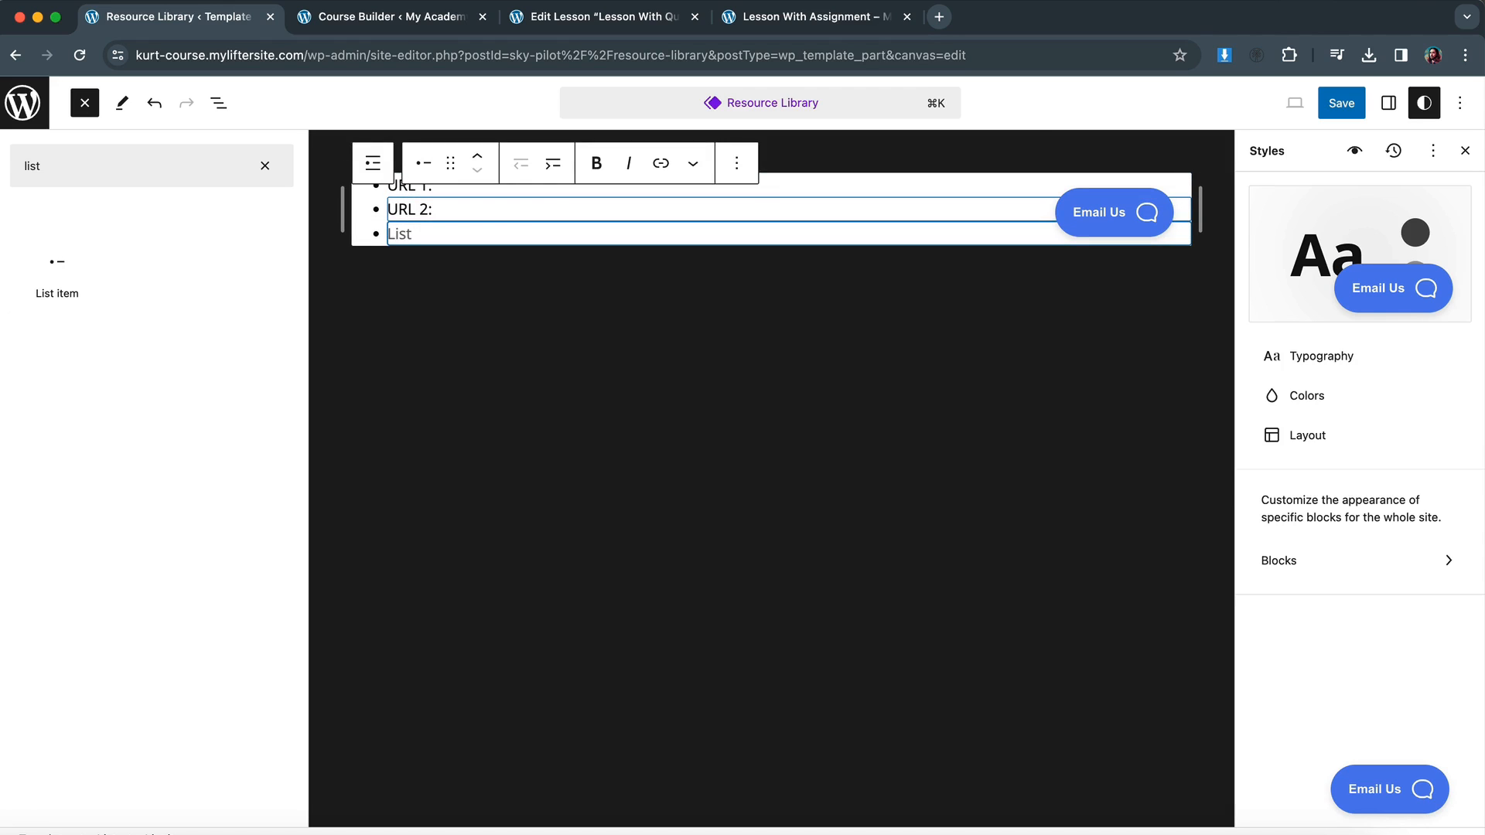
type("URL")
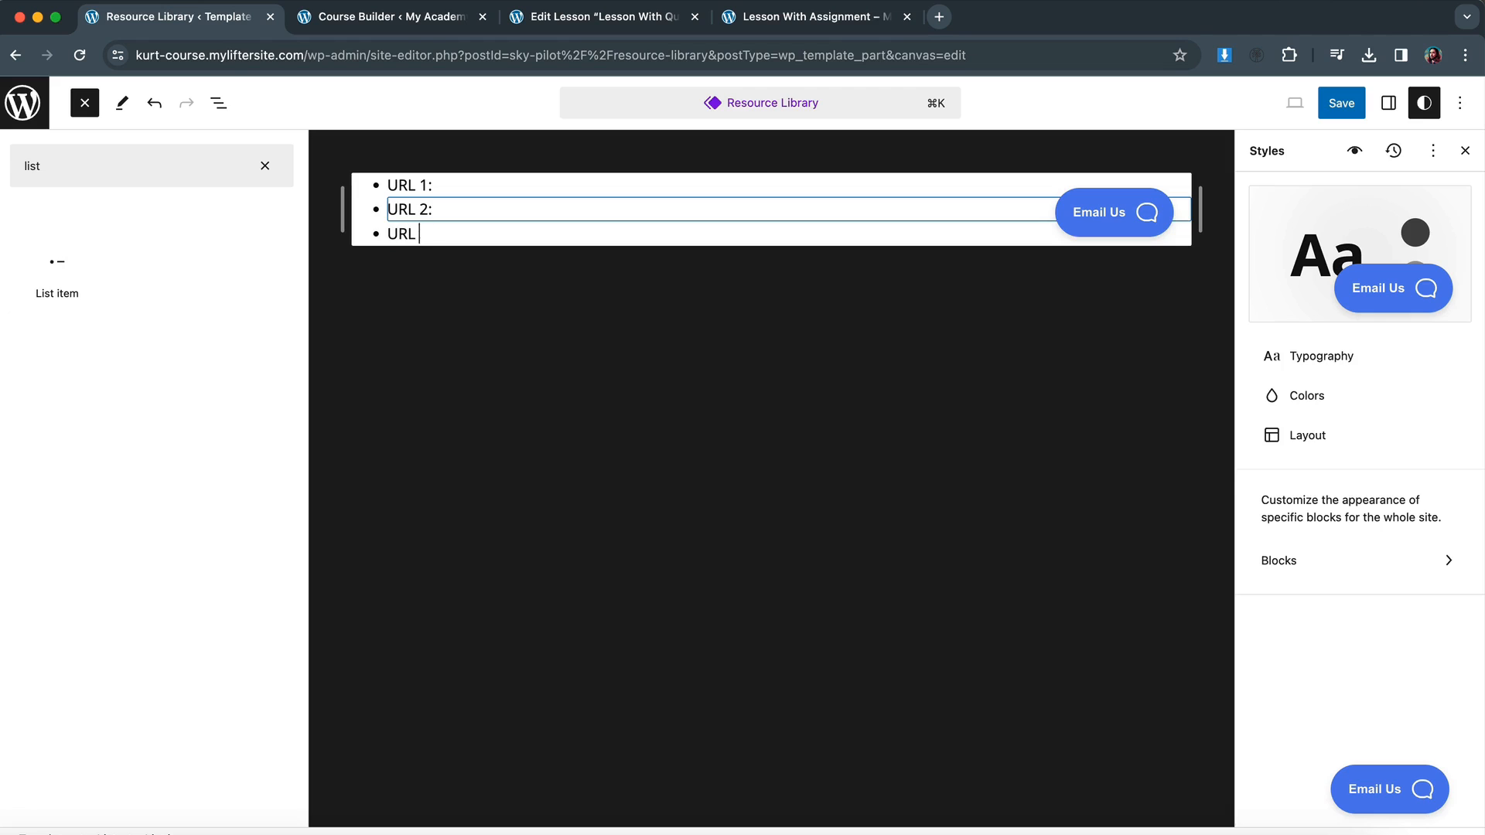
left_click(1340, 102)
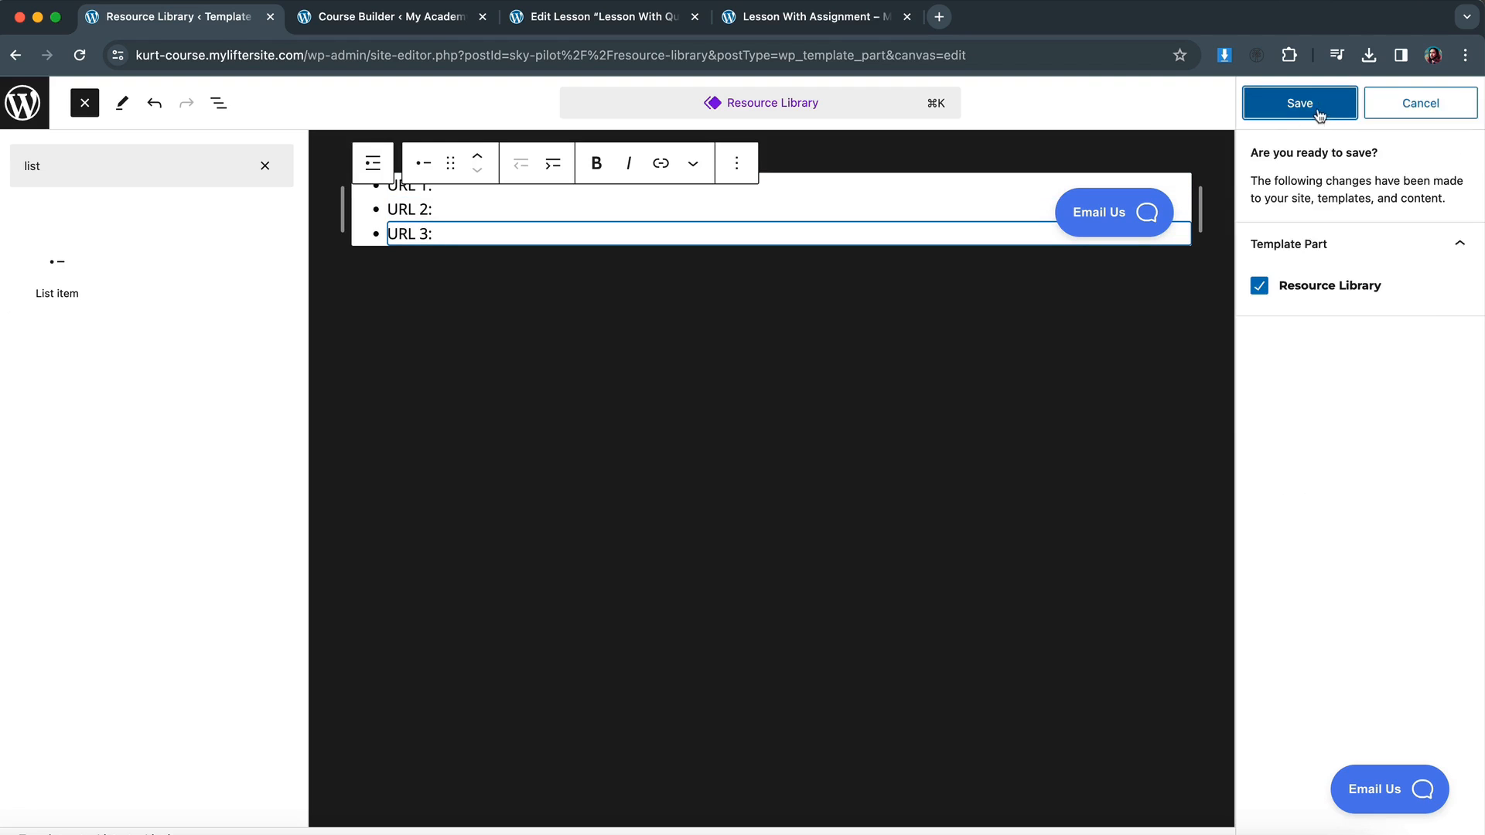
left_click(1298, 102)
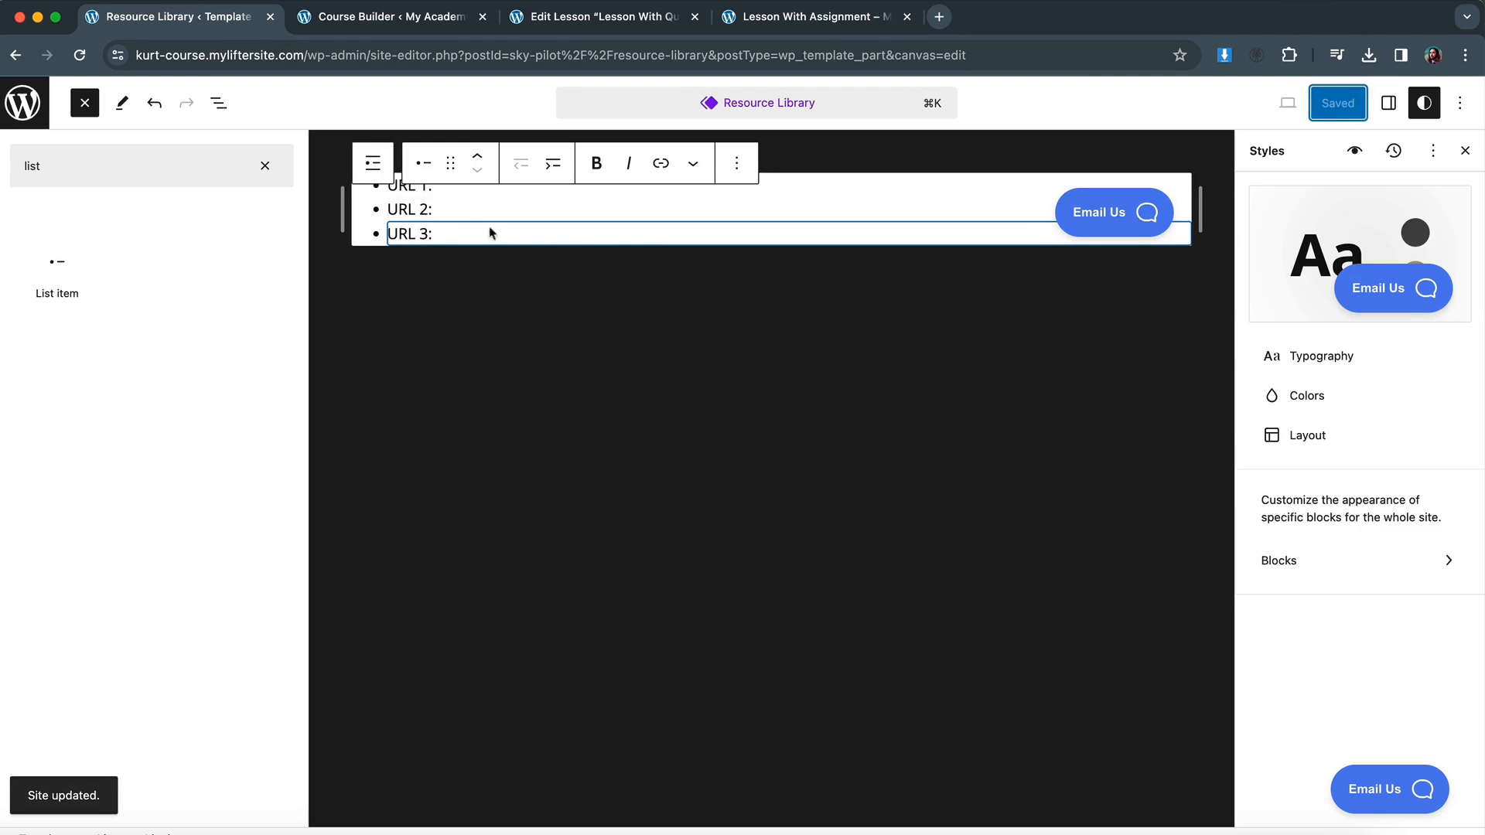
mouse_move(432, 377)
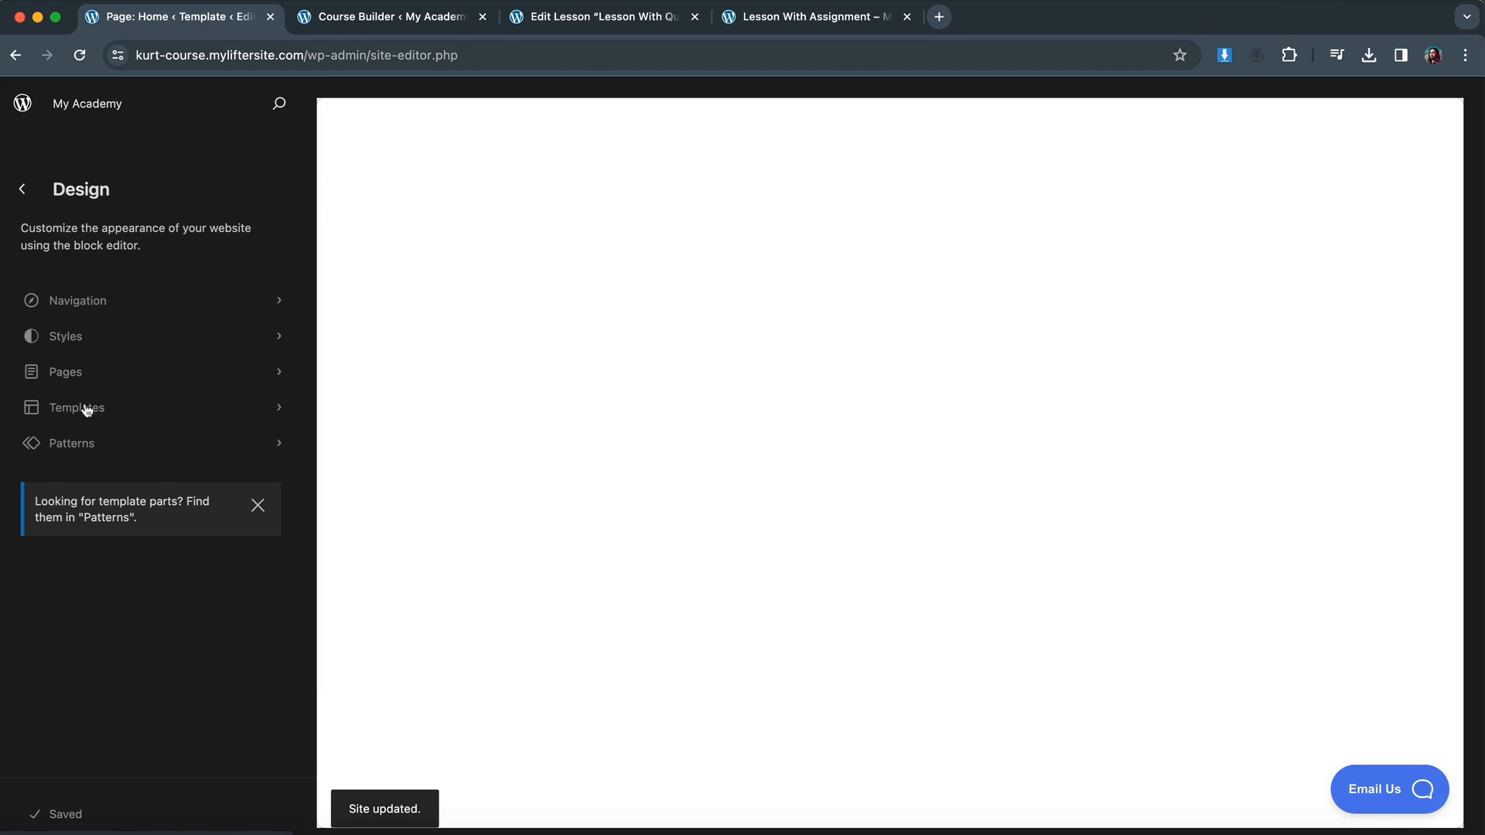
Reopen Lesson Template No Header No Footer and insert a two-column Columns block below Content.
left_click(76, 408)
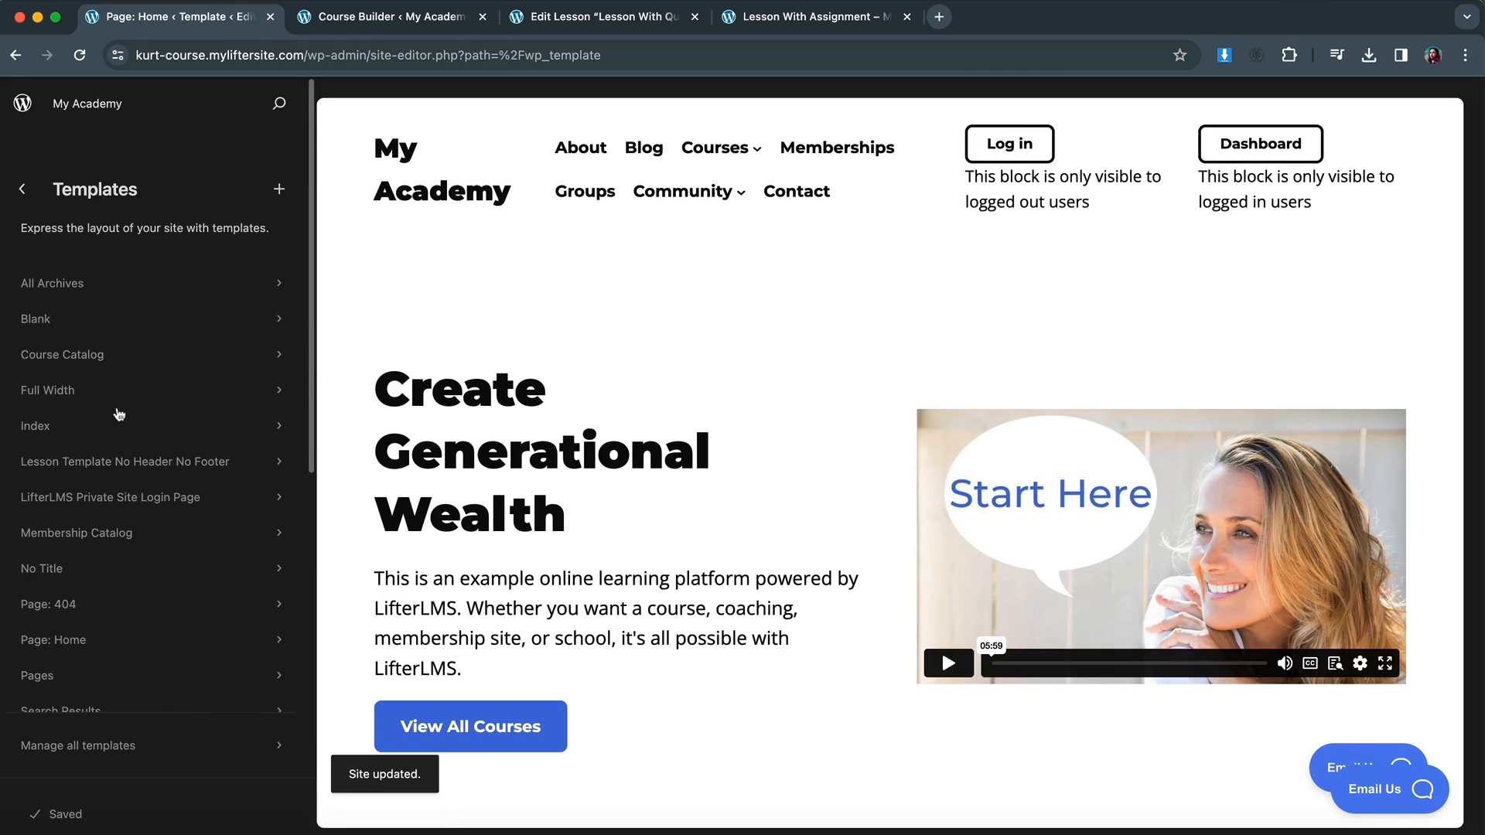
left_click(123, 461)
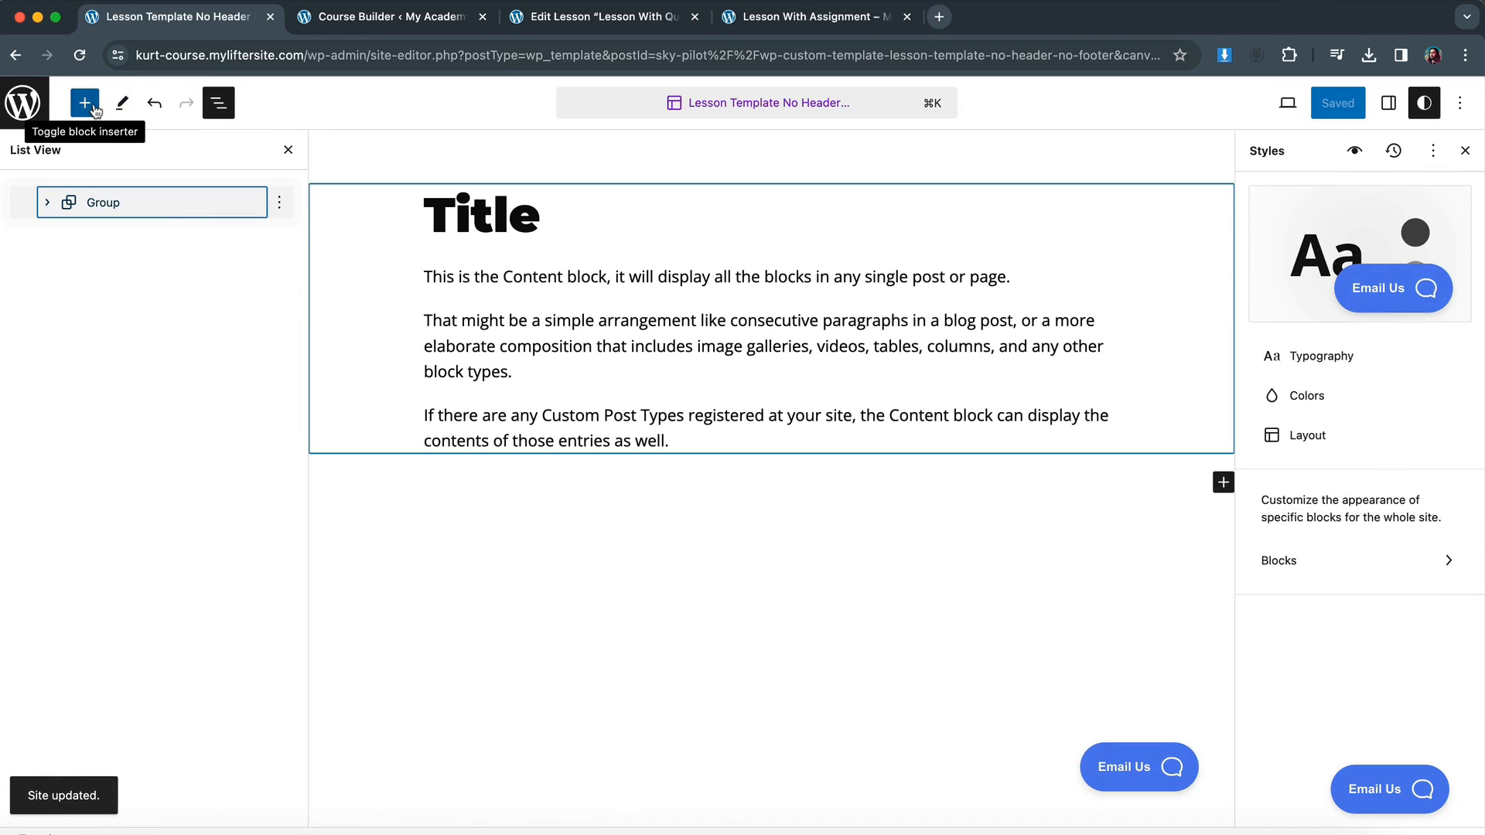
left_click(85, 102)
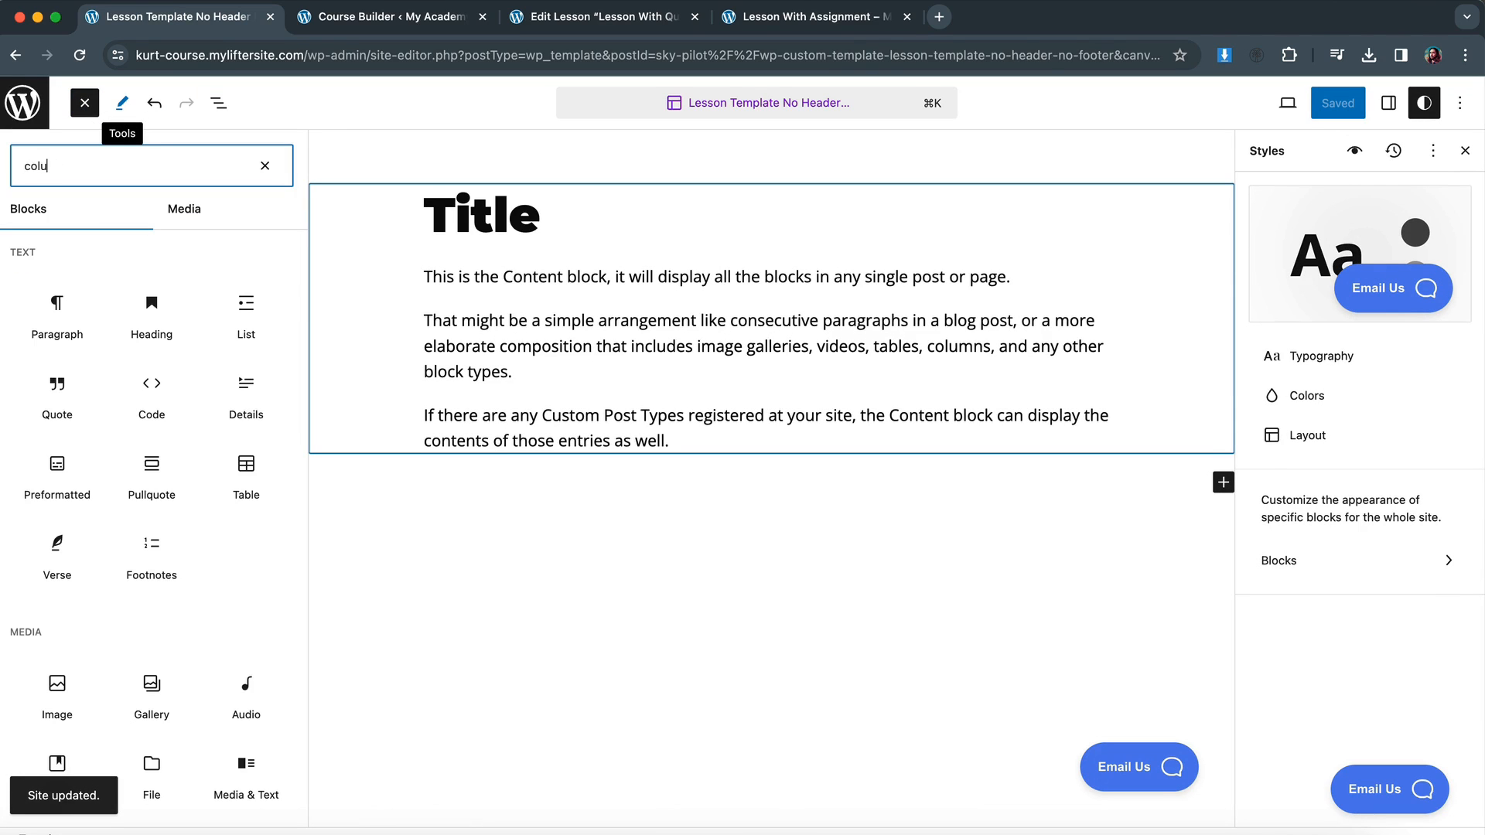
left_click(57, 274)
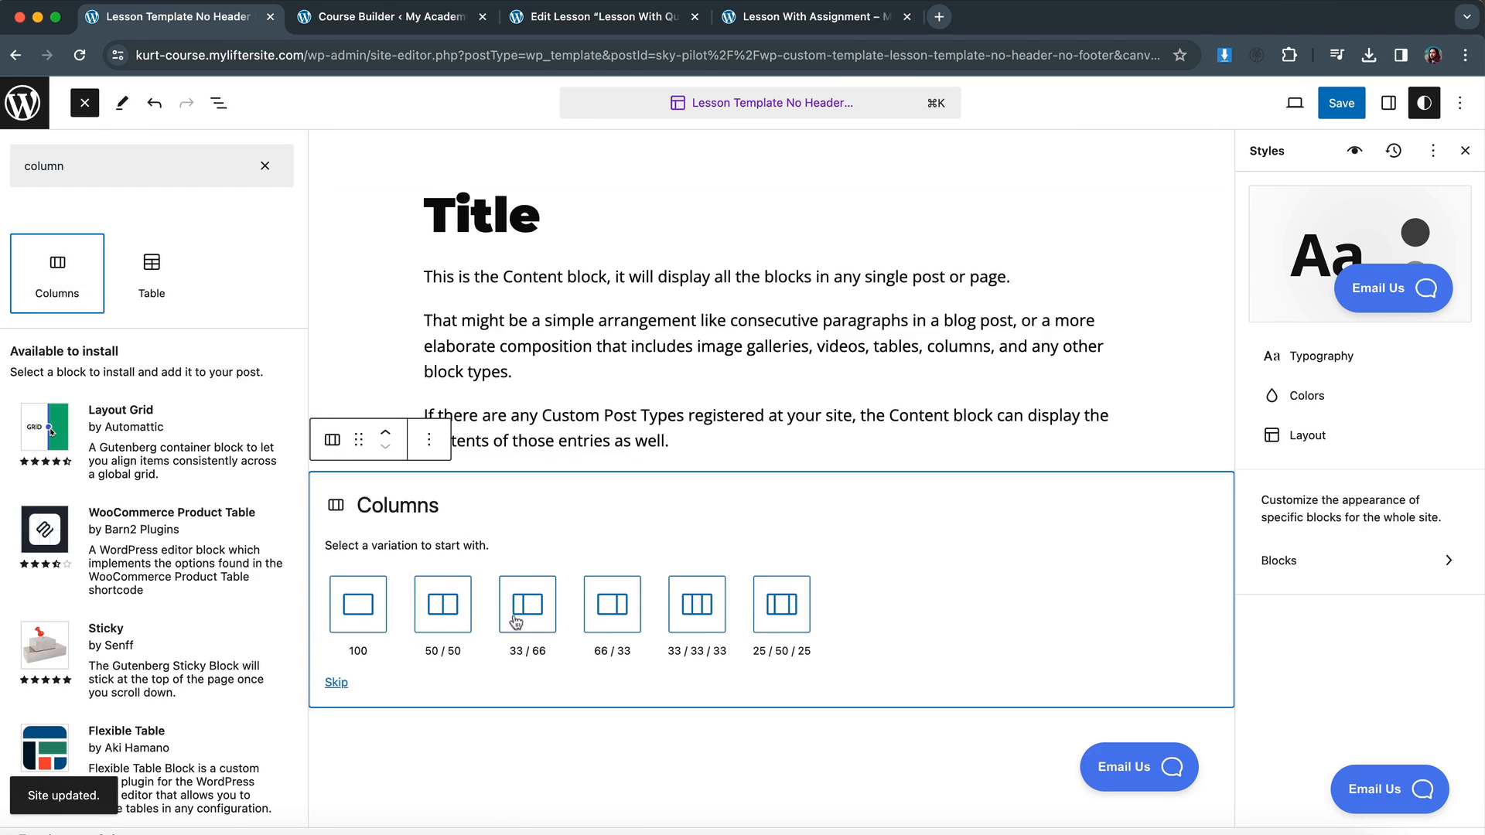
left_click(84, 102)
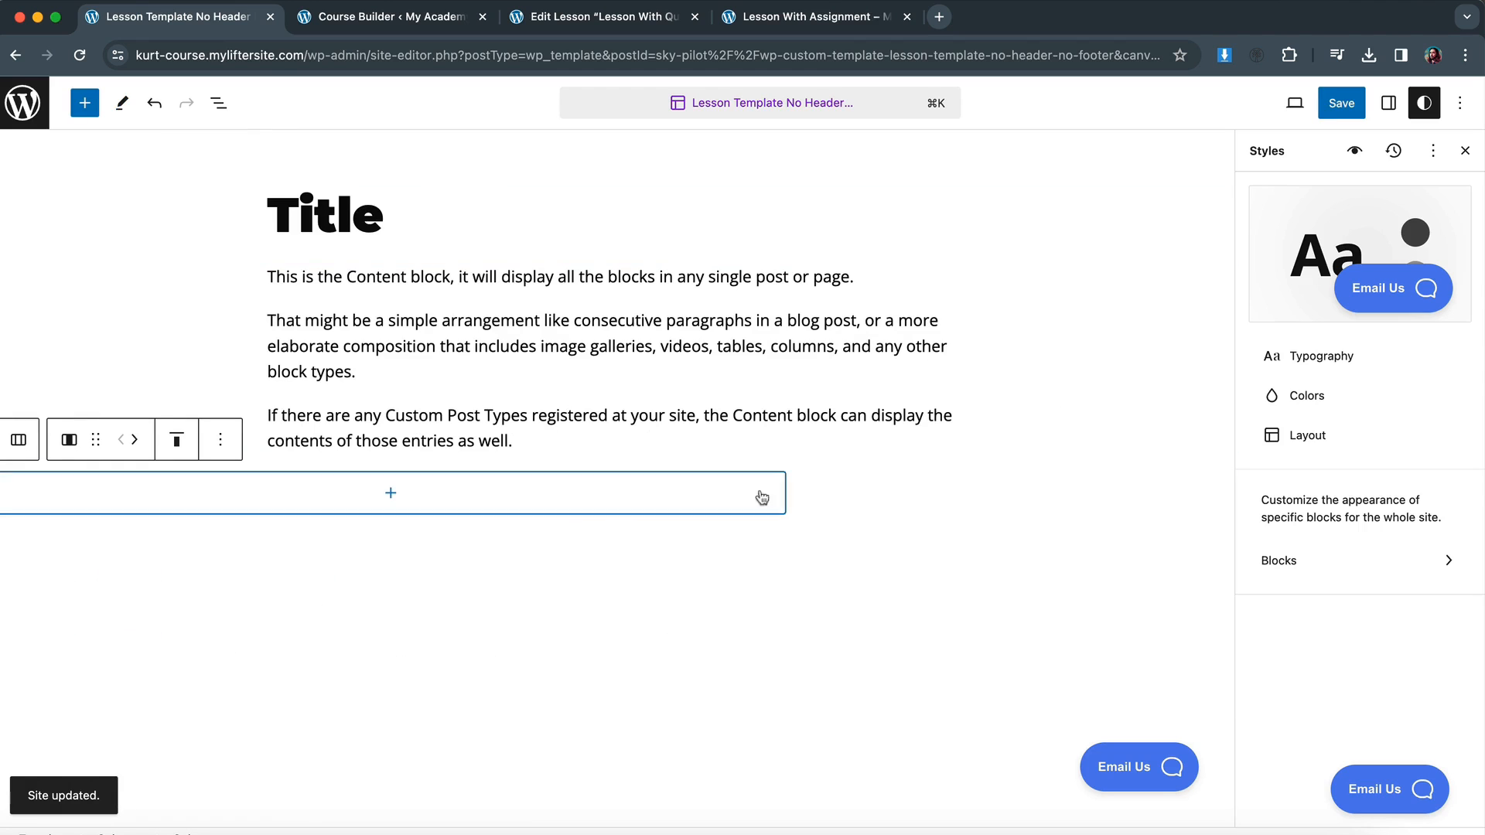
Select the empty right column and search its inserter for a template block.
left_click(219, 102)
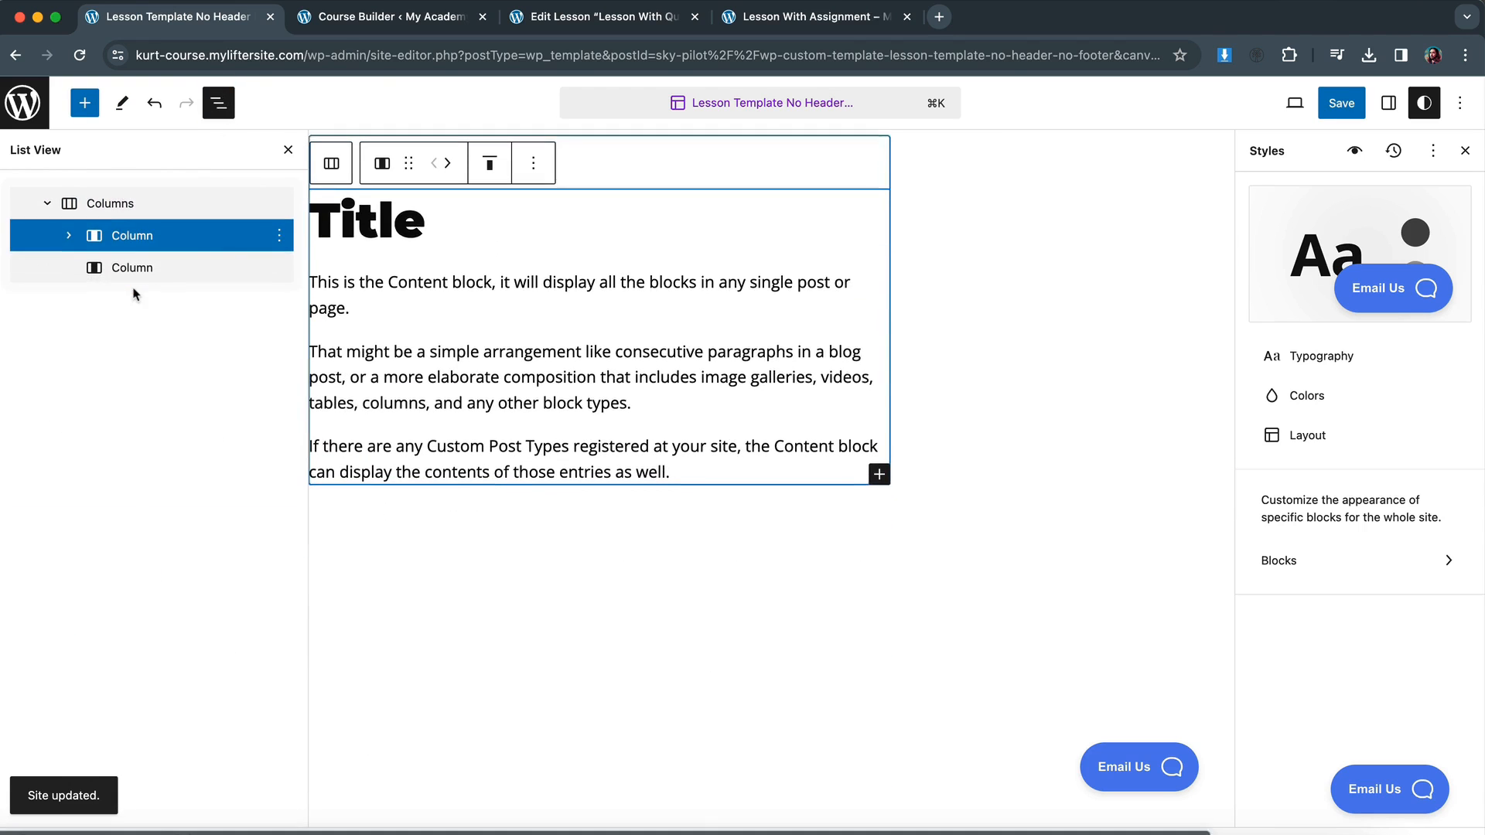
left_click(132, 266)
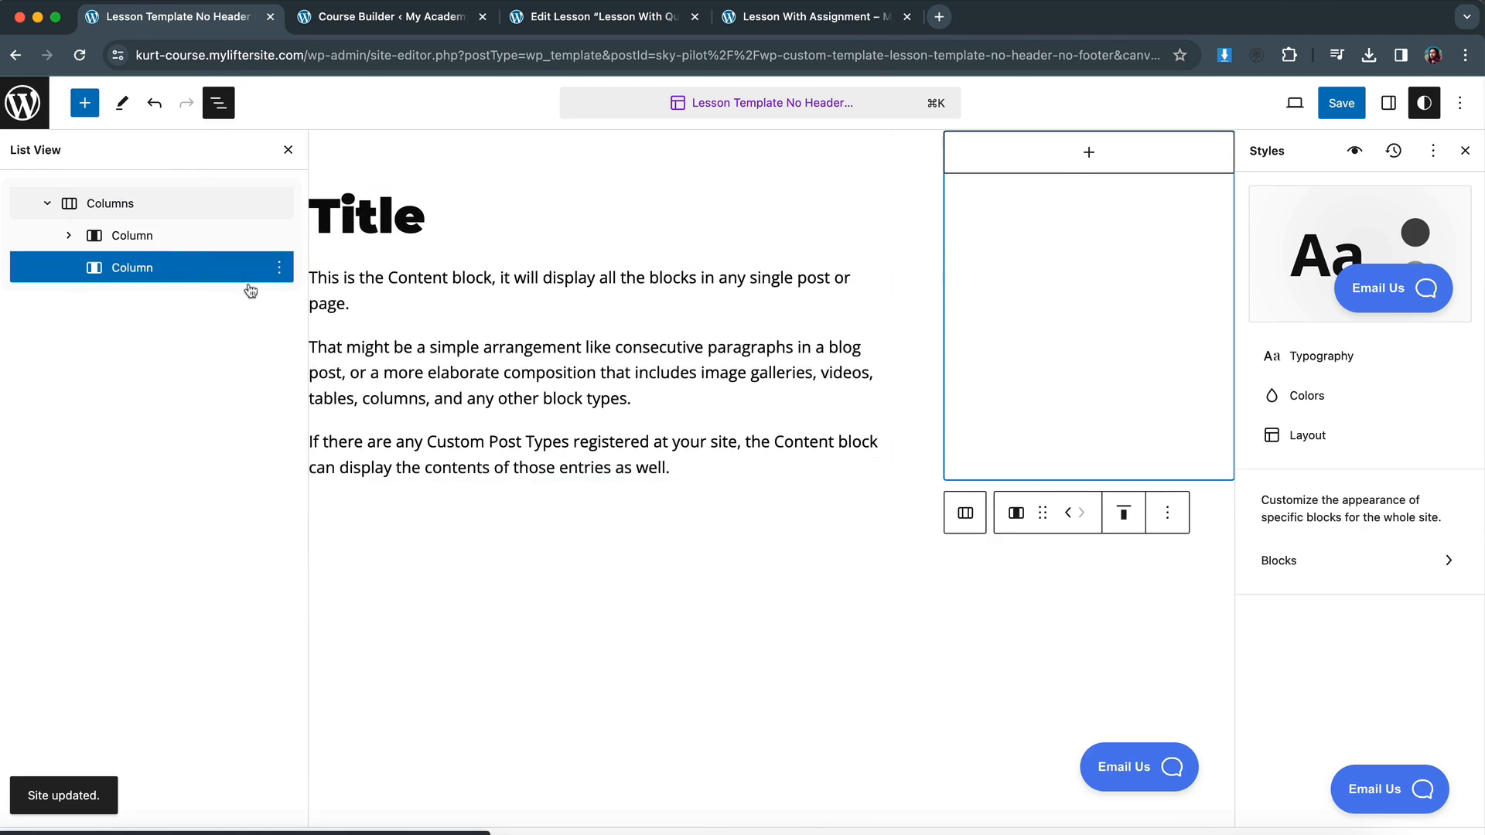
left_click(1088, 152)
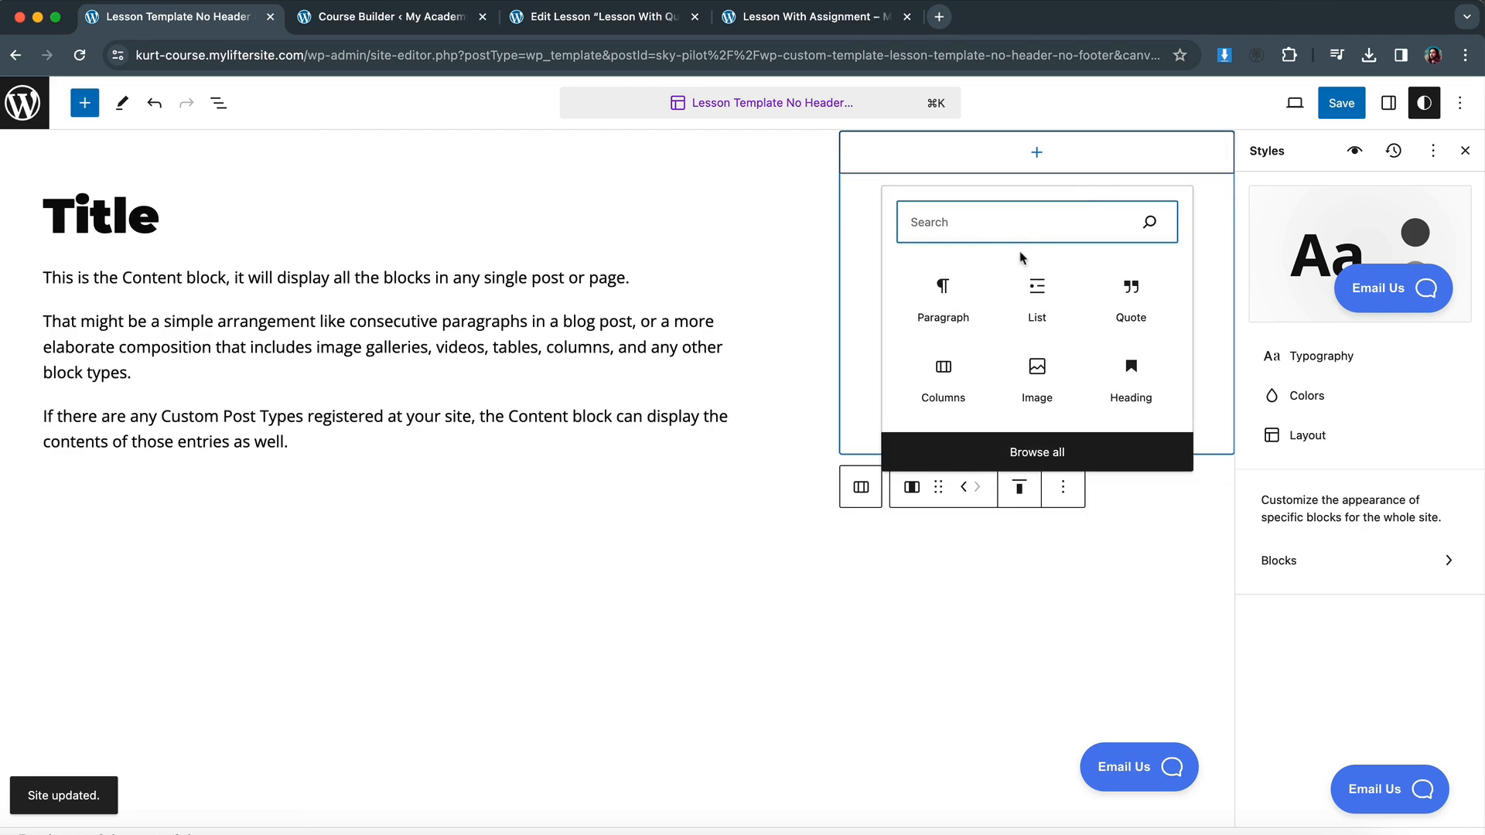
type("resource")
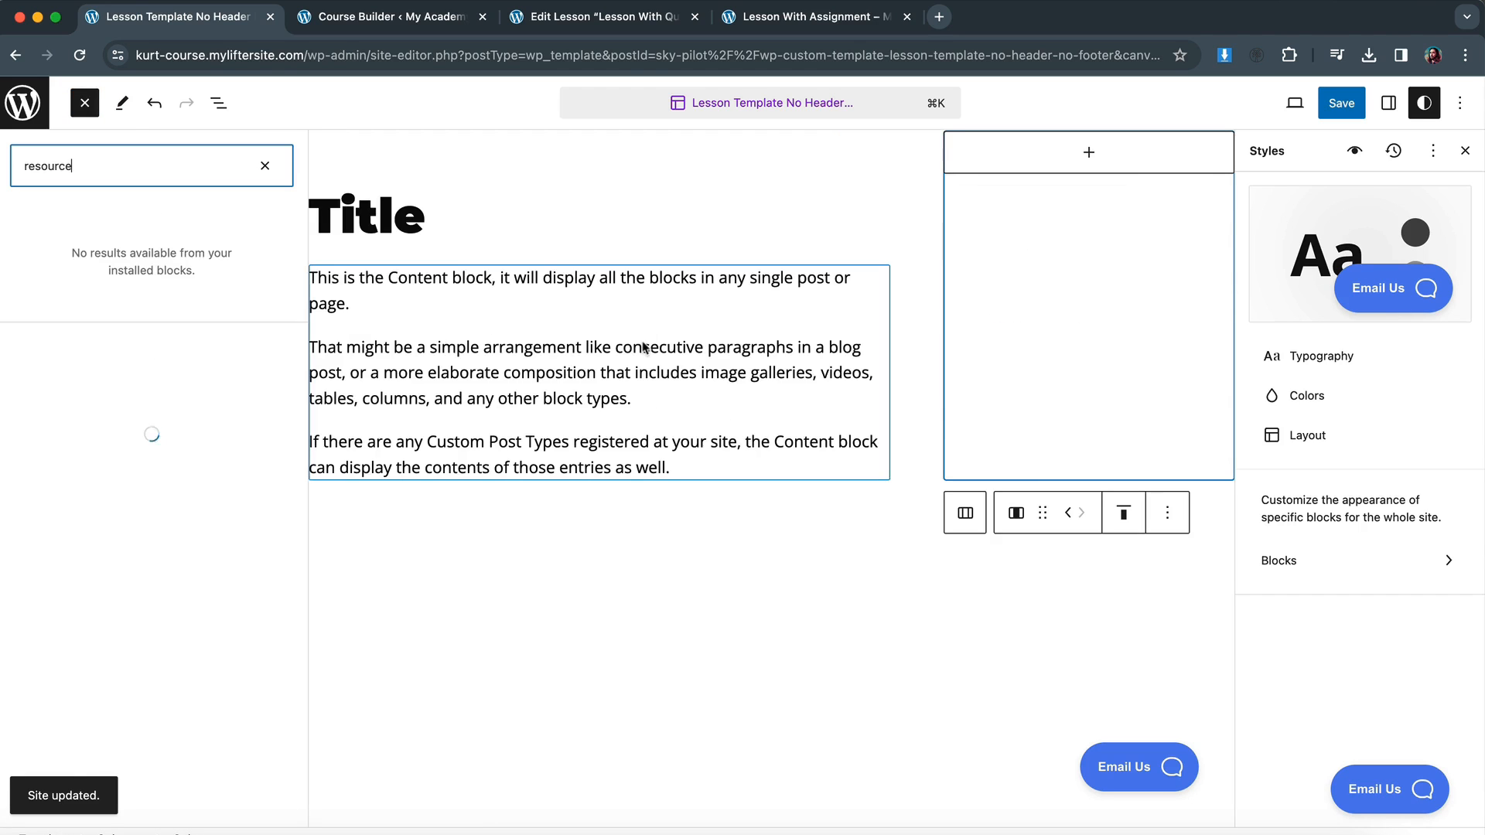
left_click(265, 165)
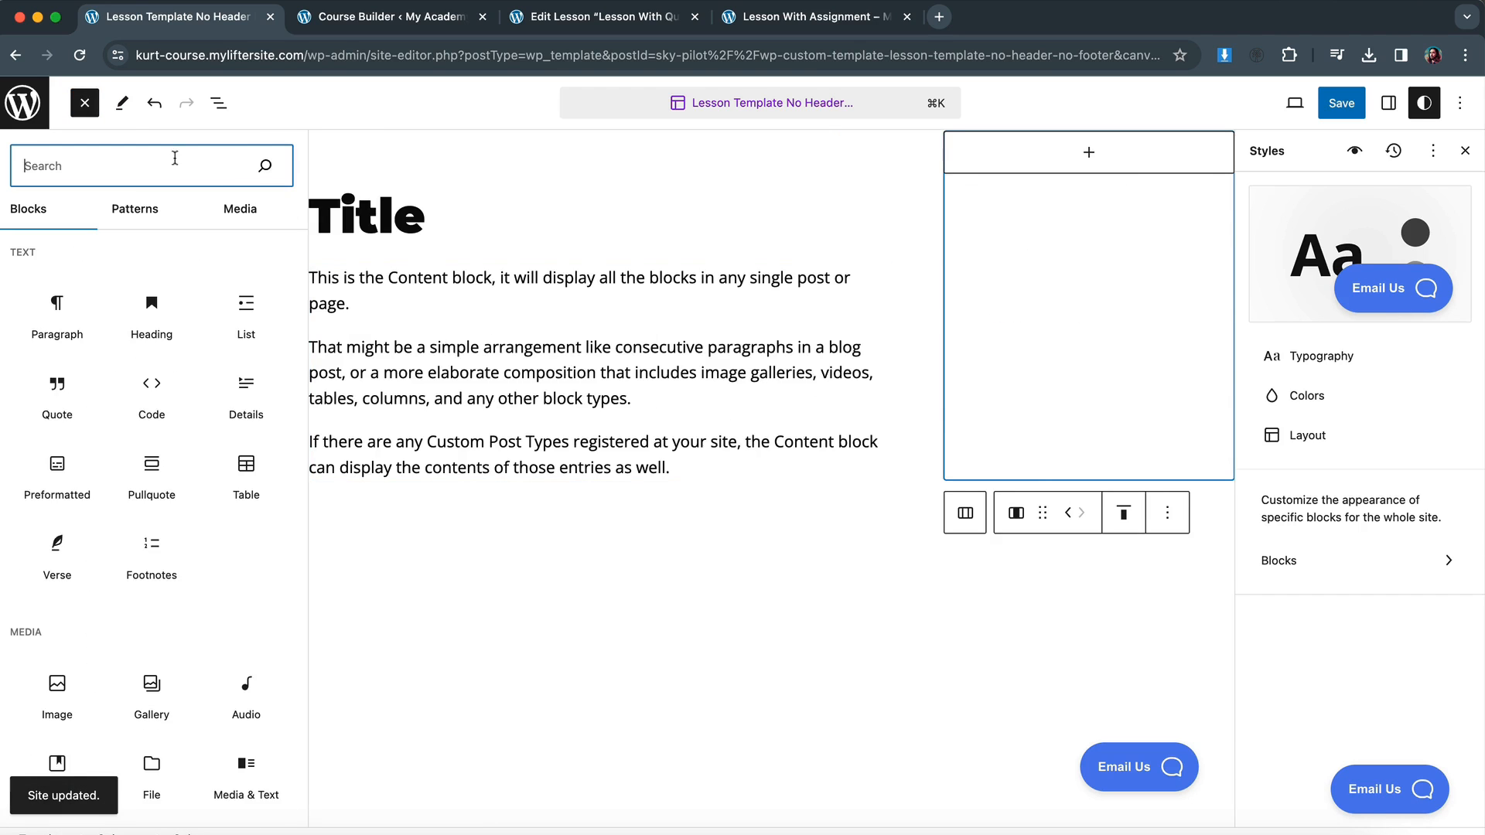
left_click(135, 210)
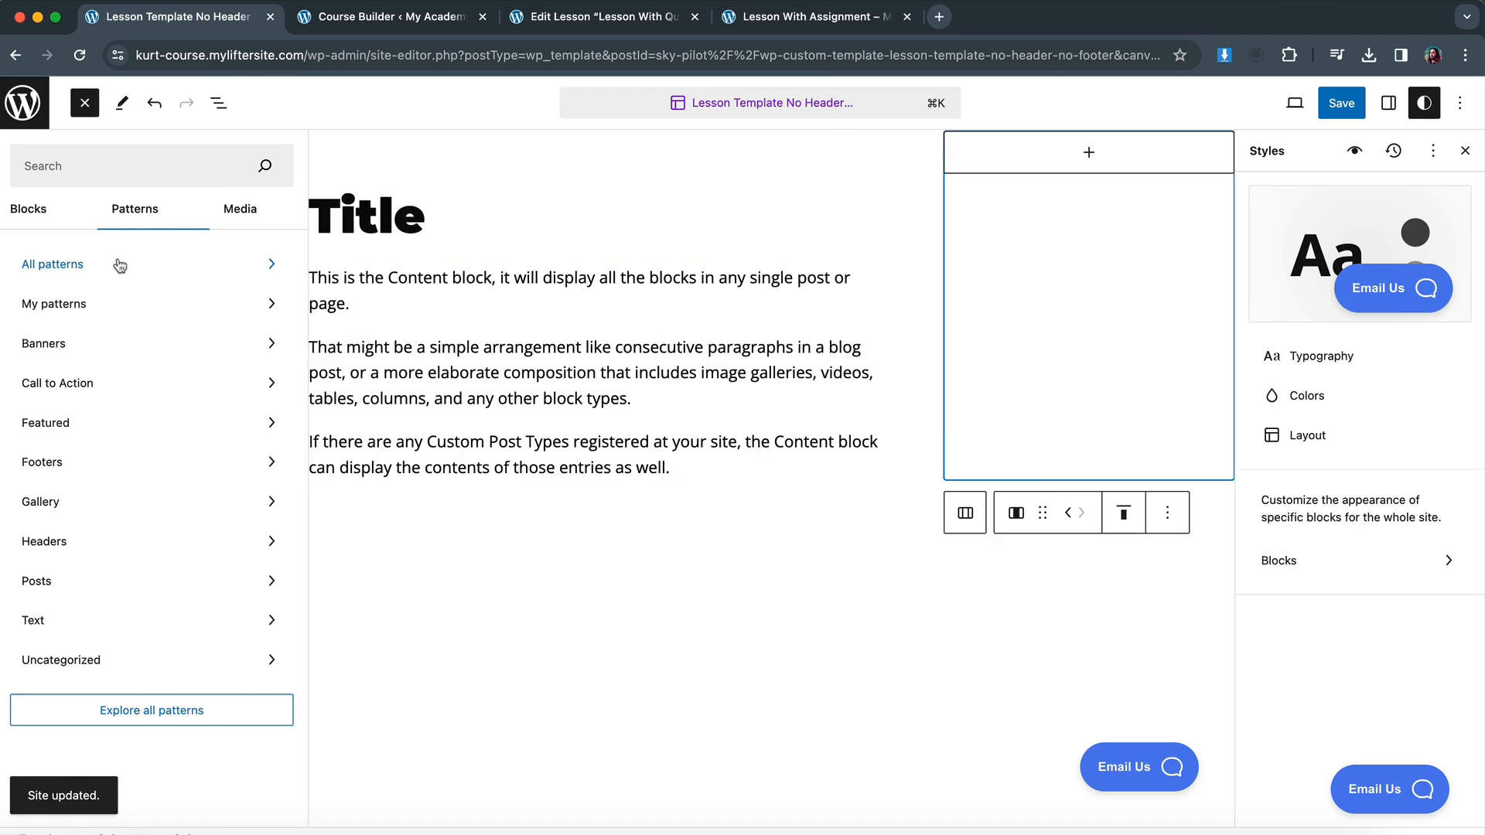
left_click(52, 264)
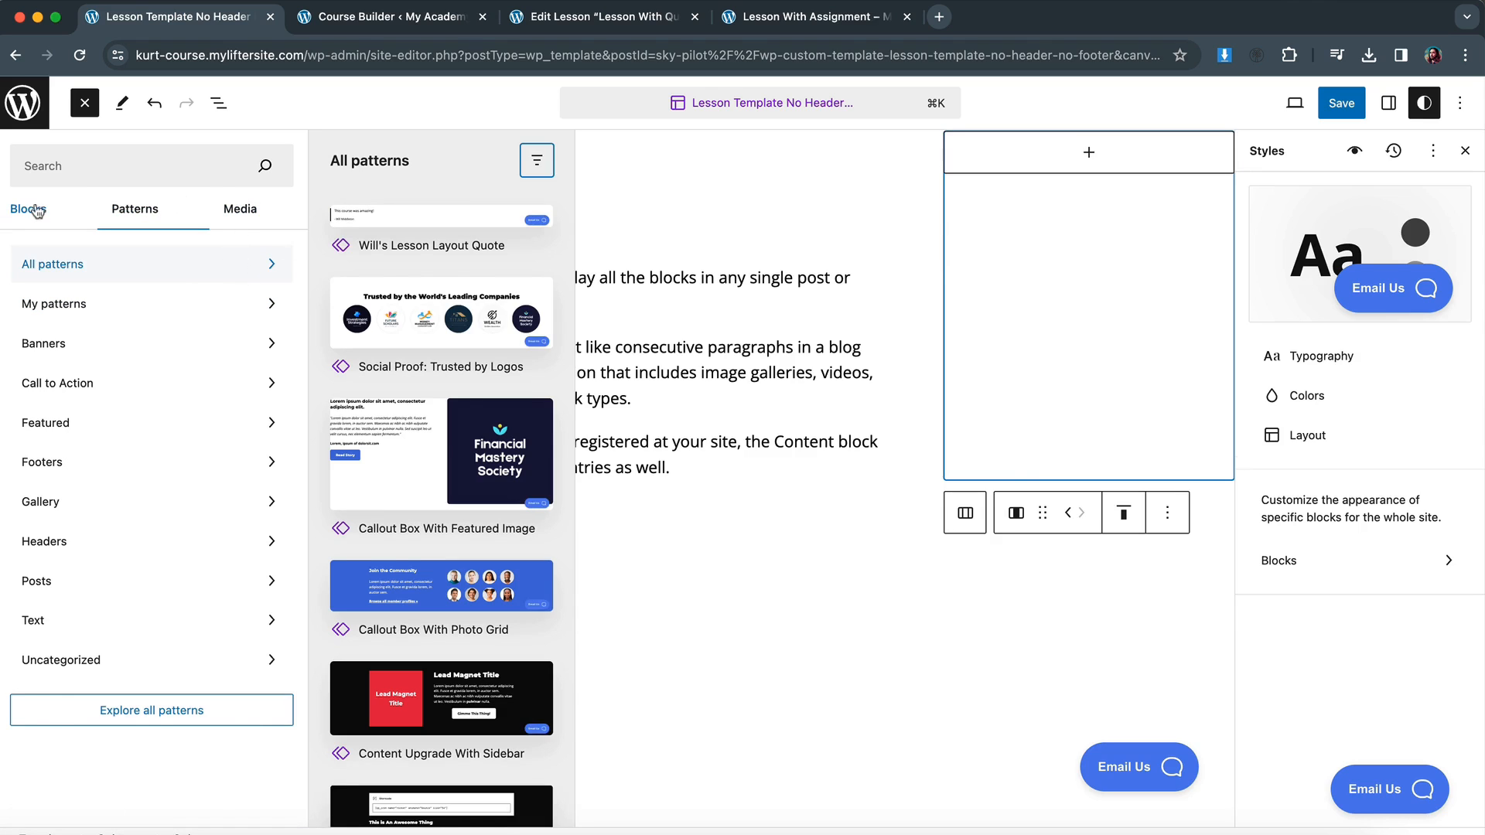
left_click(28, 208)
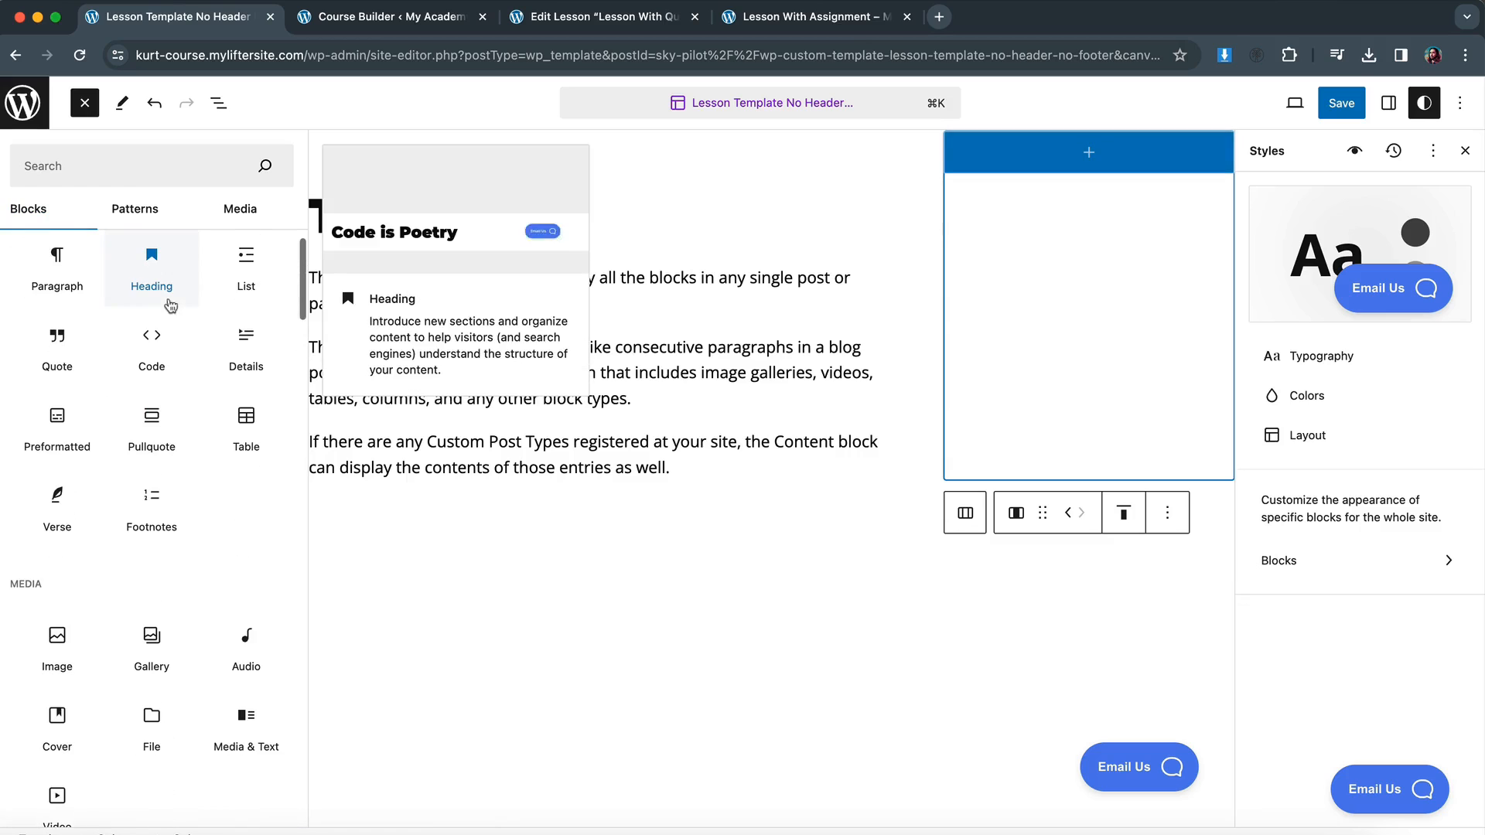
type("templa")
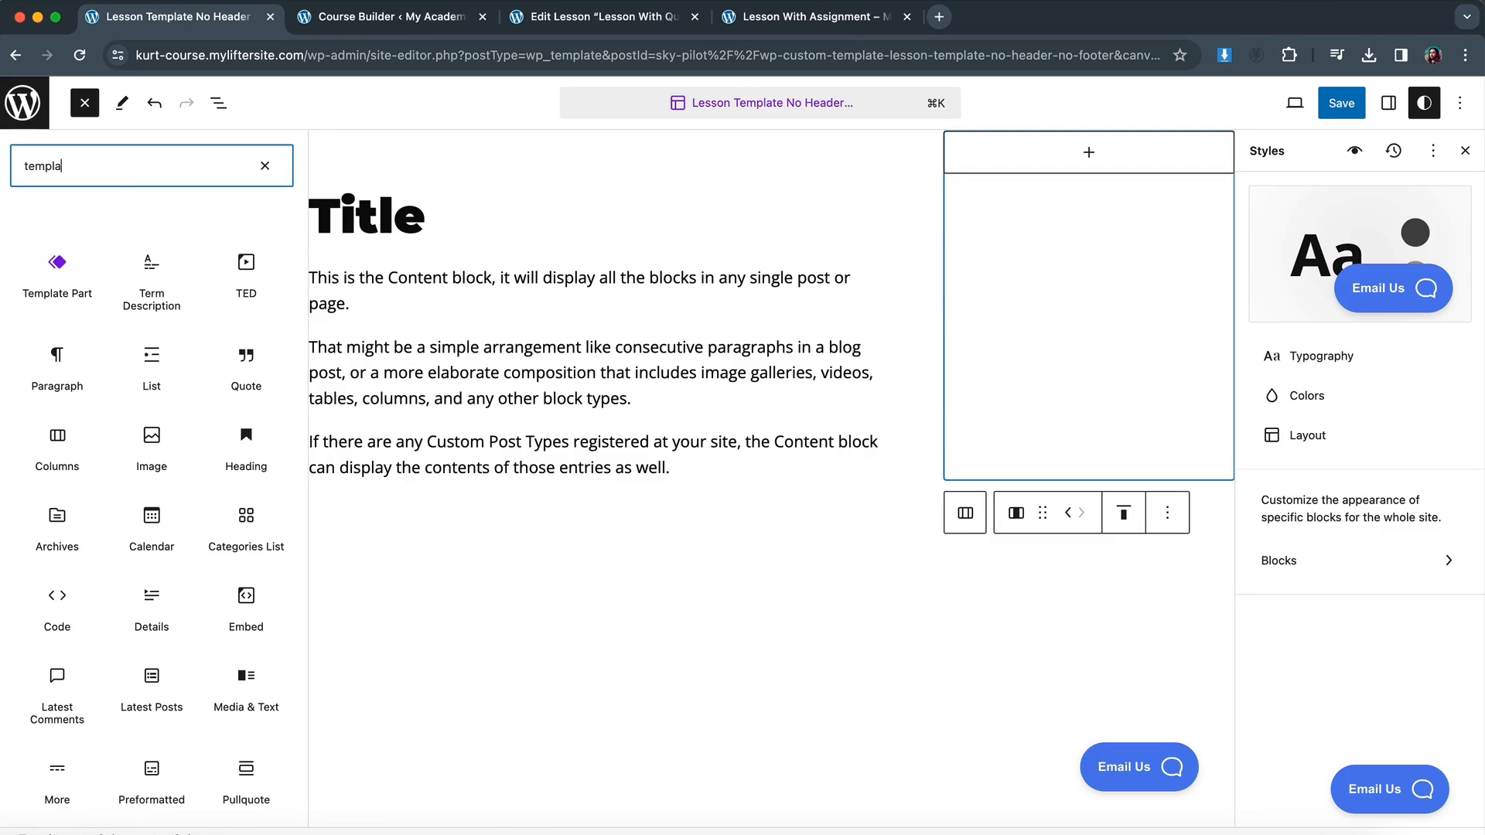
Insert the Resource Library template part into the right column and save the template.
left_click(56, 273)
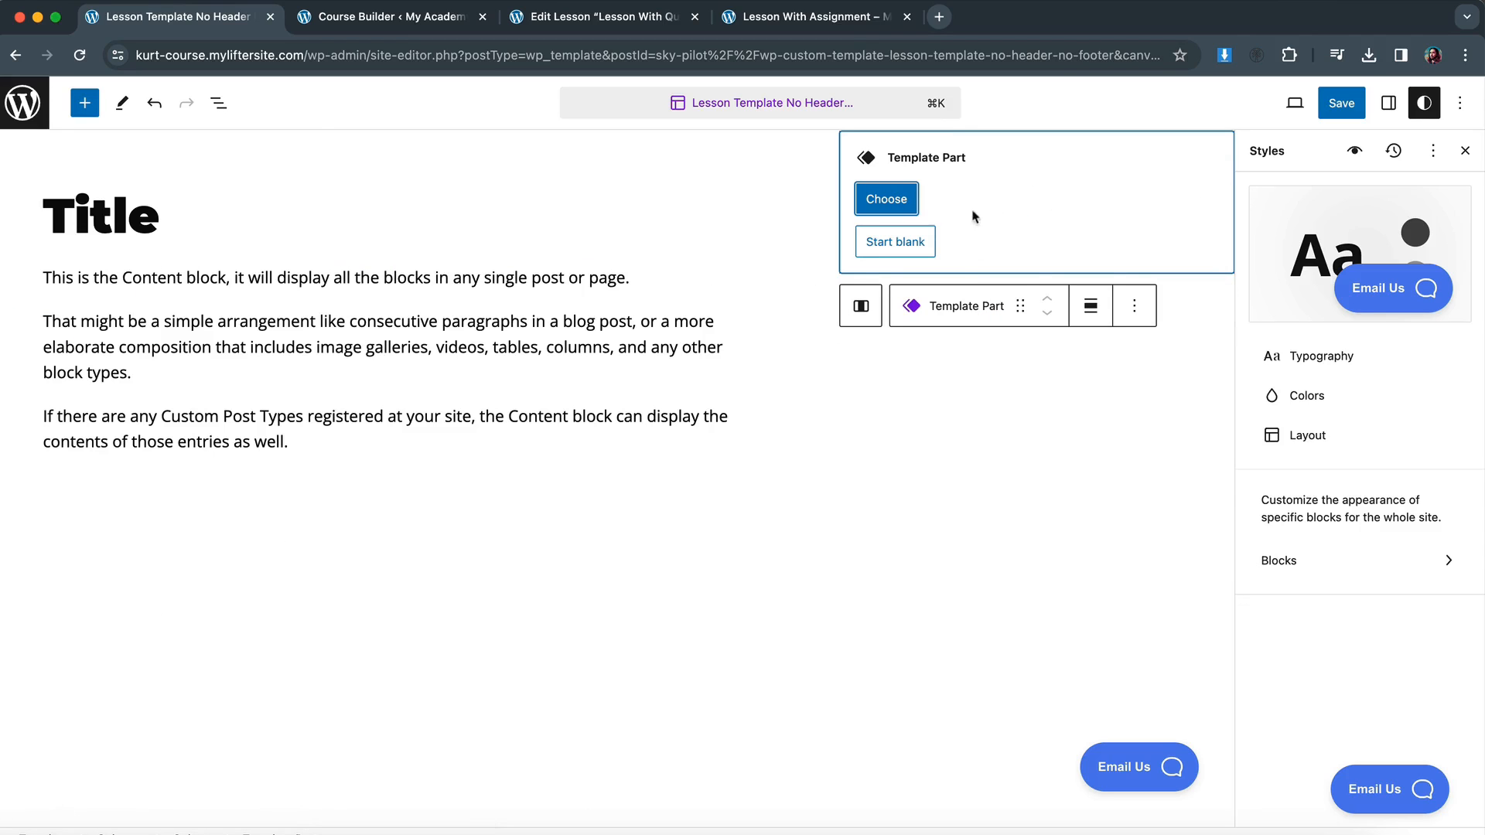
left_click(885, 199)
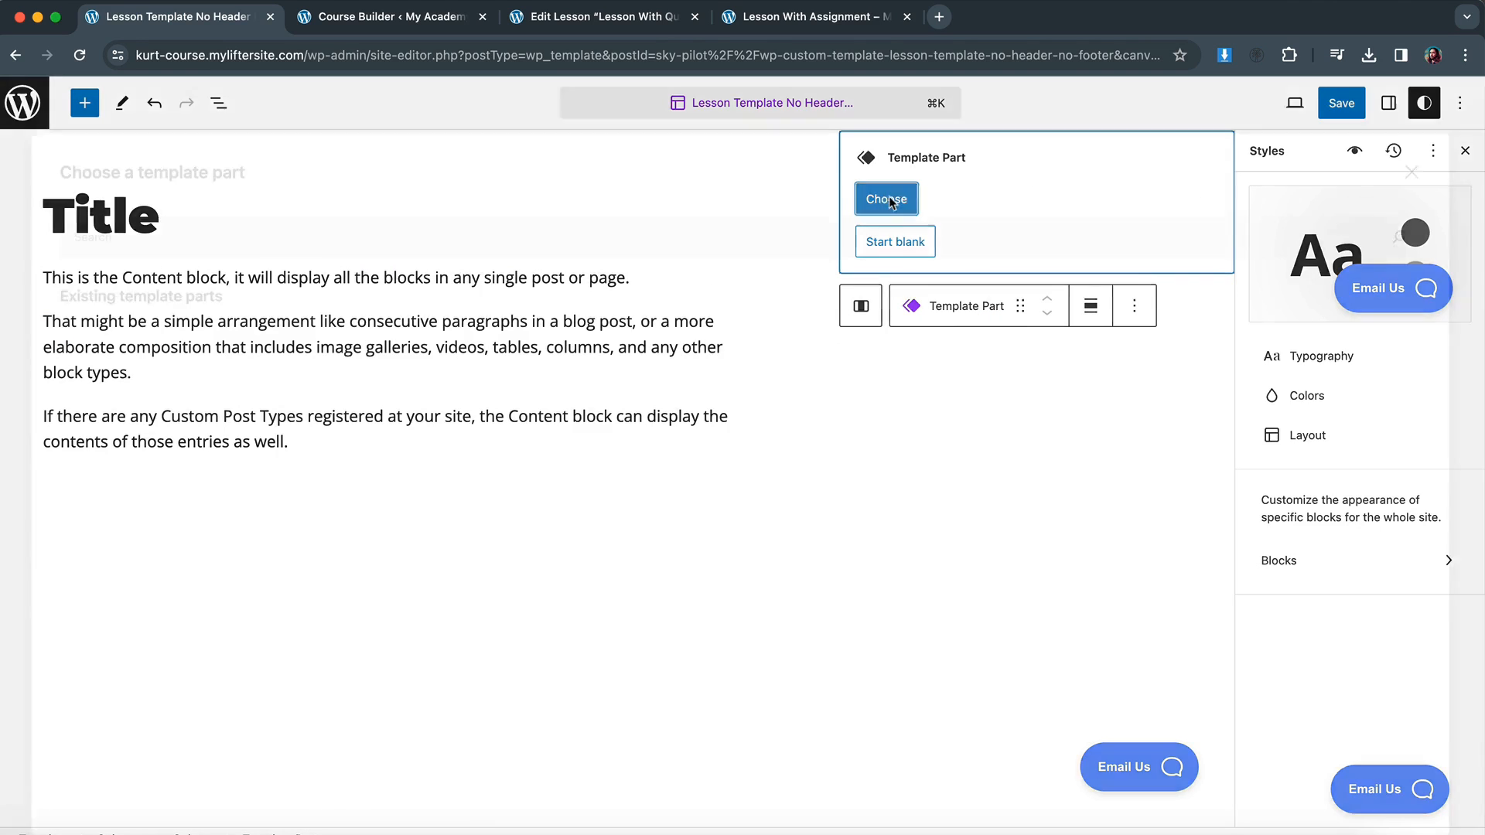
left_click(886, 199)
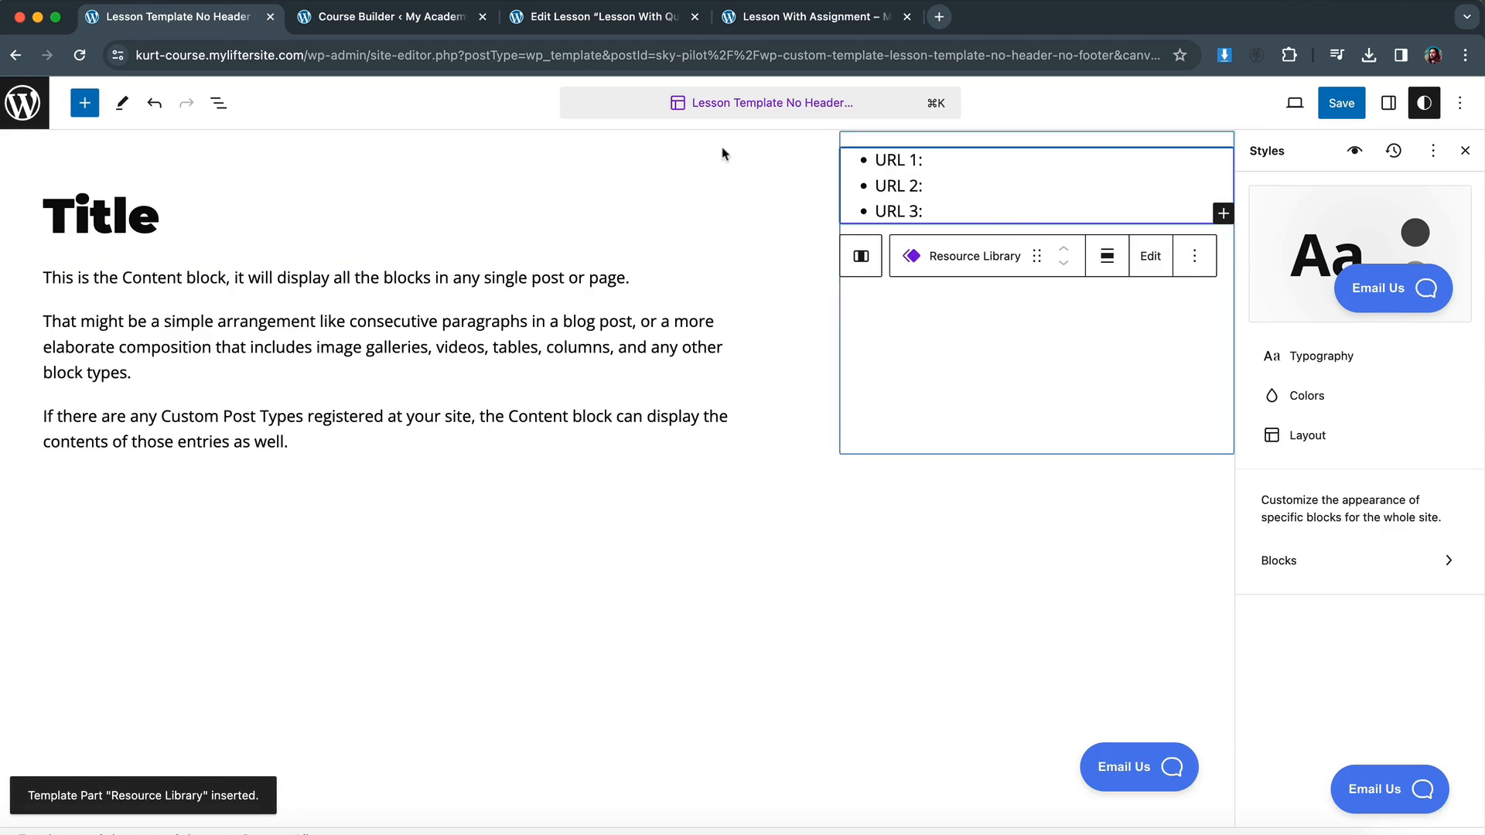
left_click(1341, 102)
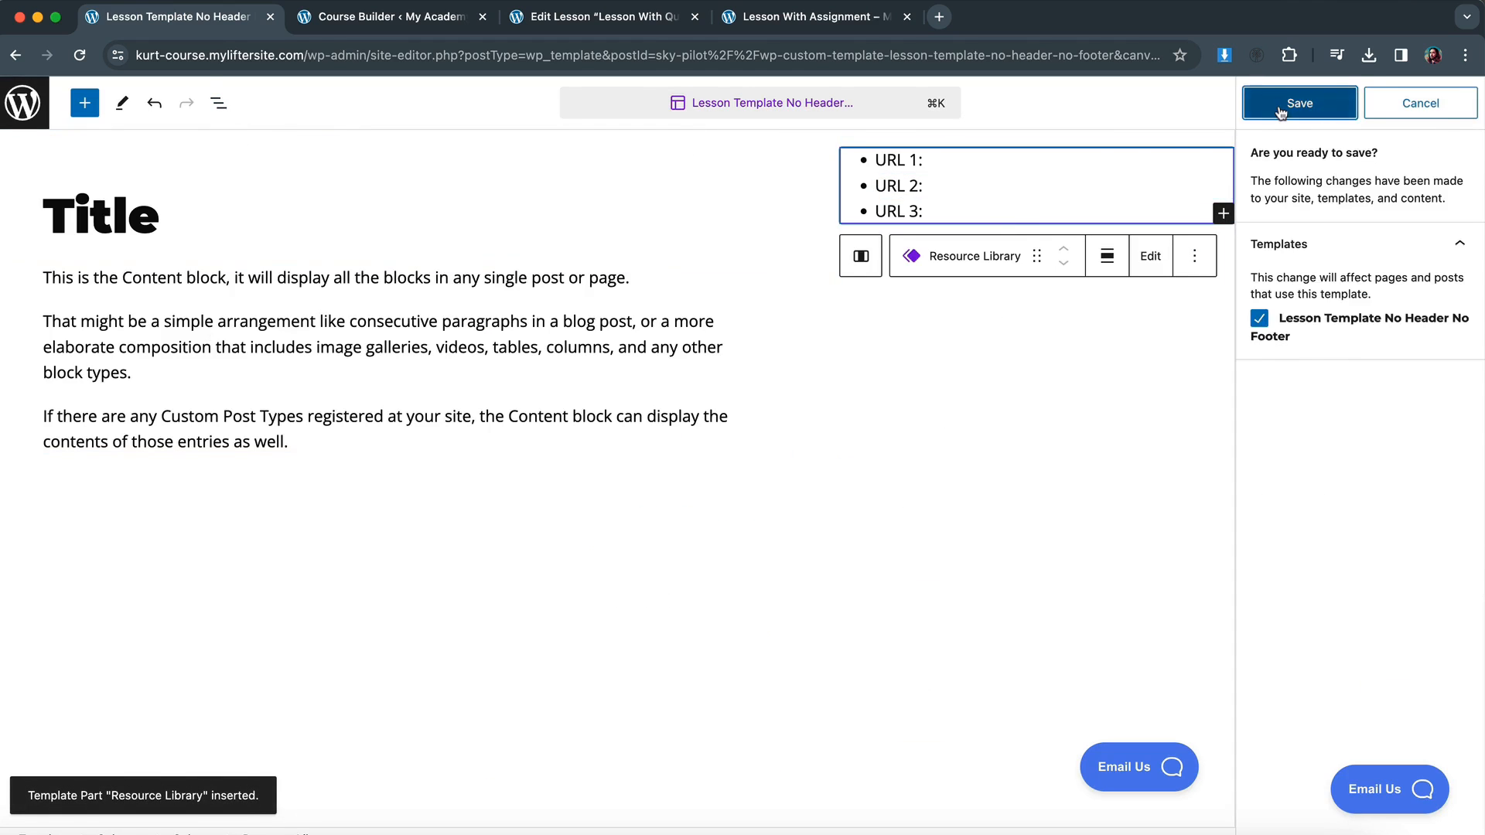
left_click(1299, 102)
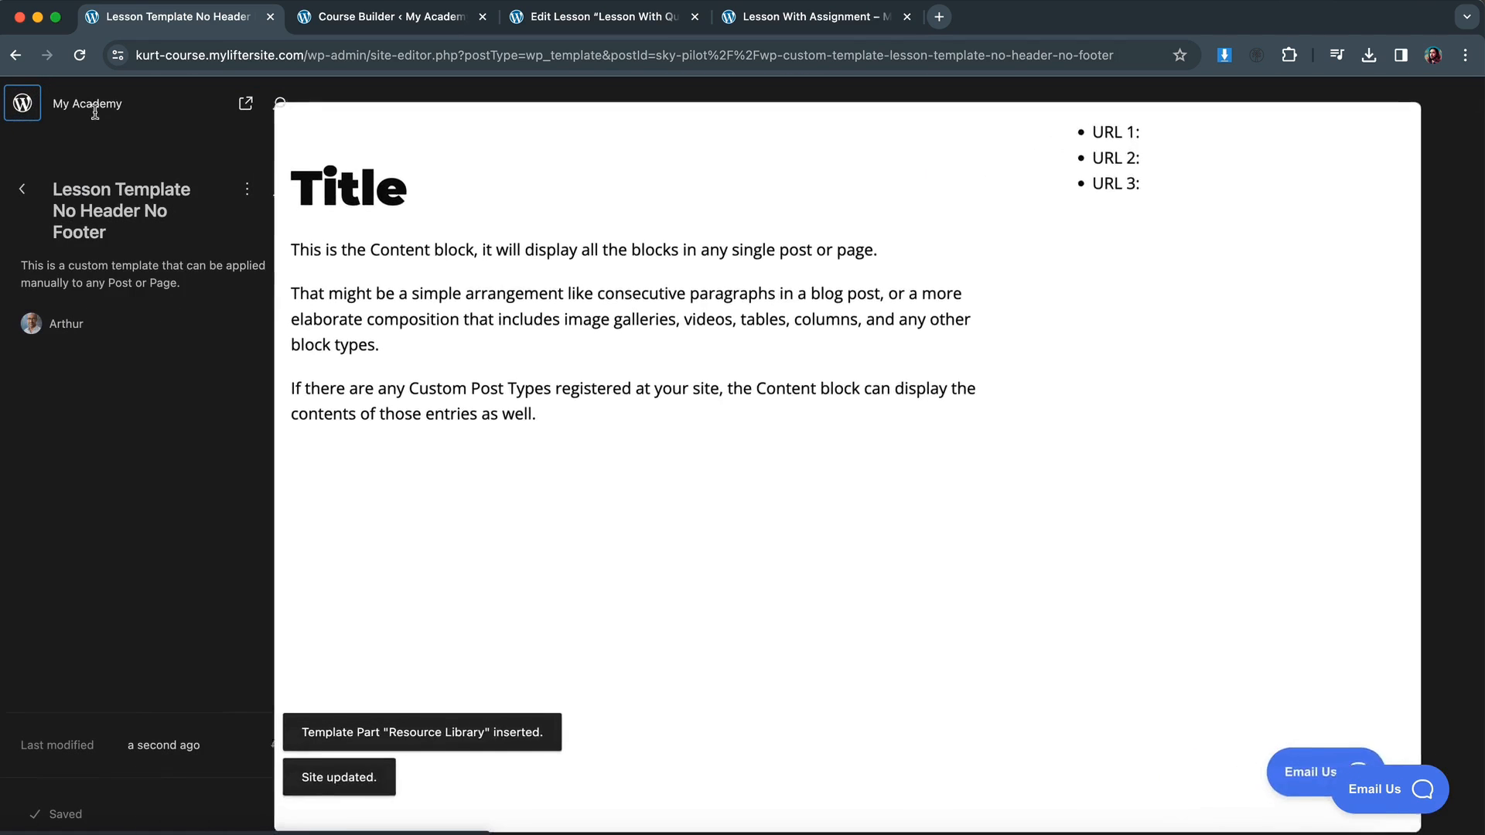
left_click(388, 16)
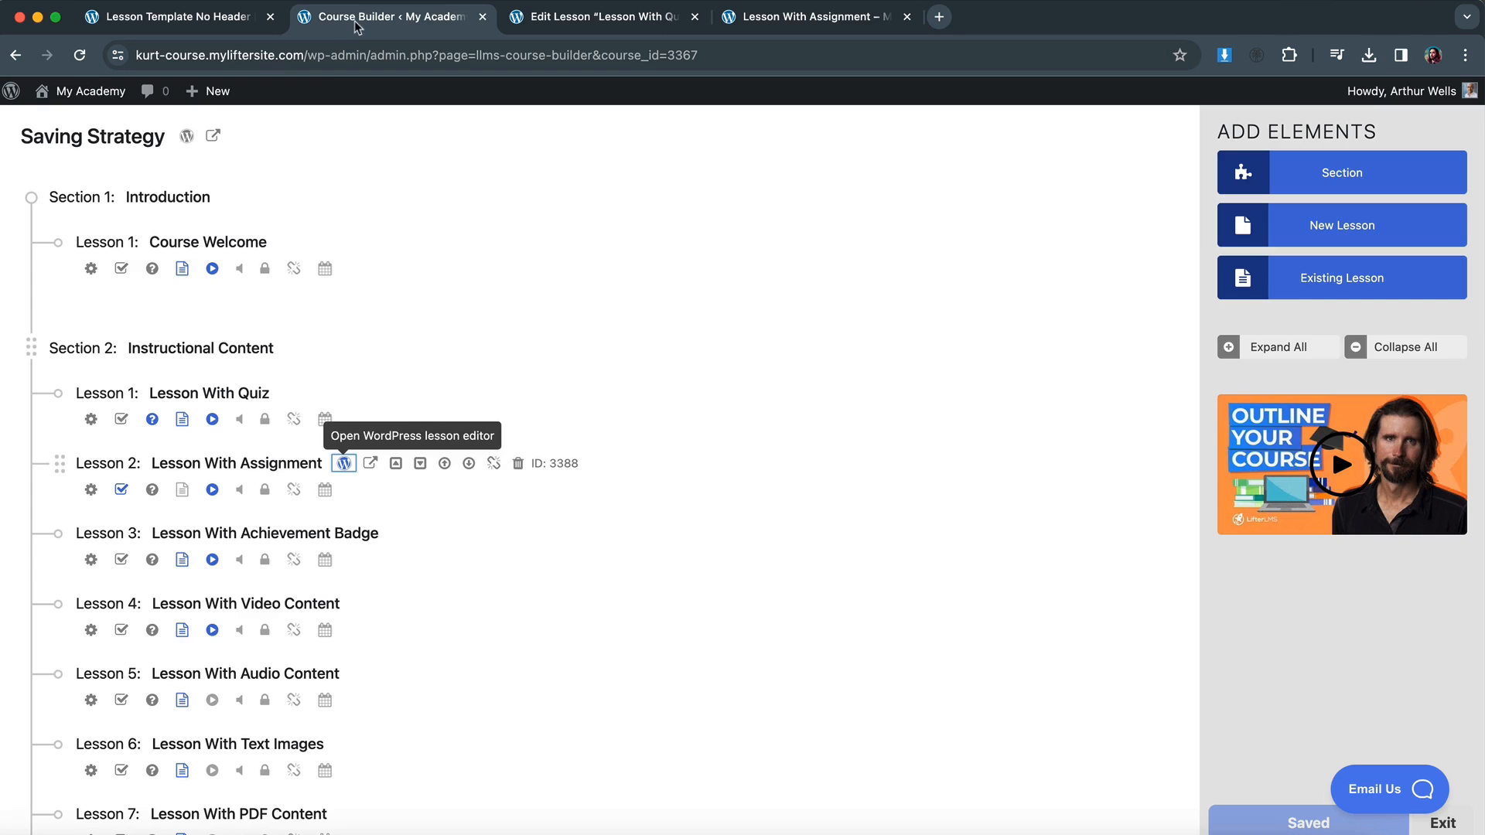
View the live Lesson With Quiz page and check the URL 1–3 list.
left_click(213, 135)
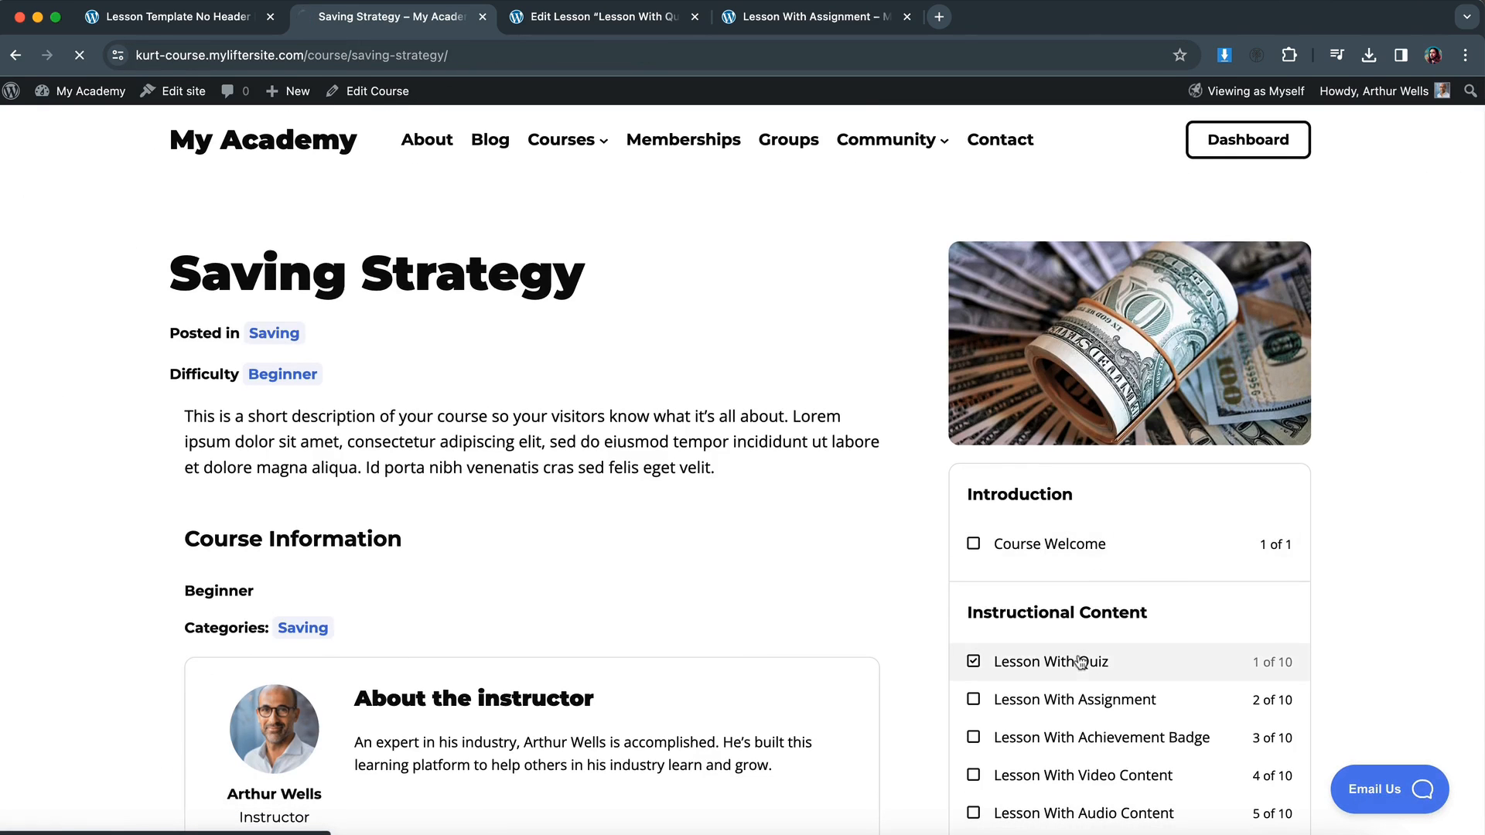
left_click(1050, 661)
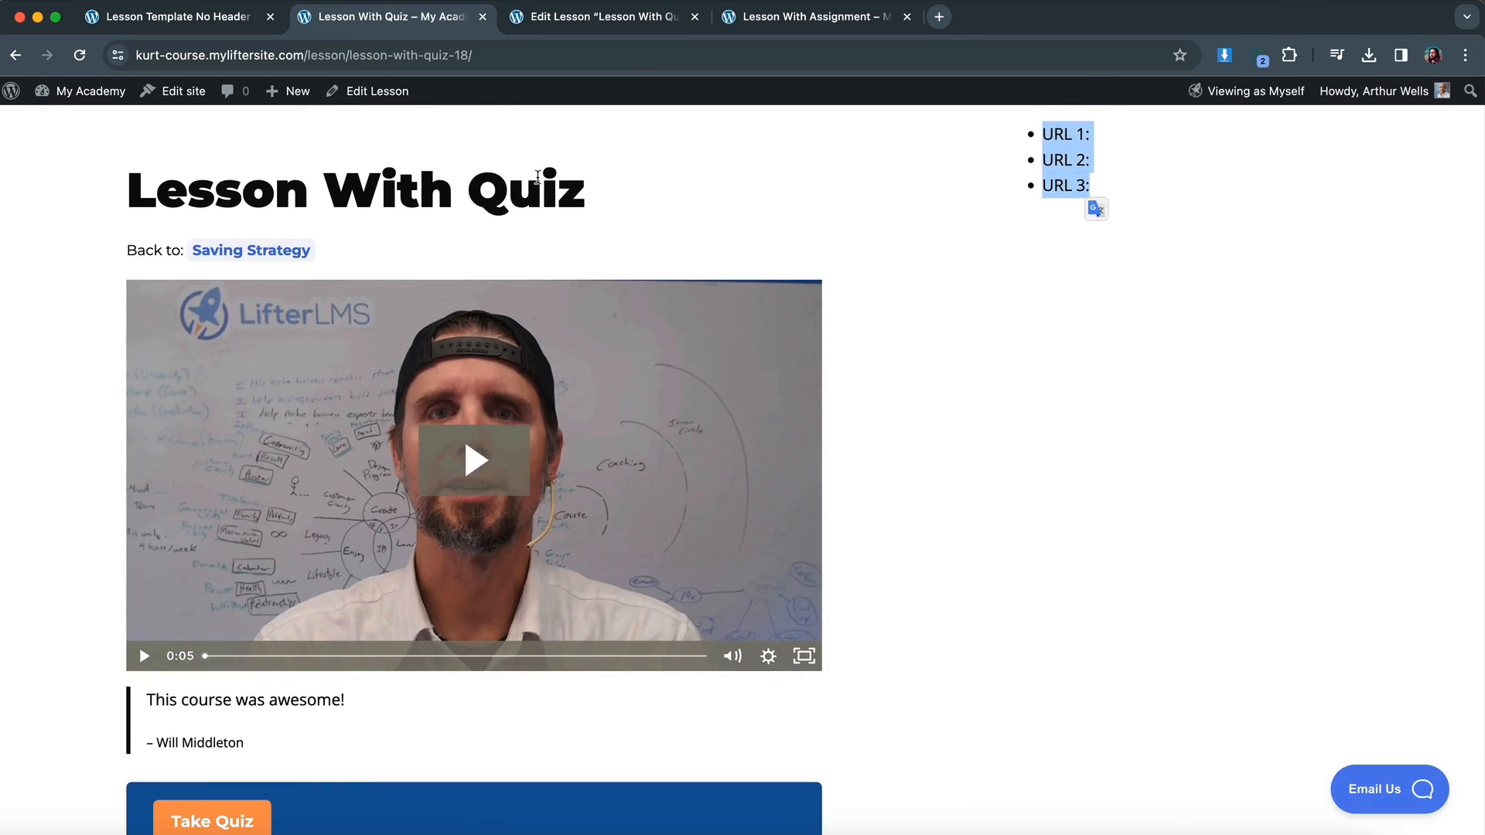
scroll("down", 3)
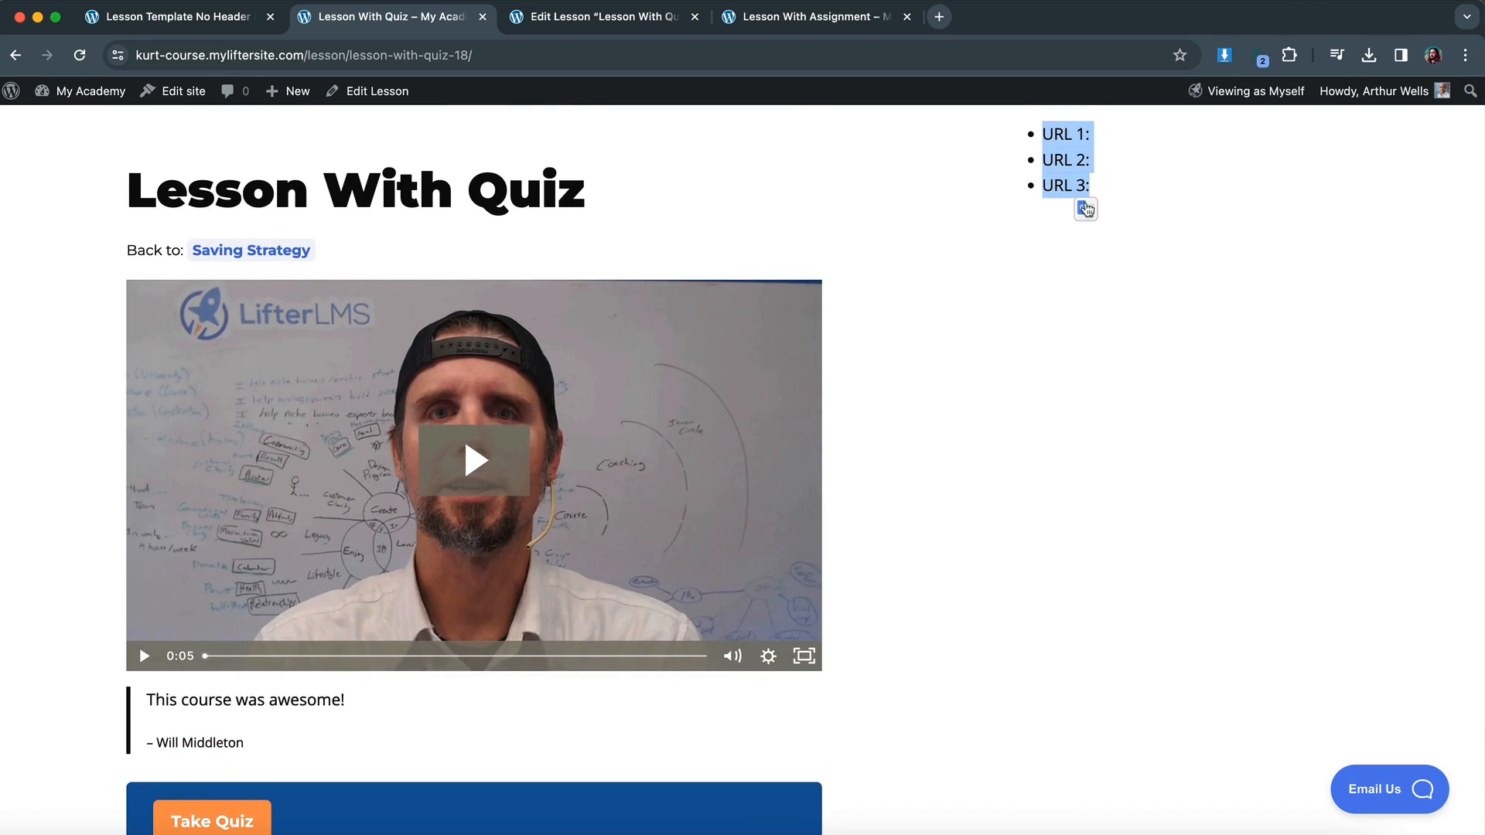
scroll("down", 3)
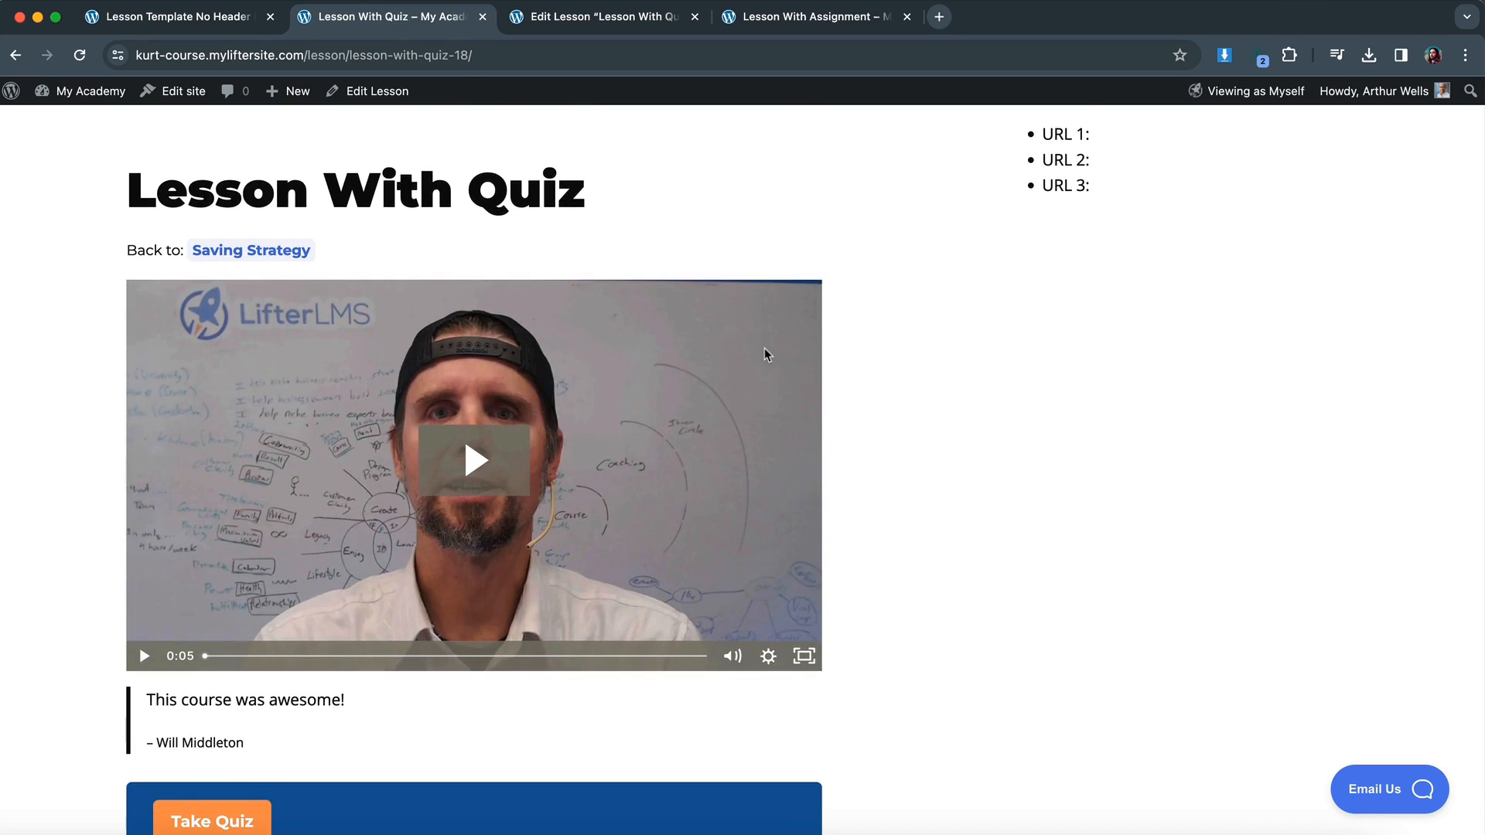
scroll("down", 3)
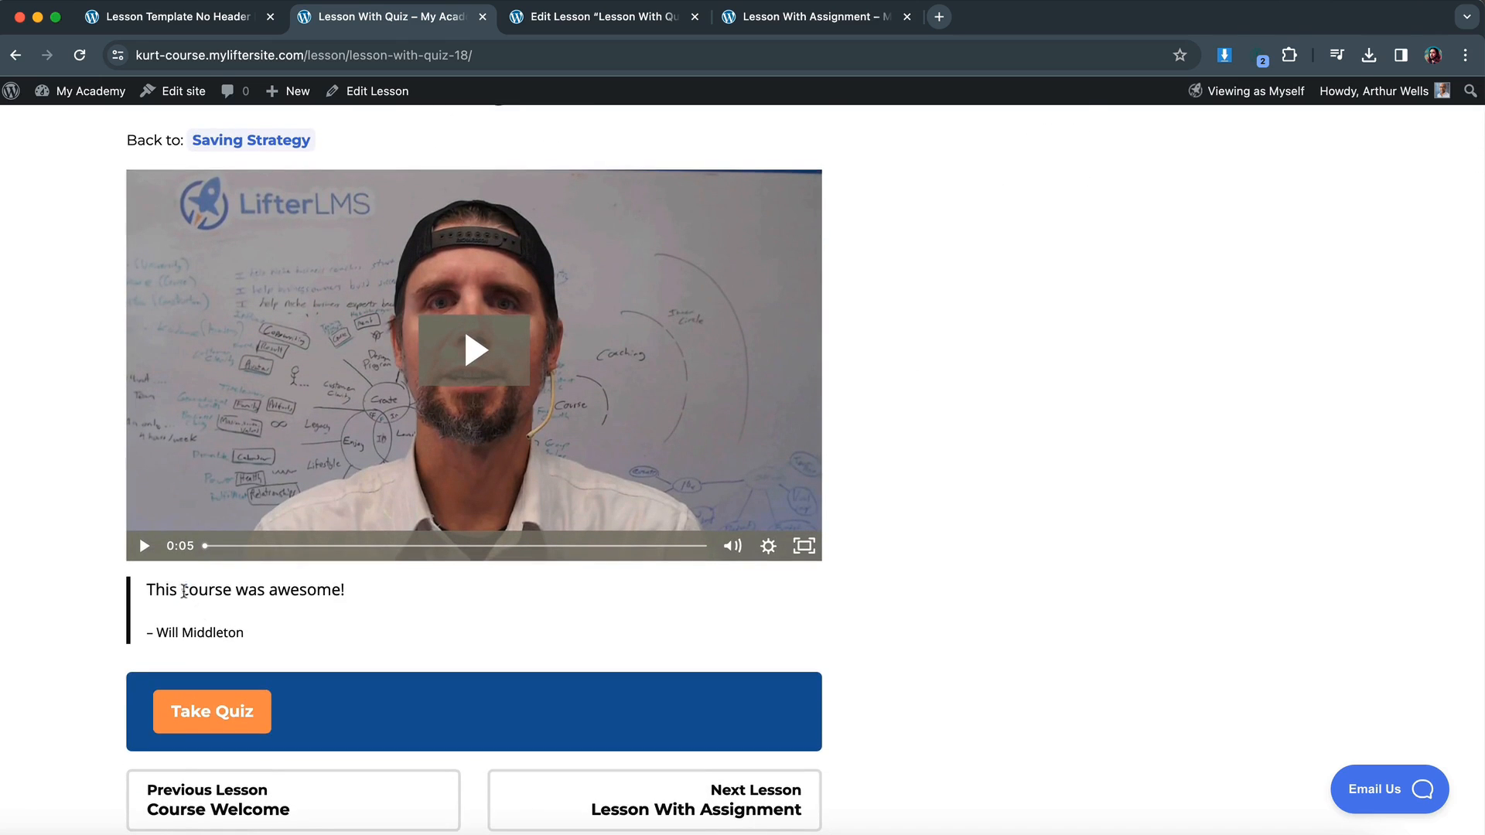
mouse_move(232, 624)
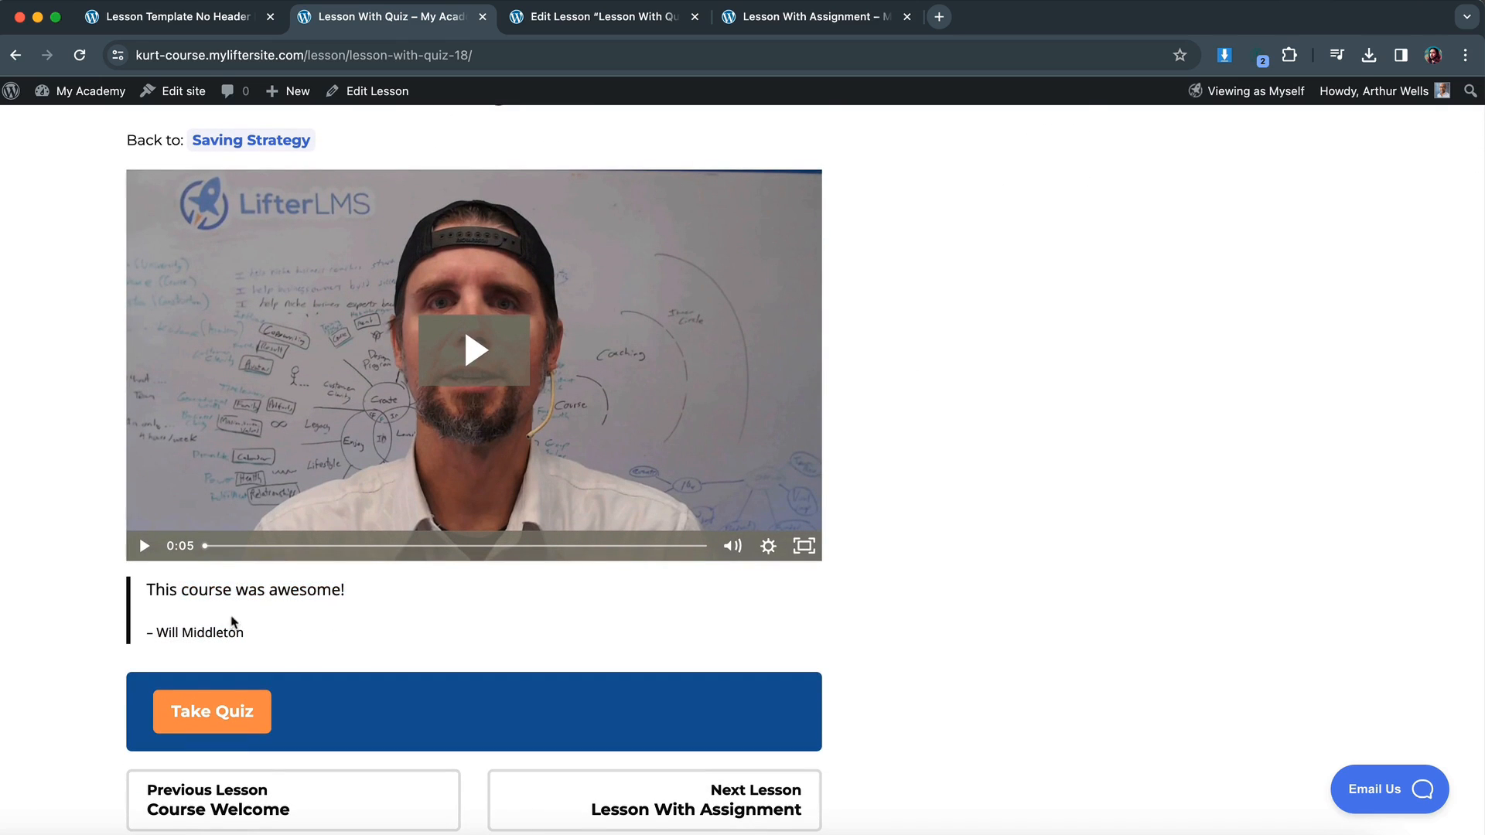
left_click_drag(146, 589, 242, 633)
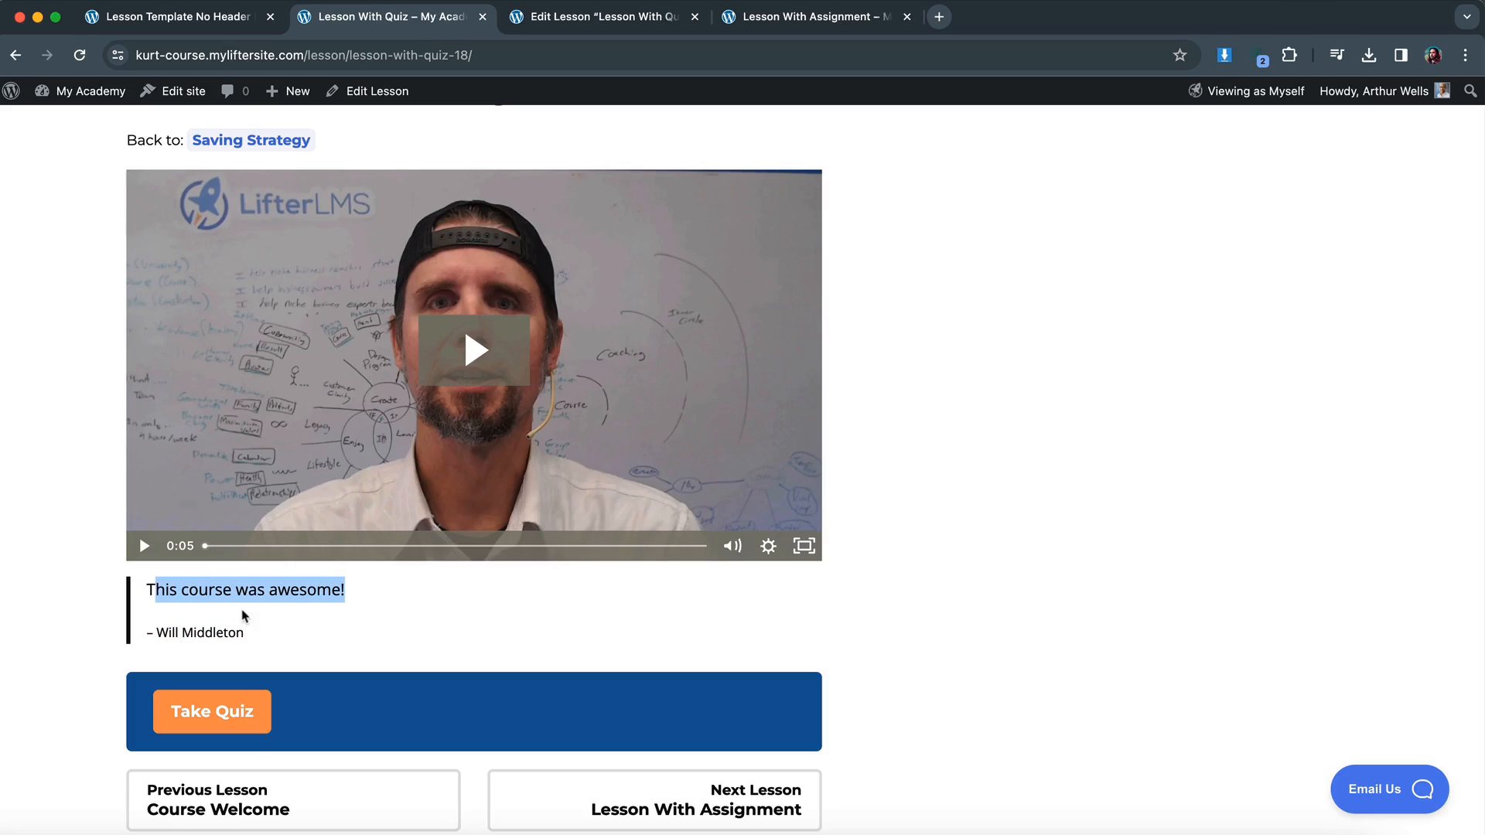
mouse_move(255, 617)
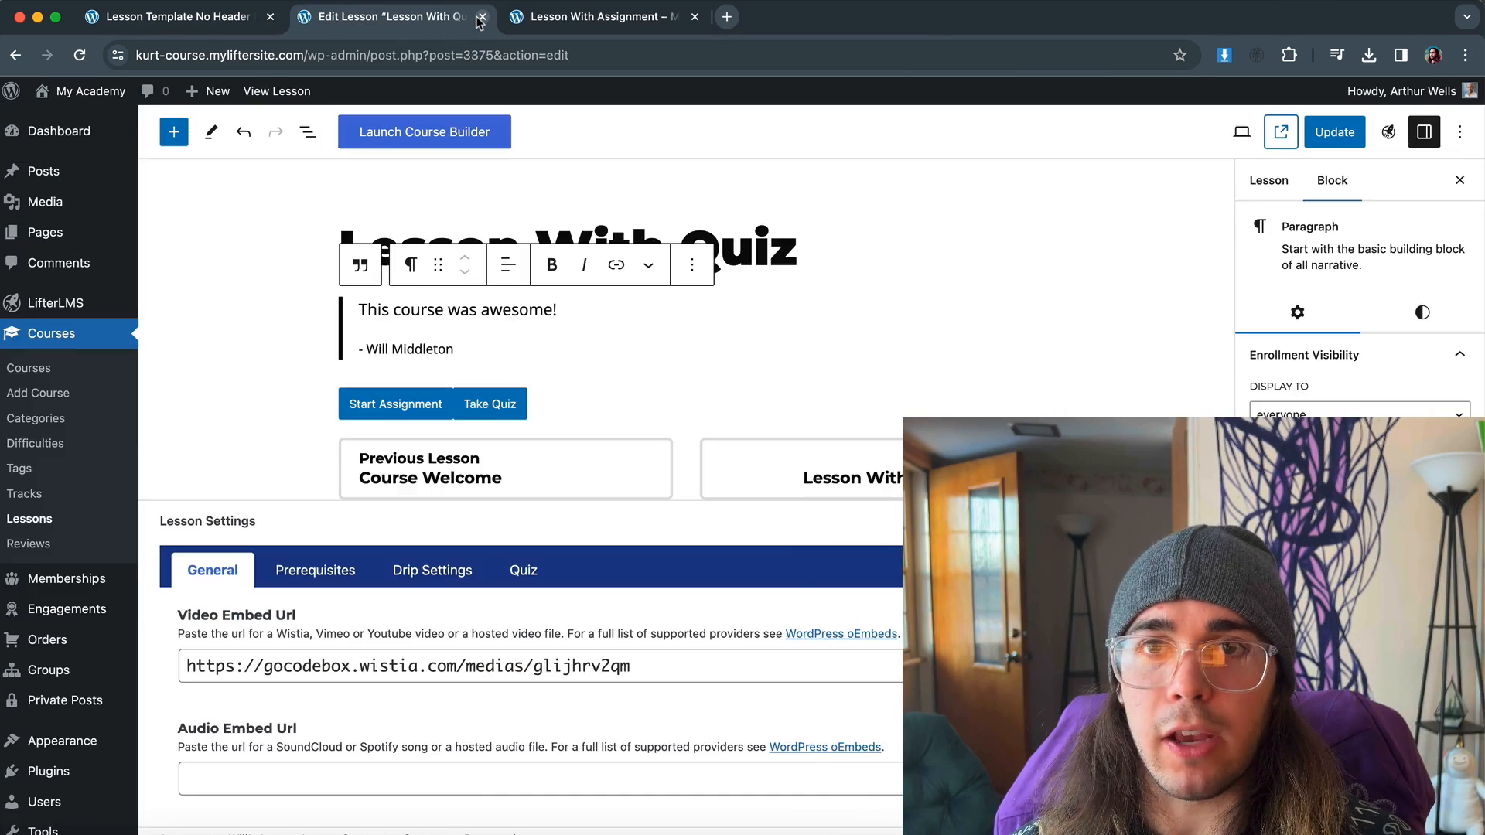
Close the lesson editor tab.
left_click(479, 17)
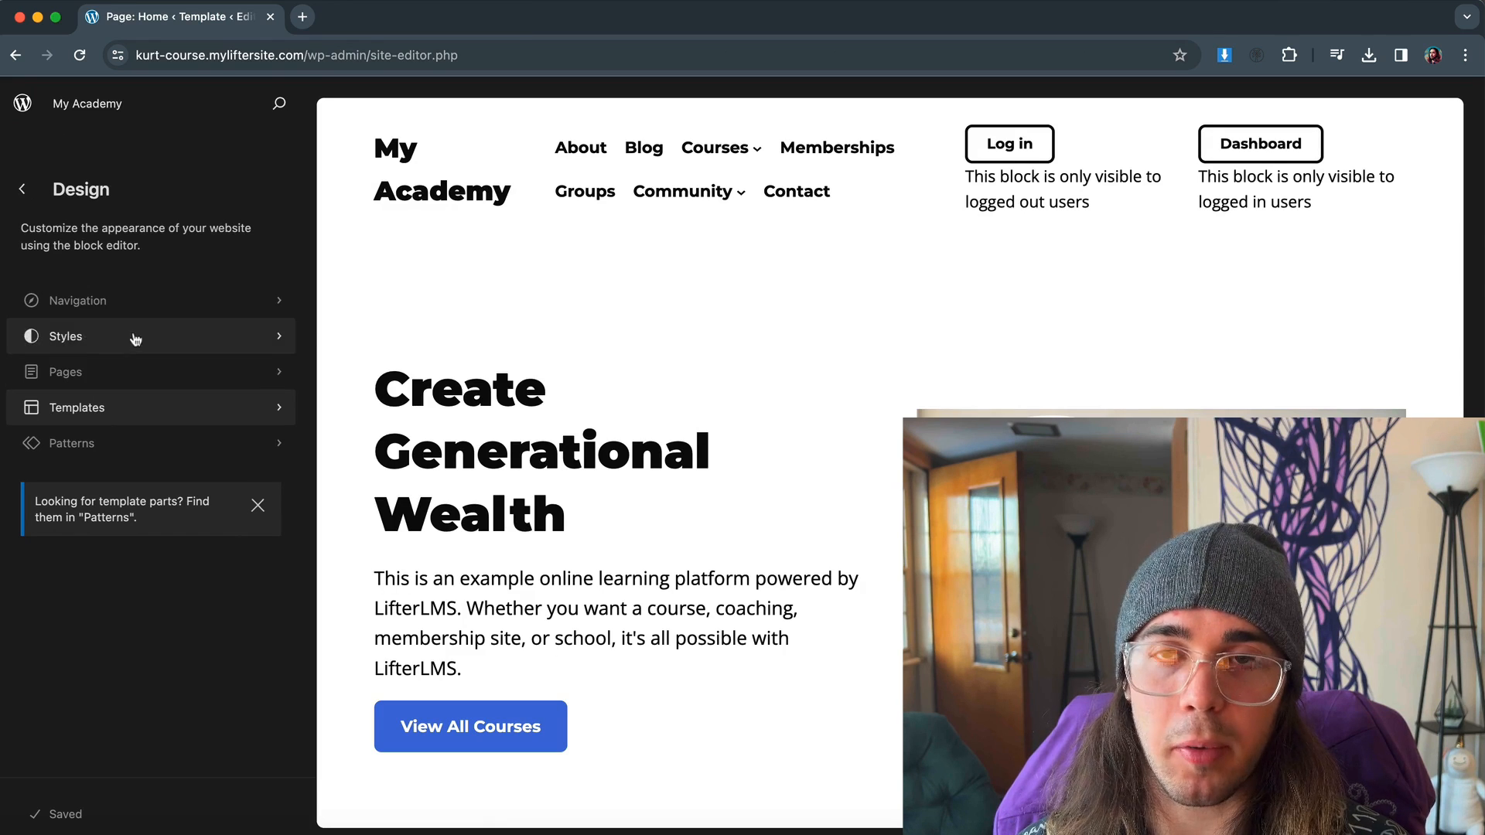
mouse_move(139, 448)
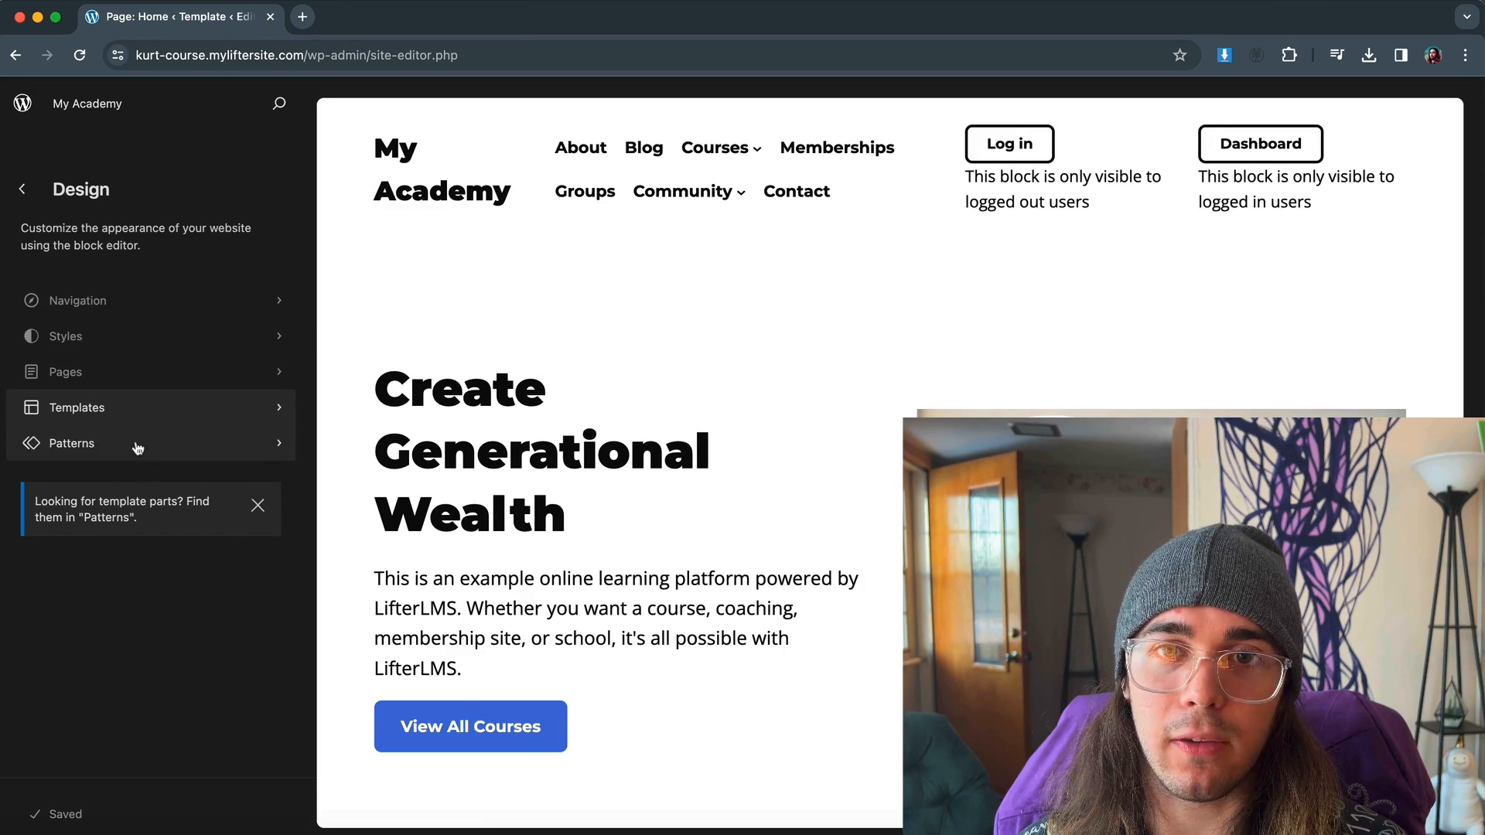
mouse_move(65, 336)
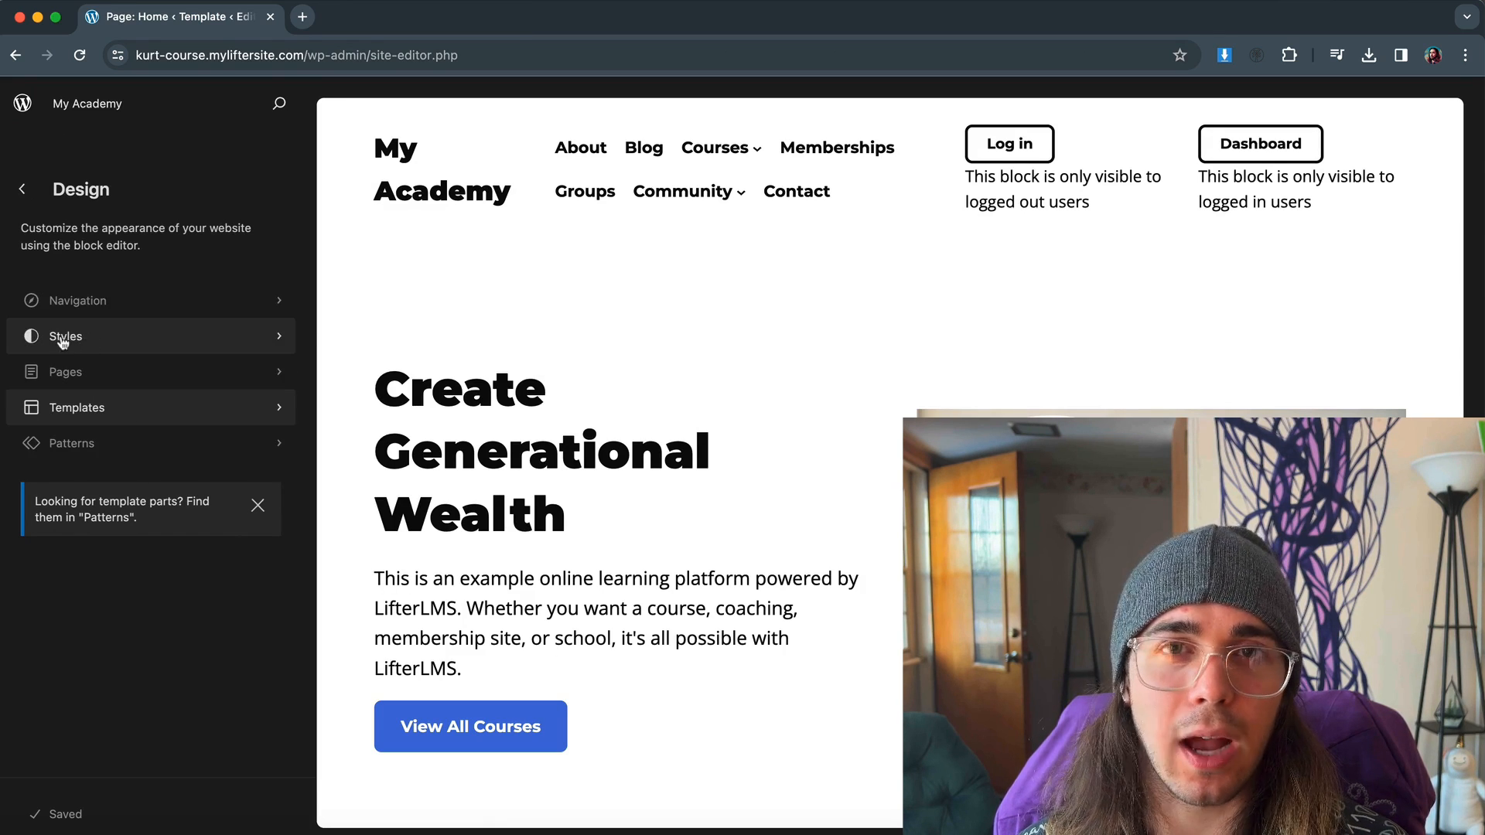